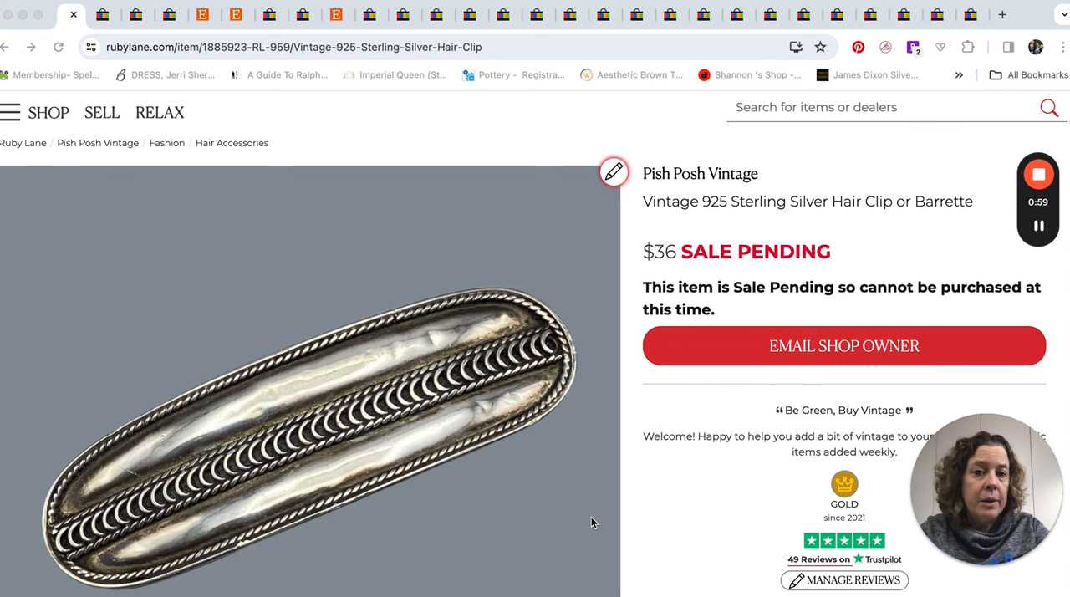
mouse_move(475, 264)
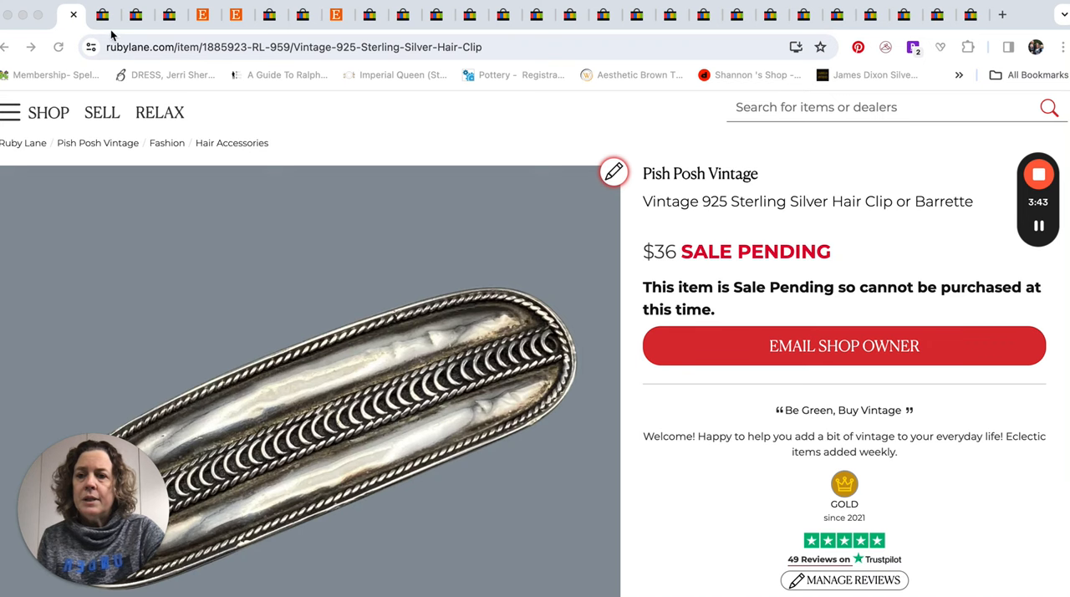
Switch to the sold 'goody stay tight' results showing 230 listings, topped by $179 barrettes
click(104, 15)
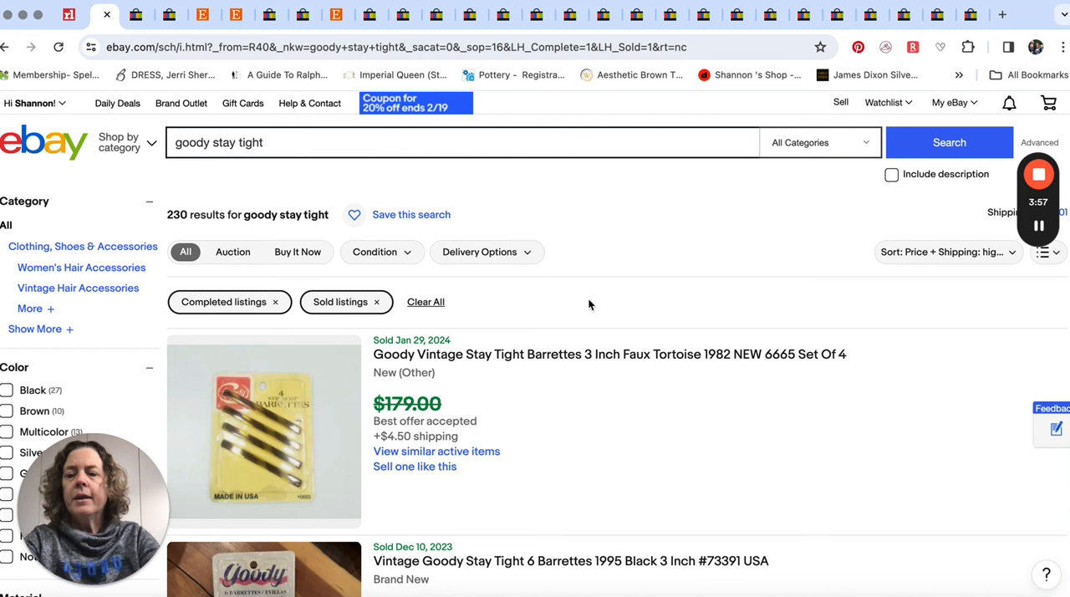
mouse_move(191, 194)
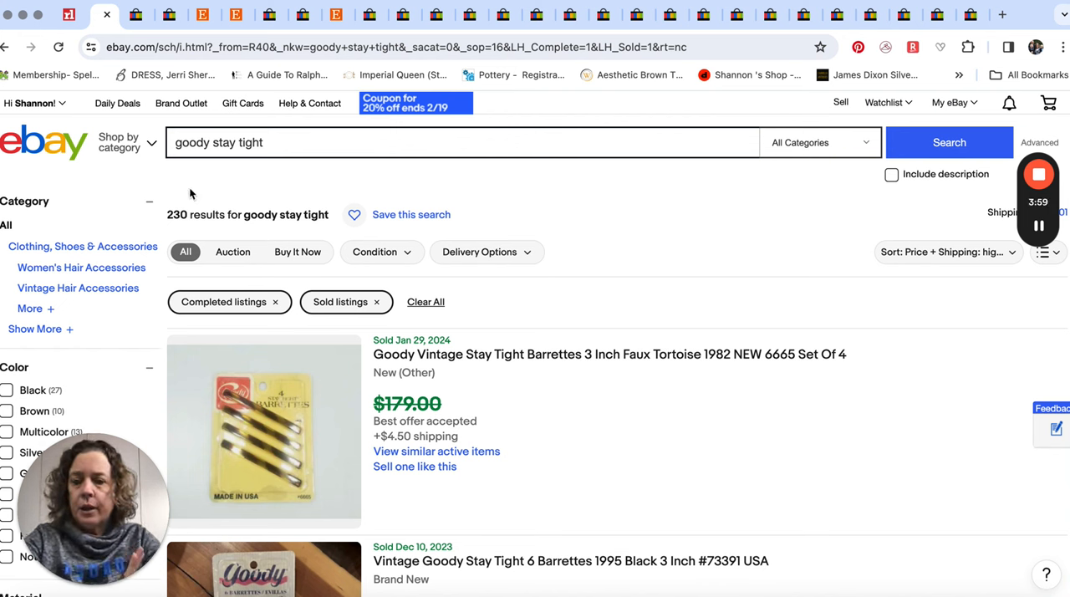
mouse_move(196, 161)
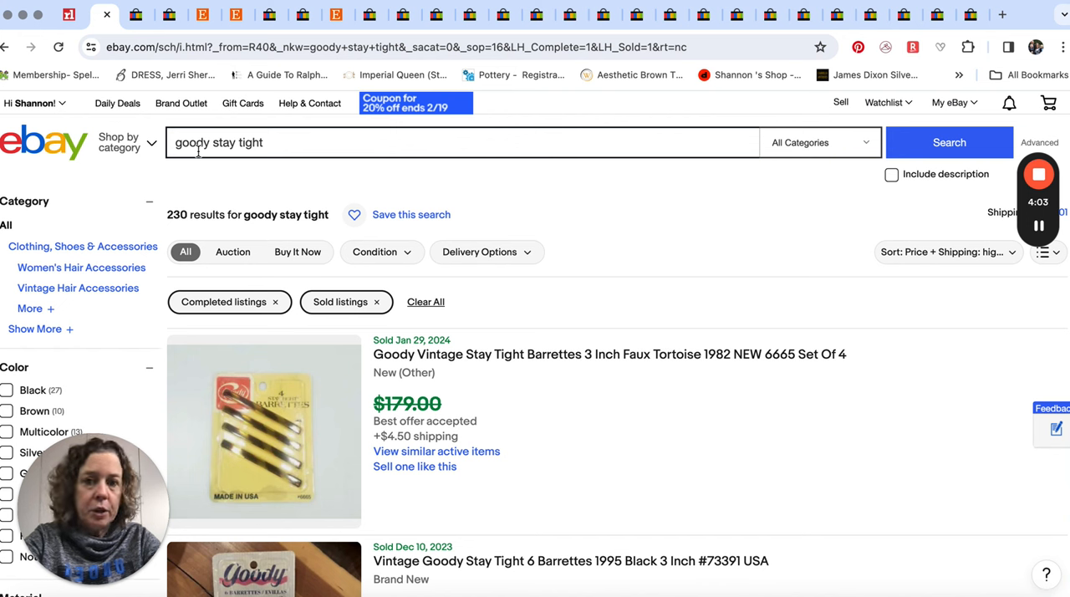
mouse_move(302, 207)
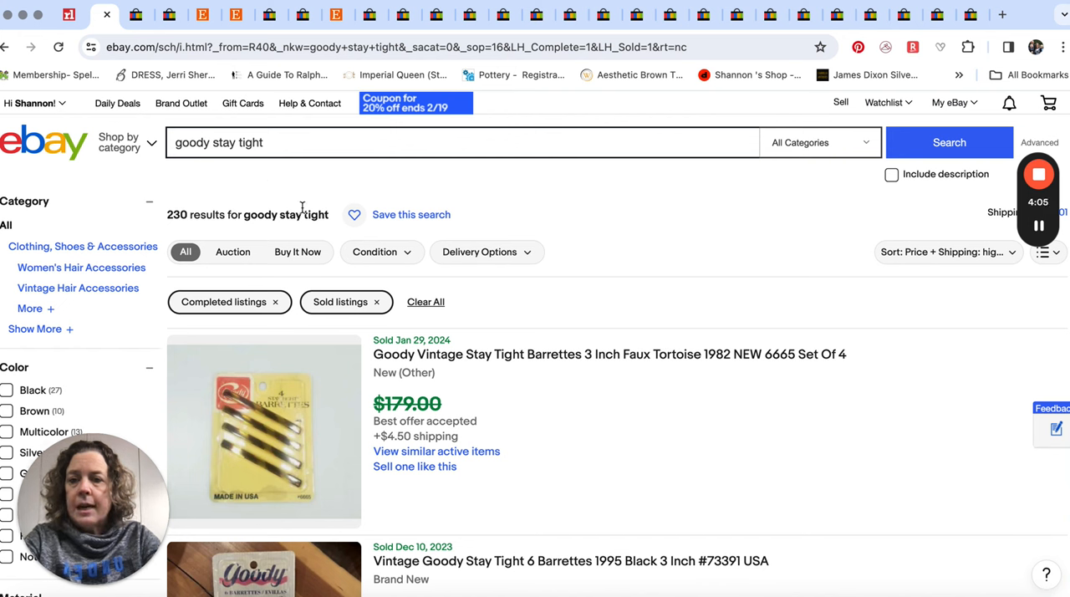
mouse_move(359, 182)
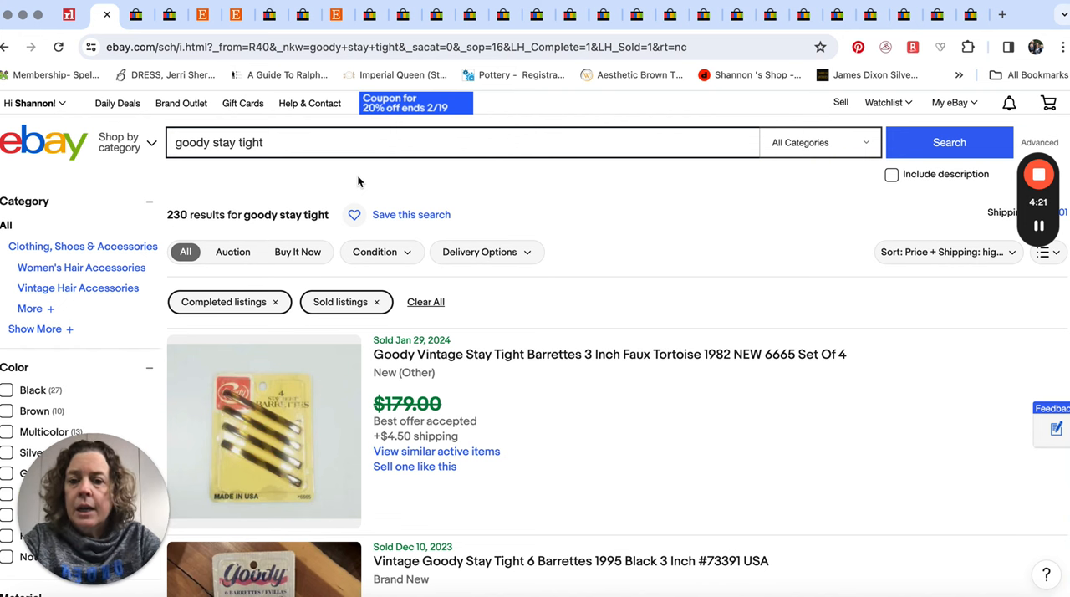
mouse_move(541, 398)
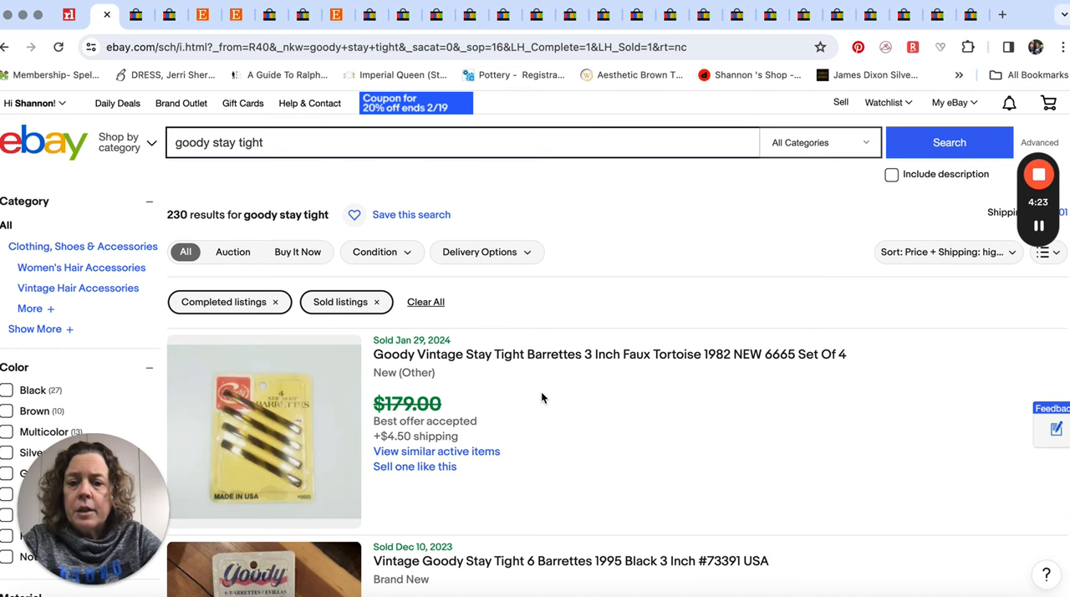
scroll(down, 3)
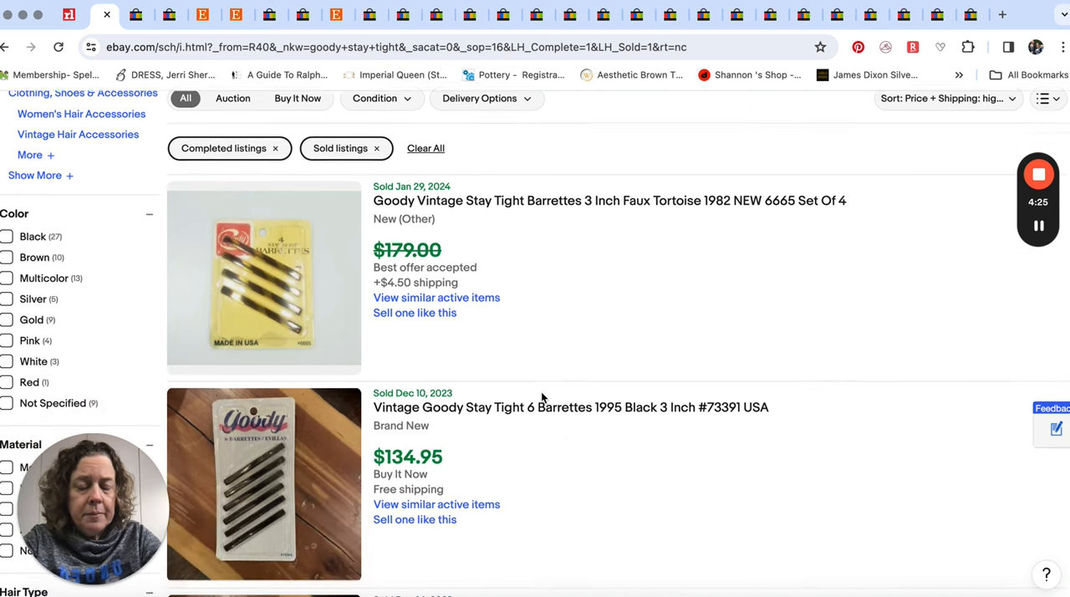
scroll(down, 3)
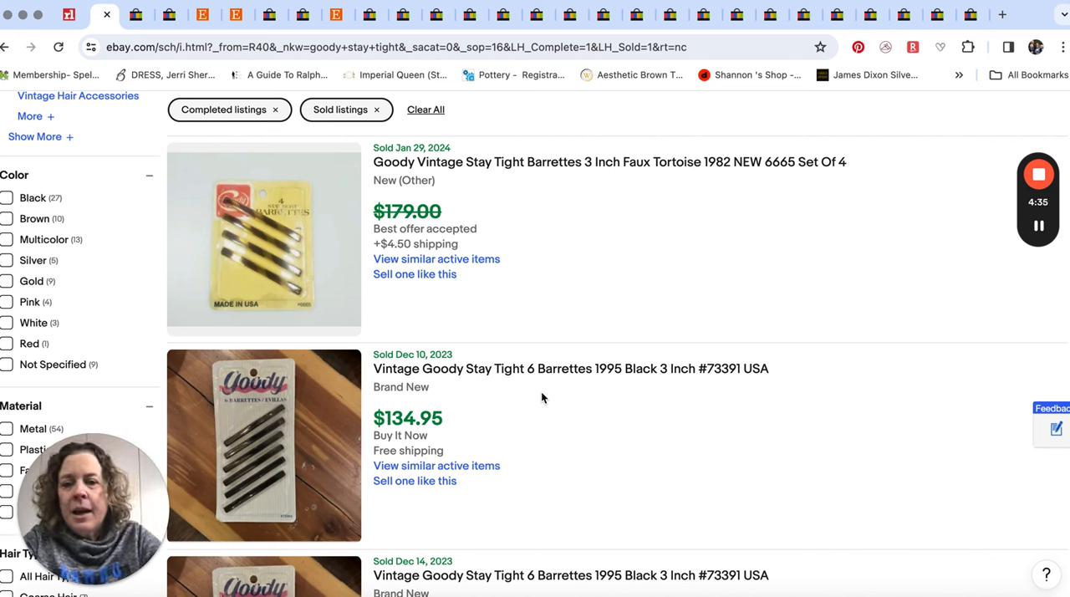
mouse_move(598, 408)
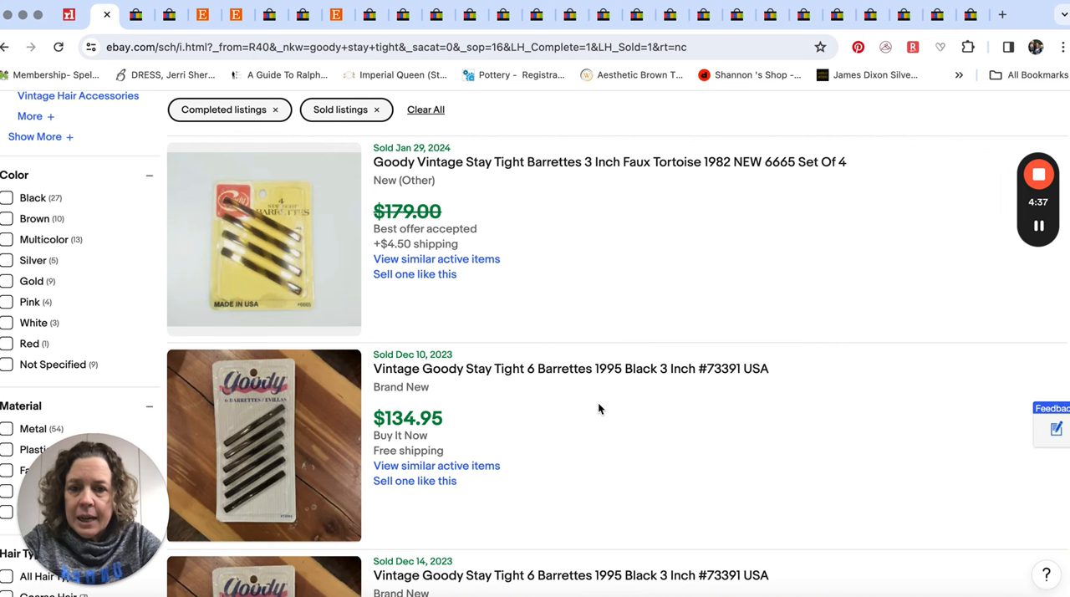
scroll(down, 3)
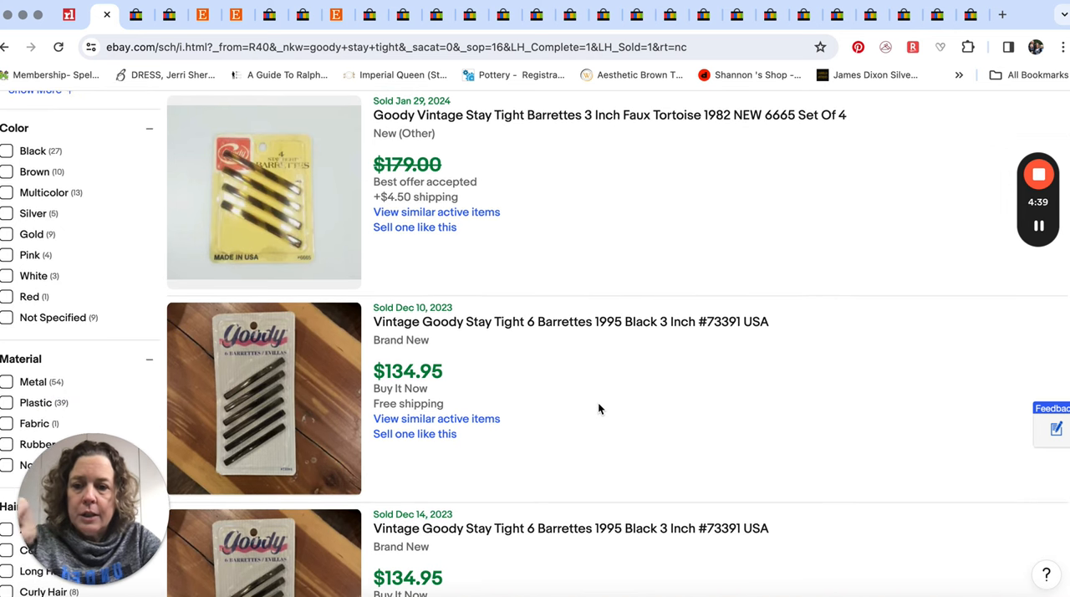
scroll(down, 3)
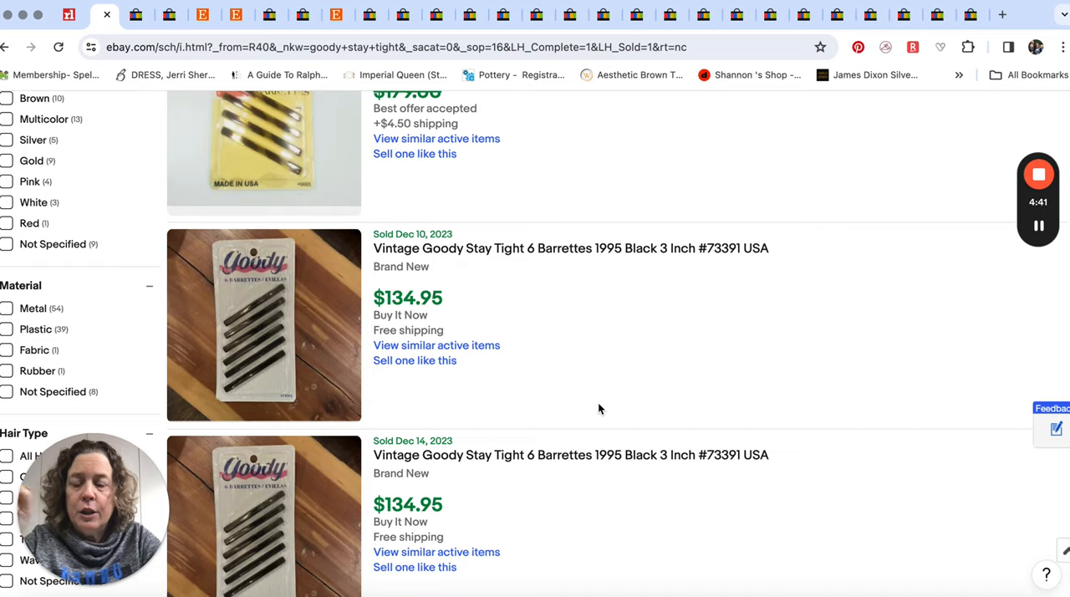
scroll(down, 3)
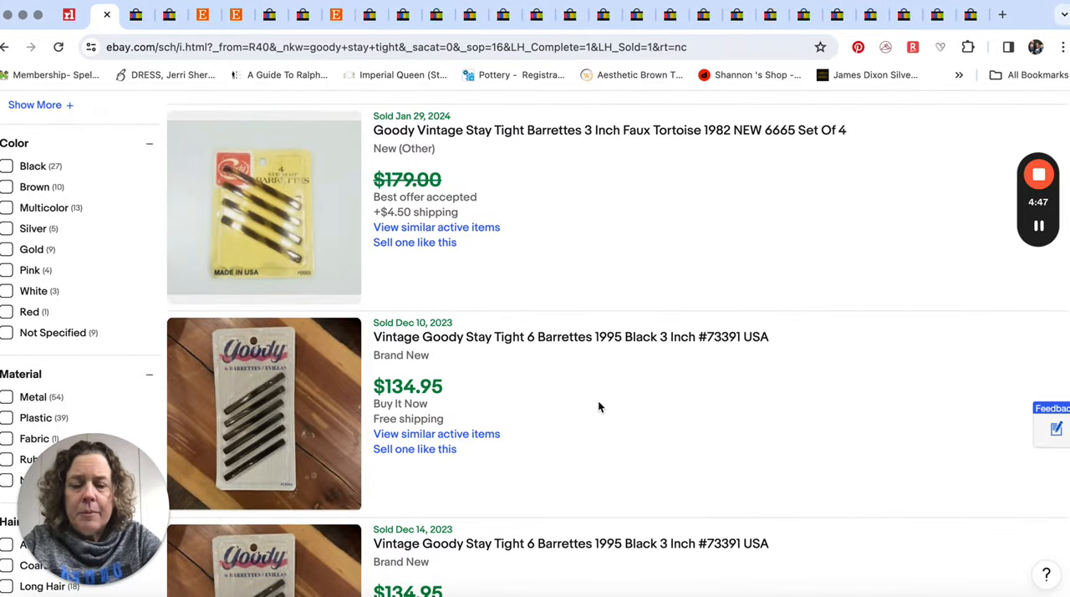
scroll(down, 3)
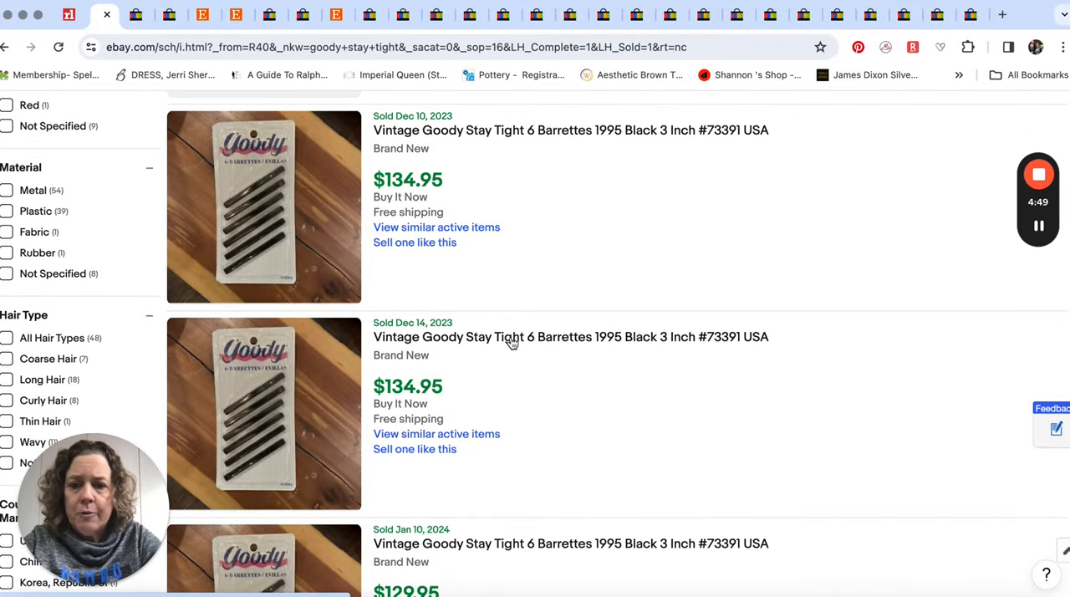
scroll(down, 3)
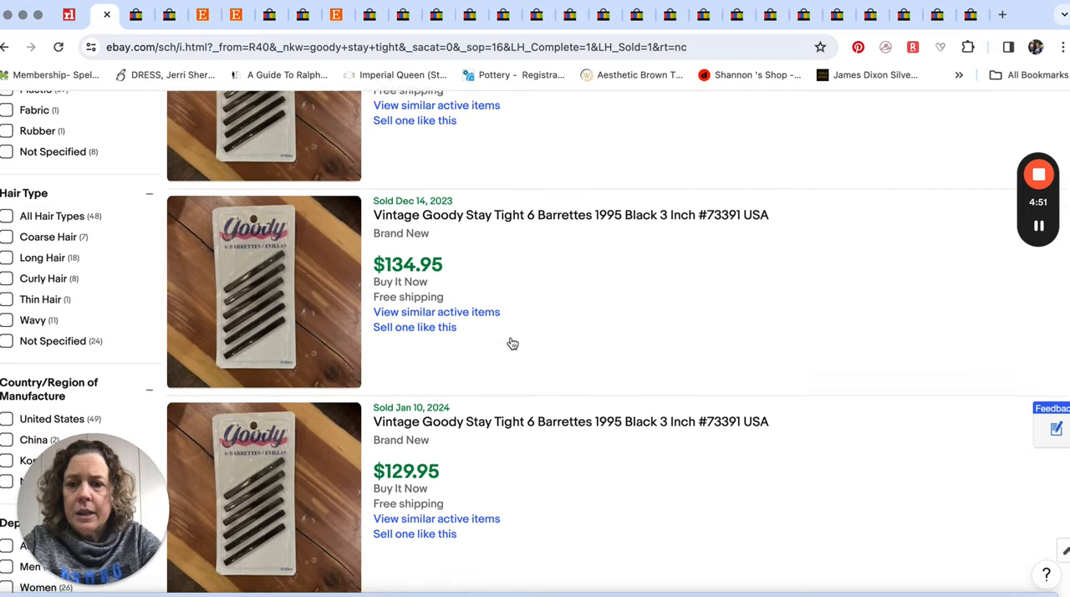
scroll(down, 3)
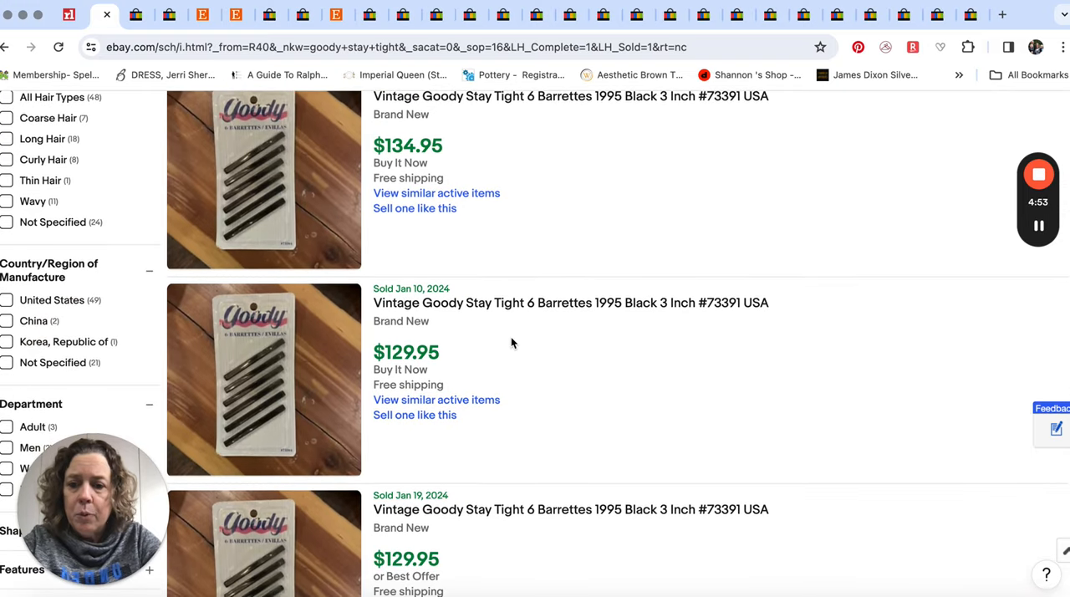
scroll(down, 3)
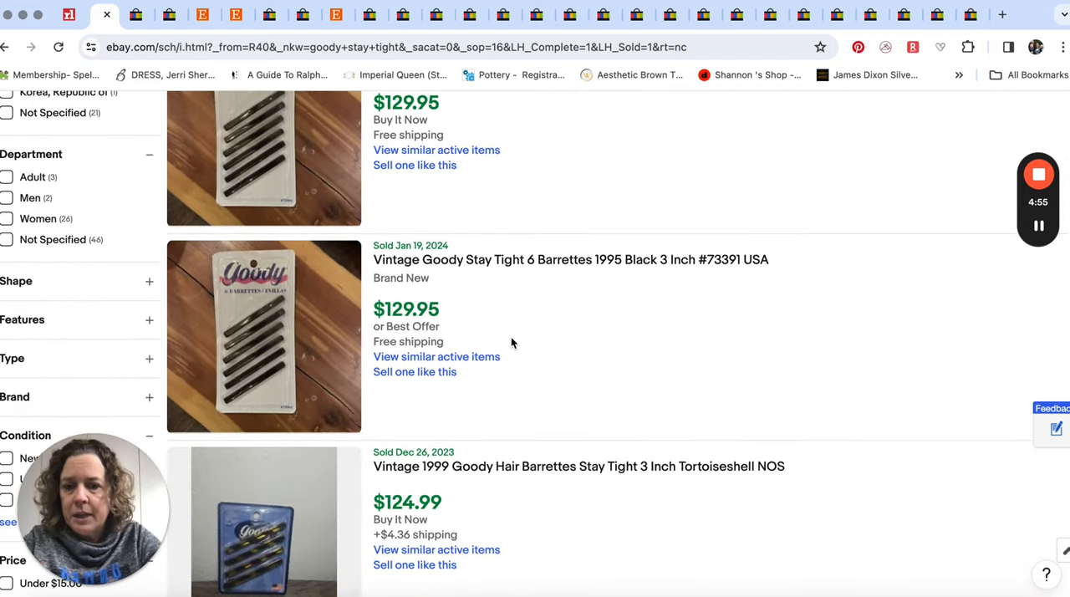
scroll(down, 3)
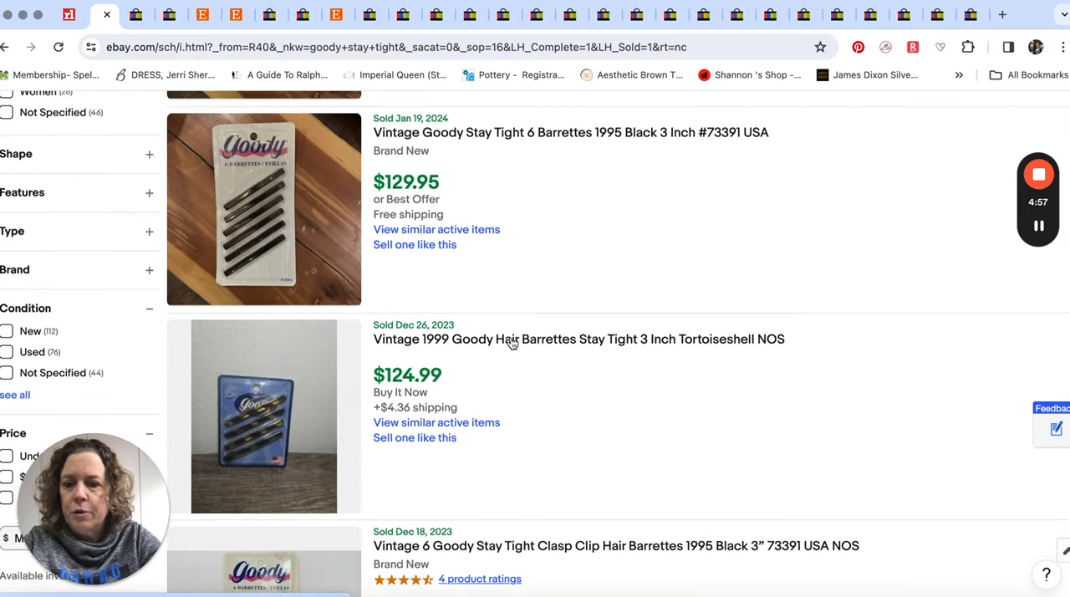
scroll(down, 3)
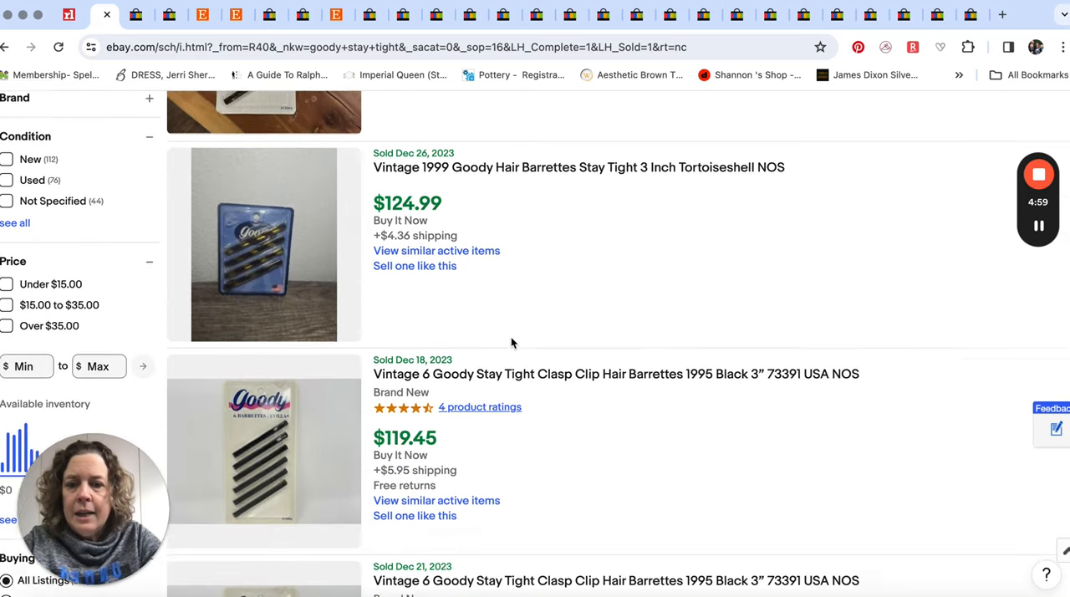
scroll(down, 3)
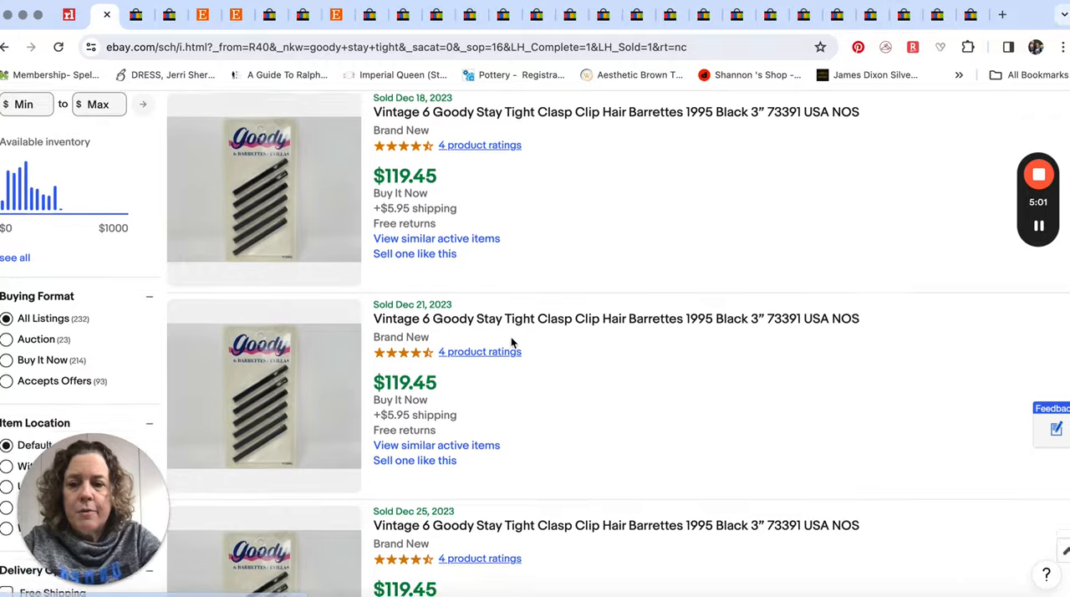
scroll(down, 3)
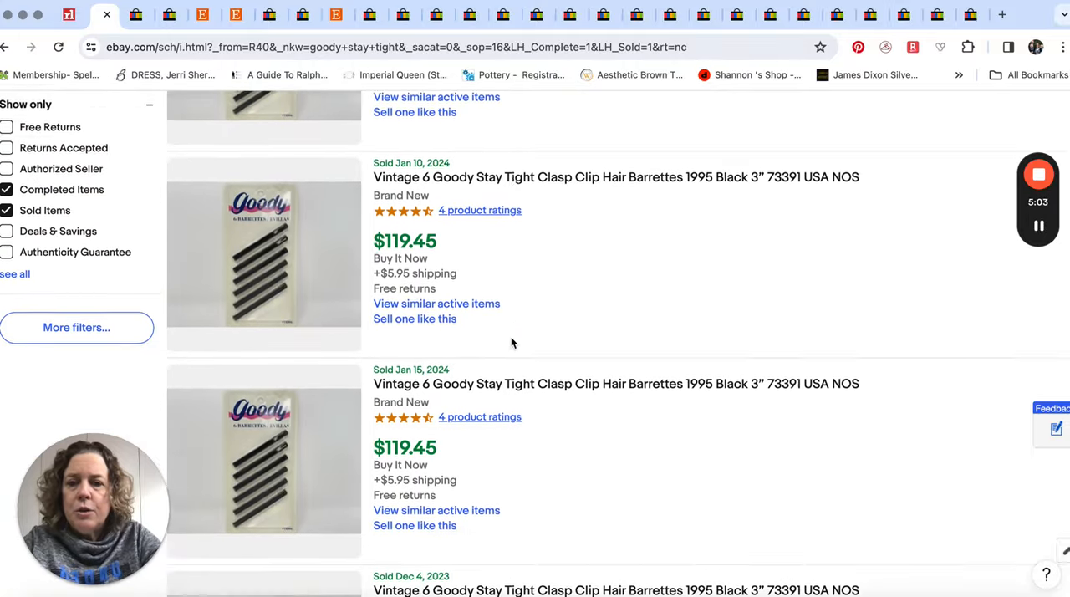
scroll(down, 3)
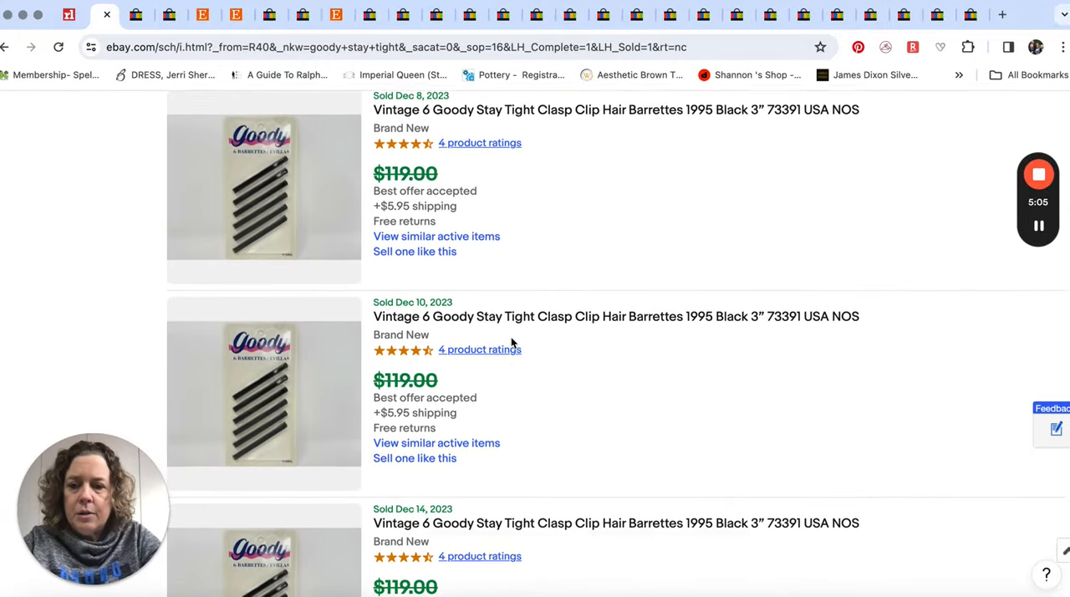
scroll(down, 3)
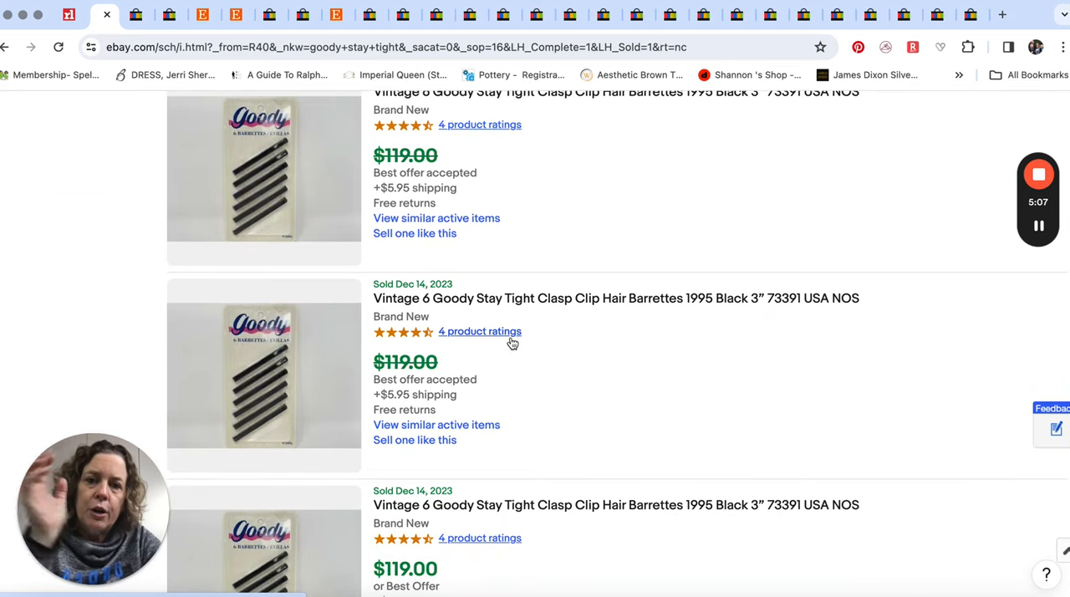
scroll(down, 3)
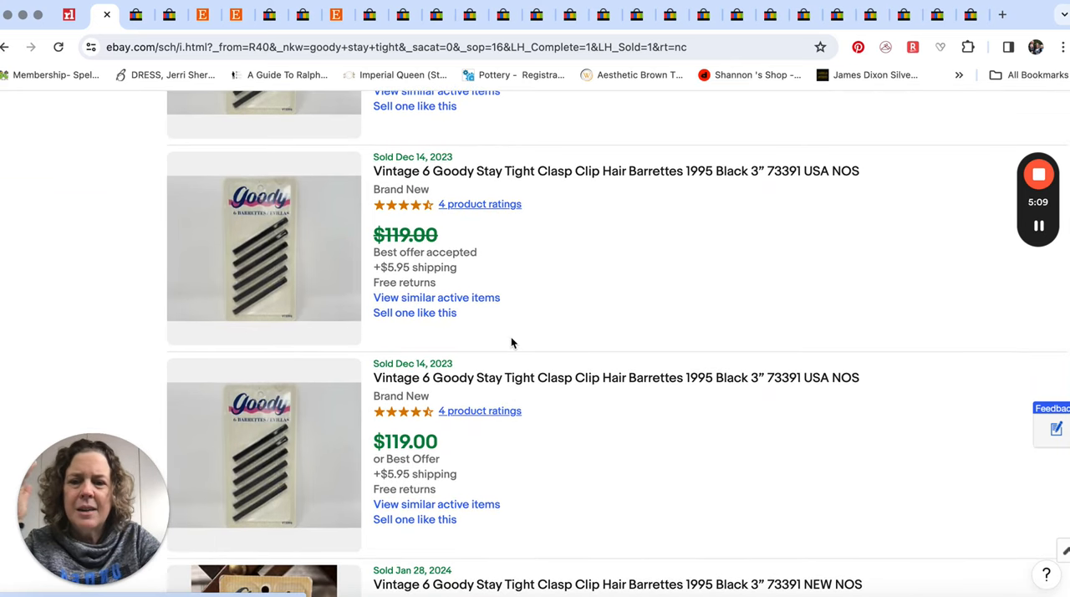
scroll(down, 3)
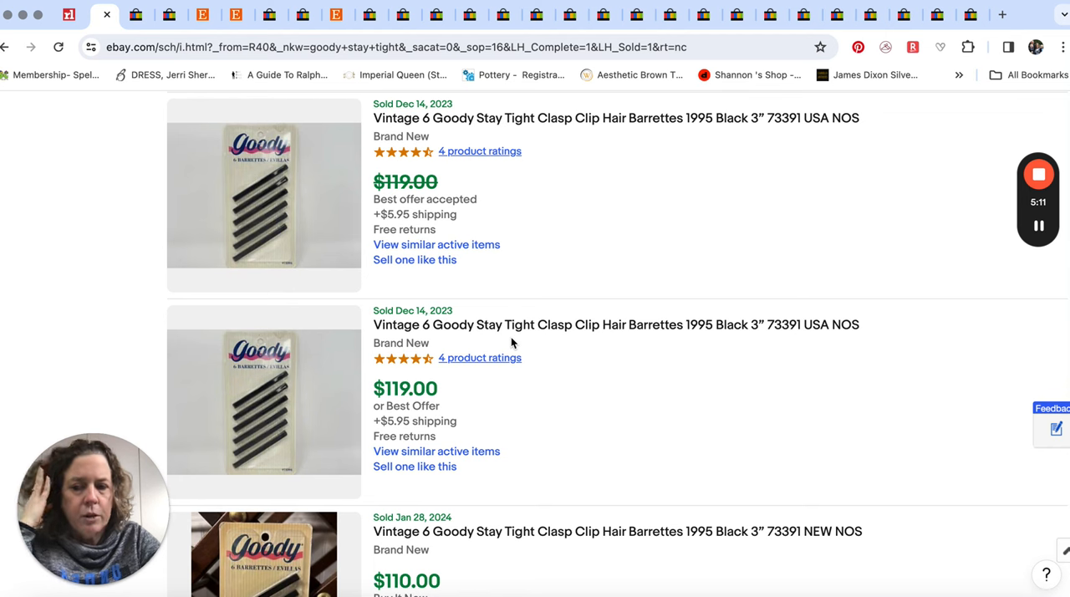
scroll(down, 3)
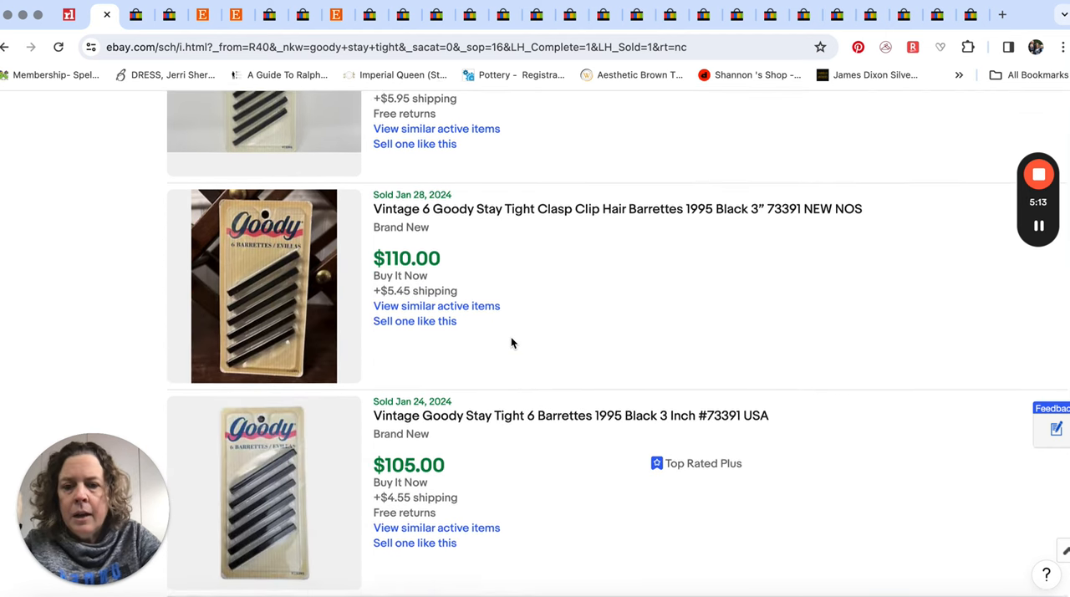
scroll(down, 3)
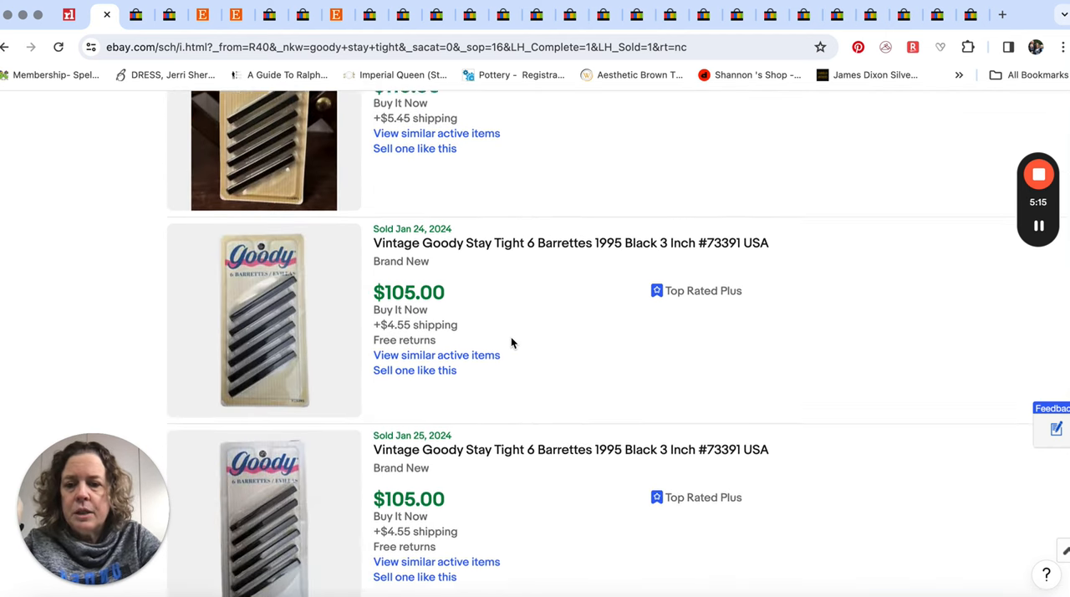
scroll(down, 3)
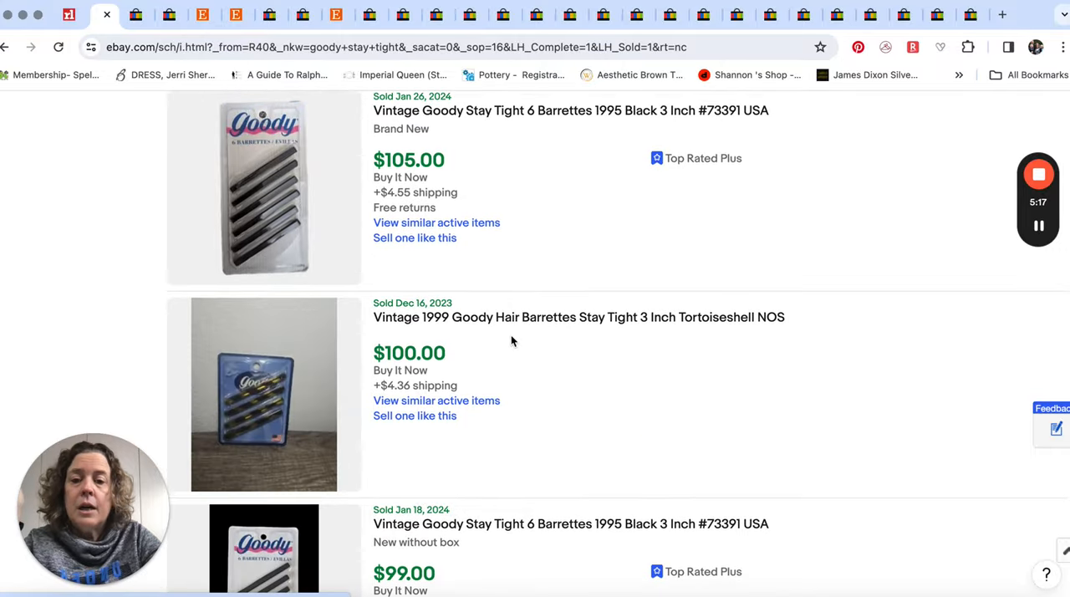
scroll(down, 3)
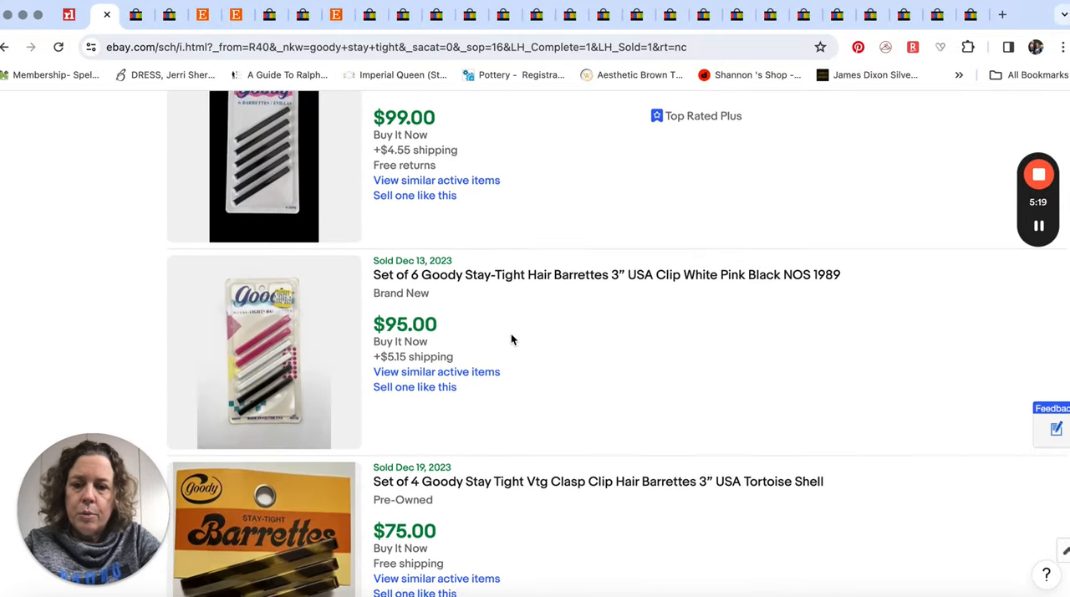
scroll(down, 3)
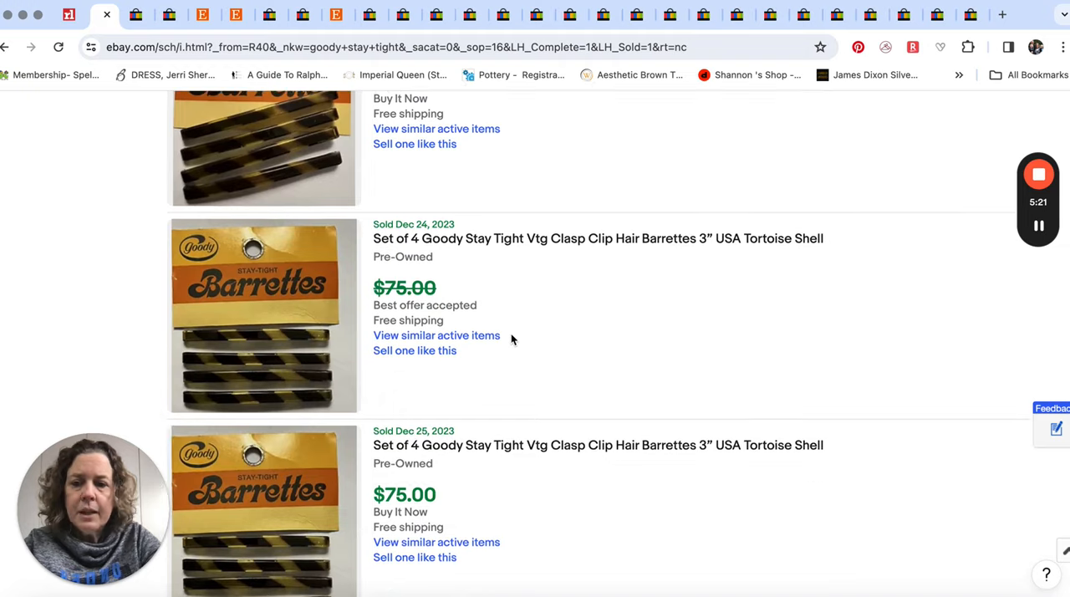
scroll(down, 3)
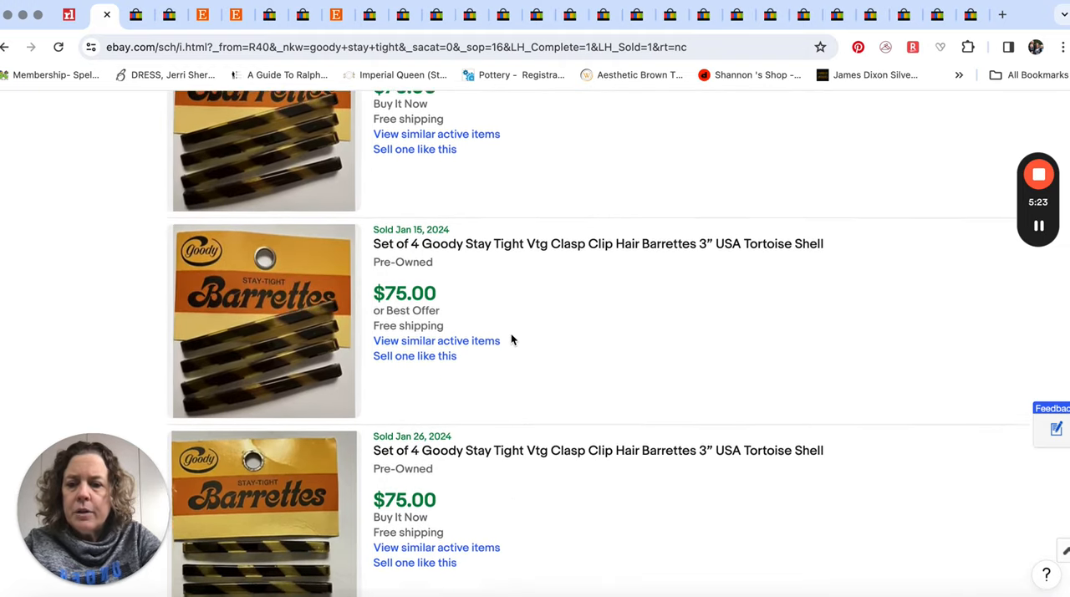
scroll(down, 3)
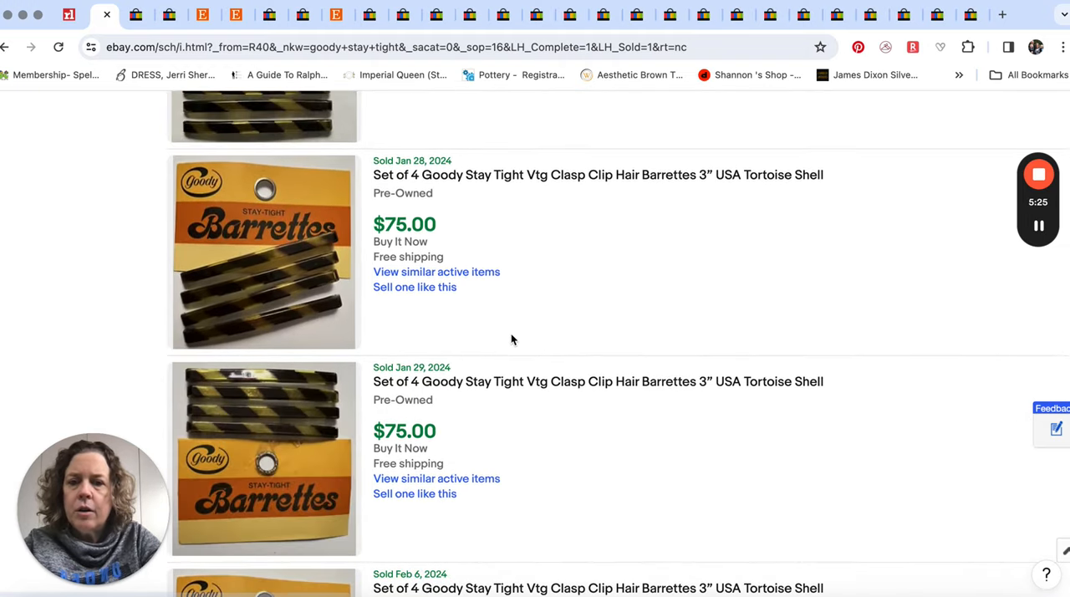
scroll(down, 3)
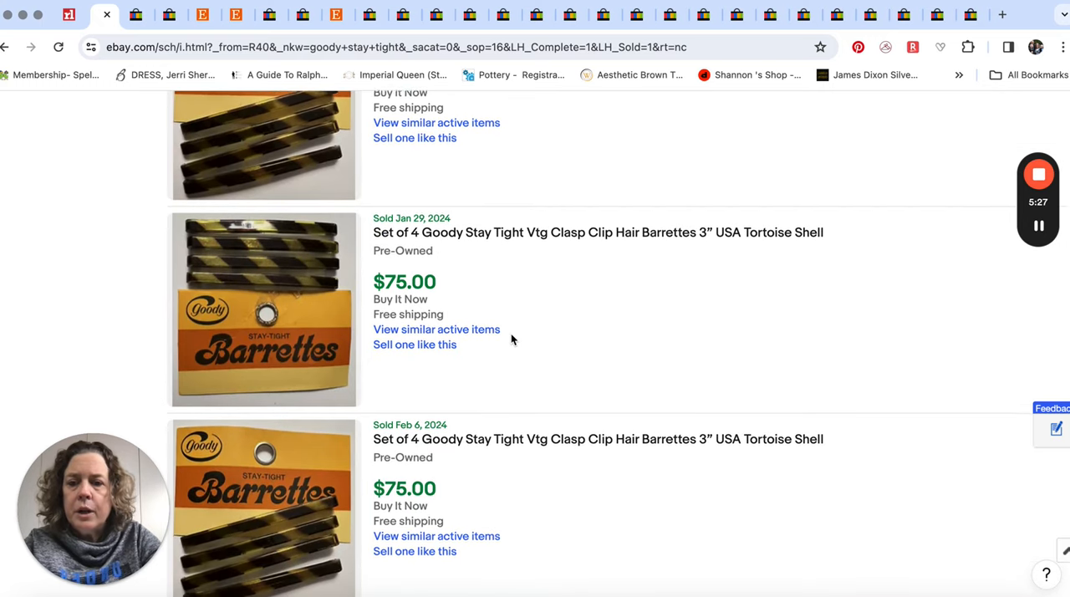
scroll(down, 3)
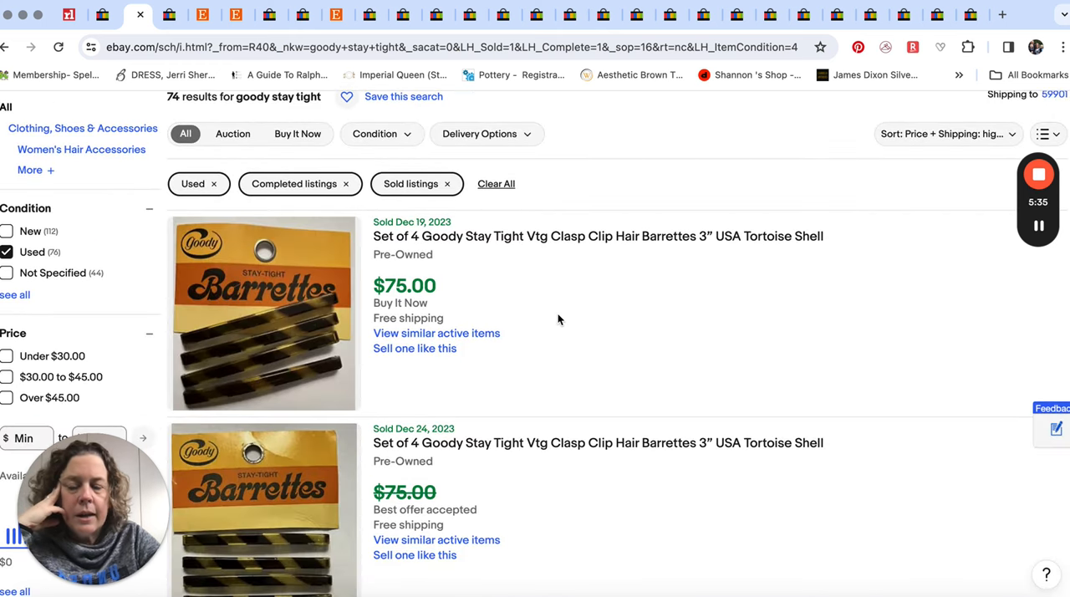
Scroll through the used Goody Stay Tight sold listings to compare their sale prices
scroll(down, 3)
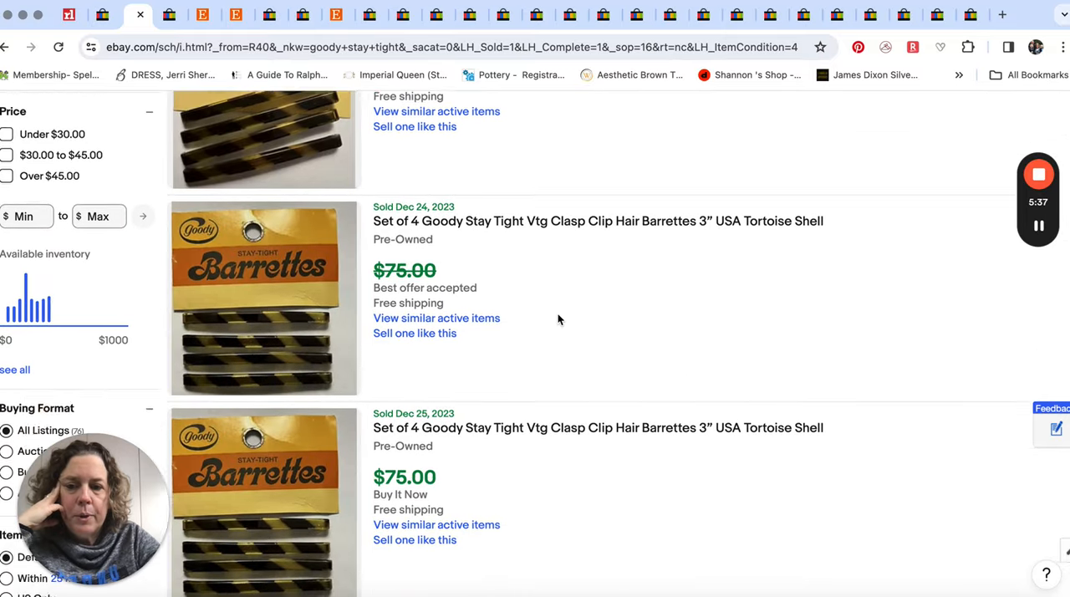
scroll(down, 3)
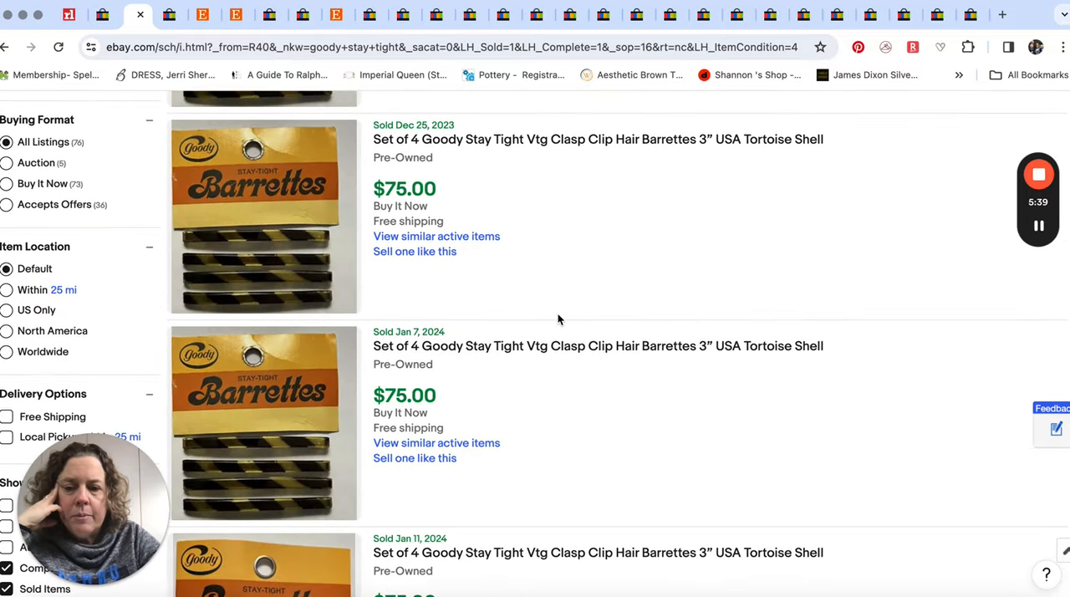
scroll(down, 3)
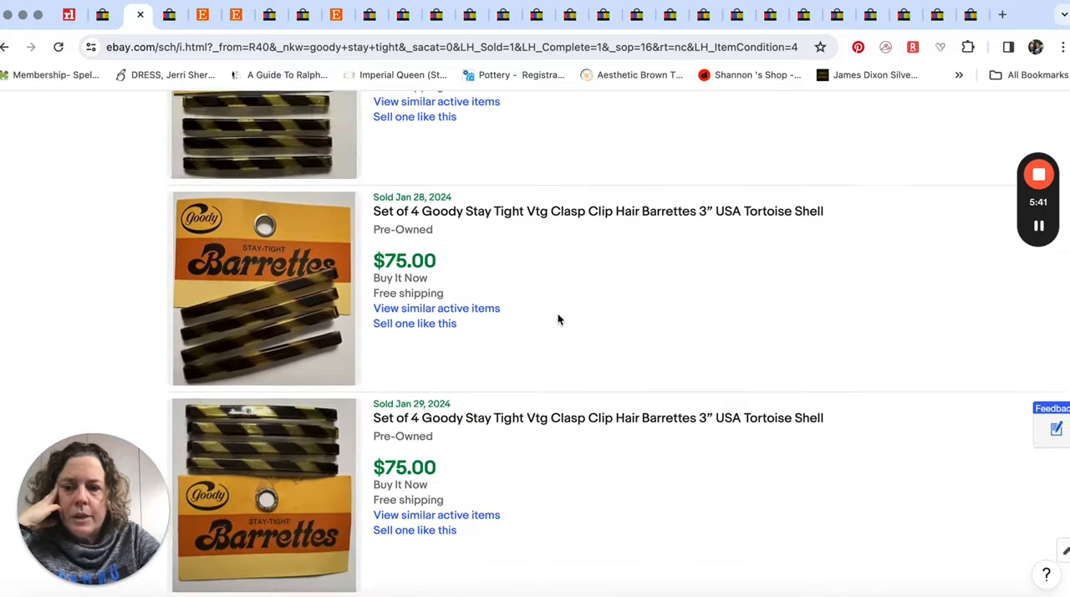
scroll(down, 3)
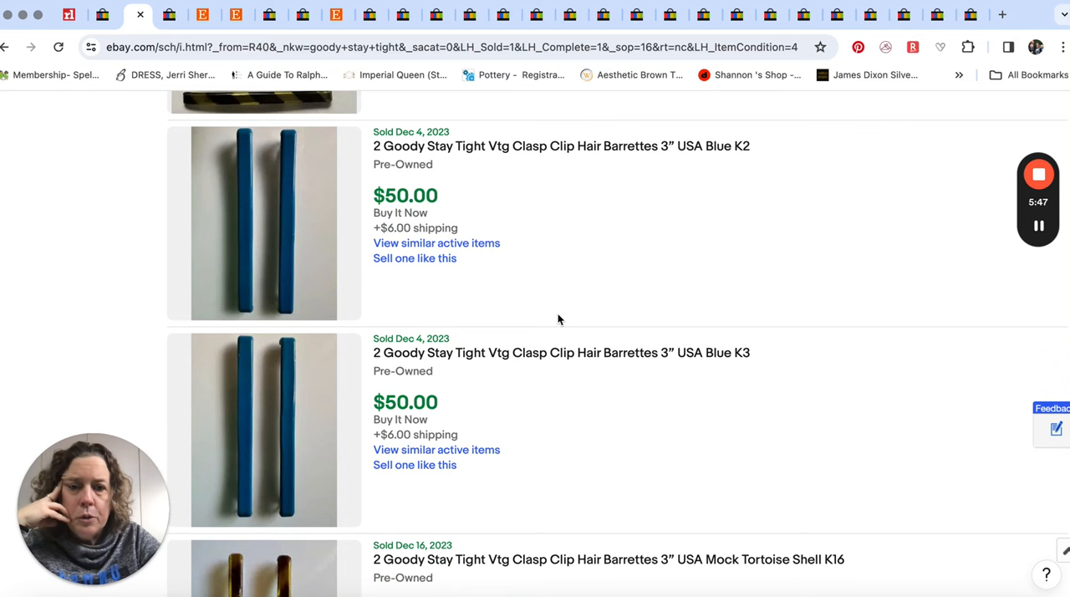
scroll(down, 3)
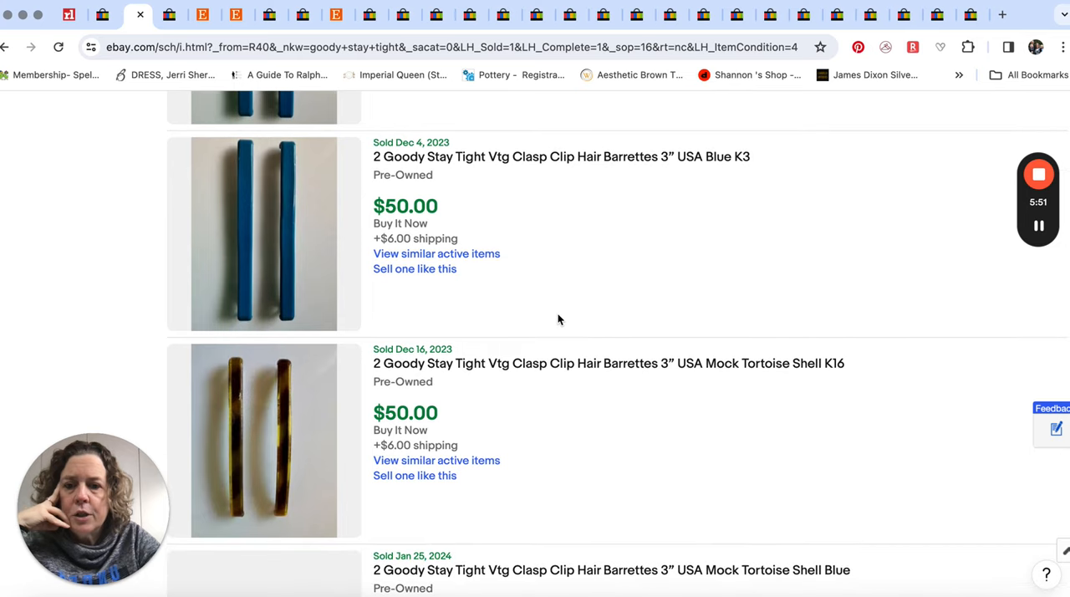
scroll(down, 3)
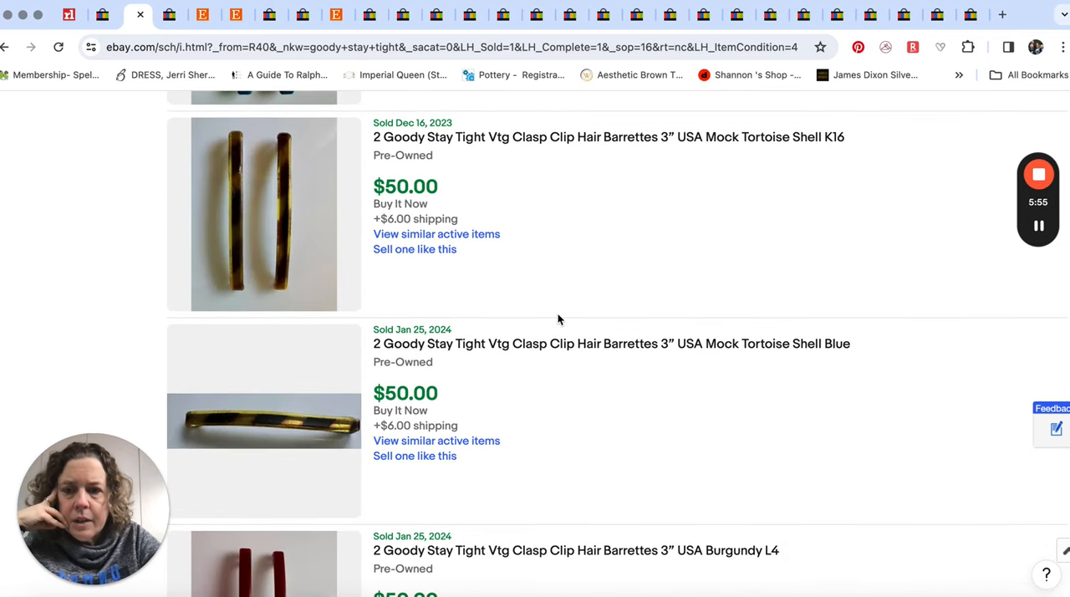
scroll(down, 3)
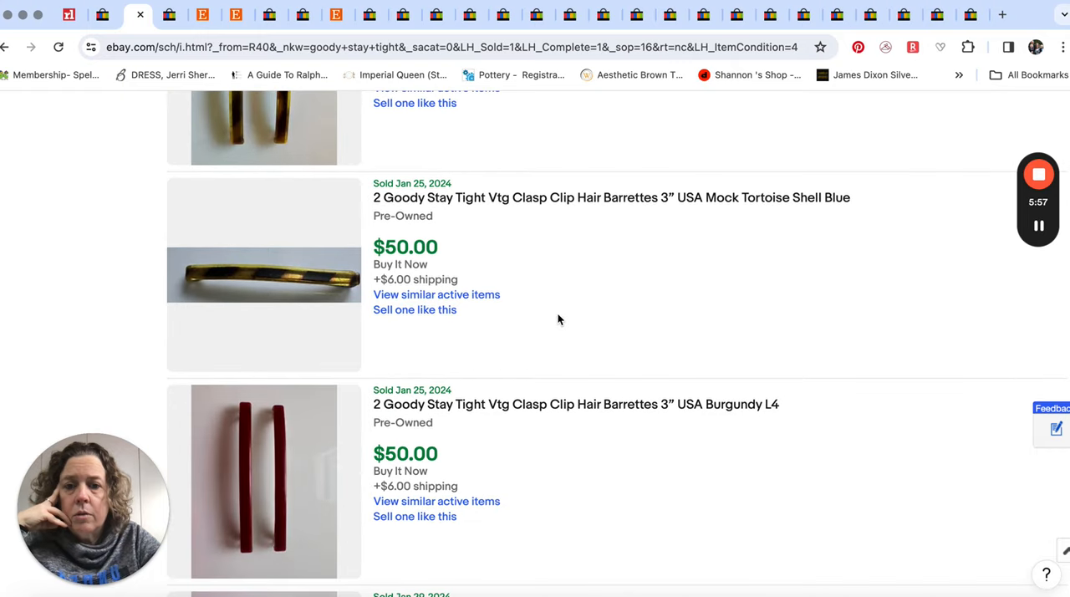
scroll(down, 3)
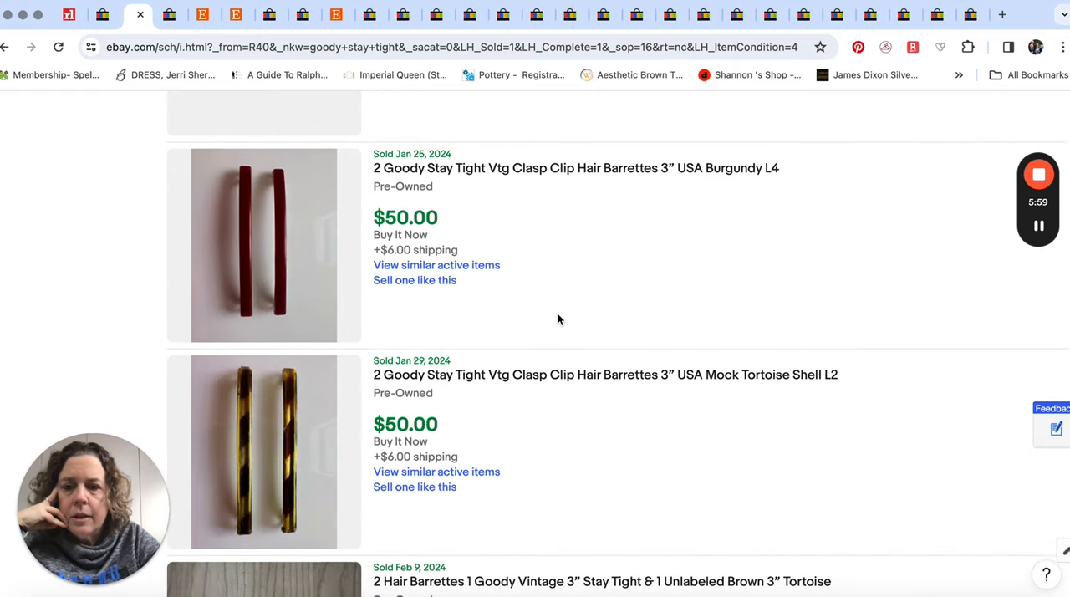
scroll(down, 3)
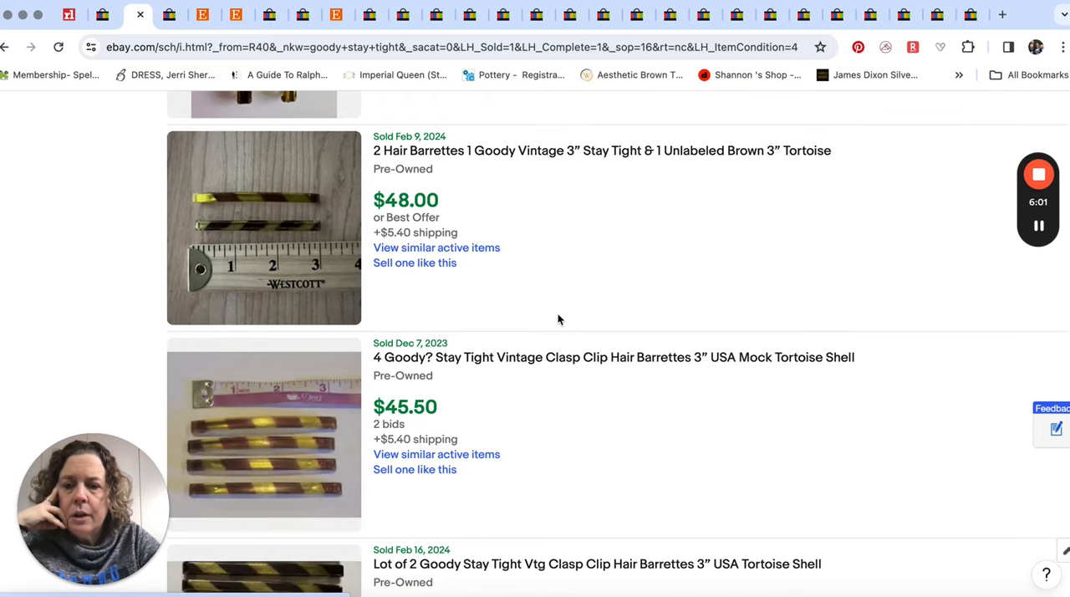
scroll(down, 3)
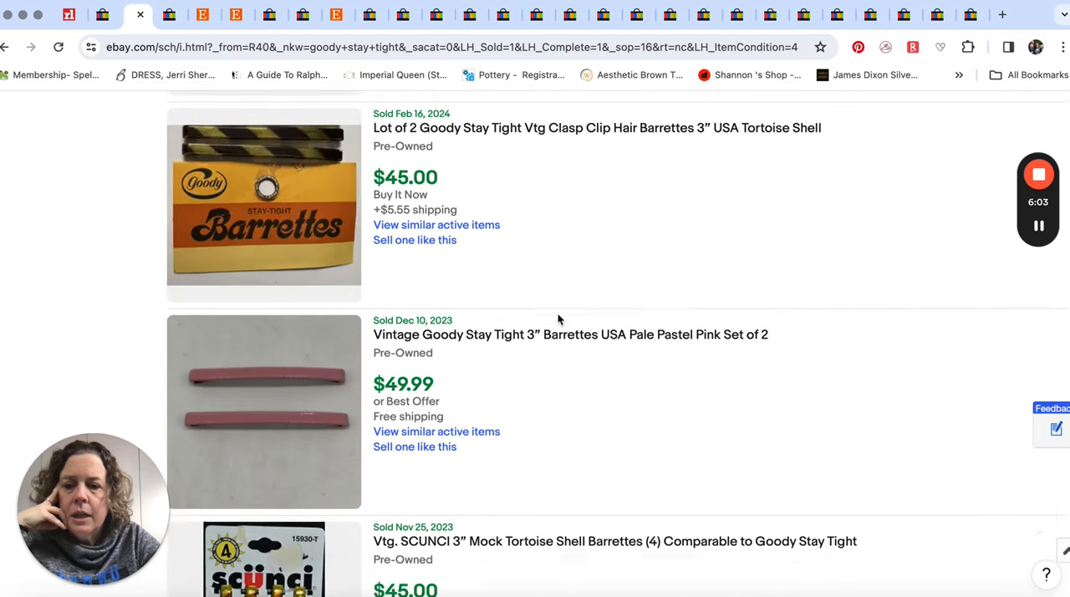
scroll(down, 3)
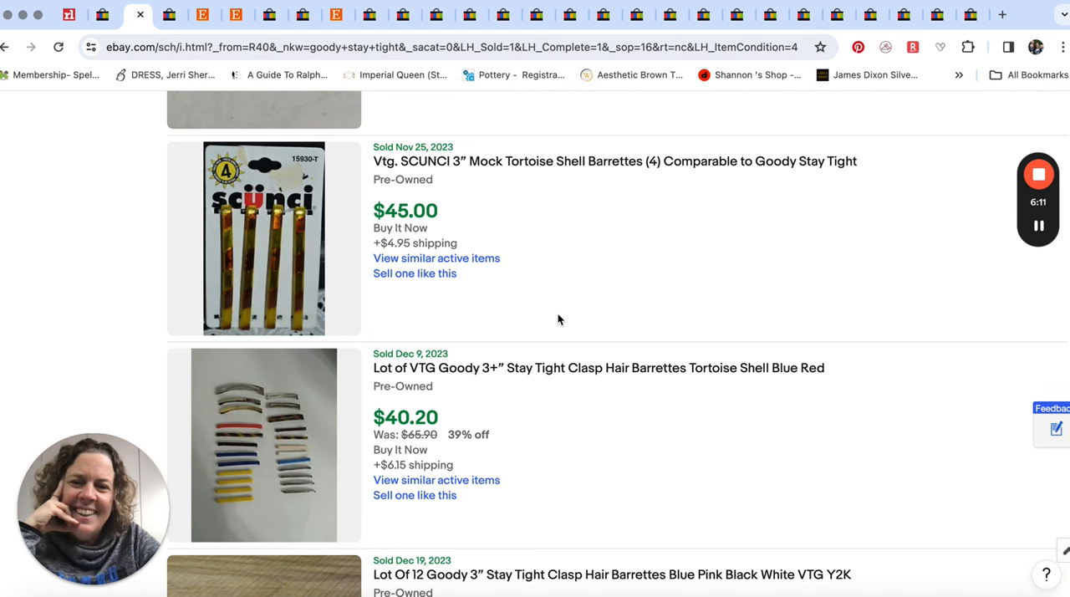
scroll(down, 3)
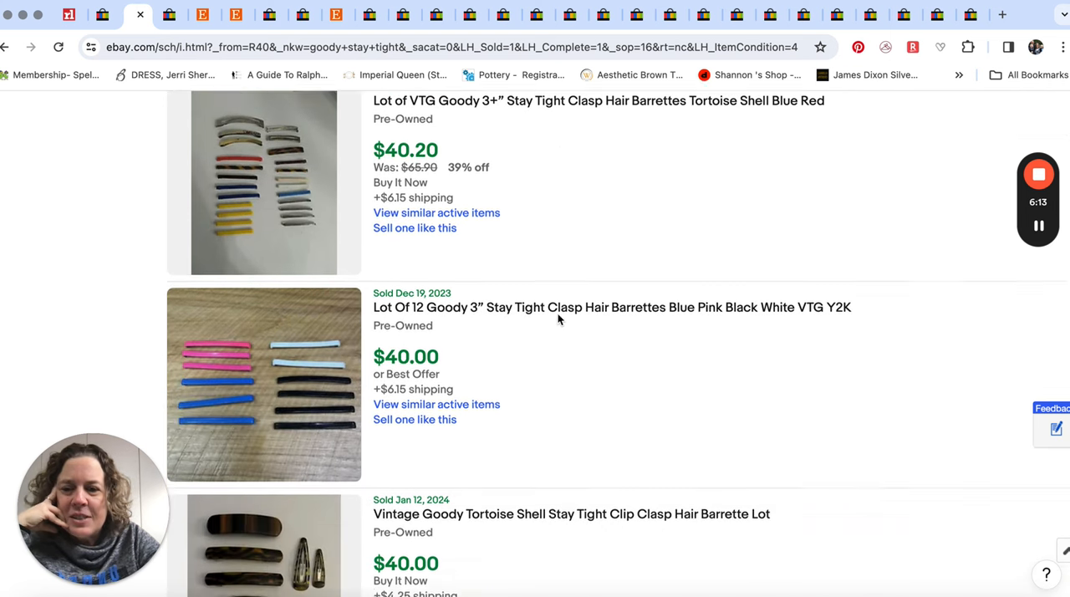
scroll(down, 3)
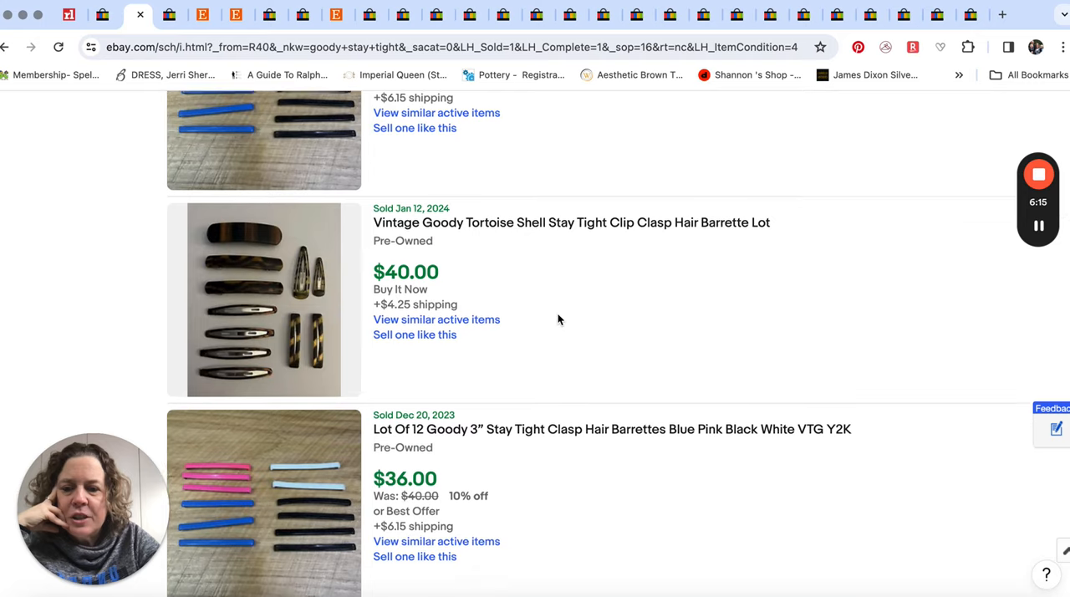
scroll(down, 3)
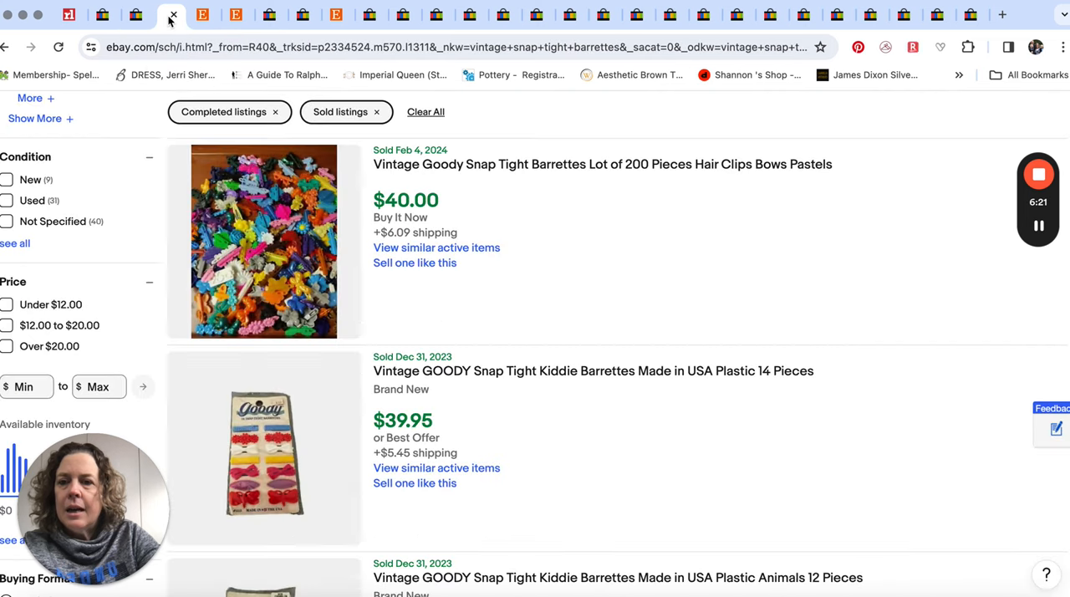
mouse_move(693, 309)
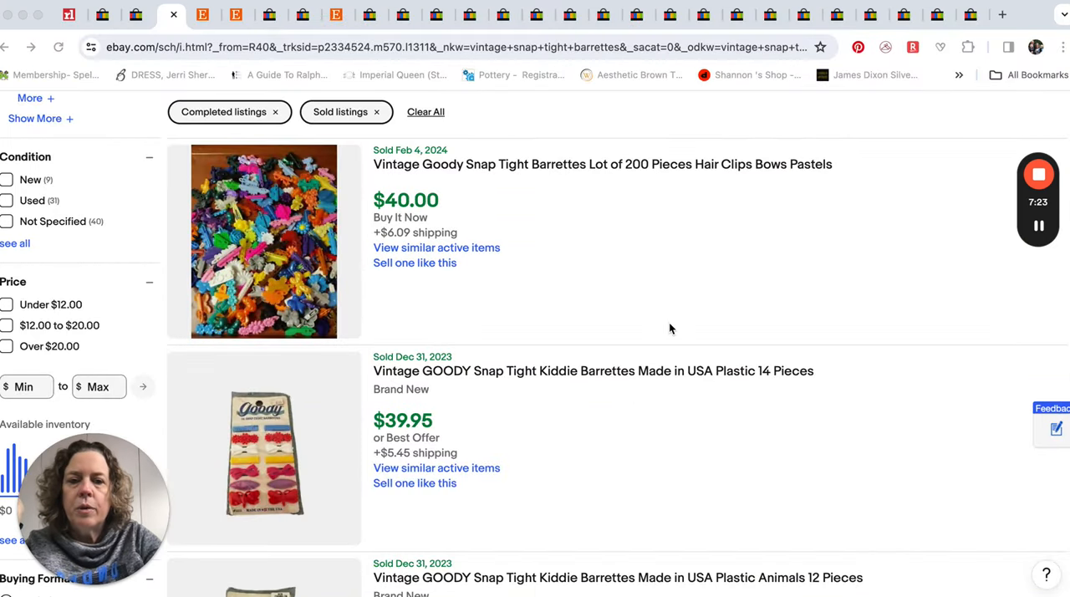
scroll(down, 3)
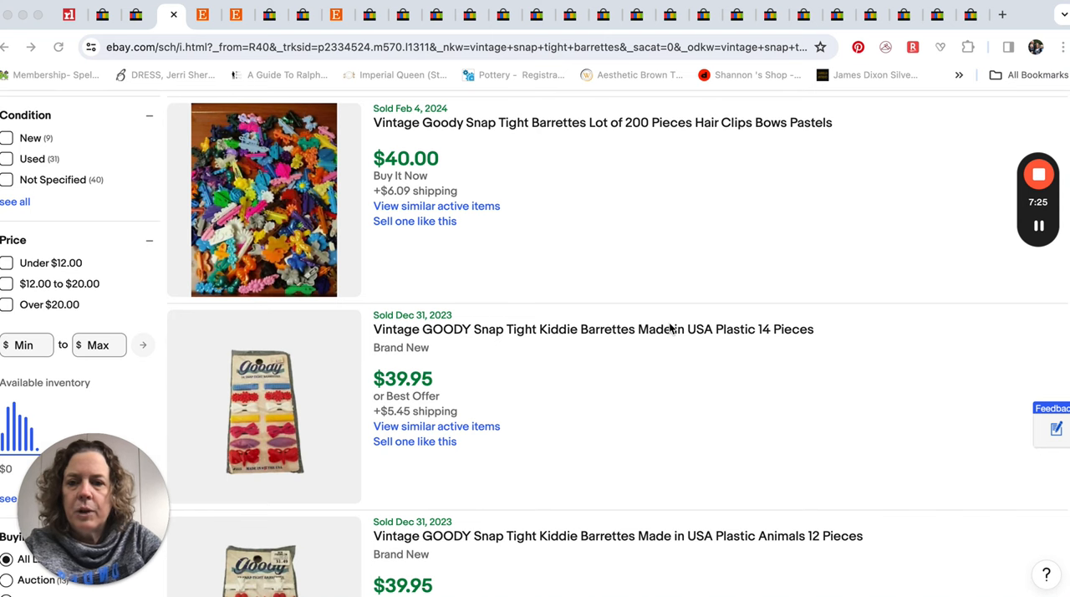
scroll(down, 3)
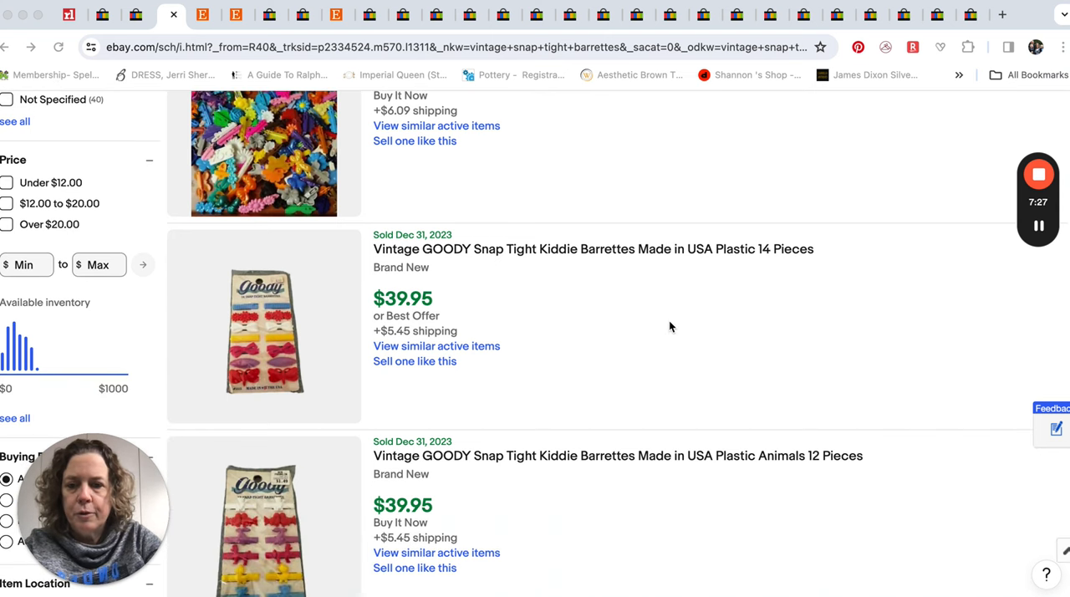
scroll(down, 3)
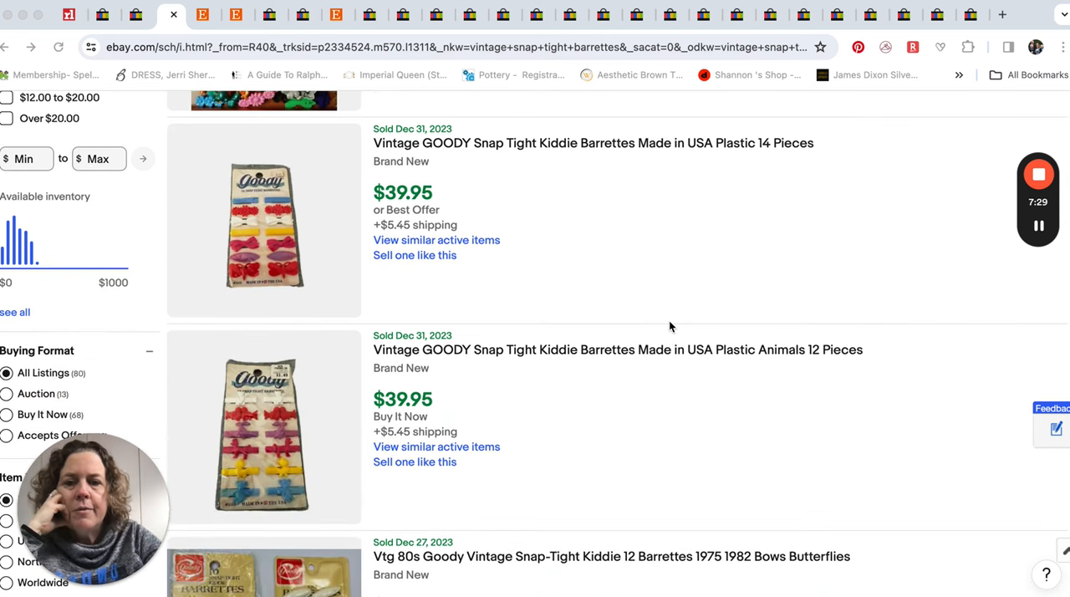
scroll(down, 3)
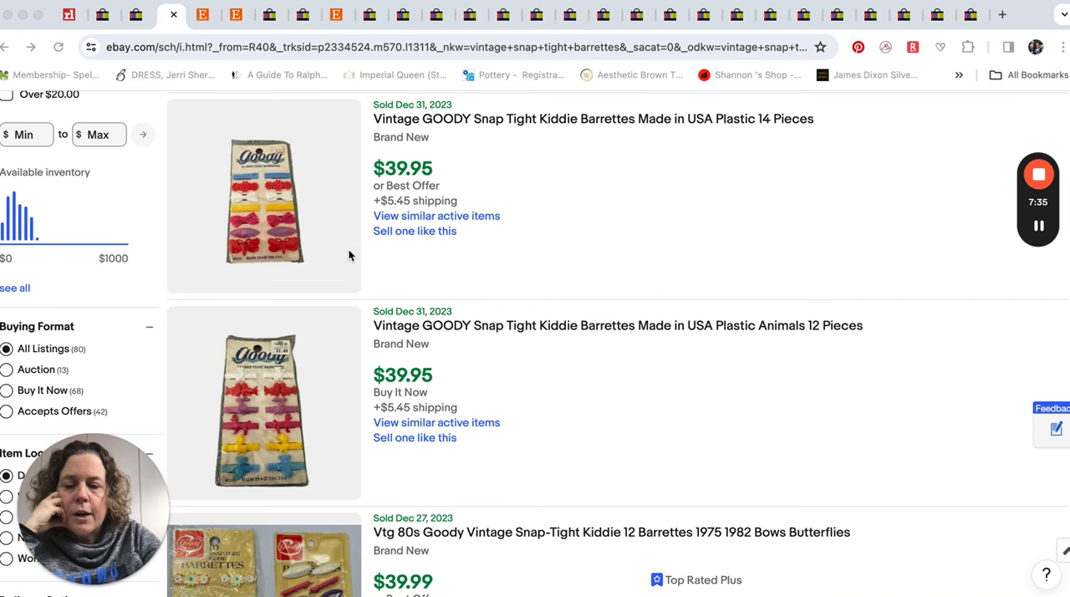
scroll(down, 3)
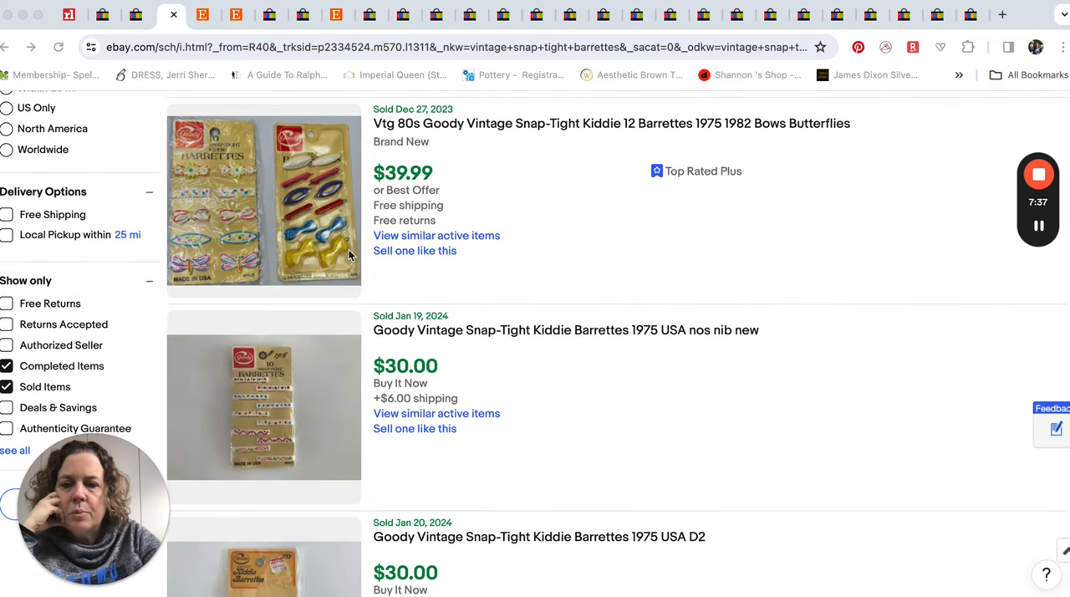
scroll(down, 3)
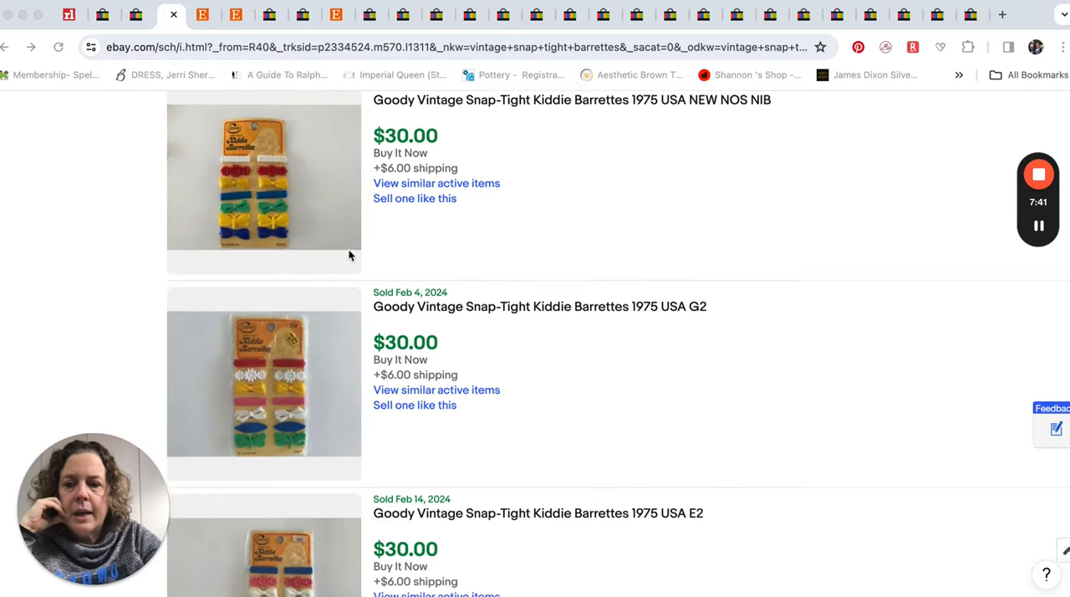
scroll(down, 3)
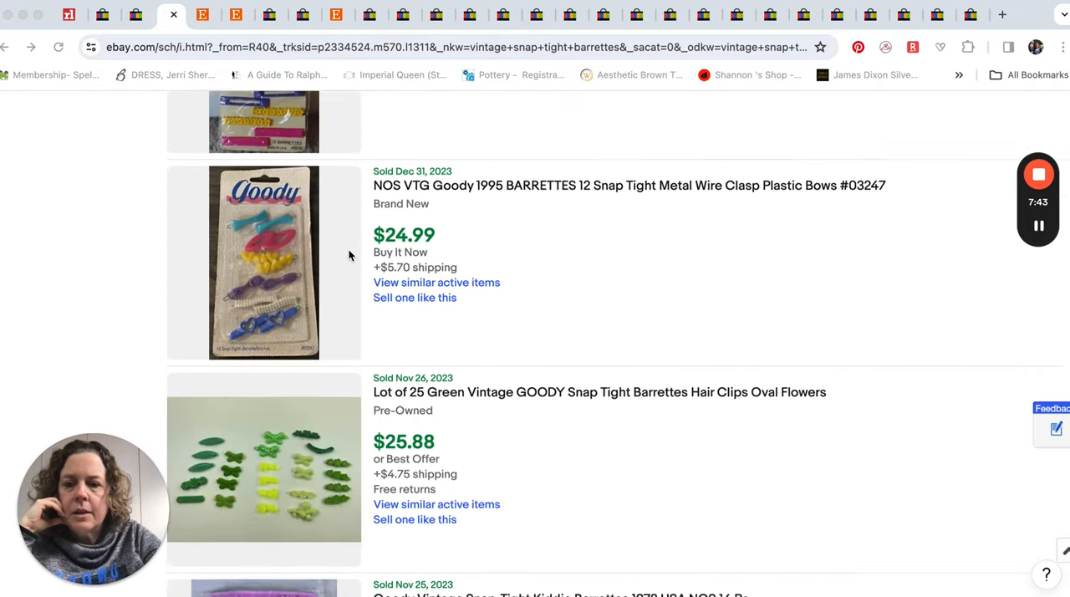
scroll(down, 3)
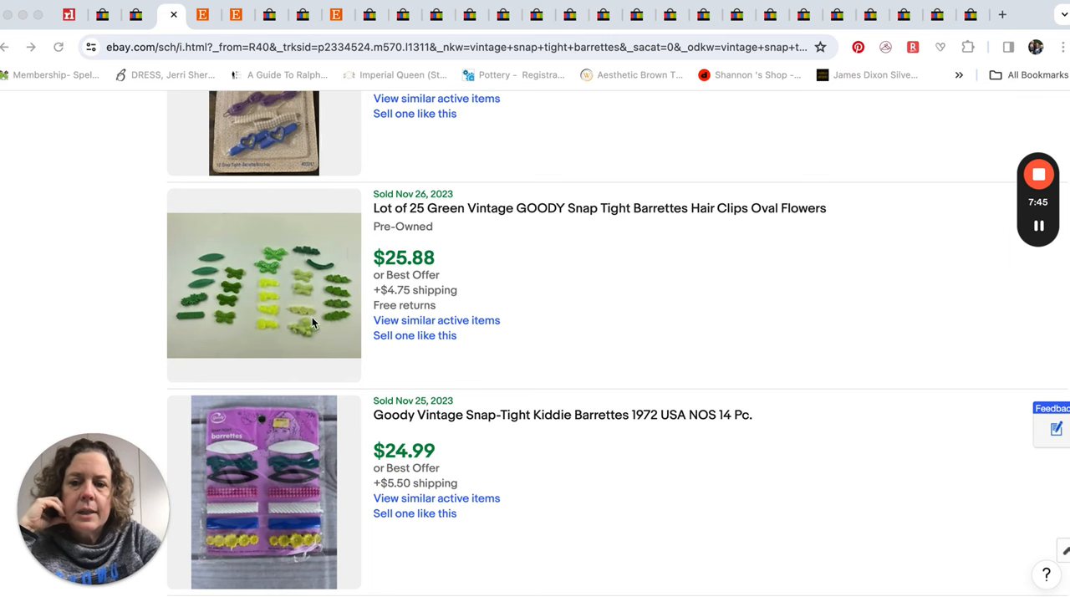
scroll(down, 3)
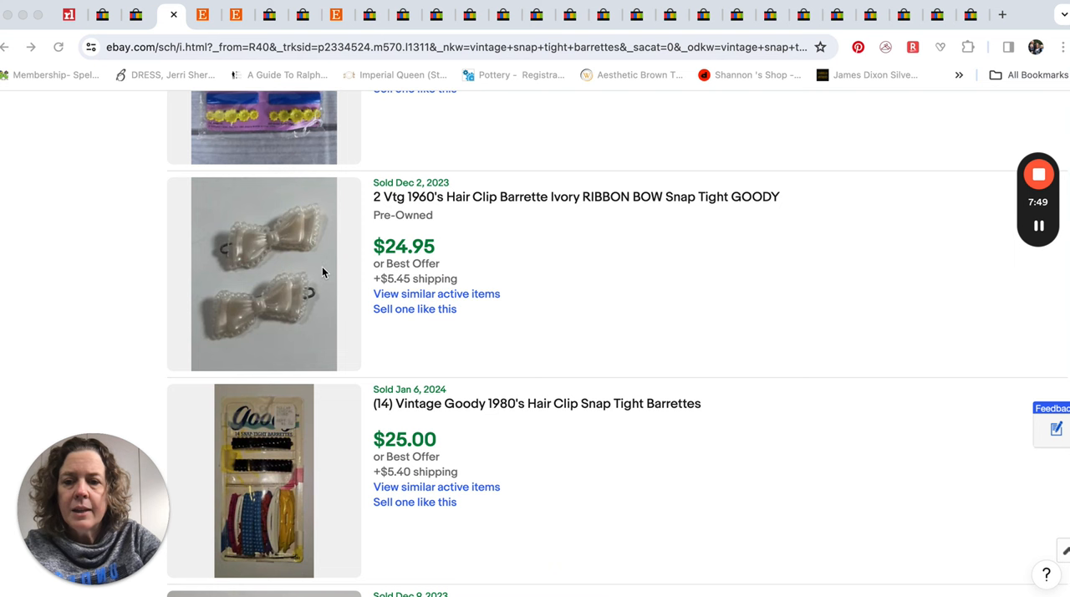
mouse_move(286, 336)
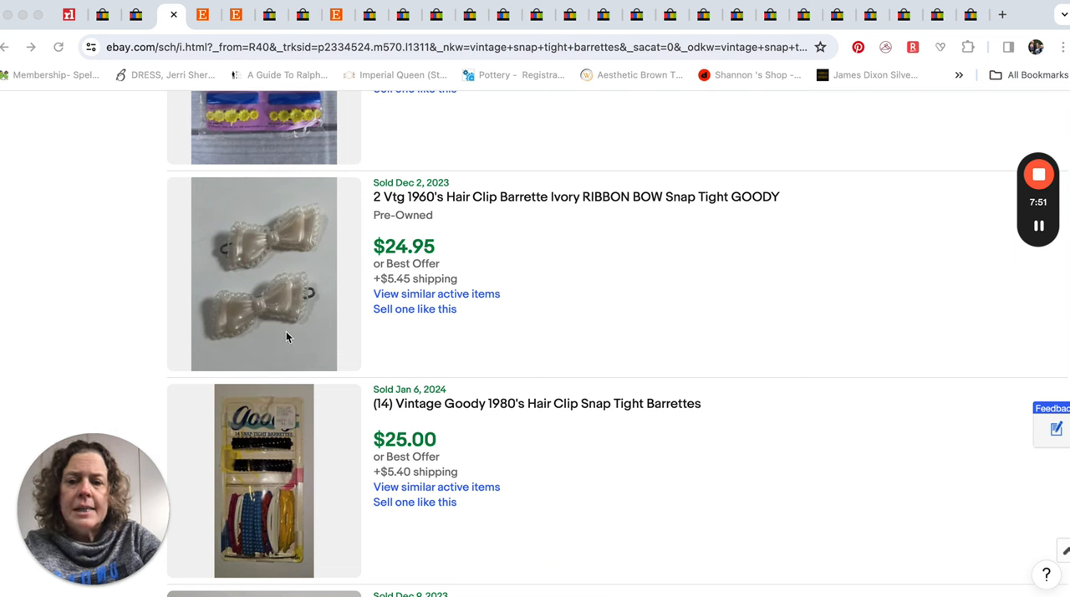
mouse_move(566, 267)
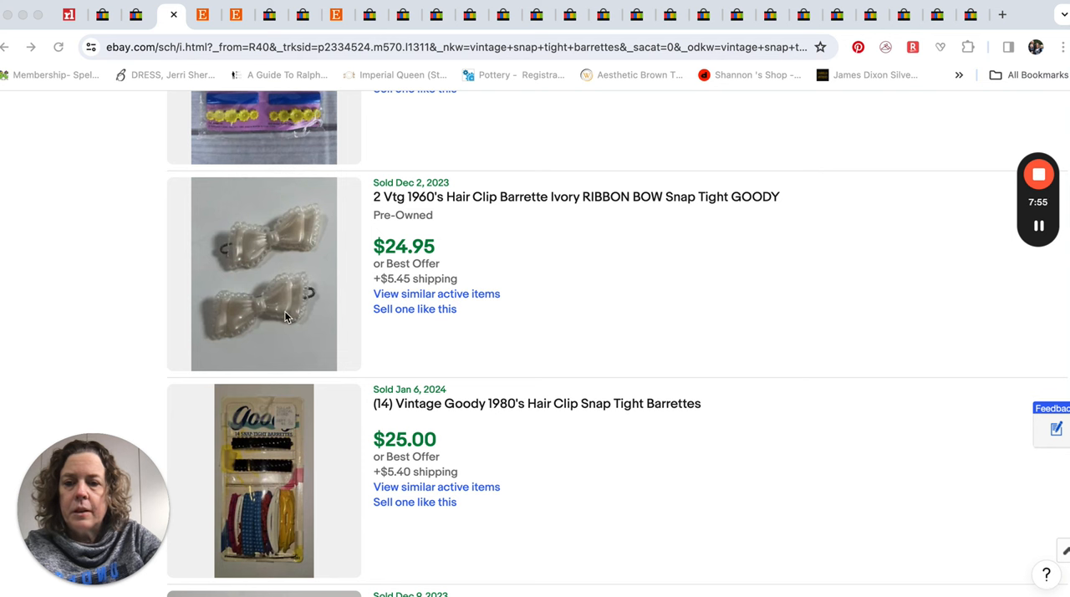
mouse_move(536, 284)
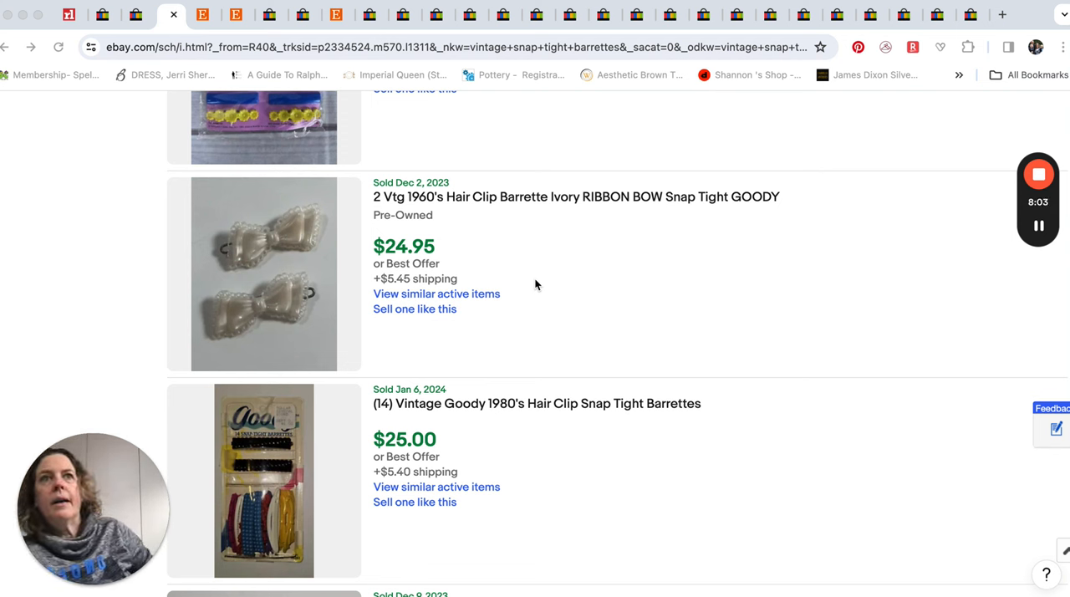
mouse_move(362, 305)
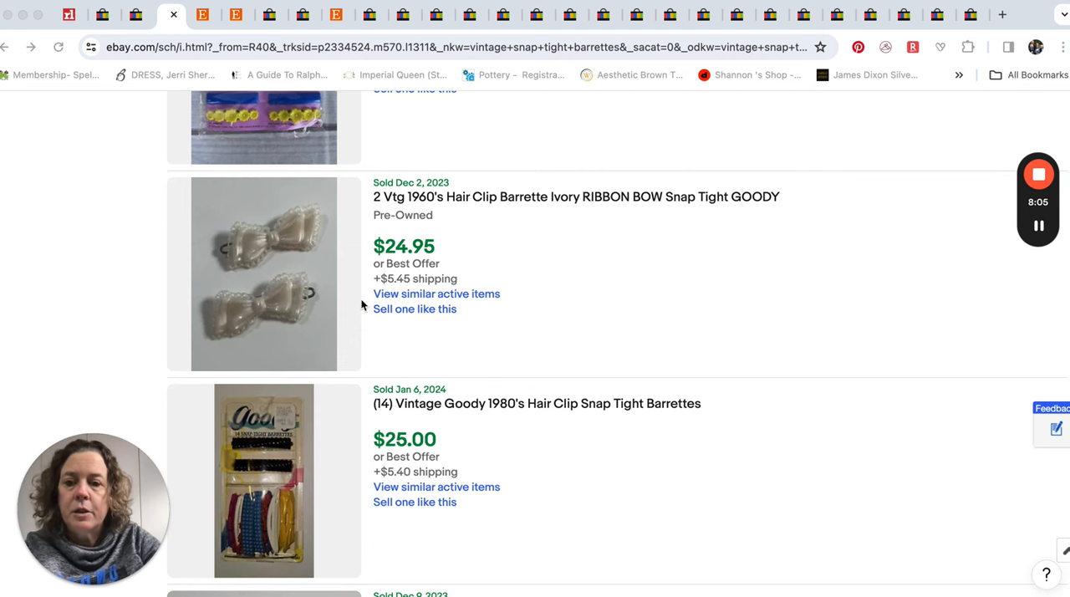
scroll(down, 3)
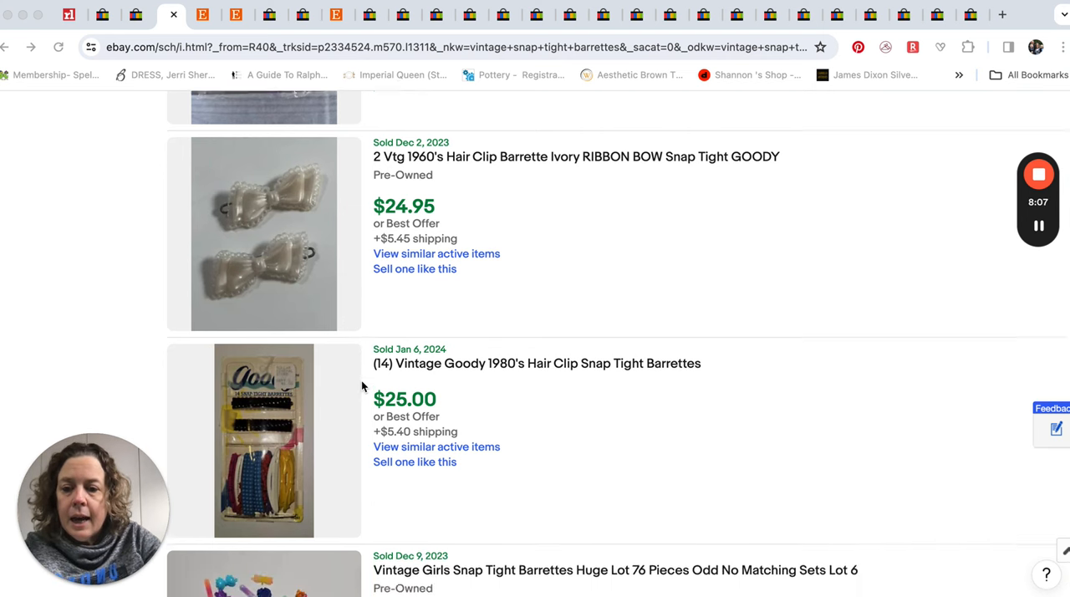
scroll(down, 3)
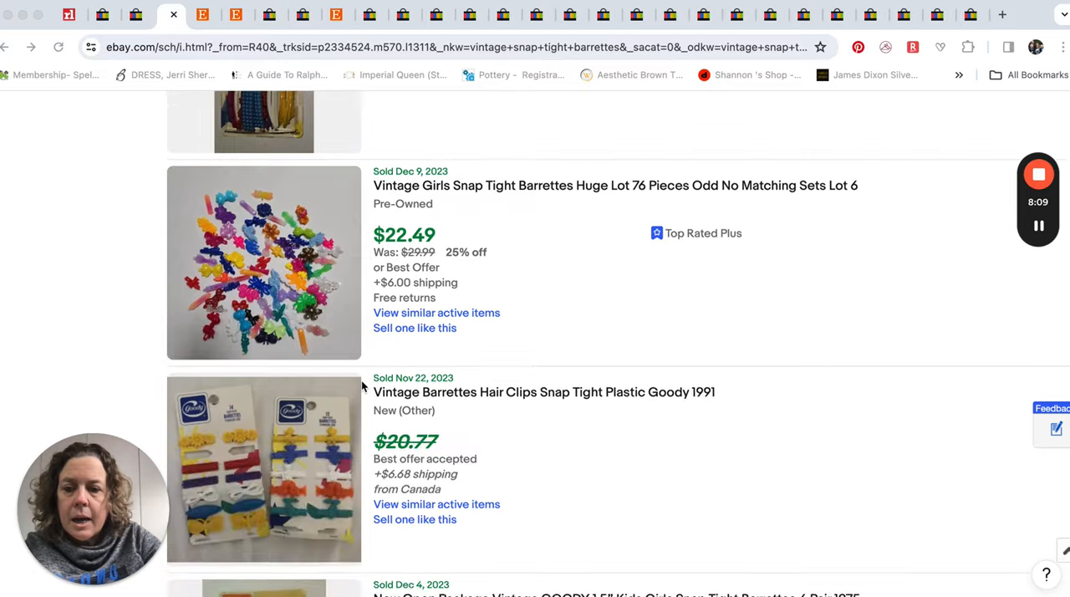
scroll(down, 3)
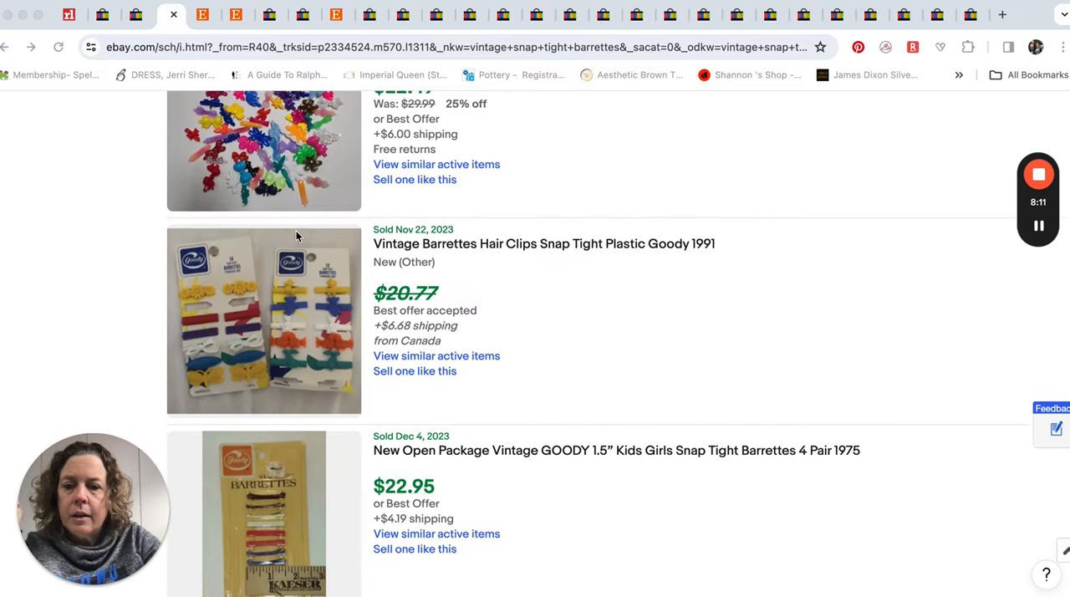
scroll(down, 3)
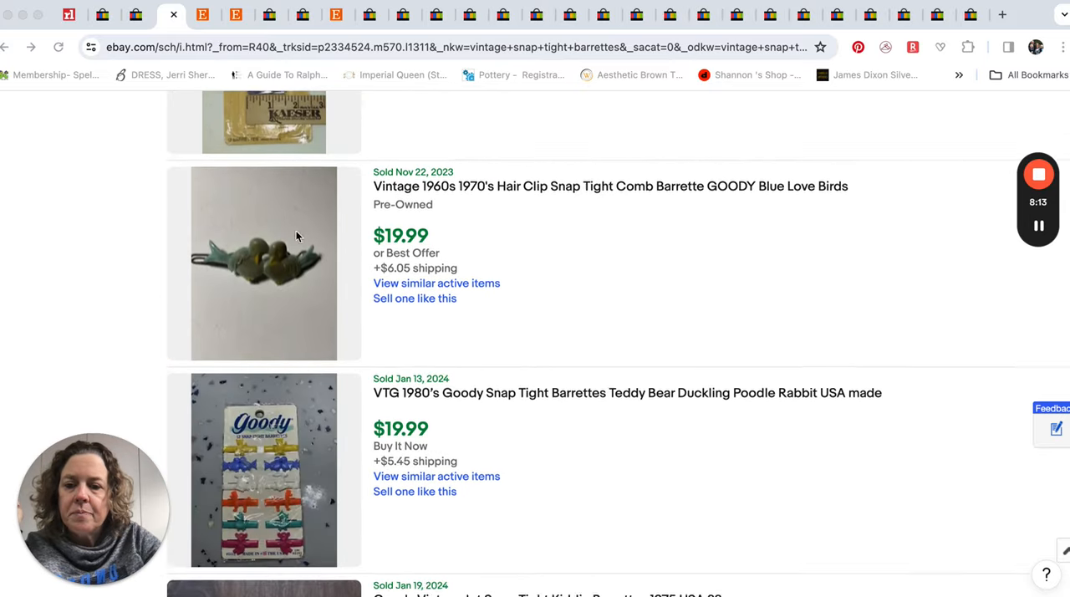
scroll(down, 3)
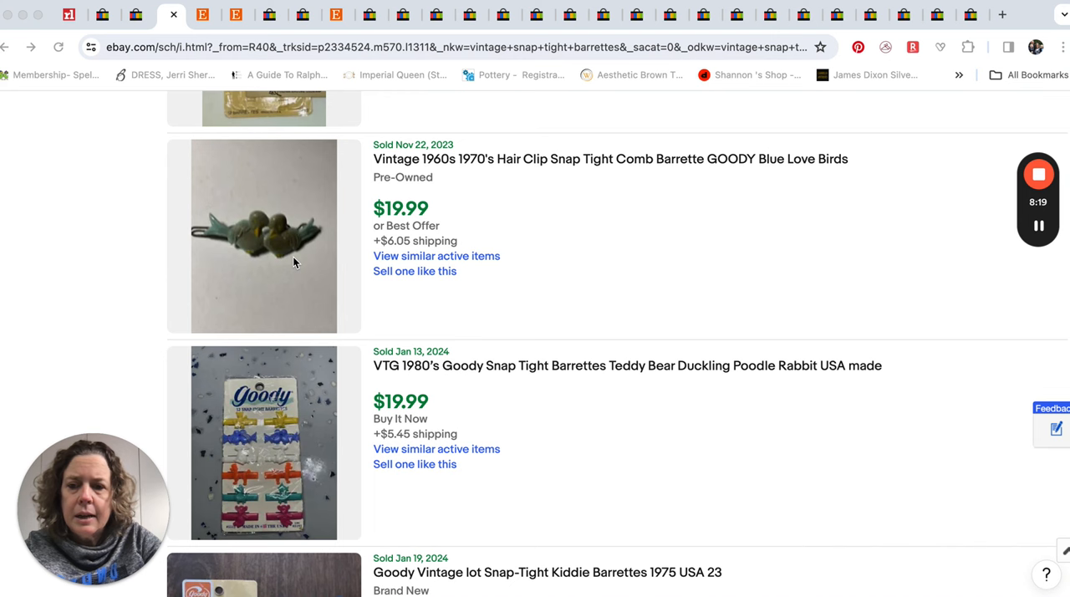
scroll(down, 3)
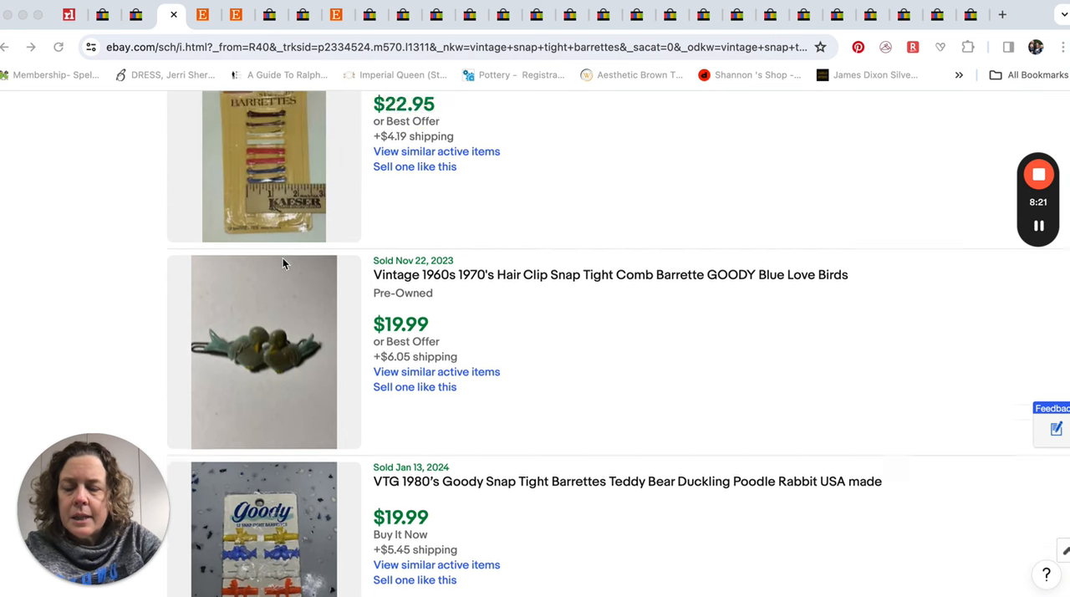
scroll(down, 3)
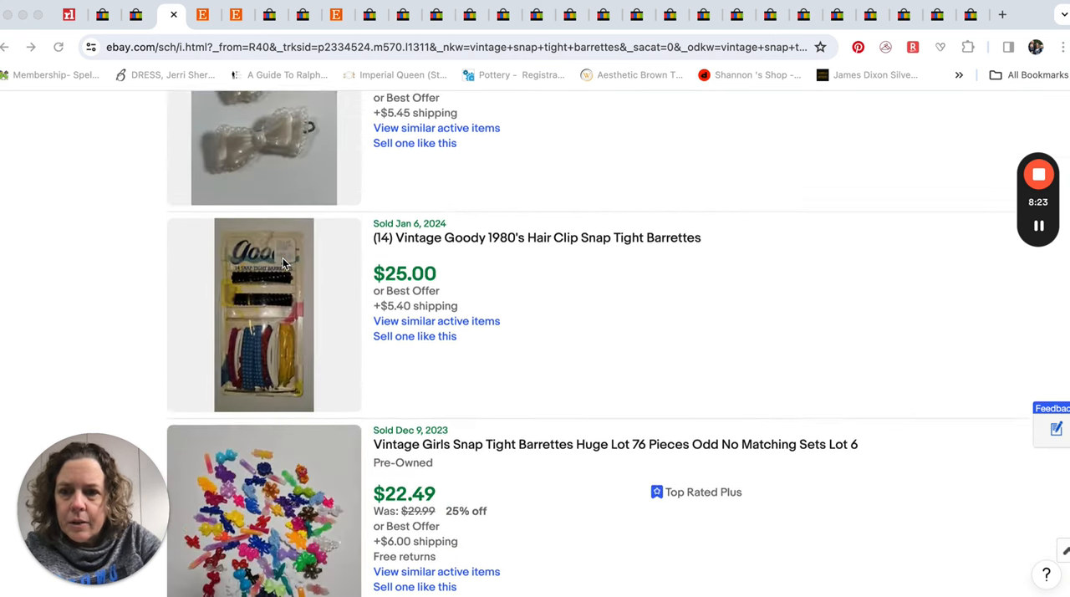
scroll(down, 3)
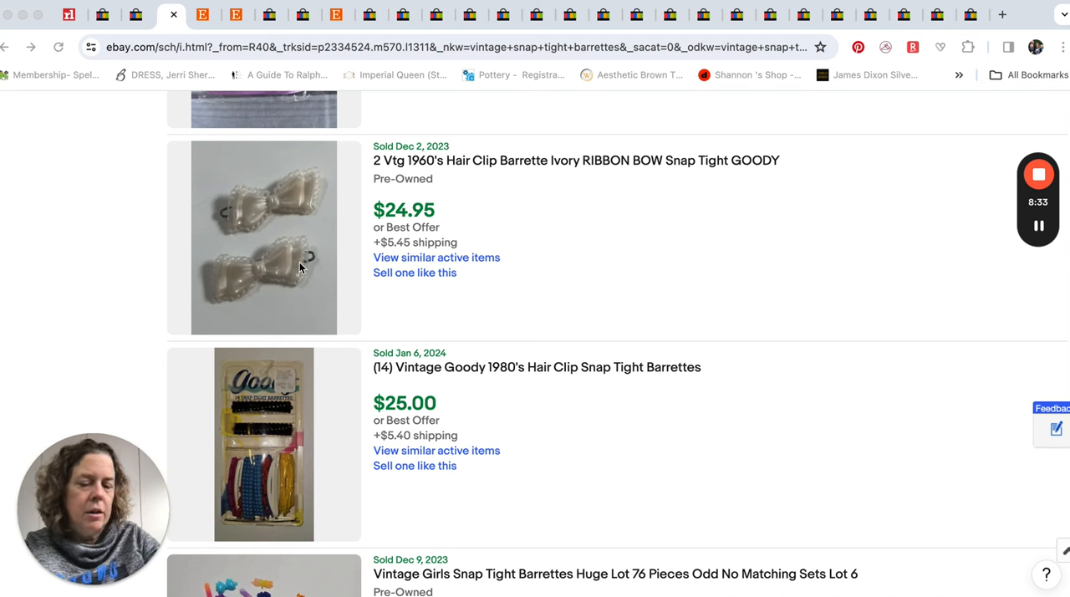
scroll(down, 3)
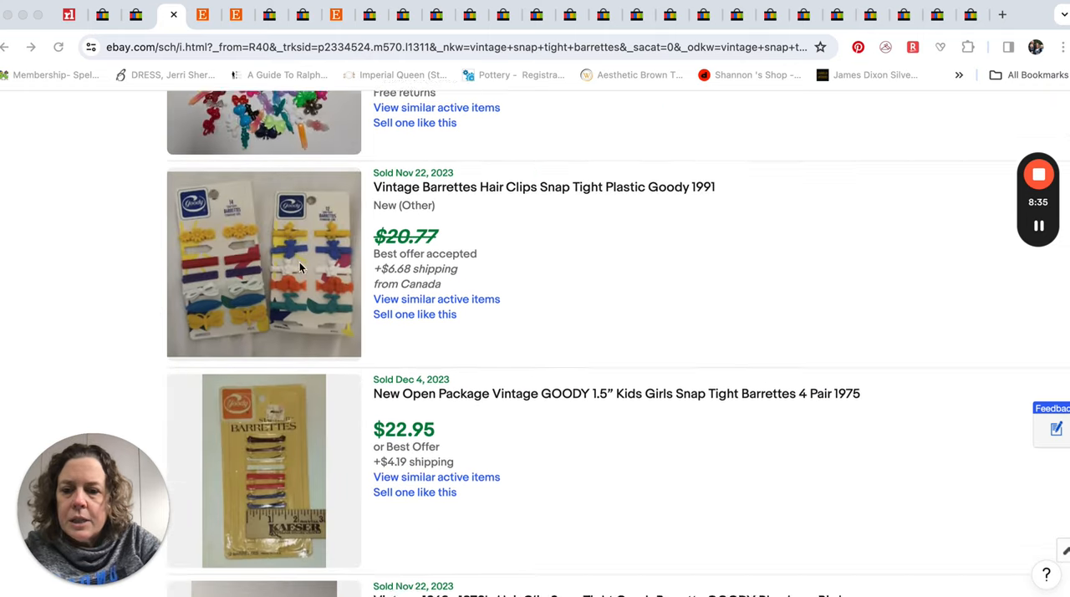
scroll(down, 3)
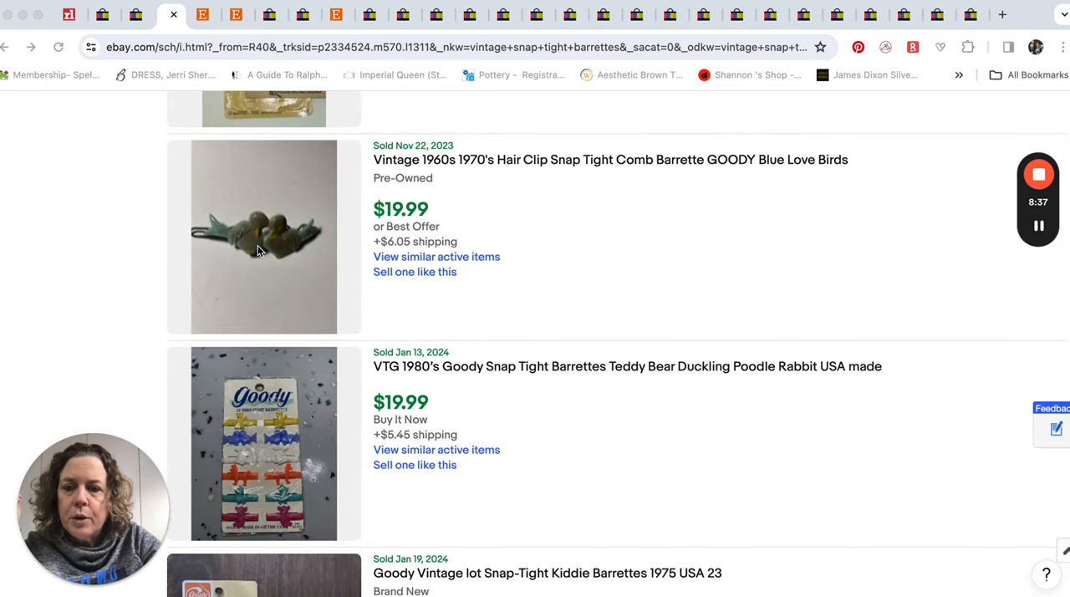
mouse_move(505, 257)
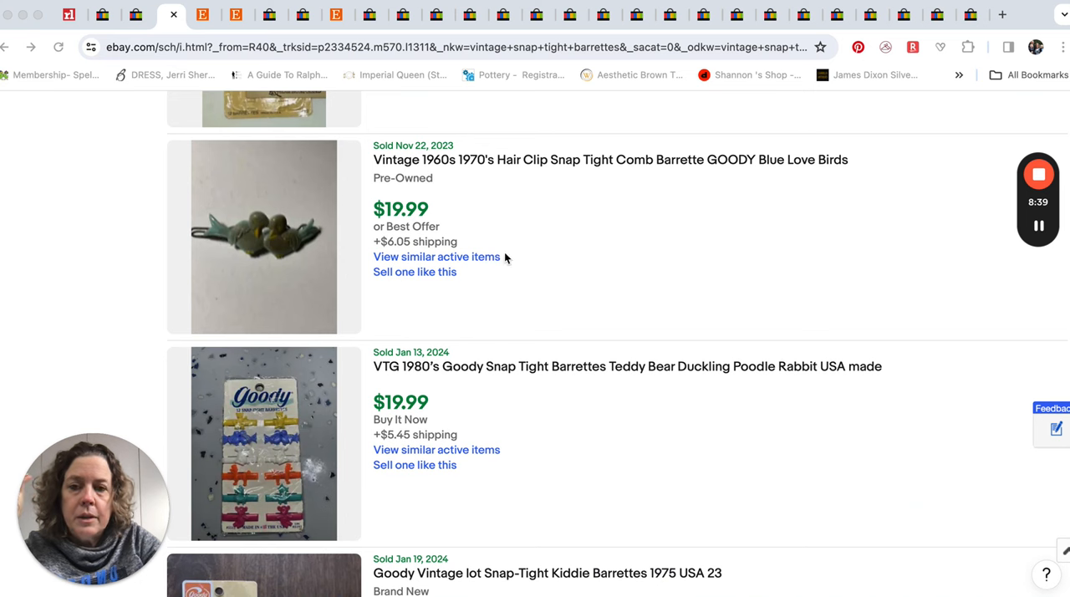
scroll(down, 3)
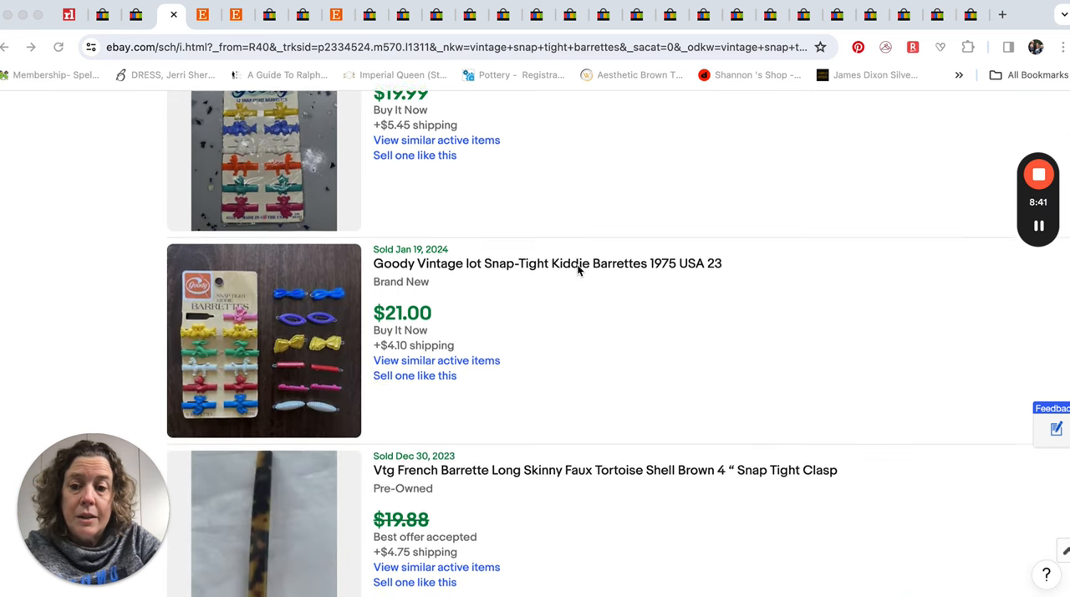
scroll(down, 3)
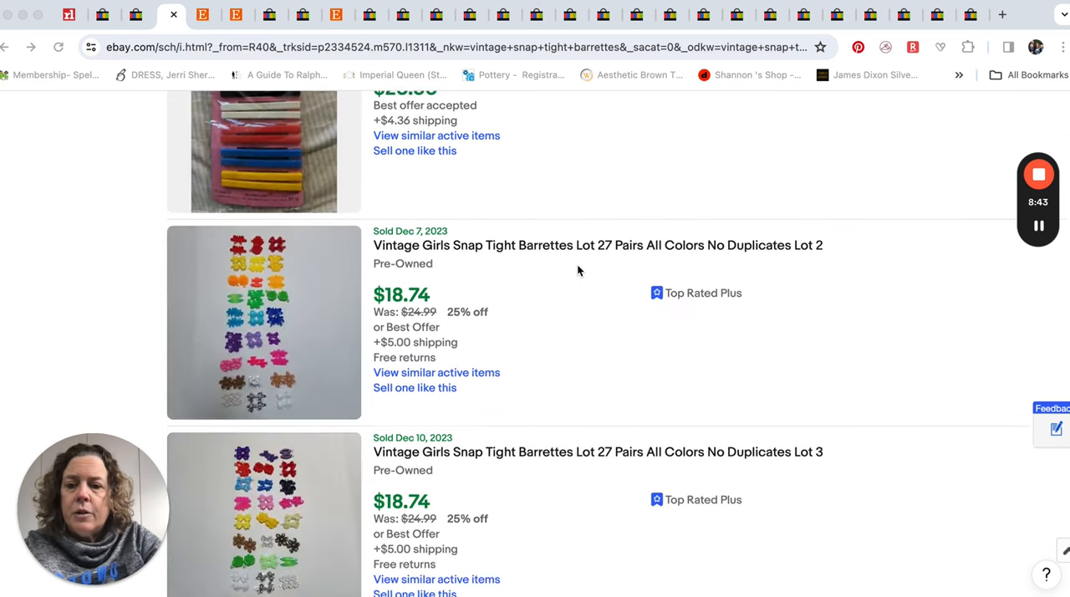
scroll(down, 3)
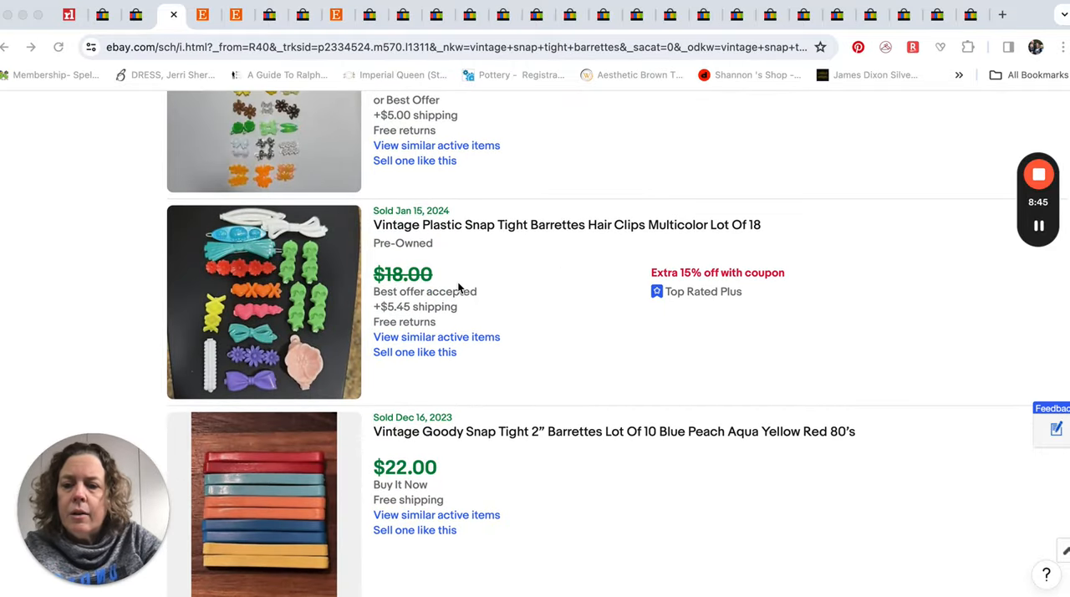
scroll(down, 3)
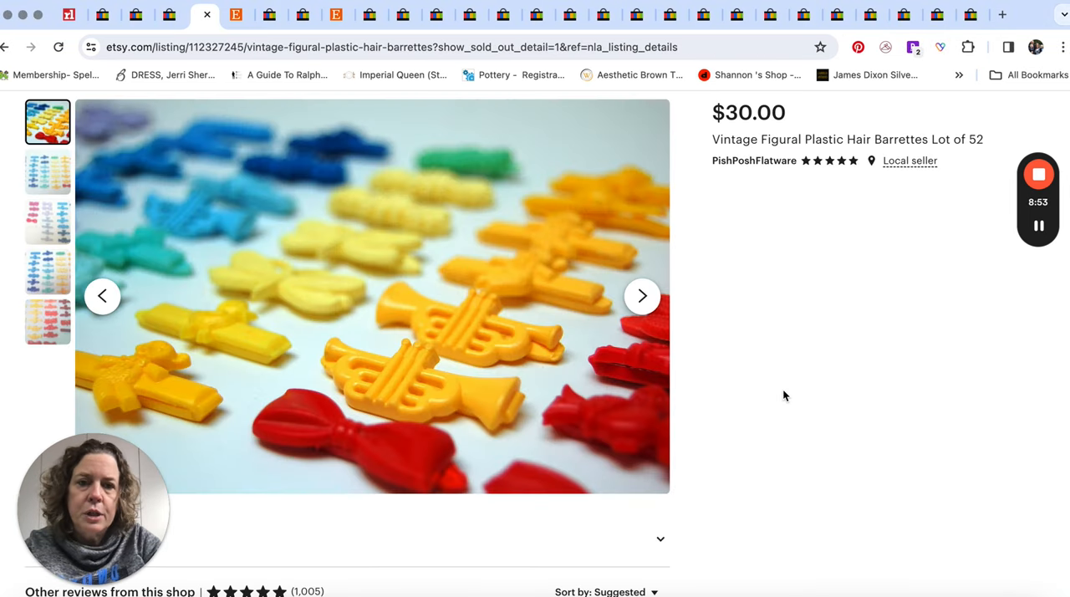
mouse_move(458, 324)
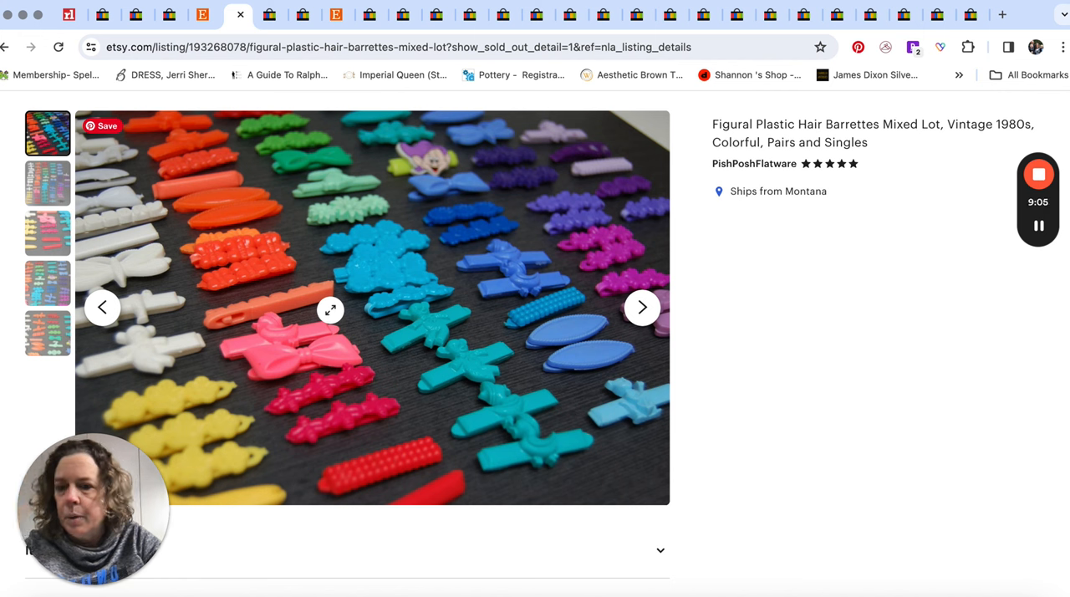
mouse_move(605, 374)
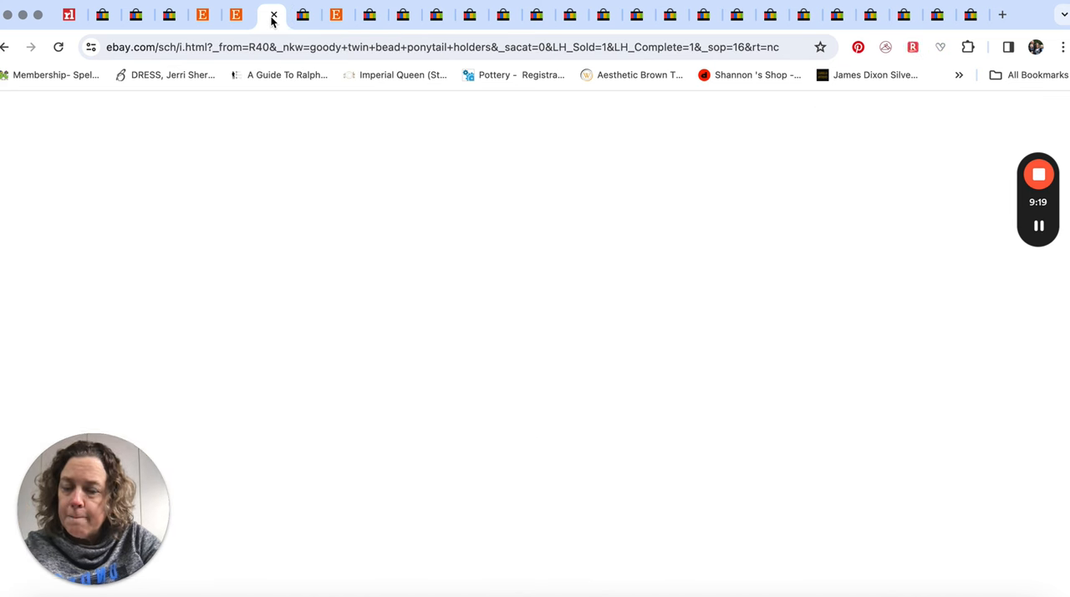
Switch to the 47 Goody twin bead ponytail holder sold listings and scroll their prices
click(271, 15)
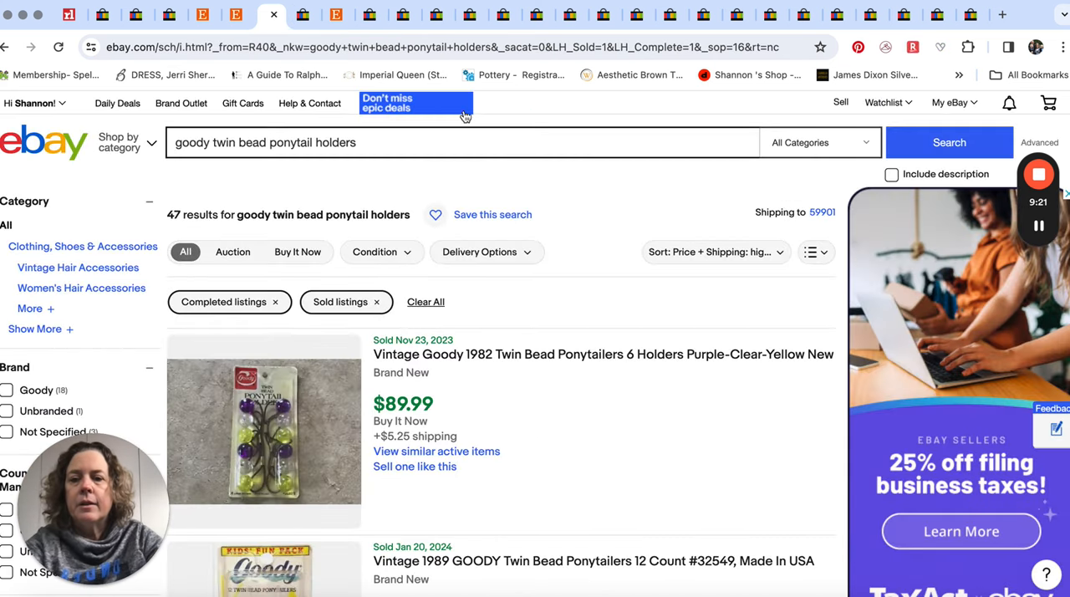
scroll(down, 3)
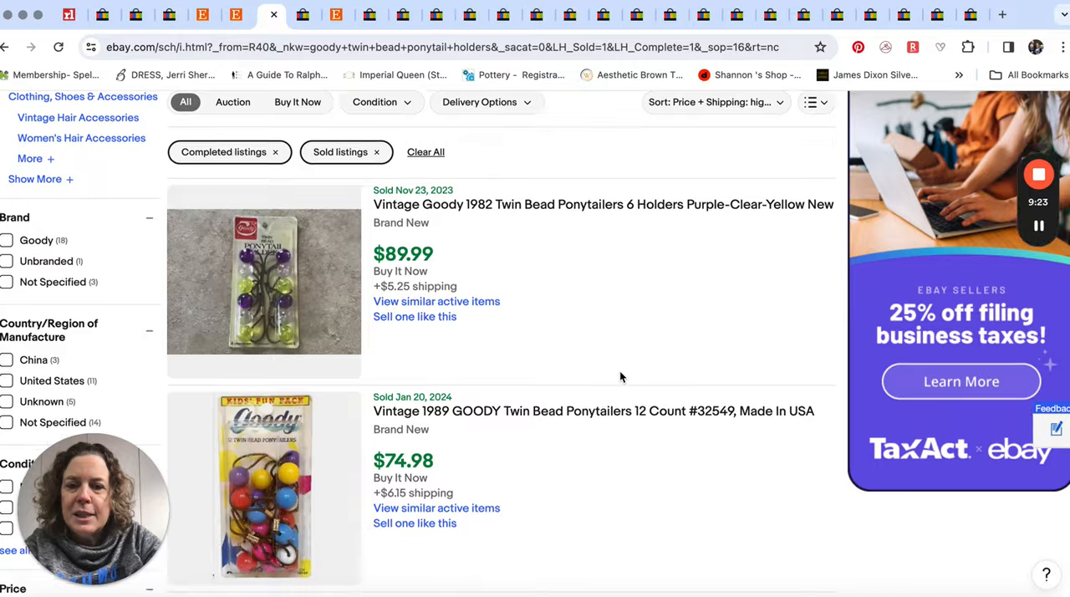
scroll(down, 3)
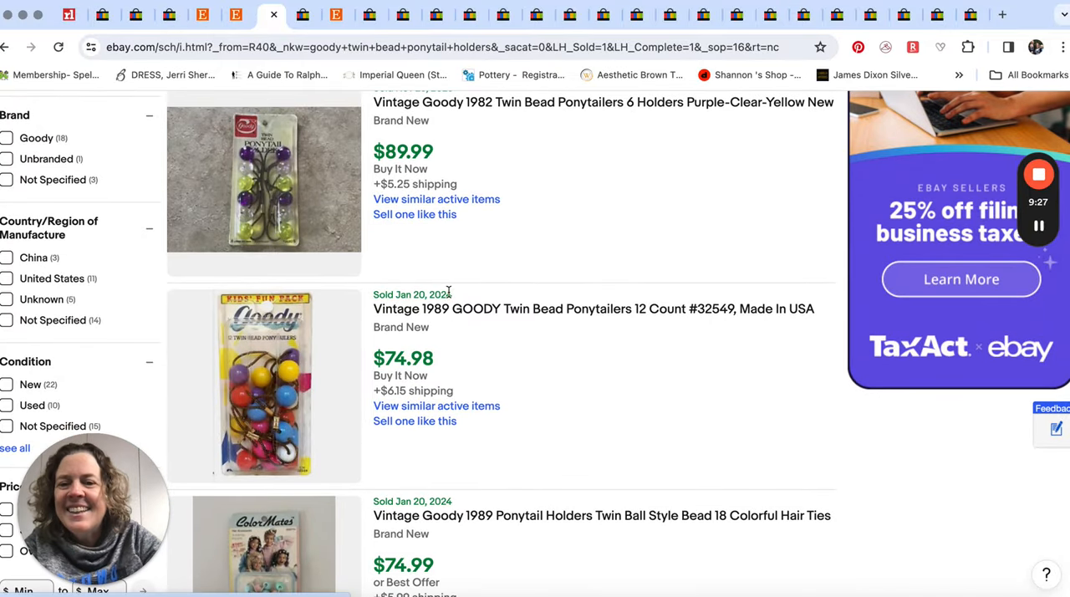
mouse_move(490, 208)
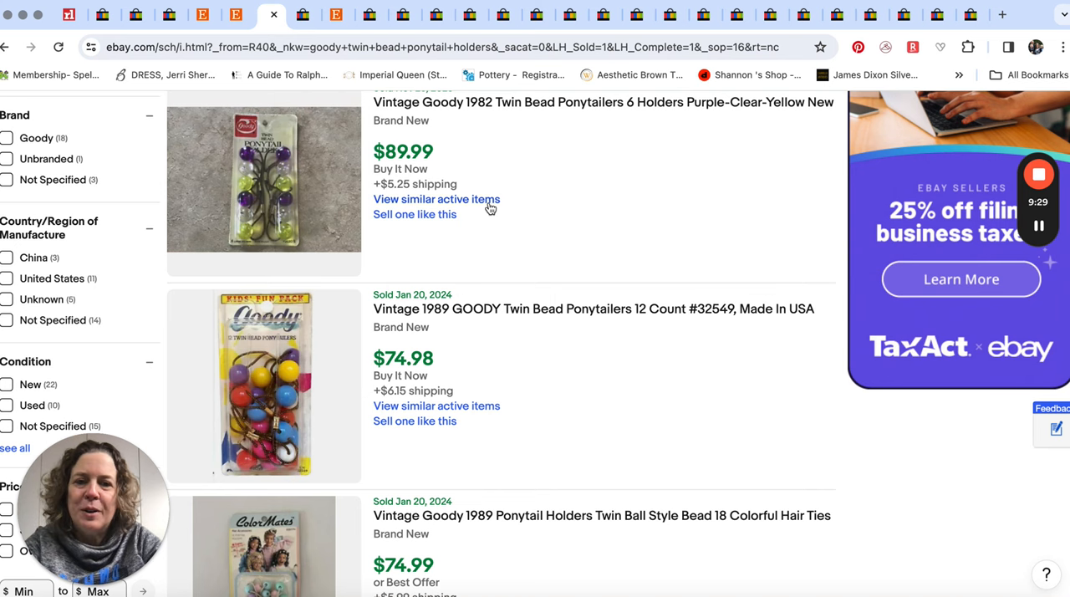
scroll(down, 3)
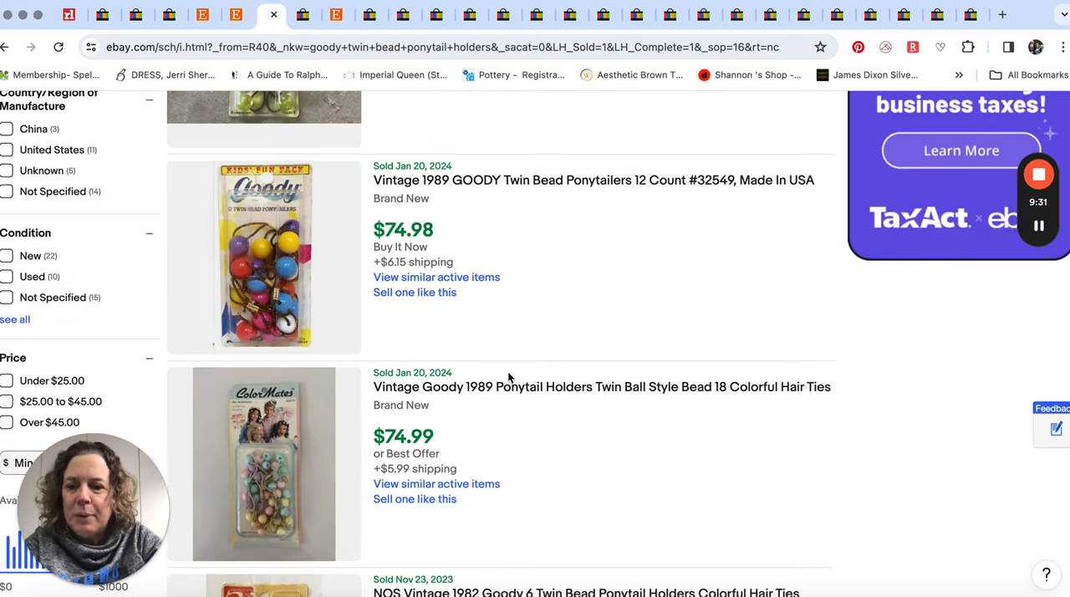
scroll(down, 3)
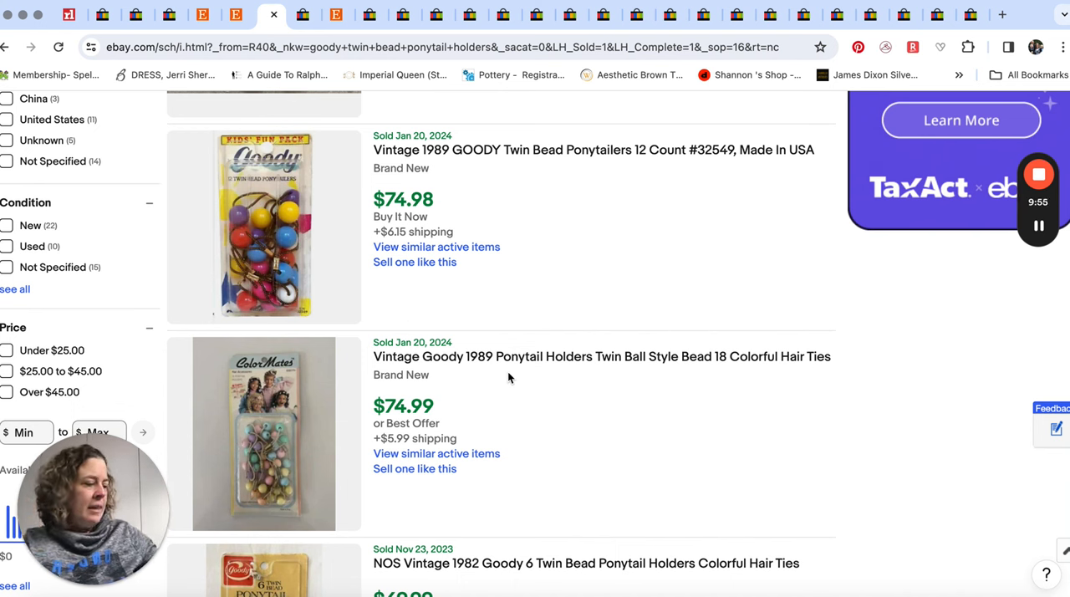
mouse_move(598, 388)
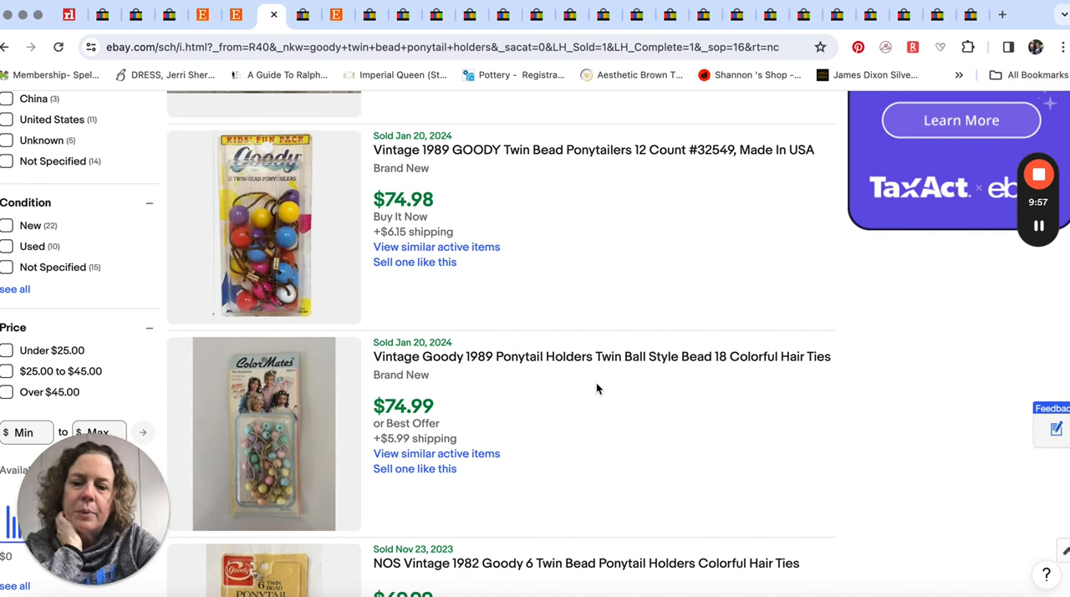
scroll(down, 3)
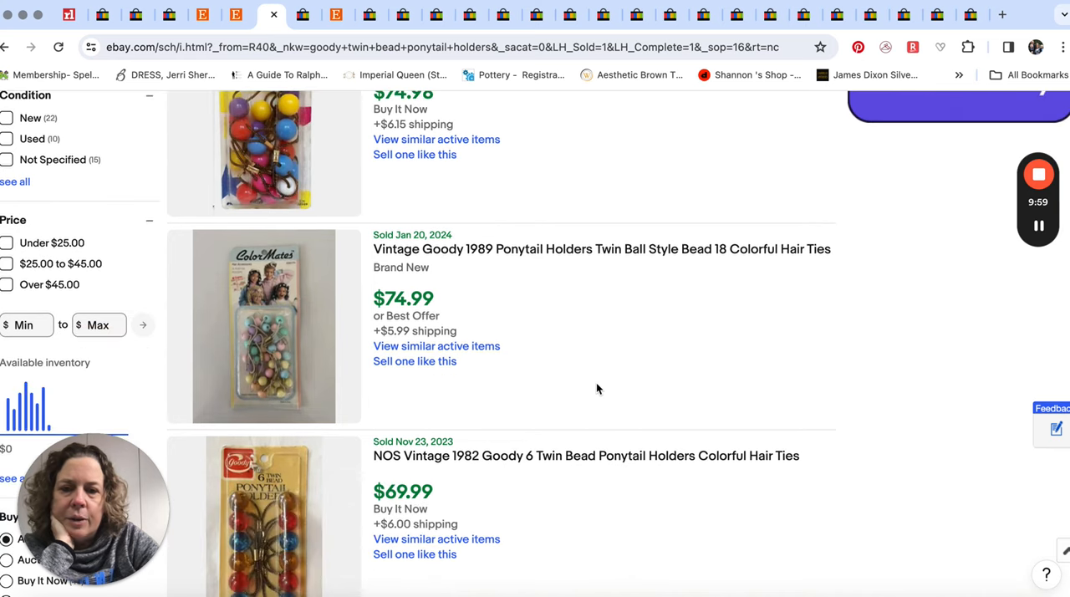
scroll(down, 3)
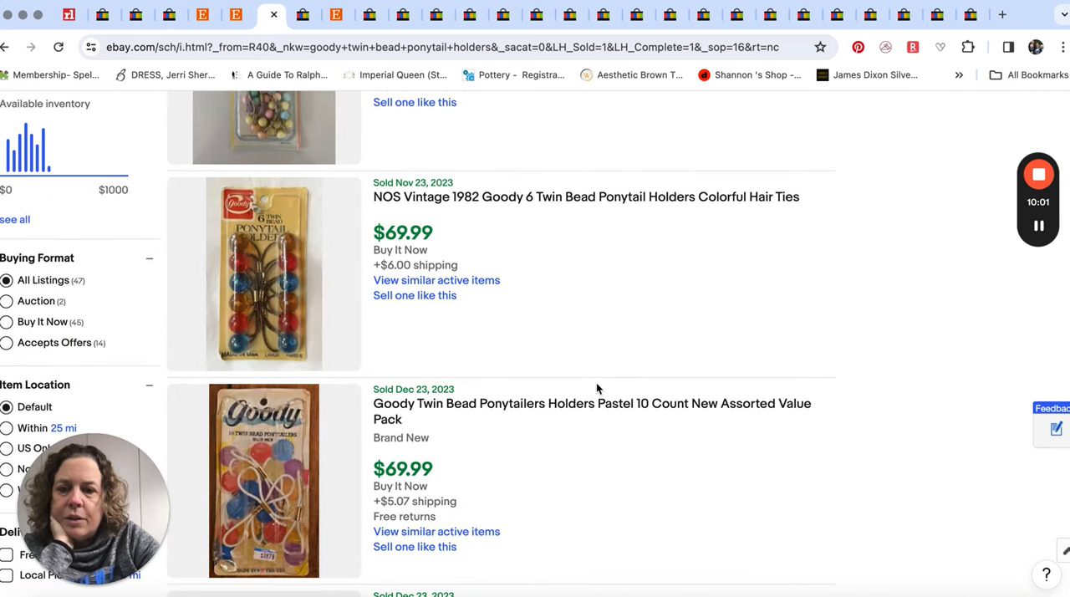
scroll(down, 3)
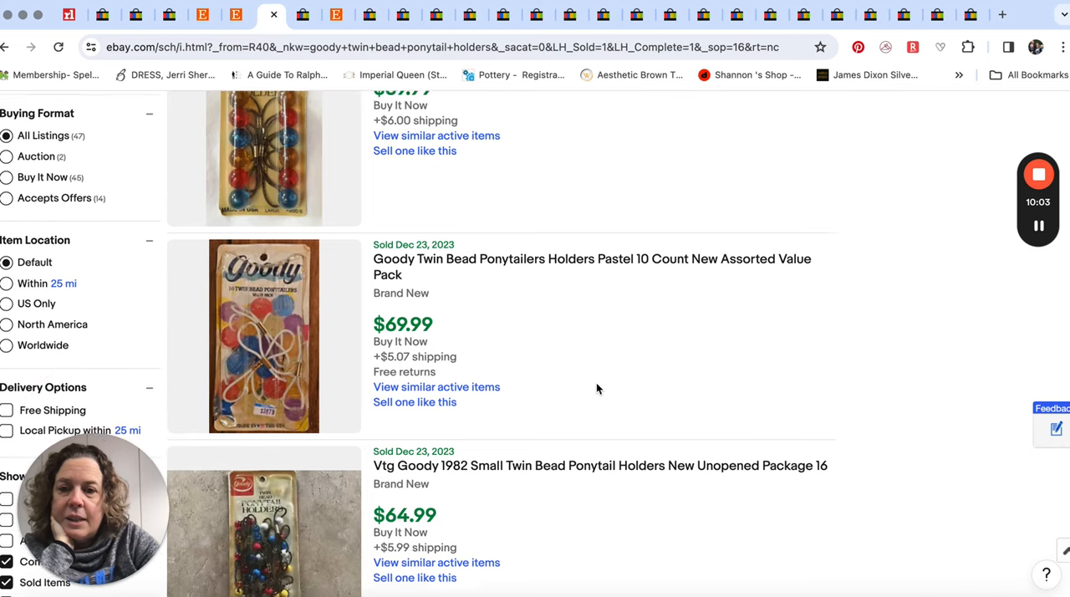
scroll(down, 3)
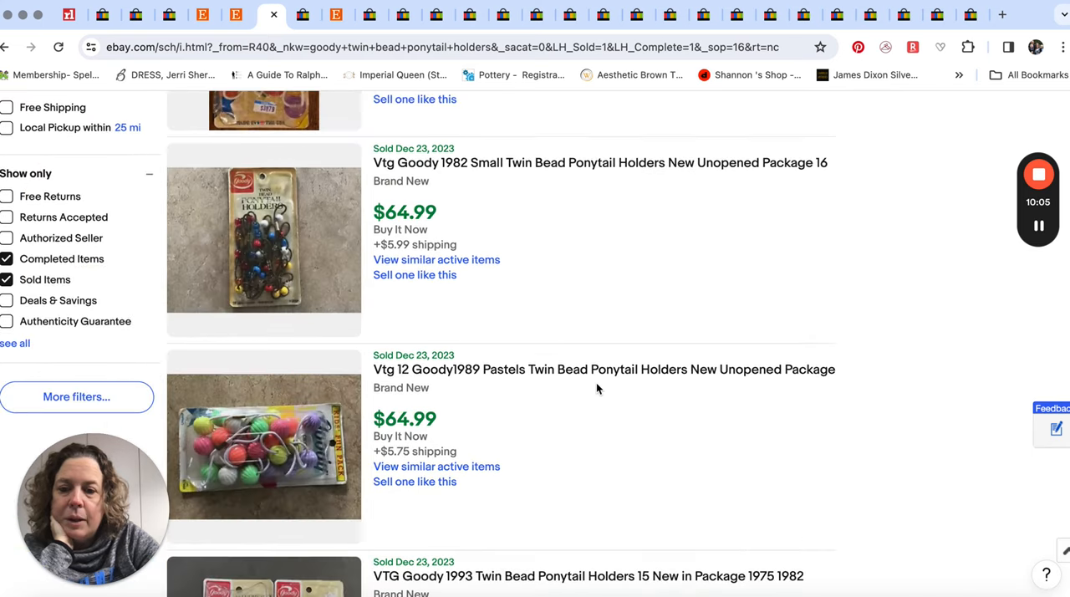
scroll(down, 3)
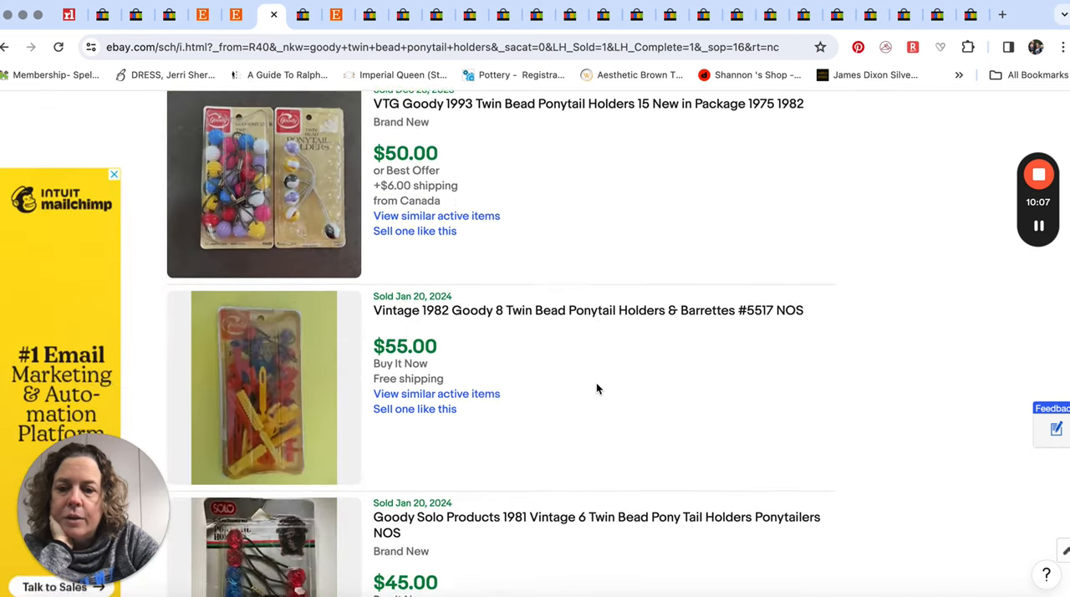
scroll(down, 3)
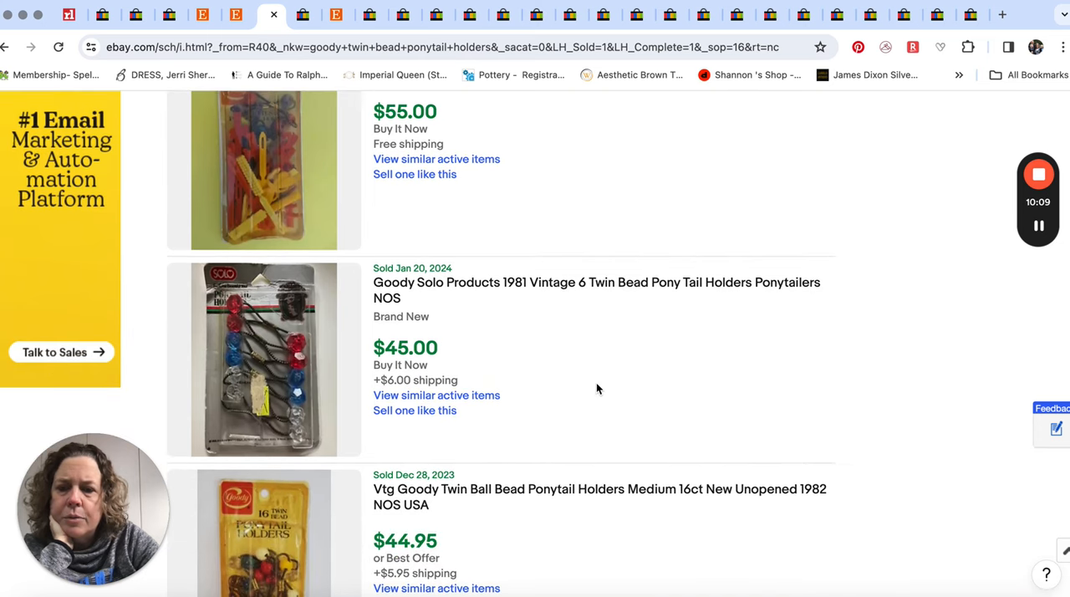
scroll(down, 3)
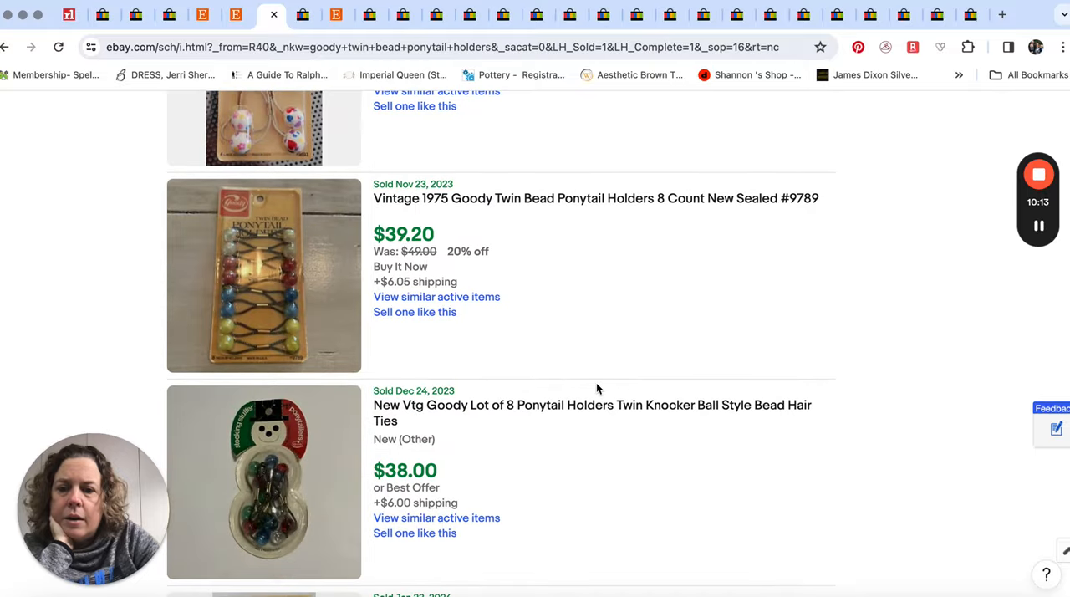
scroll(down, 3)
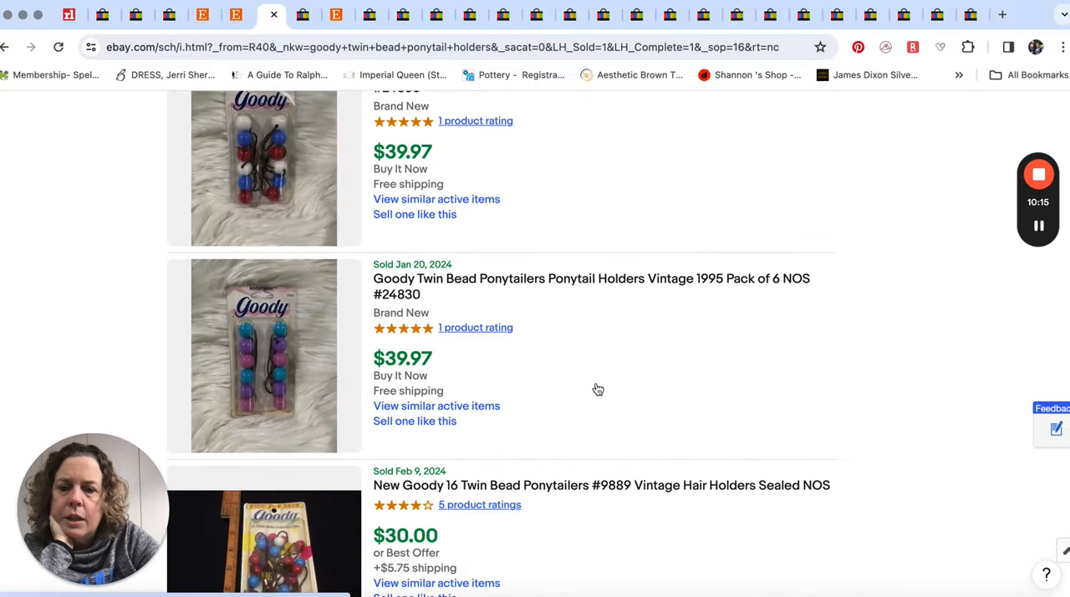
scroll(down, 3)
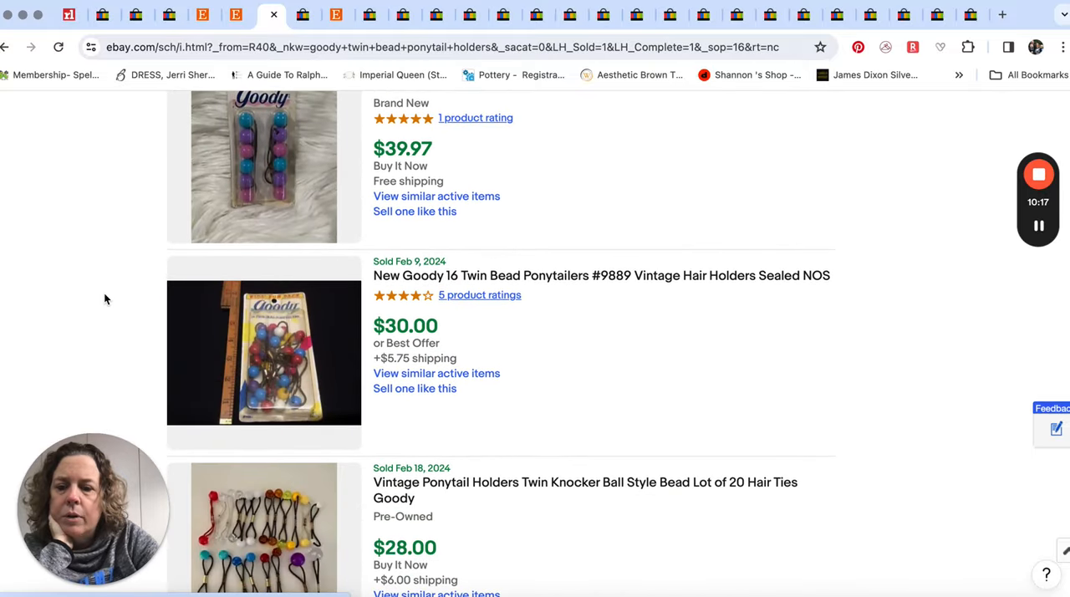
scroll(down, 3)
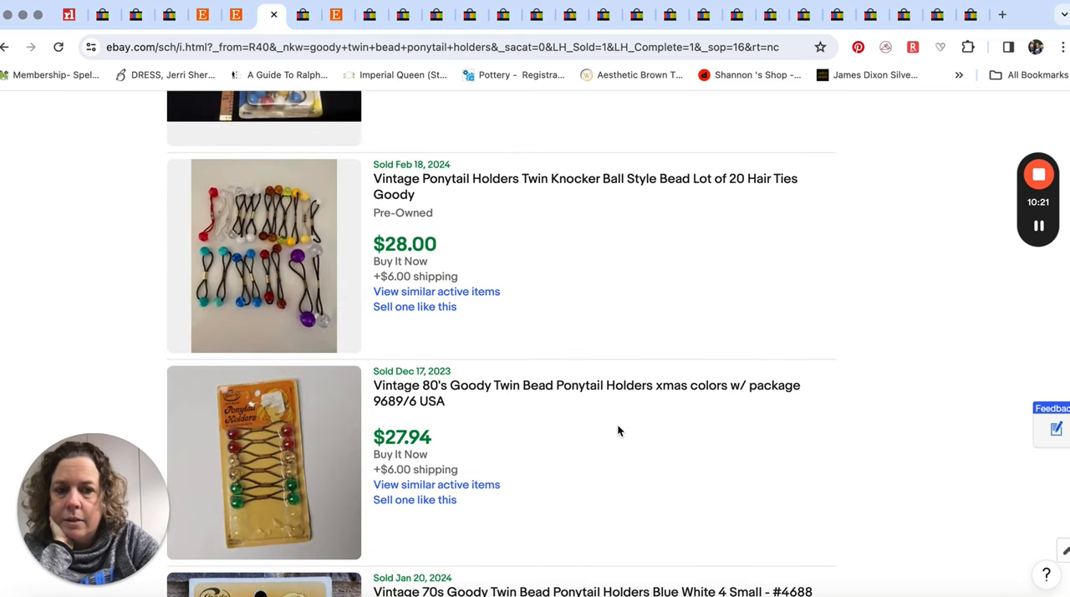
mouse_move(562, 285)
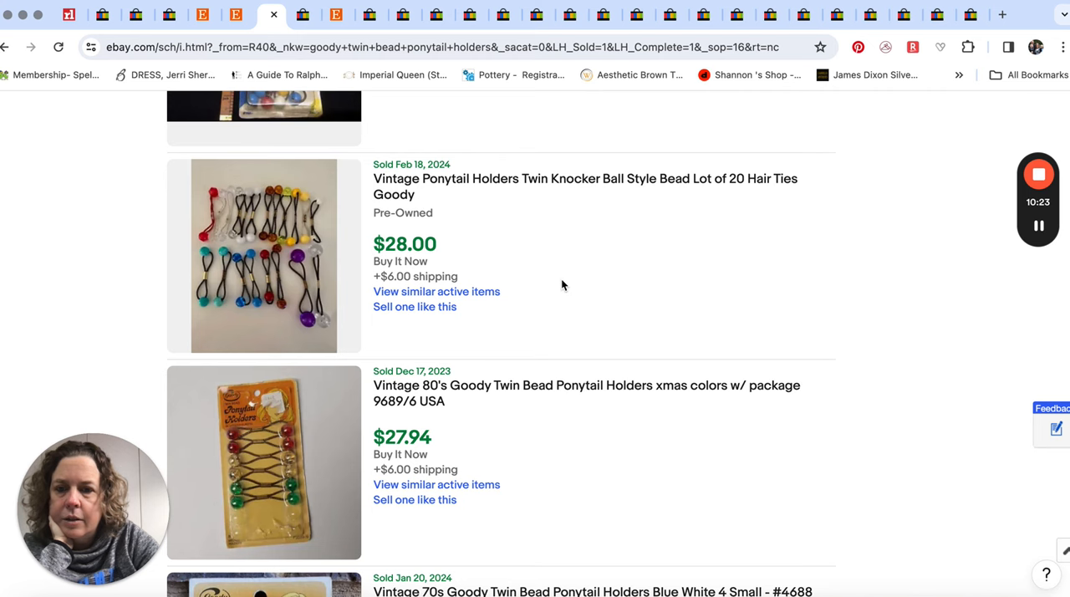
scroll(down, 3)
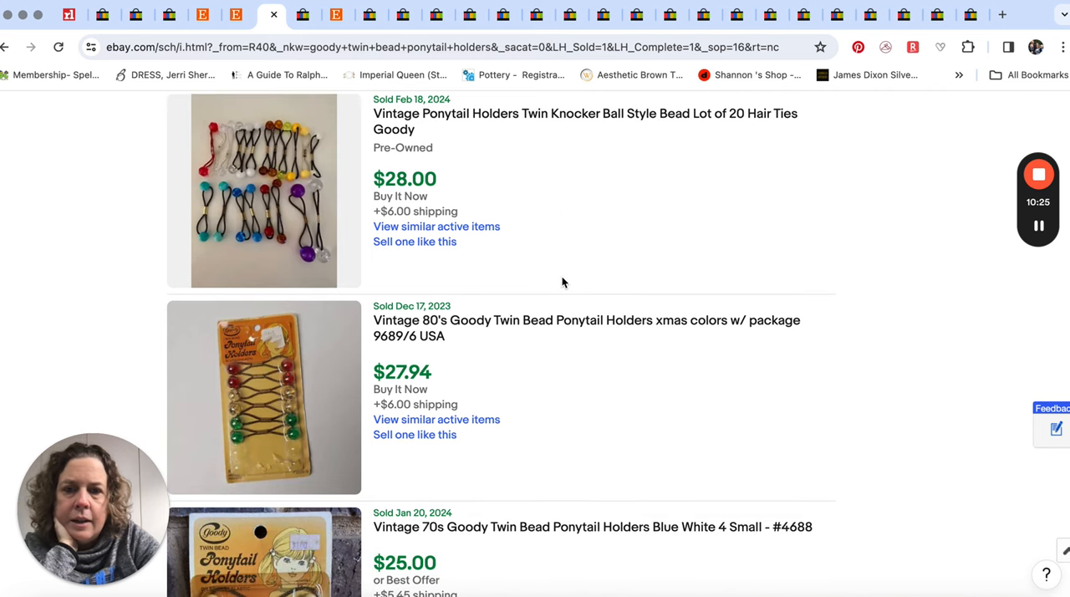
scroll(down, 3)
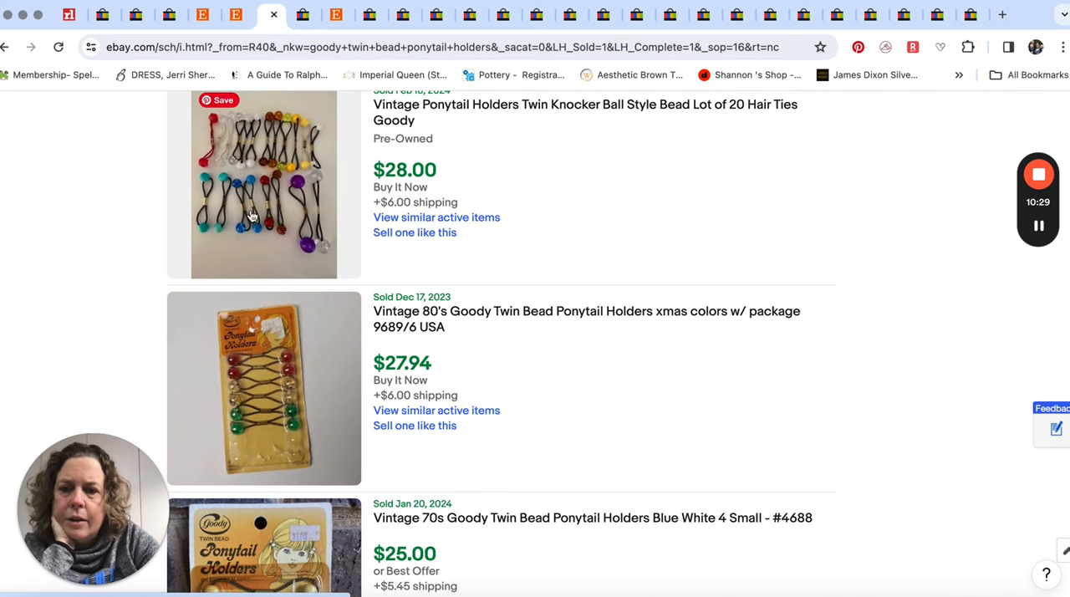
mouse_move(509, 306)
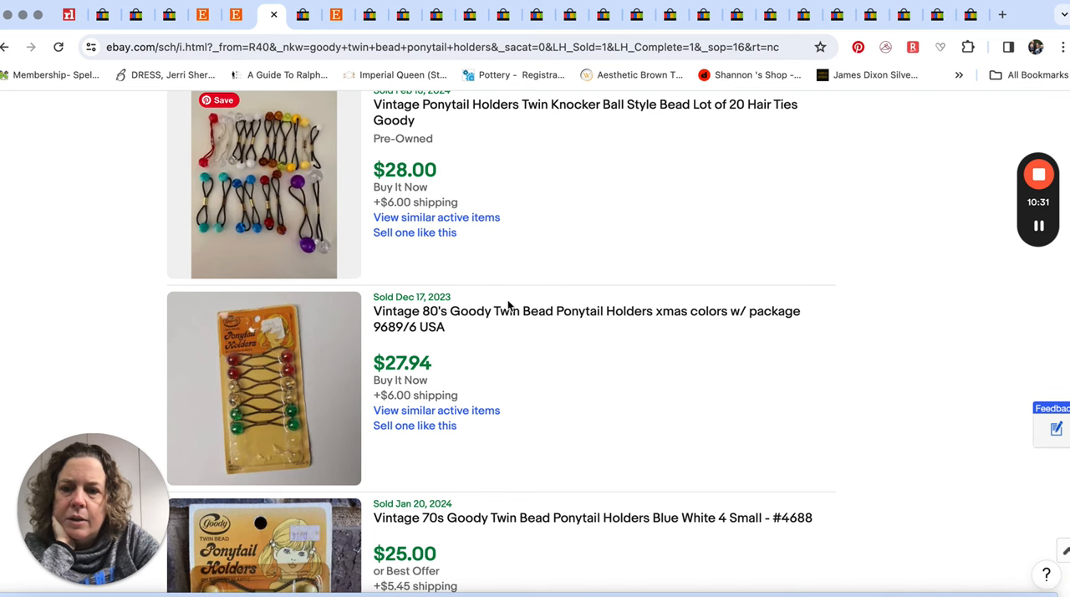
scroll(down, 3)
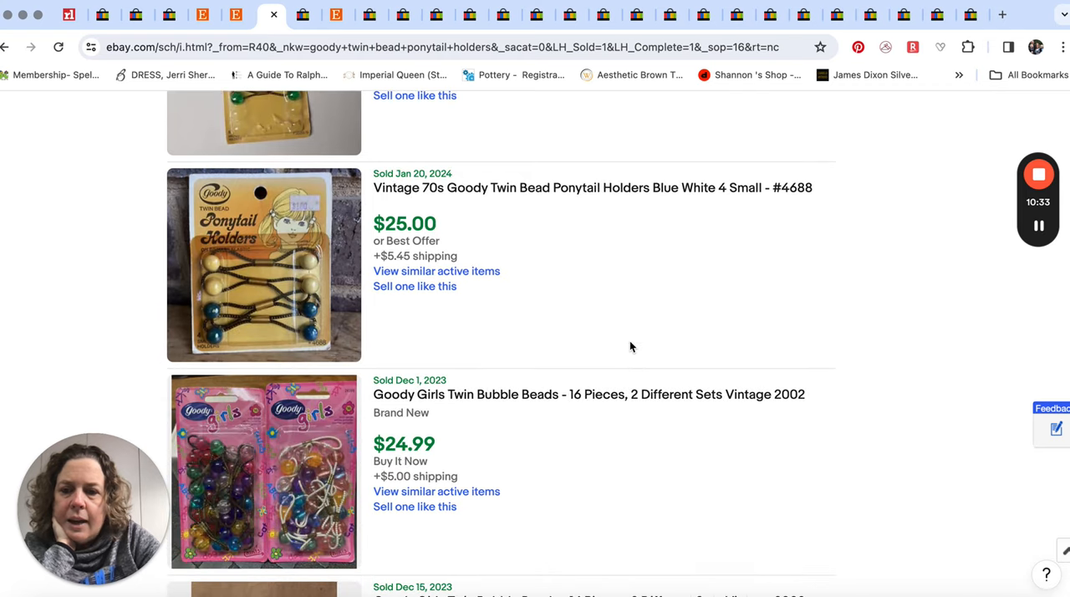
mouse_move(265, 312)
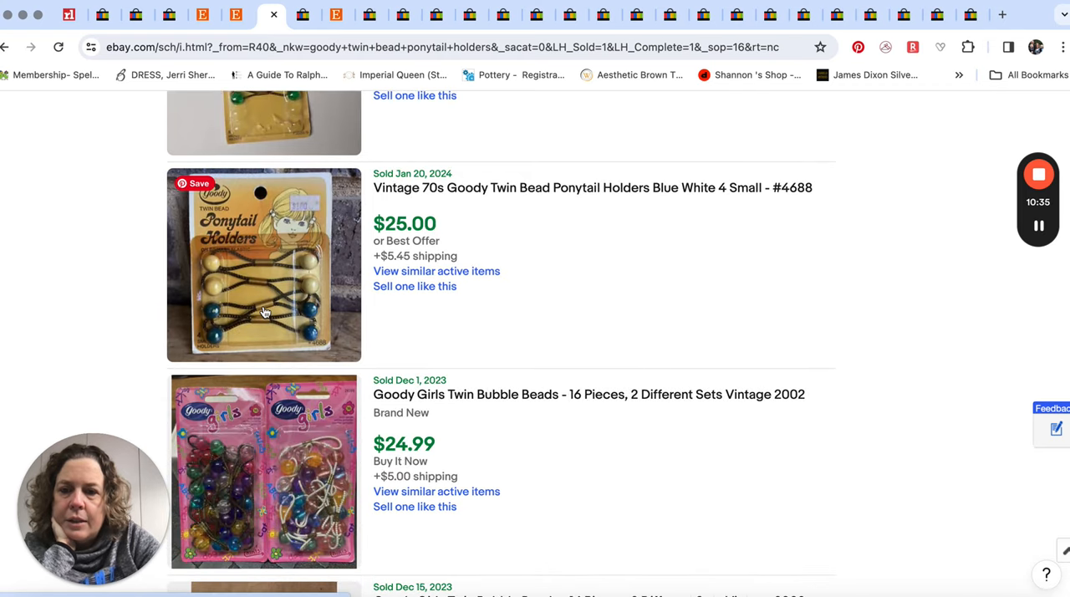
mouse_move(290, 339)
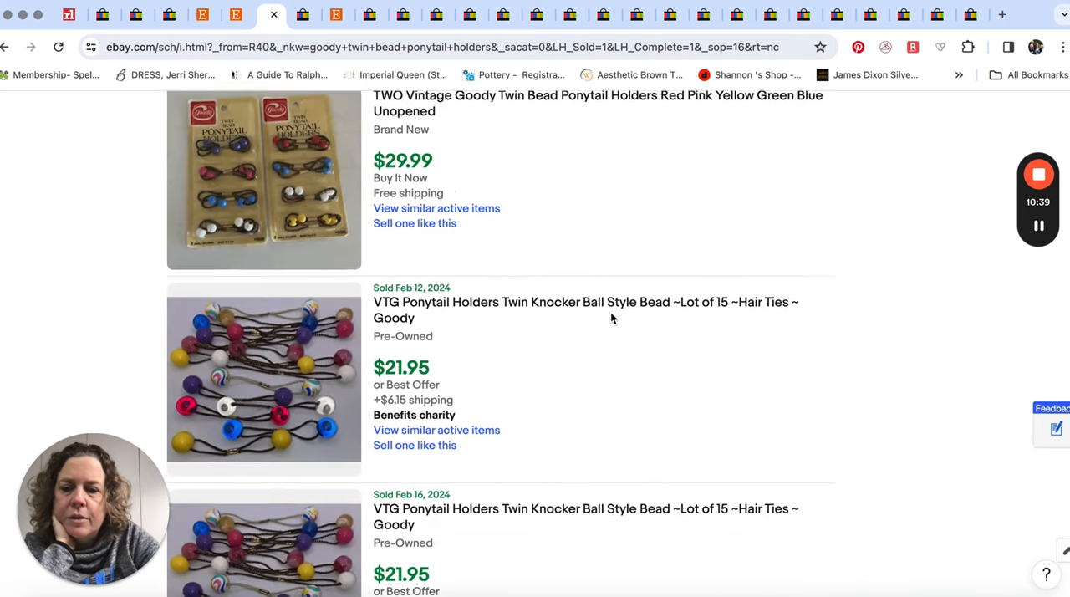
scroll(down, 3)
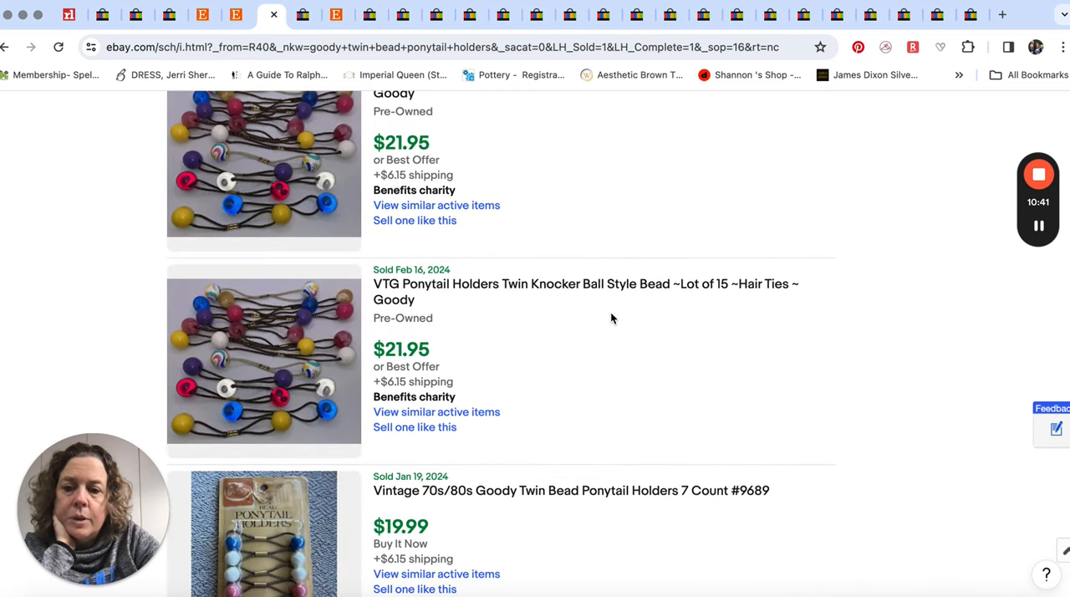
scroll(down, 3)
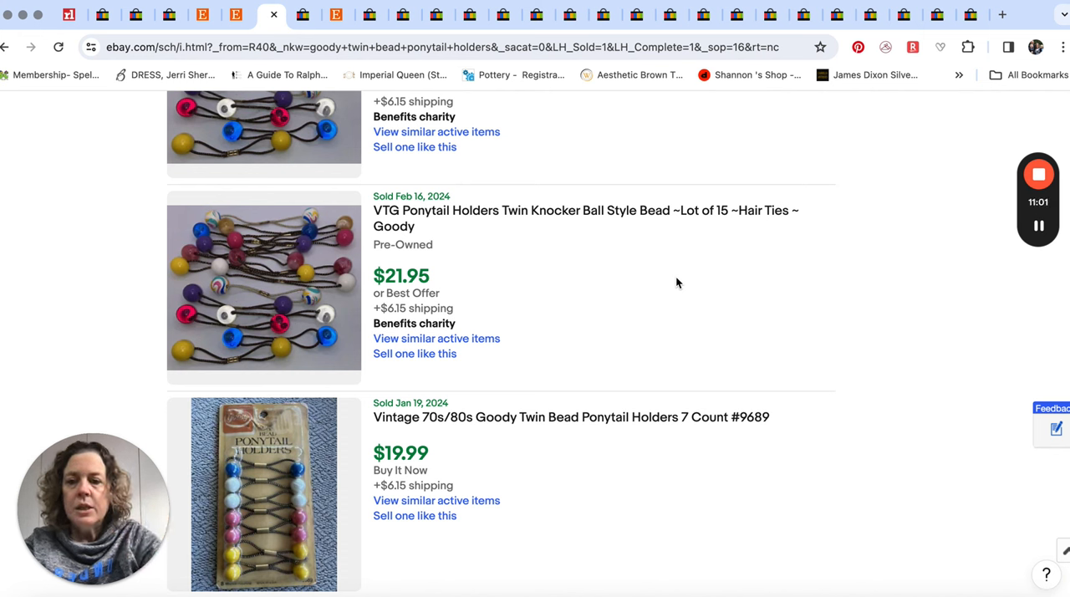
mouse_move(513, 366)
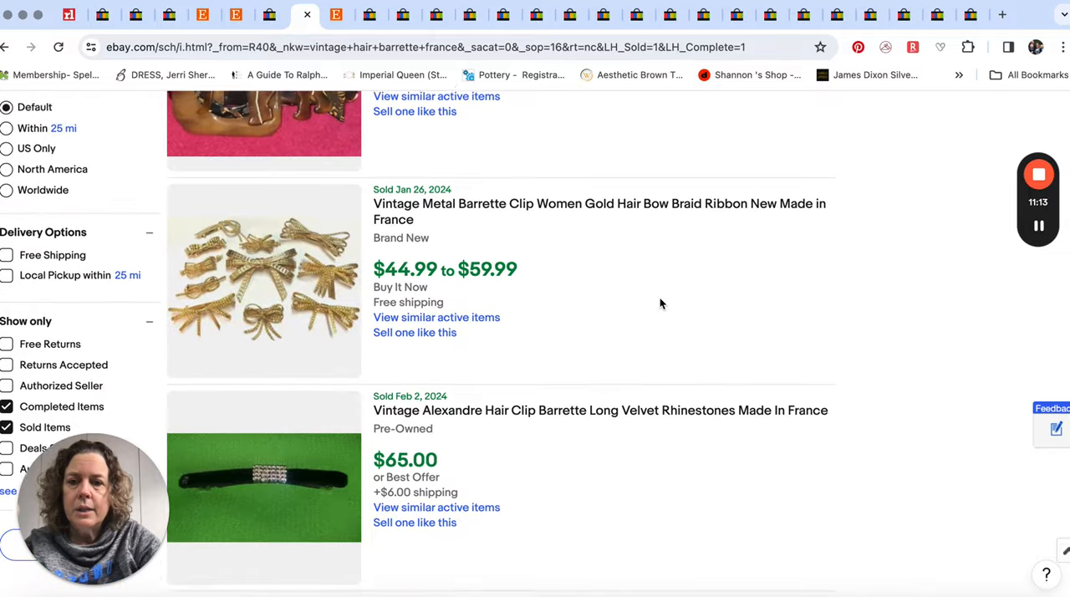
Scroll the vintage French barrette sold results, led by a $280 Chanel clip and $174.98 Dior
scroll(down, 3)
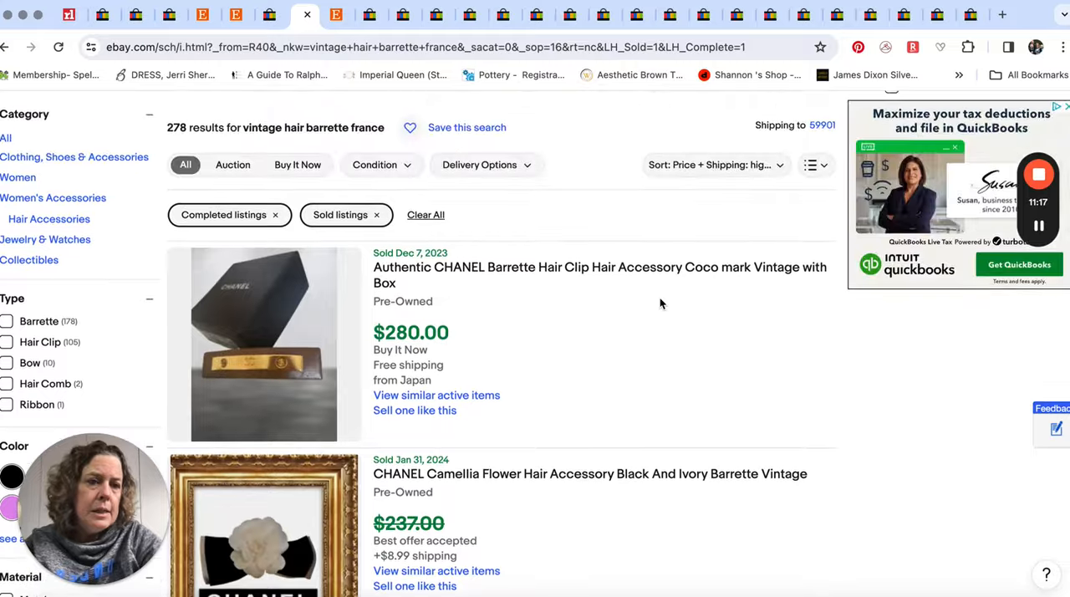
scroll(down, 3)
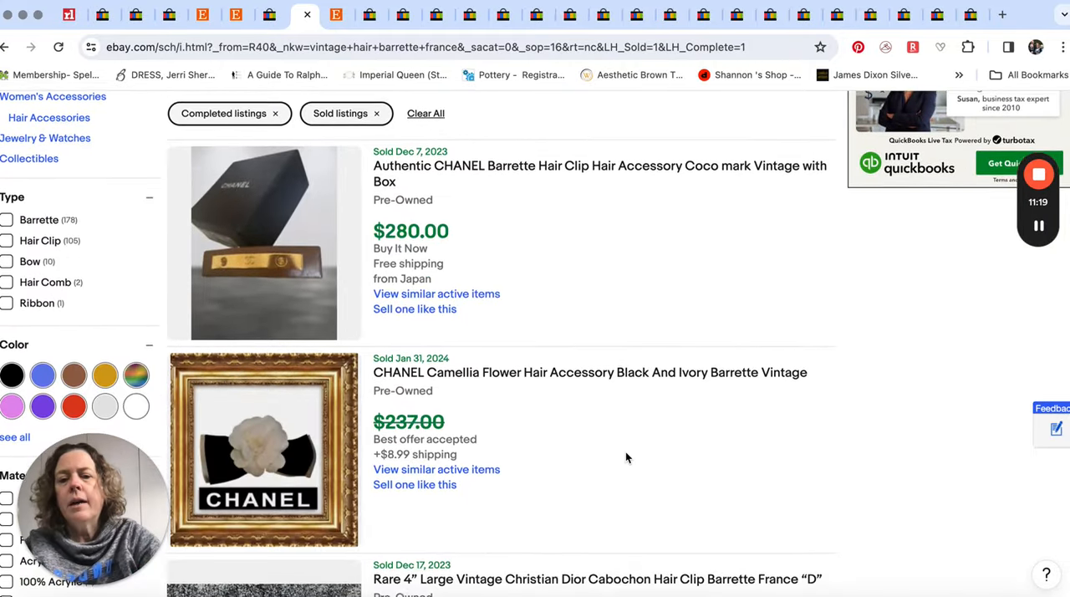
scroll(down, 3)
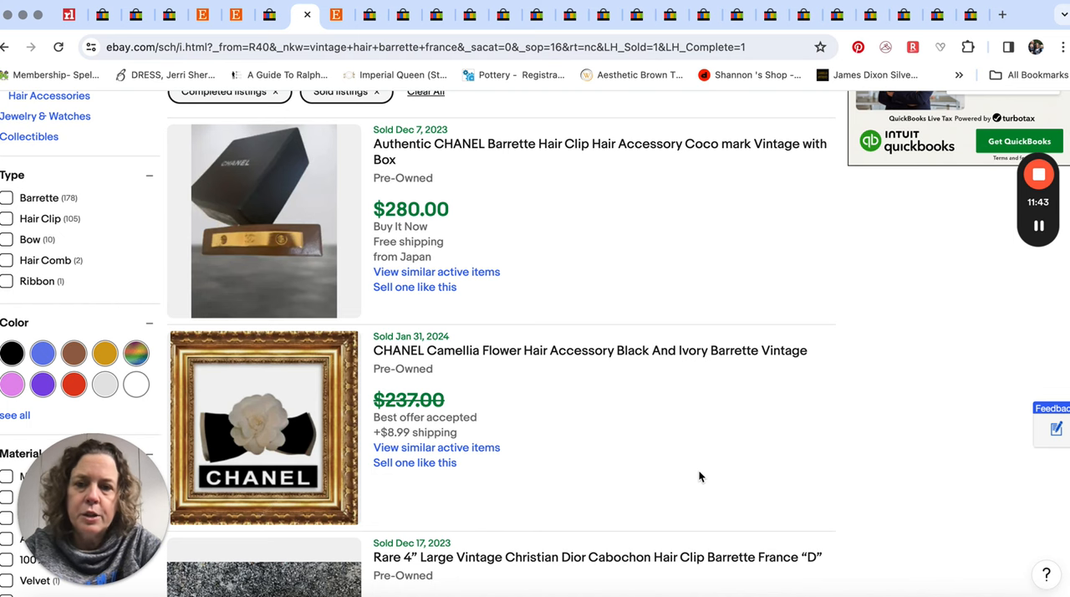
scroll(down, 3)
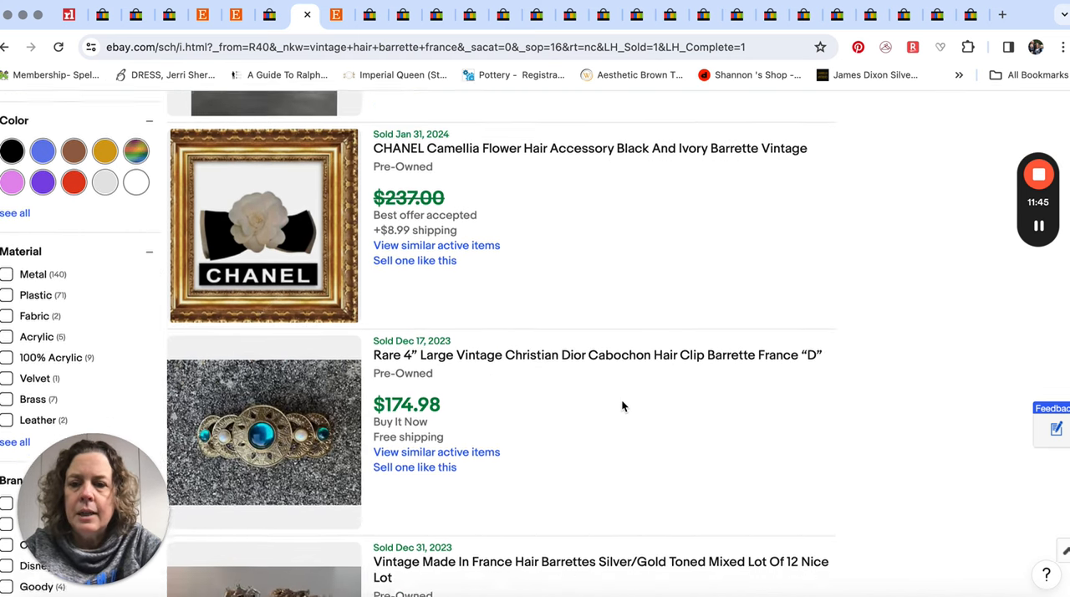
scroll(down, 3)
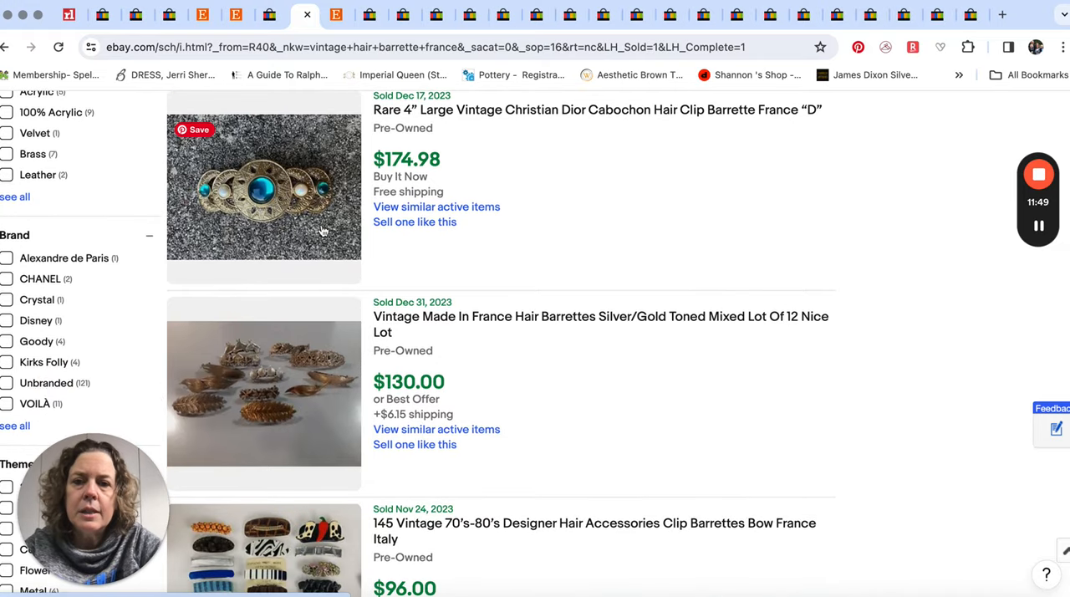
mouse_move(266, 213)
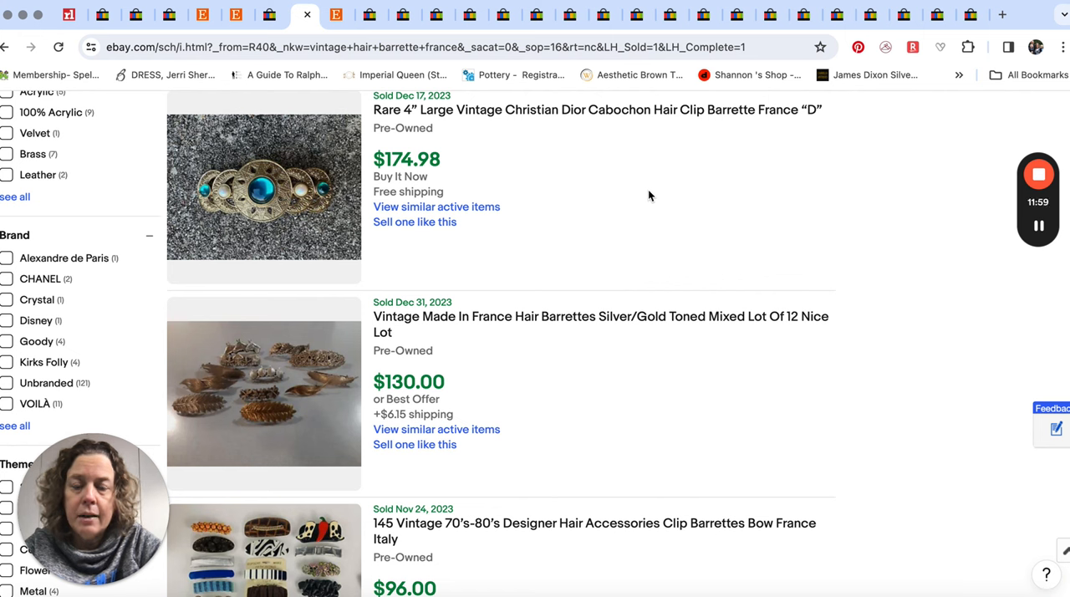
mouse_move(266, 205)
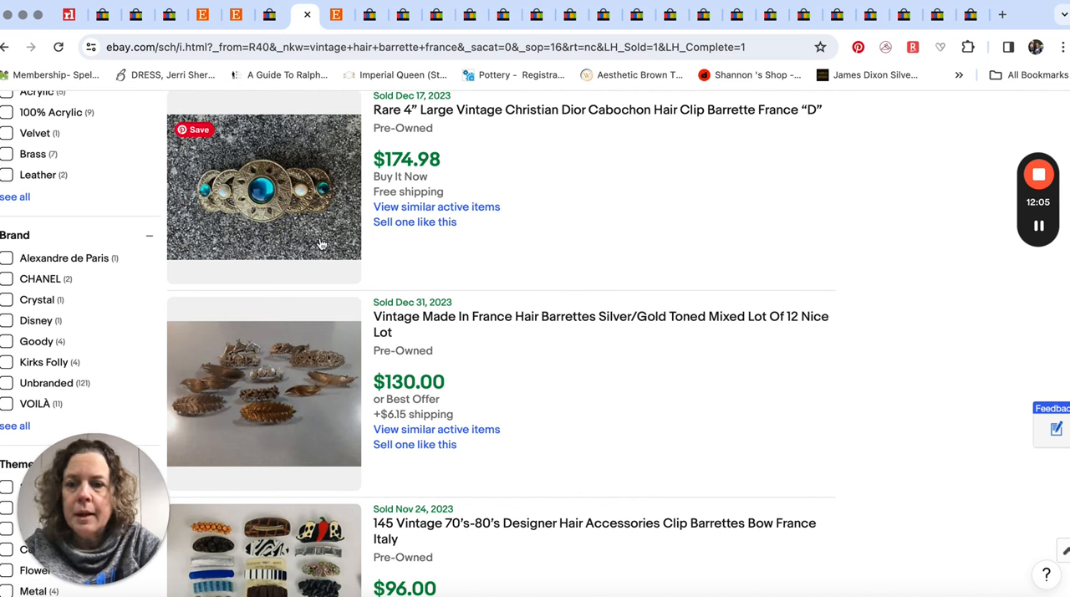
mouse_move(640, 259)
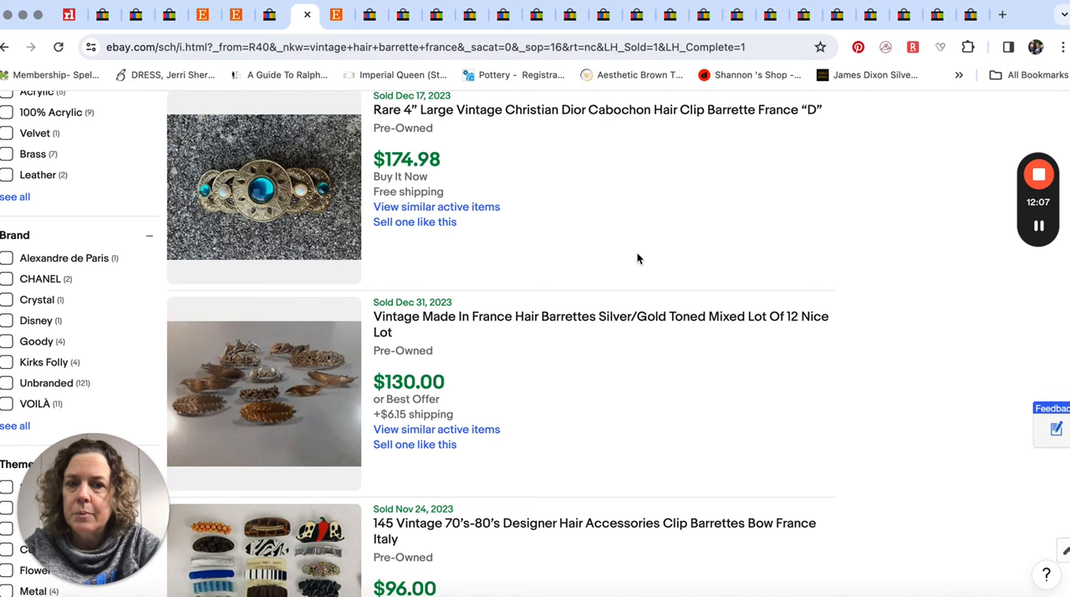
scroll(down, 3)
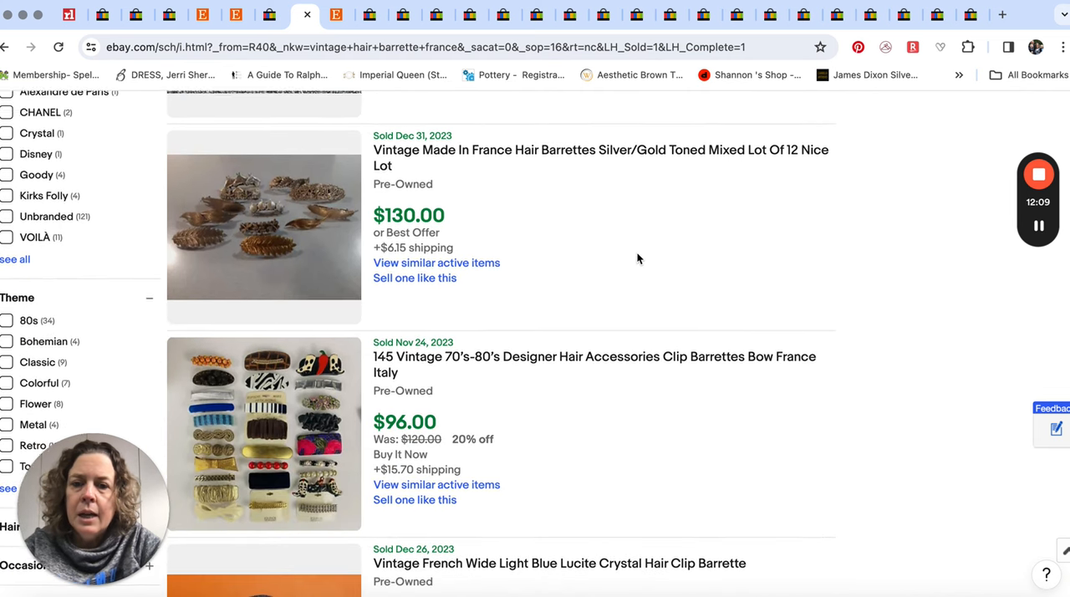
mouse_move(278, 270)
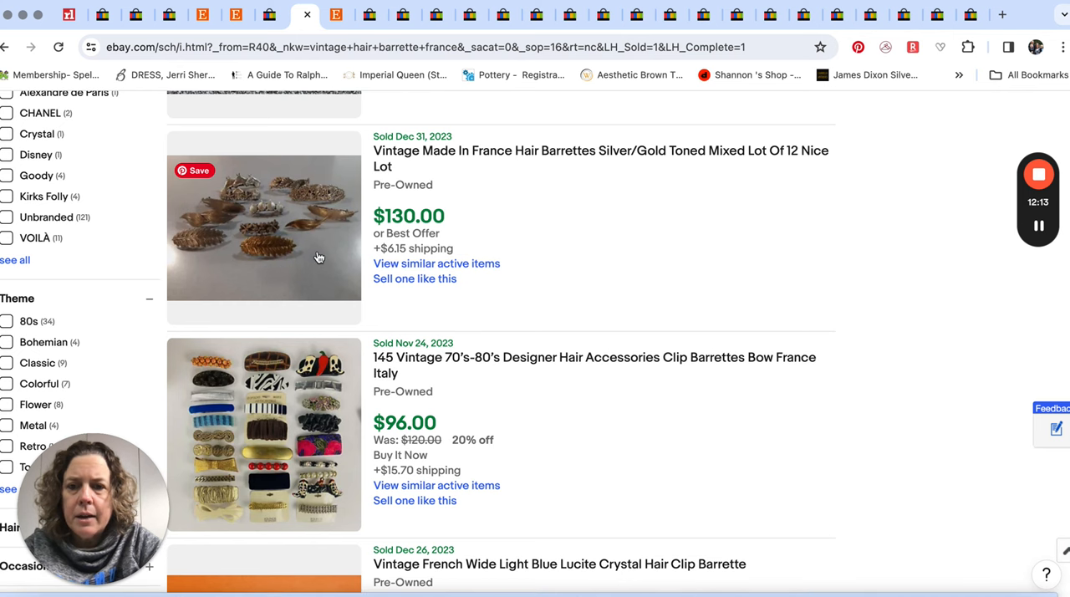
scroll(down, 3)
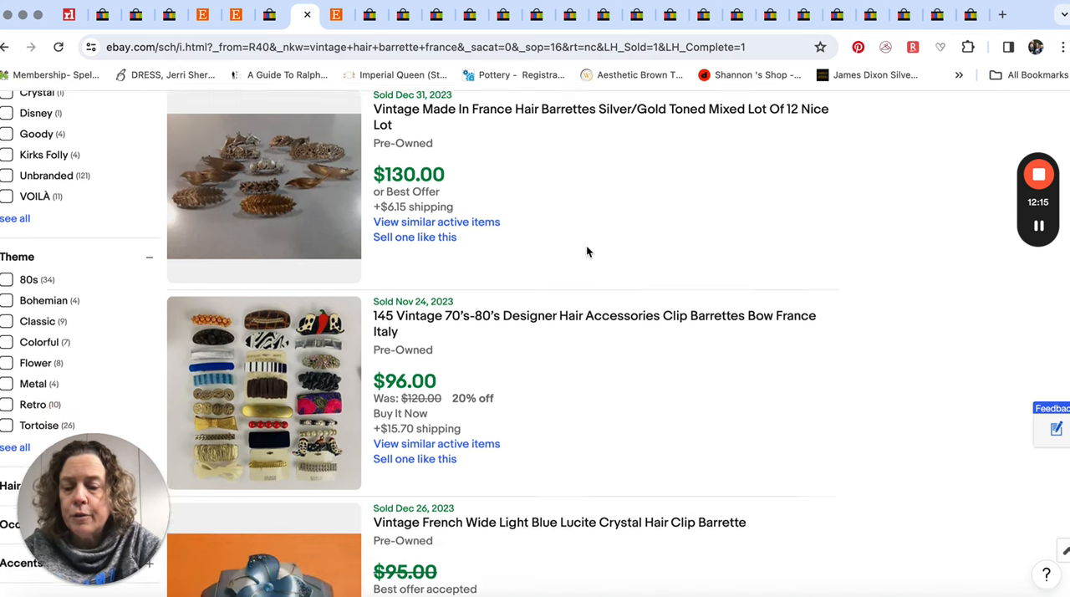
scroll(down, 3)
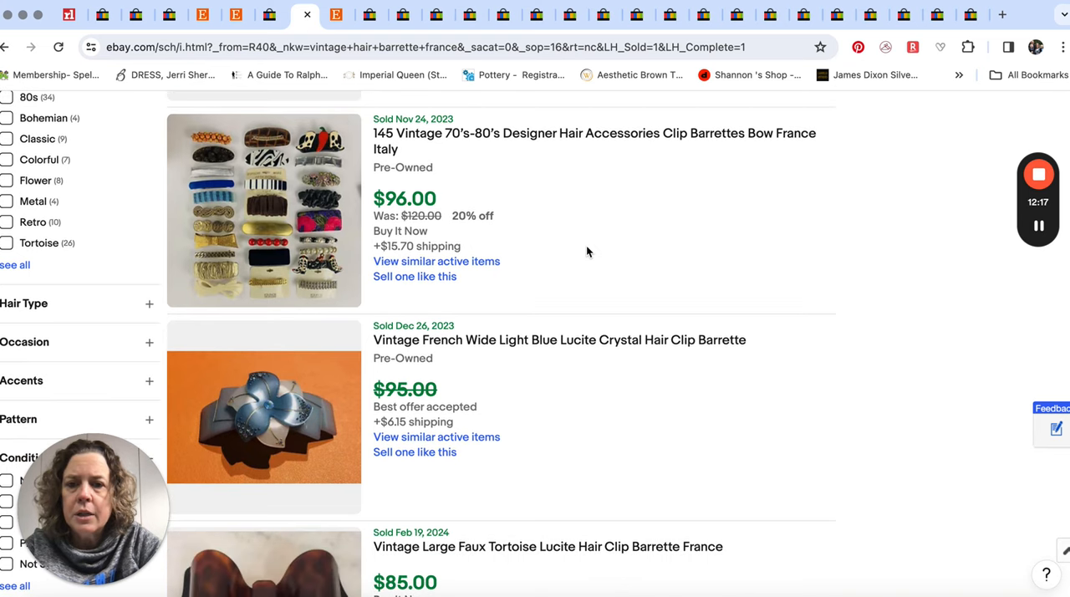
scroll(down, 3)
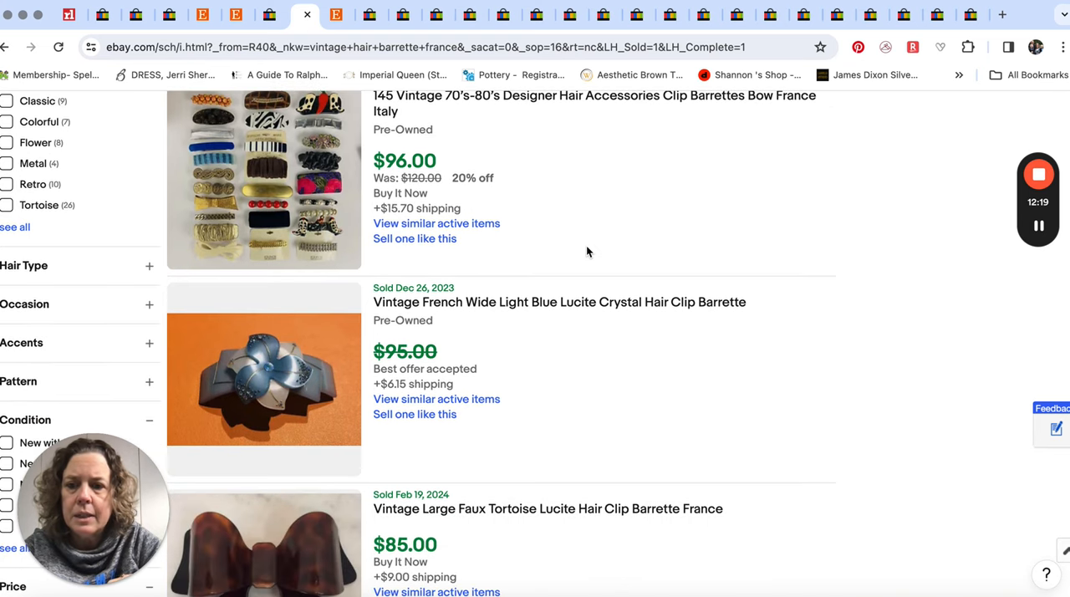
scroll(down, 3)
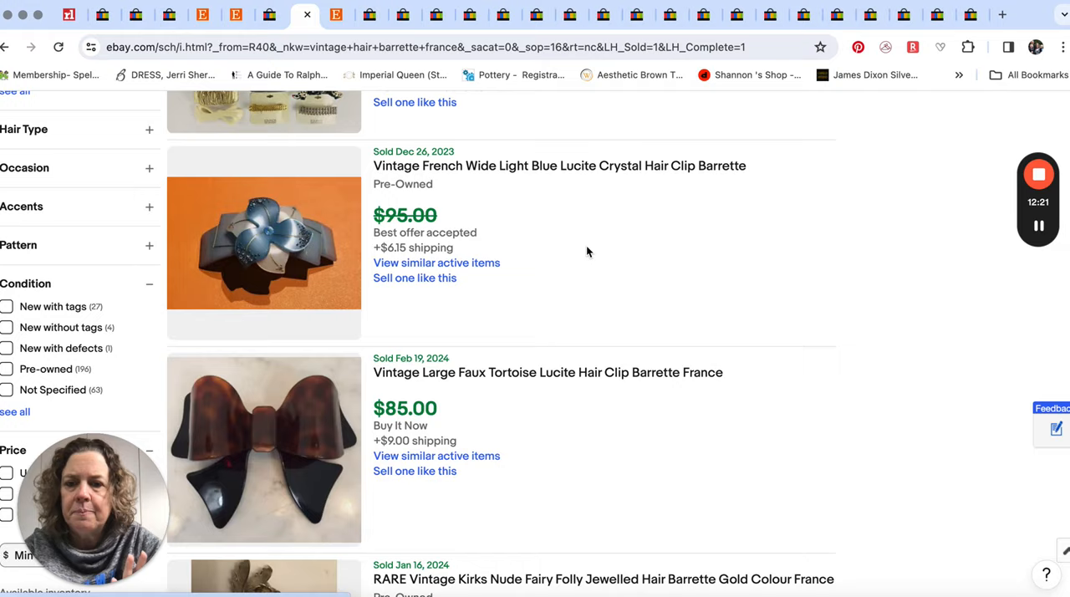
scroll(down, 3)
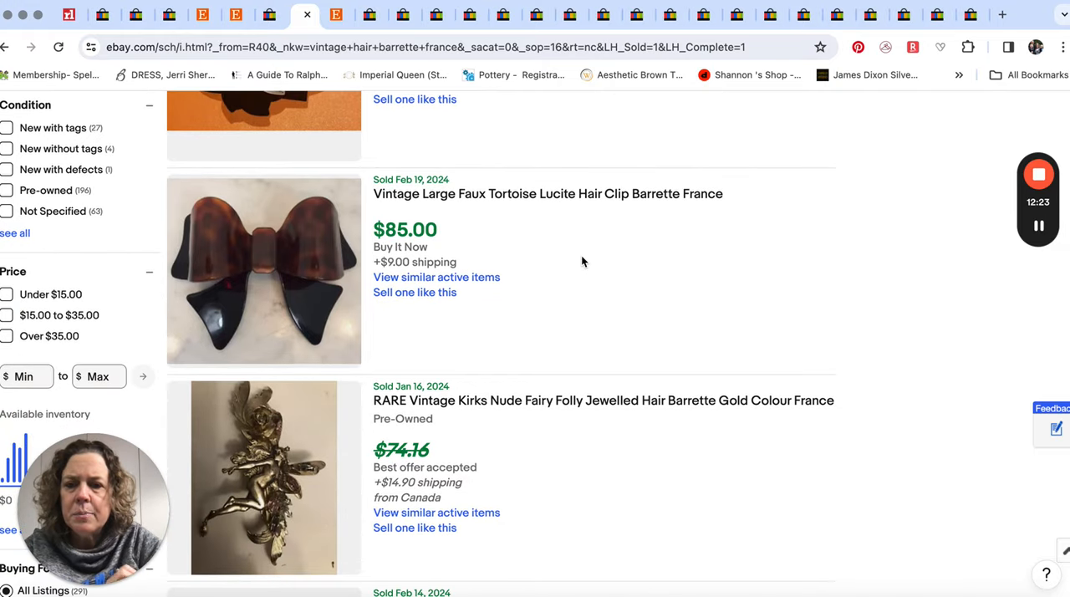
scroll(down, 3)
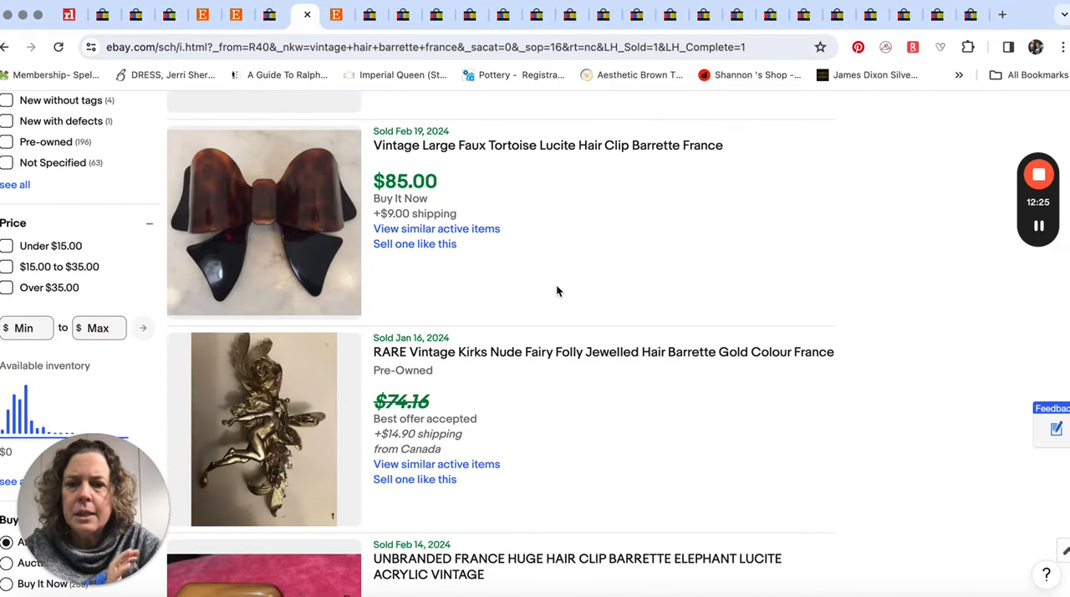
scroll(down, 3)
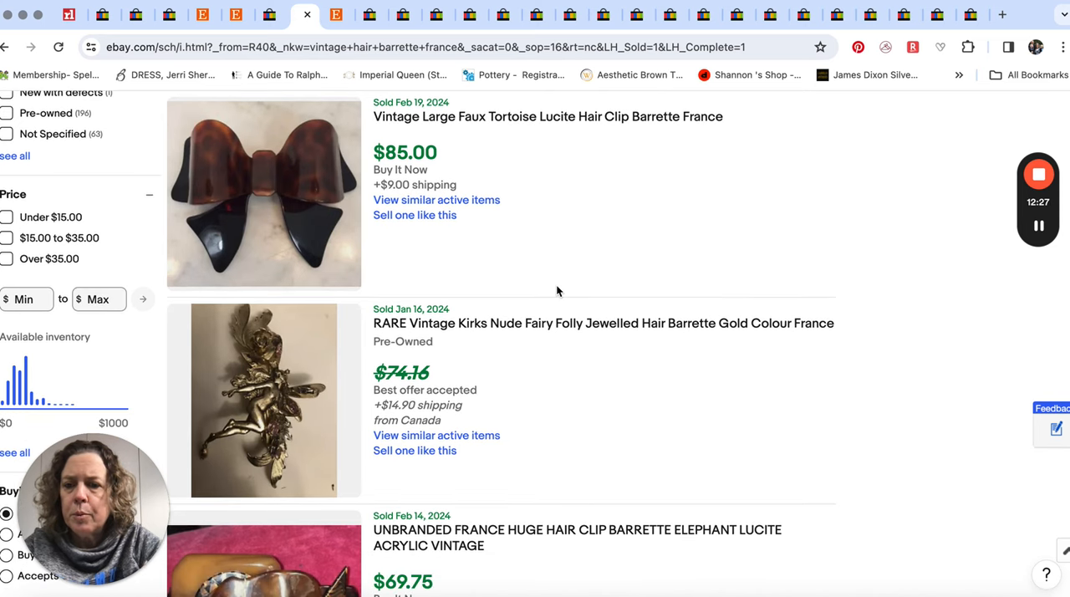
scroll(down, 3)
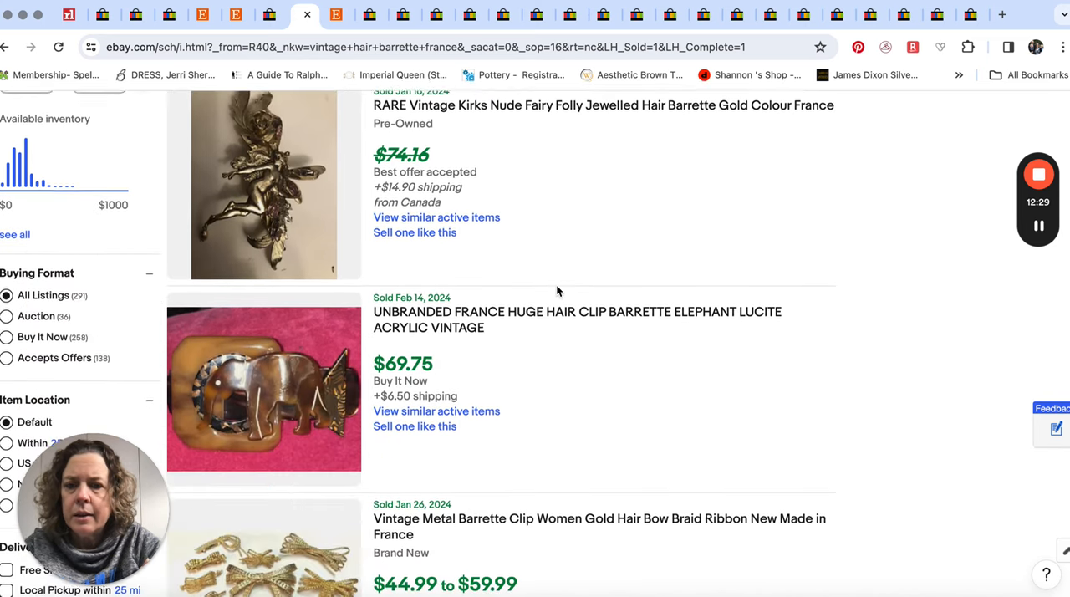
scroll(down, 3)
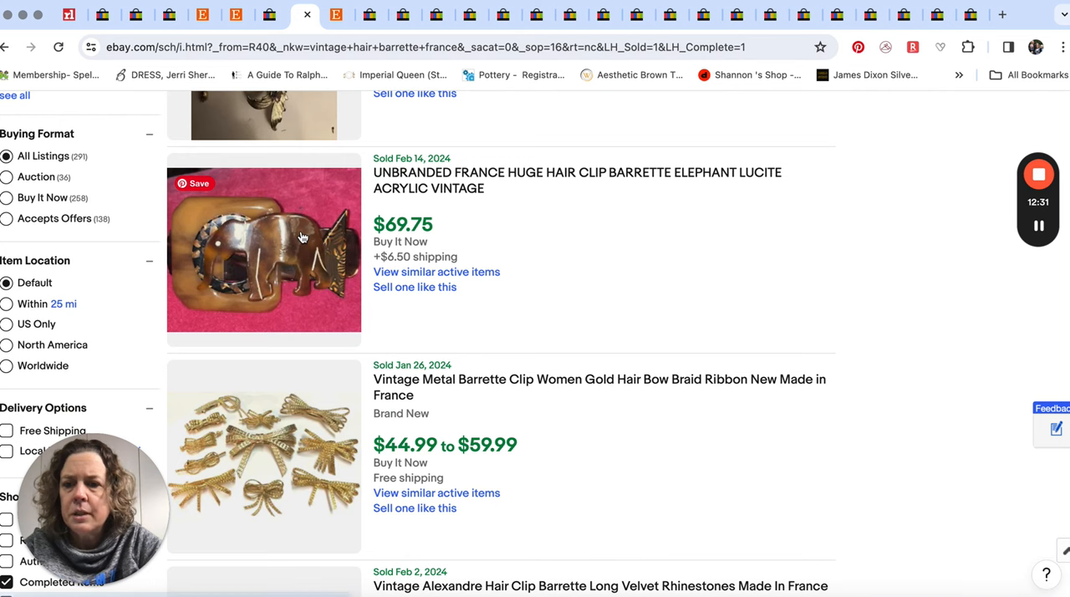
mouse_move(460, 287)
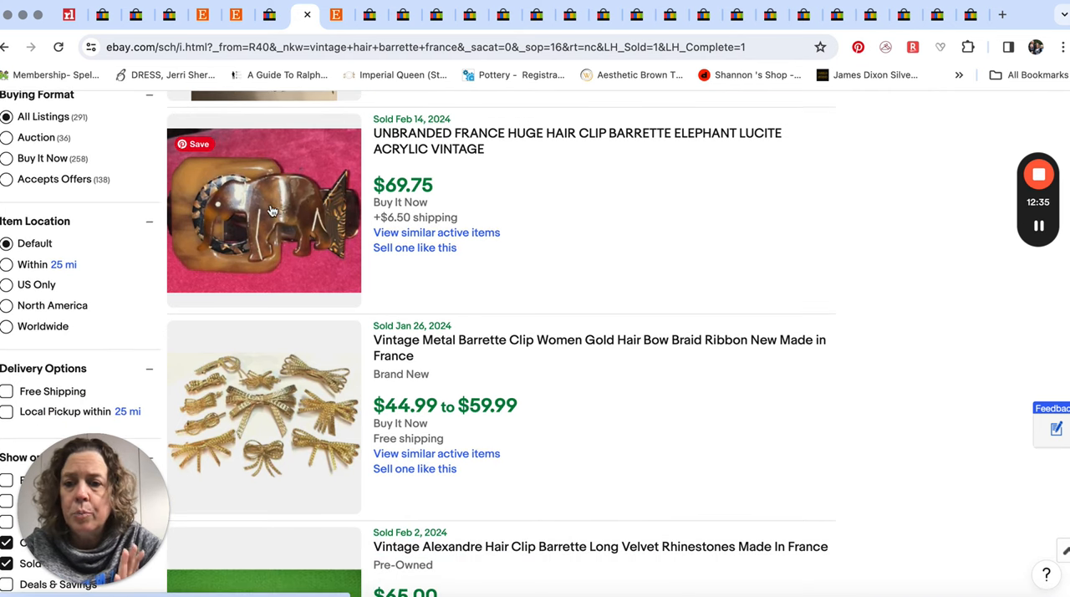
scroll(down, 3)
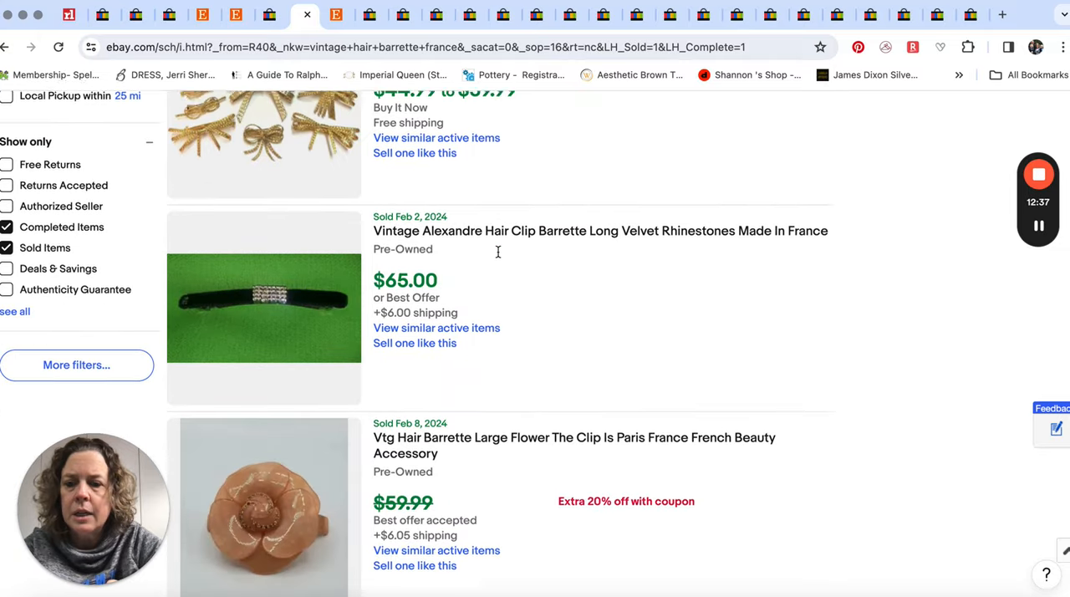
scroll(down, 3)
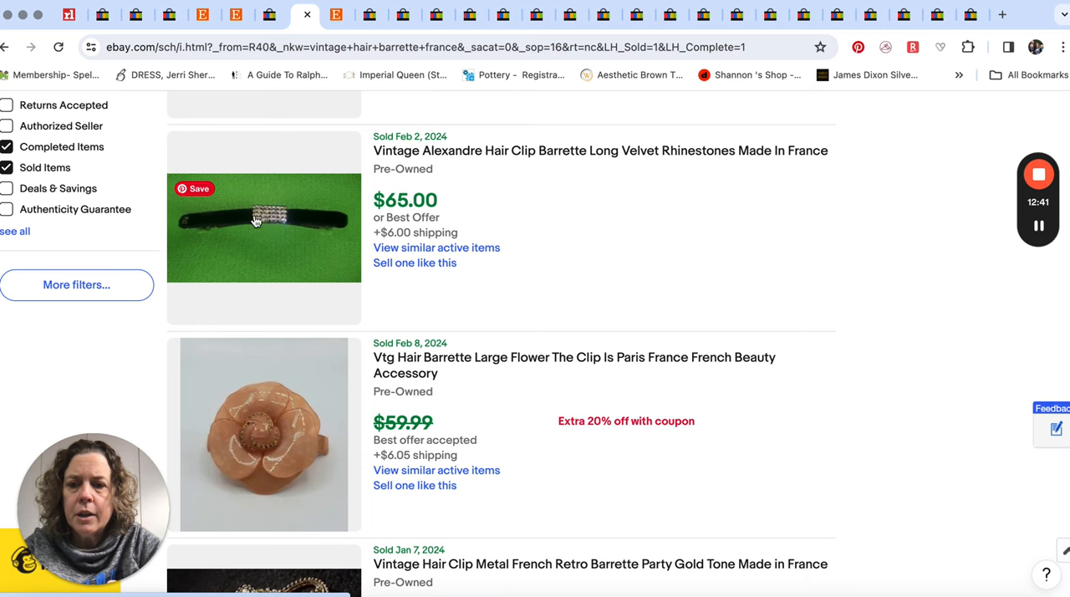
scroll(down, 3)
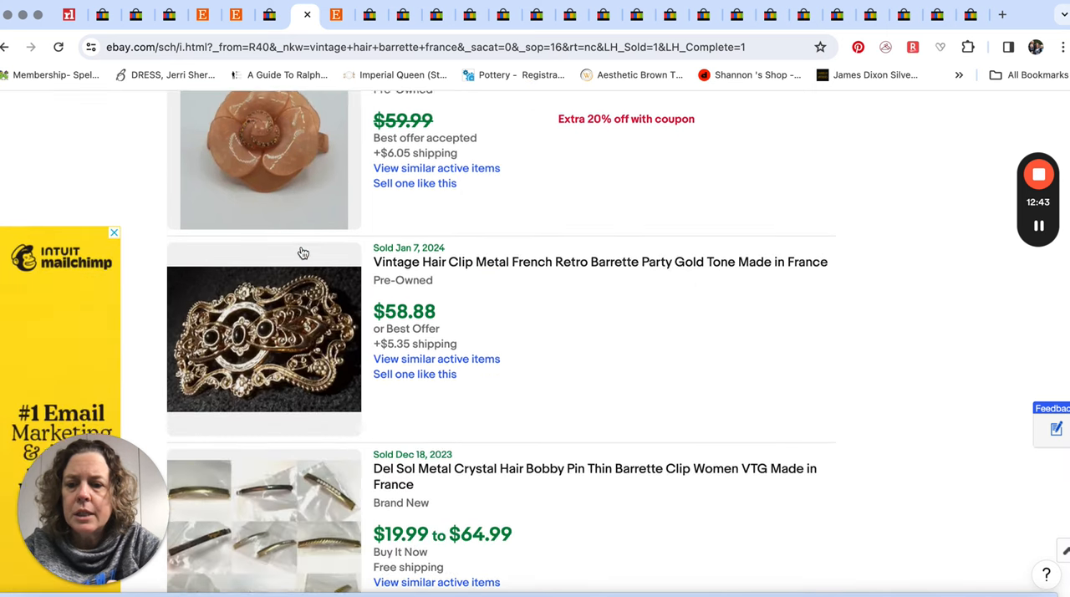
scroll(down, 3)
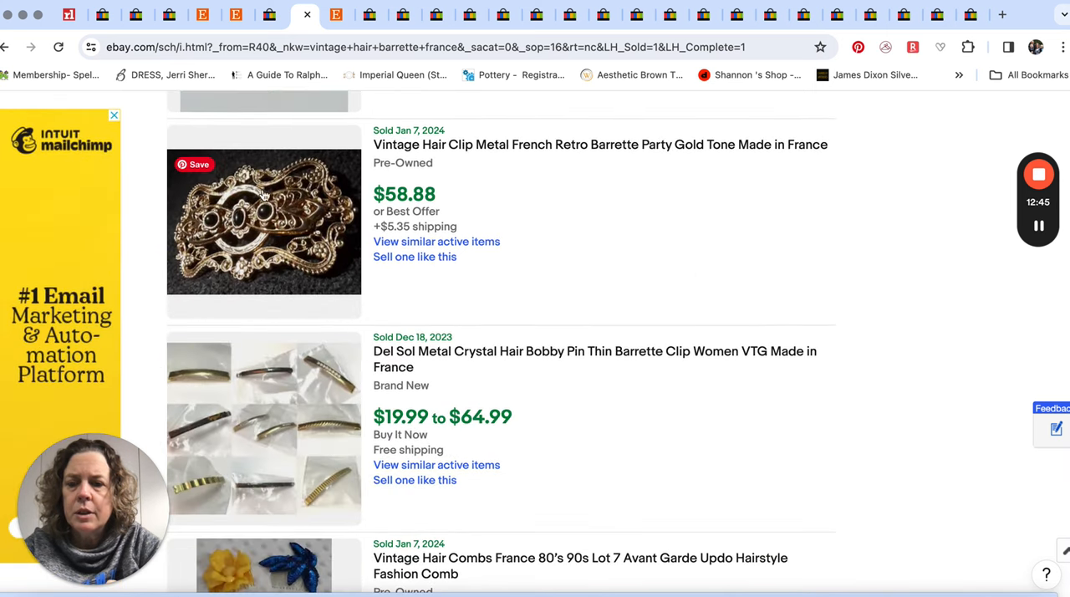
scroll(down, 3)
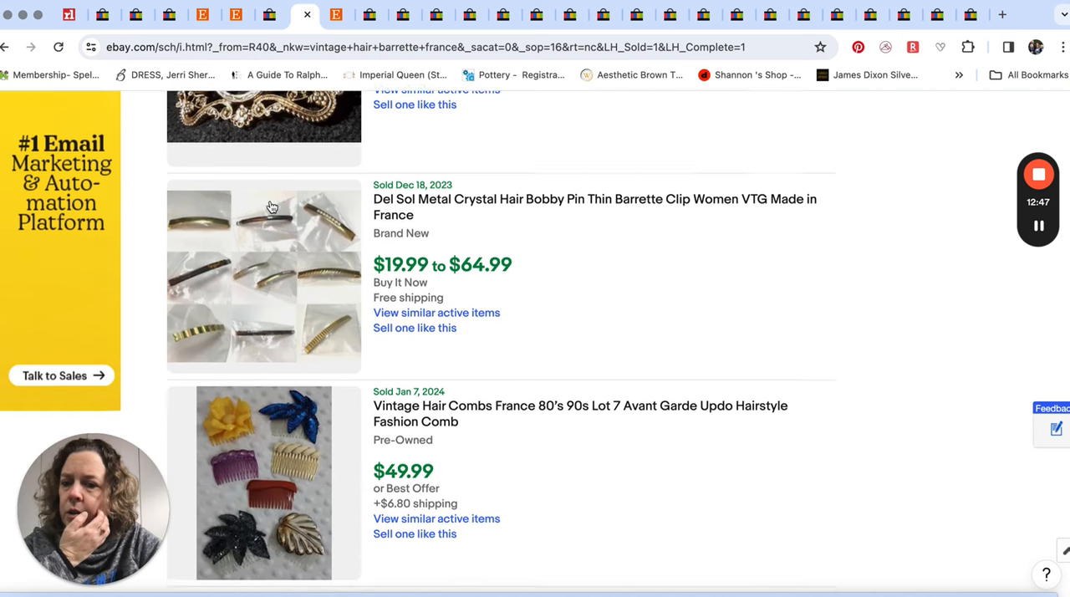
scroll(down, 3)
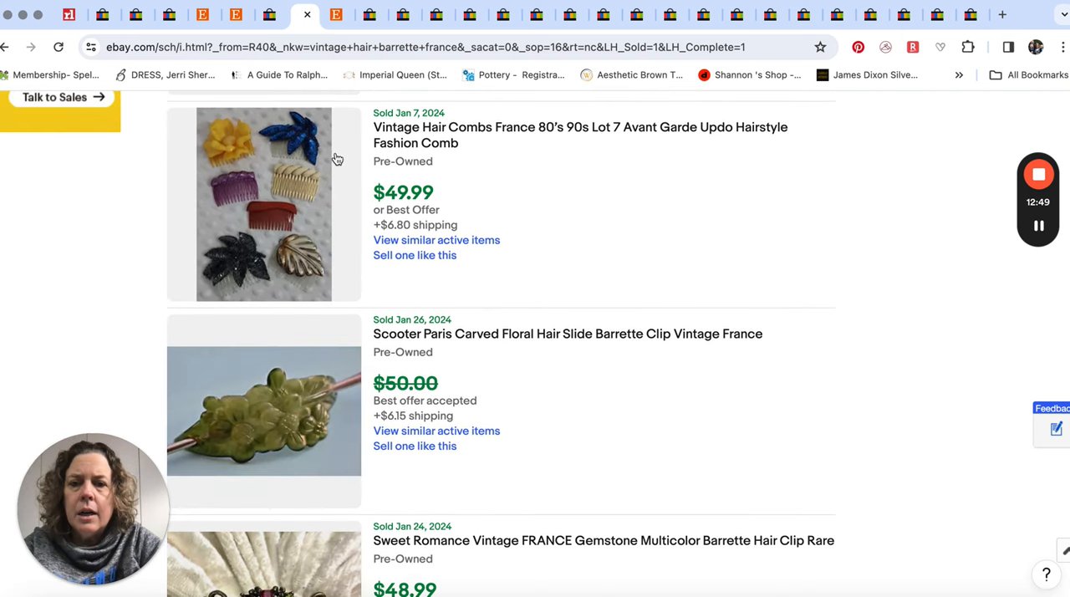
mouse_move(228, 173)
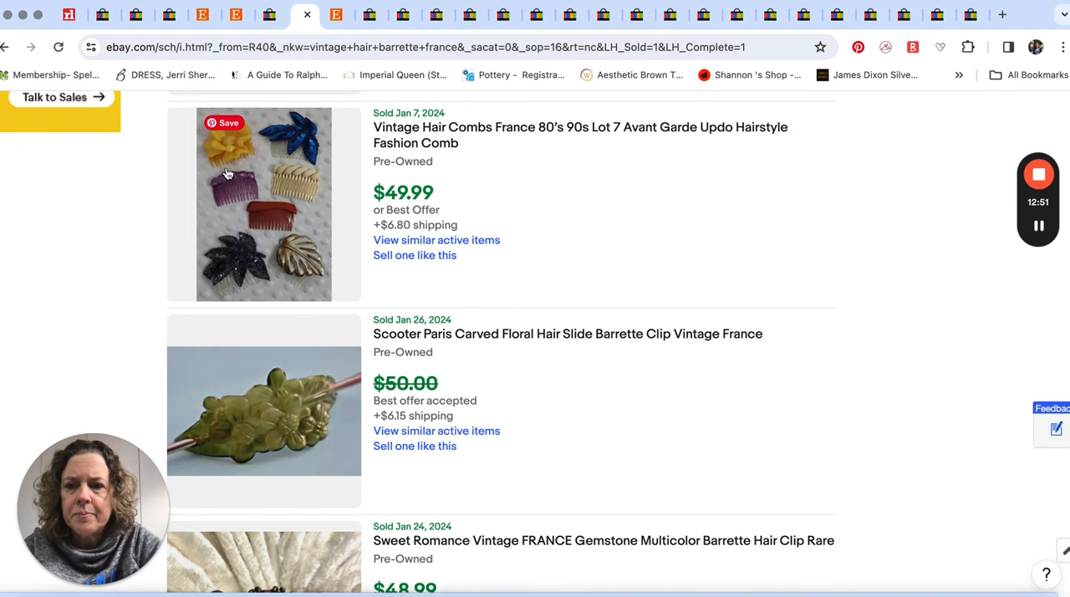
mouse_move(309, 193)
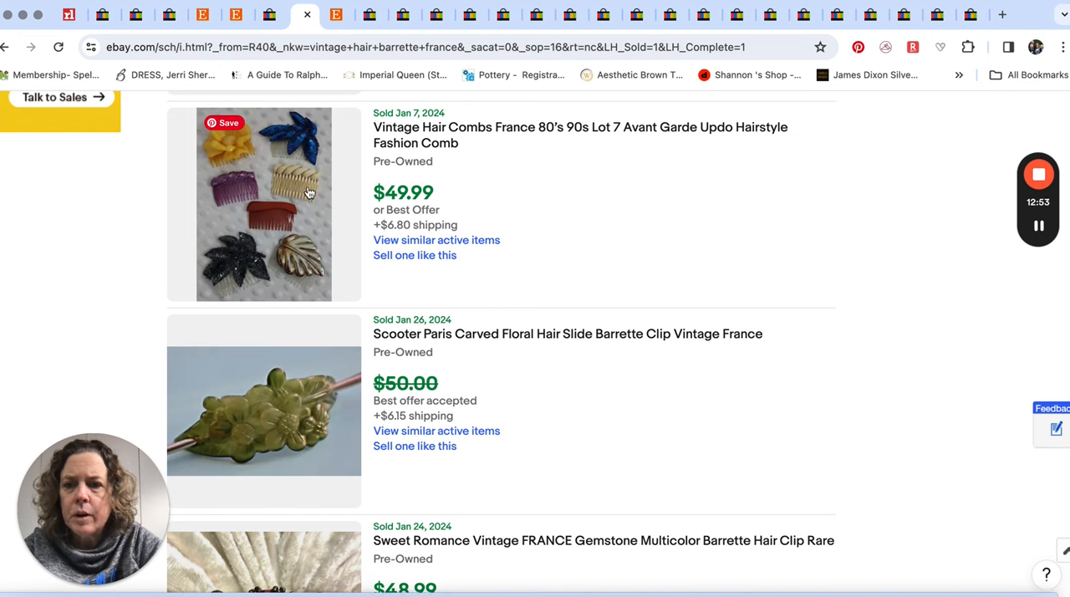
mouse_move(305, 255)
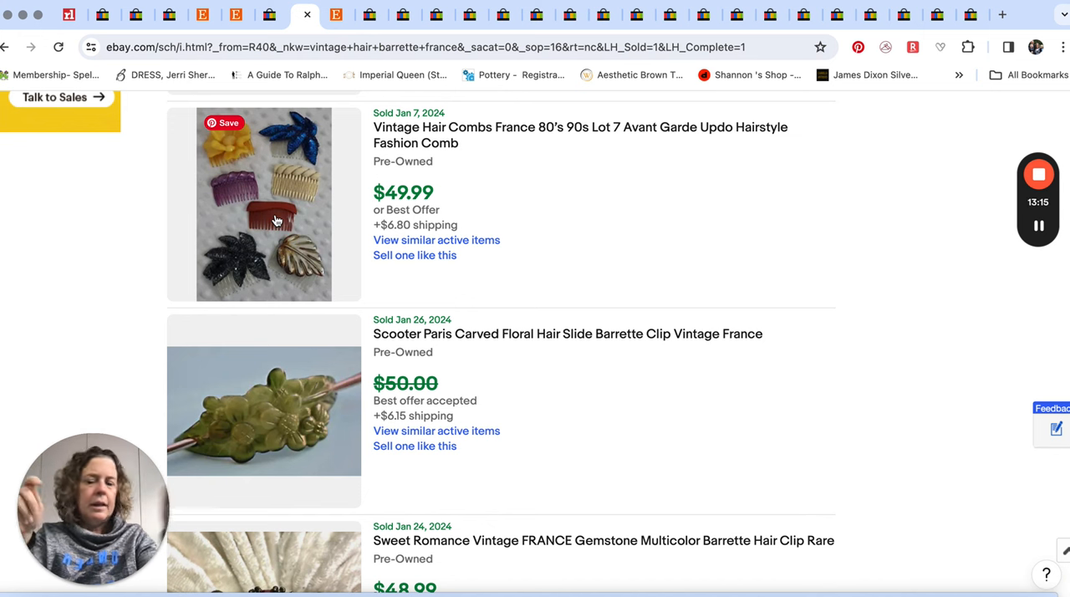
mouse_move(491, 289)
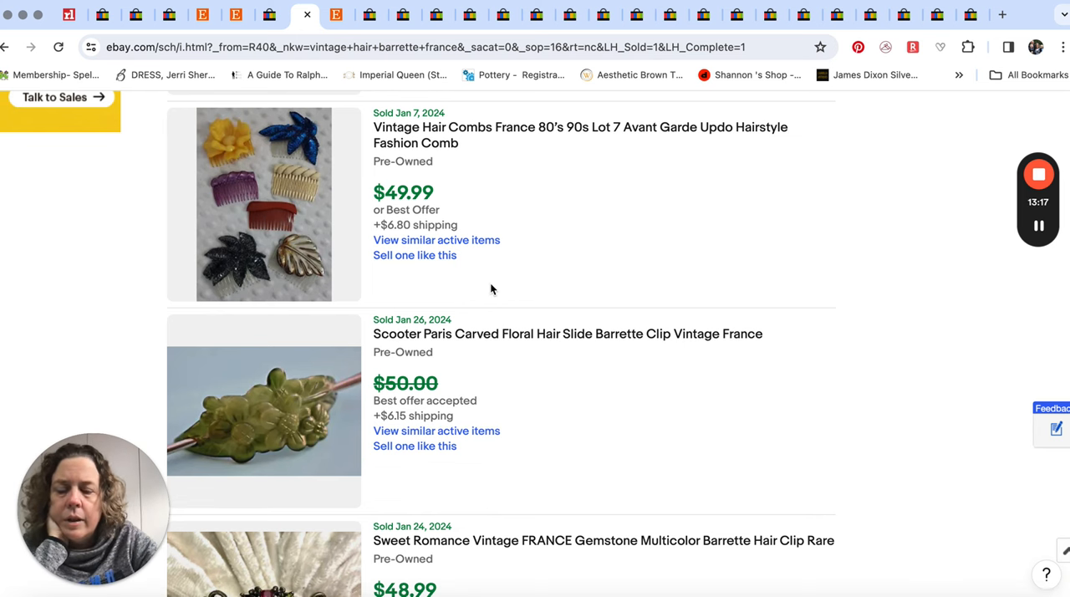
scroll(down, 3)
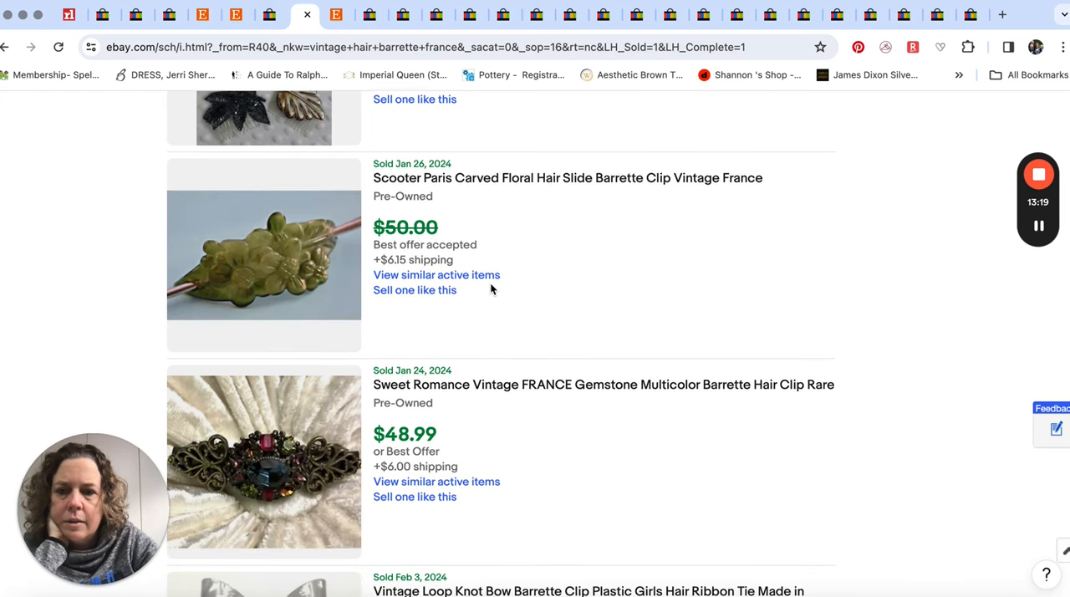
scroll(down, 3)
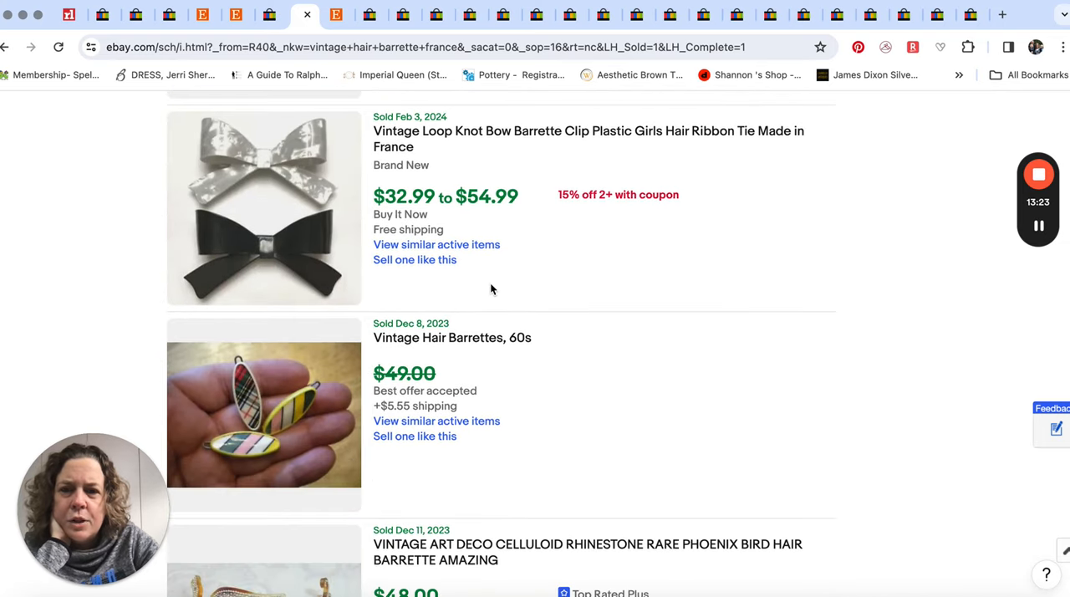
scroll(down, 3)
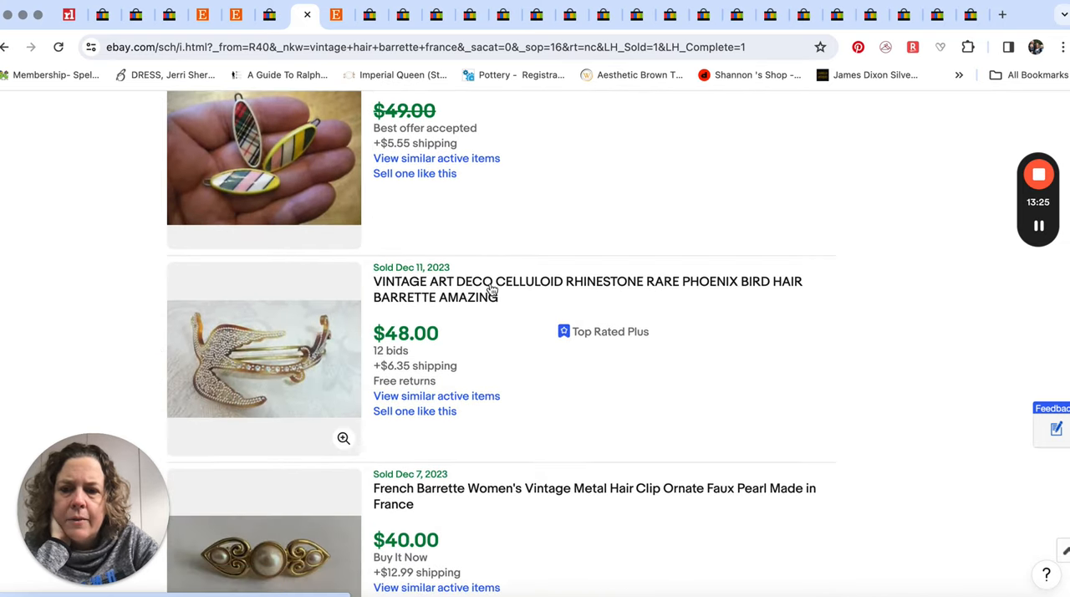
scroll(down, 3)
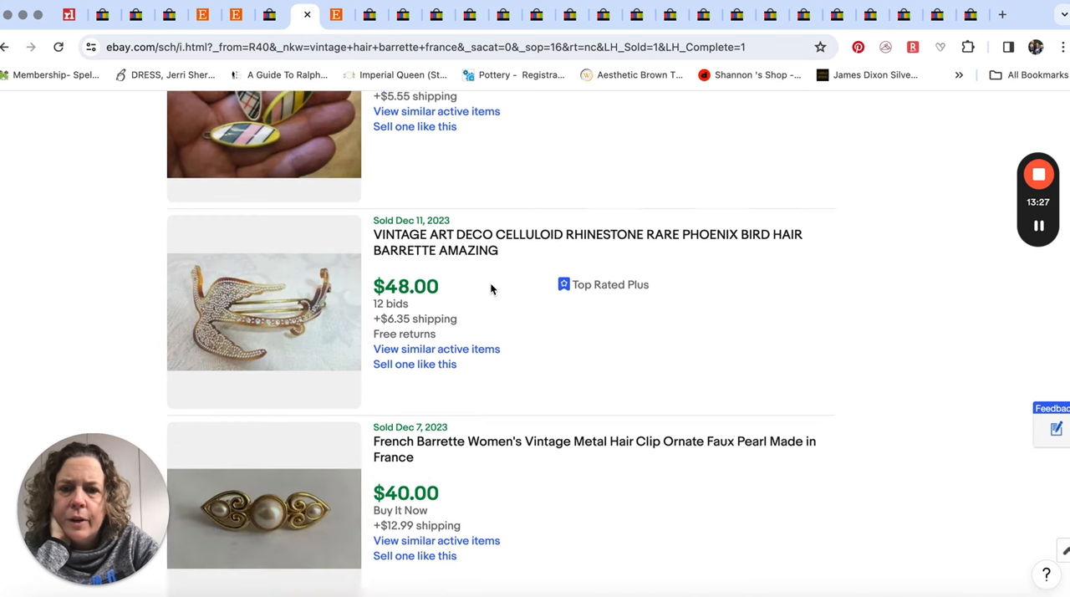
scroll(down, 3)
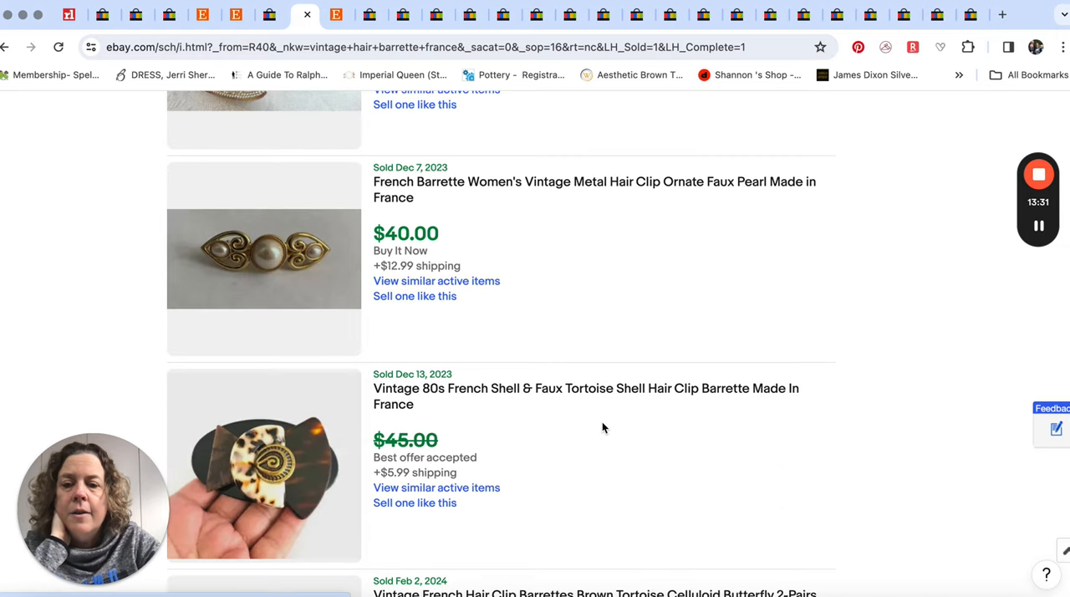
mouse_move(284, 271)
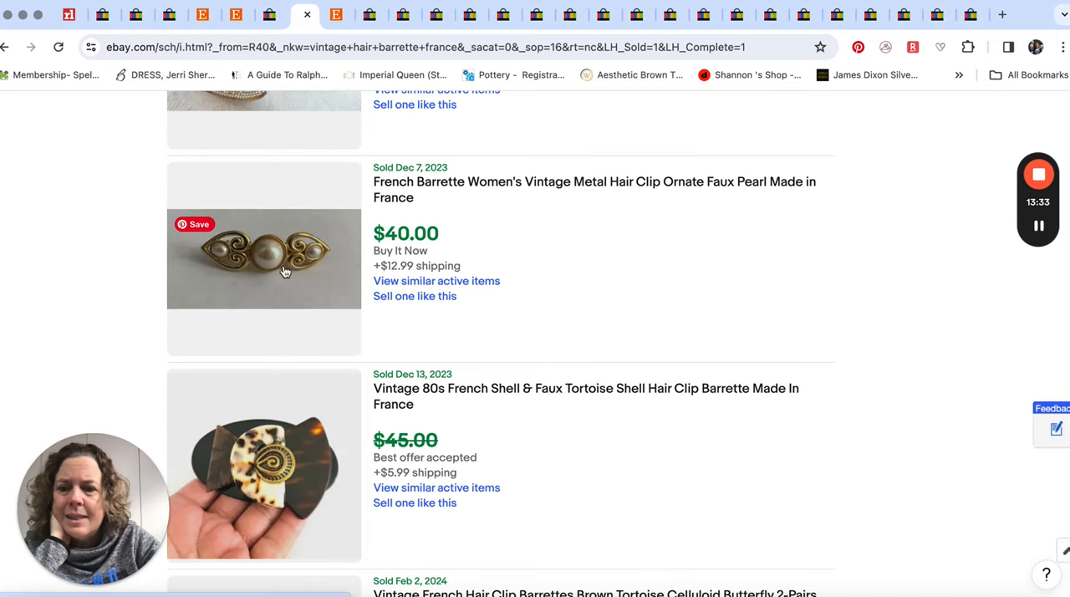
mouse_move(298, 269)
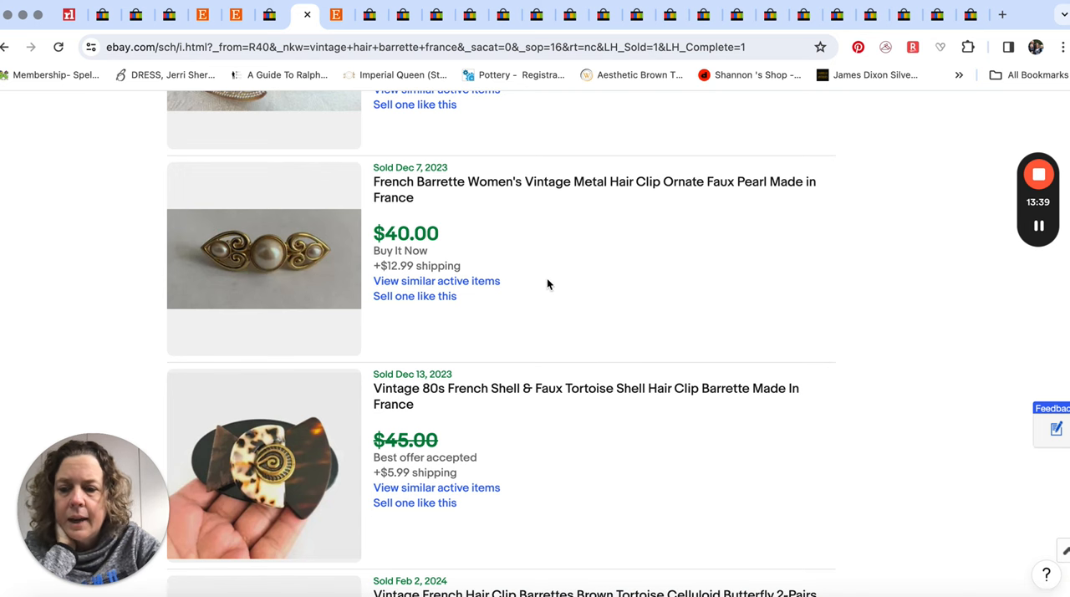
scroll(down, 3)
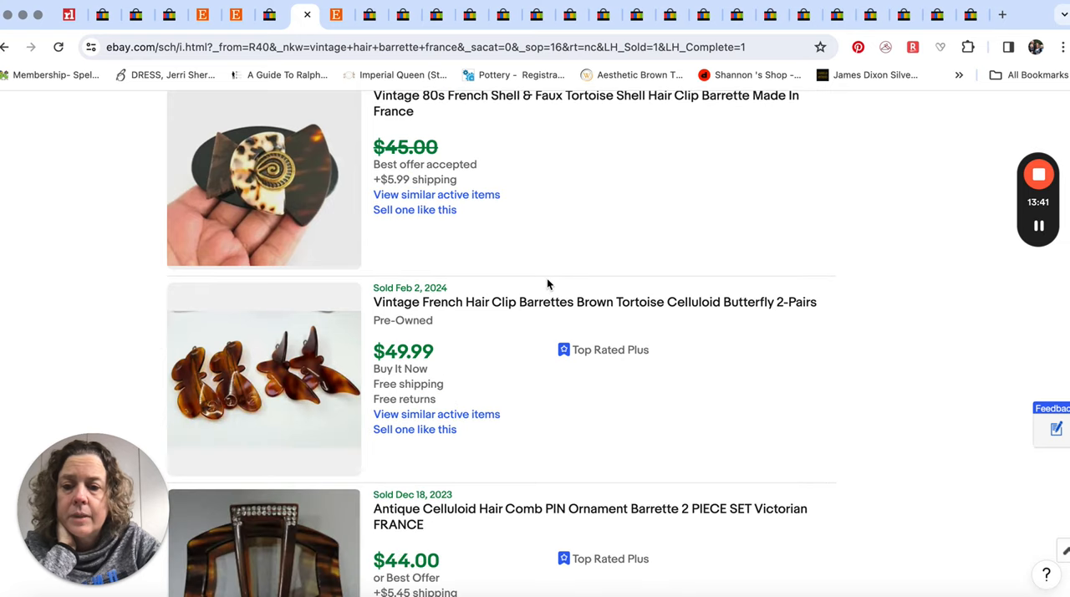
scroll(down, 3)
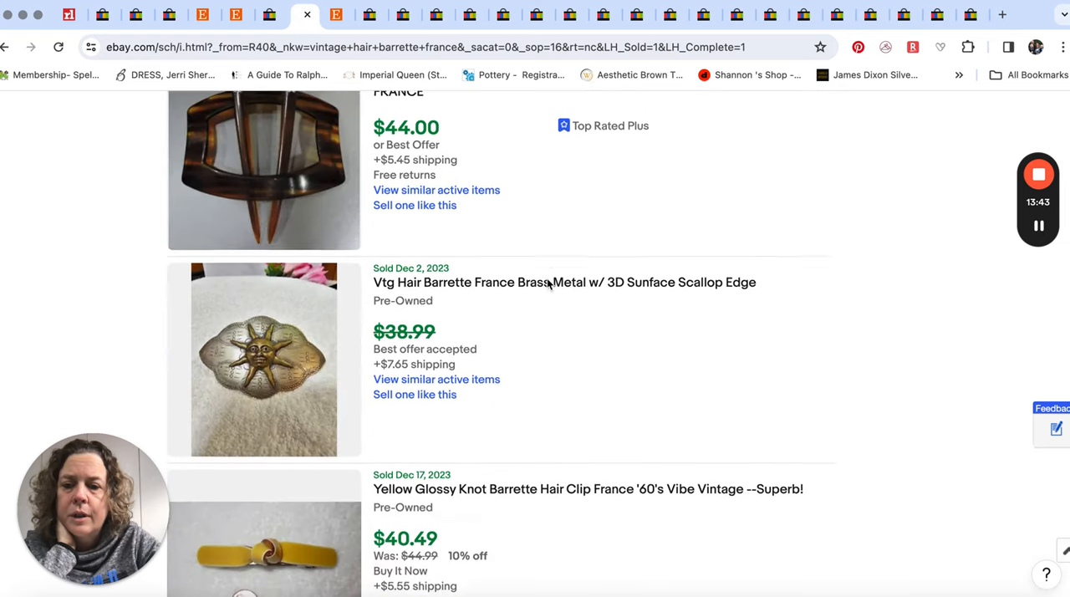
scroll(down, 3)
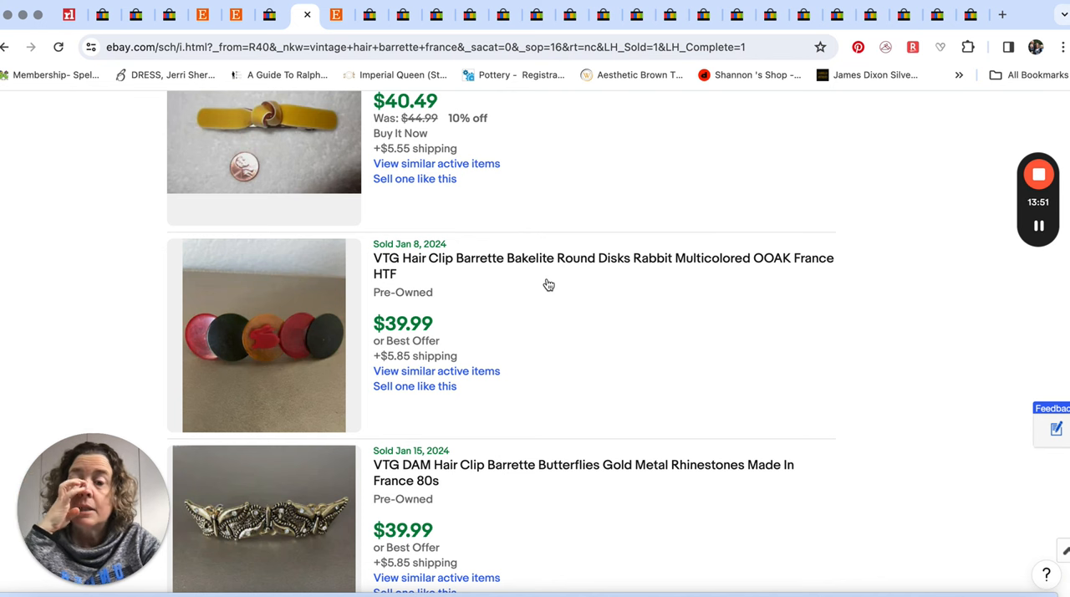
mouse_move(591, 232)
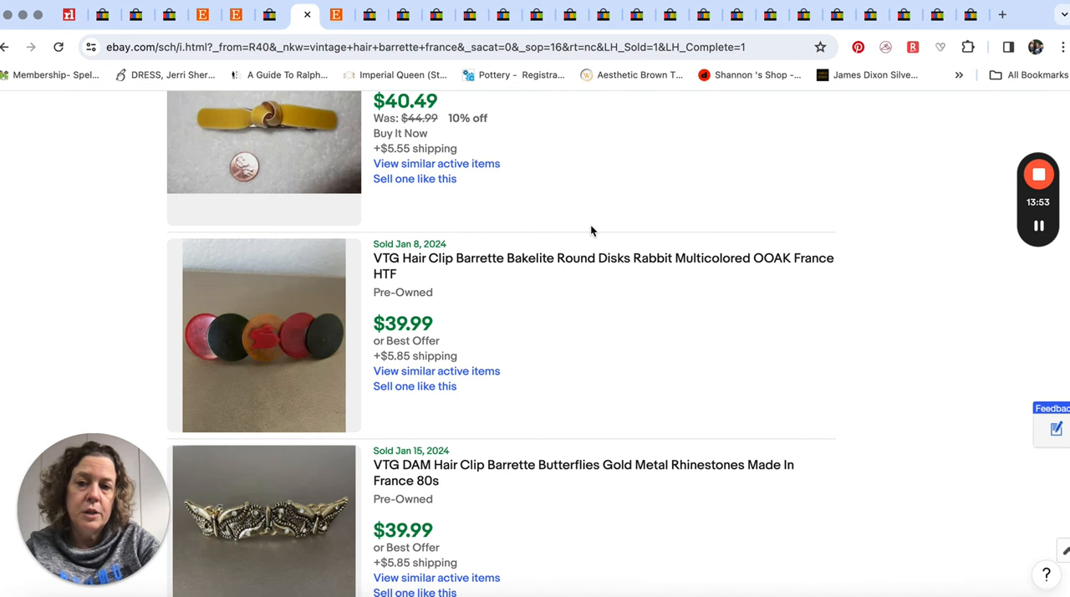
scroll(up, 3)
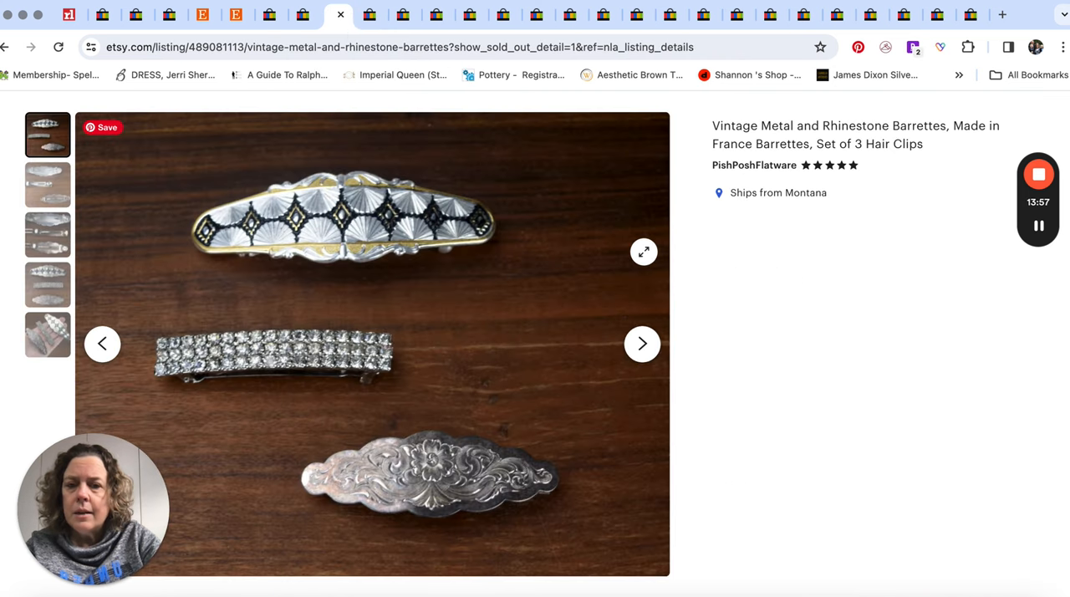
mouse_move(932, 320)
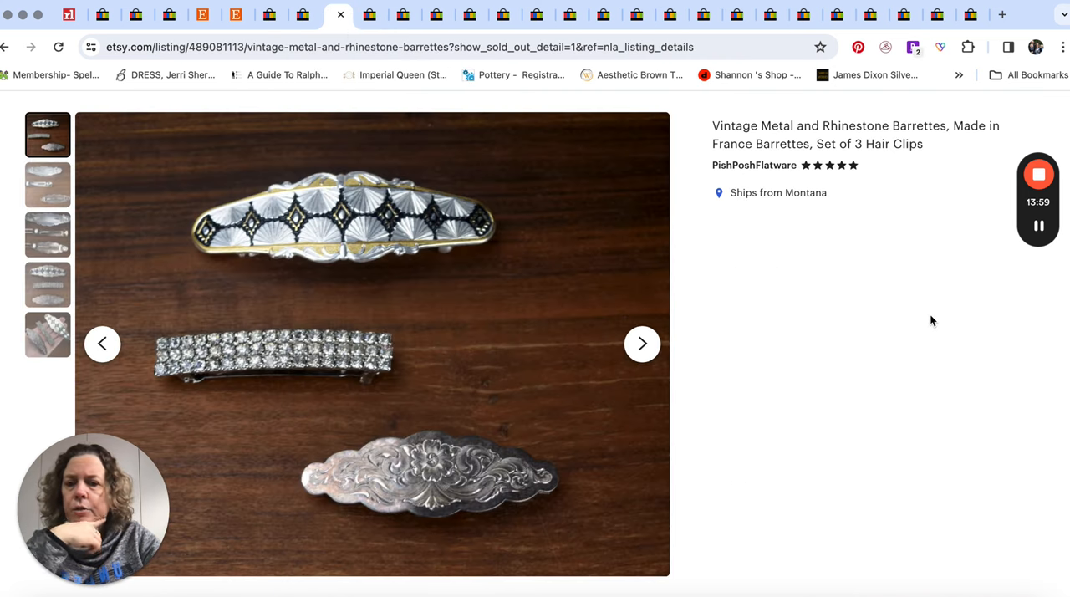
mouse_move(896, 340)
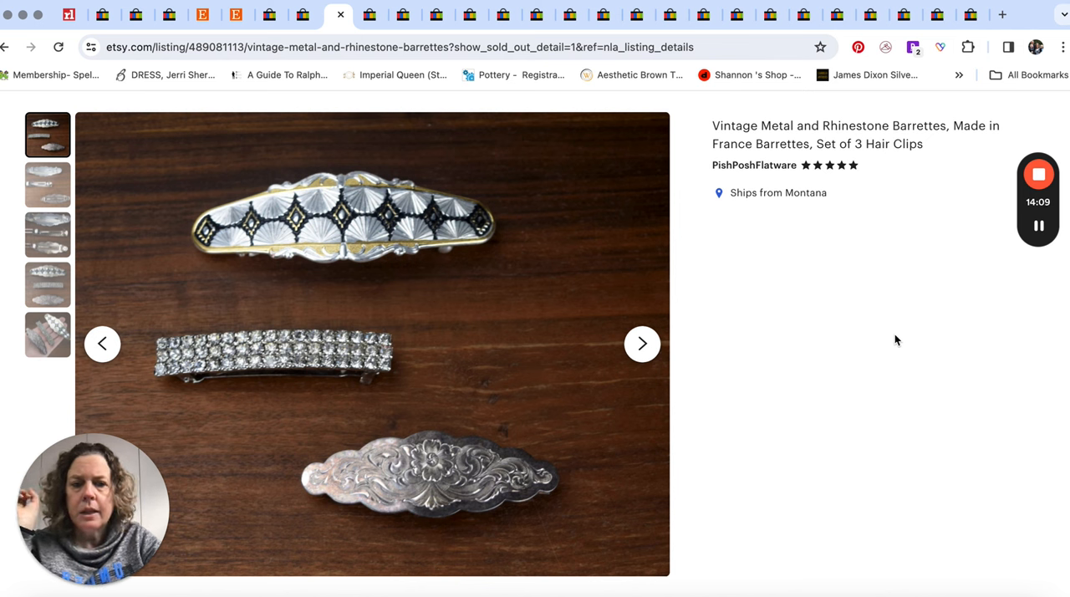
mouse_move(789, 308)
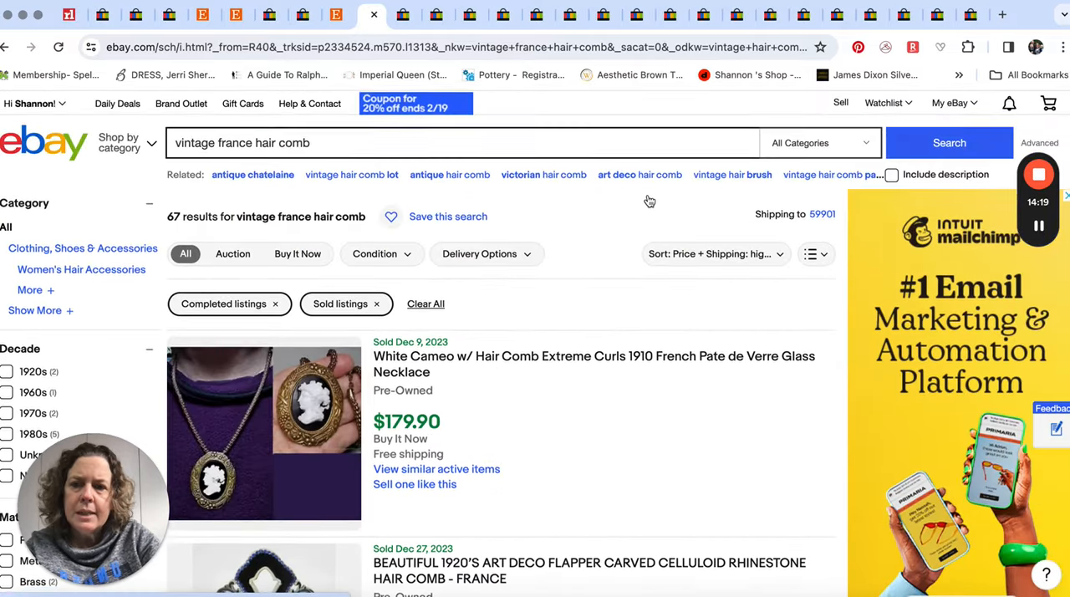
Scroll the vintage France hair comb sold listings down to the 1920s blue rhinestone comb
scroll(down, 3)
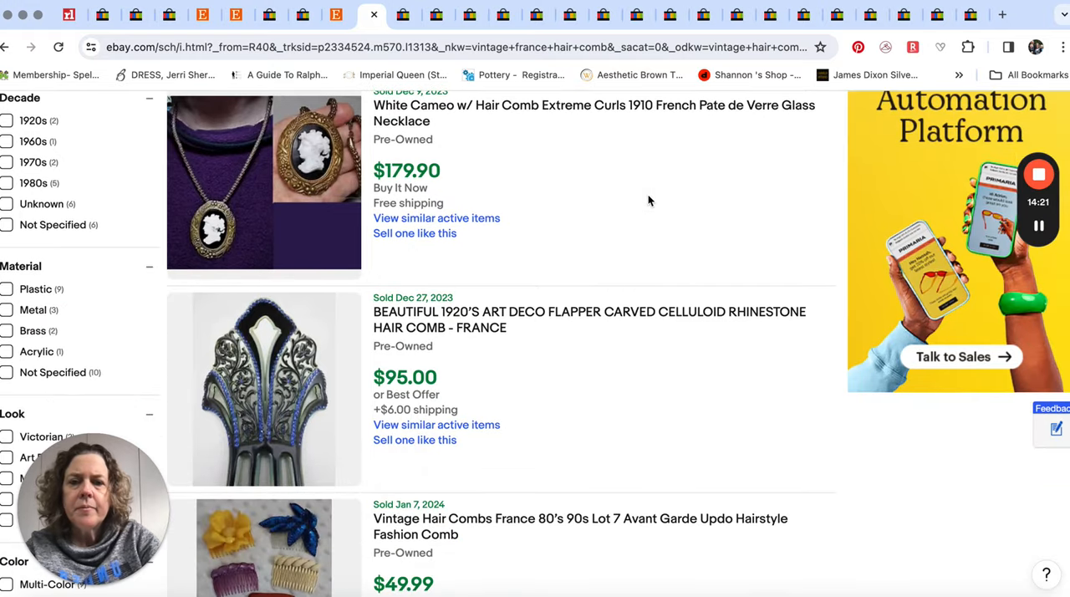
scroll(down, 3)
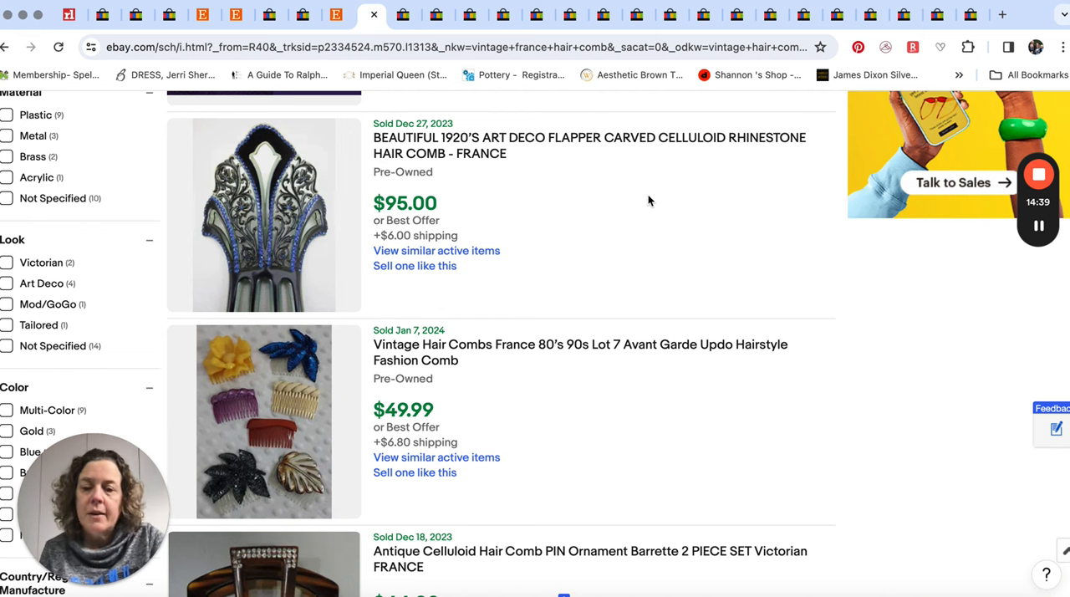
mouse_move(674, 333)
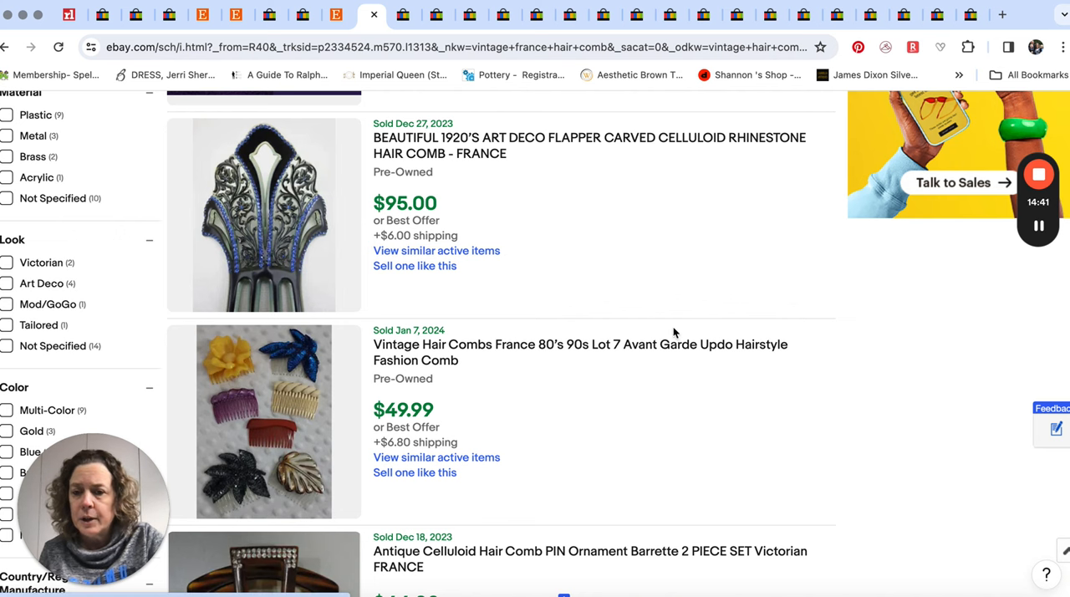
scroll(down, 3)
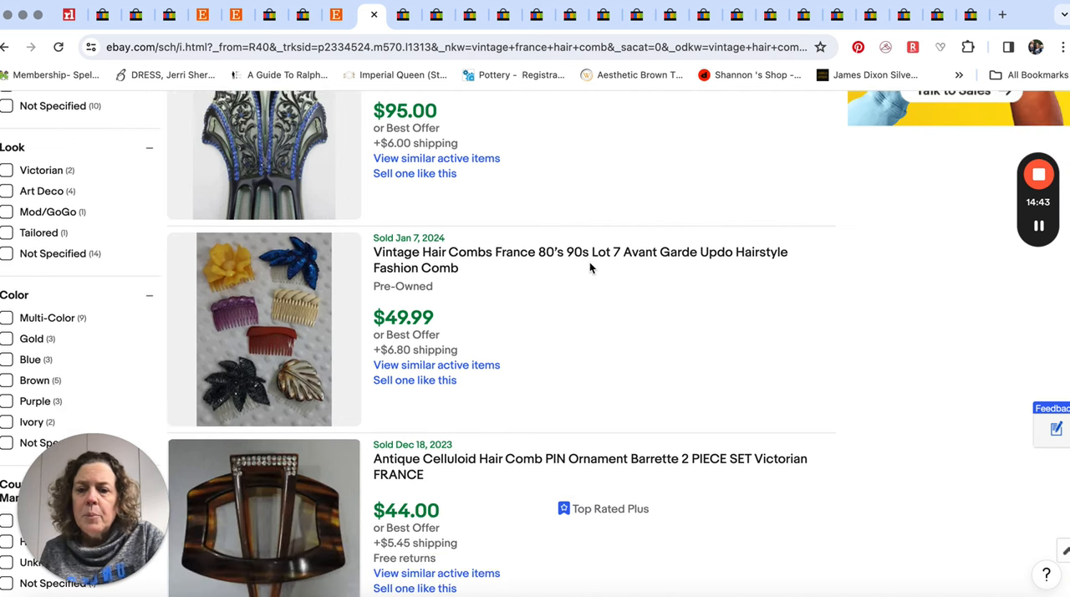
scroll(down, 3)
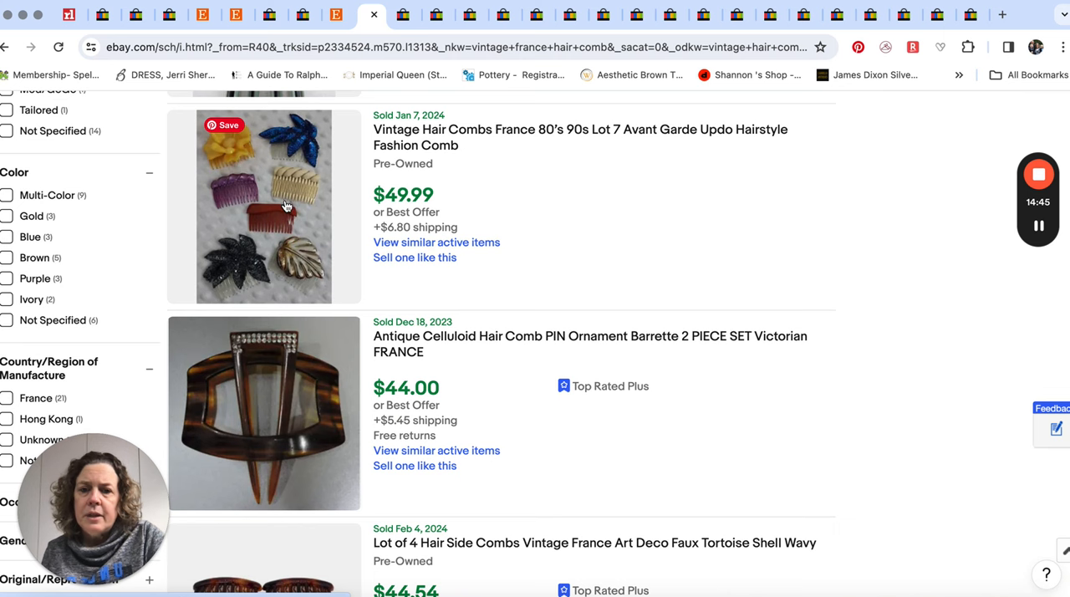
mouse_move(560, 296)
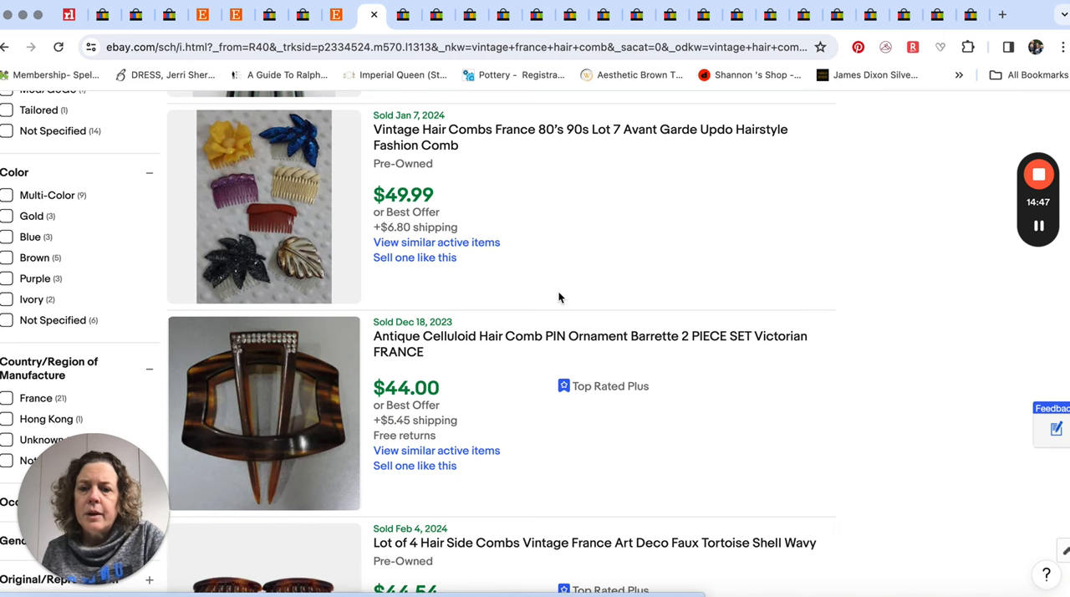
scroll(down, 3)
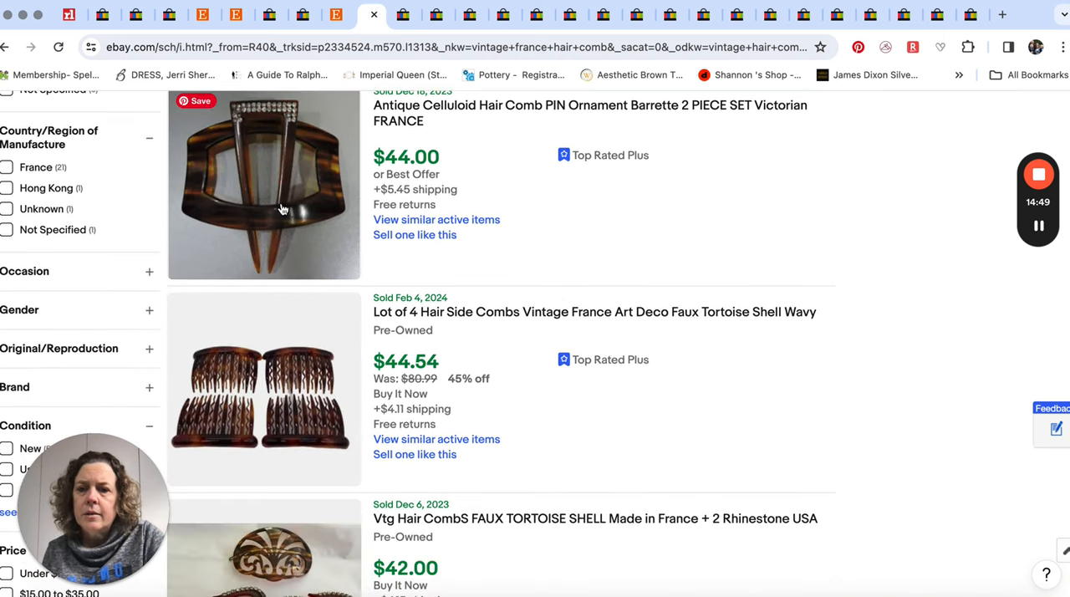
scroll(down, 3)
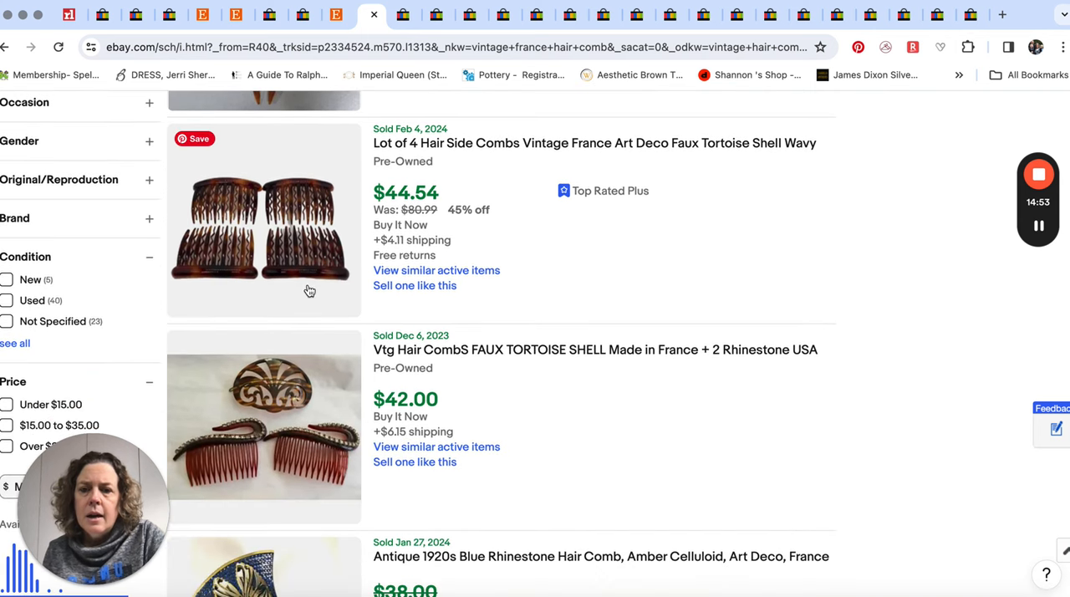
scroll(down, 3)
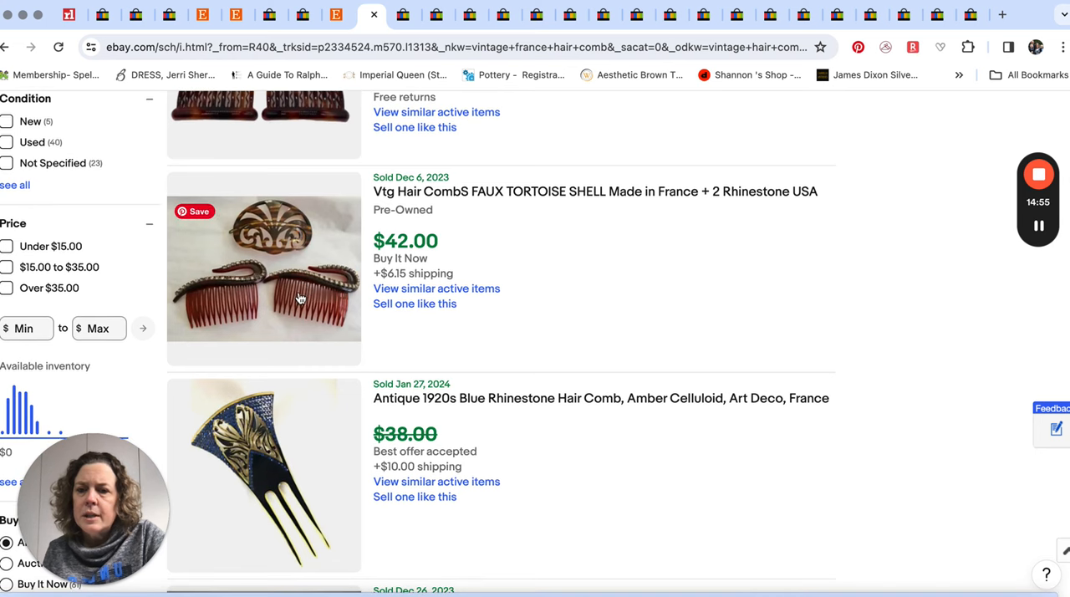
scroll(down, 3)
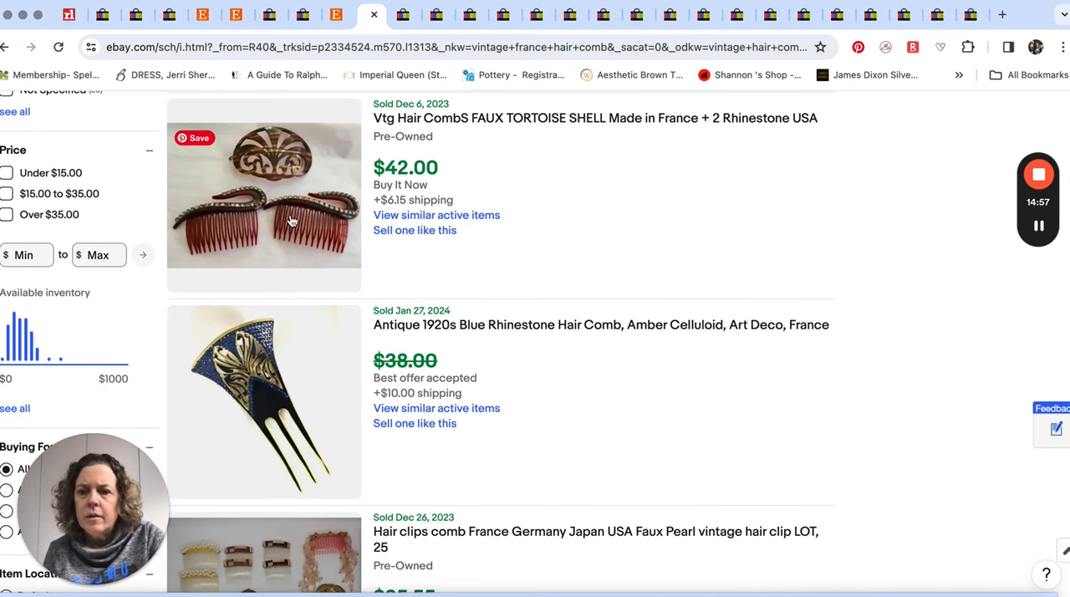
mouse_move(257, 241)
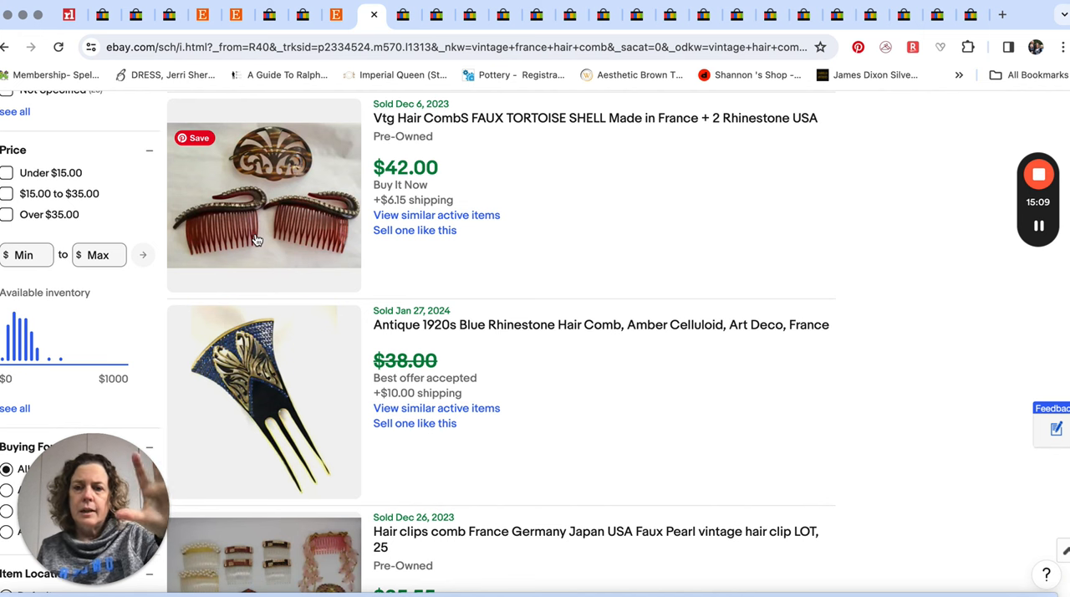
mouse_move(490, 311)
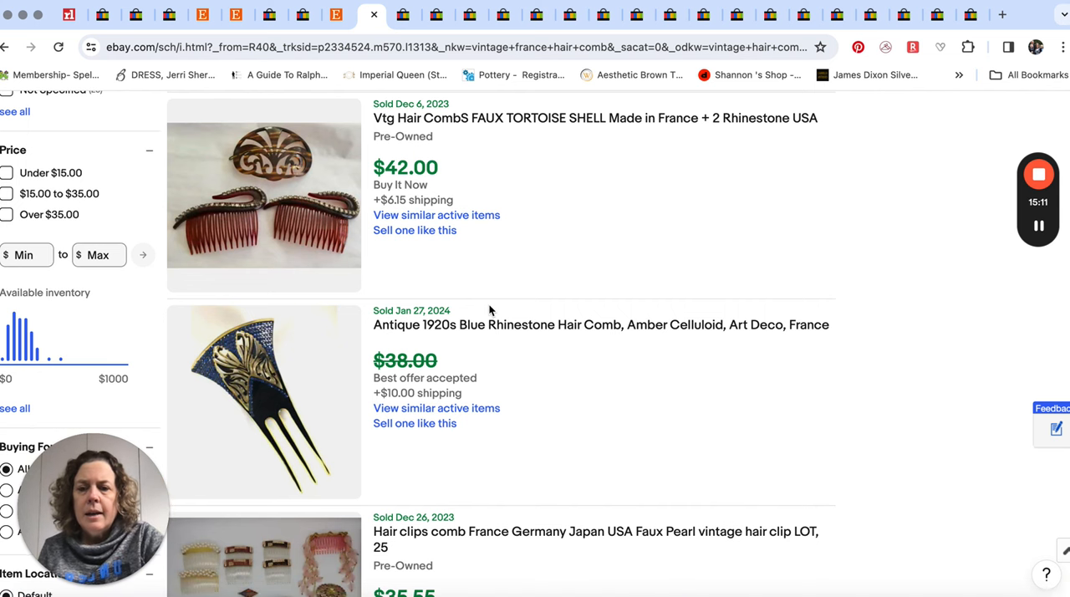
Scroll past tortoiseshell and rhinestone side comb lots, then switch to cloisonné hair comb results
scroll(down, 3)
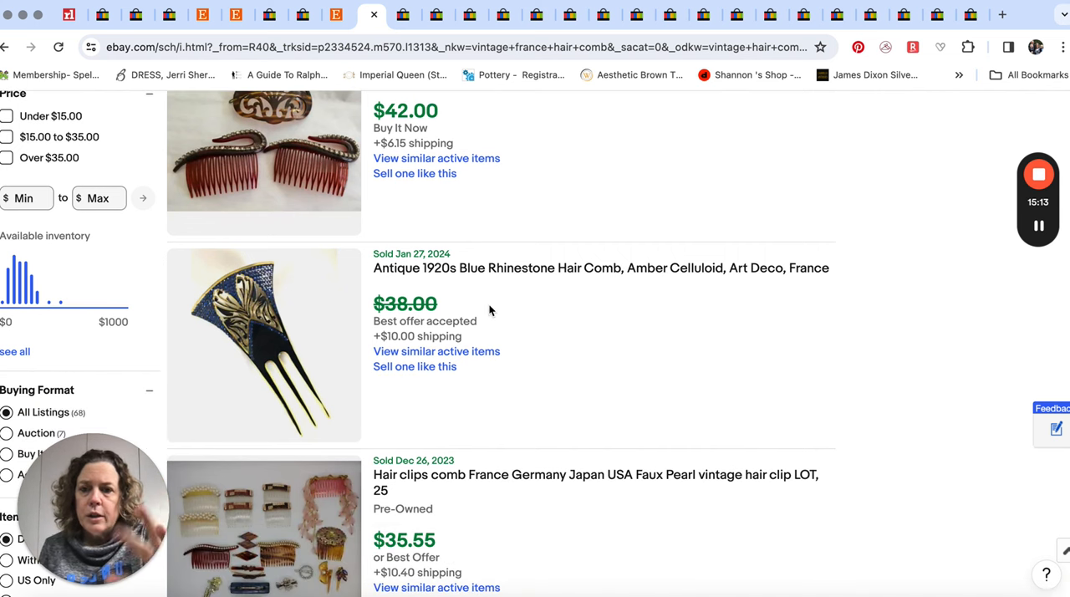
scroll(down, 3)
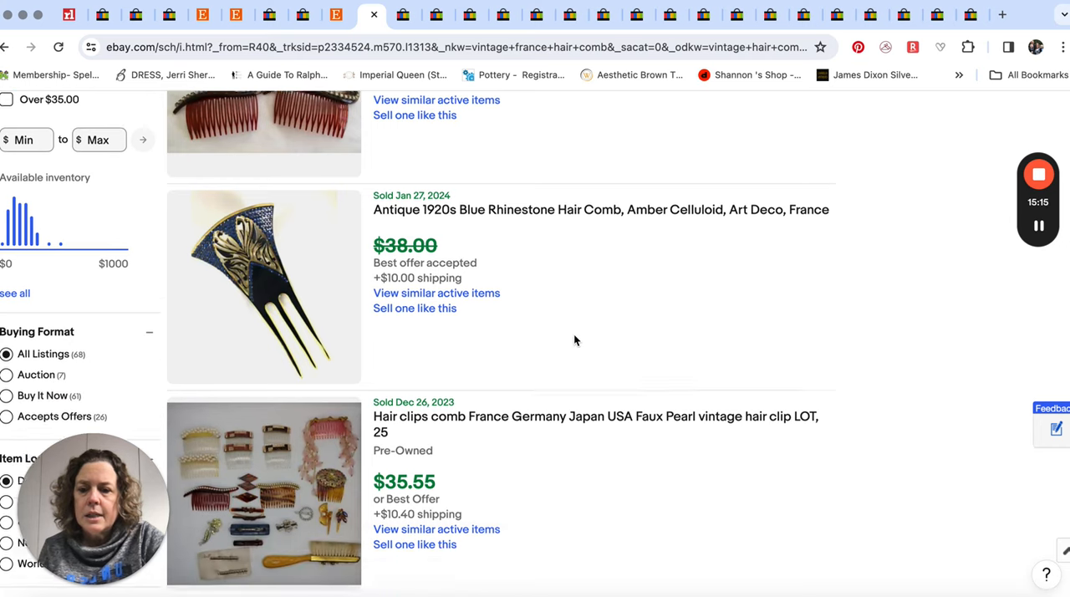
scroll(down, 3)
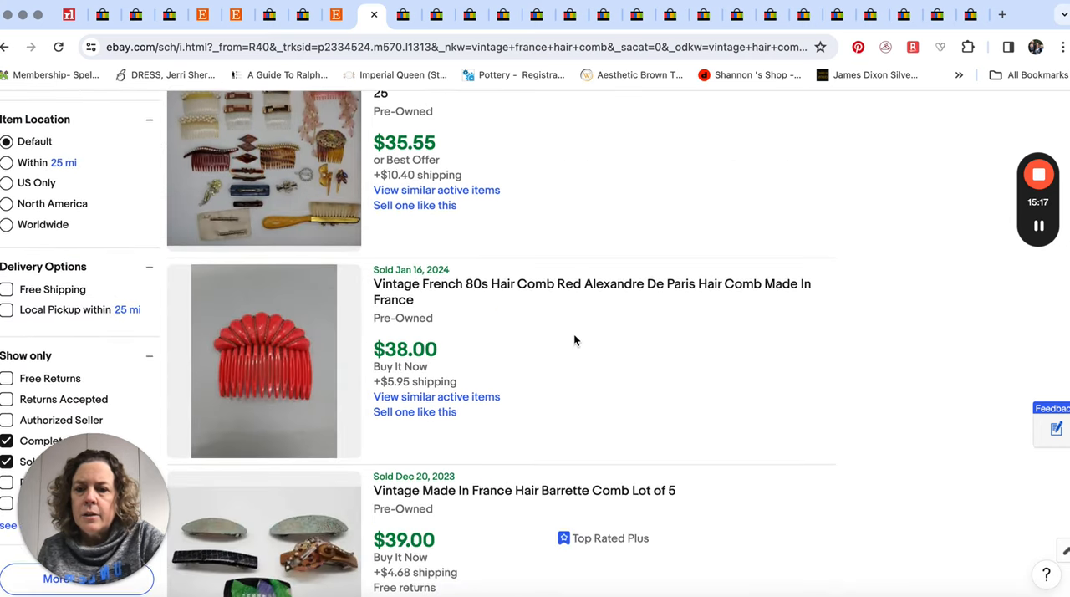
scroll(down, 3)
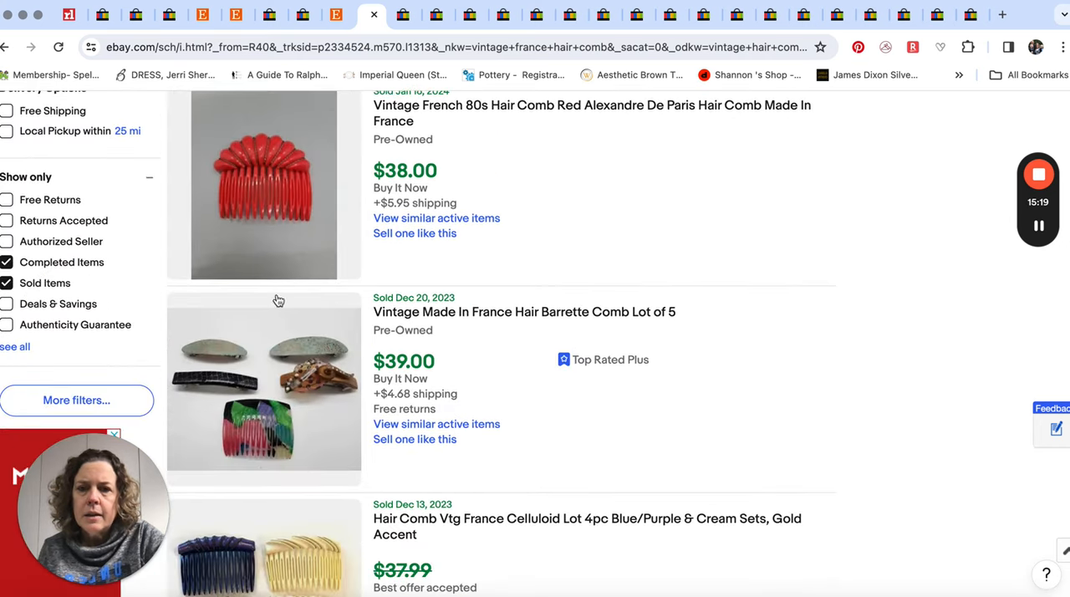
scroll(down, 3)
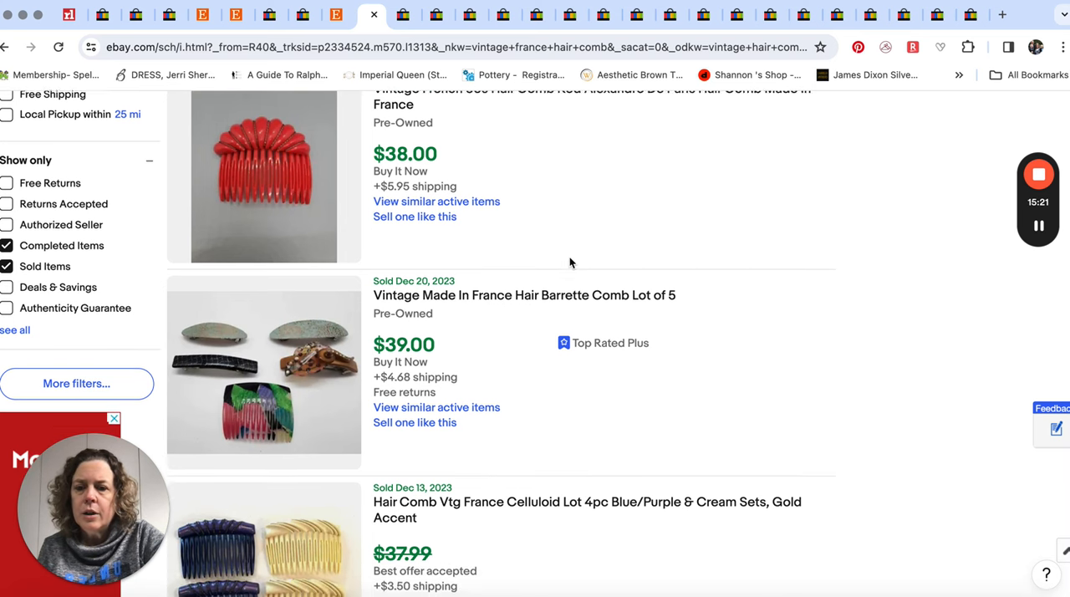
scroll(down, 3)
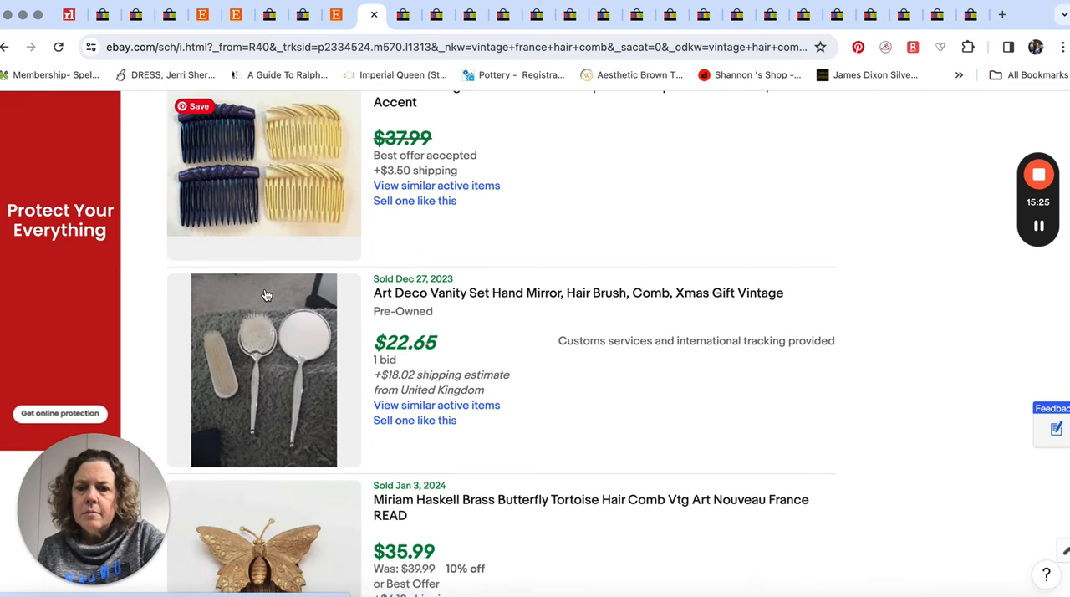
scroll(down, 3)
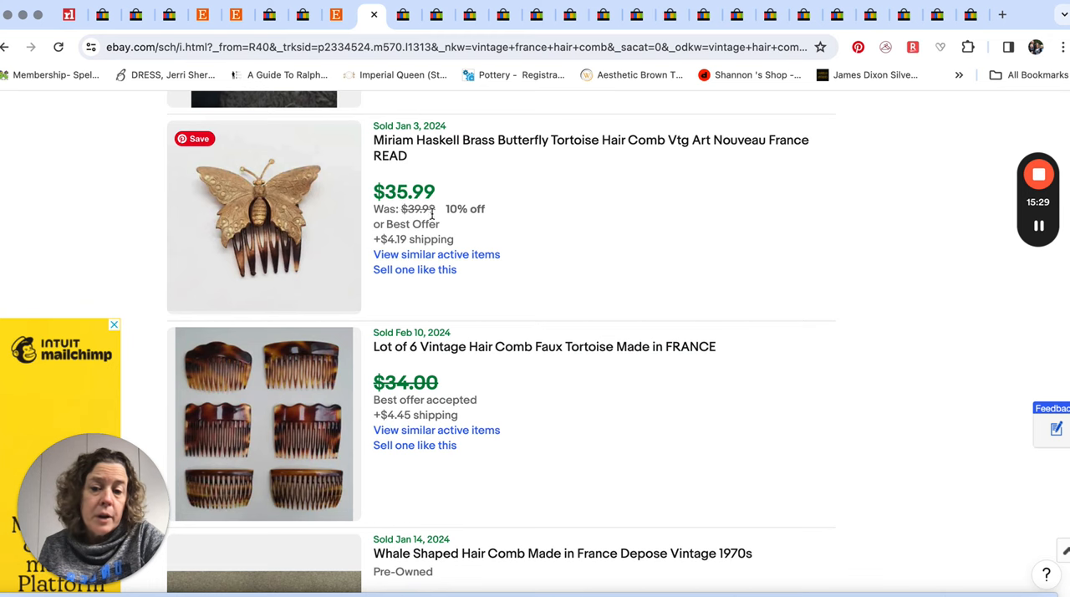
scroll(down, 3)
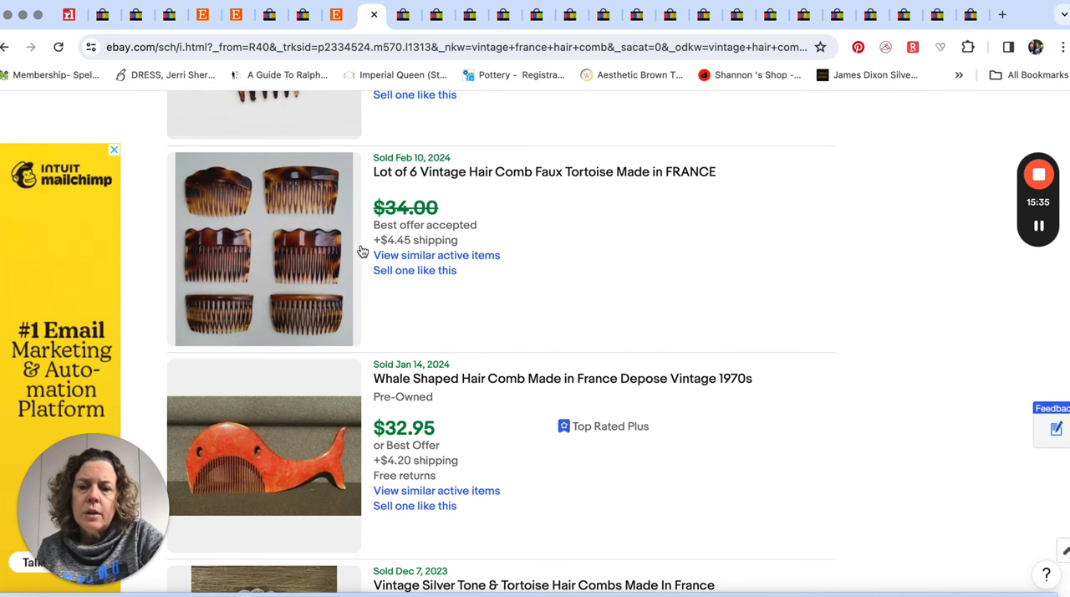
scroll(down, 3)
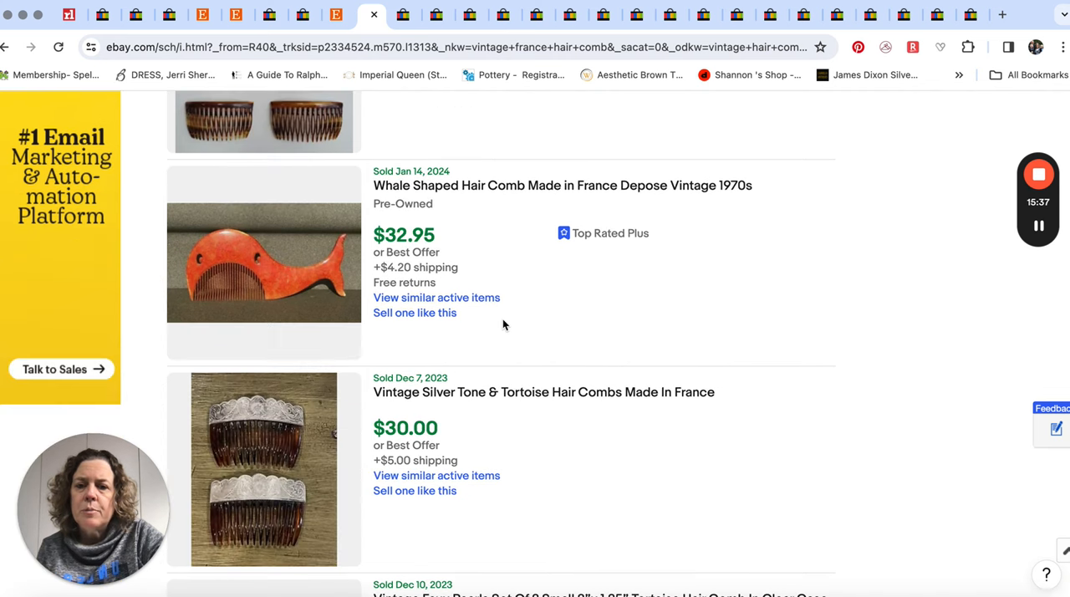
scroll(down, 3)
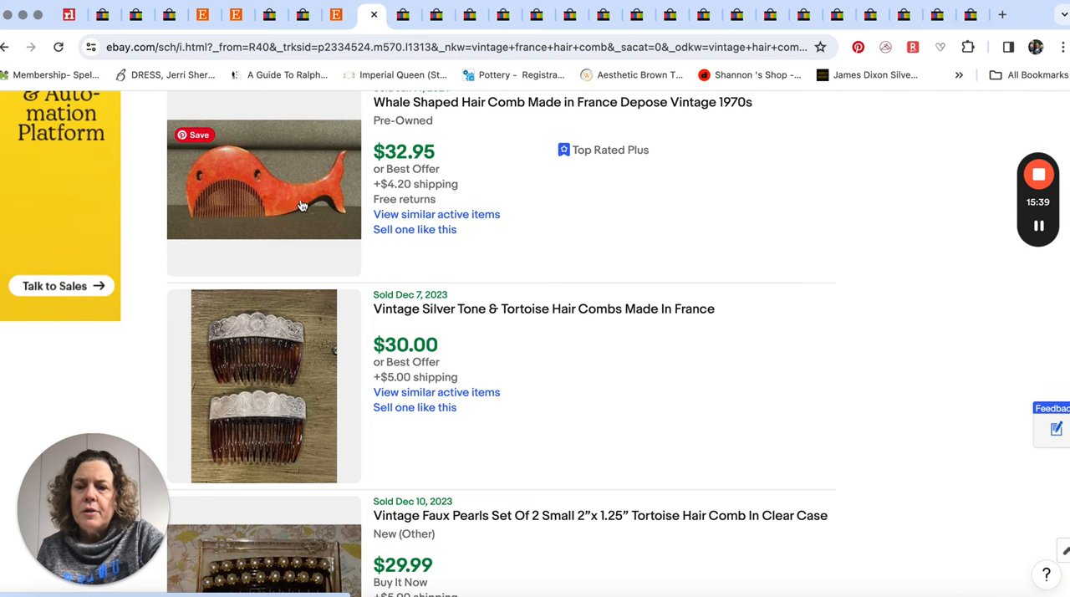
scroll(down, 3)
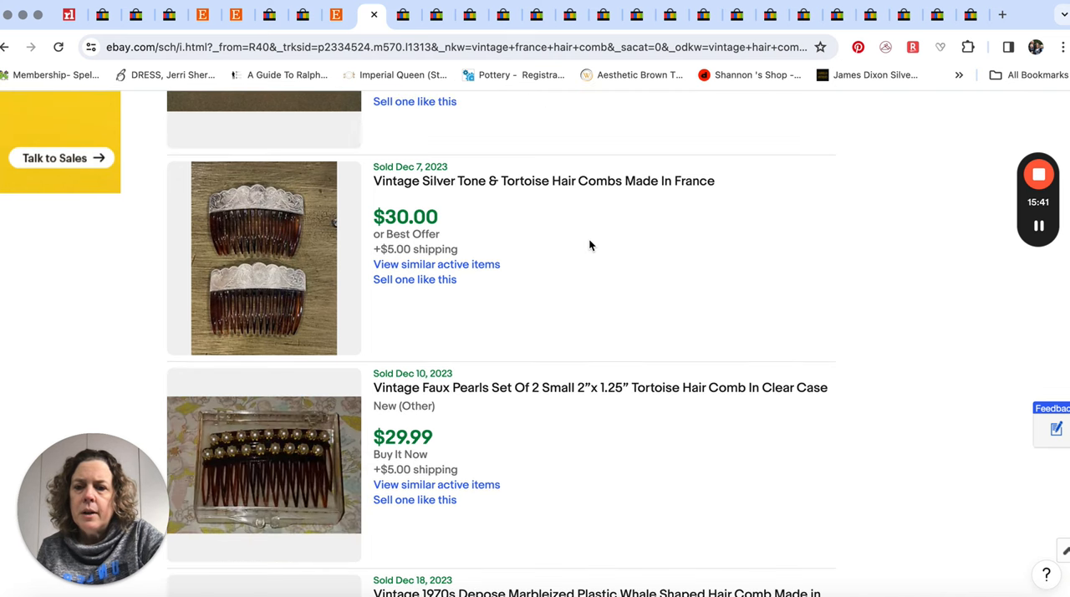
mouse_move(445, 329)
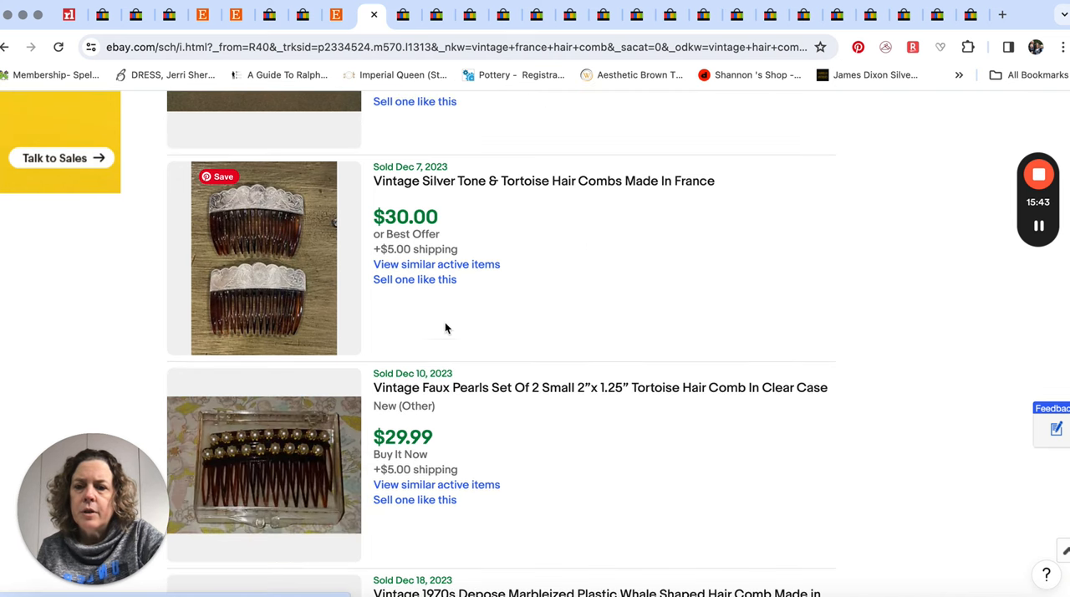
scroll(down, 3)
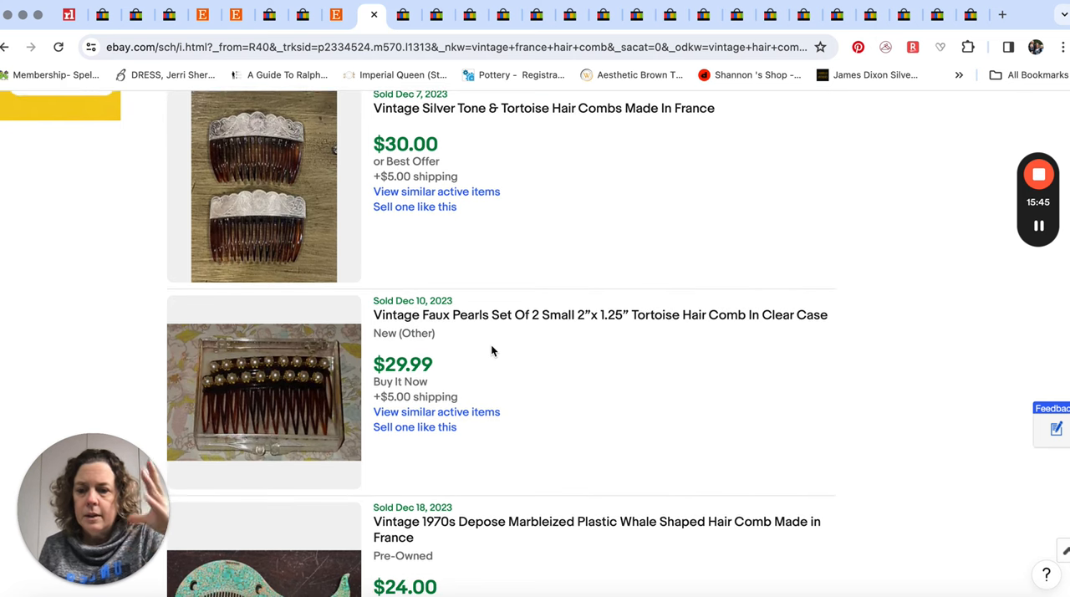
scroll(down, 3)
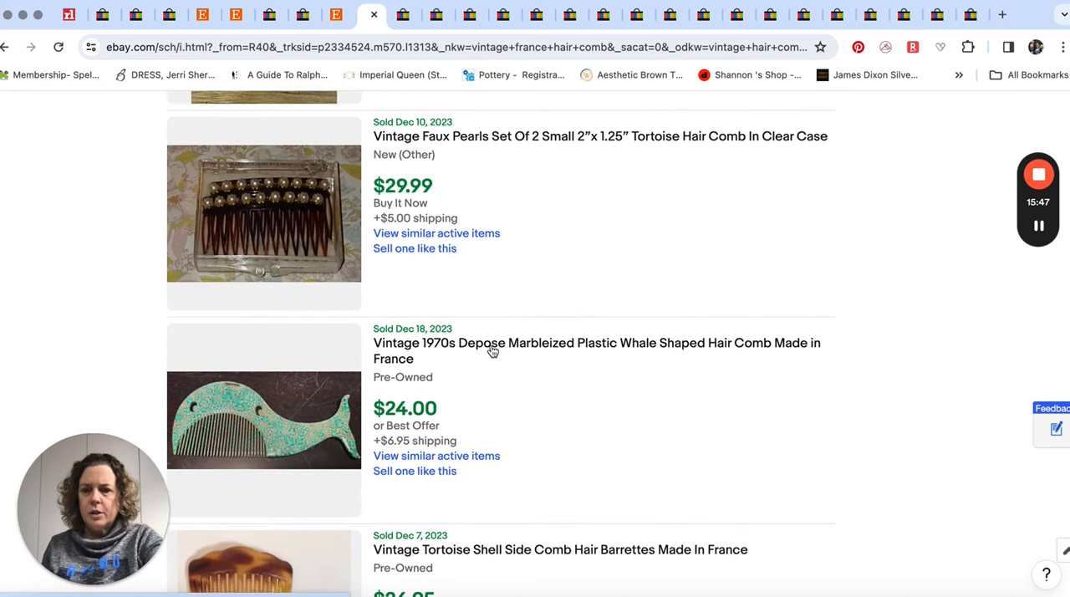
scroll(down, 3)
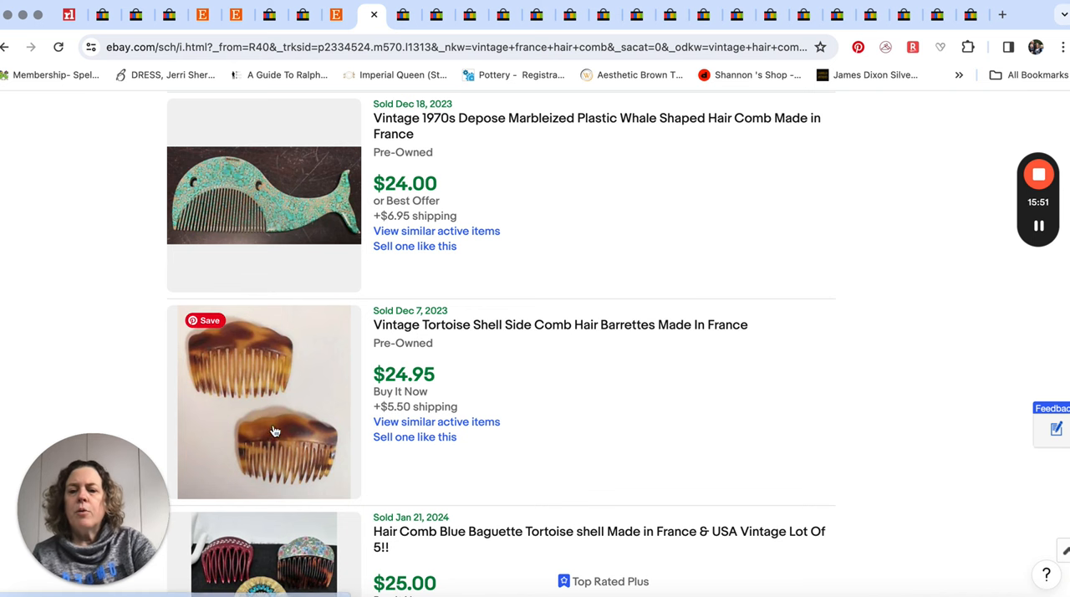
scroll(down, 3)
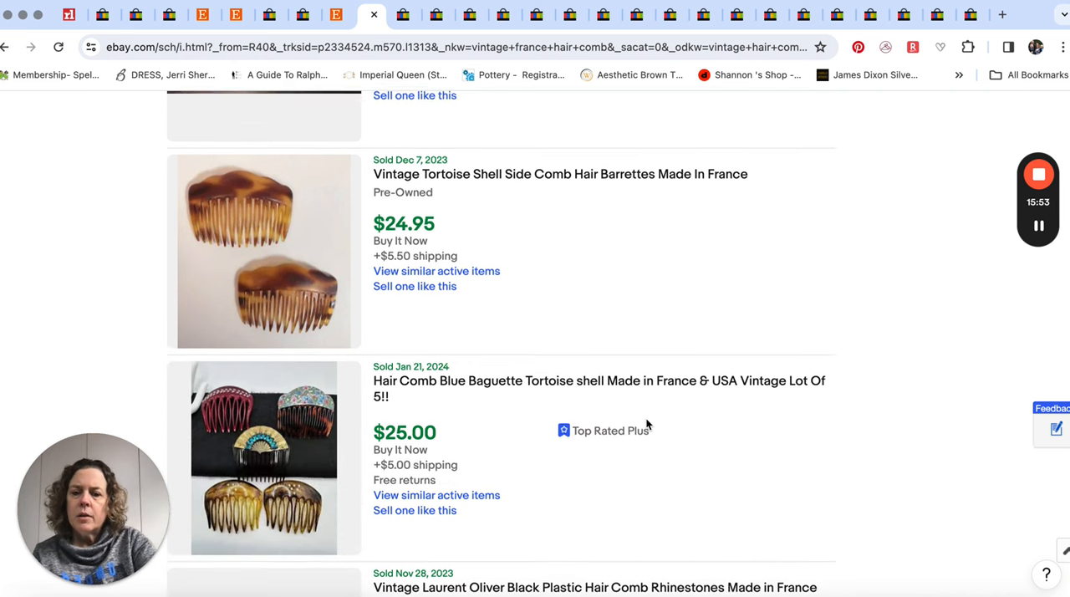
scroll(down, 3)
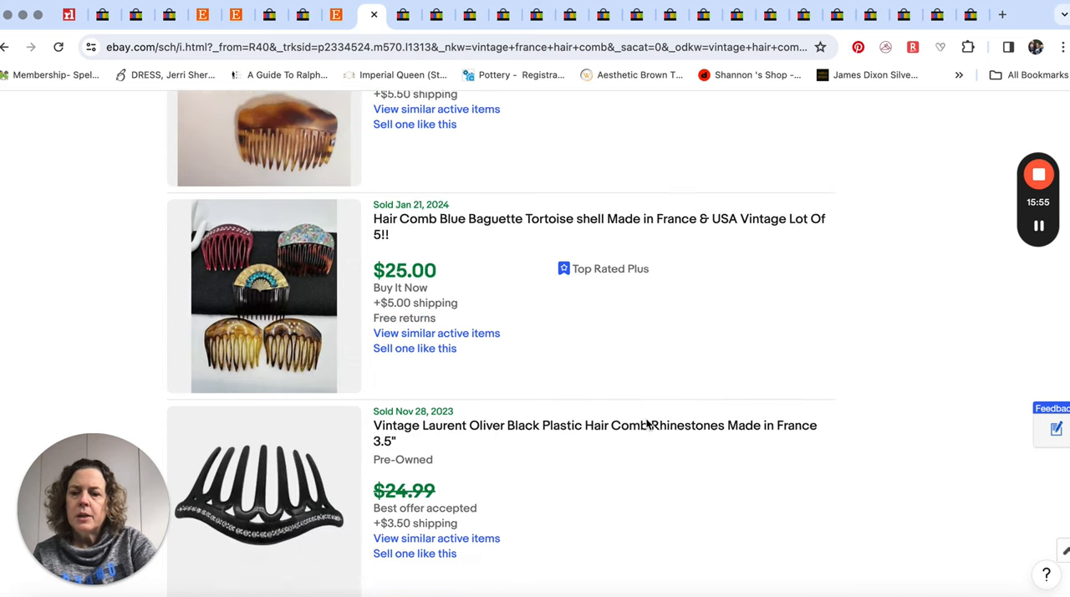
scroll(down, 3)
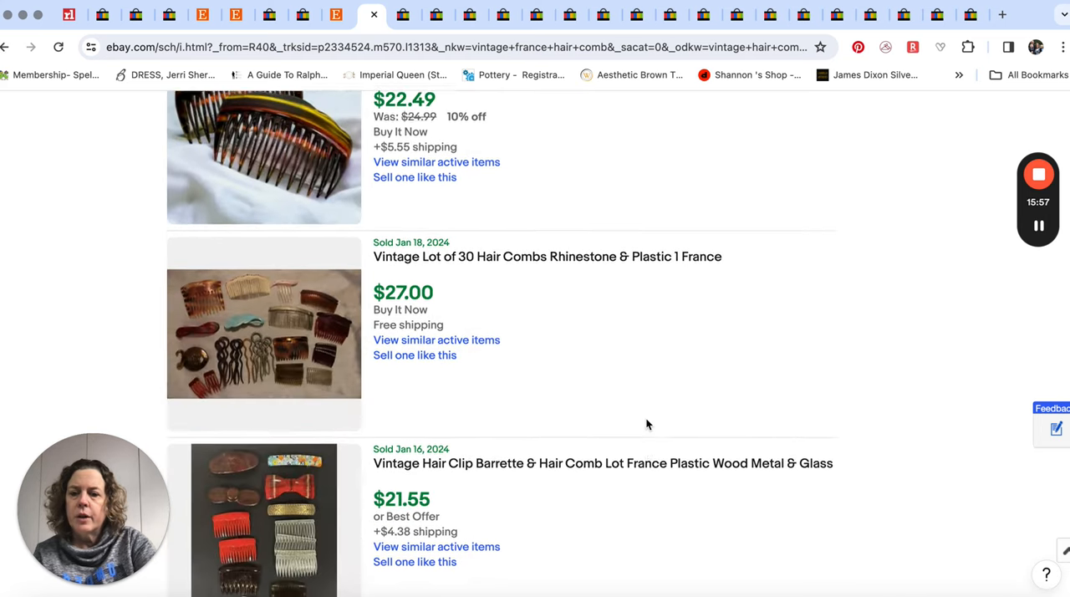
scroll(down, 3)
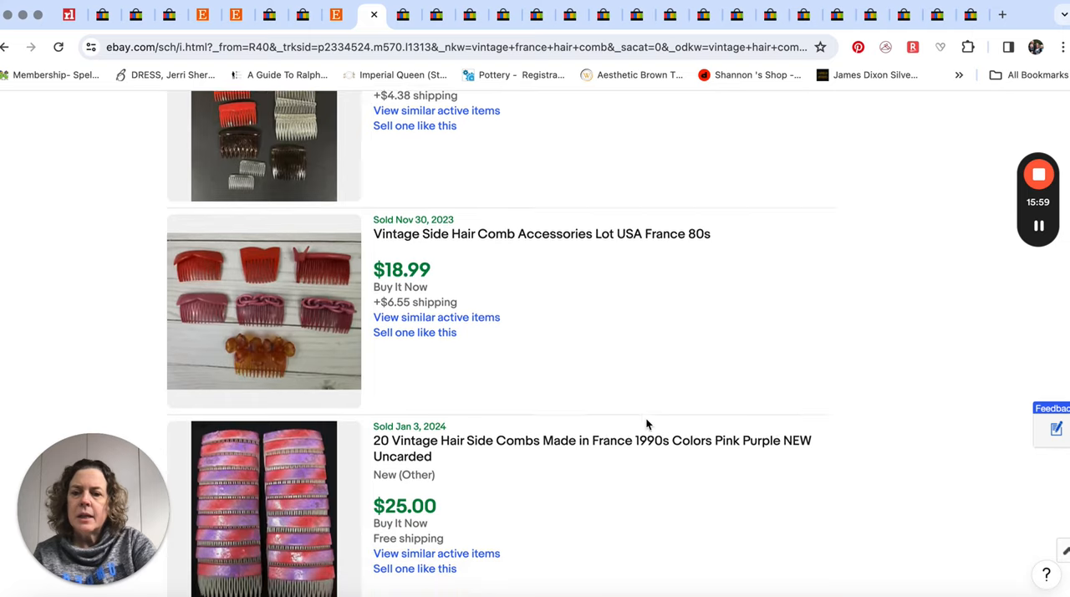
scroll(down, 3)
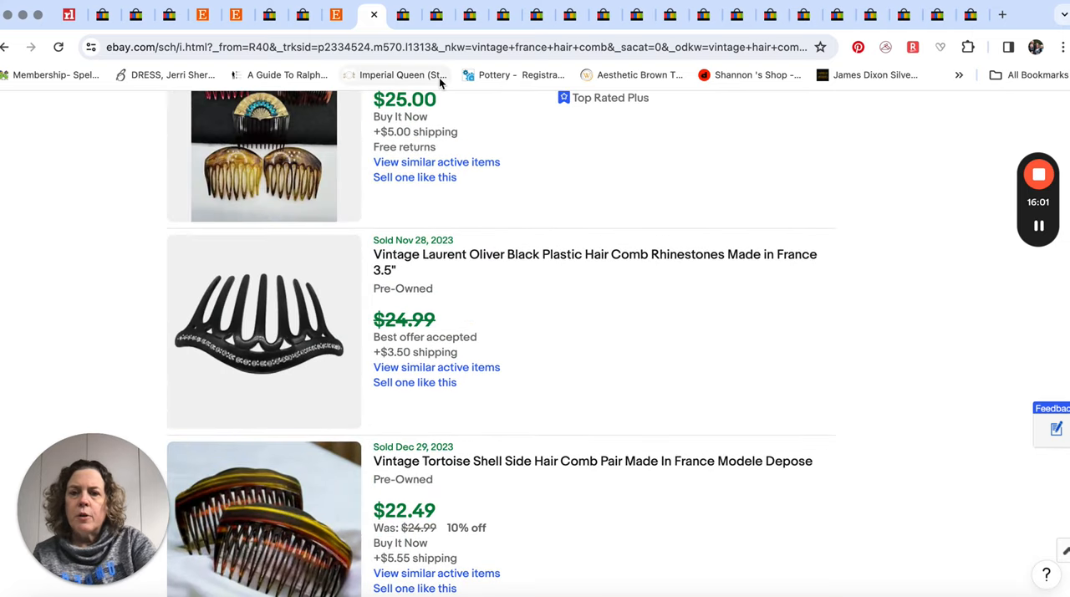
click(406, 15)
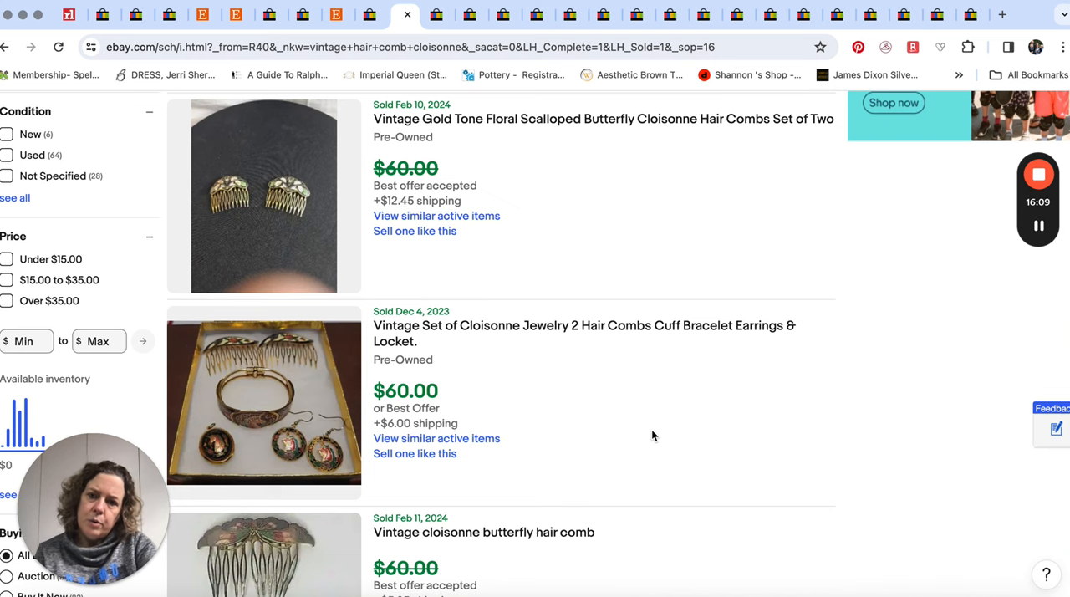
mouse_move(518, 473)
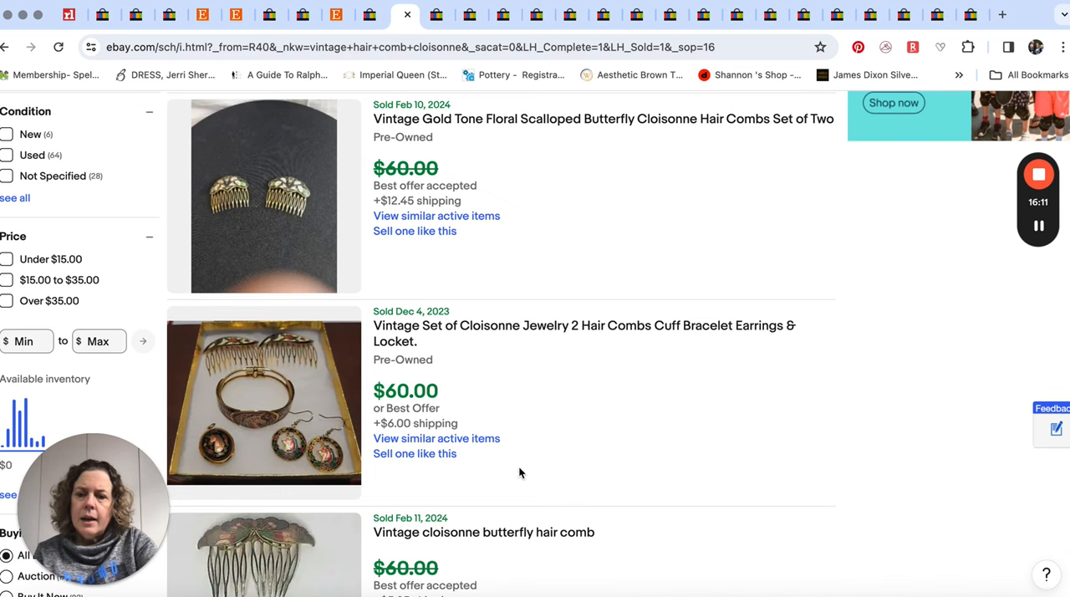
scroll(down, 3)
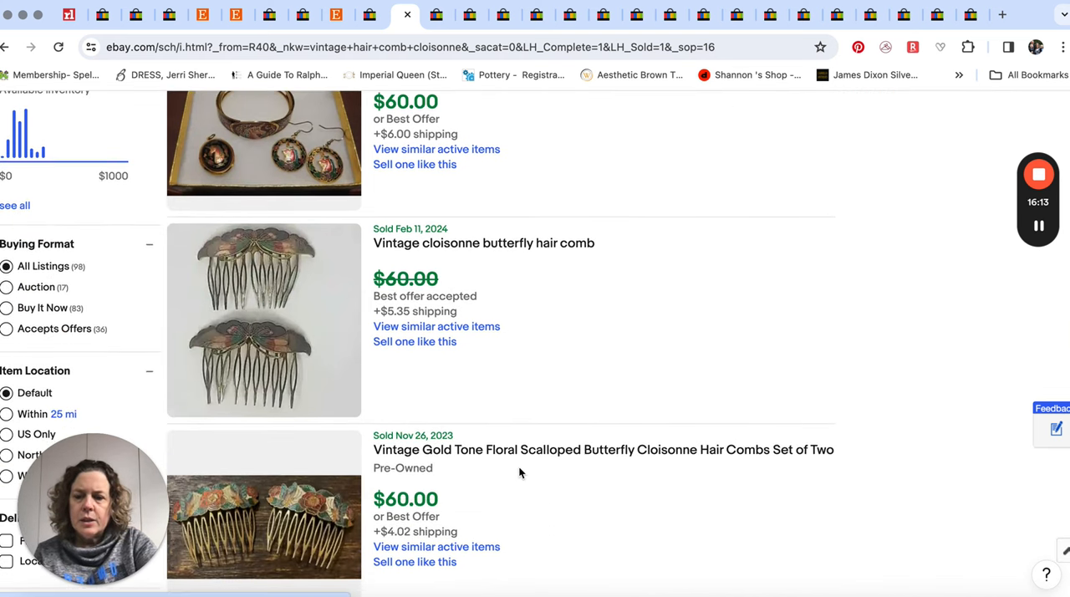
mouse_move(779, 375)
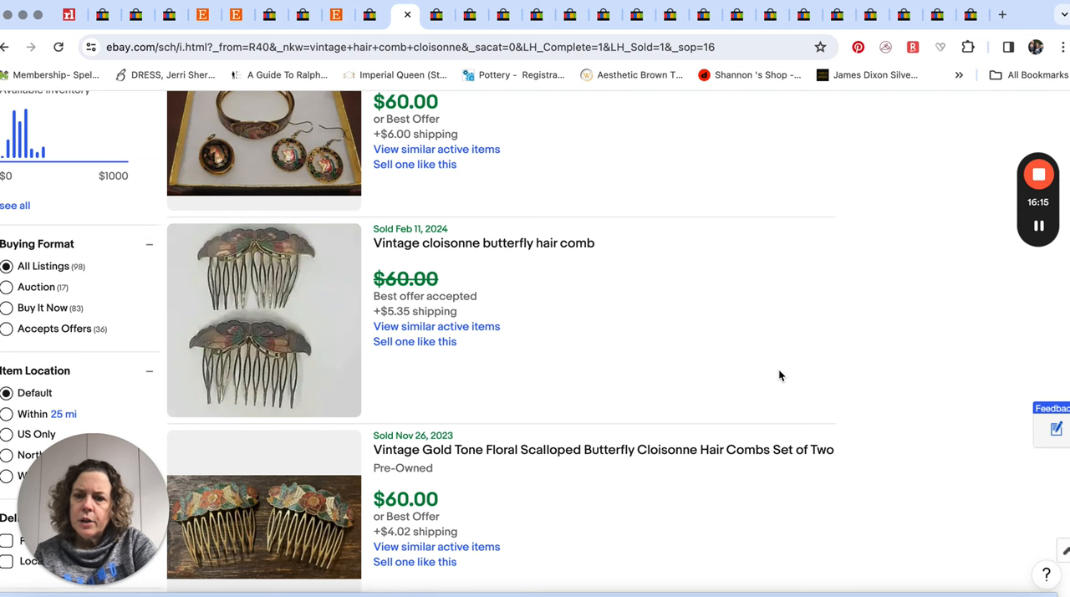
scroll(down, 3)
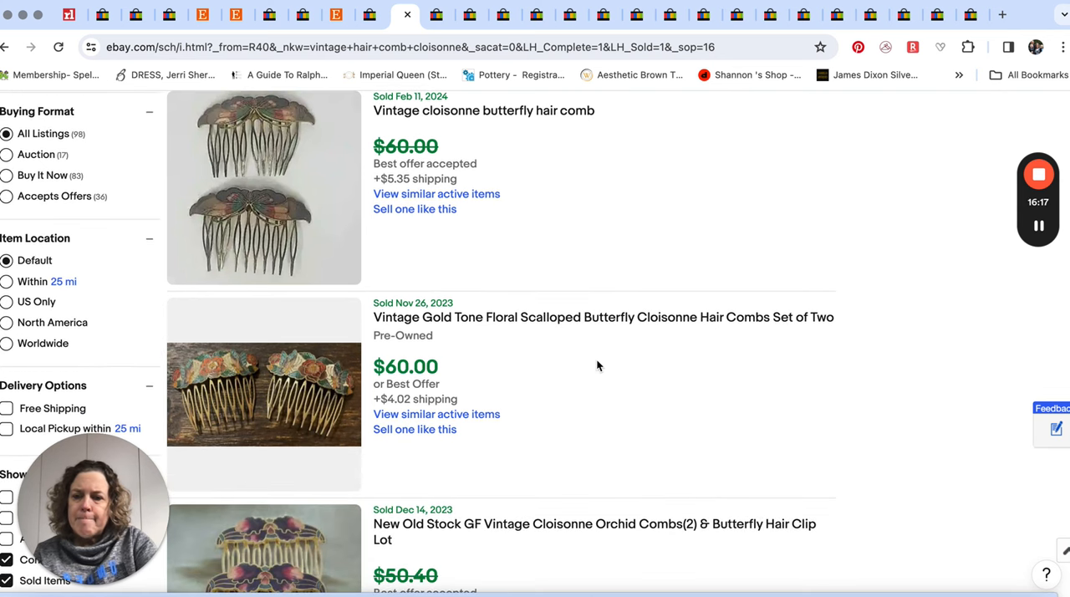
scroll(down, 3)
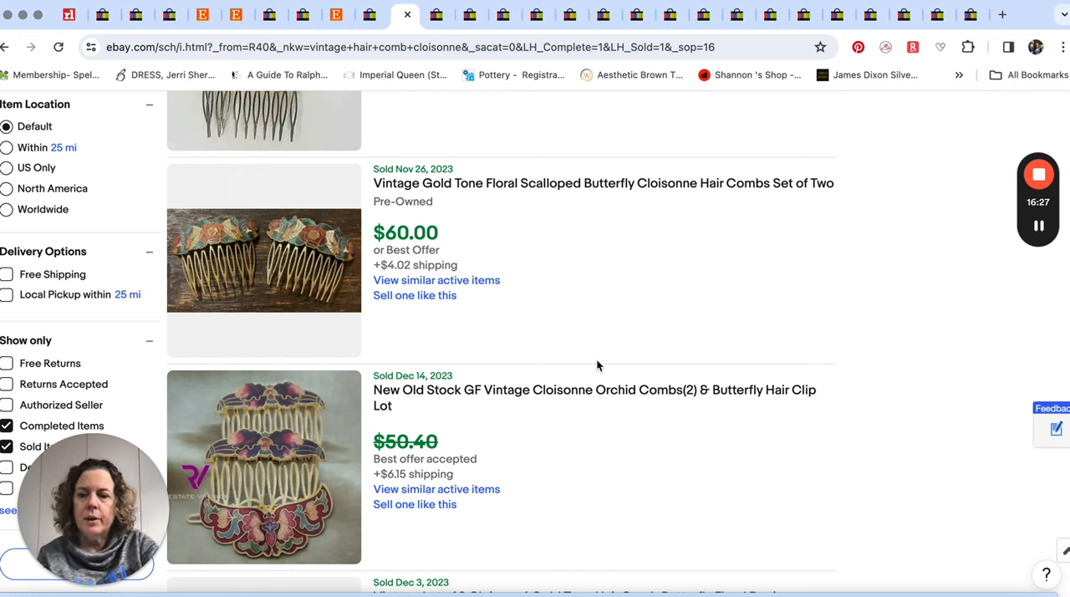
mouse_move(503, 374)
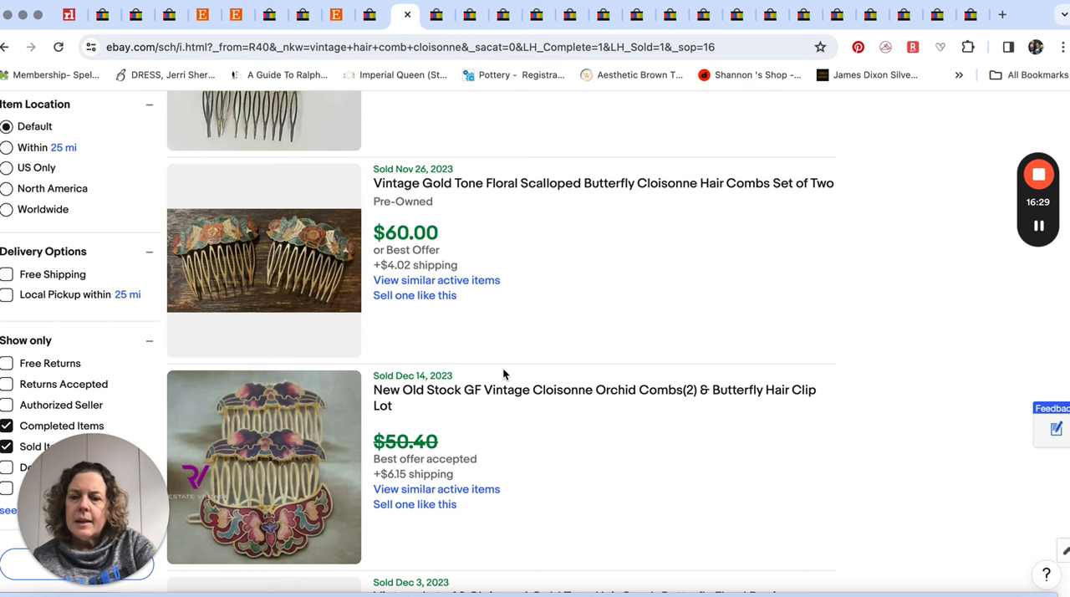
scroll(down, 3)
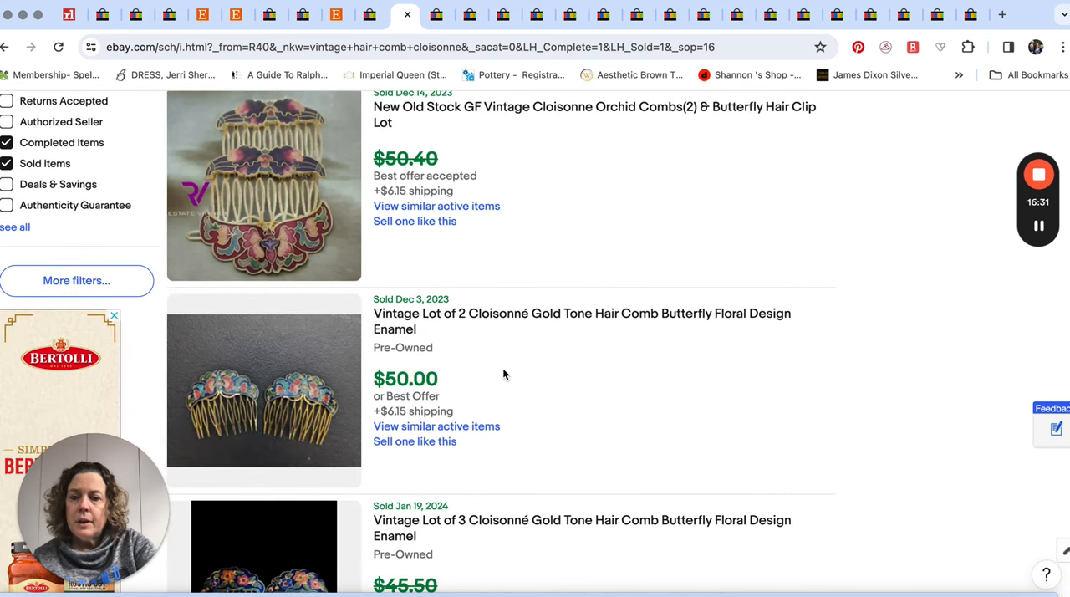
scroll(down, 3)
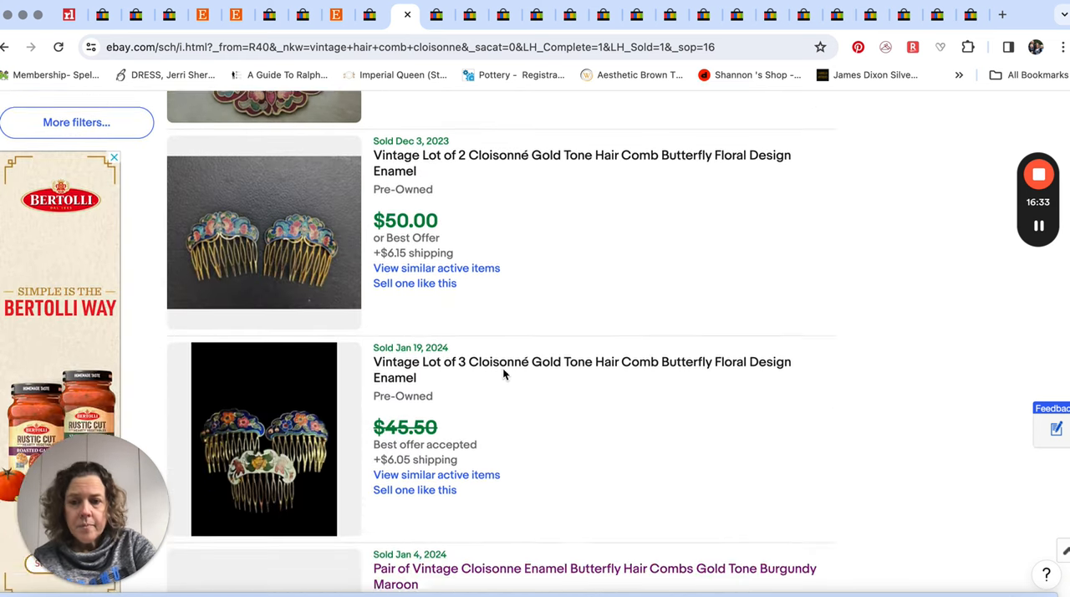
scroll(down, 3)
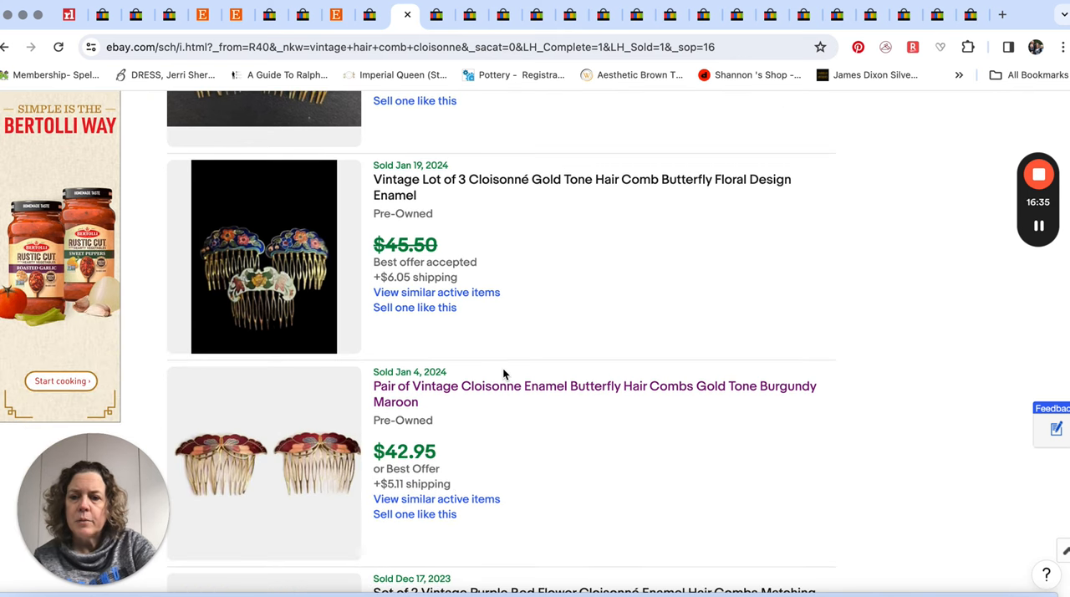
scroll(down, 3)
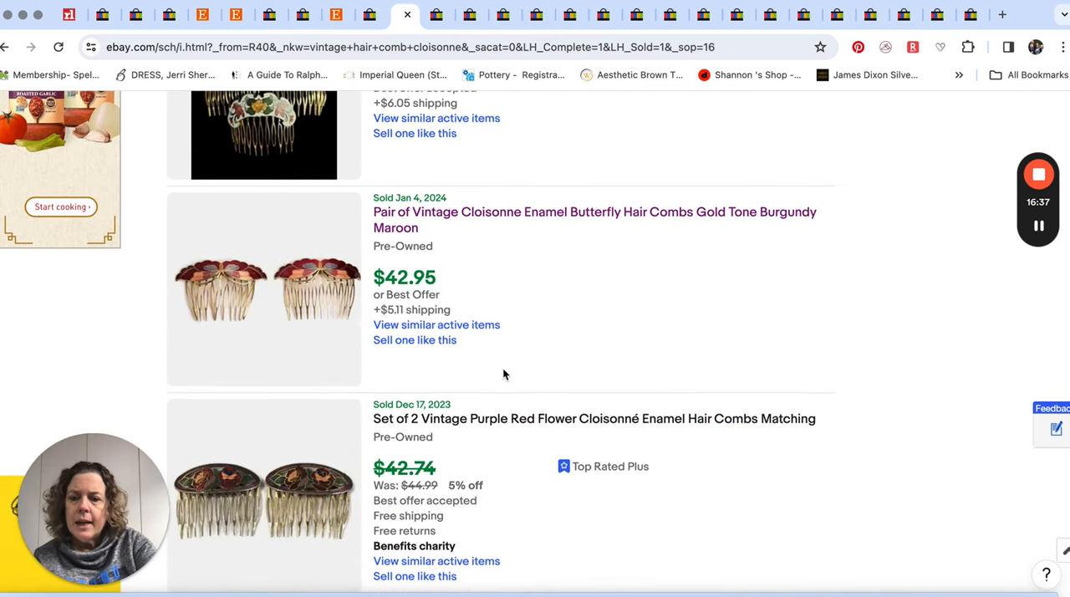
scroll(down, 3)
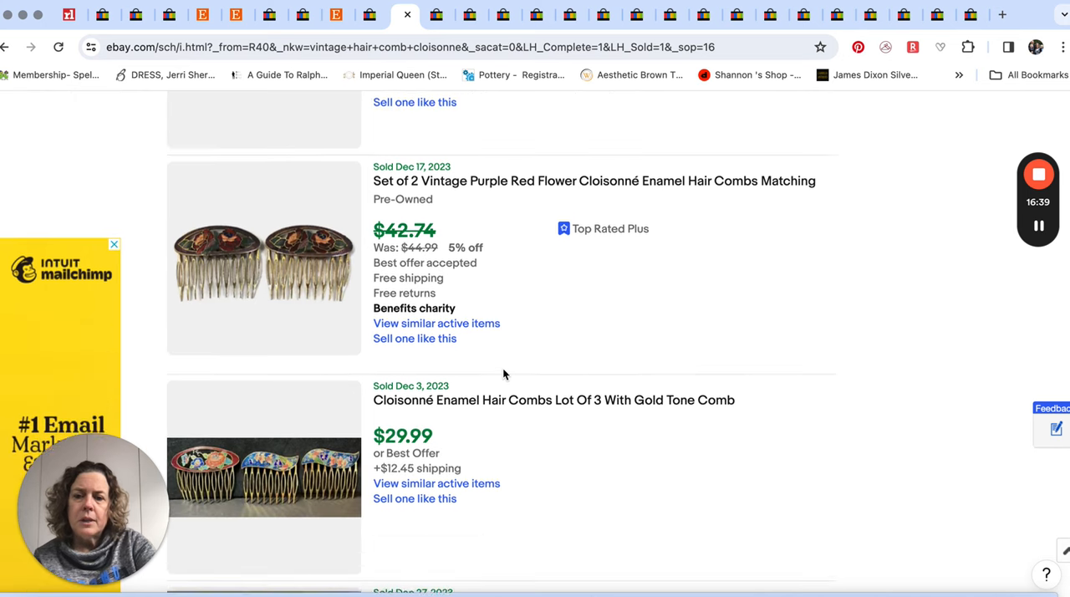
scroll(down, 3)
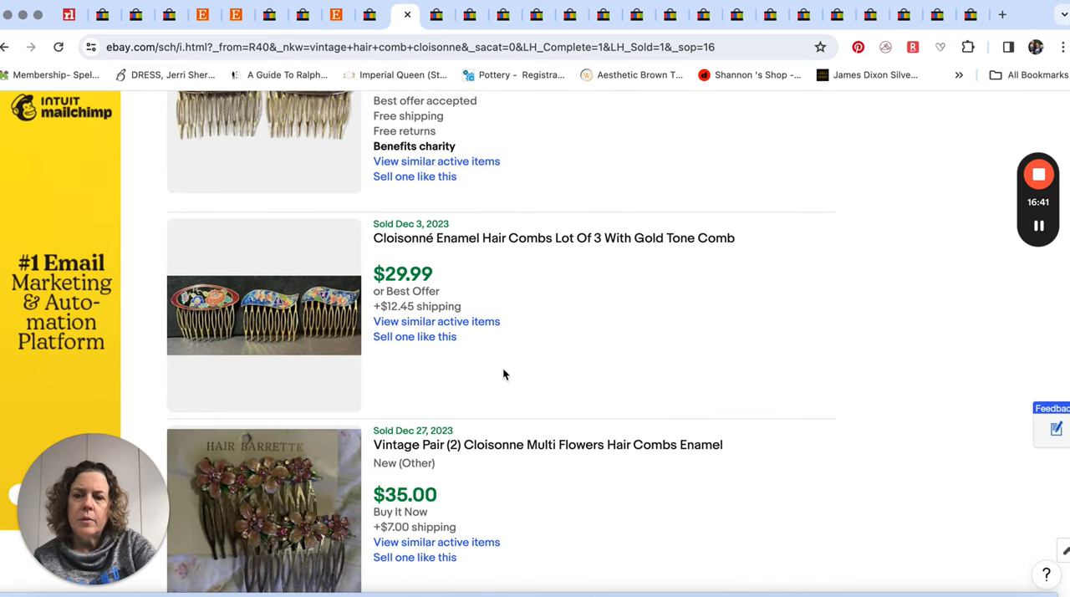
scroll(down, 3)
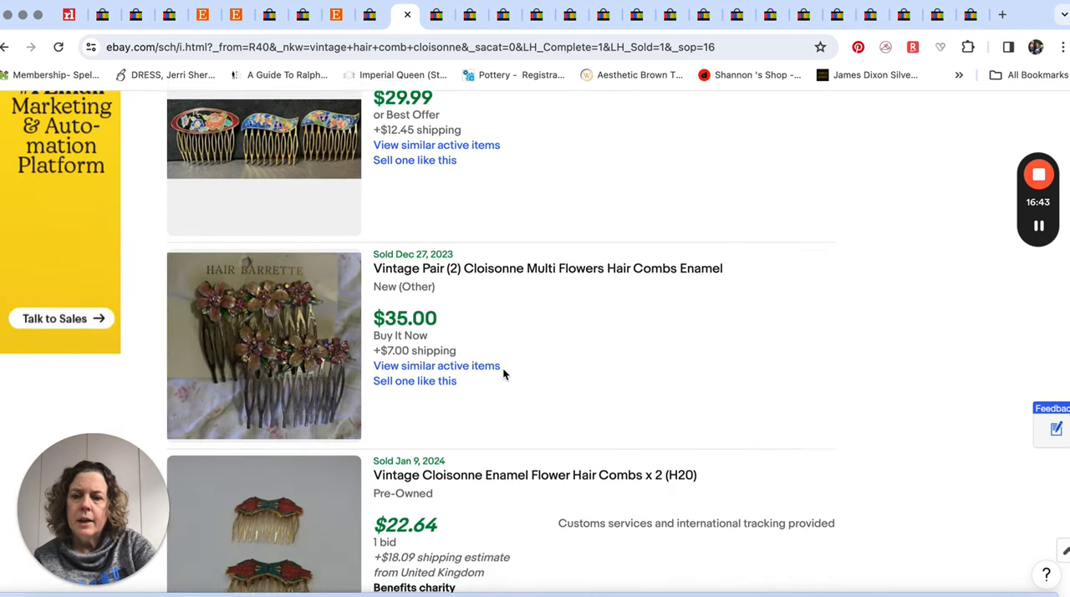
scroll(down, 3)
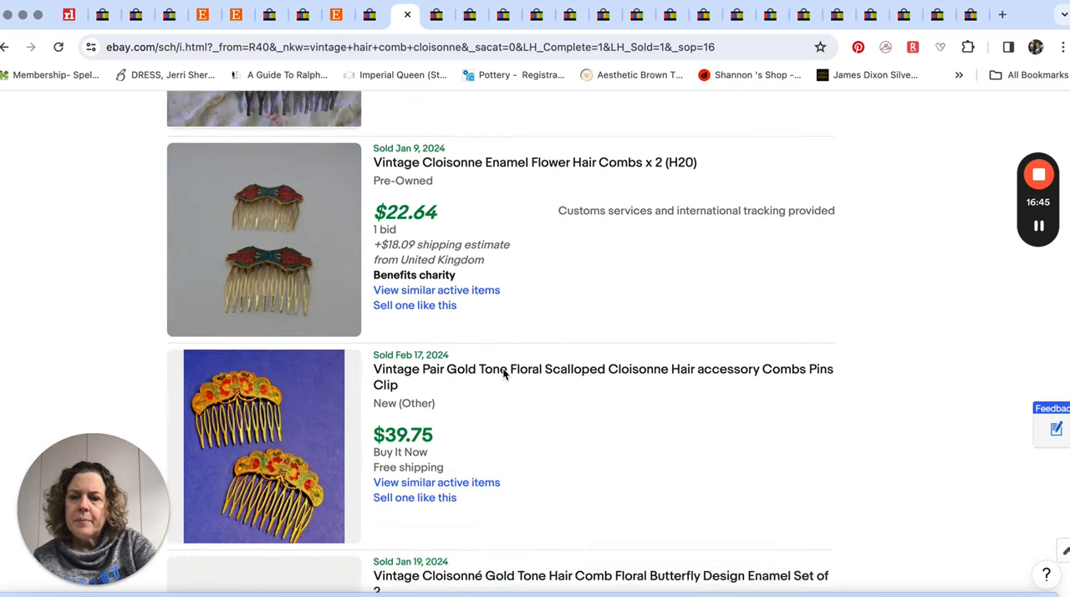
scroll(down, 3)
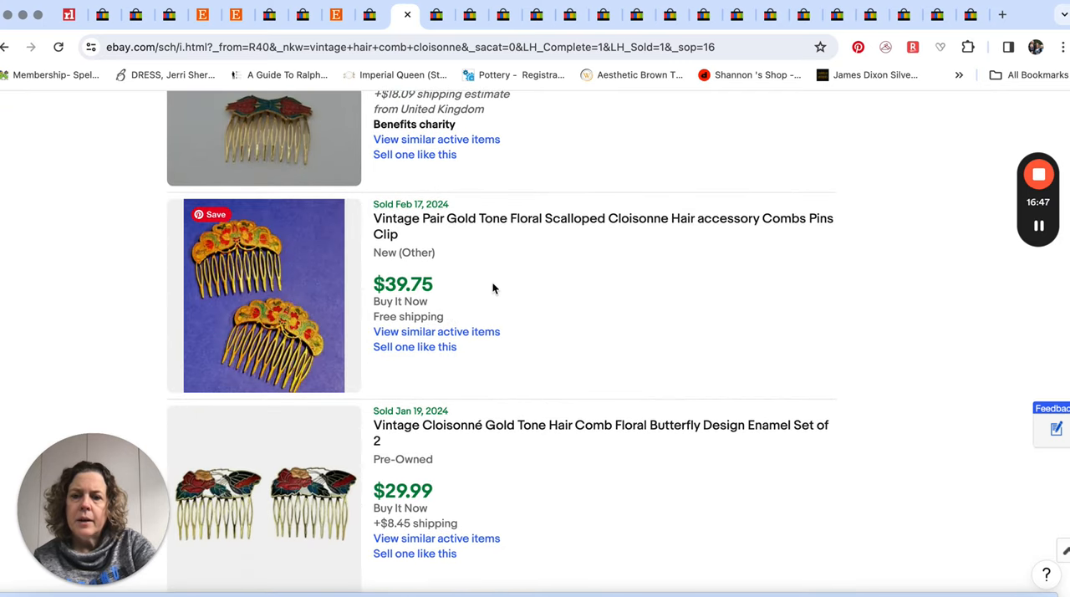
scroll(down, 3)
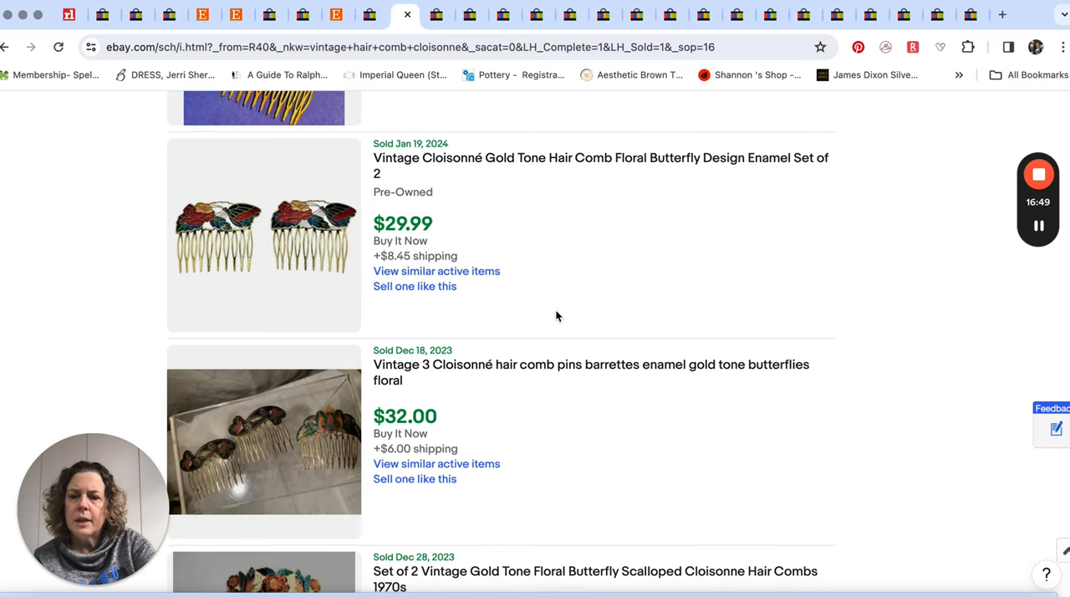
scroll(down, 3)
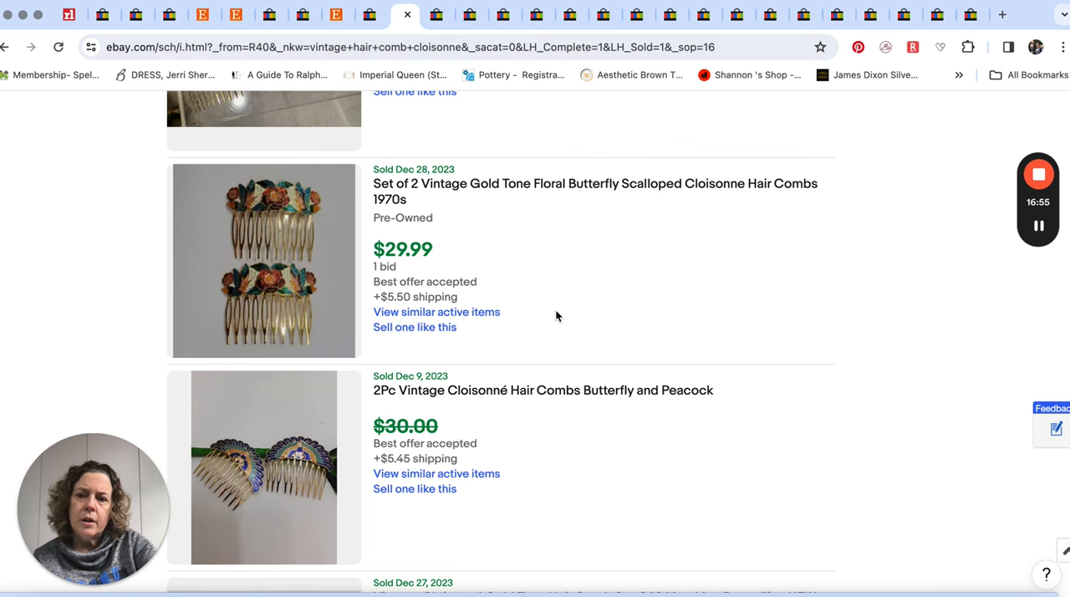
scroll(down, 3)
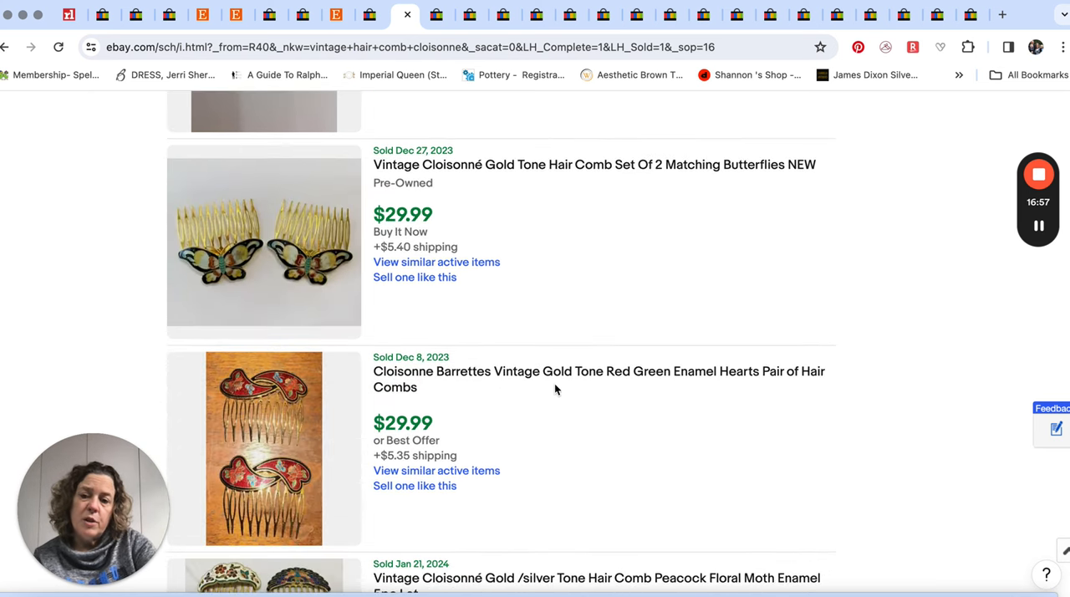
scroll(down, 3)
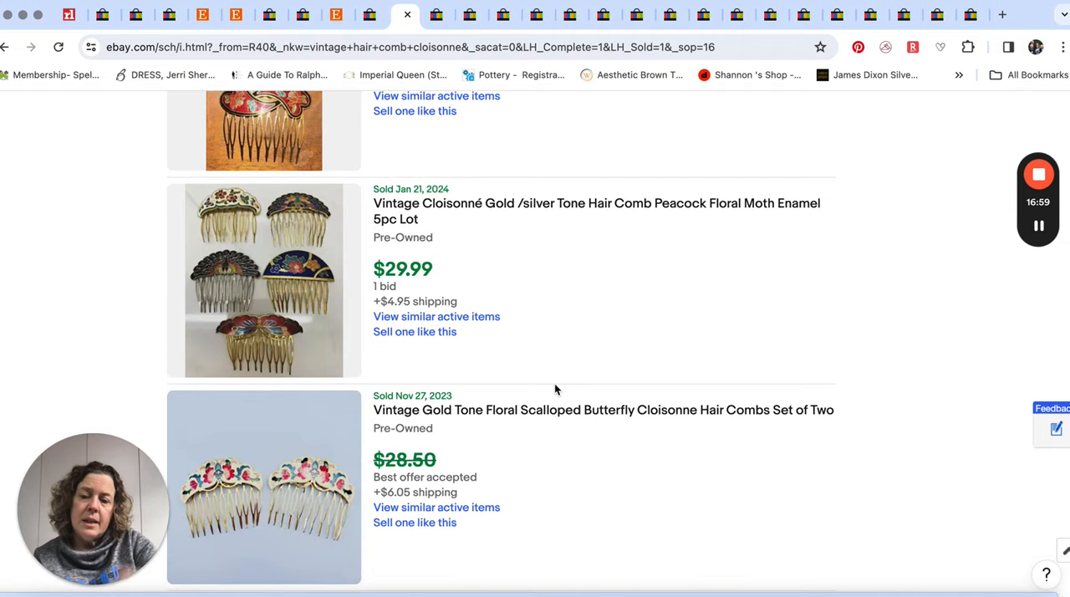
scroll(down, 3)
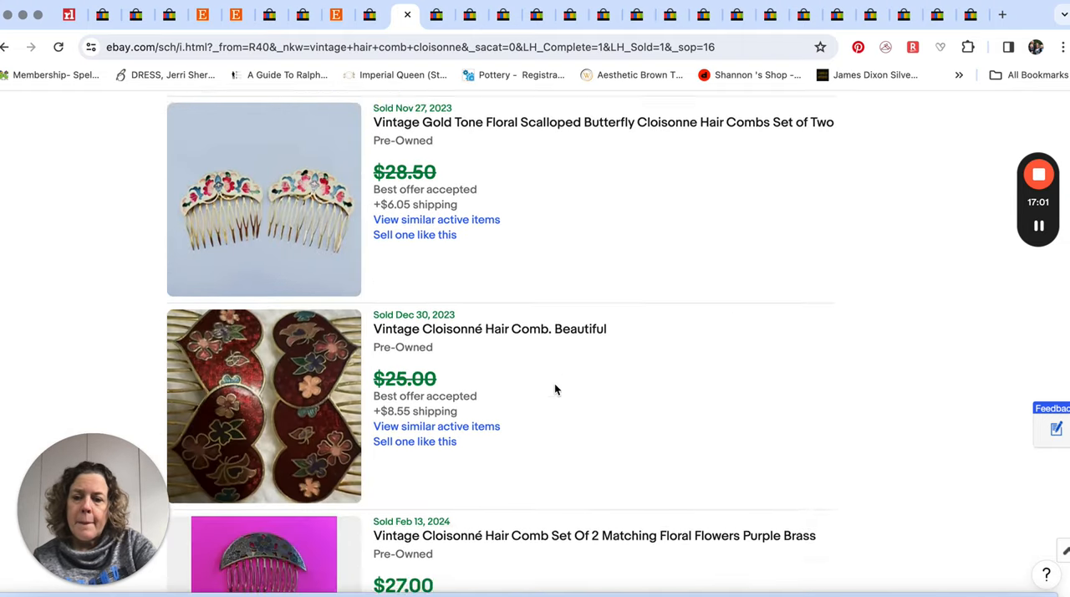
scroll(down, 3)
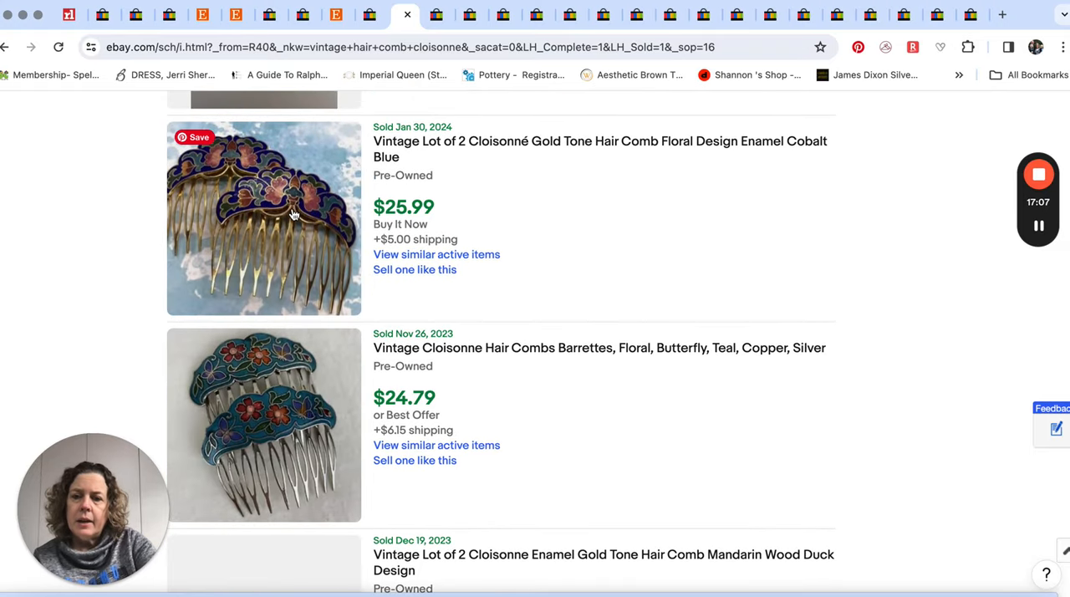
mouse_move(409, 219)
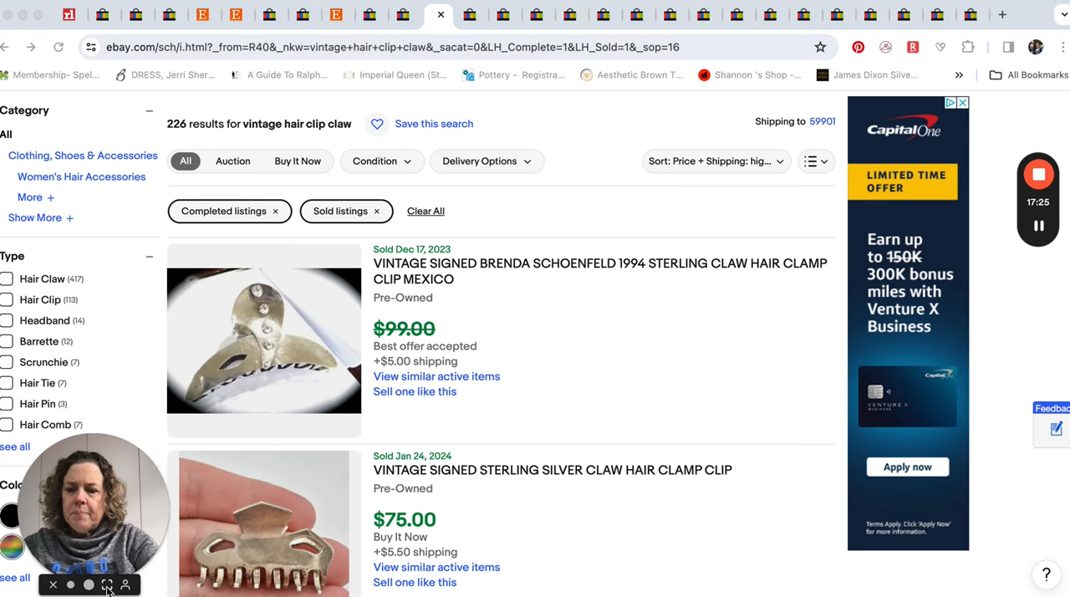
Bring up the 226 sold 'vintage hair clip claw' listings, led by a $99 sterling clip
click(107, 584)
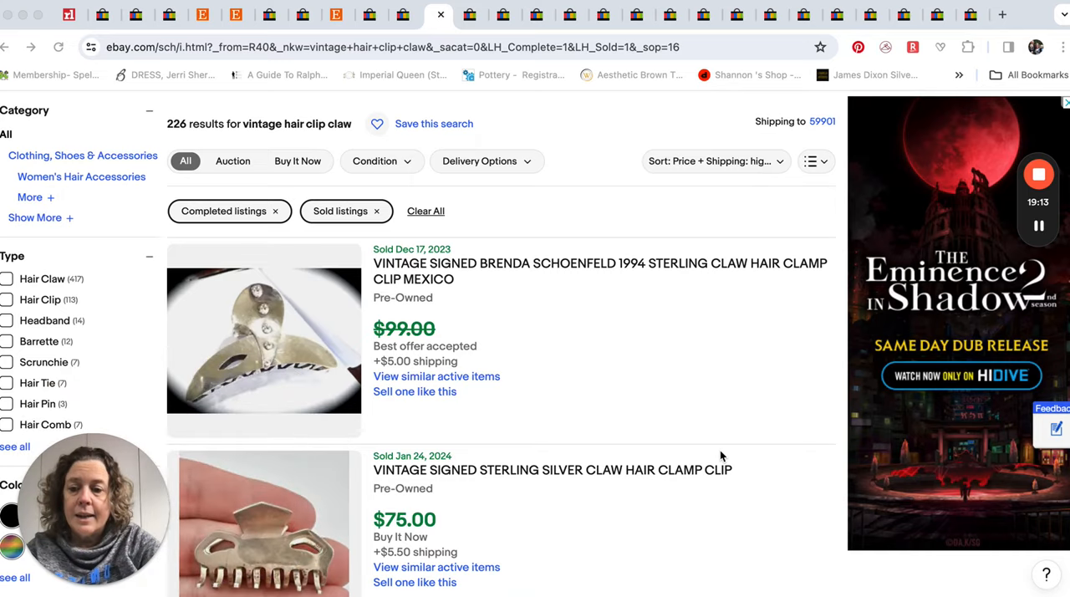
mouse_move(589, 368)
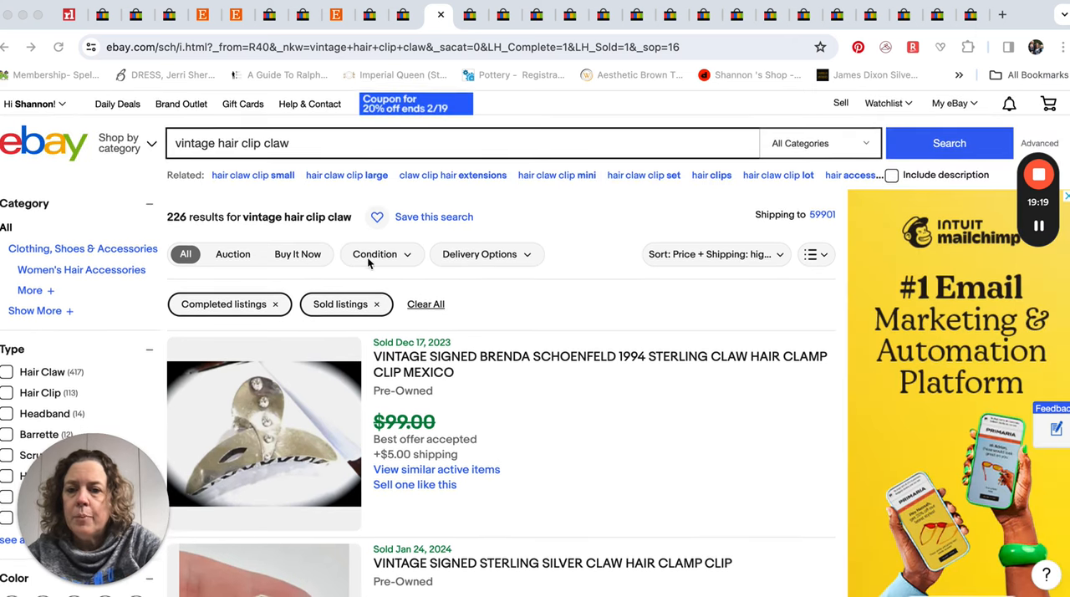
scroll(down, 3)
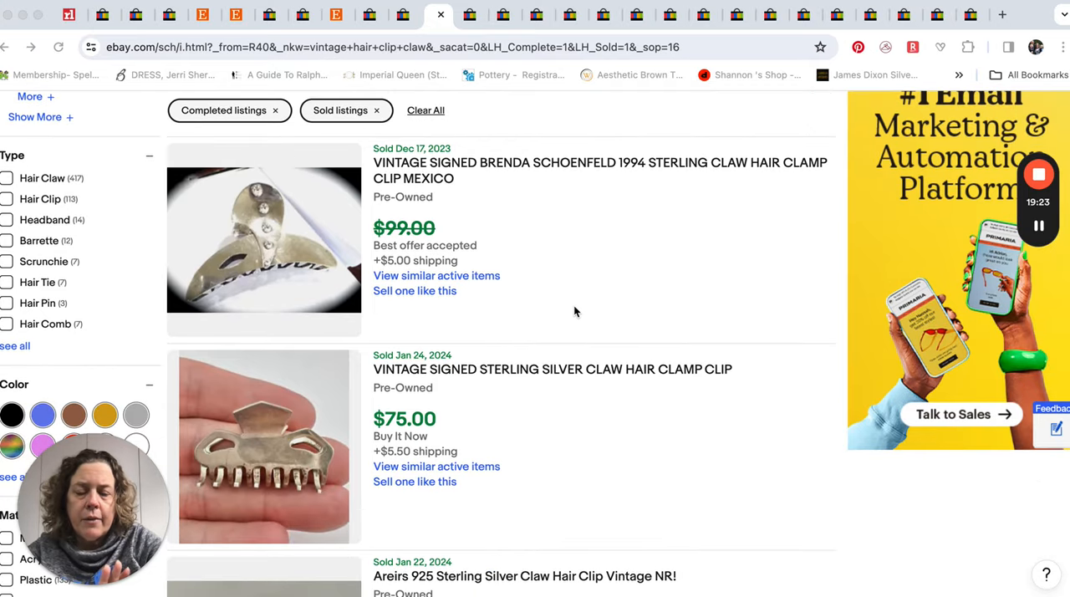
scroll(down, 3)
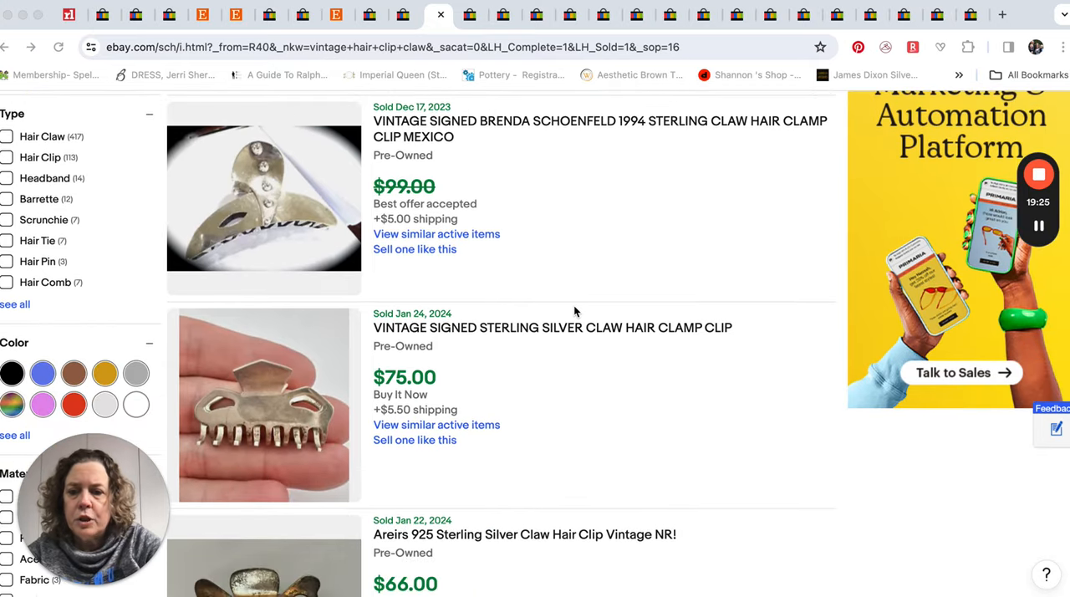
scroll(down, 3)
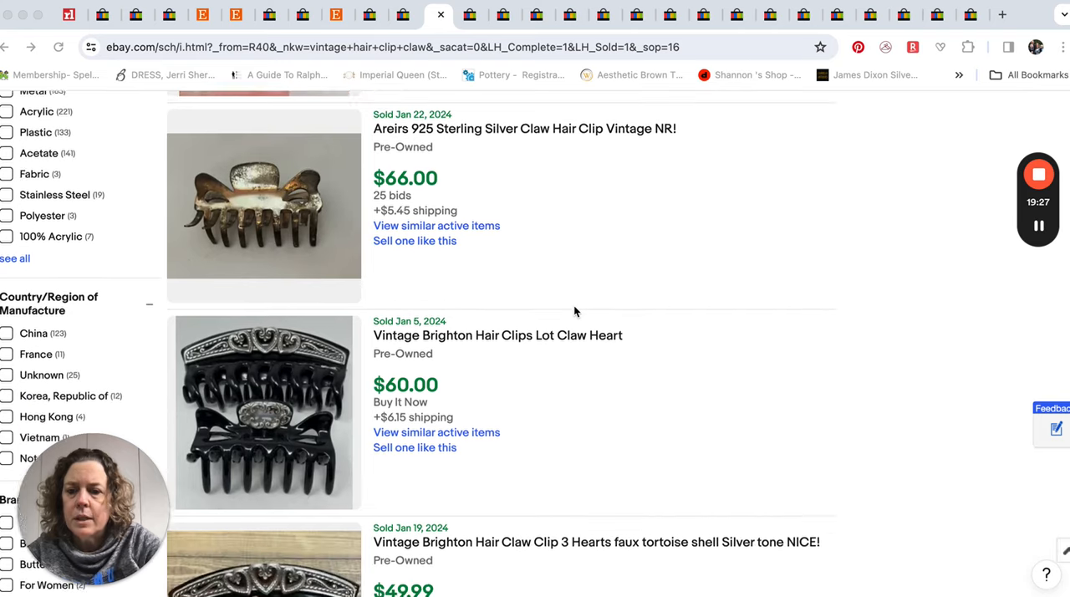
scroll(down, 3)
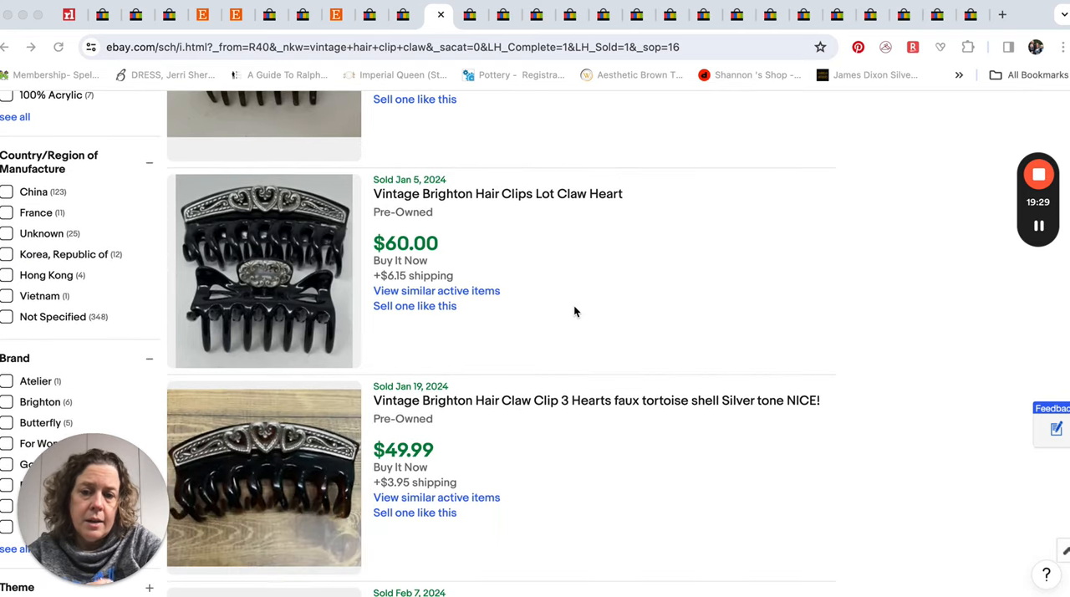
scroll(down, 3)
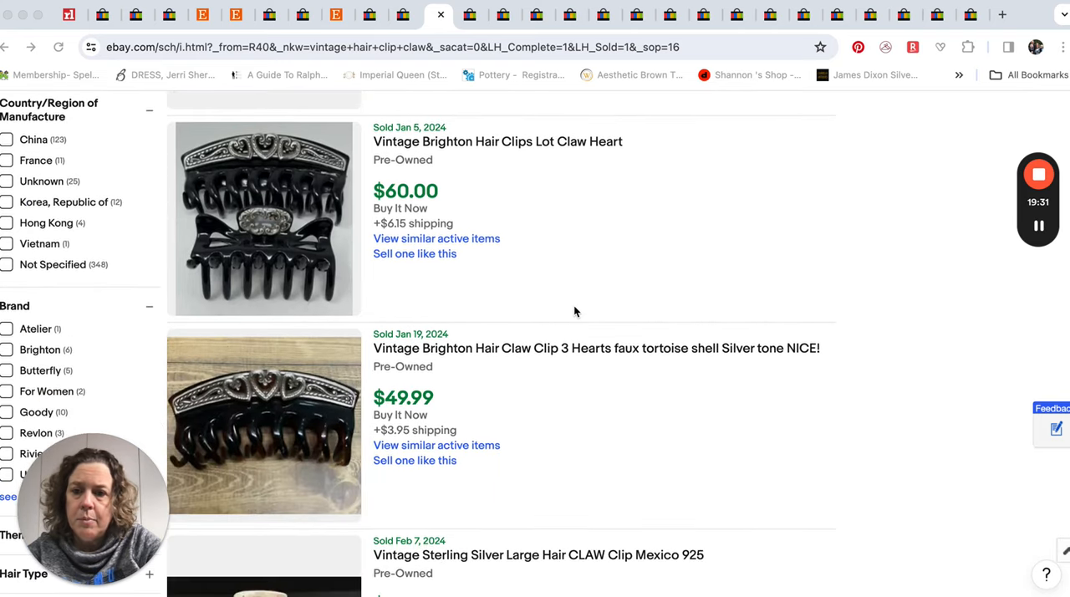
scroll(down, 3)
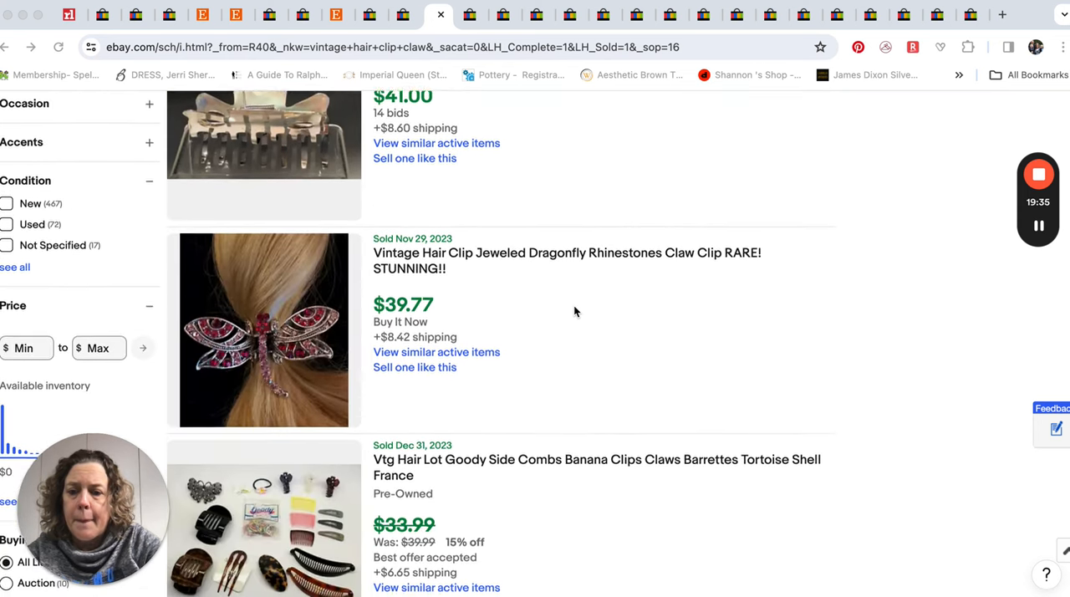
scroll(down, 3)
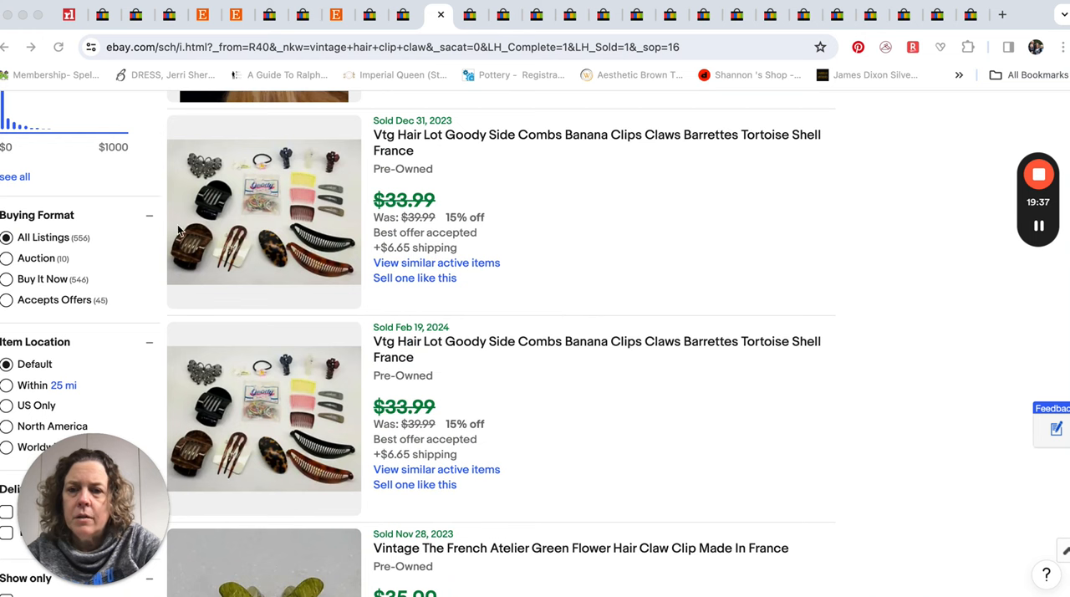
mouse_move(265, 196)
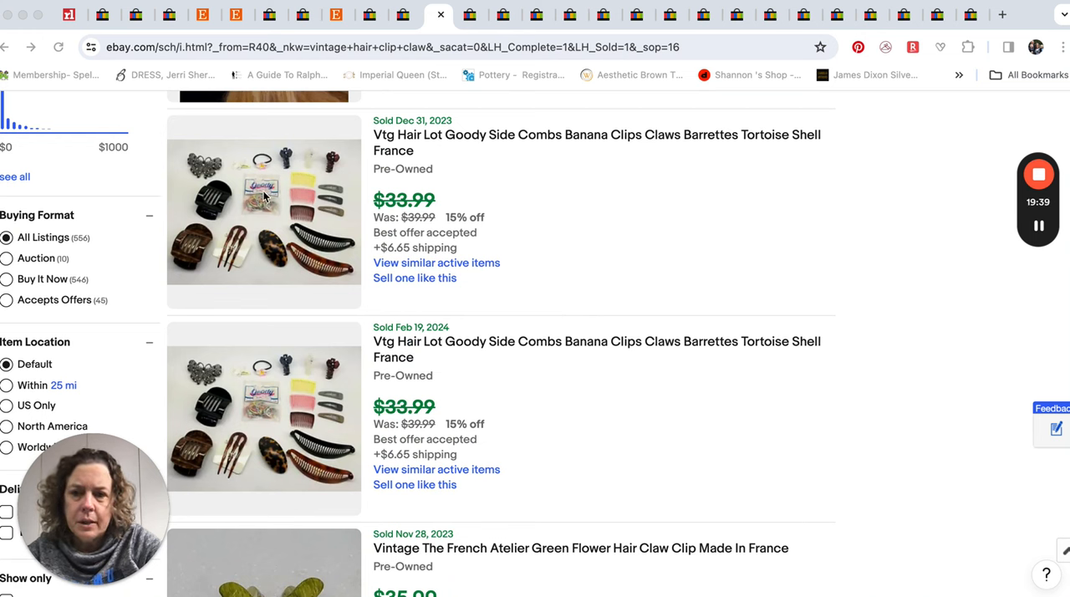
mouse_move(247, 222)
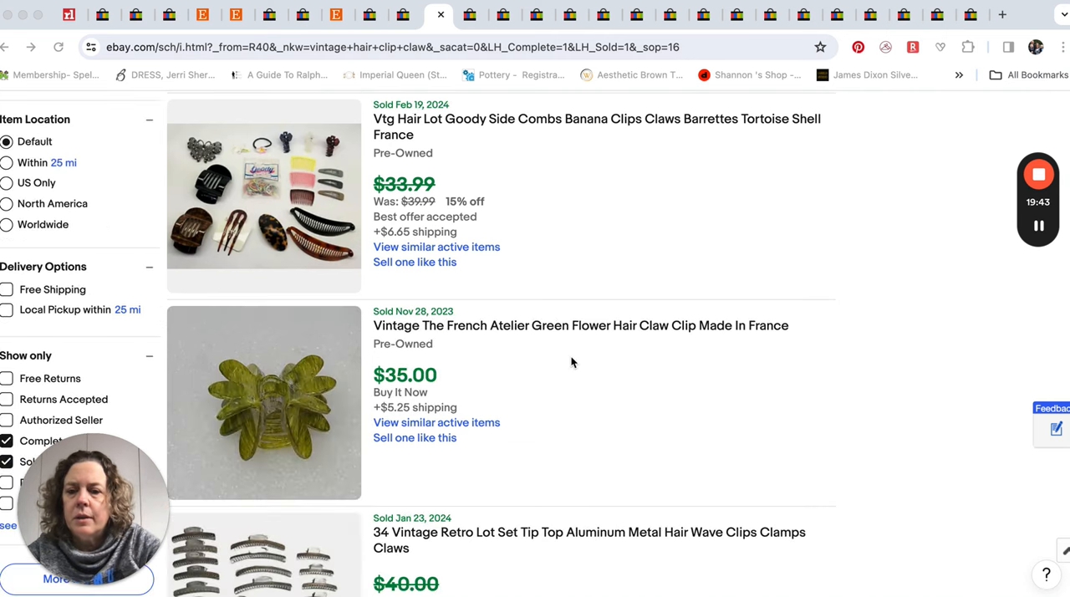
scroll(down, 3)
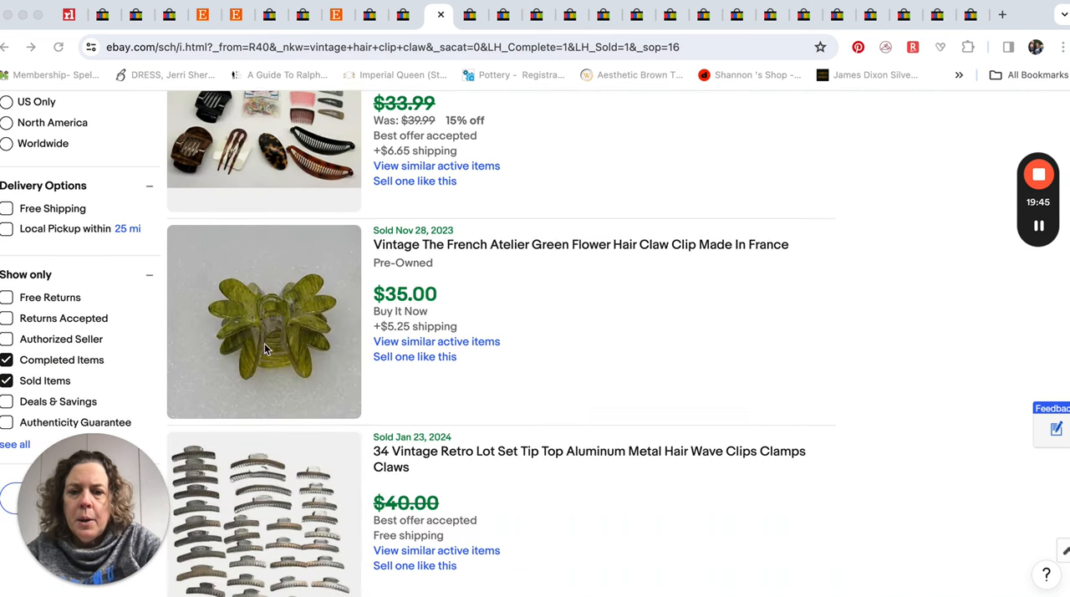
scroll(down, 3)
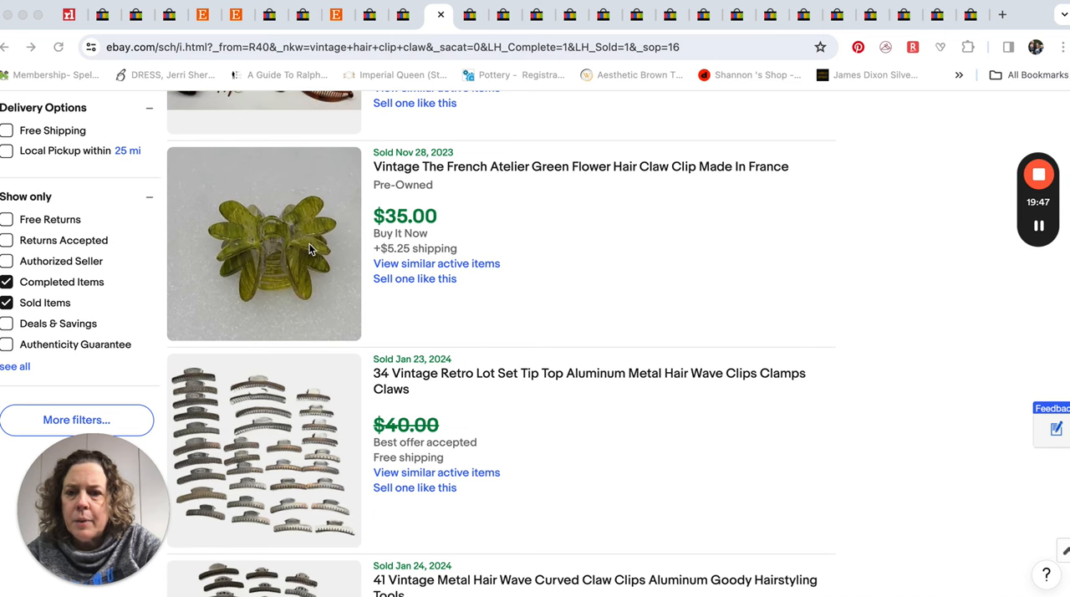
scroll(down, 3)
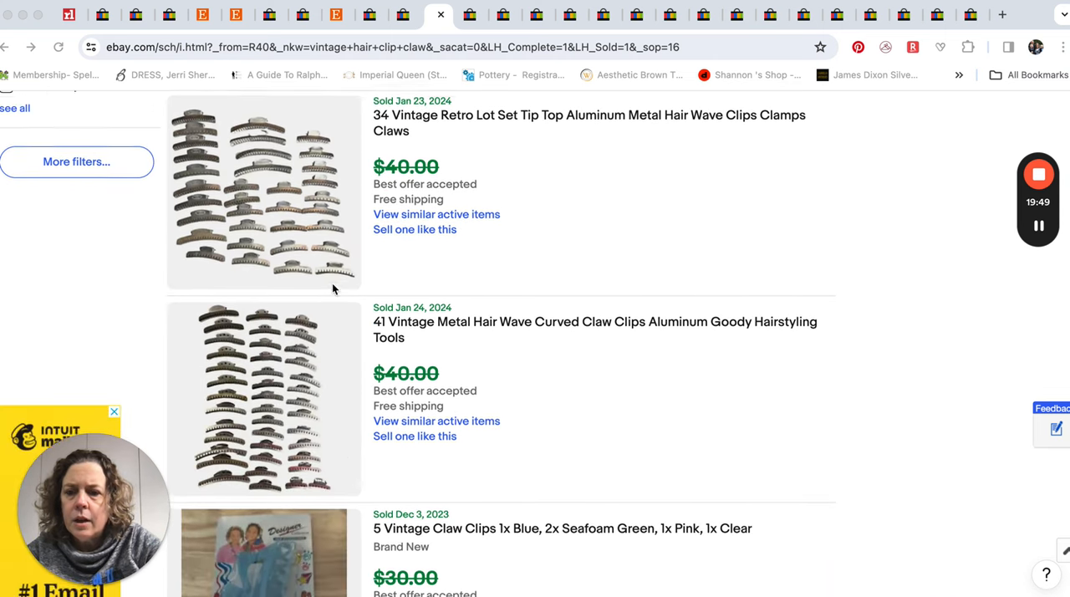
scroll(down, 3)
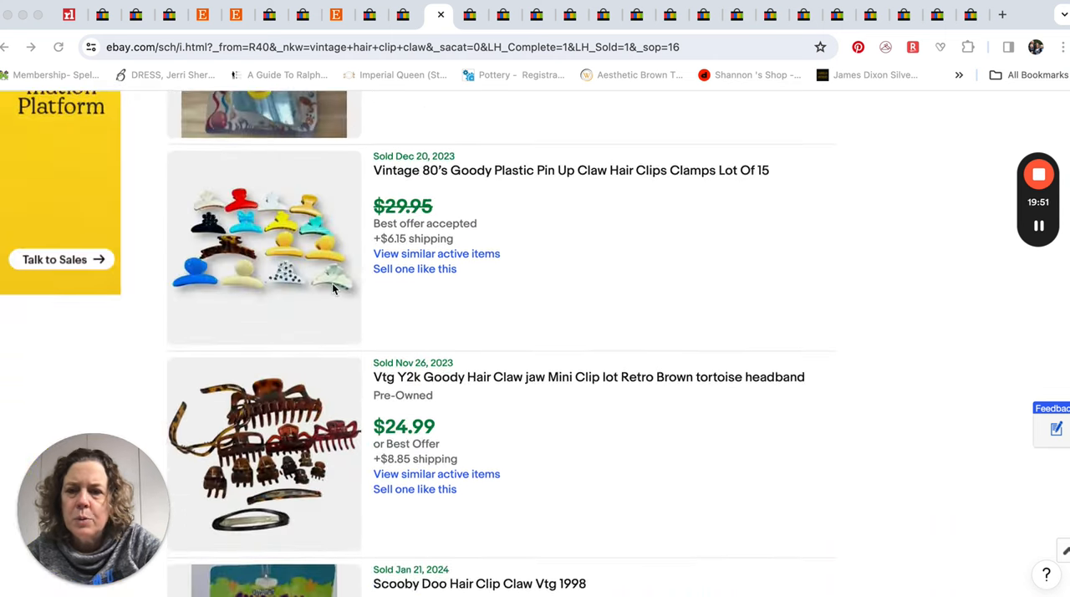
scroll(up, 3)
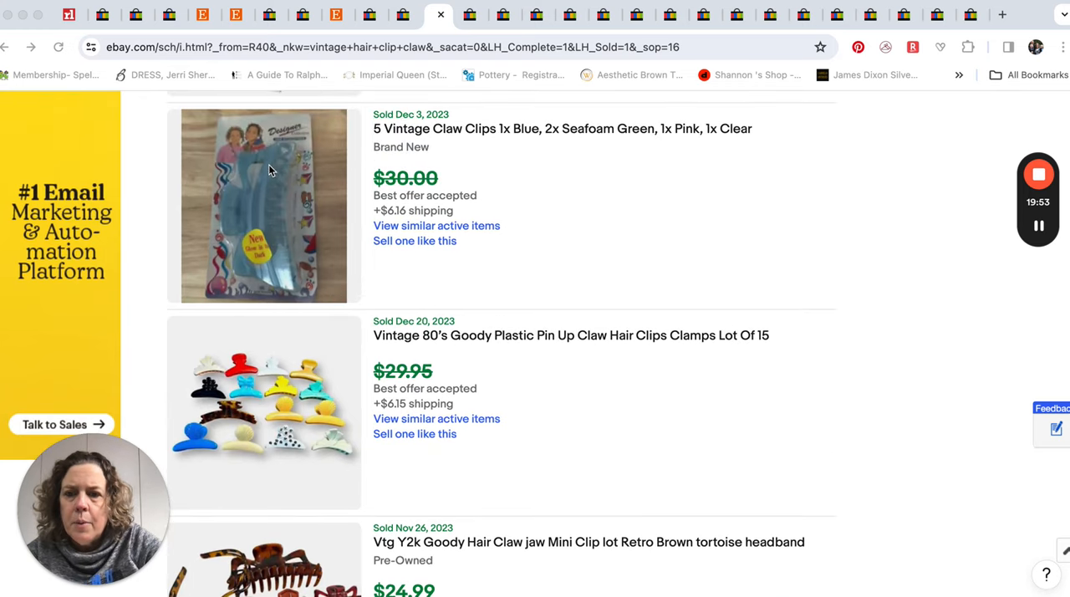
mouse_move(292, 171)
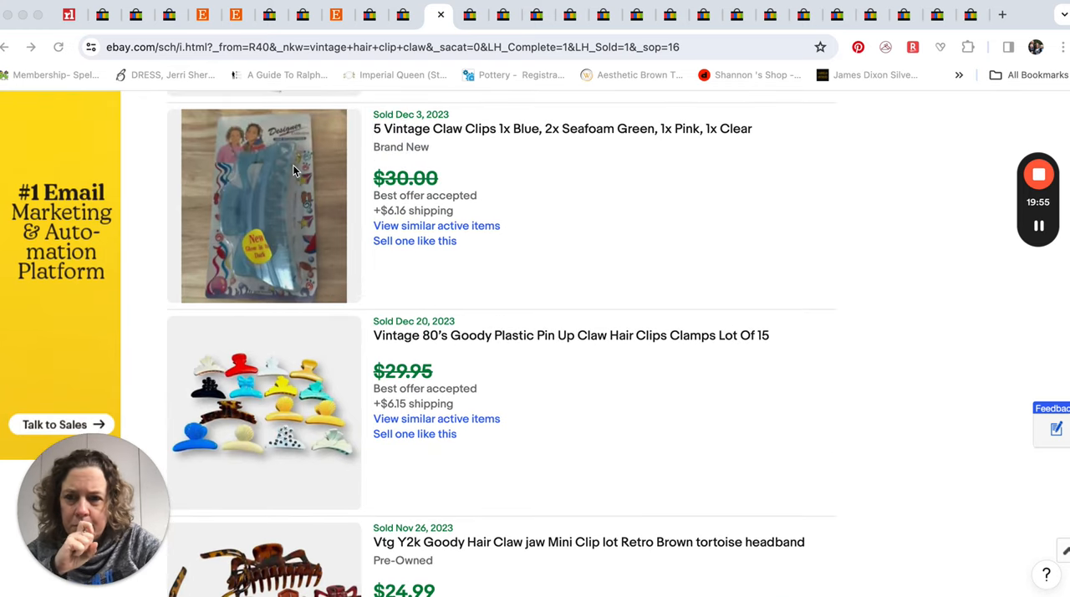
mouse_move(322, 137)
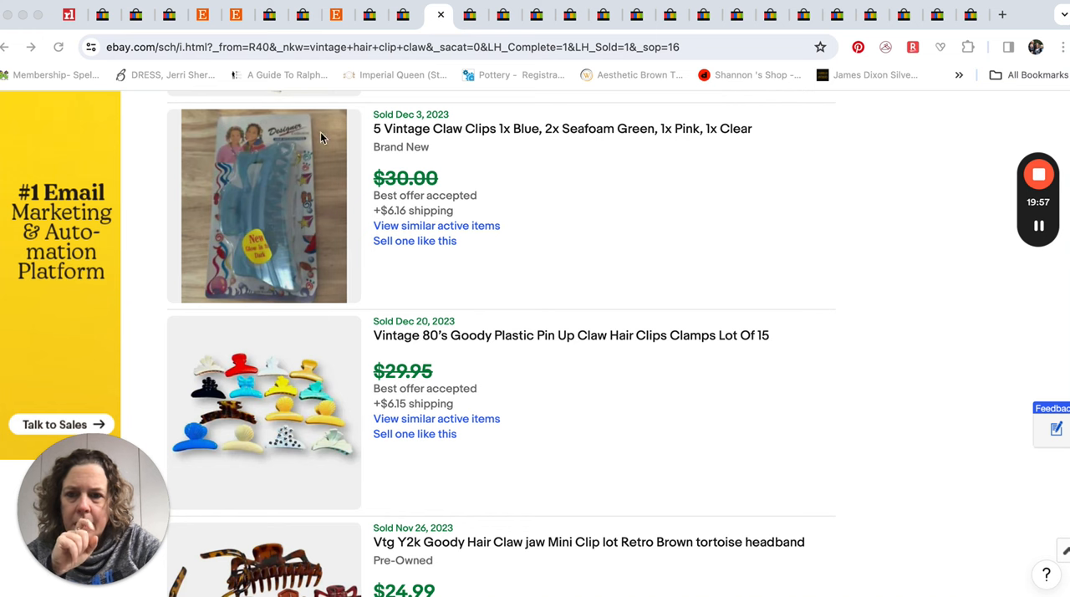
scroll(down, 3)
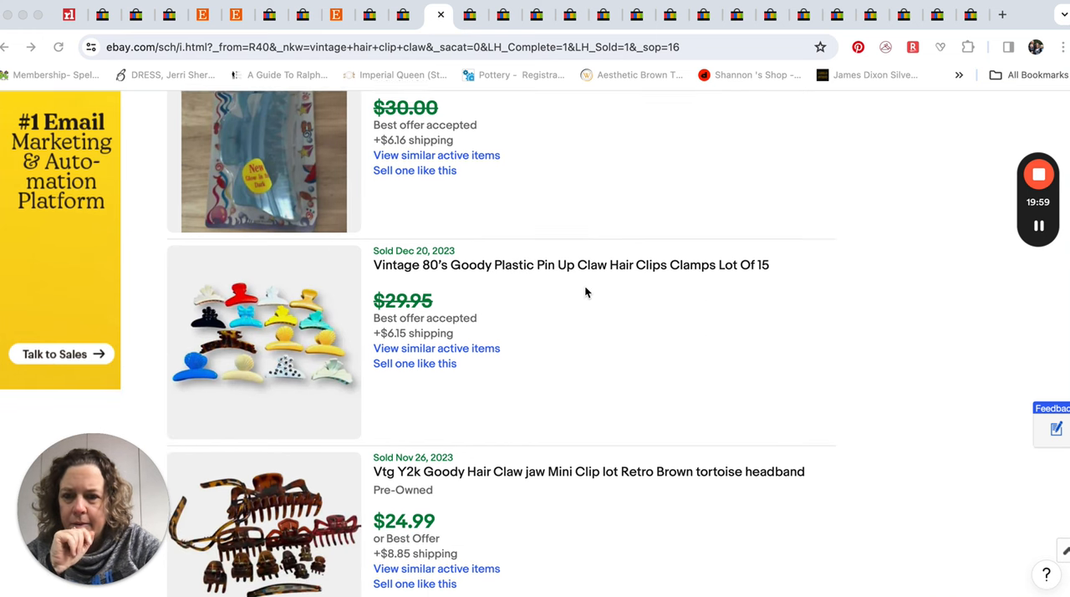
scroll(down, 3)
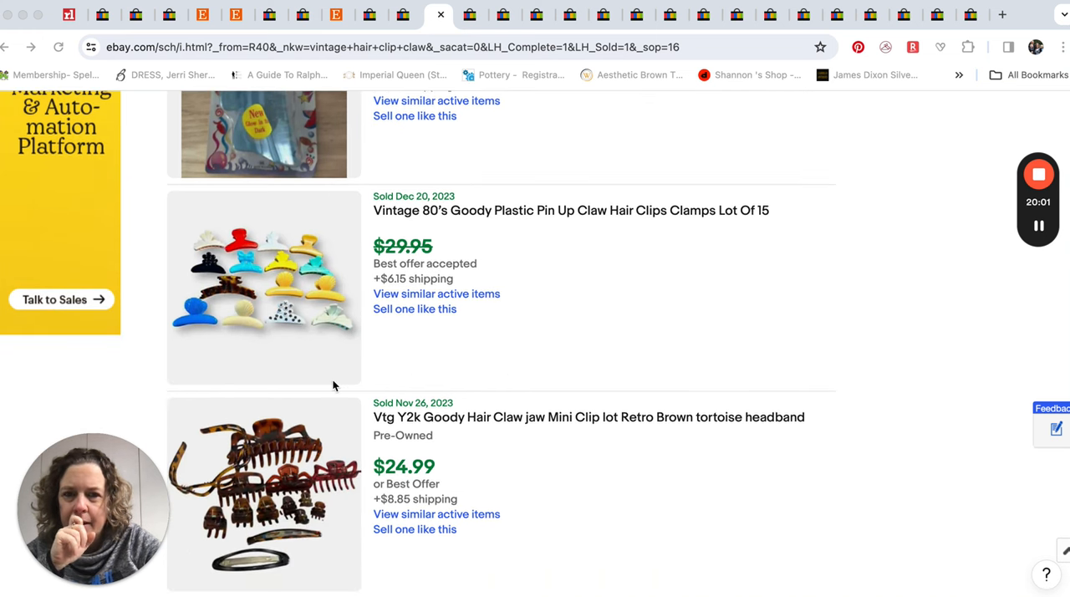
scroll(down, 3)
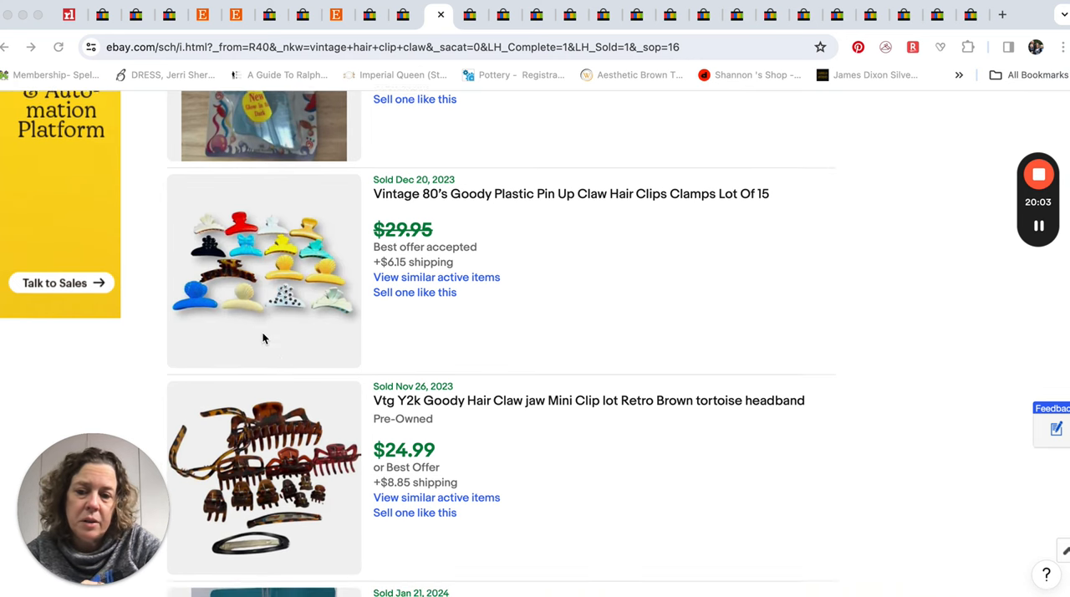
scroll(down, 3)
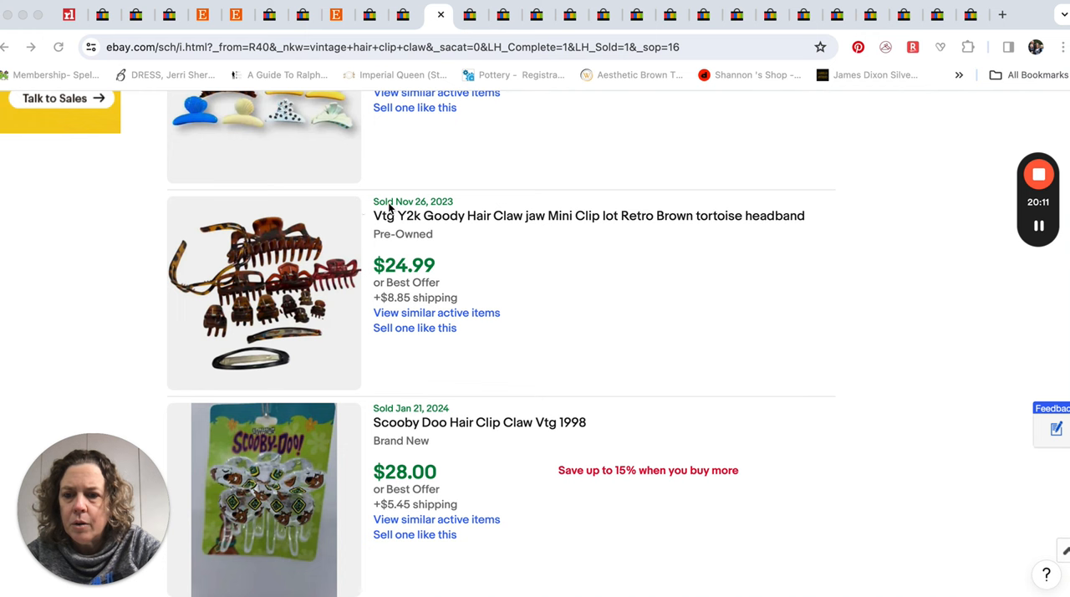
mouse_move(264, 326)
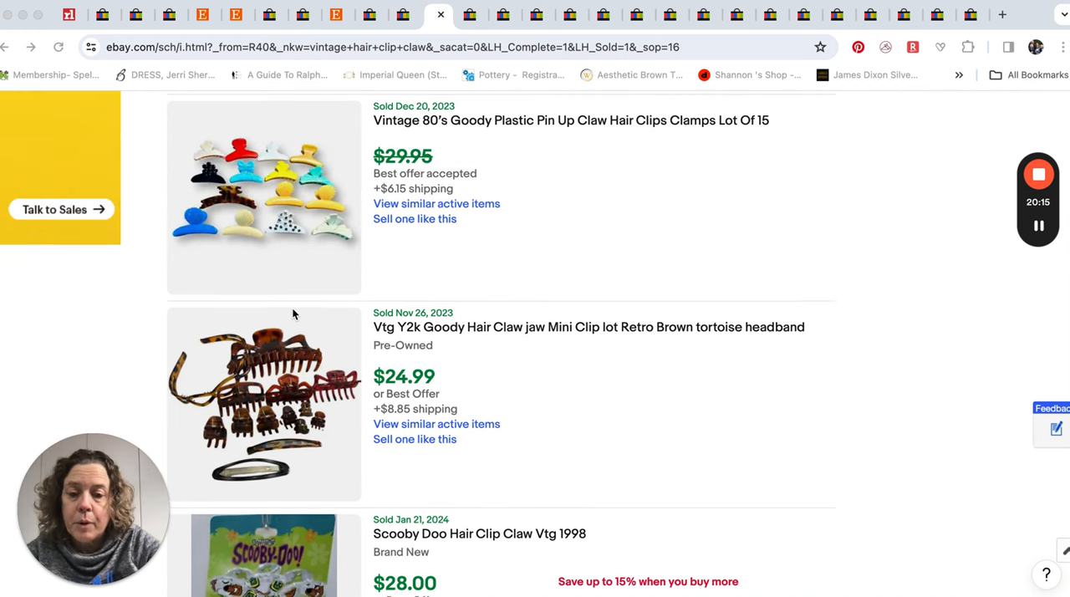
scroll(down, 3)
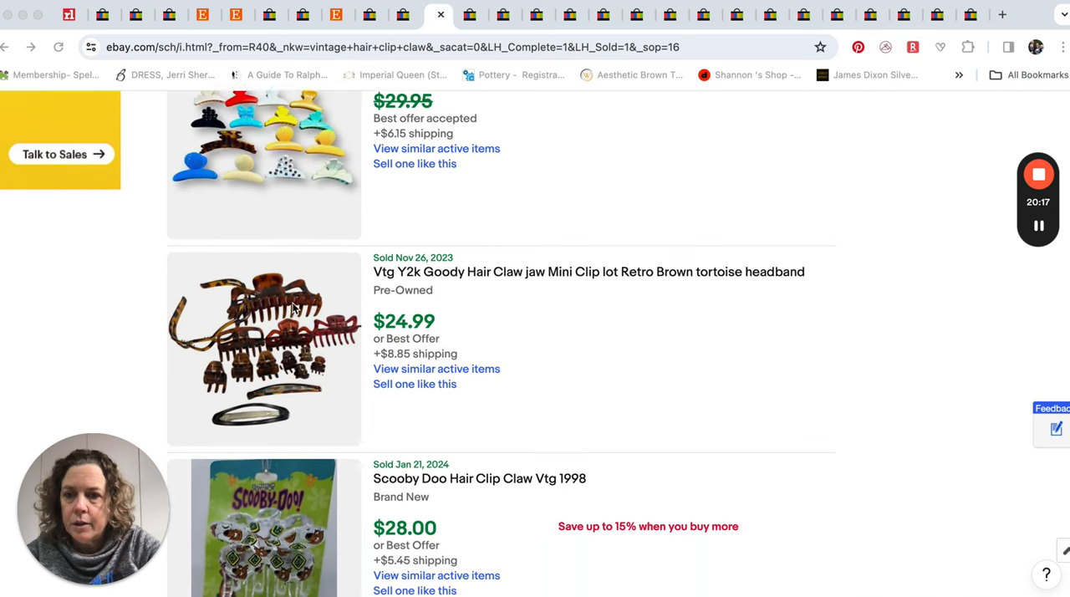
scroll(down, 3)
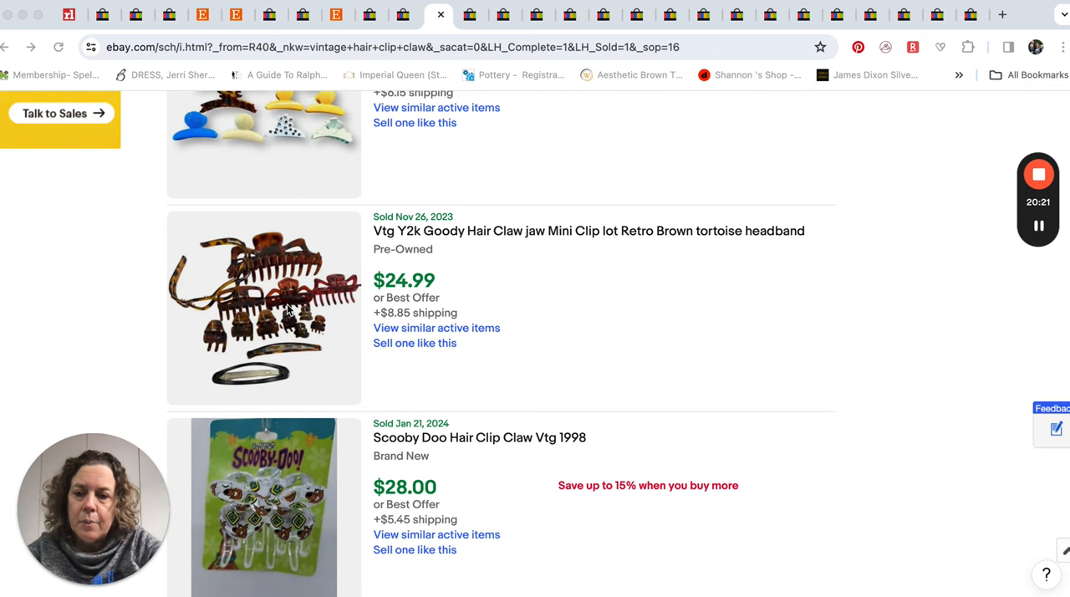
scroll(down, 3)
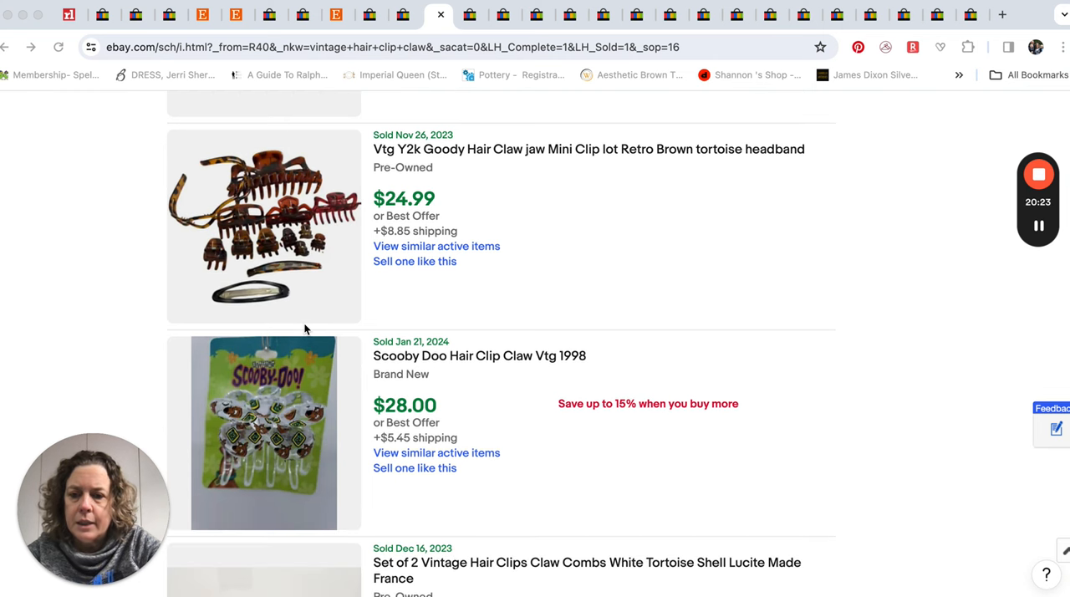
scroll(down, 3)
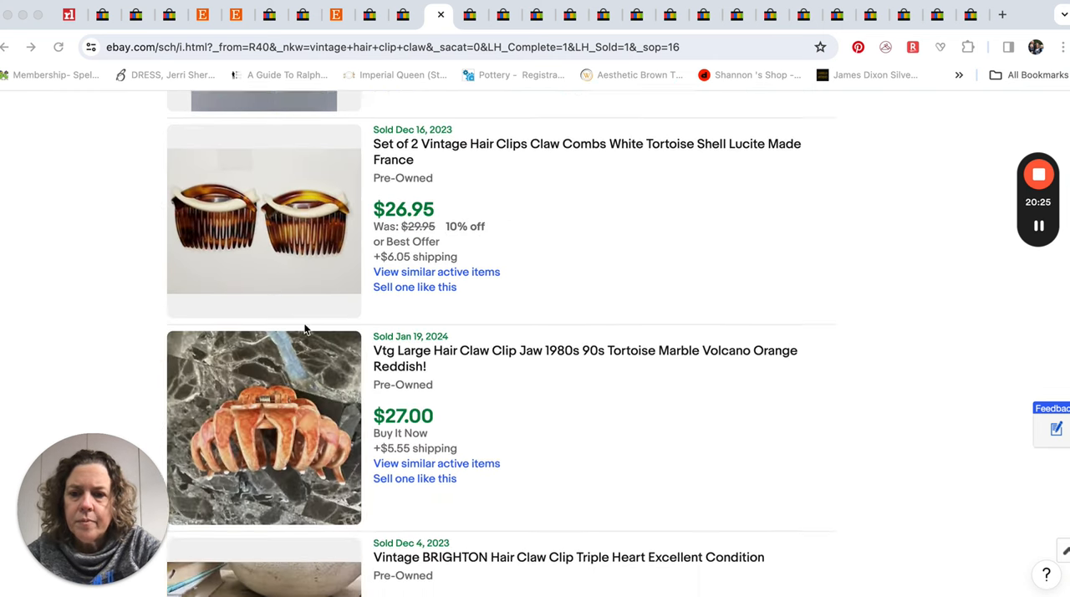
scroll(down, 3)
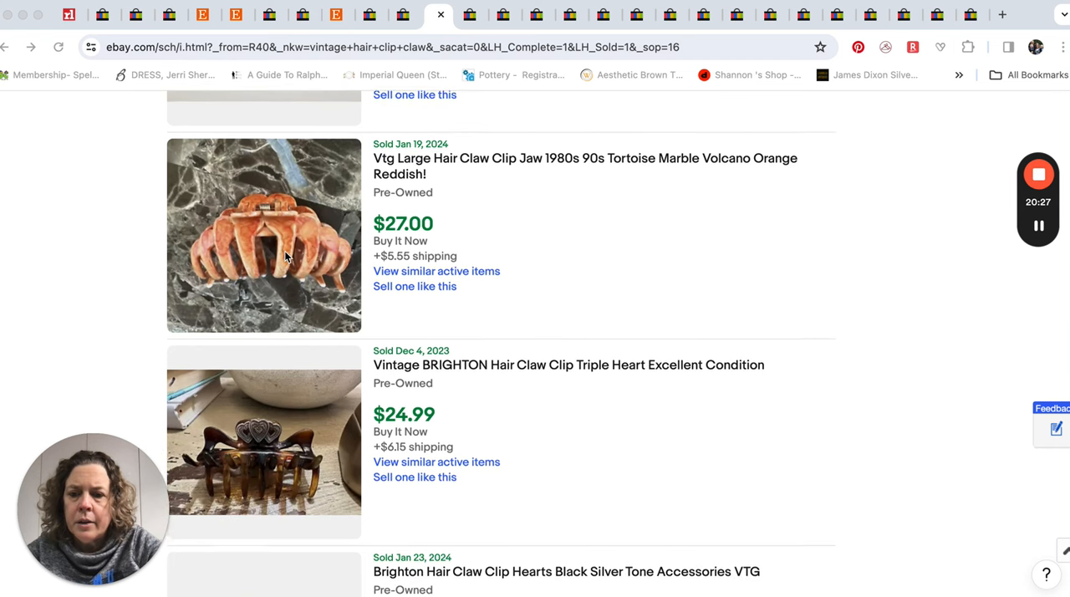
scroll(down, 3)
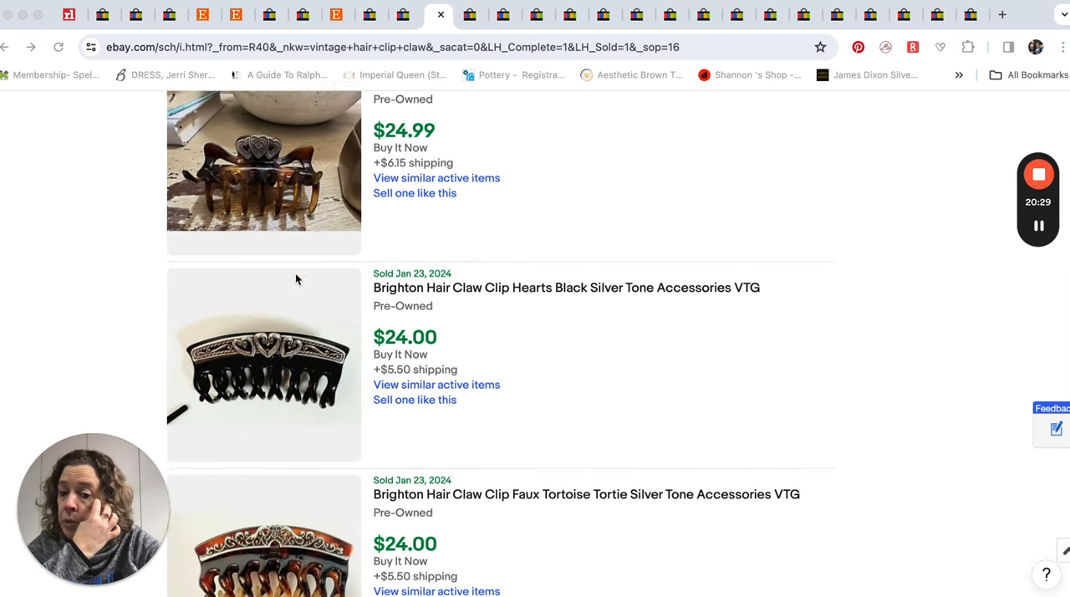
scroll(down, 3)
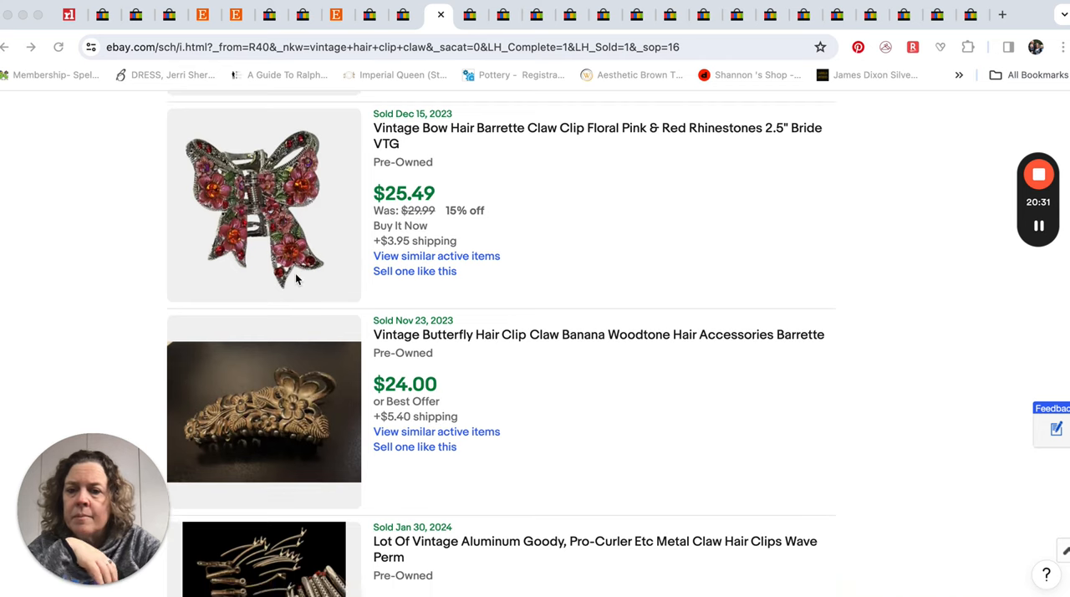
scroll(down, 3)
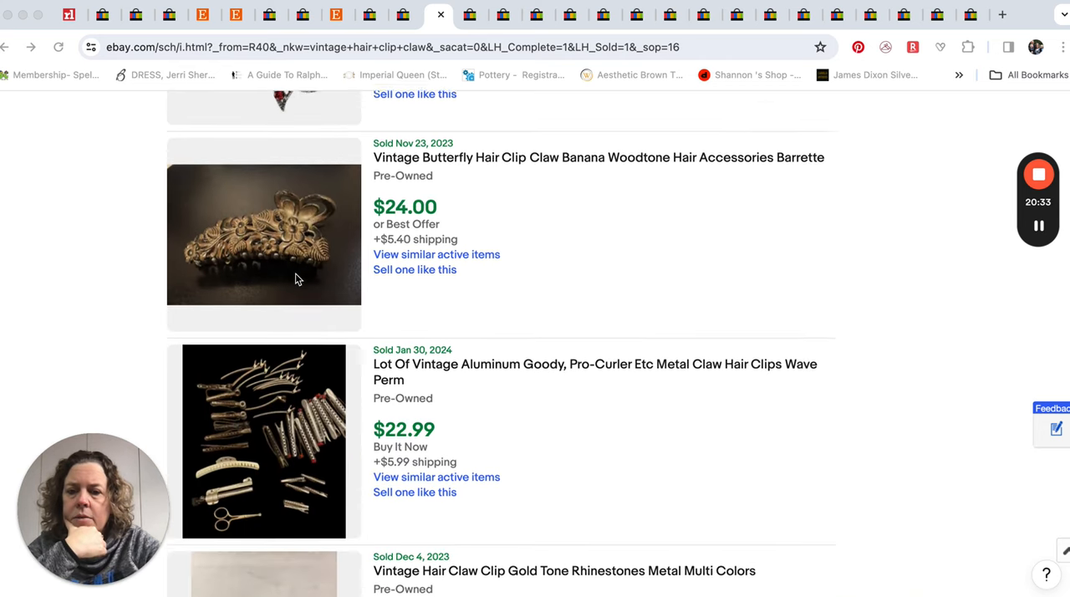
scroll(down, 3)
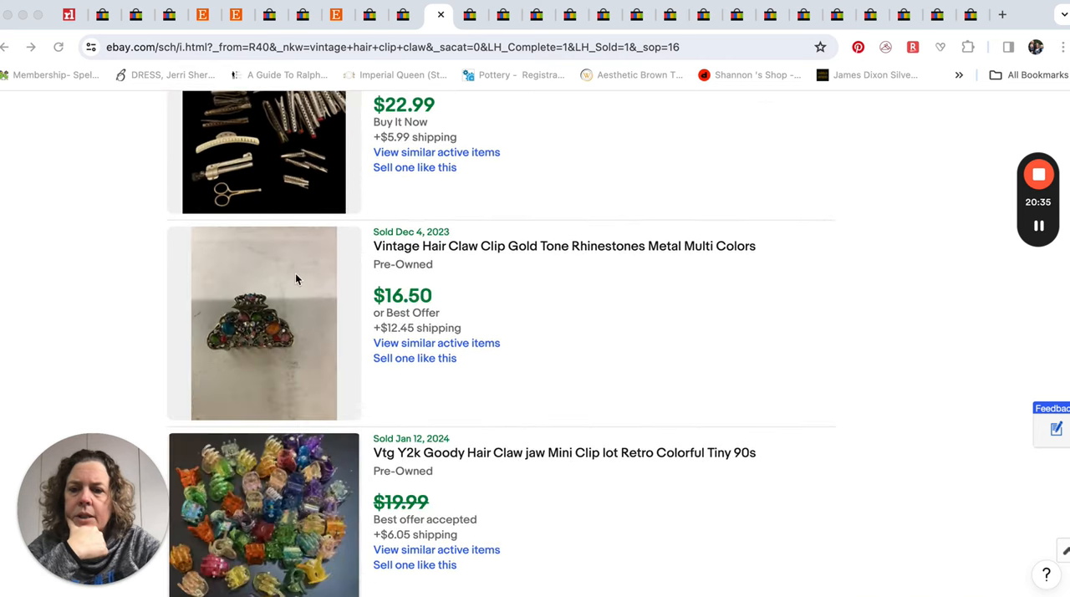
scroll(down, 3)
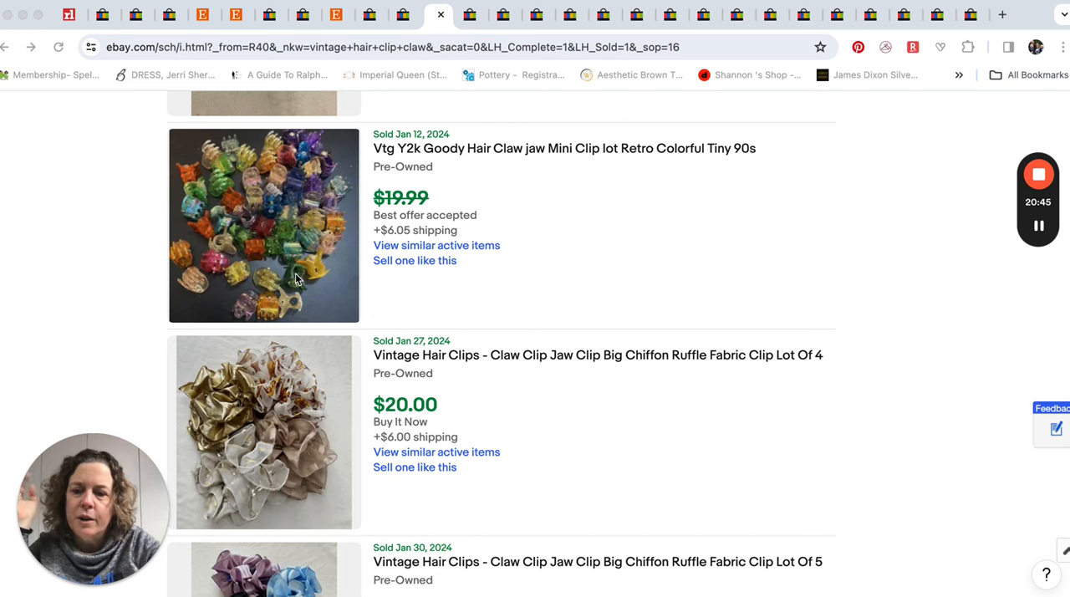
scroll(down, 3)
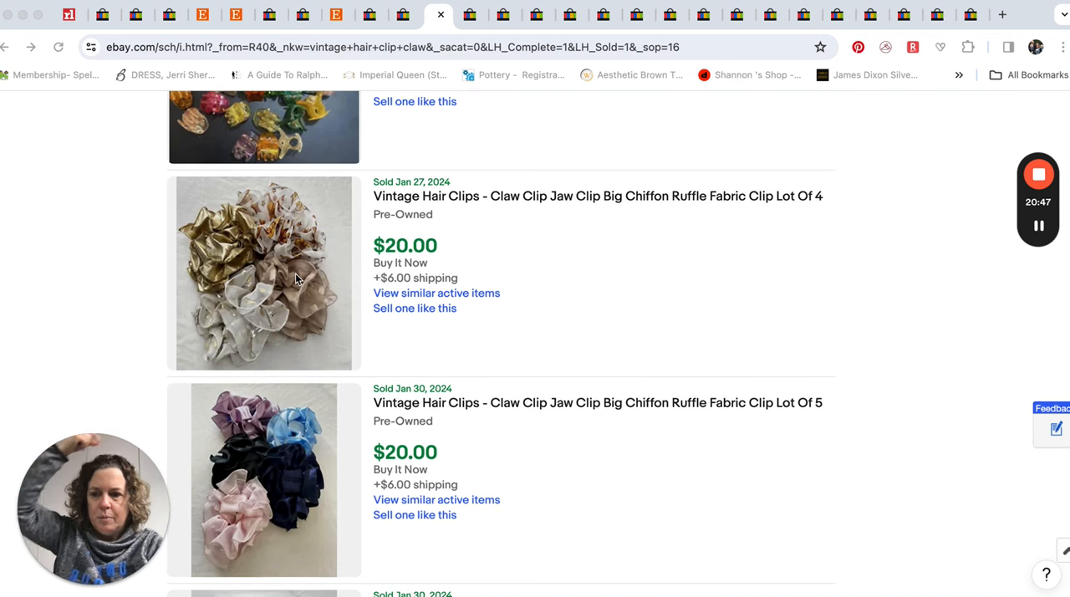
scroll(down, 3)
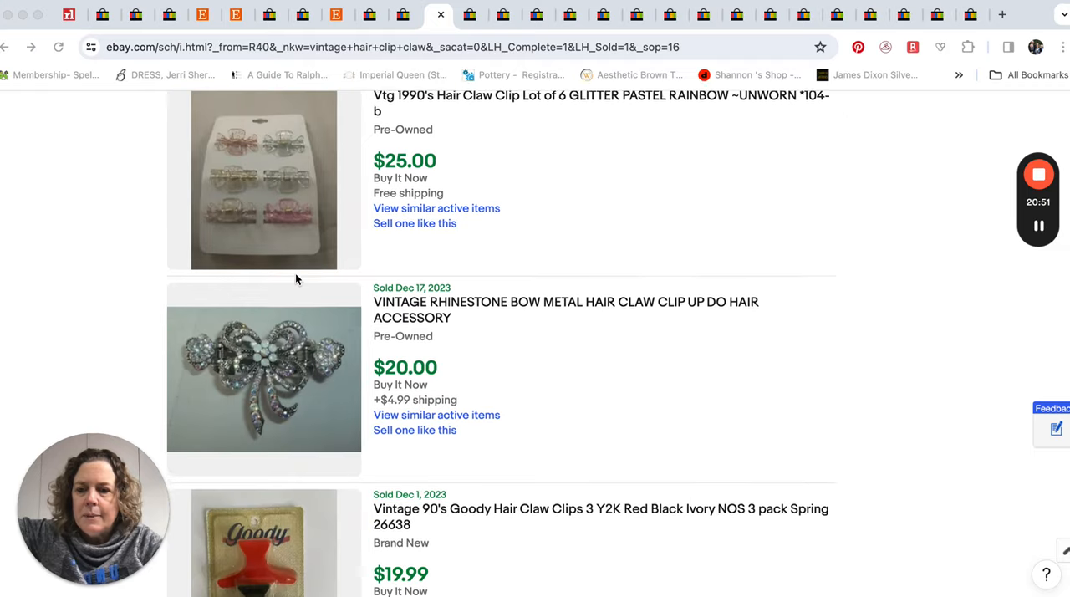
scroll(down, 3)
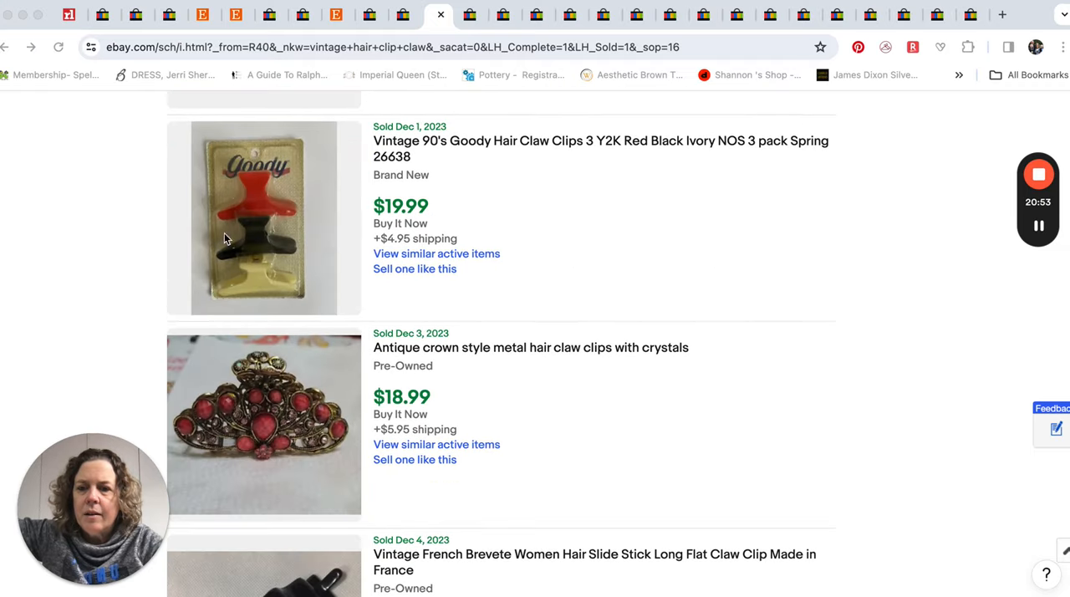
mouse_move(282, 278)
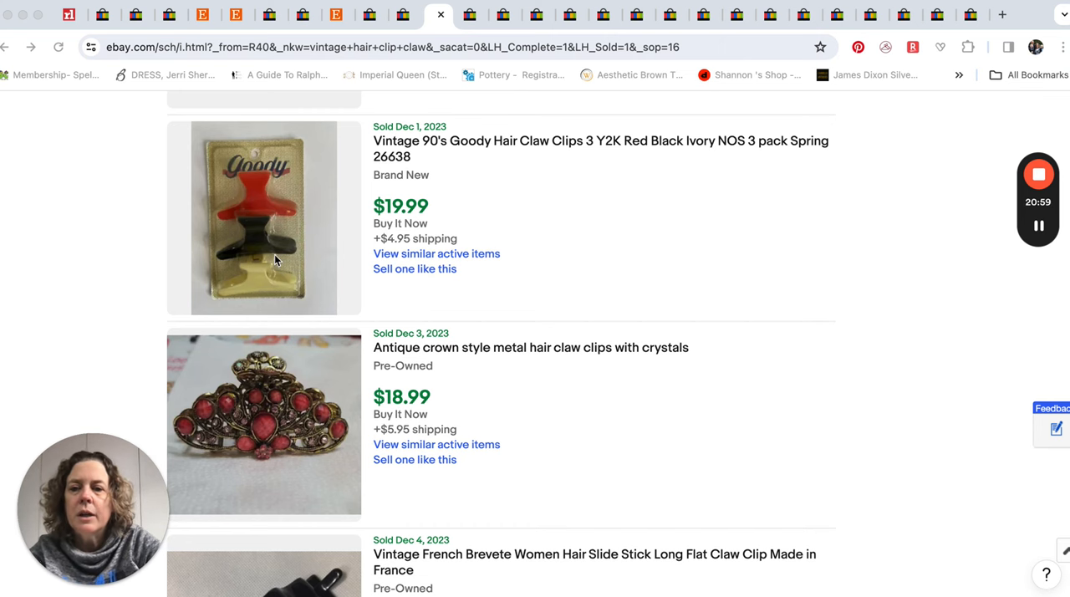
scroll(down, 3)
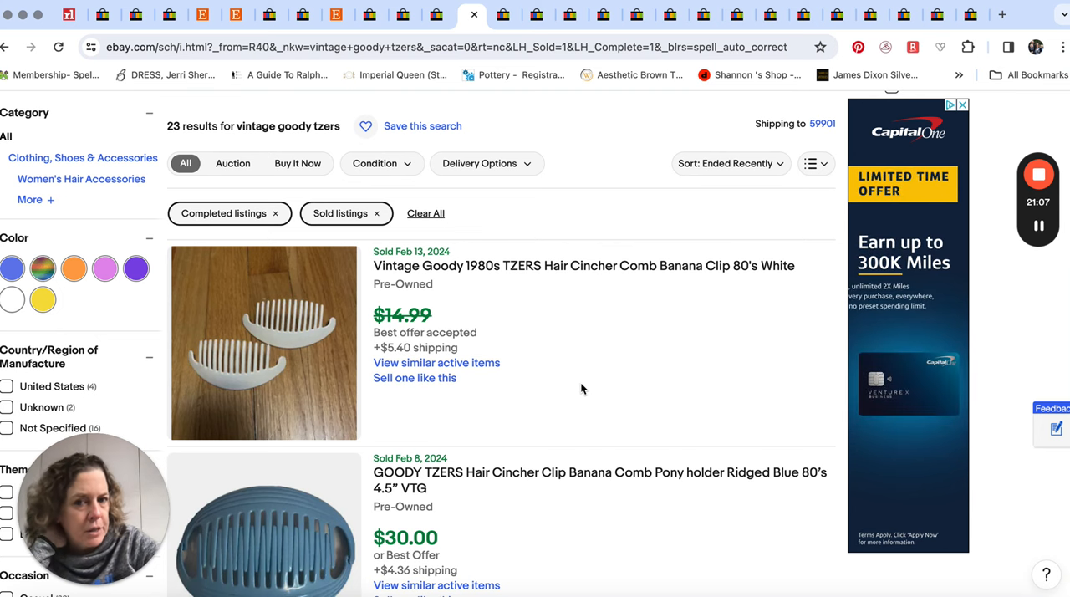
Scroll deeper through the sold Goody Tzers results, priced between $9 and $74
scroll(down, 3)
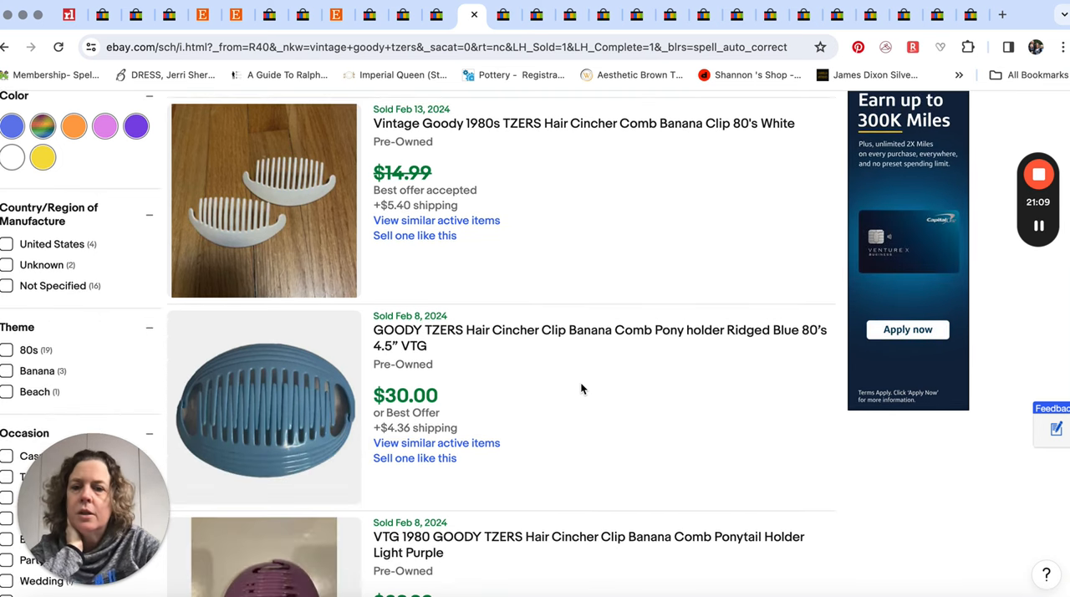
scroll(down, 3)
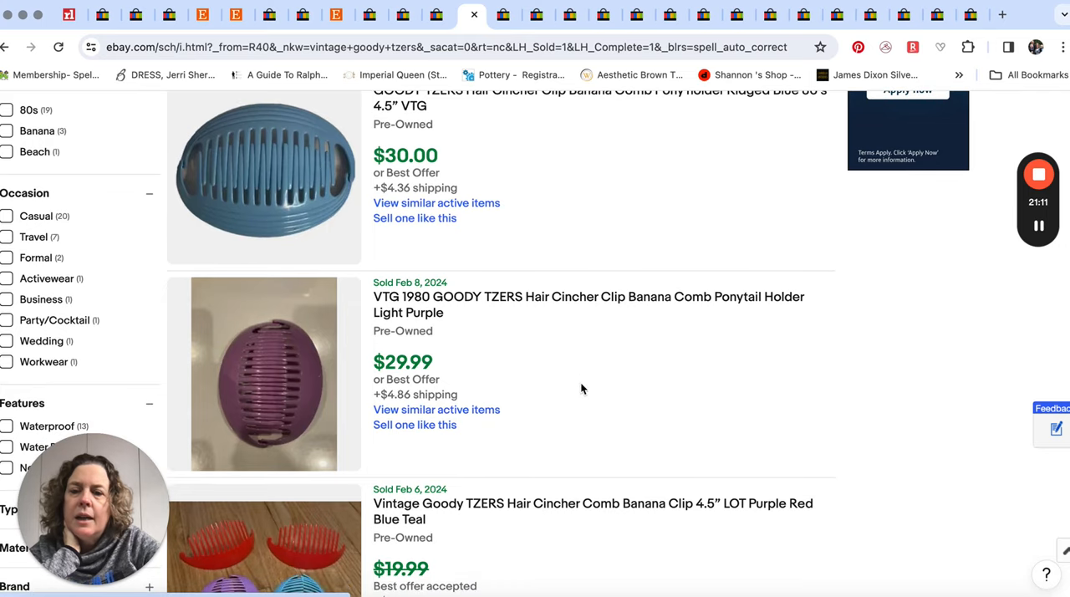
scroll(up, 3)
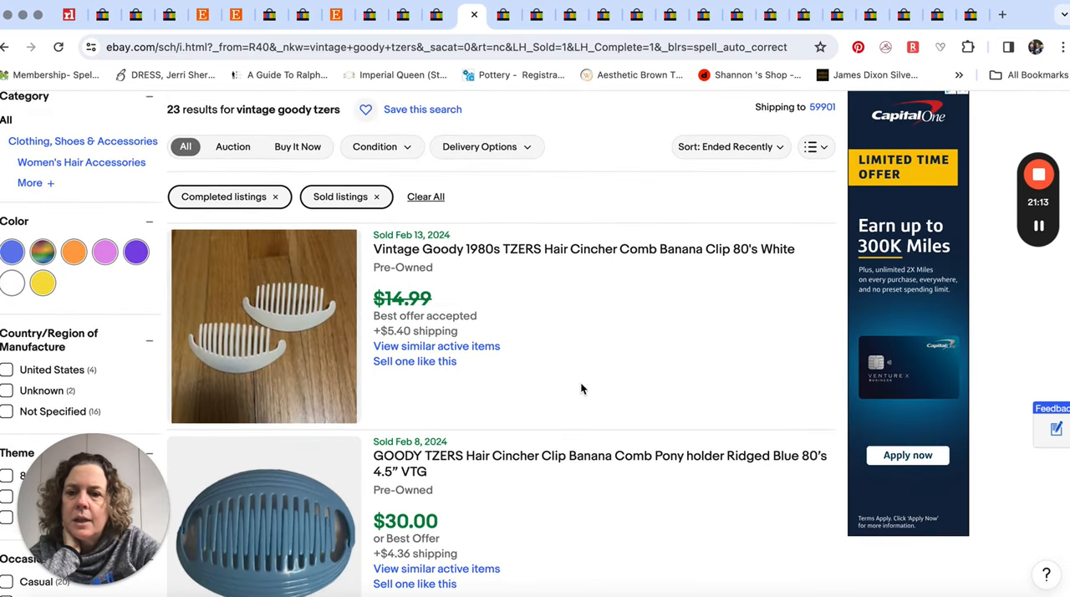
scroll(down, 3)
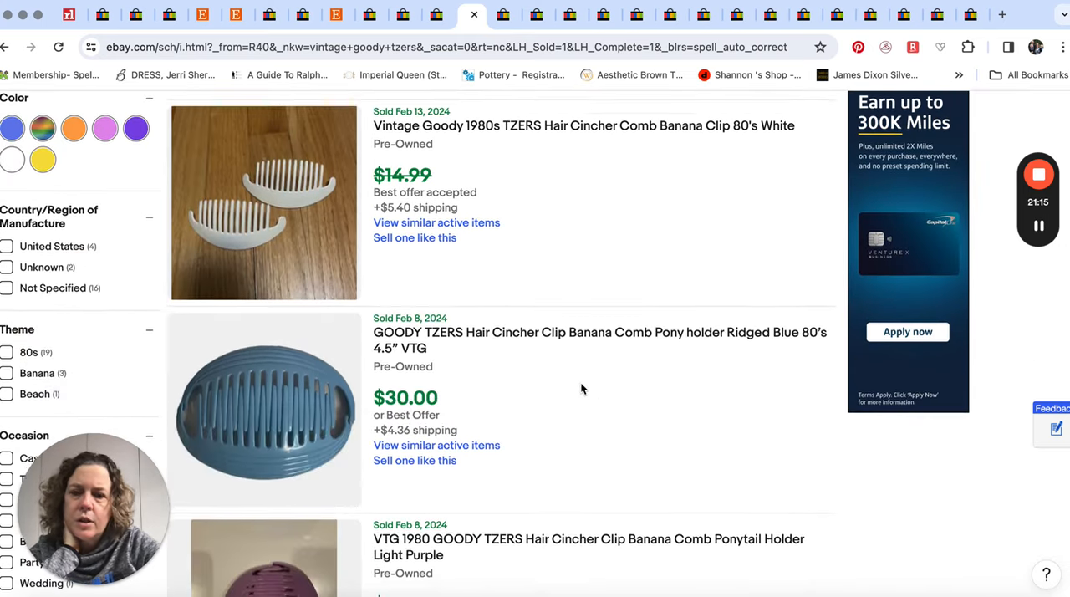
scroll(down, 3)
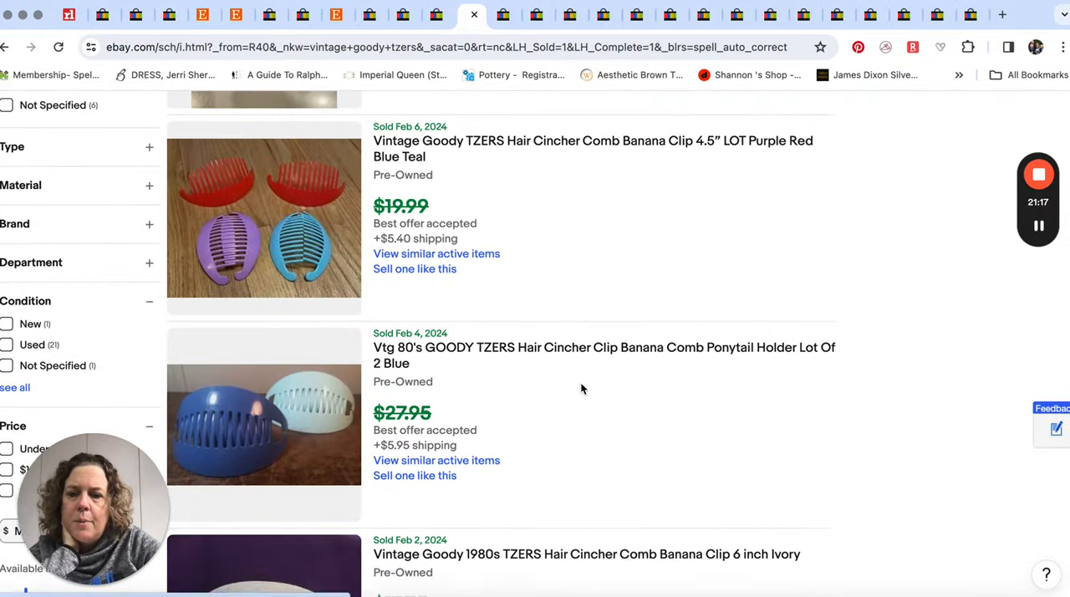
scroll(down, 3)
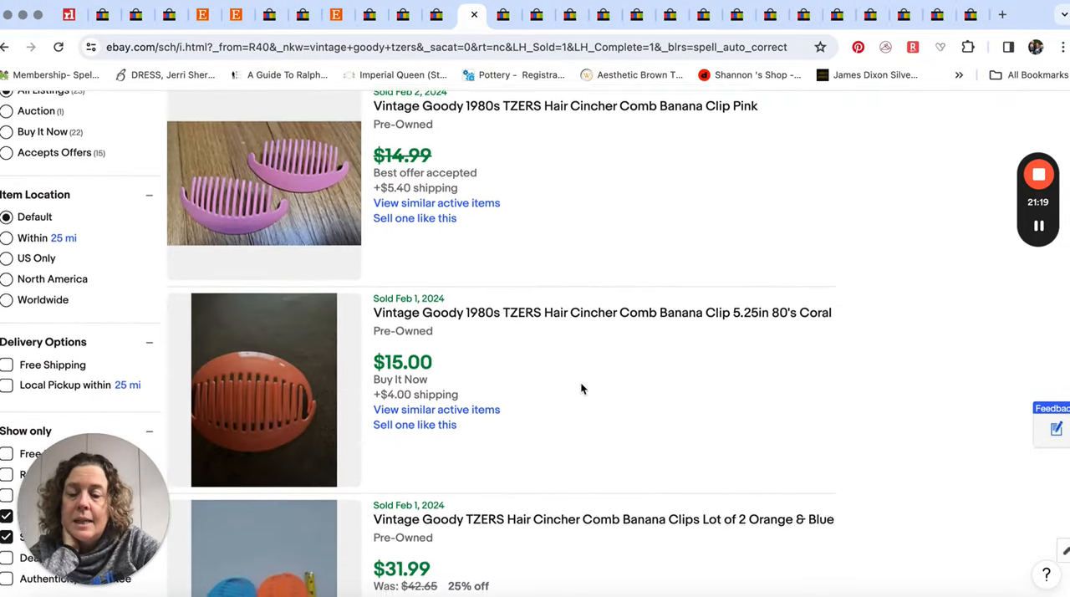
scroll(down, 3)
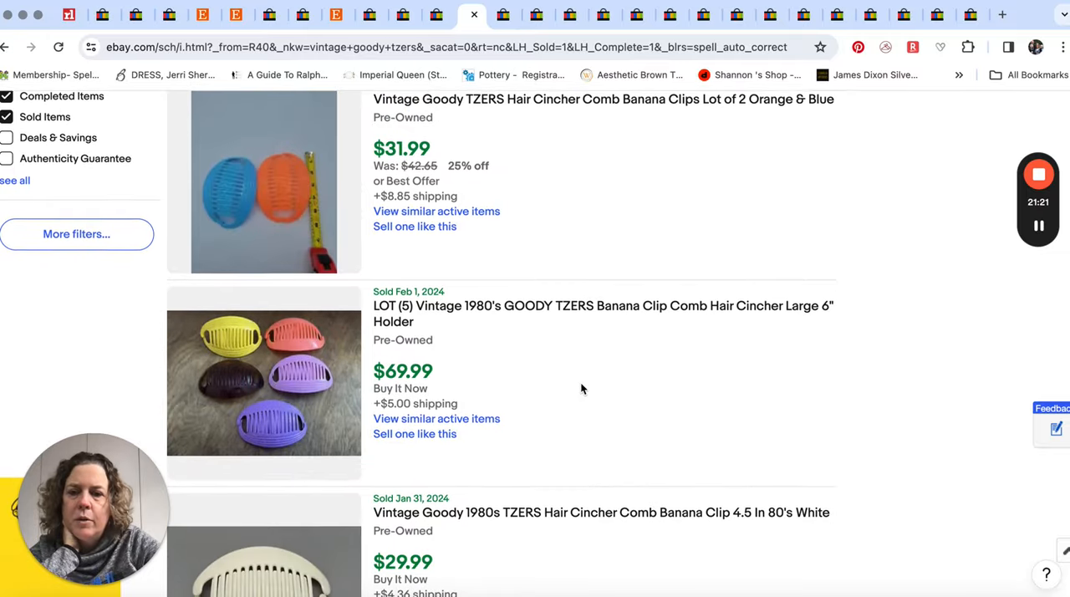
scroll(down, 3)
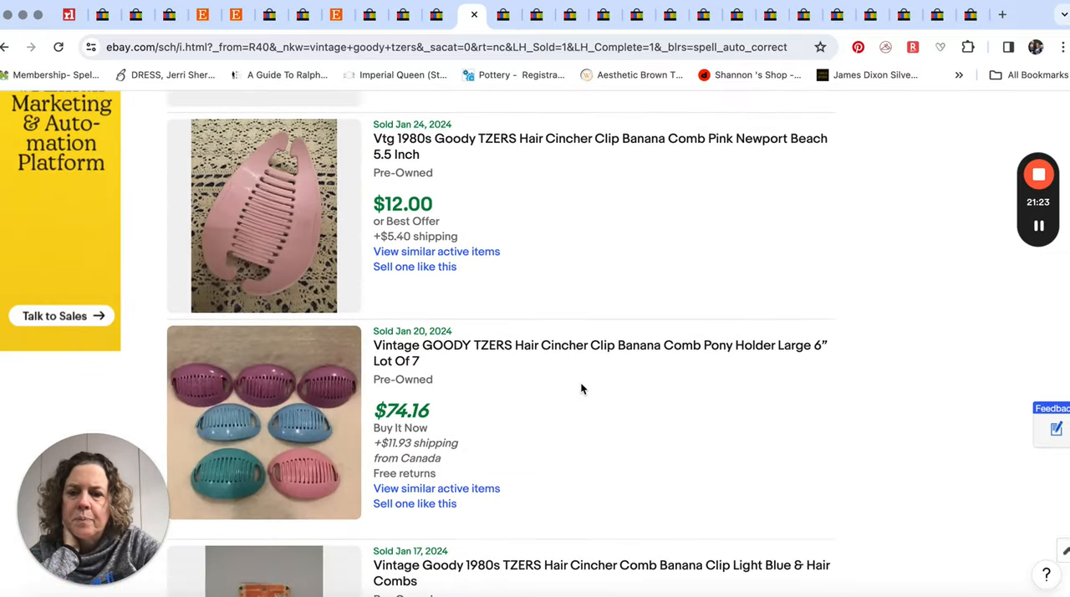
scroll(down, 3)
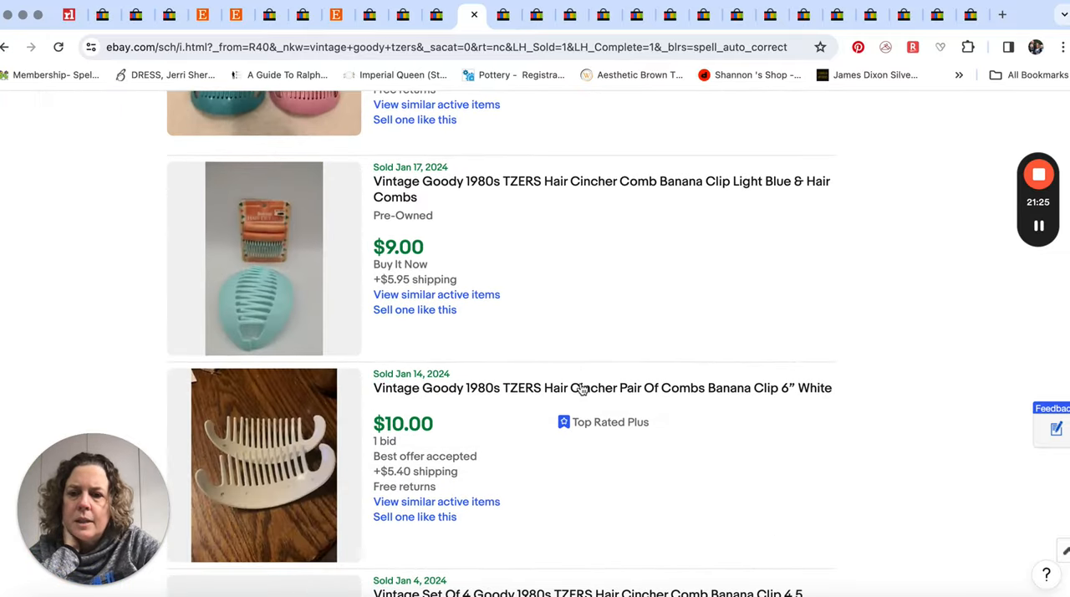
scroll(down, 3)
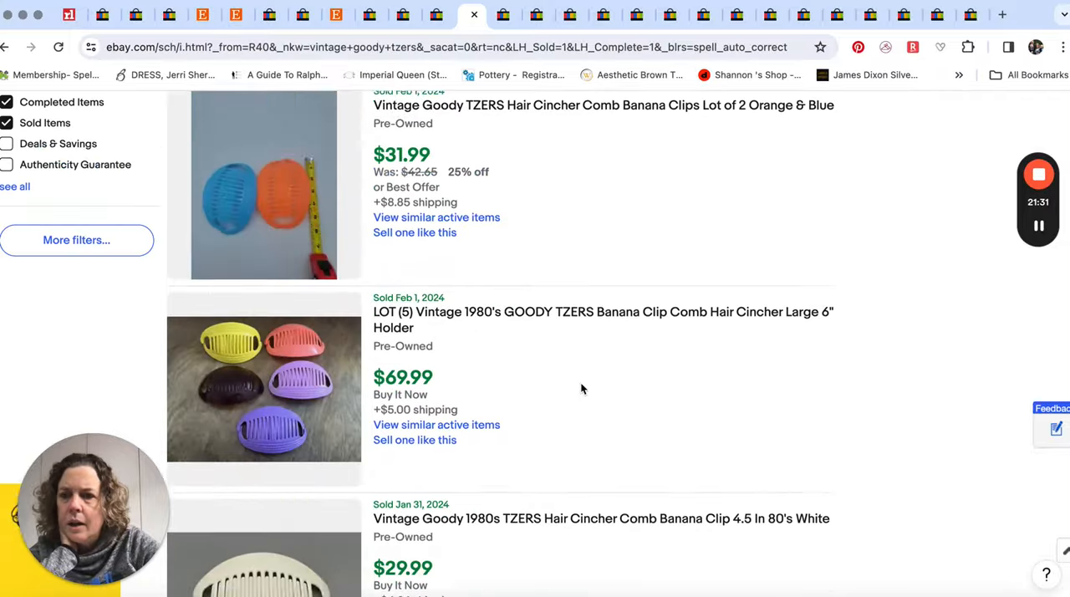
scroll(down, 3)
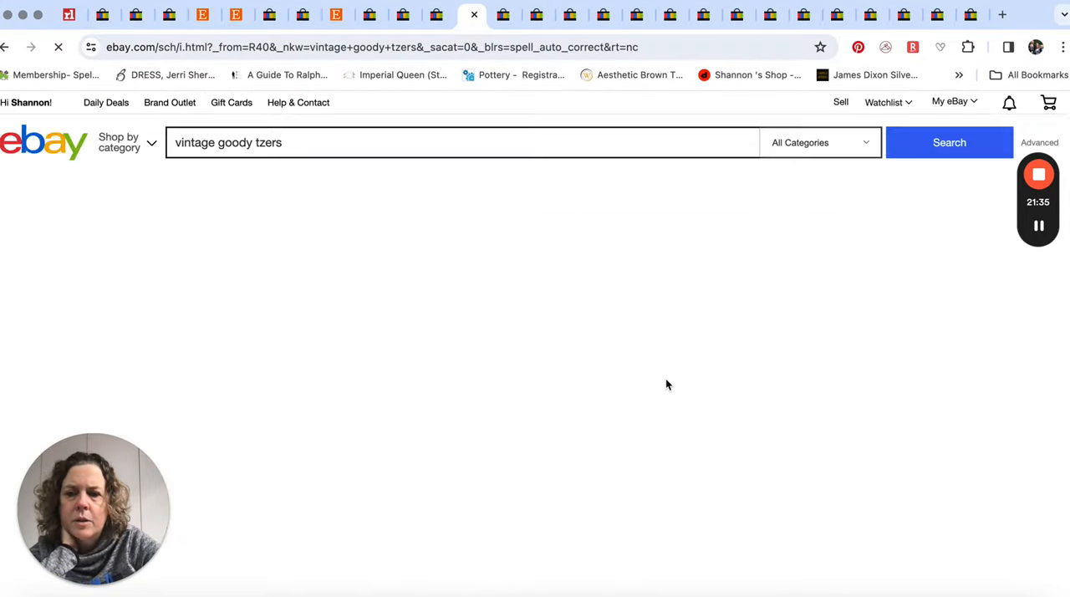
Scroll through the 71 active vintage Goody Tzers listings priced $10–$50
click(949, 142)
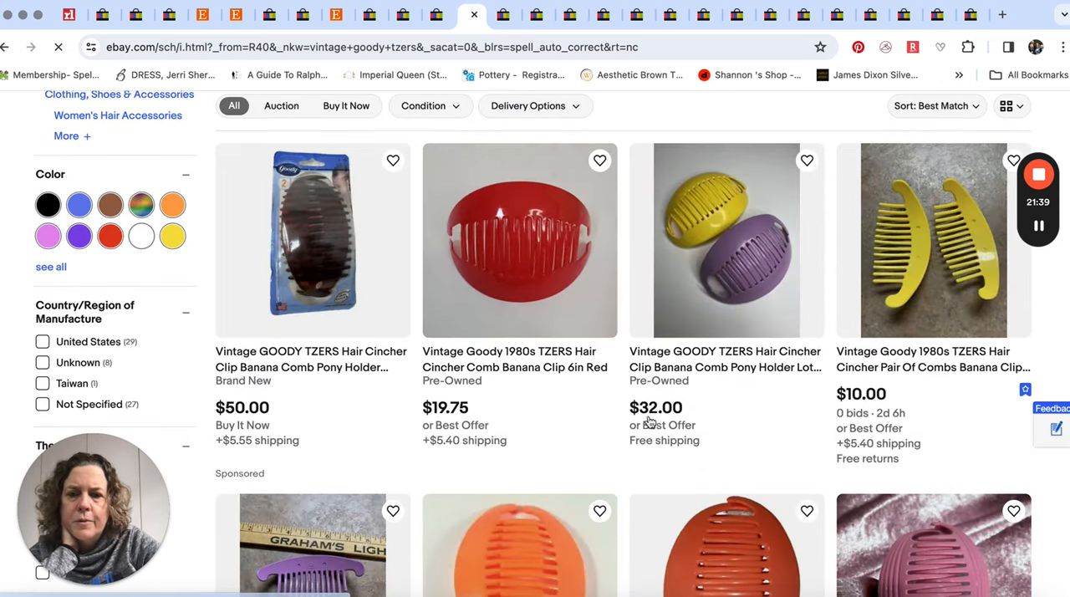
scroll(down, 3)
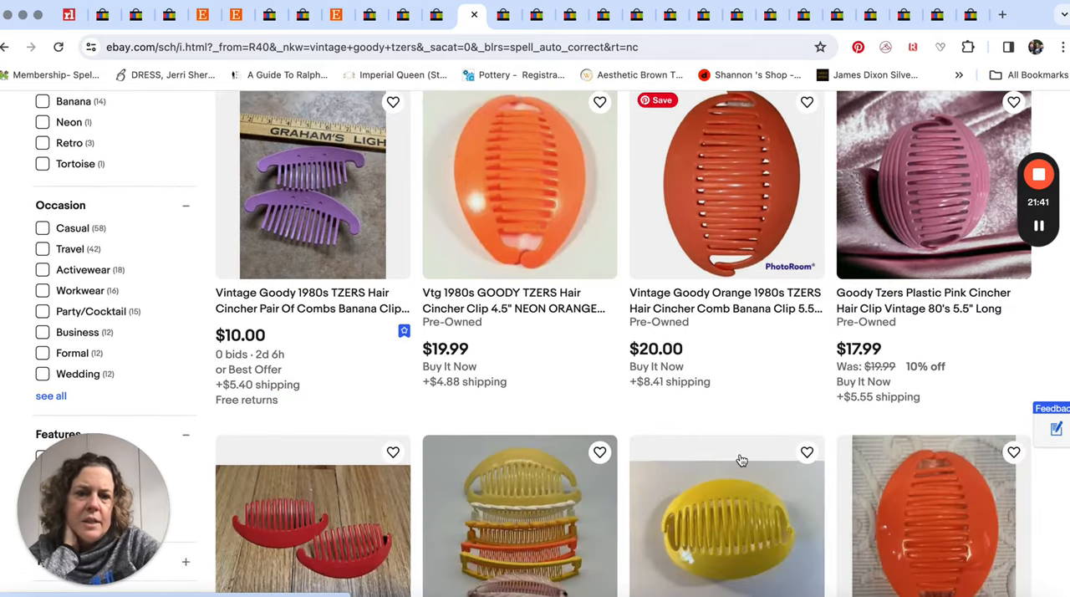
scroll(down, 3)
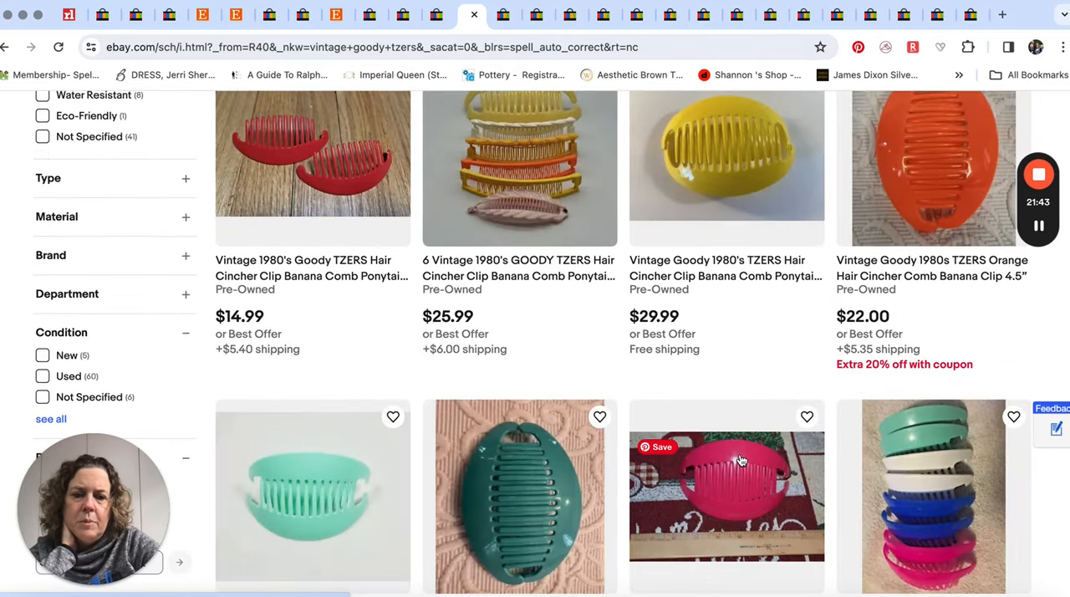
scroll(down, 3)
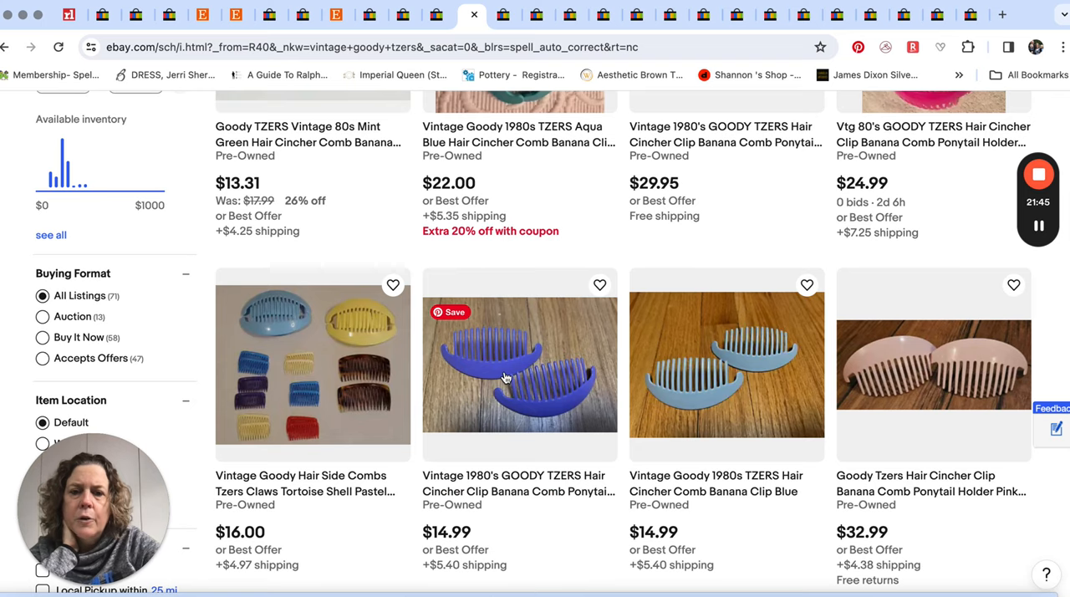
scroll(down, 3)
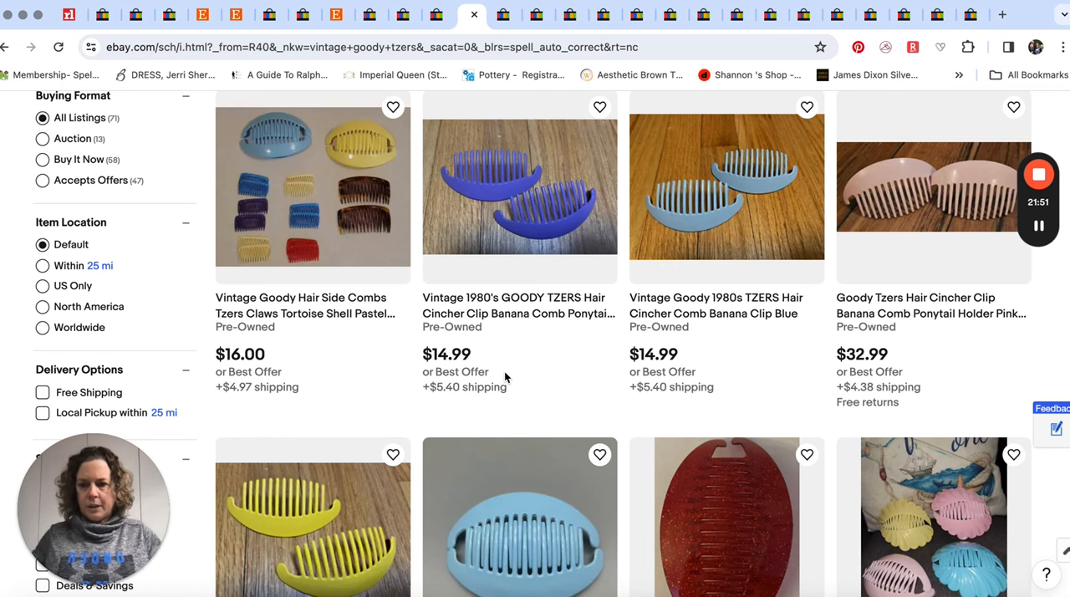
mouse_move(556, 360)
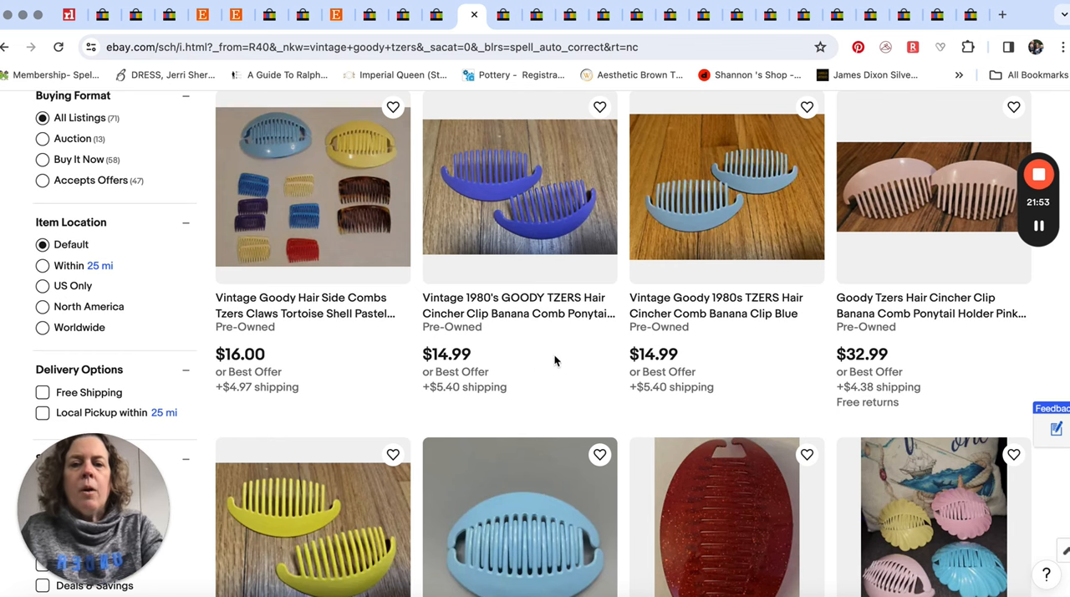
scroll(down, 3)
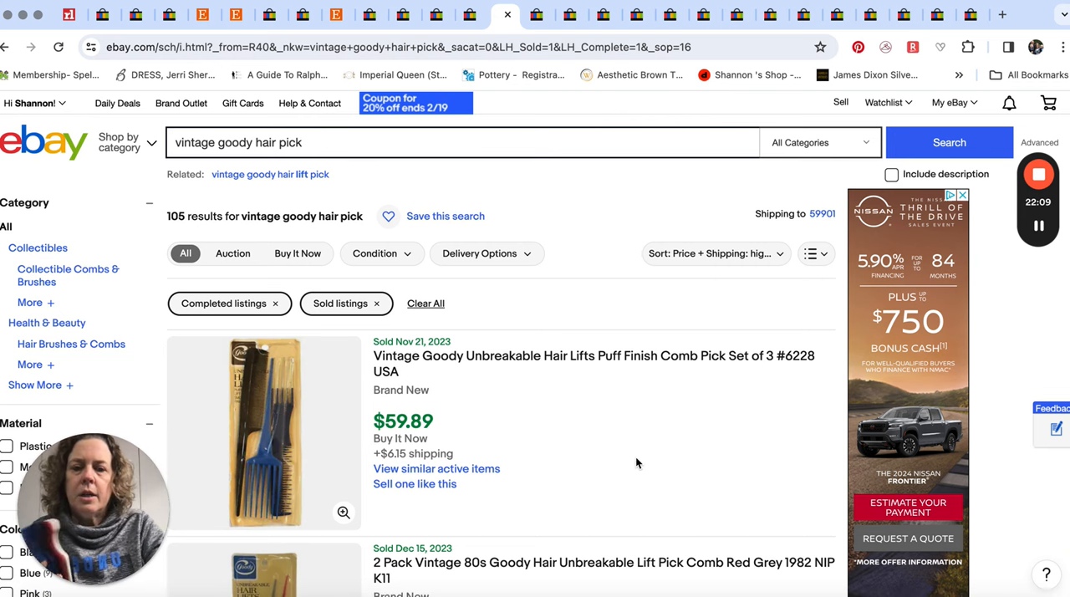
Scroll the sold vintage Goody hair pick results past the $59.89 set and $55 two-pack
scroll(down, 3)
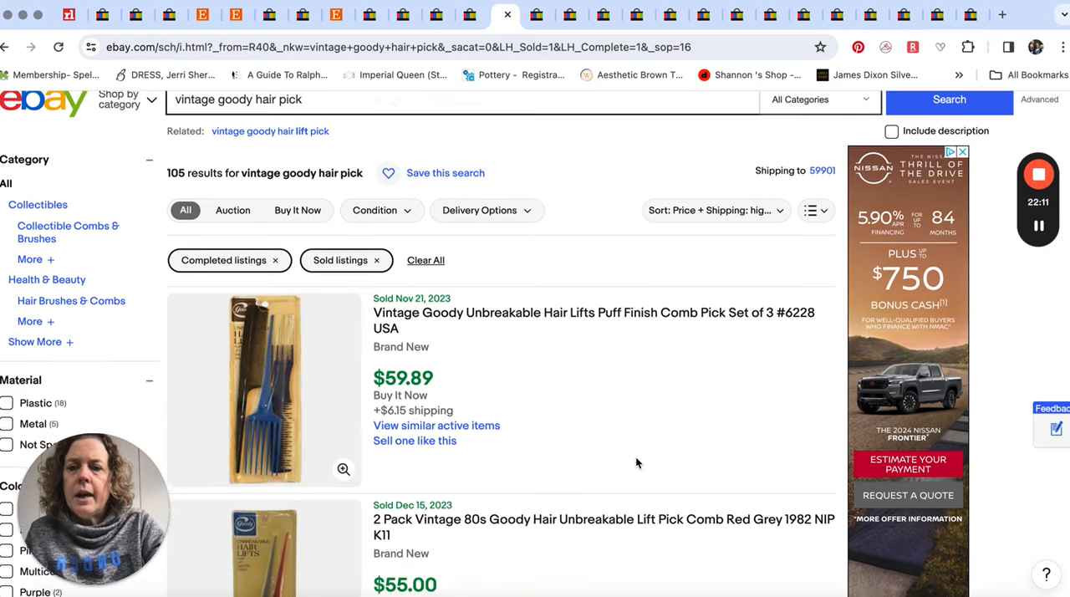
scroll(down, 3)
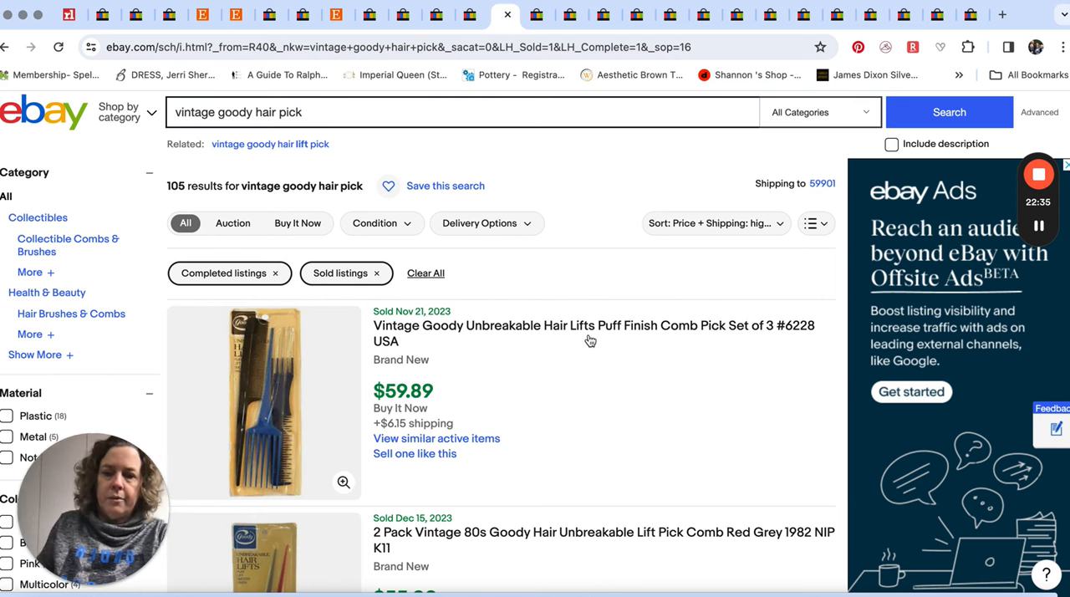
mouse_move(565, 401)
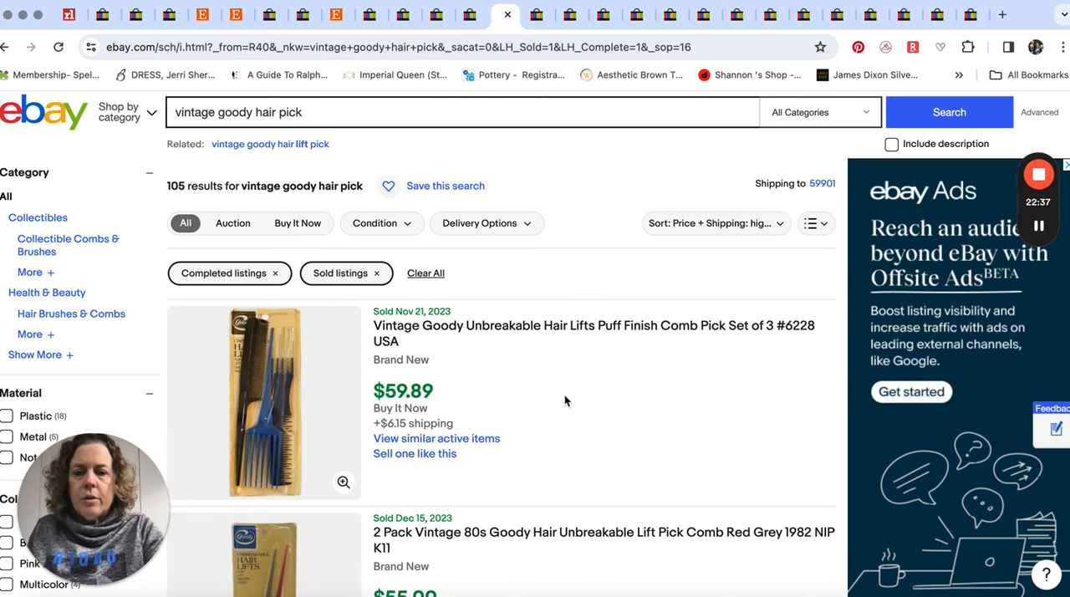
Browse the Goody hair pick sold results down to the roughly $15–$25 listings
scroll(down, 3)
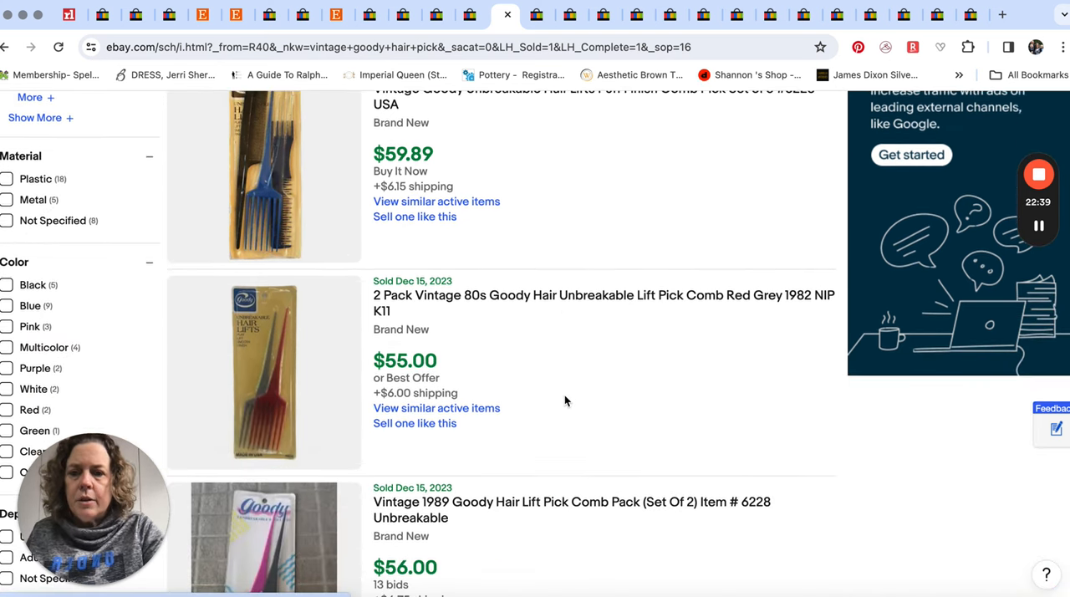
scroll(down, 3)
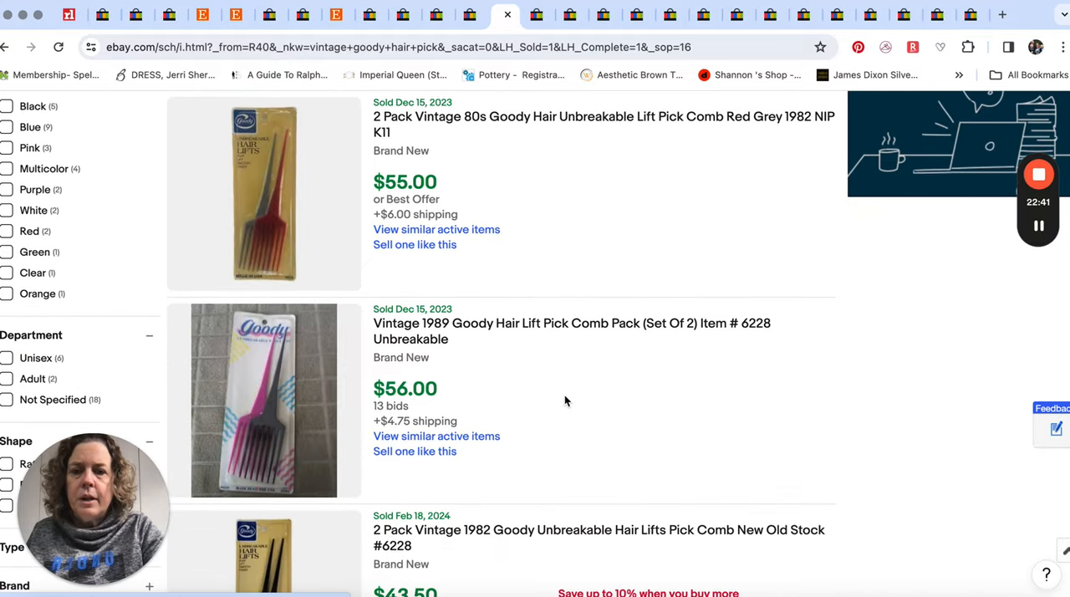
scroll(down, 3)
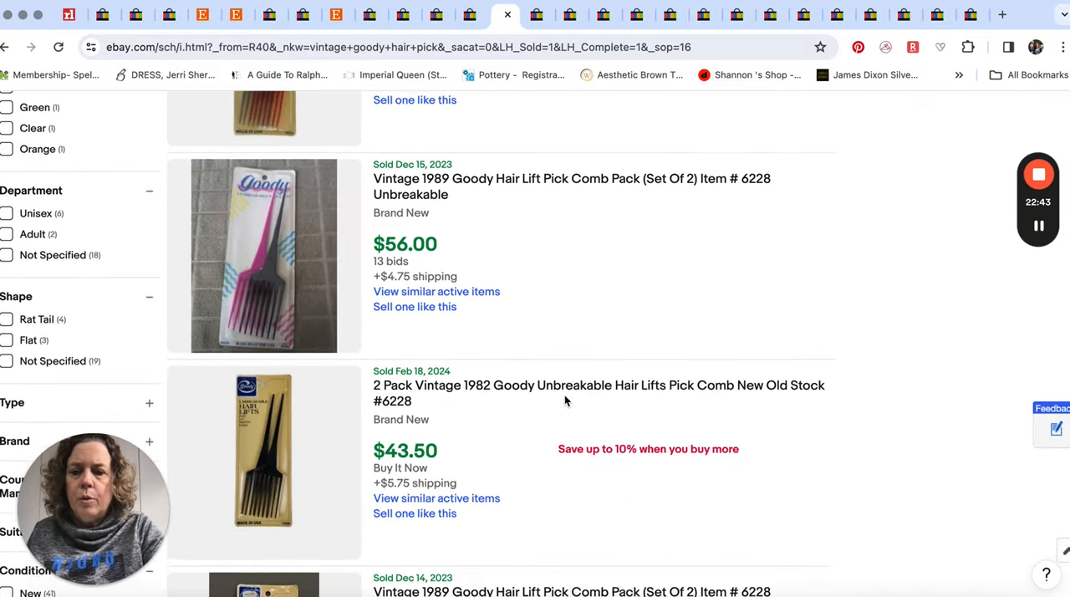
scroll(down, 3)
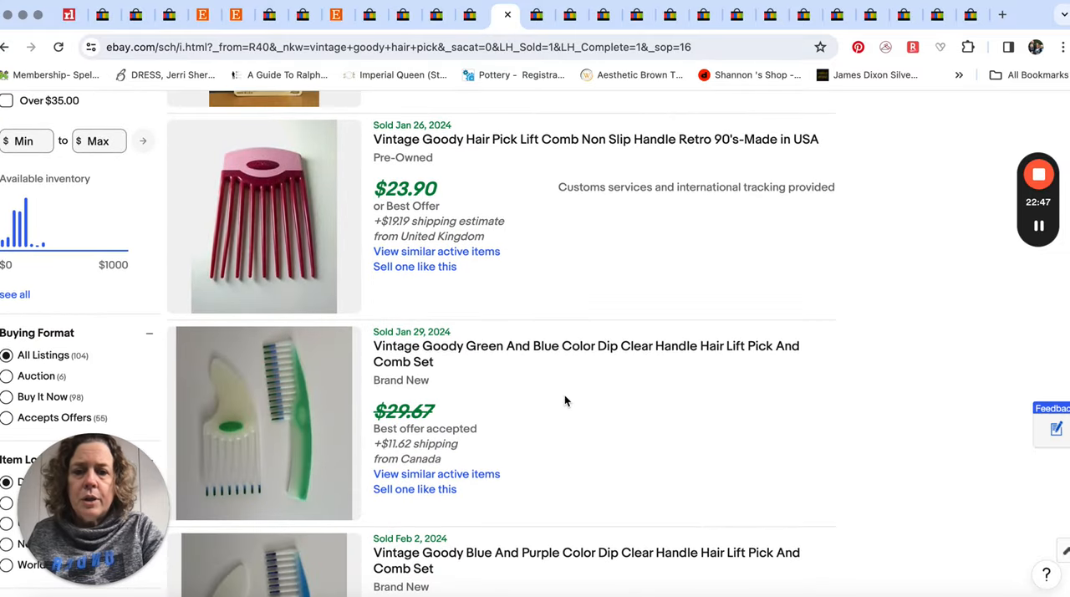
scroll(down, 3)
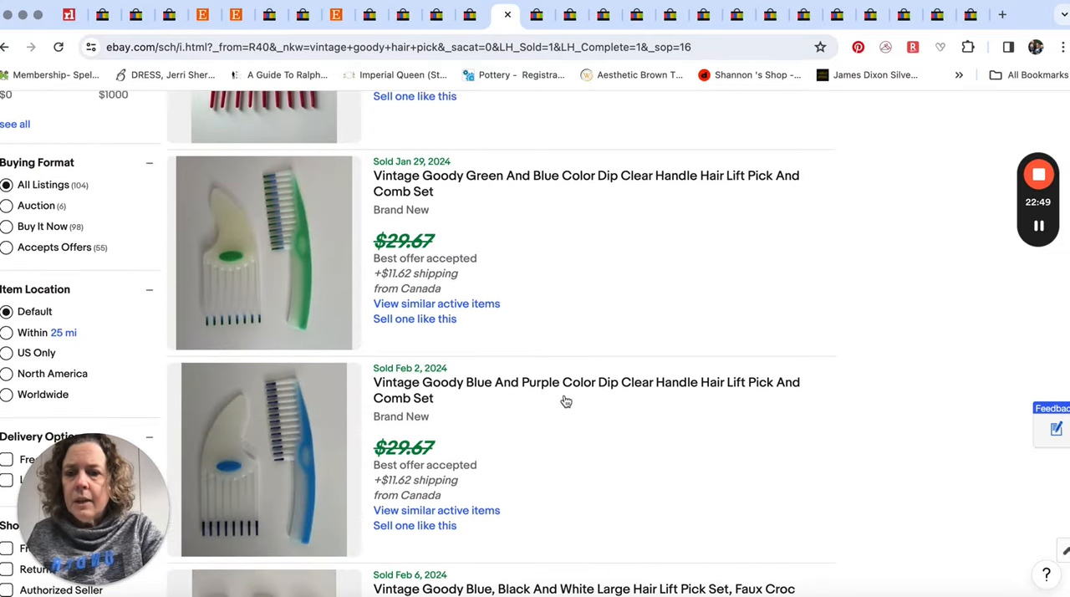
scroll(down, 3)
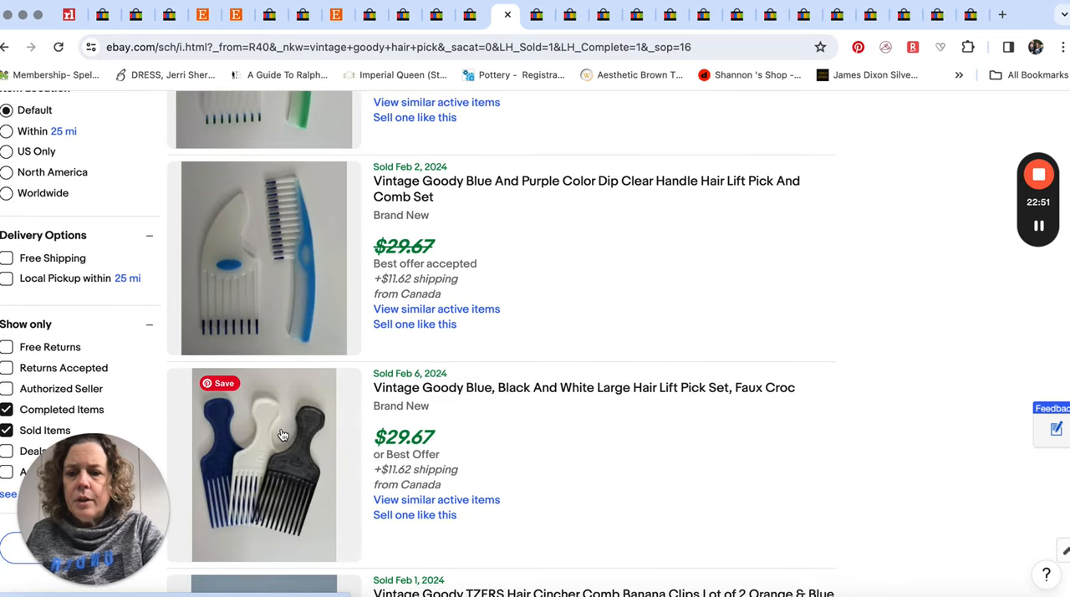
scroll(down, 3)
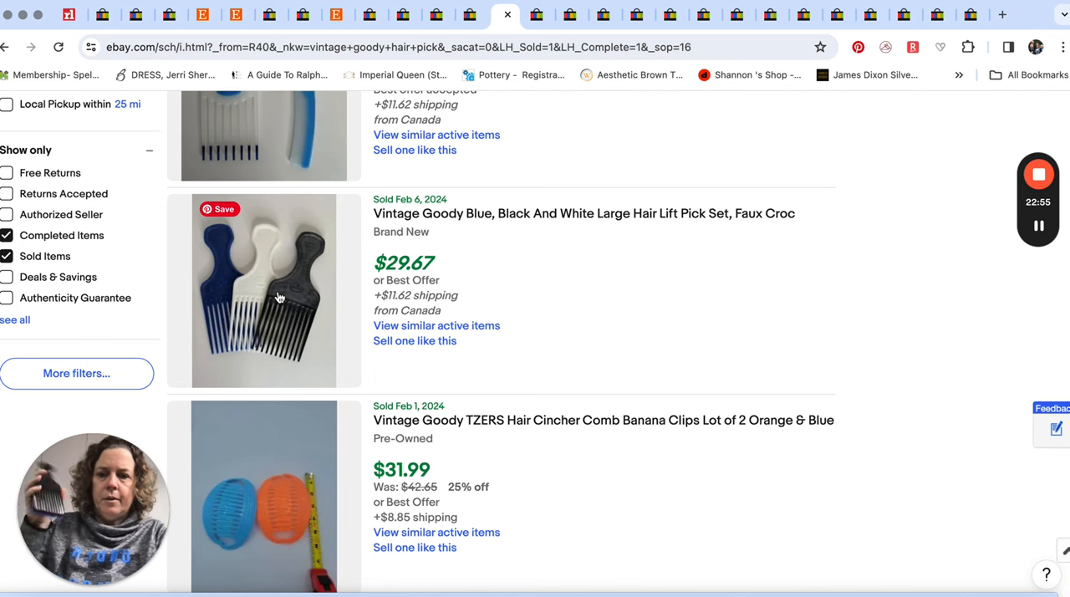
scroll(down, 3)
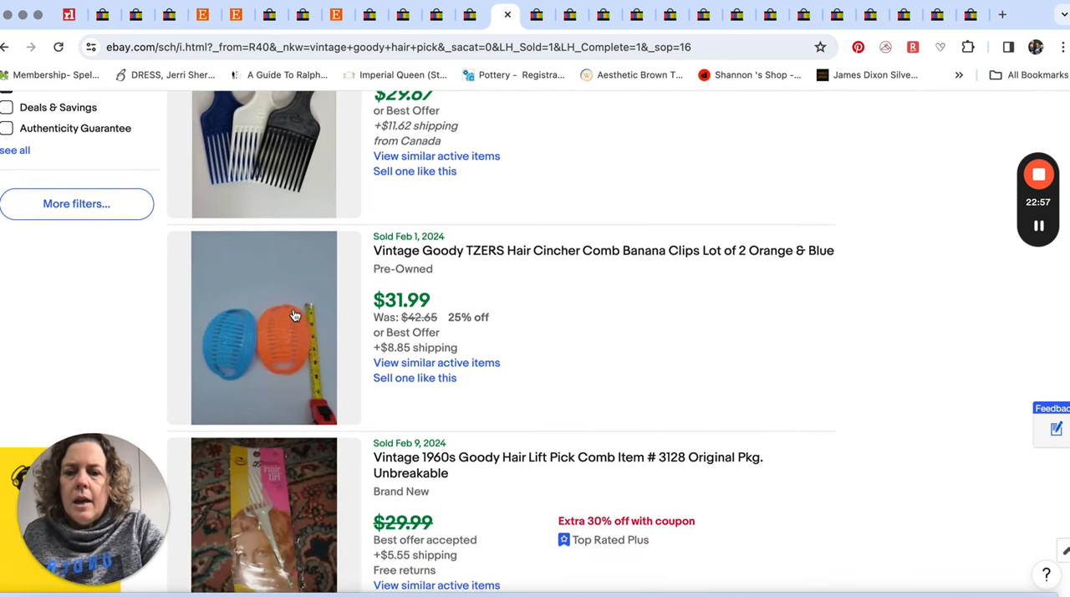
scroll(down, 3)
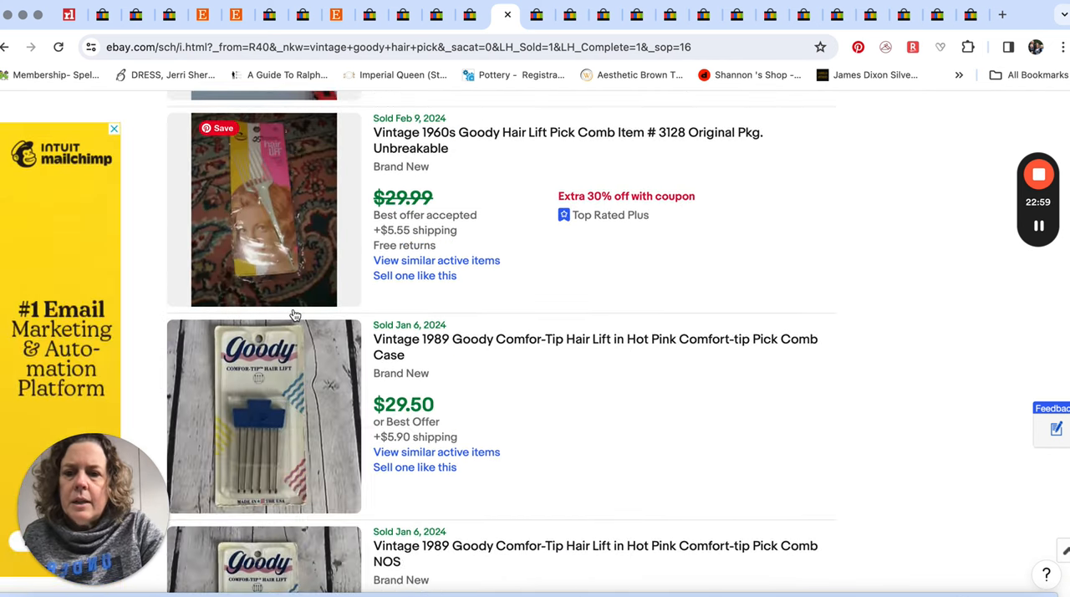
scroll(down, 3)
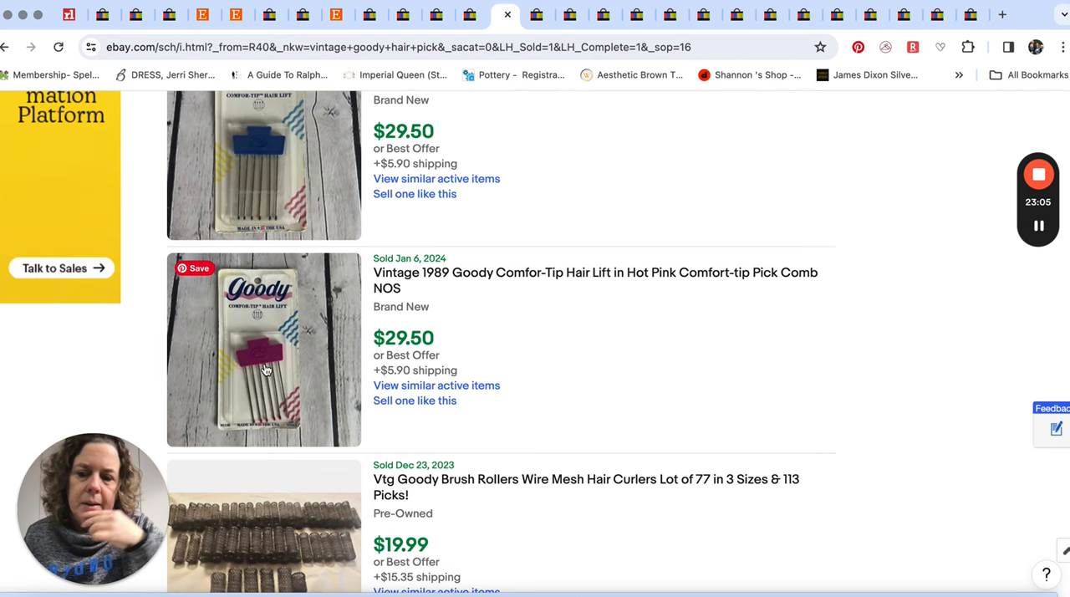
scroll(down, 3)
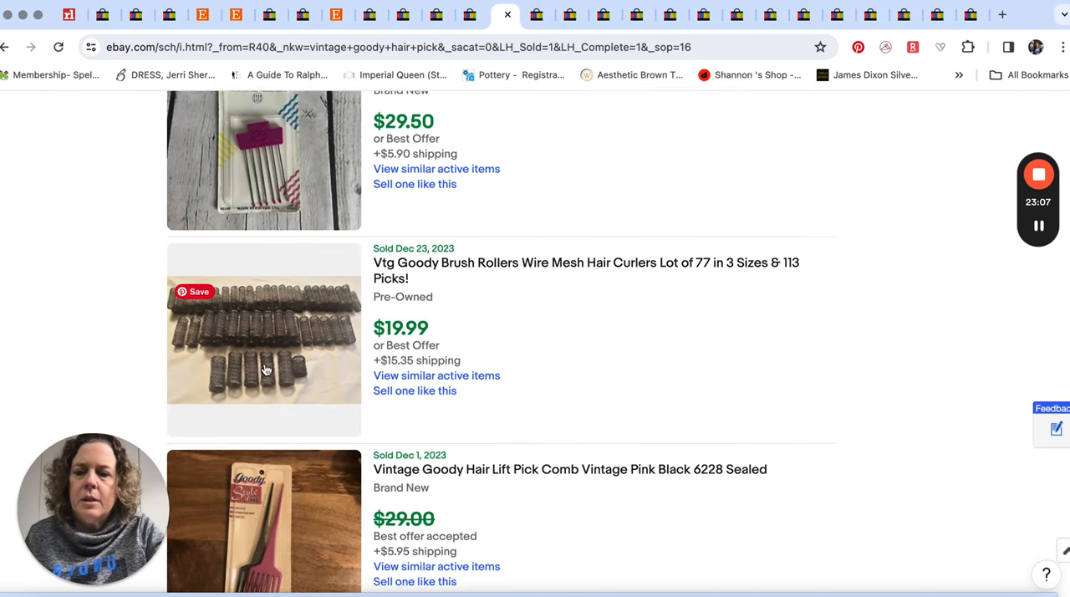
scroll(down, 3)
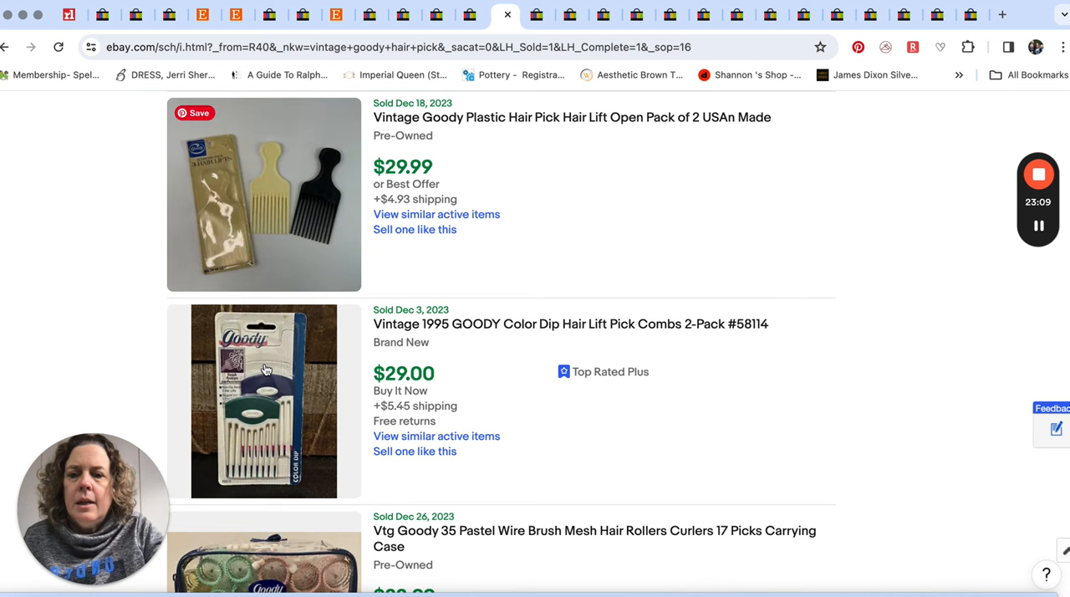
scroll(down, 3)
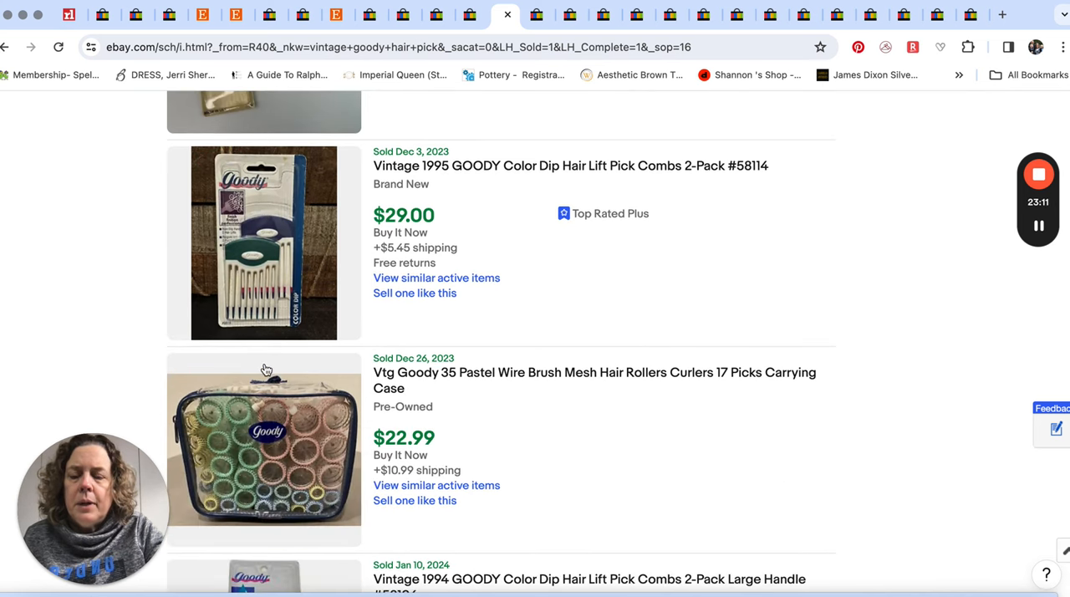
scroll(down, 3)
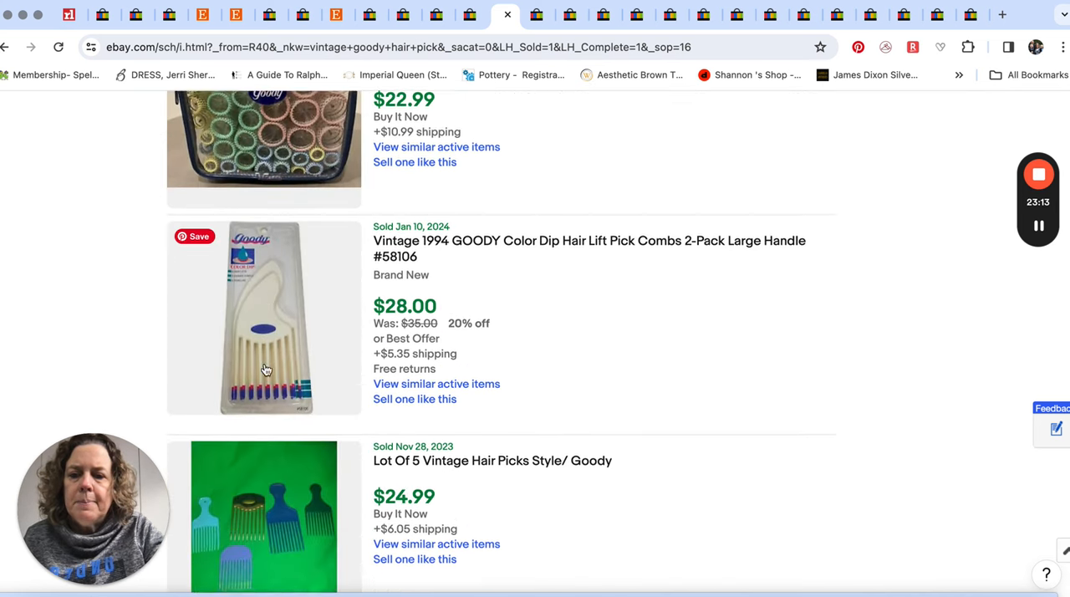
scroll(down, 3)
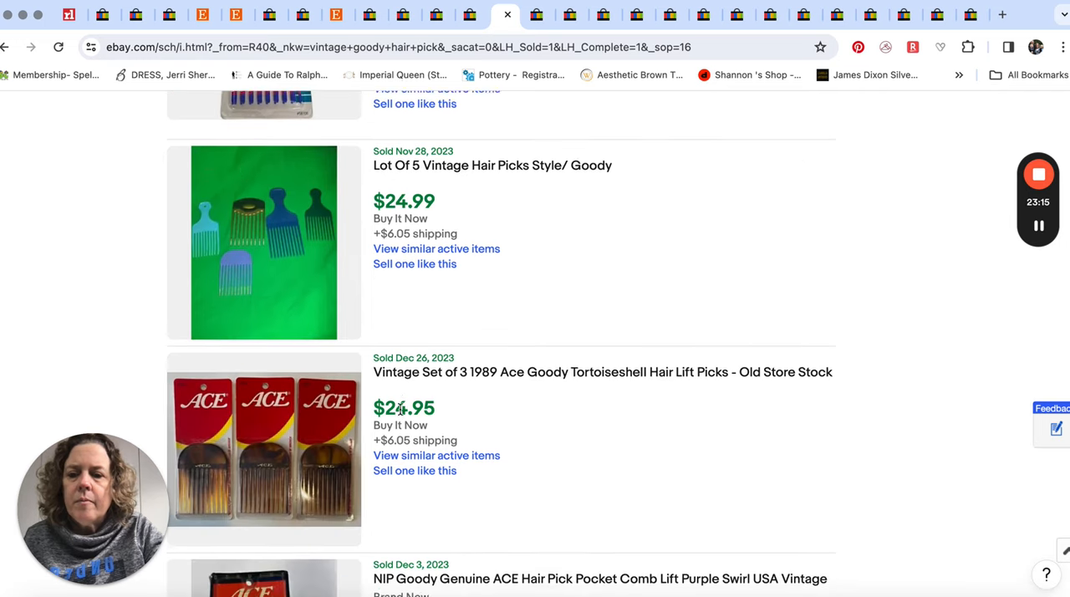
scroll(down, 3)
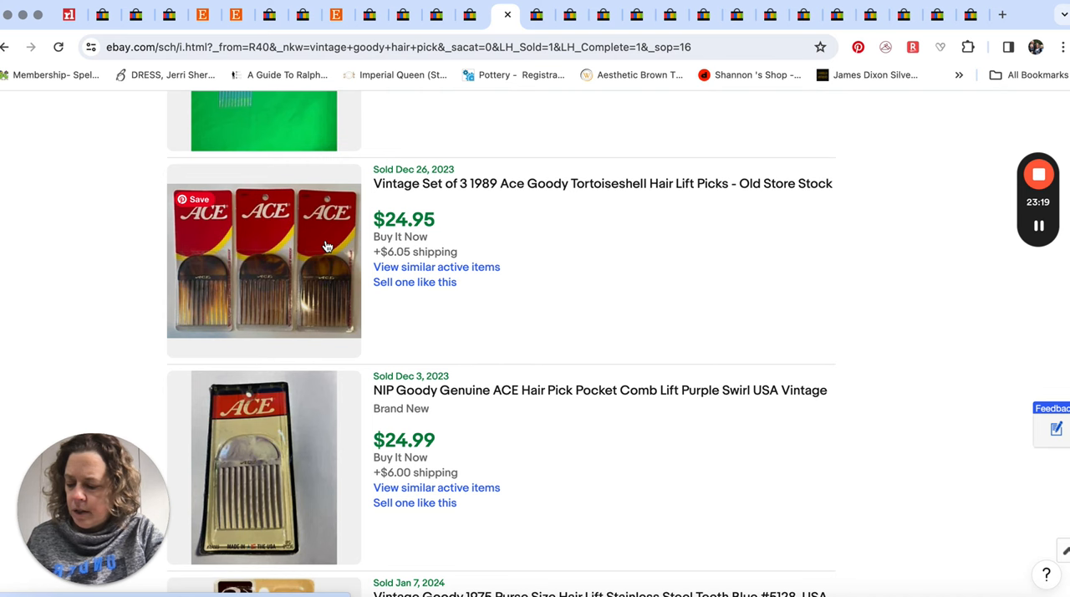
scroll(down, 3)
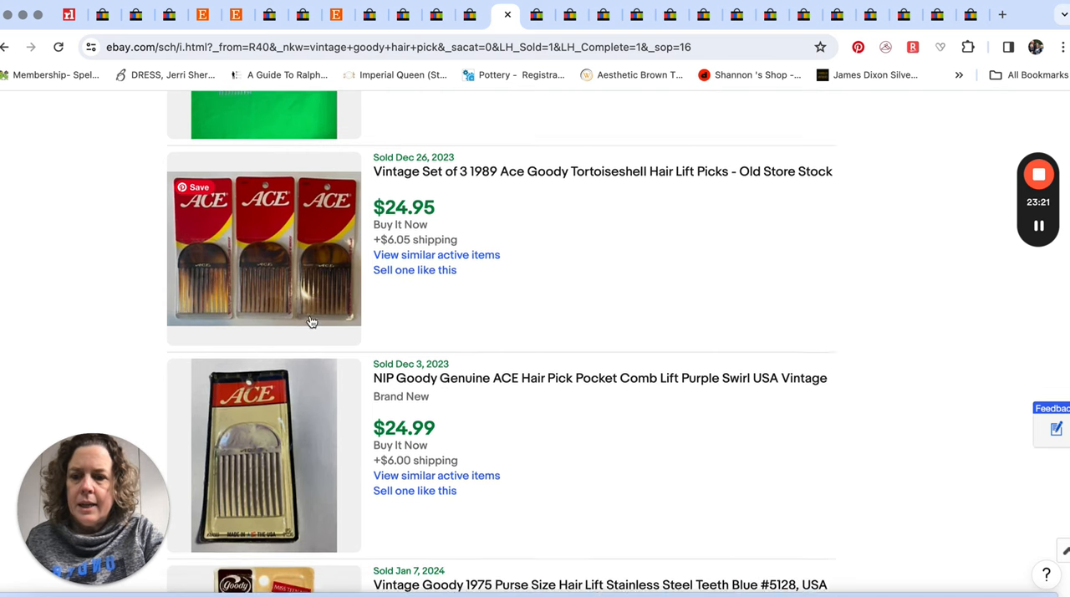
scroll(down, 3)
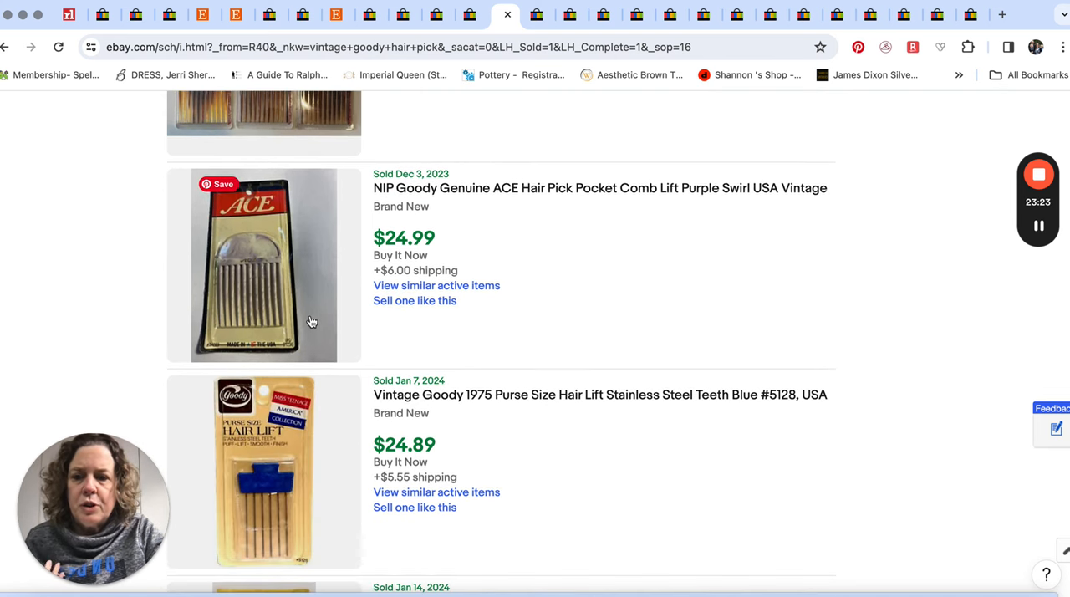
scroll(down, 3)
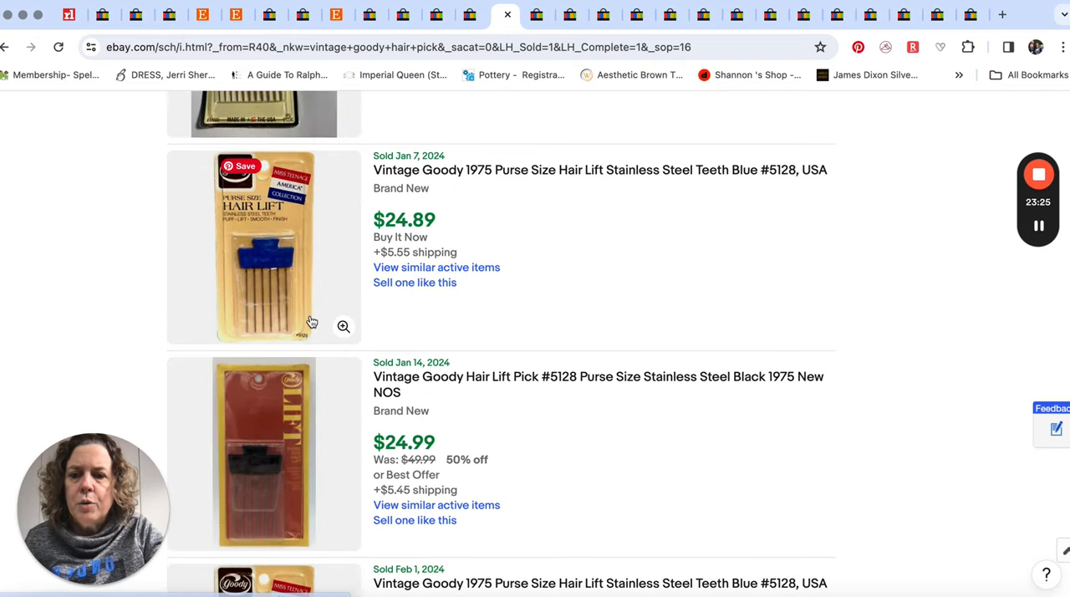
scroll(down, 3)
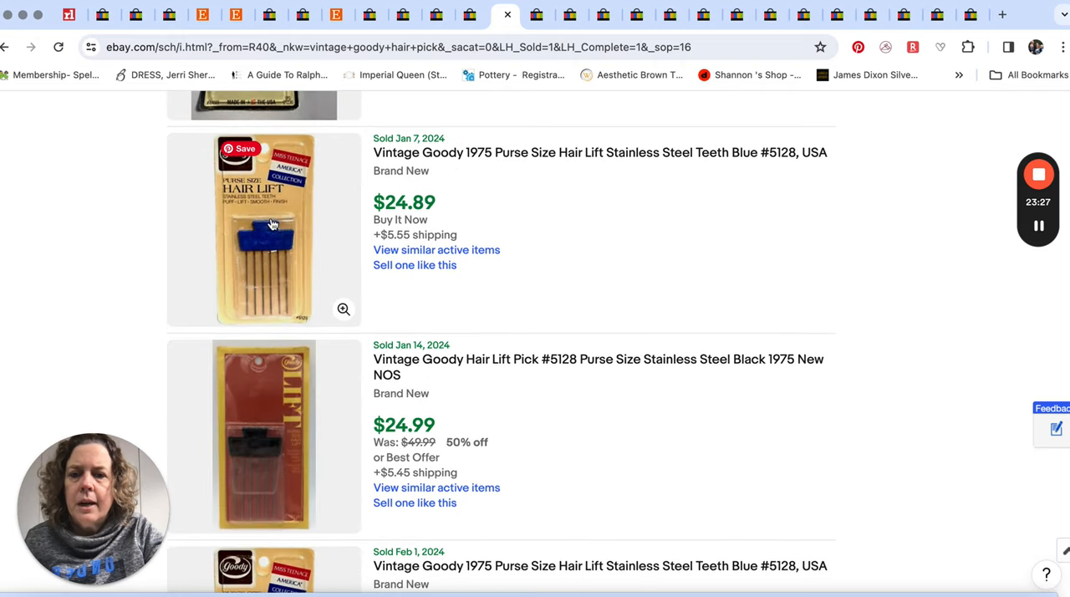
scroll(down, 3)
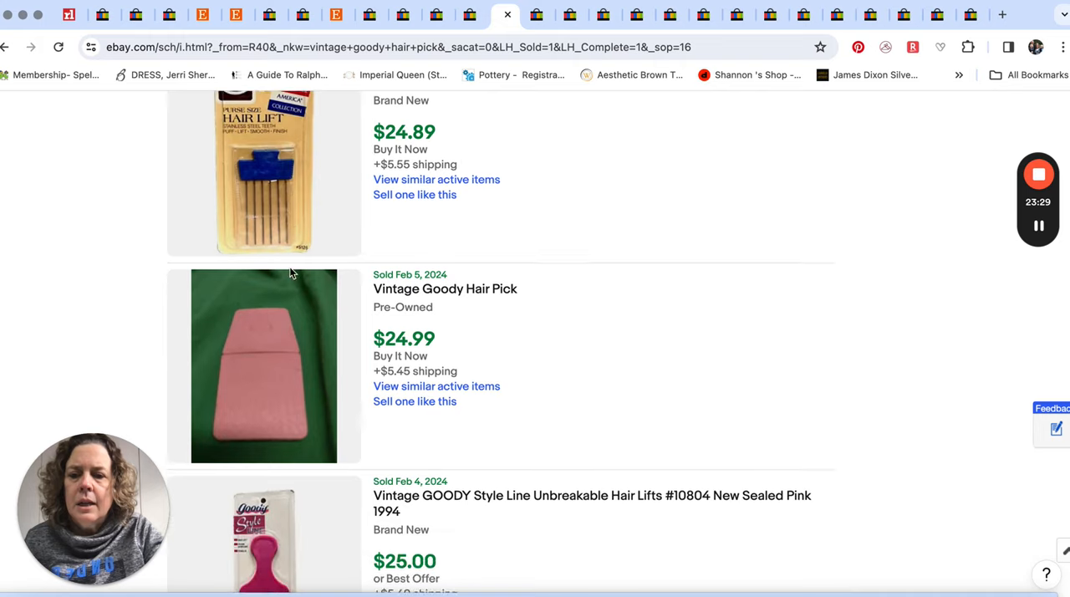
scroll(down, 3)
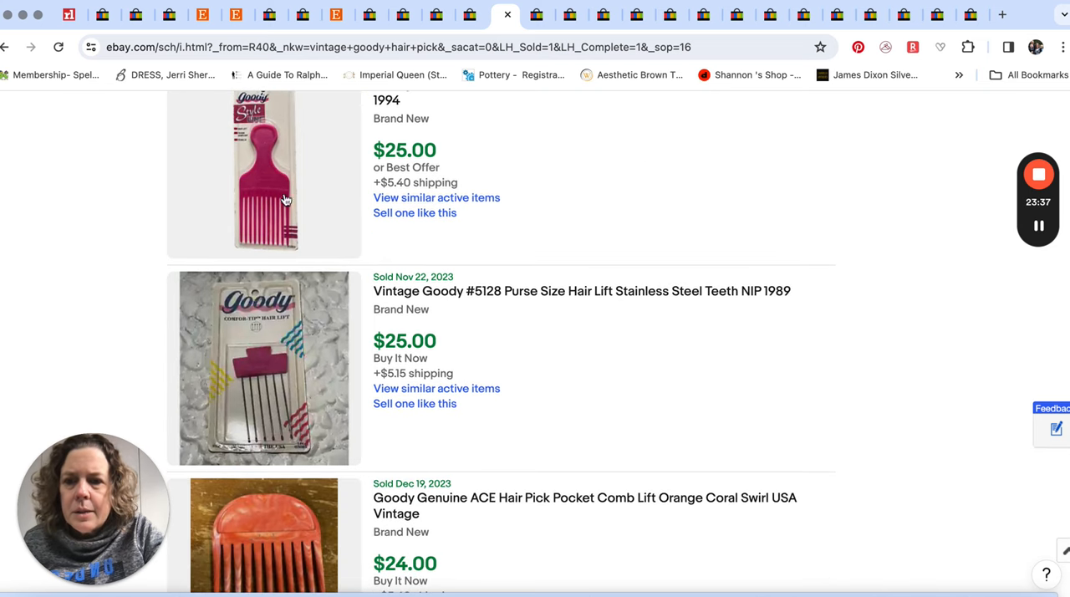
scroll(down, 3)
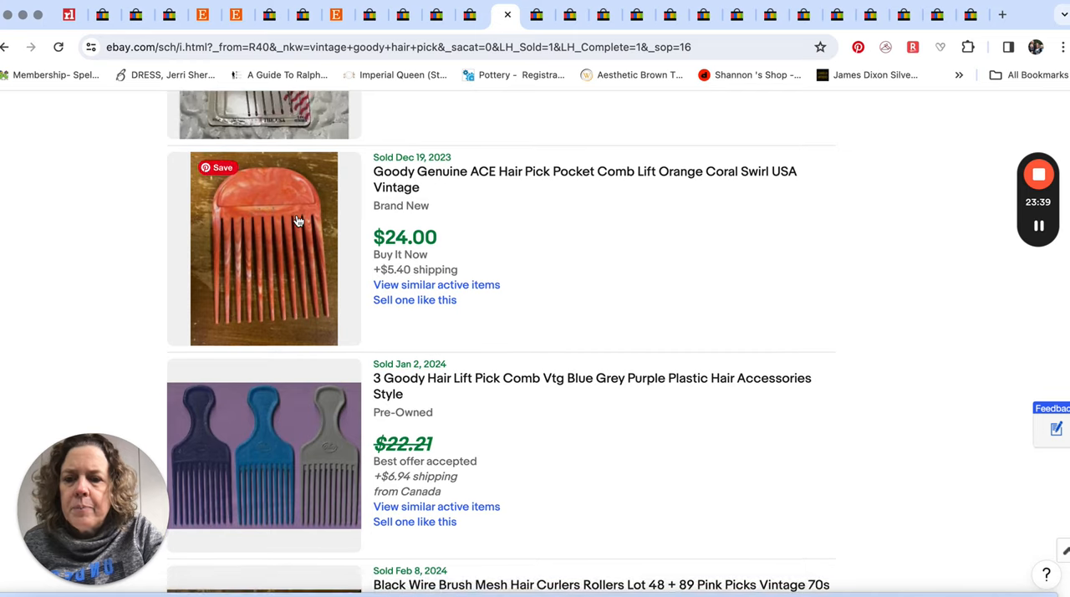
scroll(down, 3)
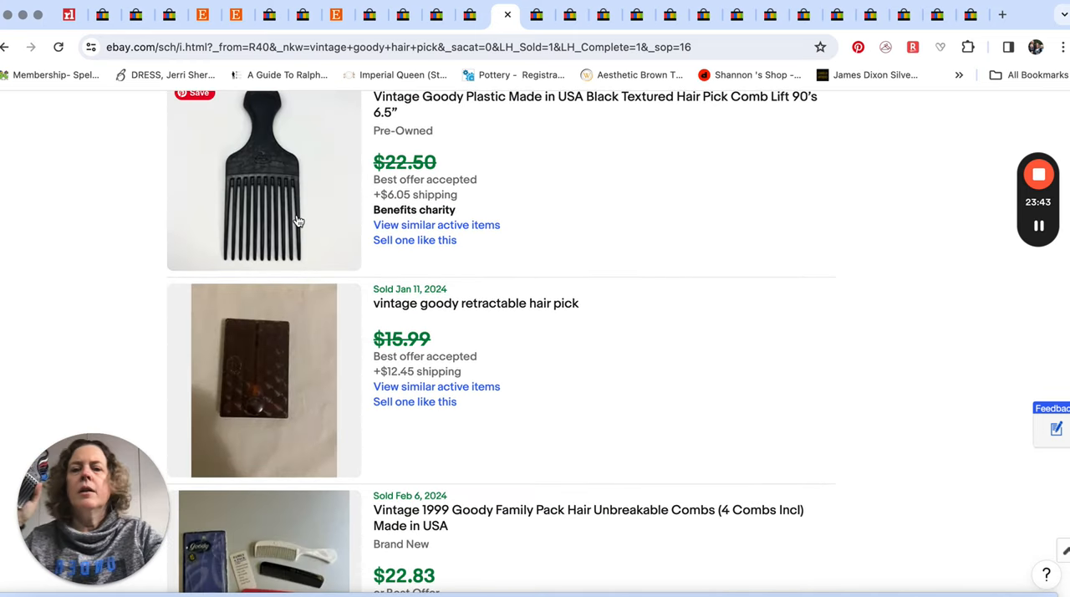
scroll(down, 3)
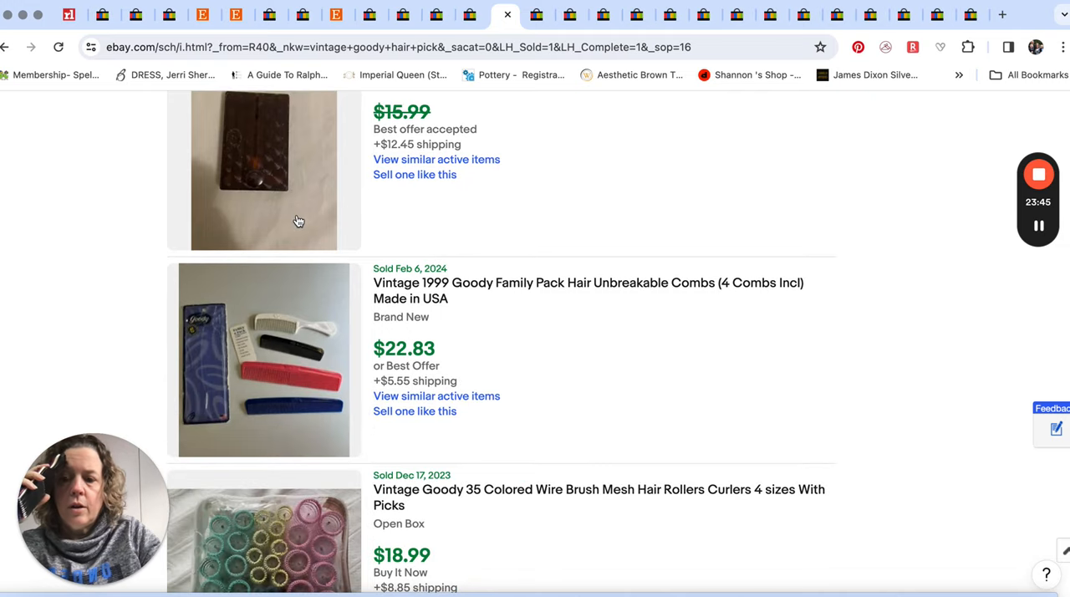
scroll(down, 3)
text(wilhold hair pick)
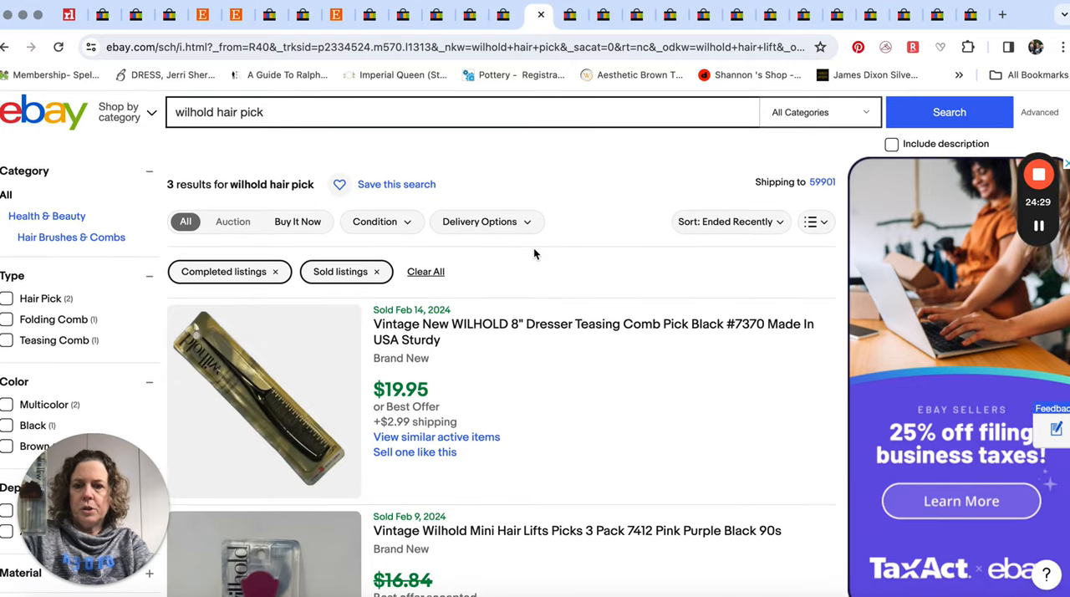
scroll(down, 3)
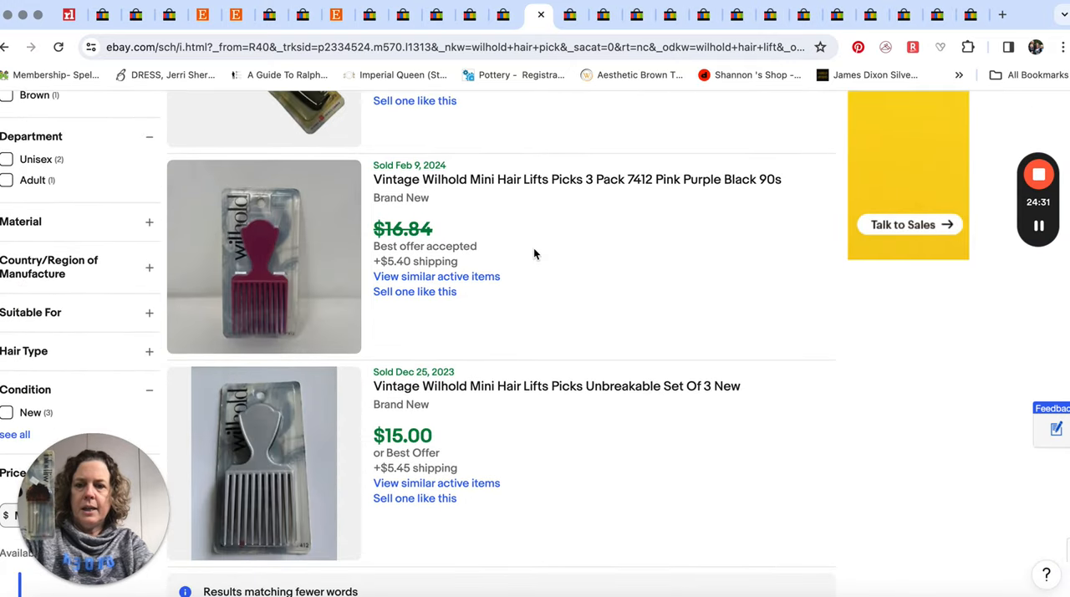
scroll(down, 3)
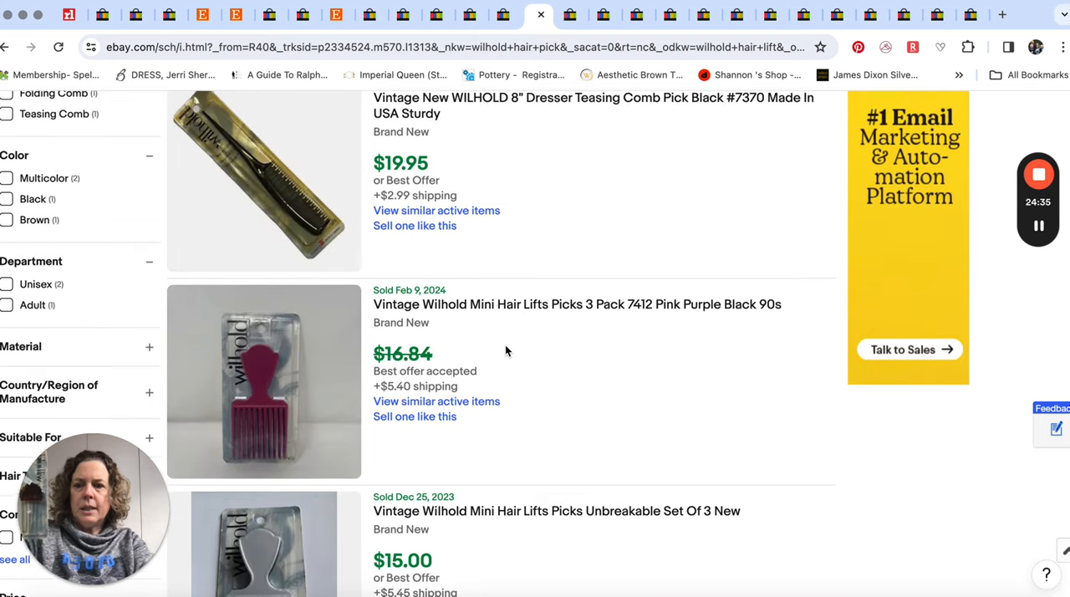
scroll(up, 3)
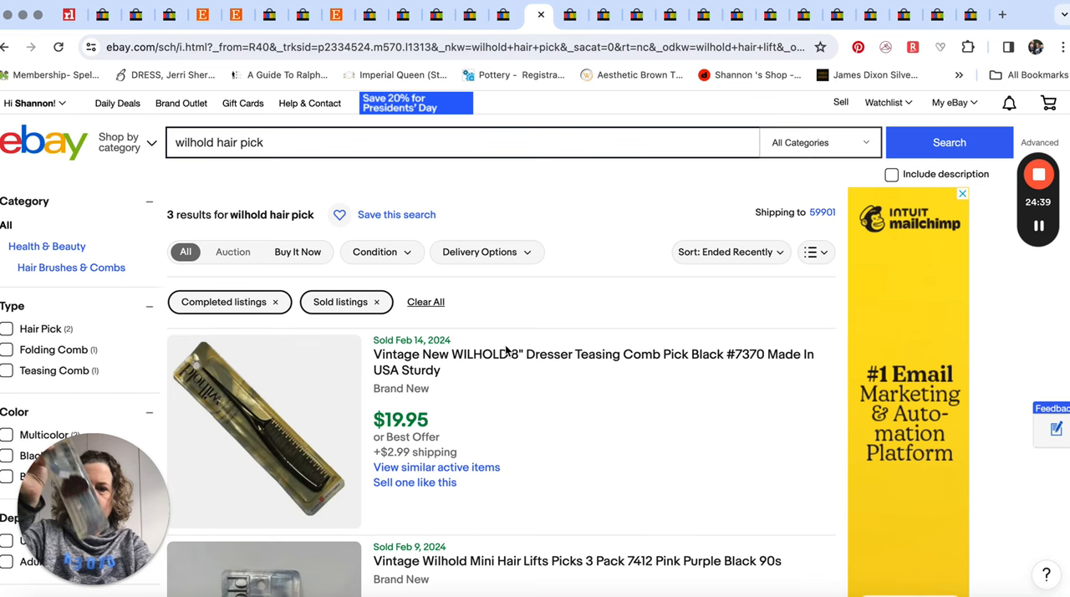
scroll(down, 3)
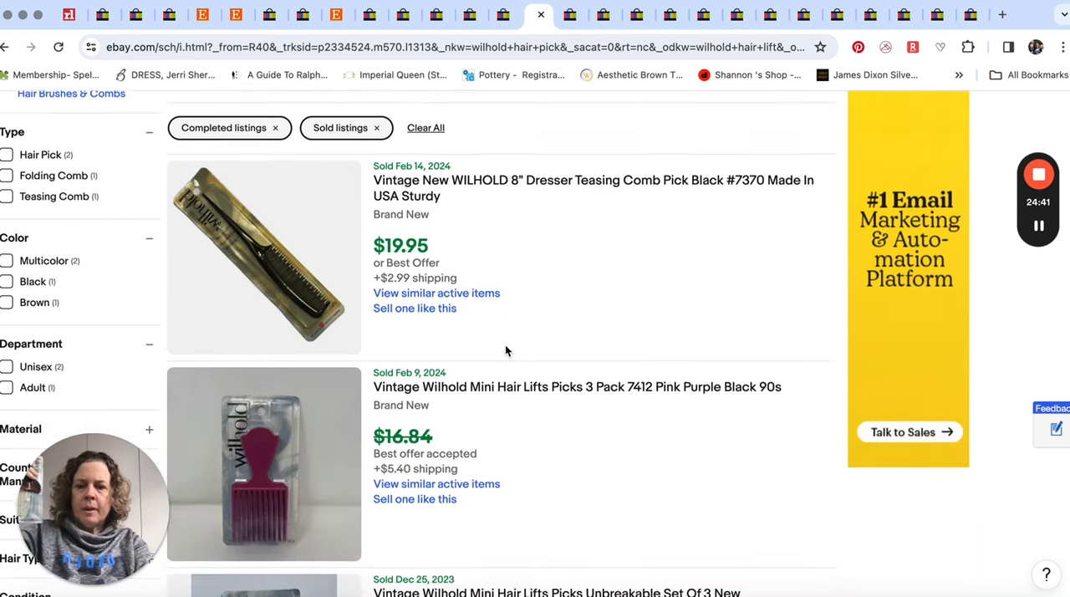
scroll(down, 3)
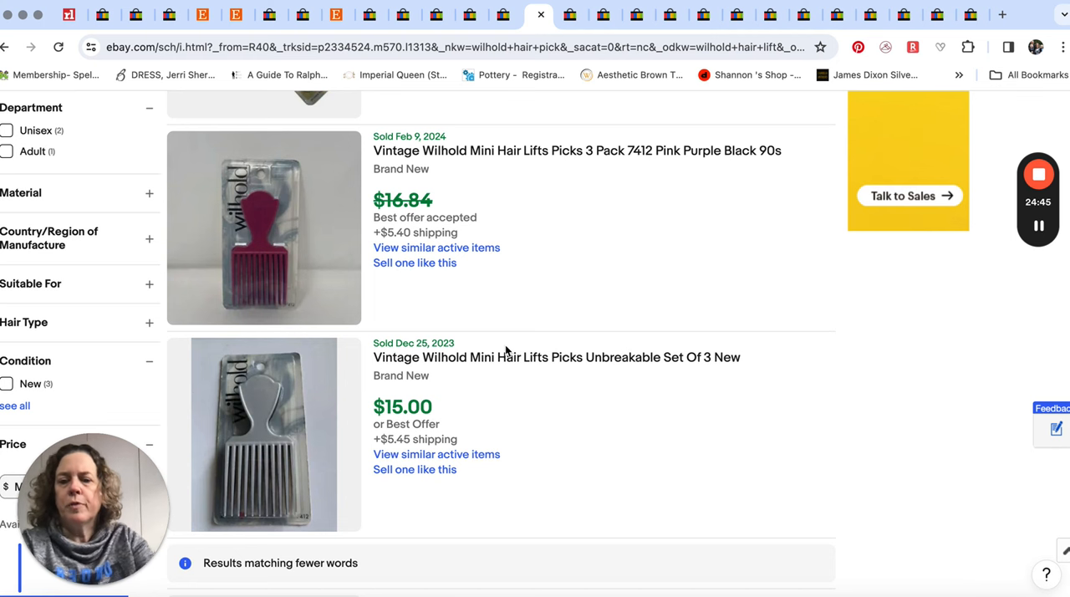
mouse_move(584, 289)
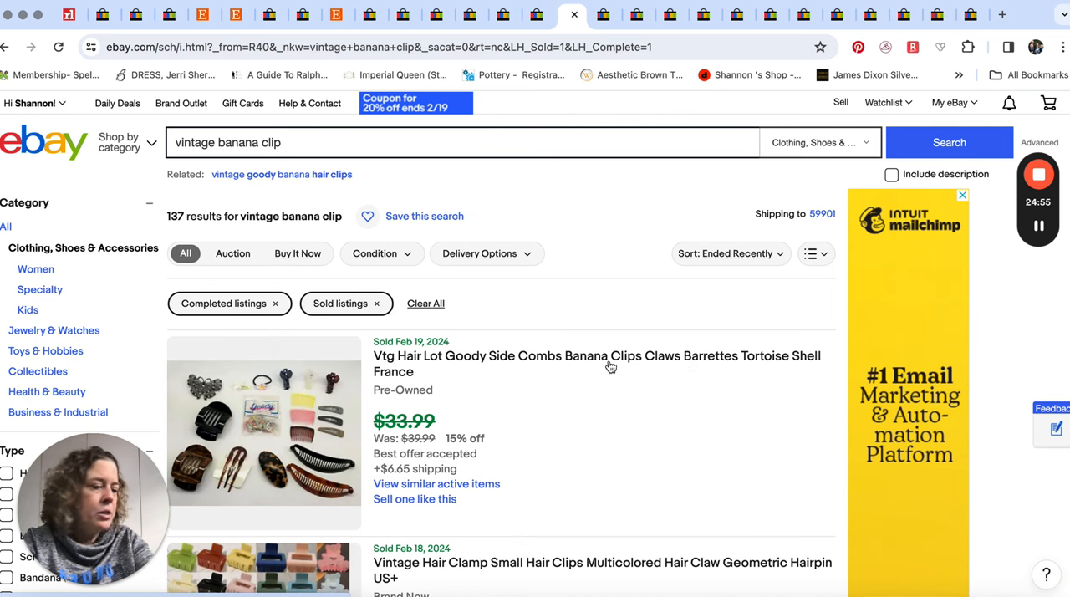
scroll(down, 3)
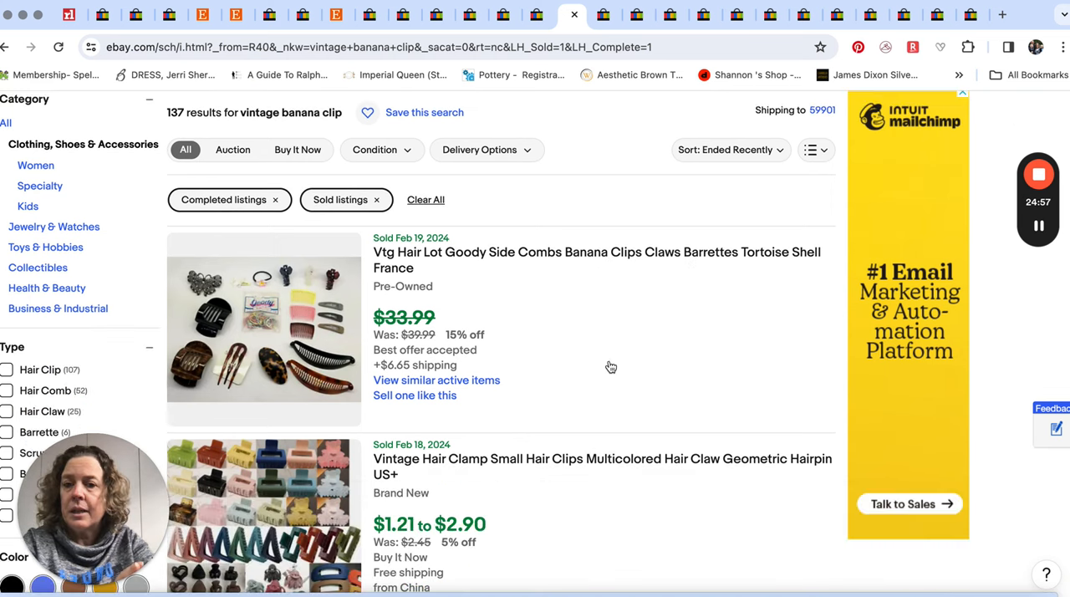
scroll(down, 3)
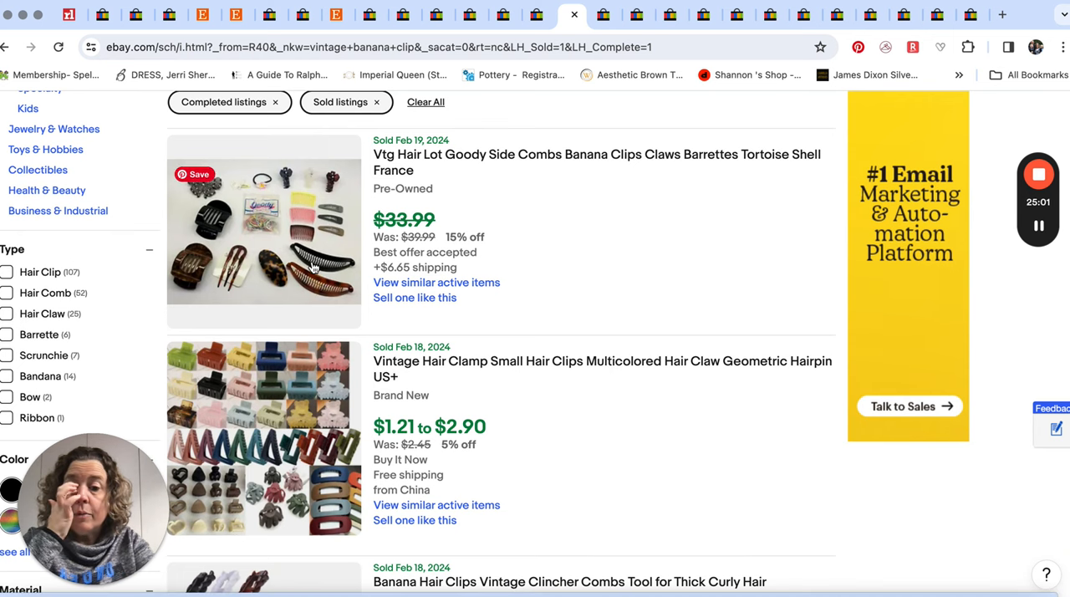
scroll(down, 3)
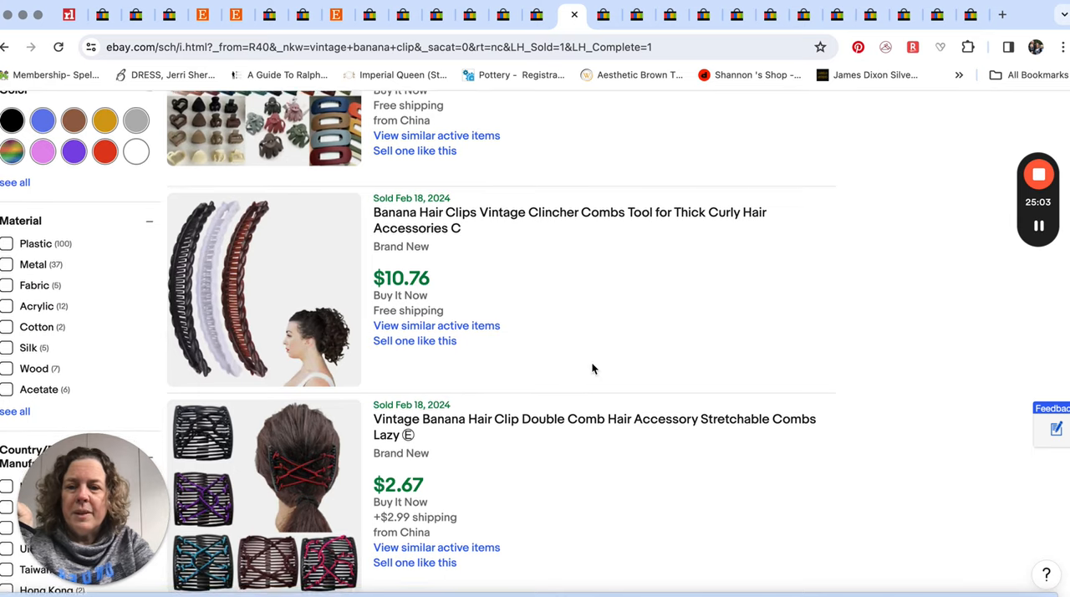
scroll(down, 3)
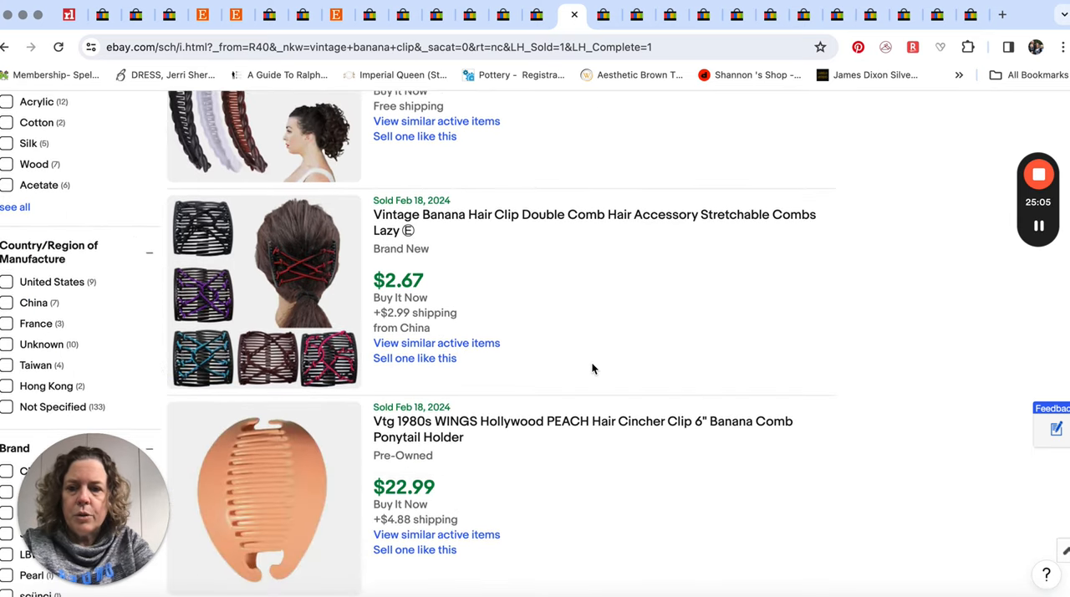
scroll(down, 3)
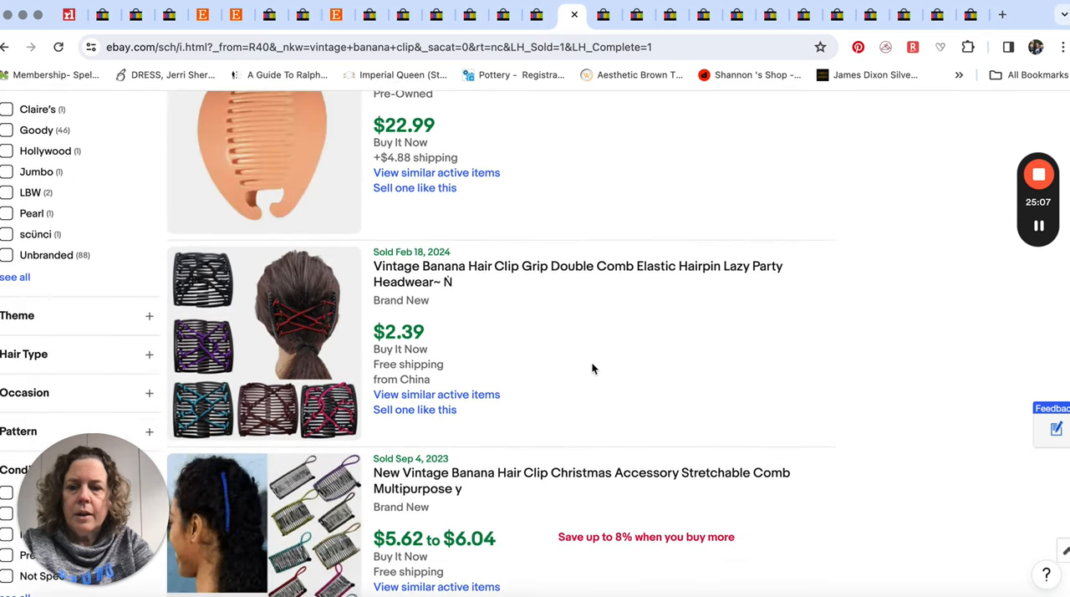
scroll(down, 3)
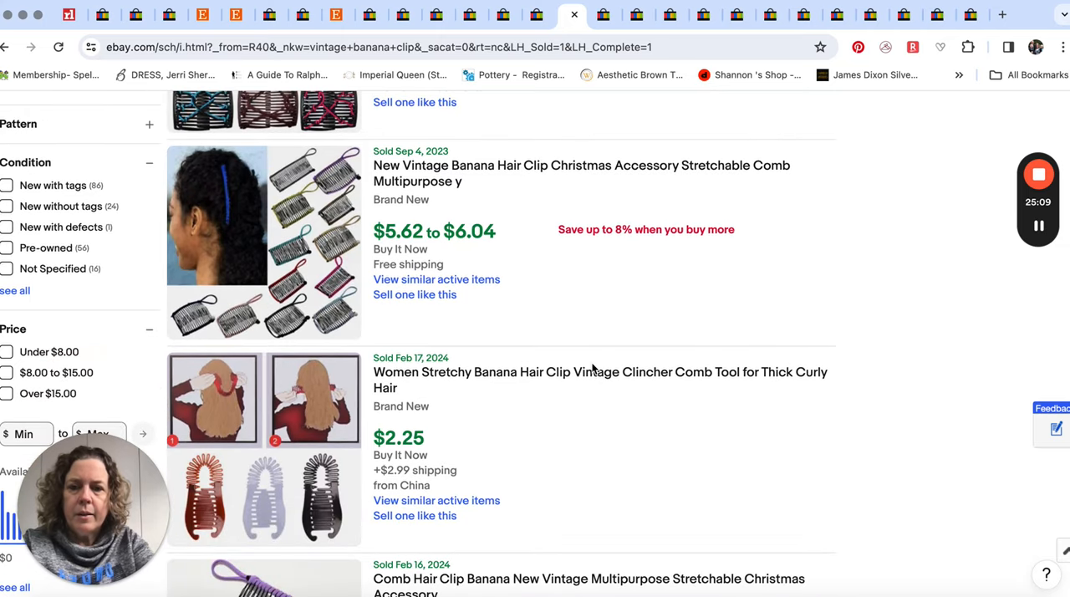
scroll(down, 3)
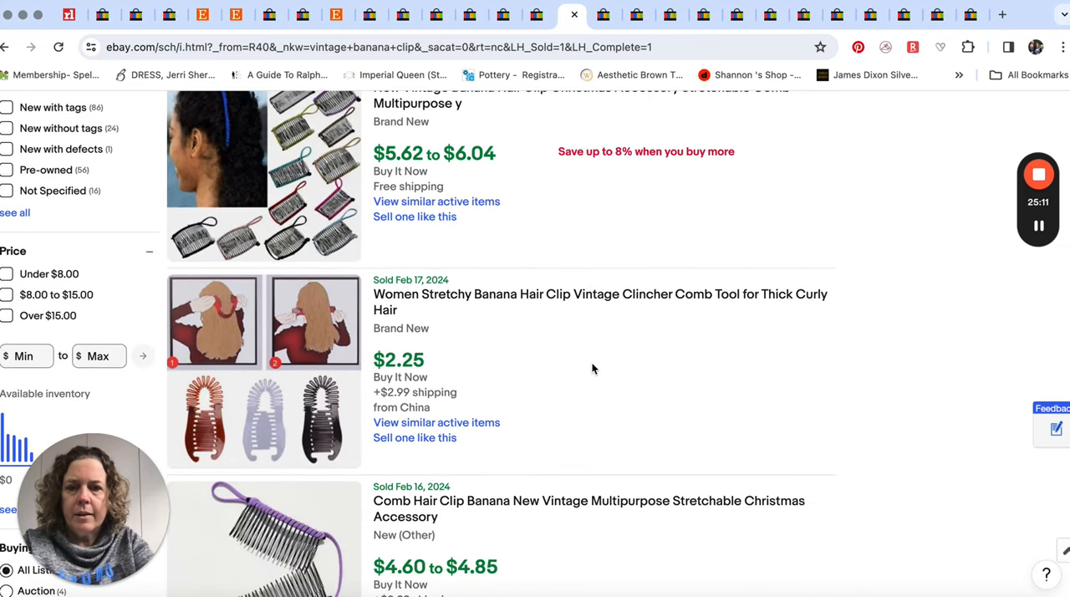
scroll(down, 3)
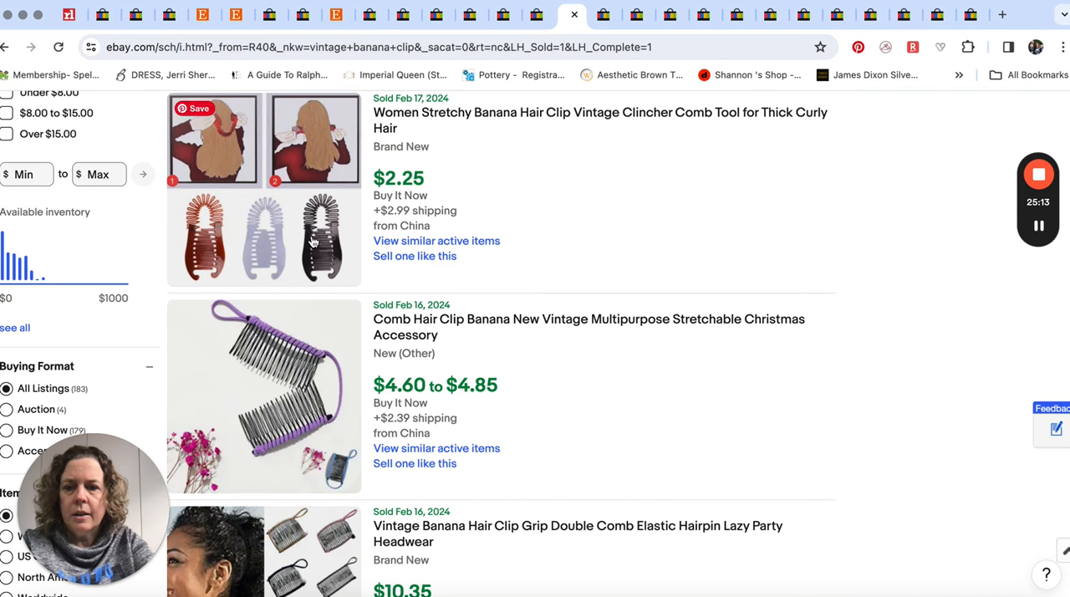
scroll(down, 3)
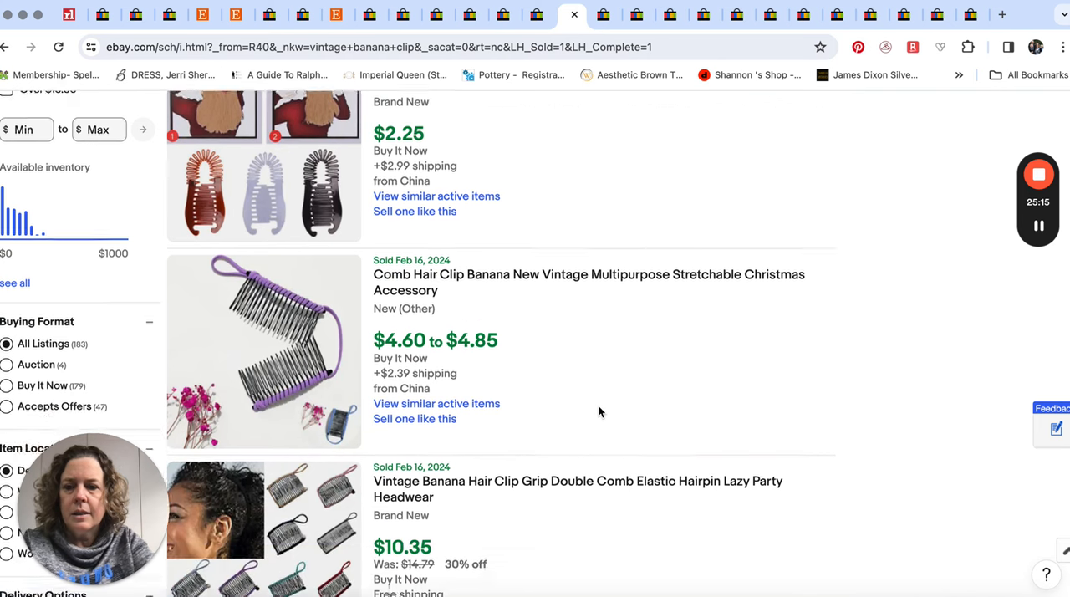
scroll(down, 3)
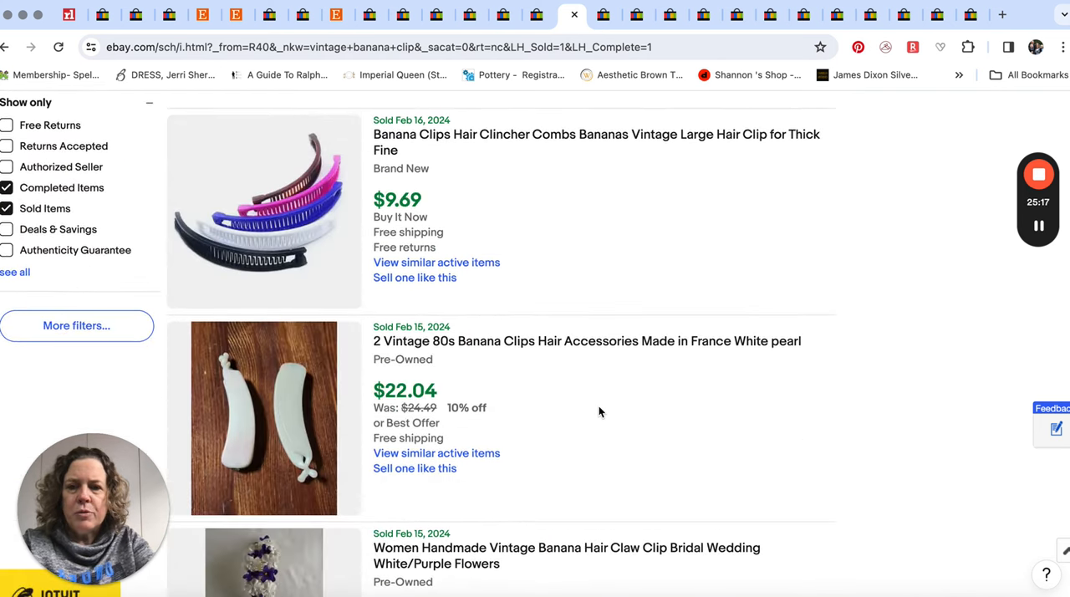
scroll(down, 3)
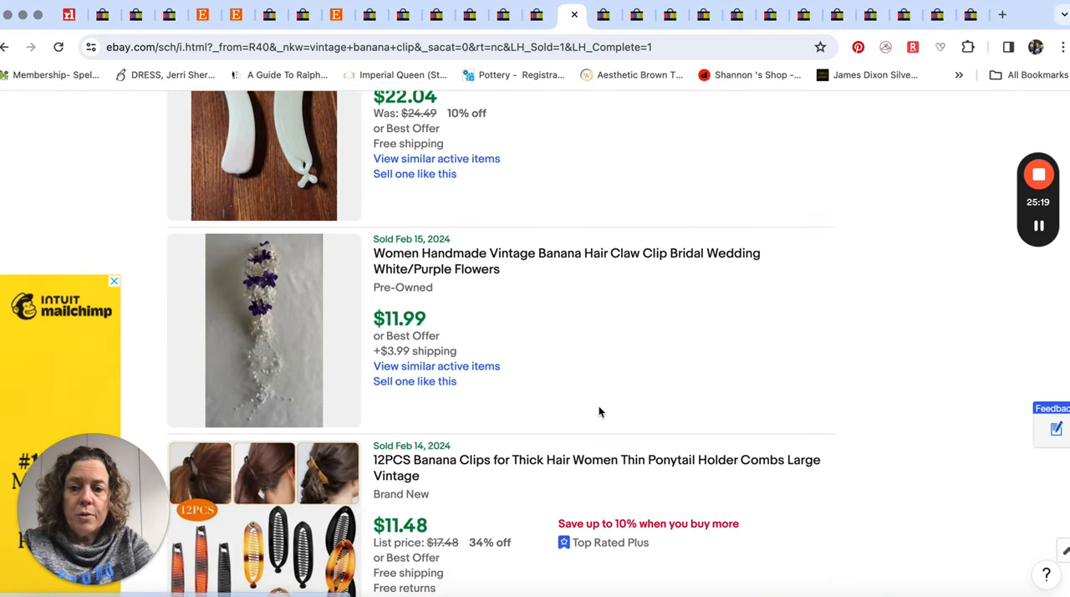
scroll(down, 3)
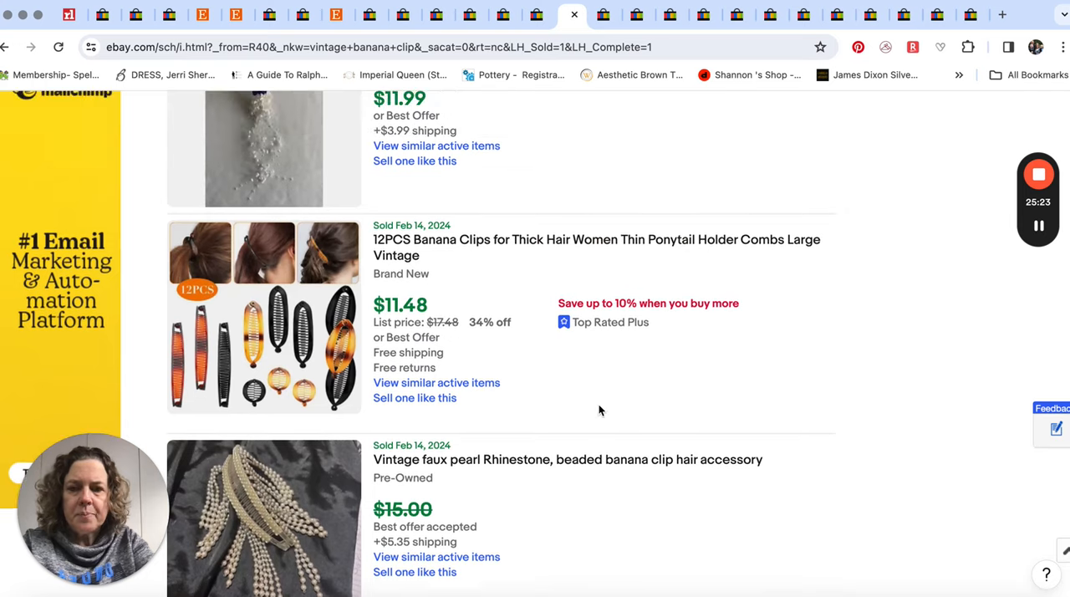
scroll(down, 3)
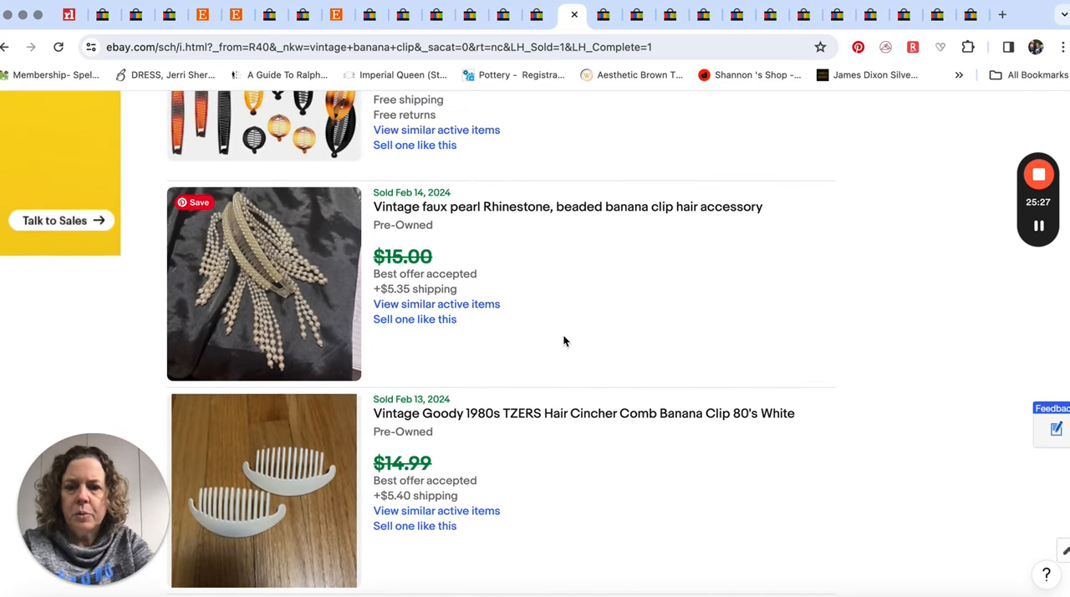
scroll(down, 3)
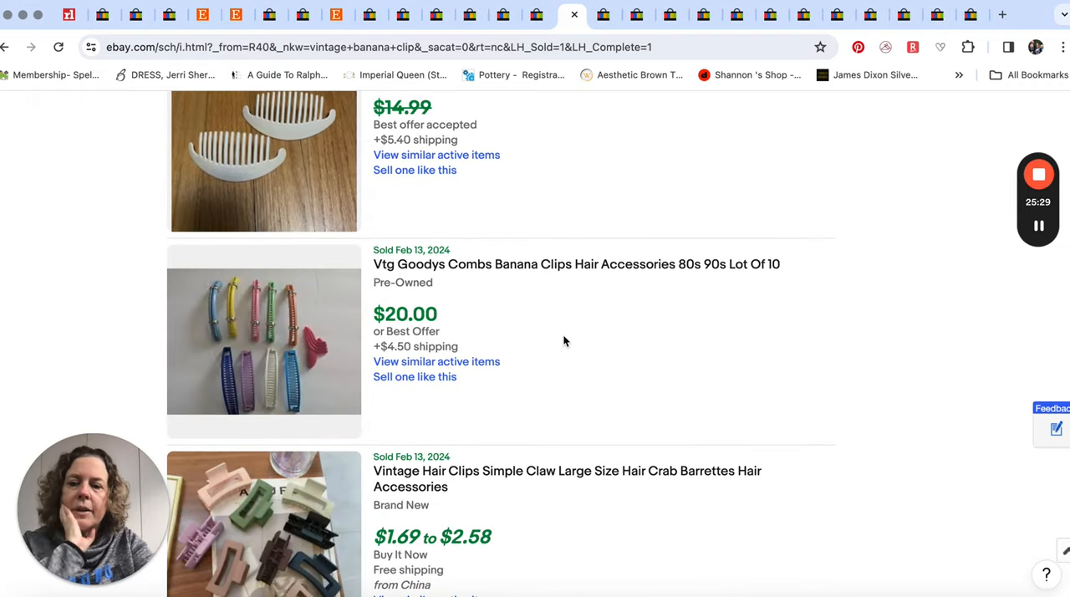
scroll(down, 3)
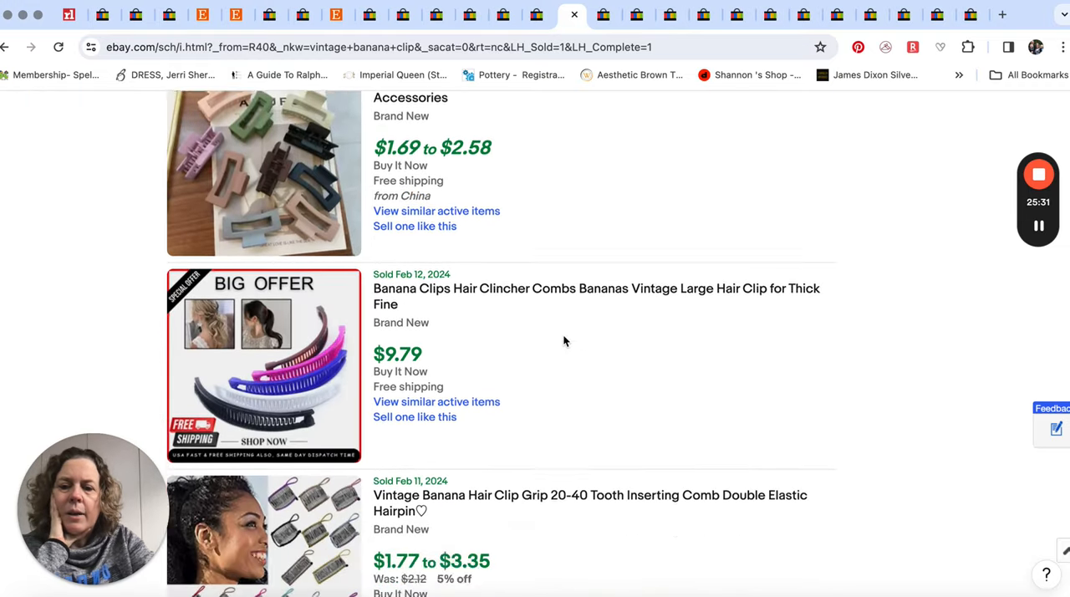
scroll(down, 3)
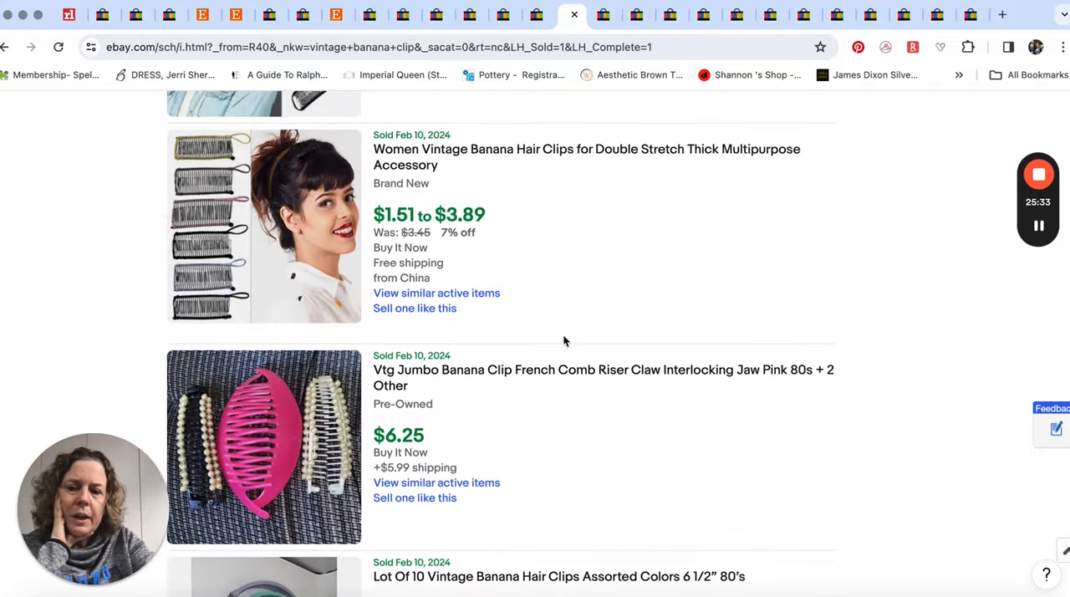
scroll(down, 3)
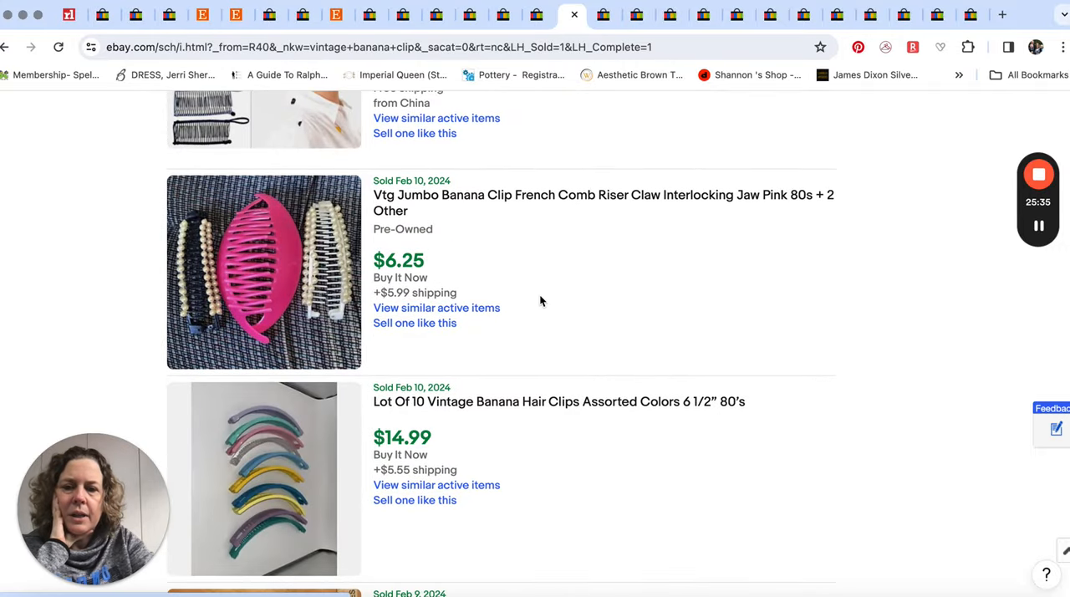
scroll(down, 3)
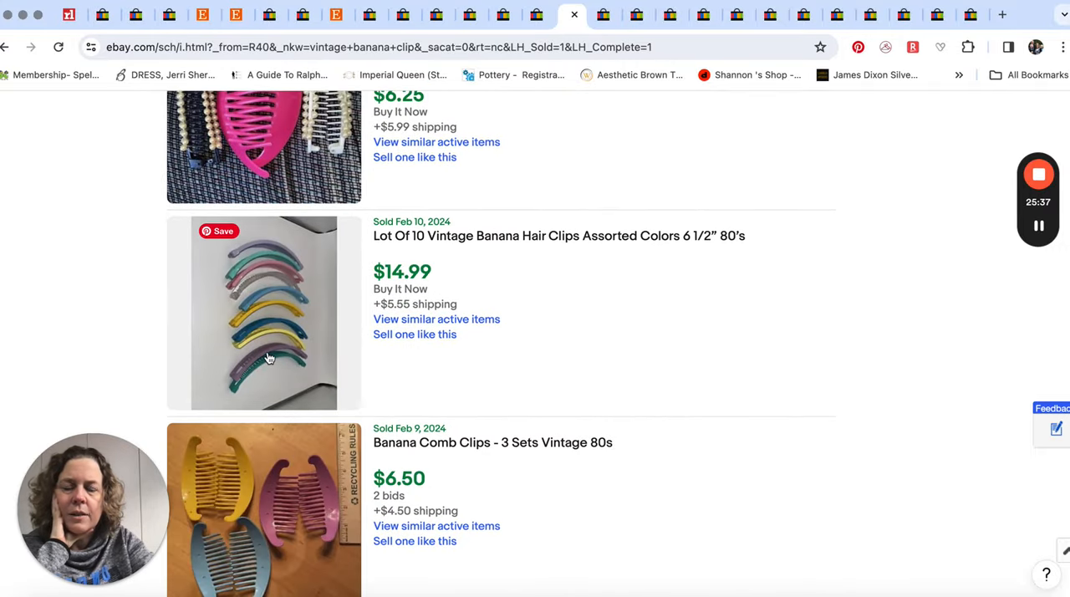
scroll(down, 3)
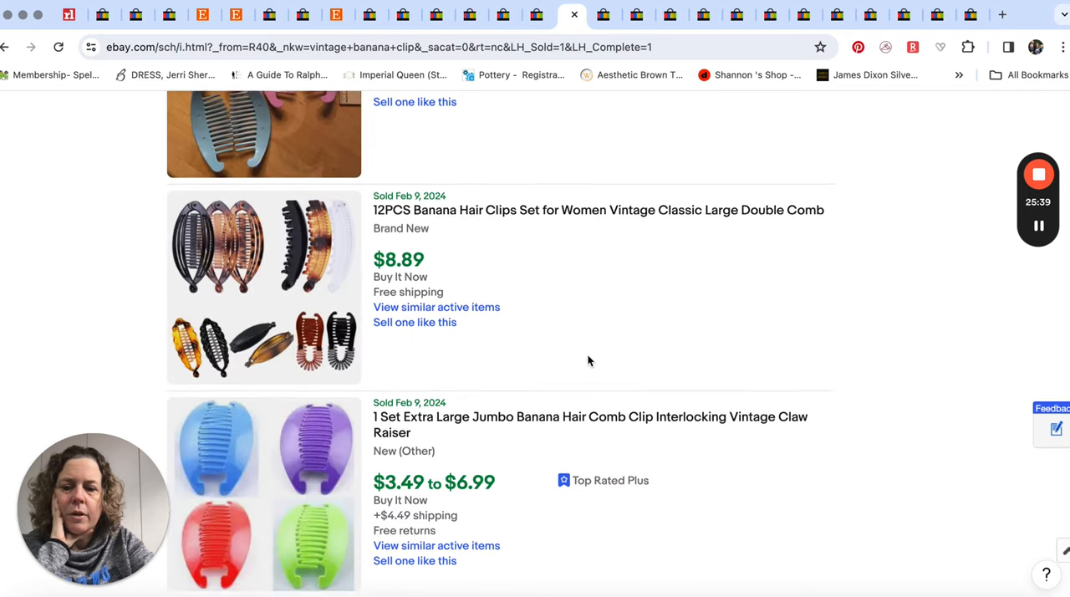
scroll(down, 3)
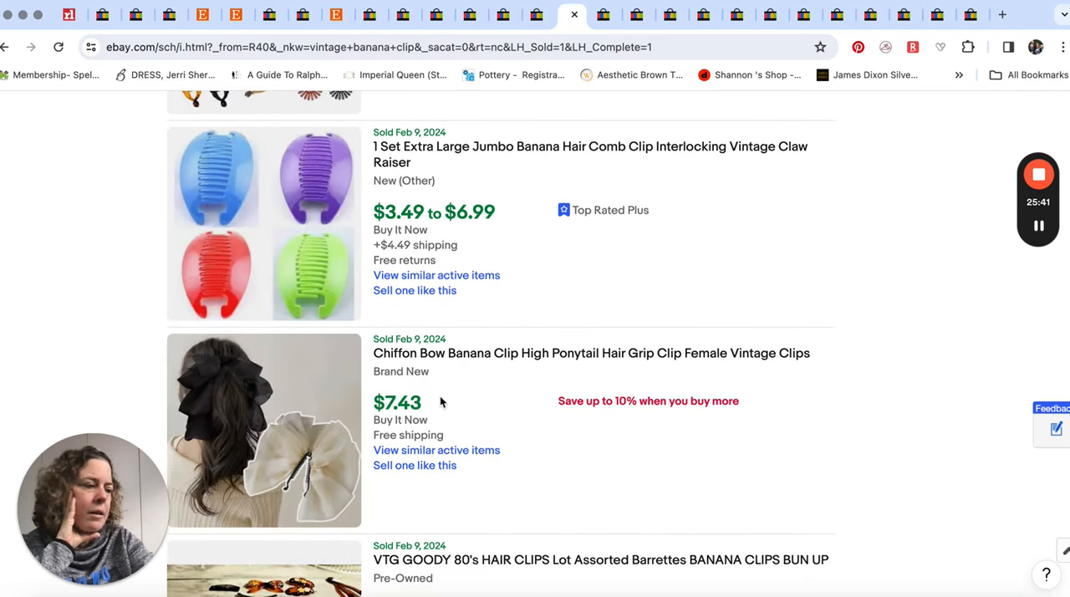
scroll(down, 3)
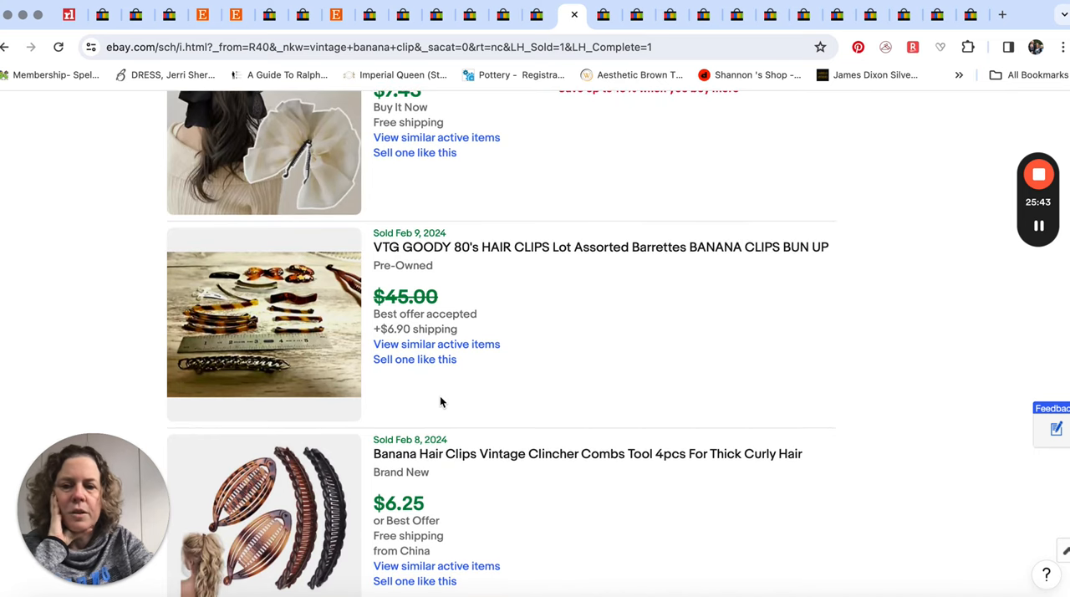
scroll(down, 3)
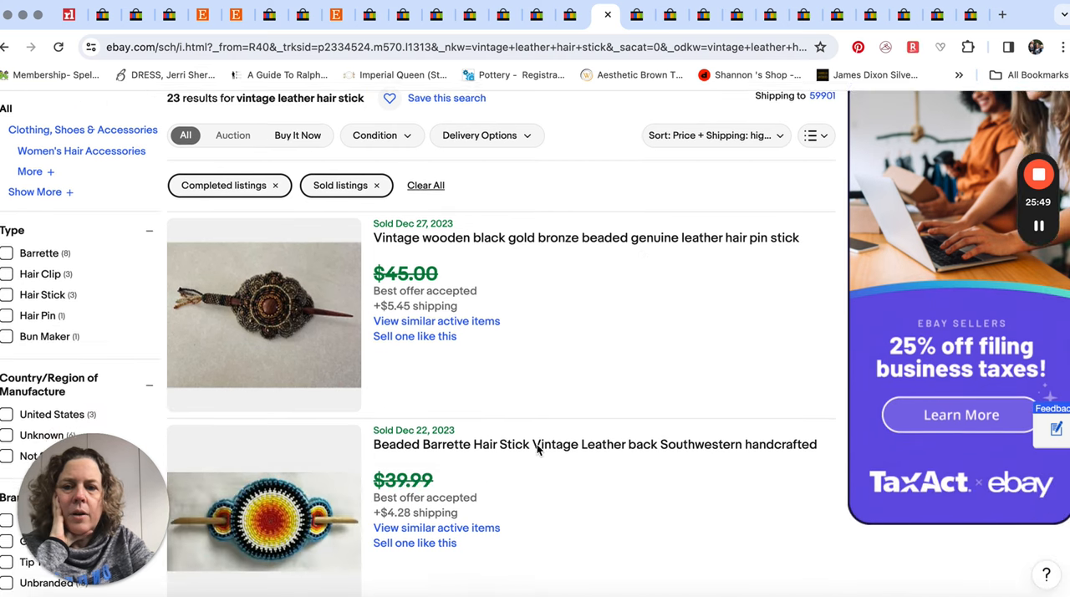
Browse the vintage leather hair stick sold results down to the $10–$15 listings
scroll(down, 3)
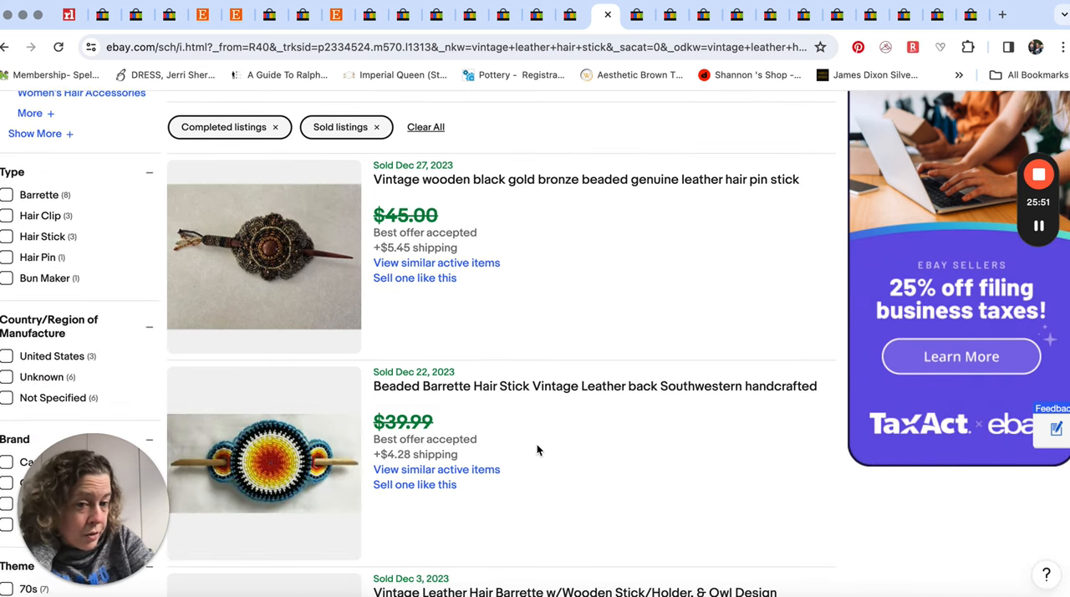
scroll(down, 3)
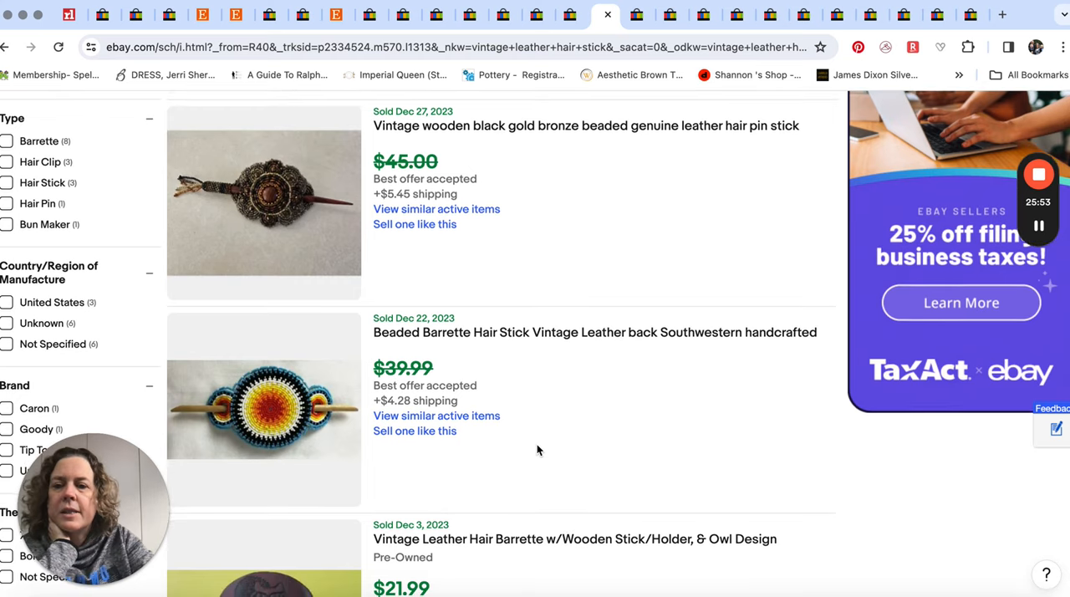
scroll(down, 3)
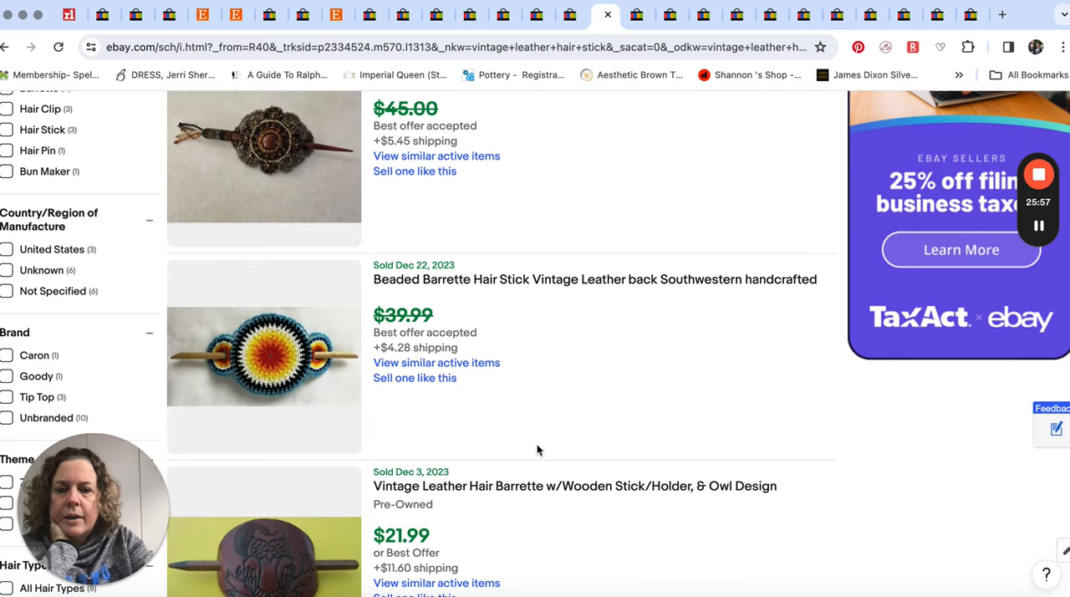
scroll(down, 3)
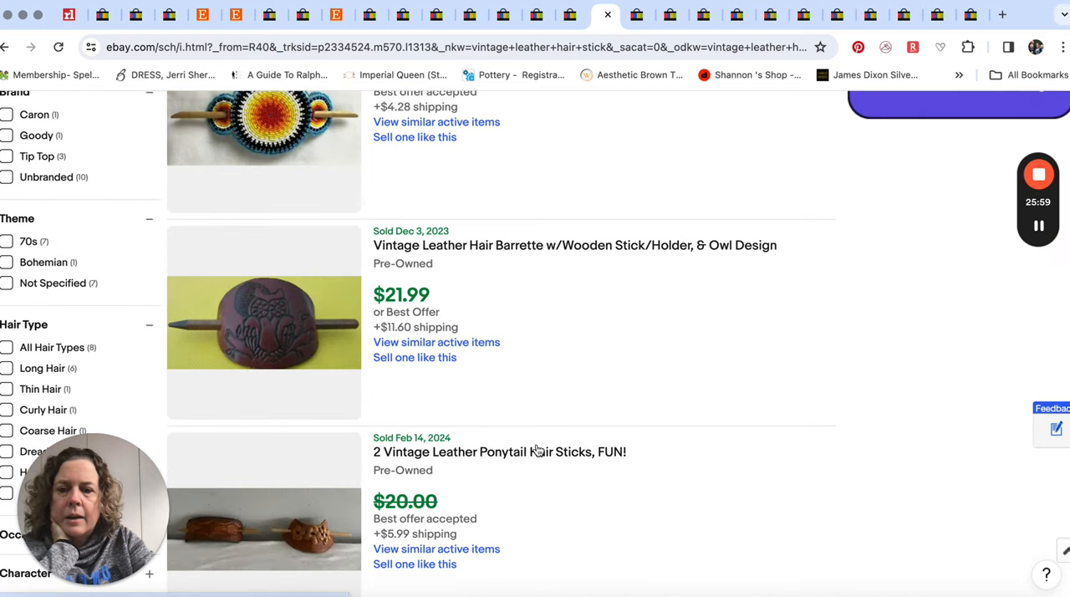
scroll(down, 3)
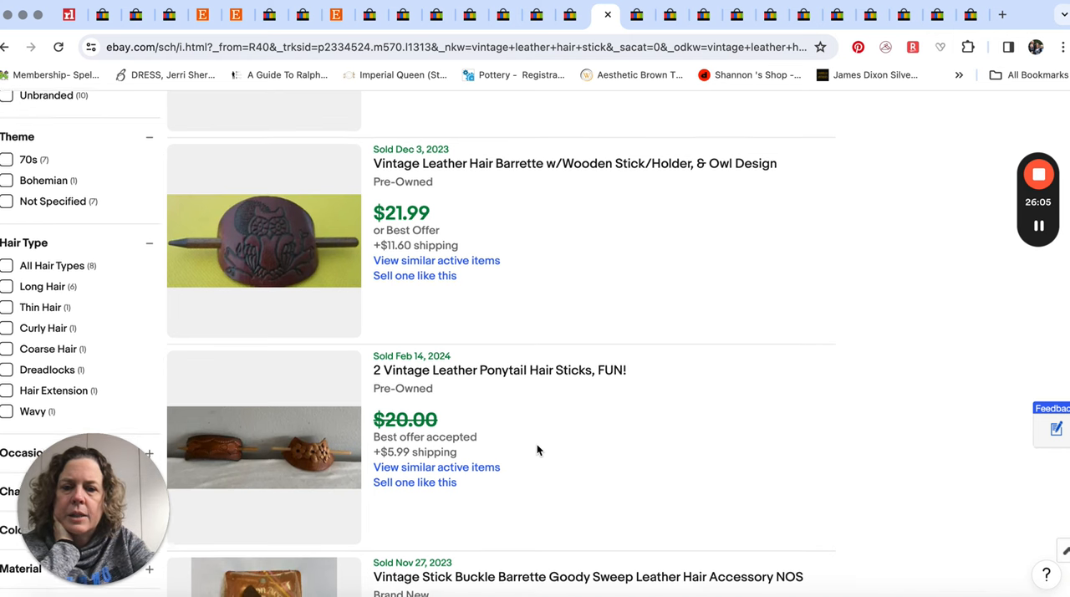
scroll(down, 3)
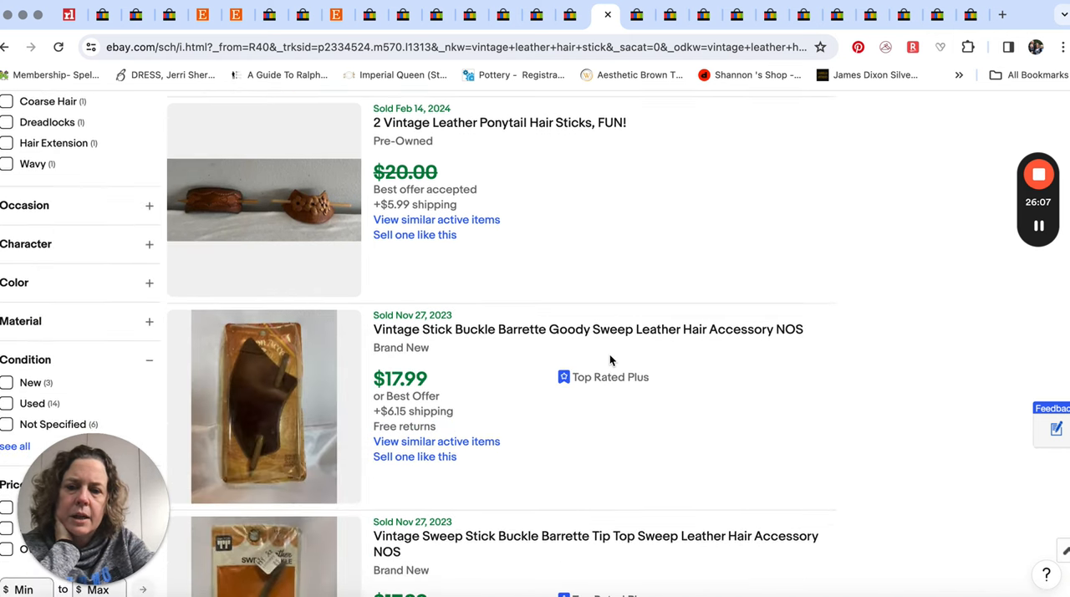
scroll(down, 3)
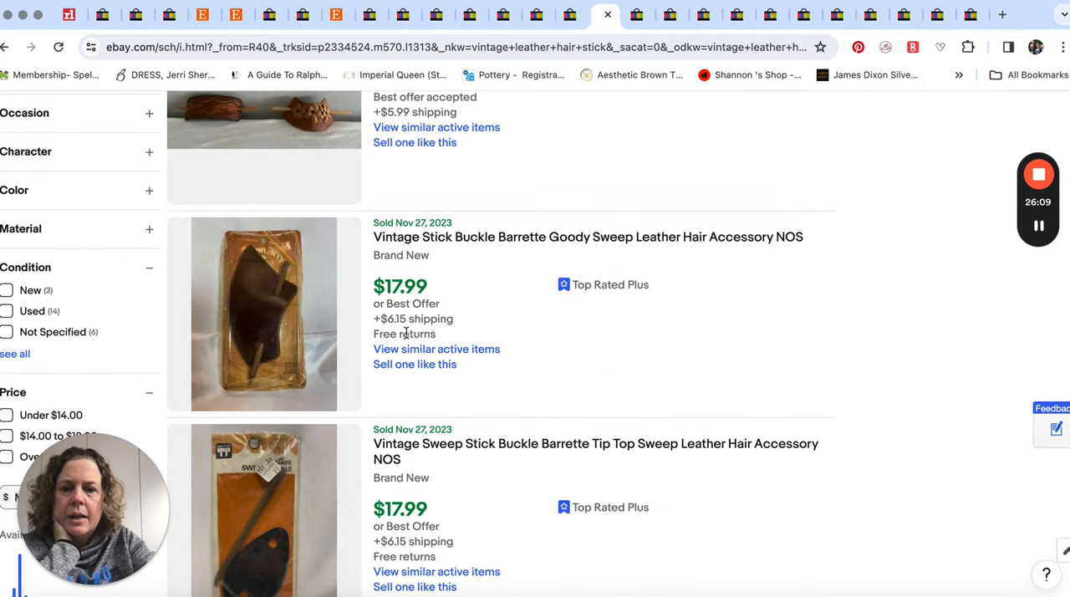
scroll(down, 3)
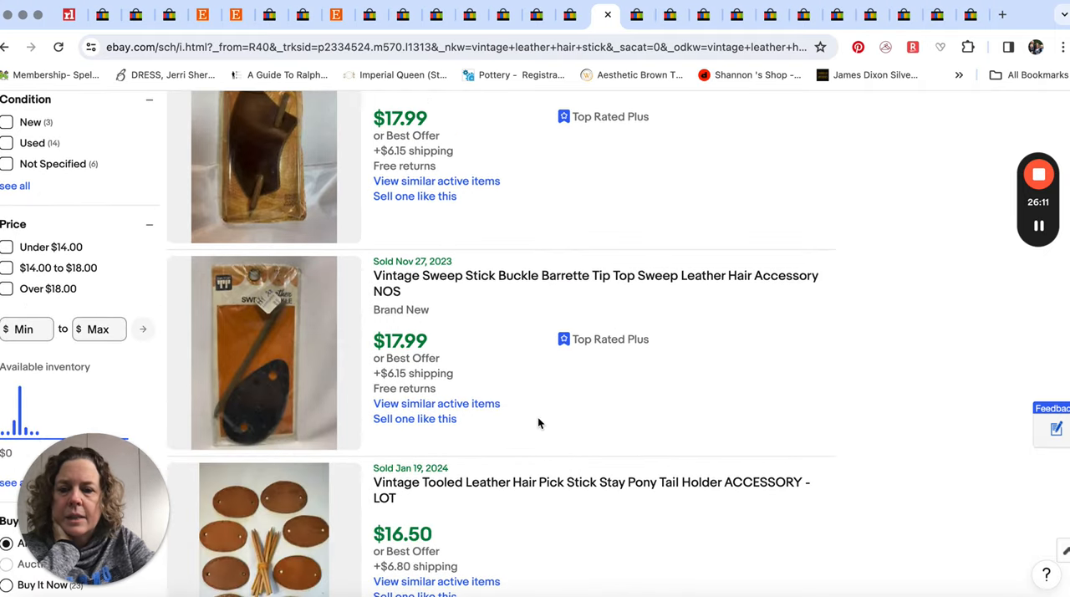
mouse_move(531, 394)
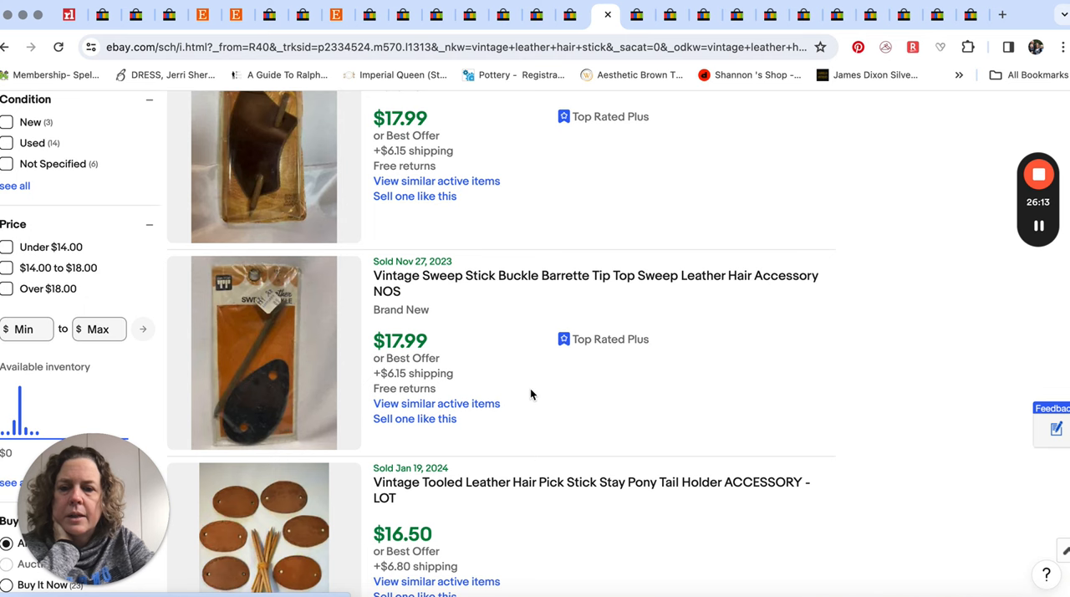
scroll(down, 3)
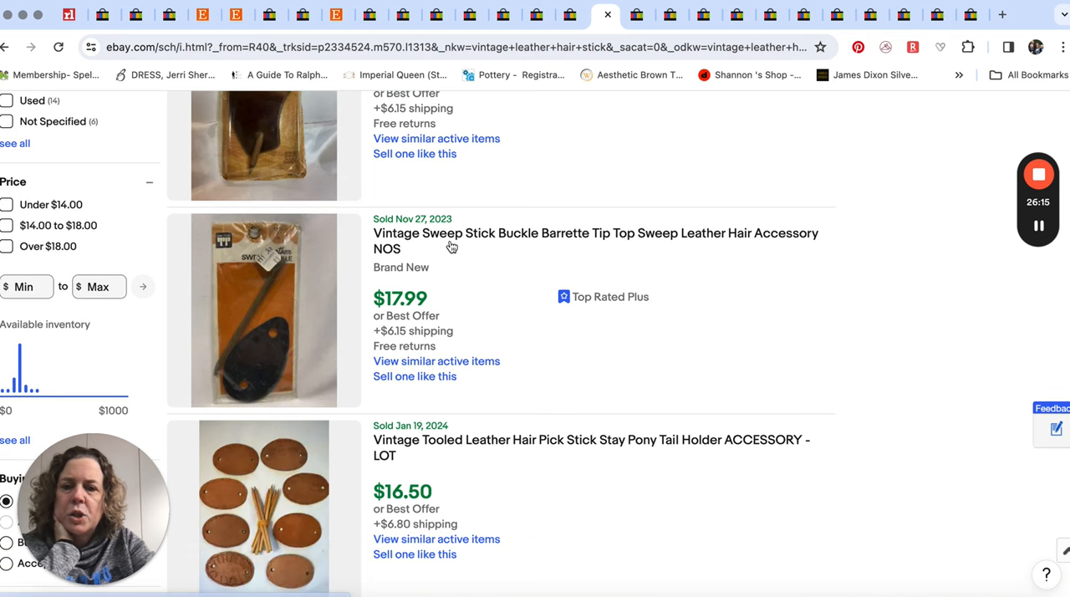
mouse_move(676, 265)
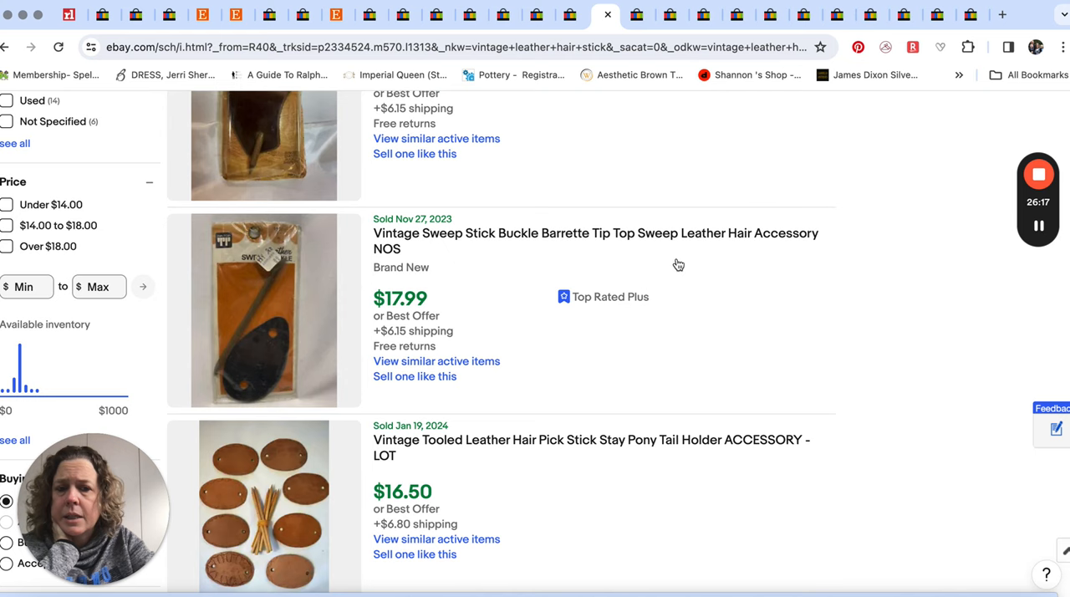
scroll(down, 3)
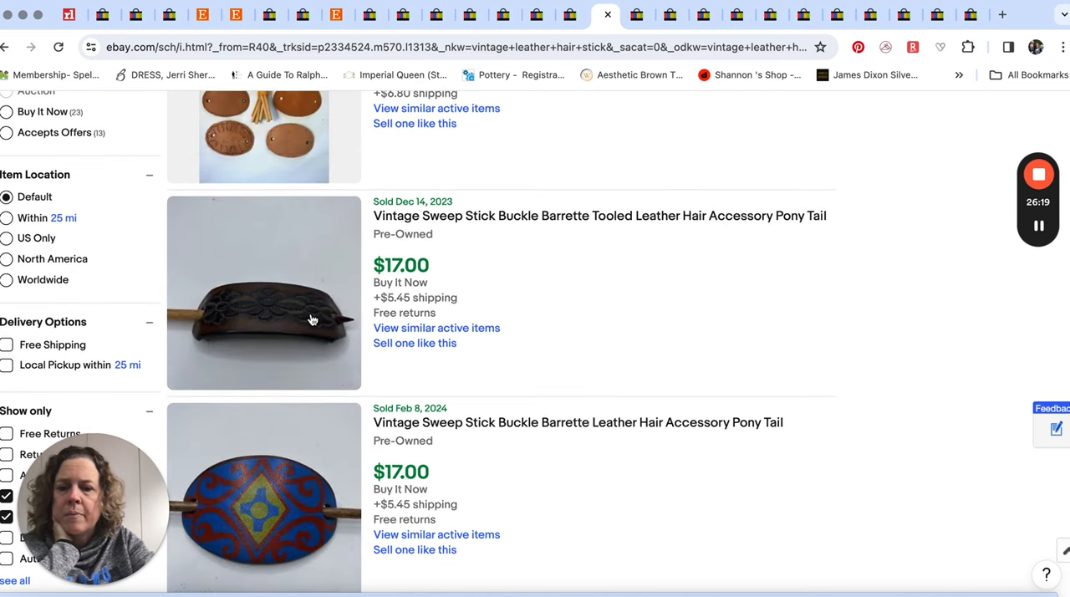
scroll(down, 3)
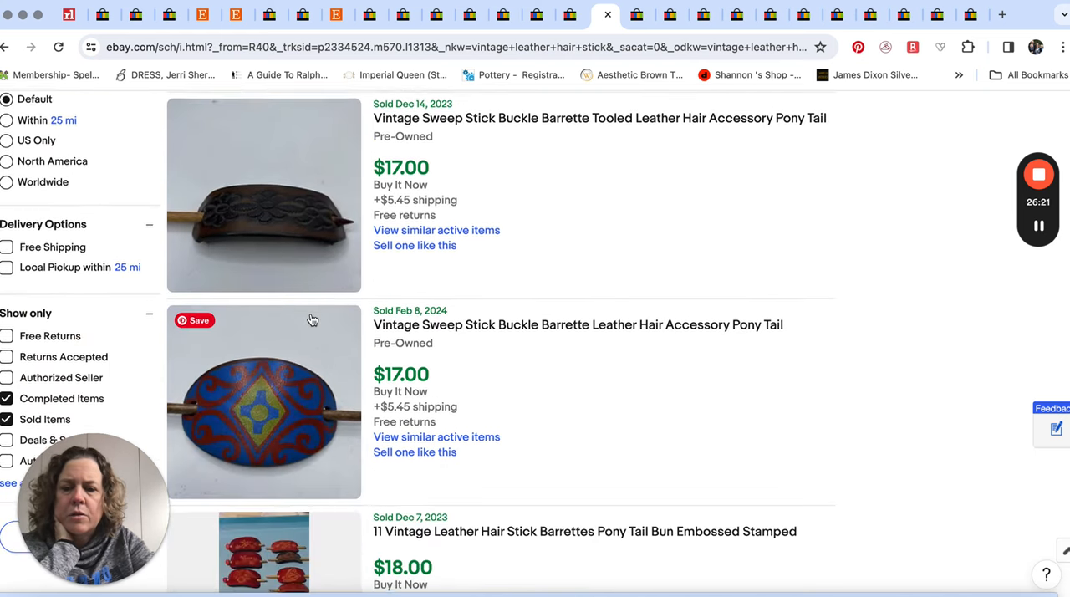
scroll(down, 3)
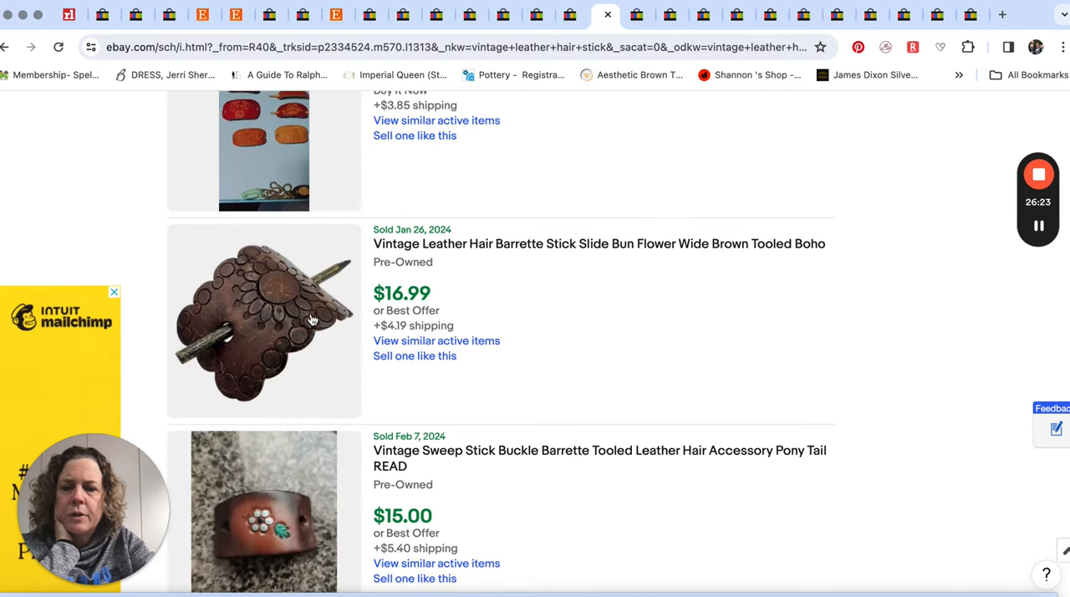
scroll(down, 3)
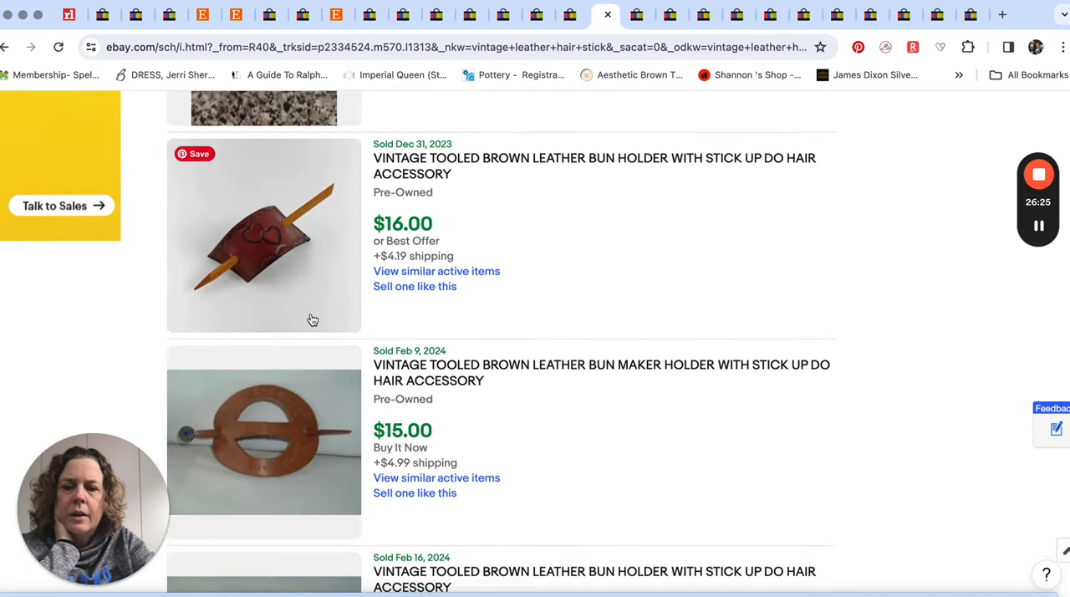
scroll(down, 3)
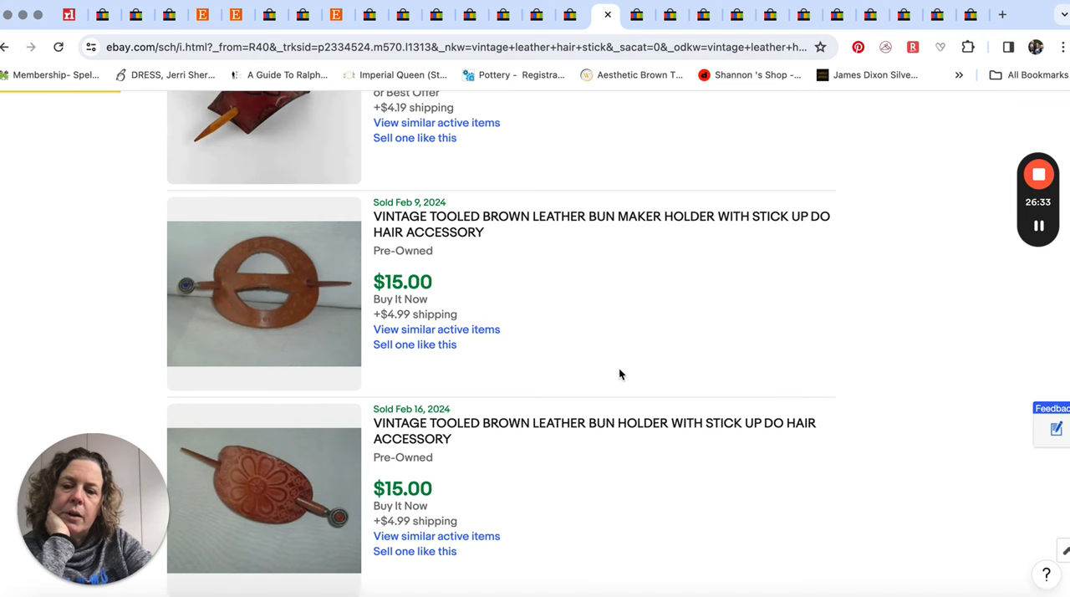
scroll(down, 3)
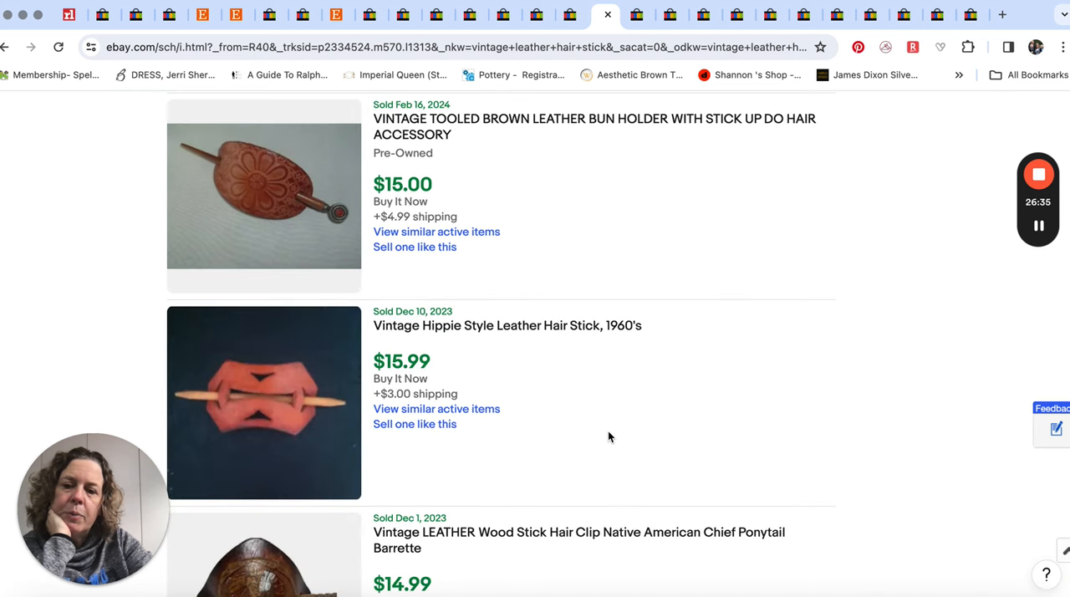
scroll(down, 3)
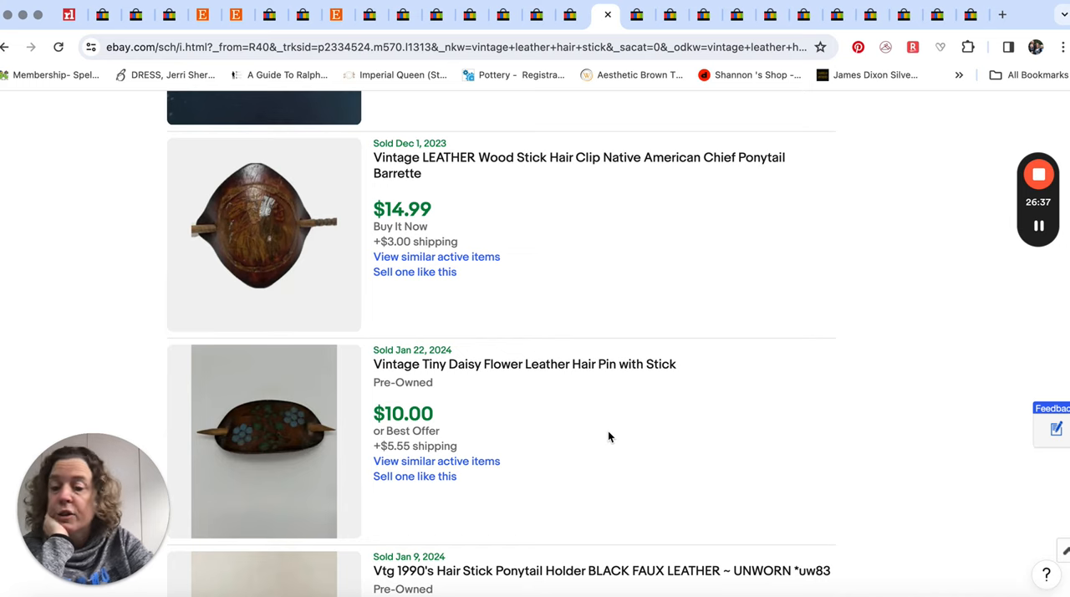
scroll(down, 3)
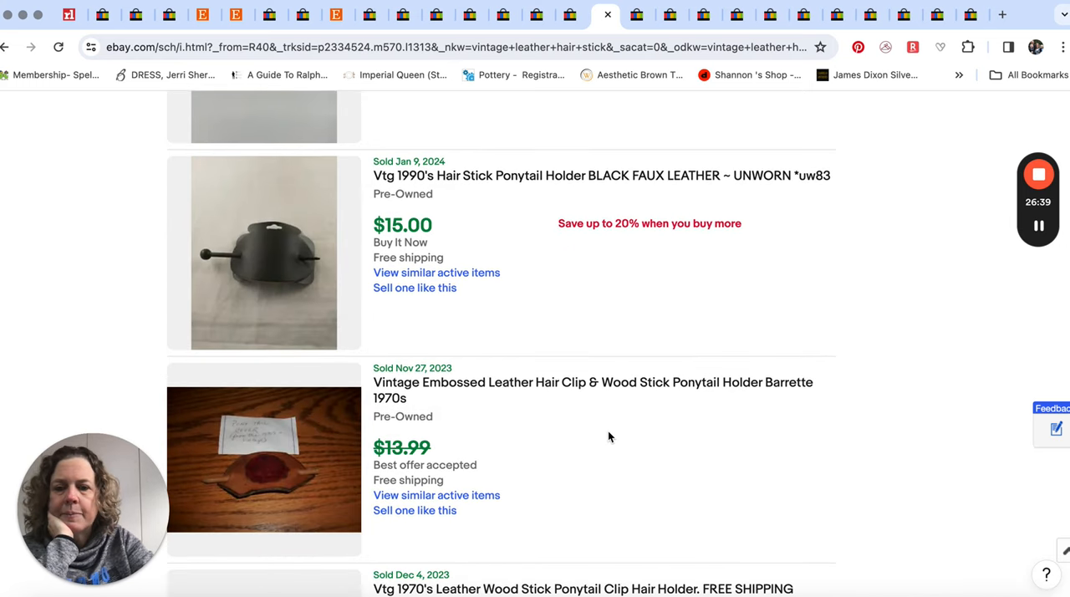
scroll(down, 3)
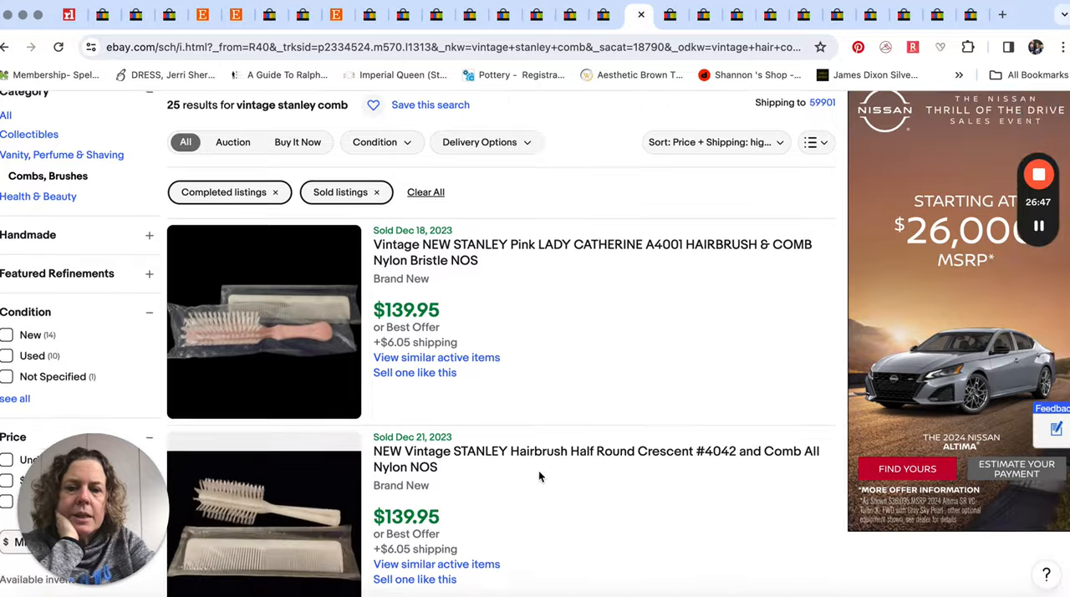
Review vintage Stanley comb sold prices down to about $13–$20, then switch to Avon hairbrush results
scroll(down, 3)
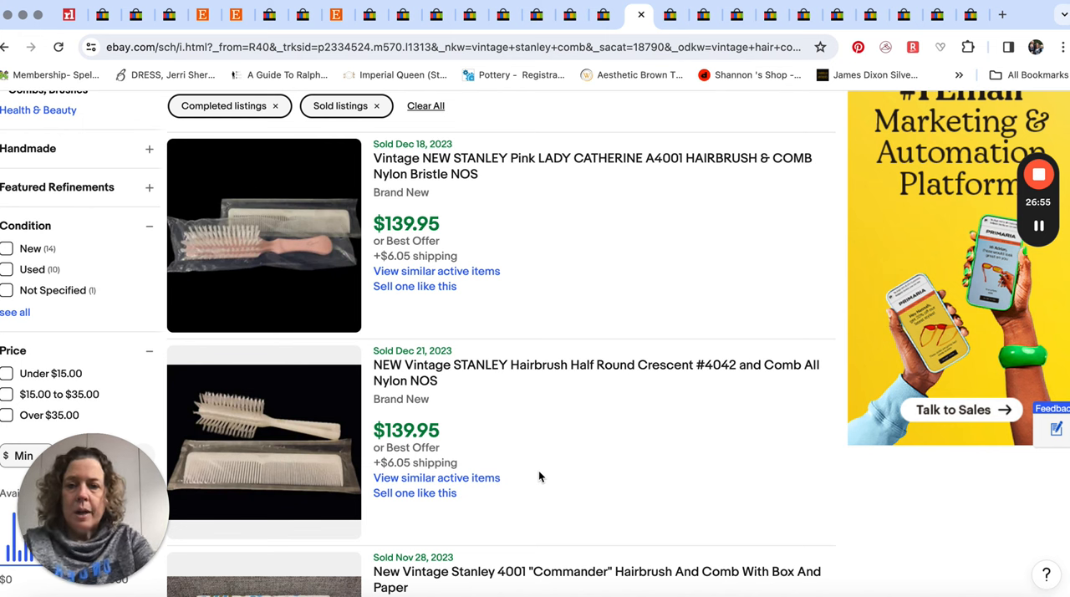
mouse_move(578, 261)
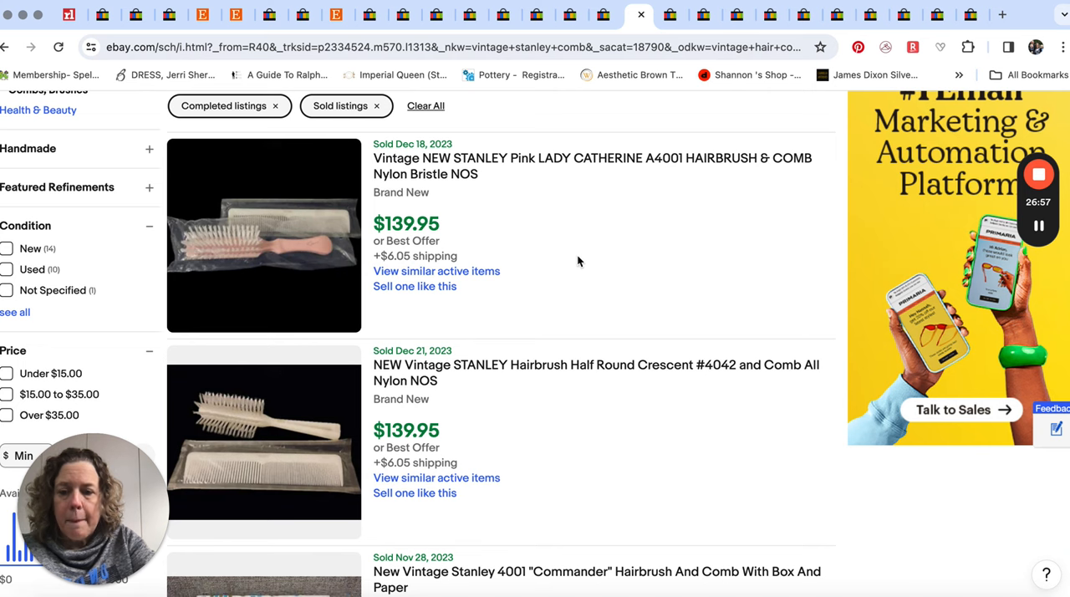
mouse_move(575, 290)
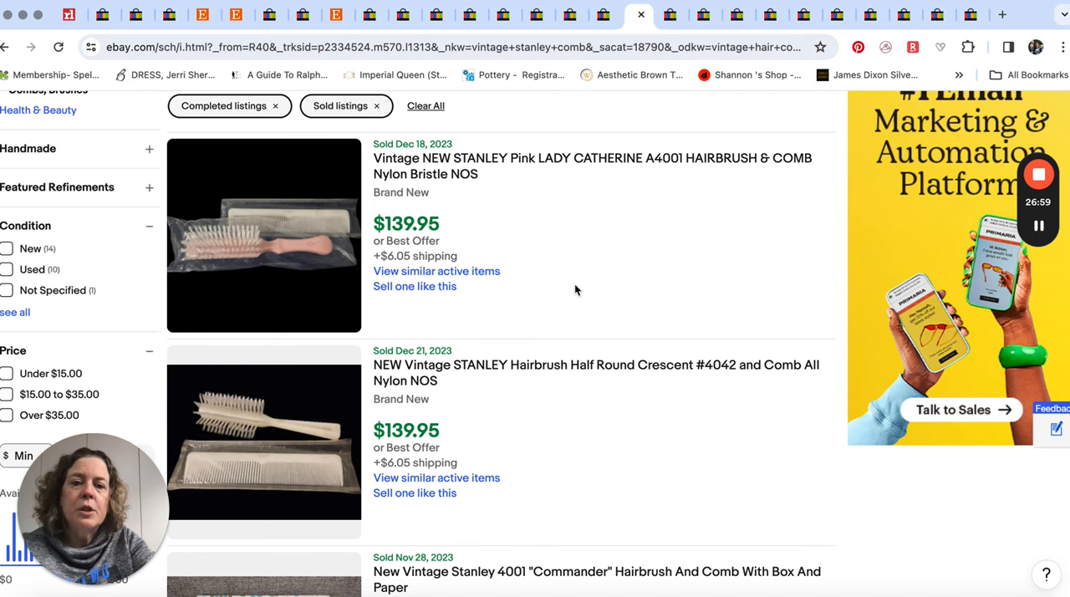
scroll(down, 3)
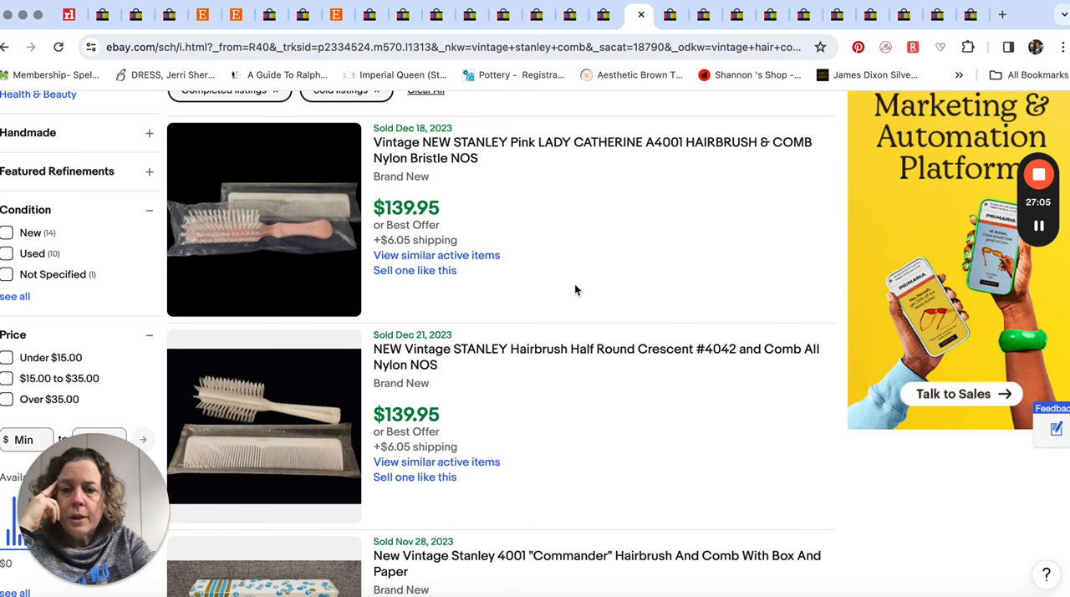
scroll(down, 3)
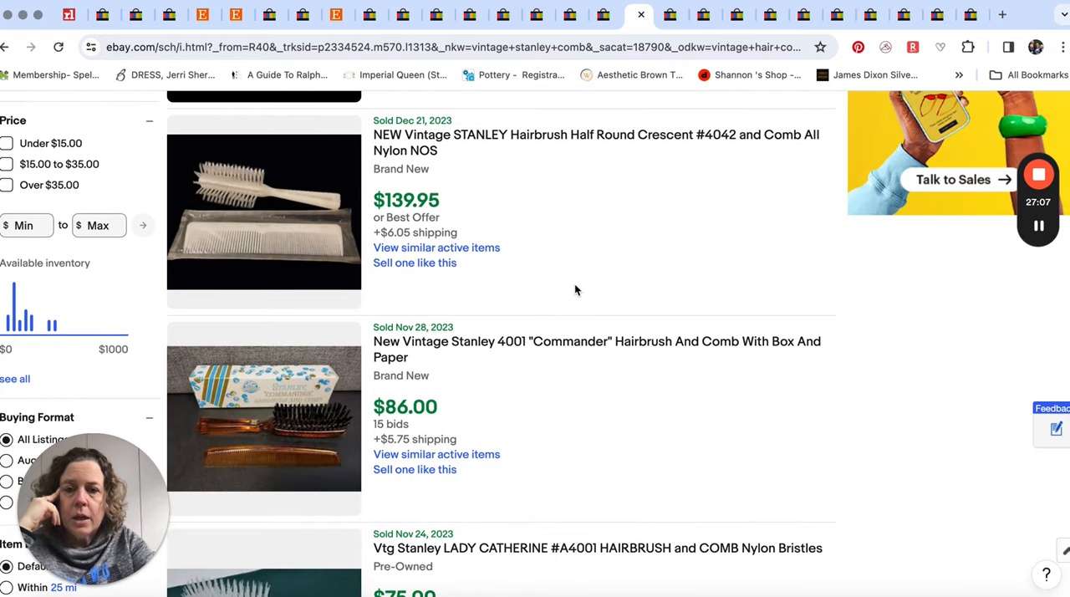
scroll(down, 3)
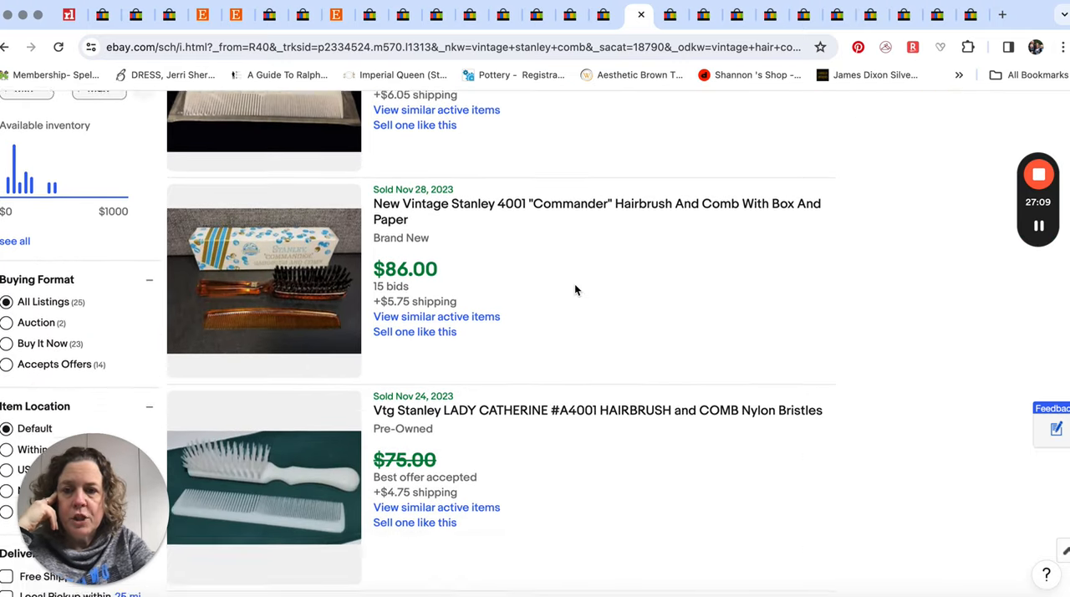
scroll(down, 3)
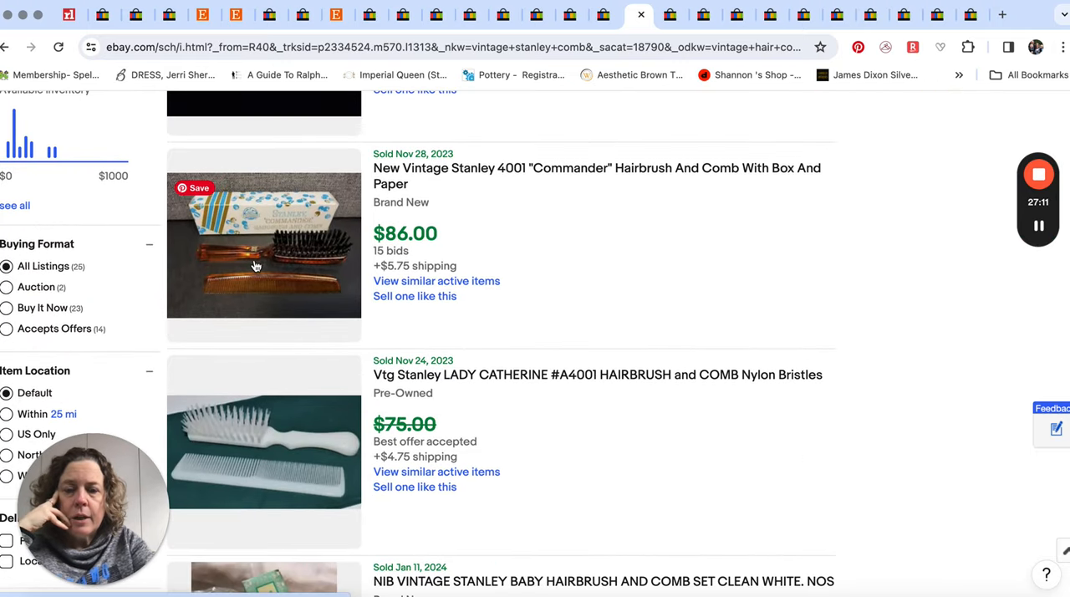
mouse_move(567, 193)
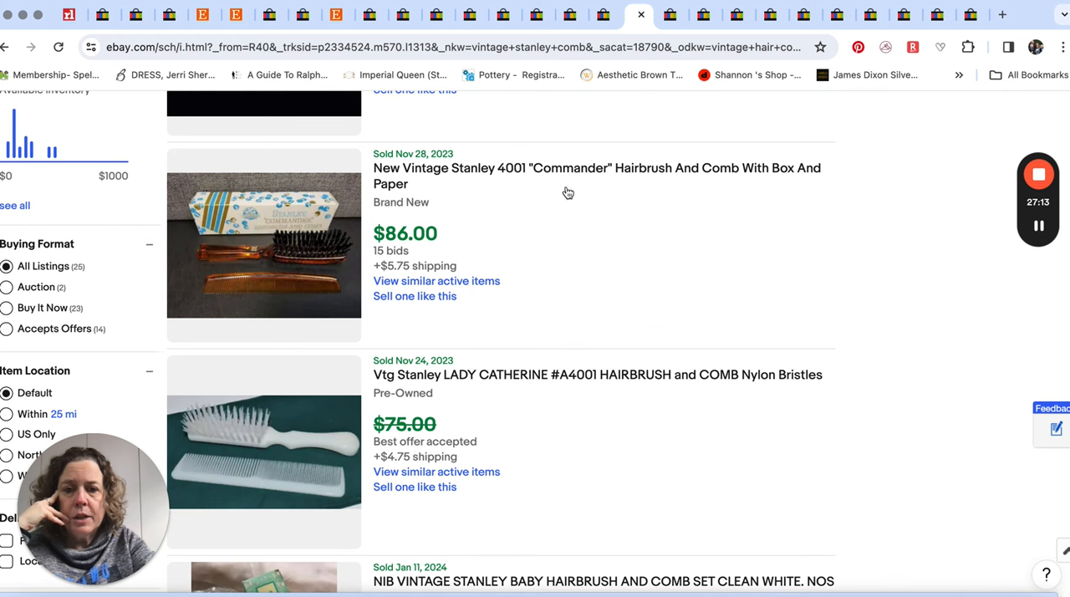
scroll(down, 3)
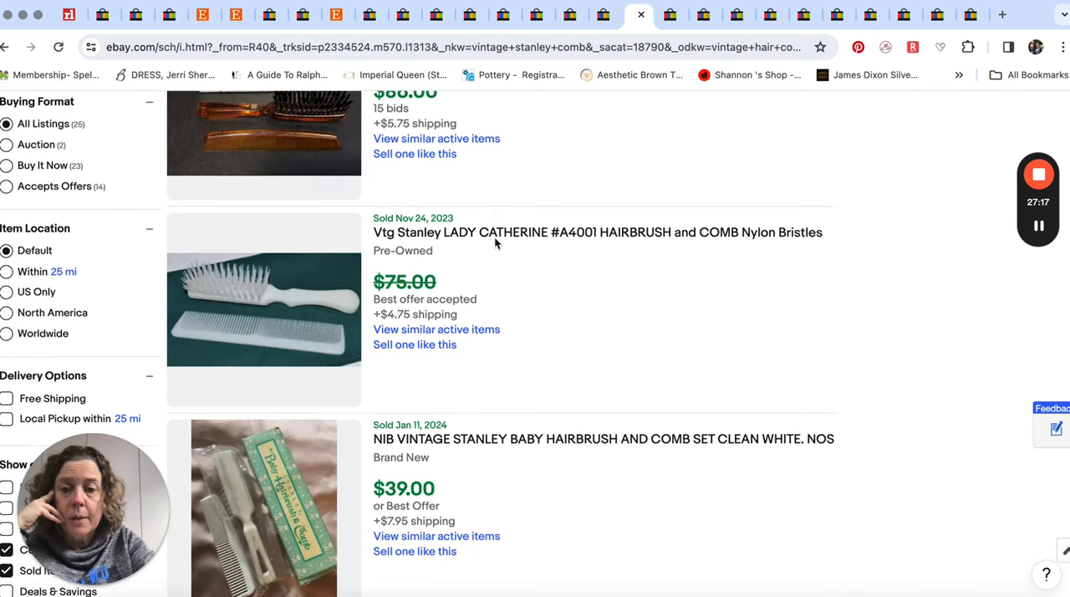
scroll(down, 3)
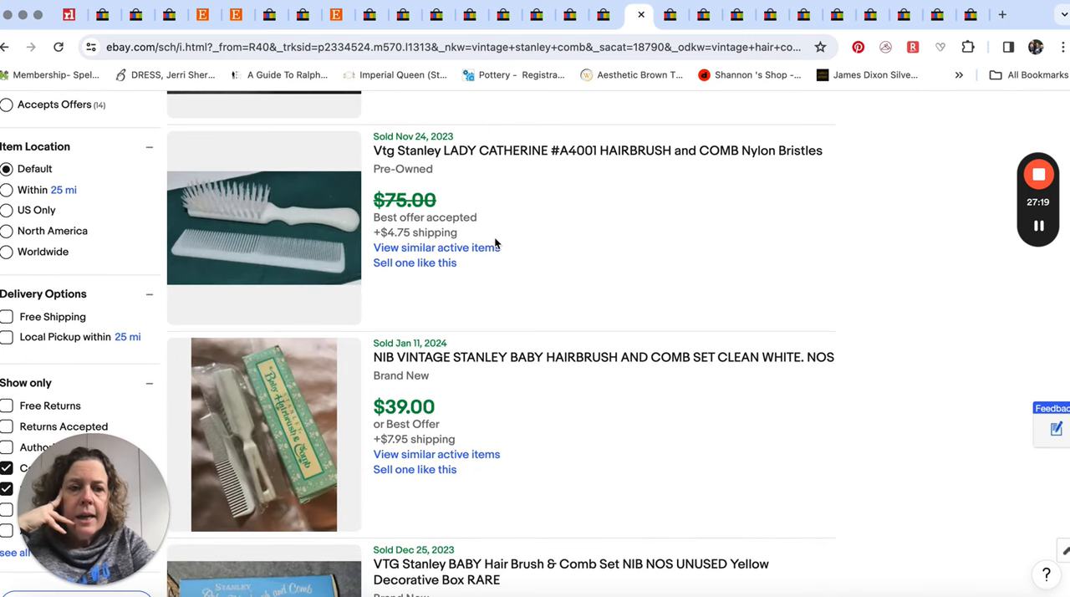
scroll(down, 3)
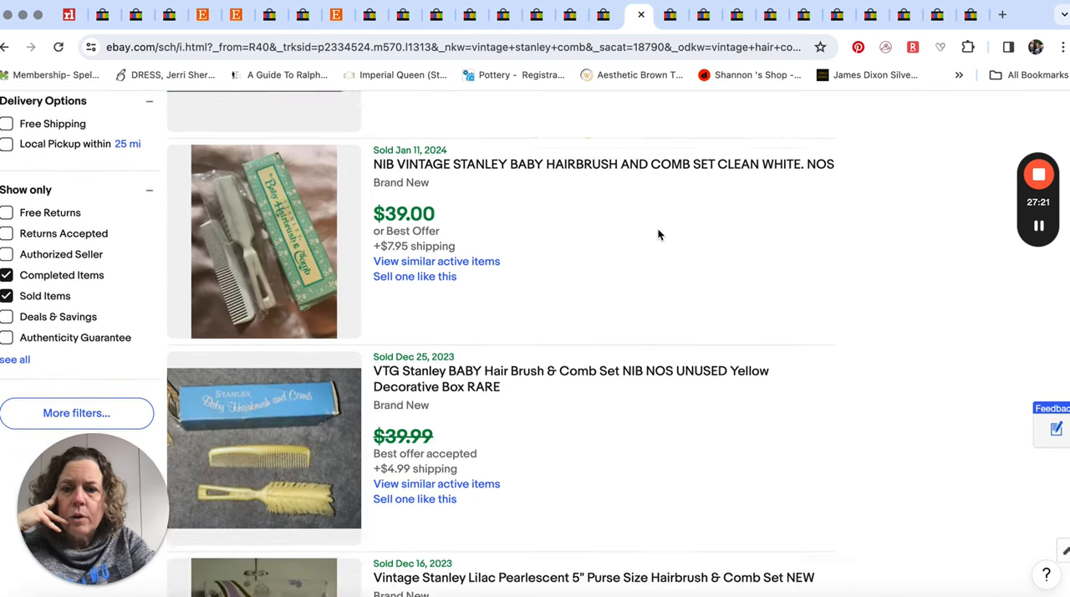
scroll(down, 3)
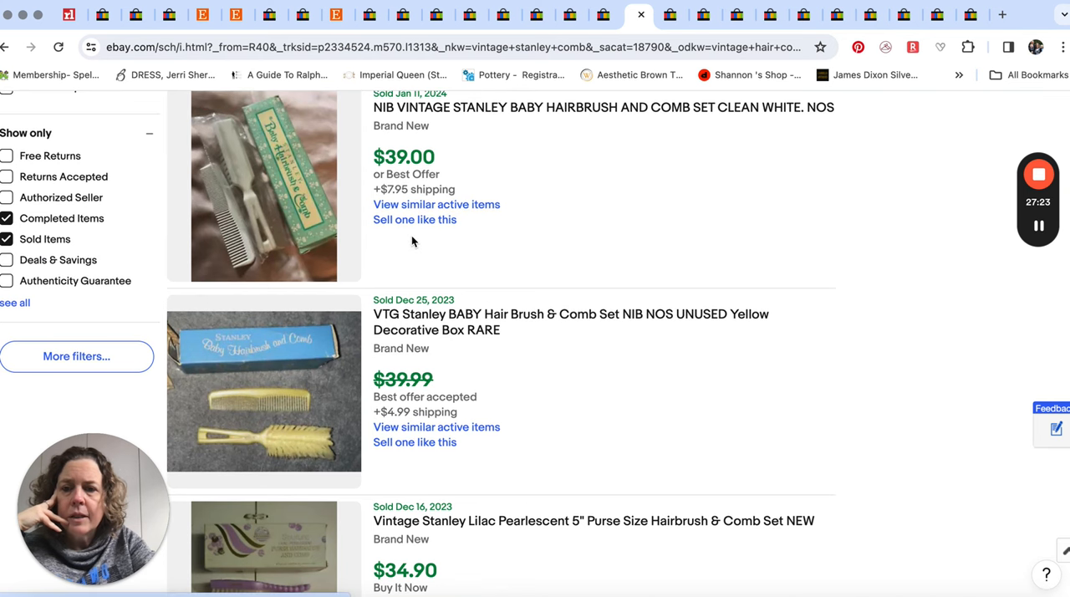
scroll(down, 3)
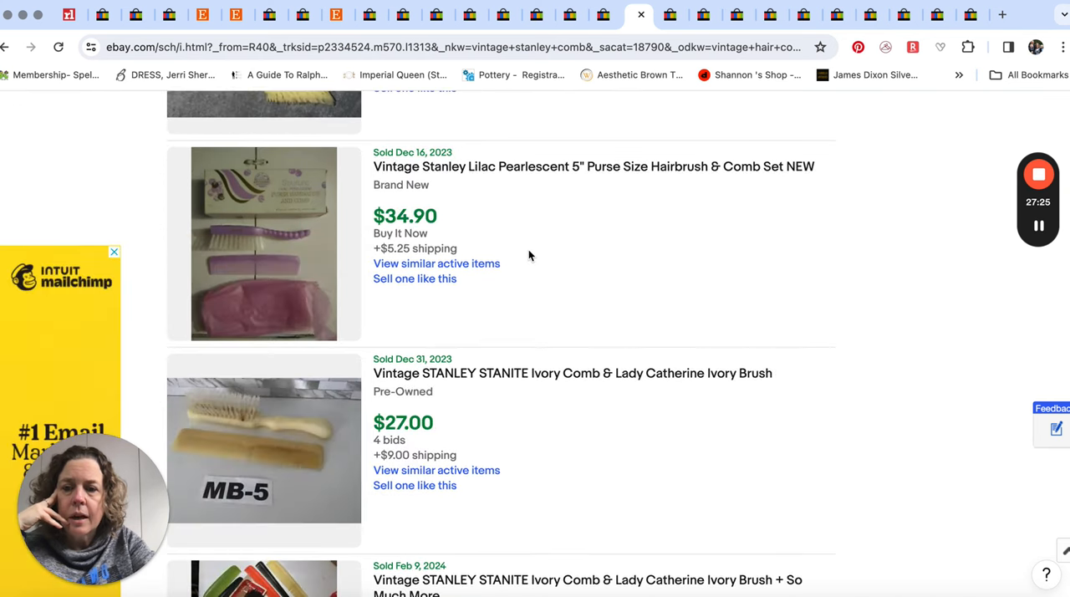
scroll(down, 3)
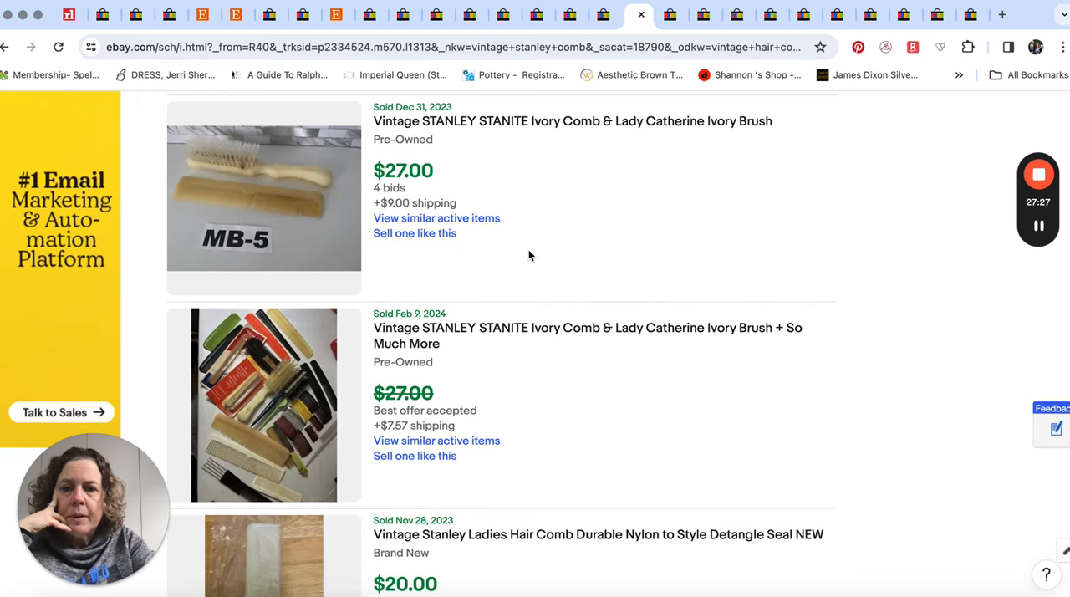
scroll(down, 3)
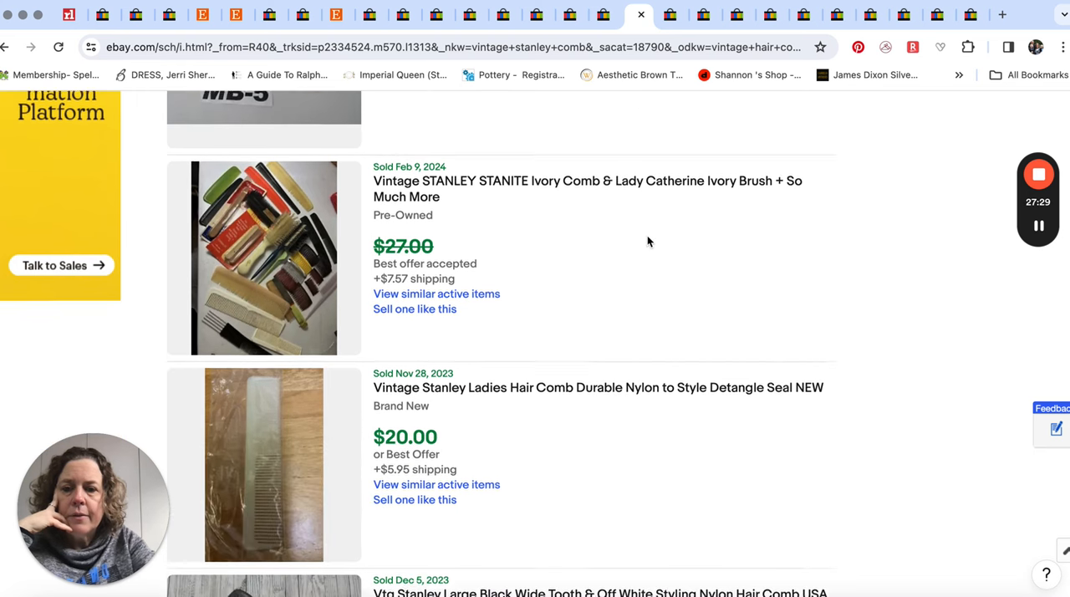
scroll(down, 3)
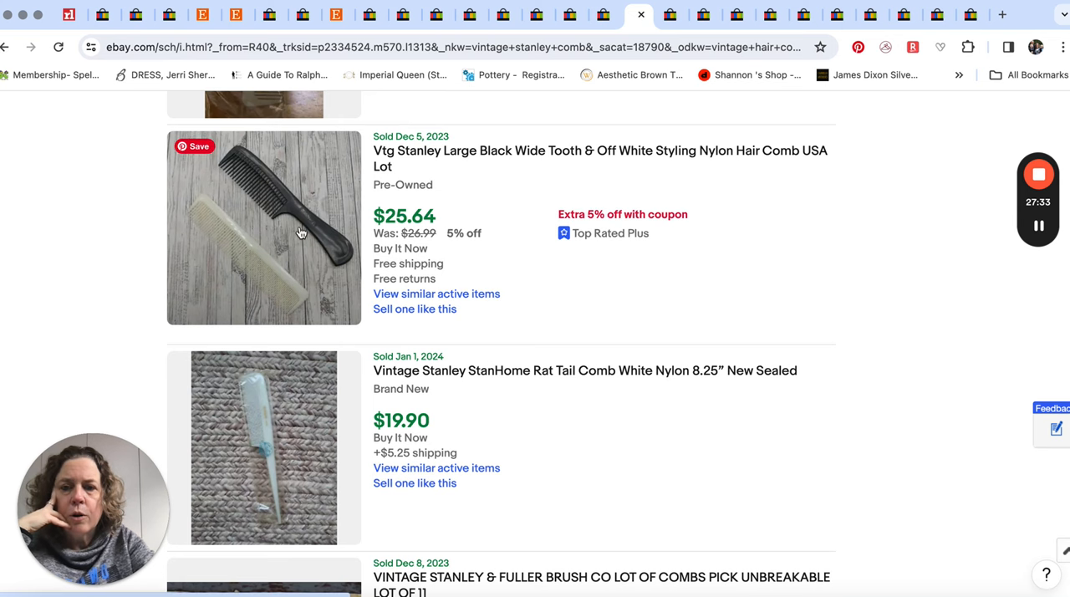
scroll(down, 3)
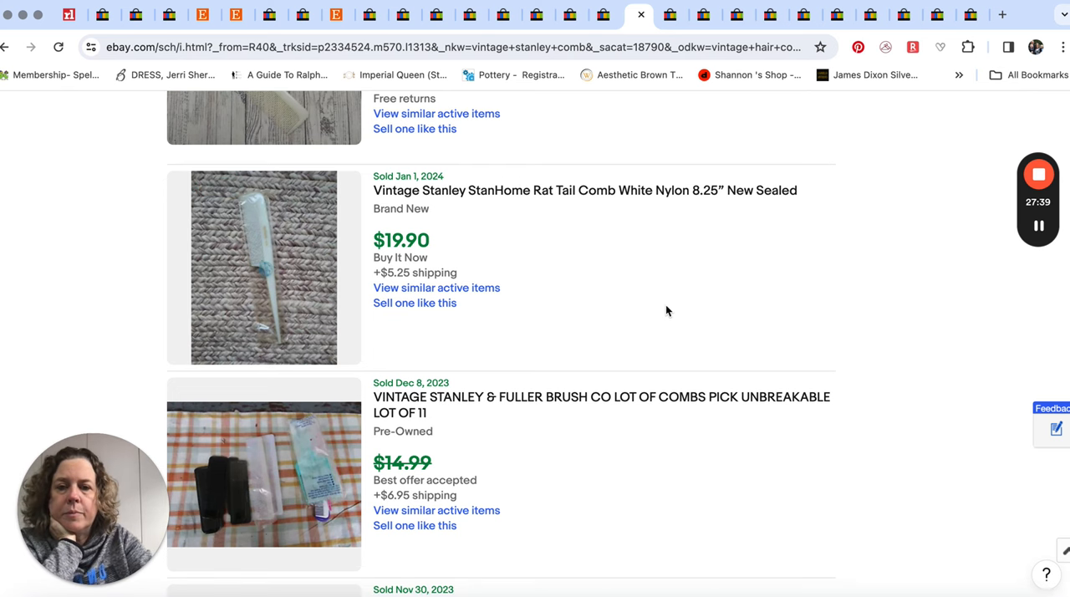
scroll(down, 3)
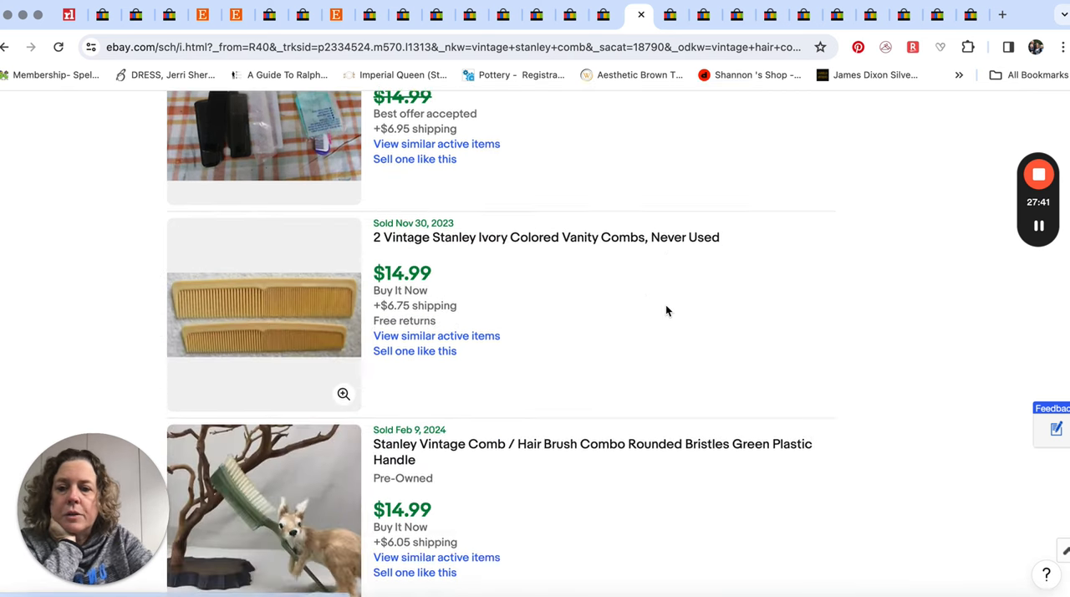
scroll(down, 3)
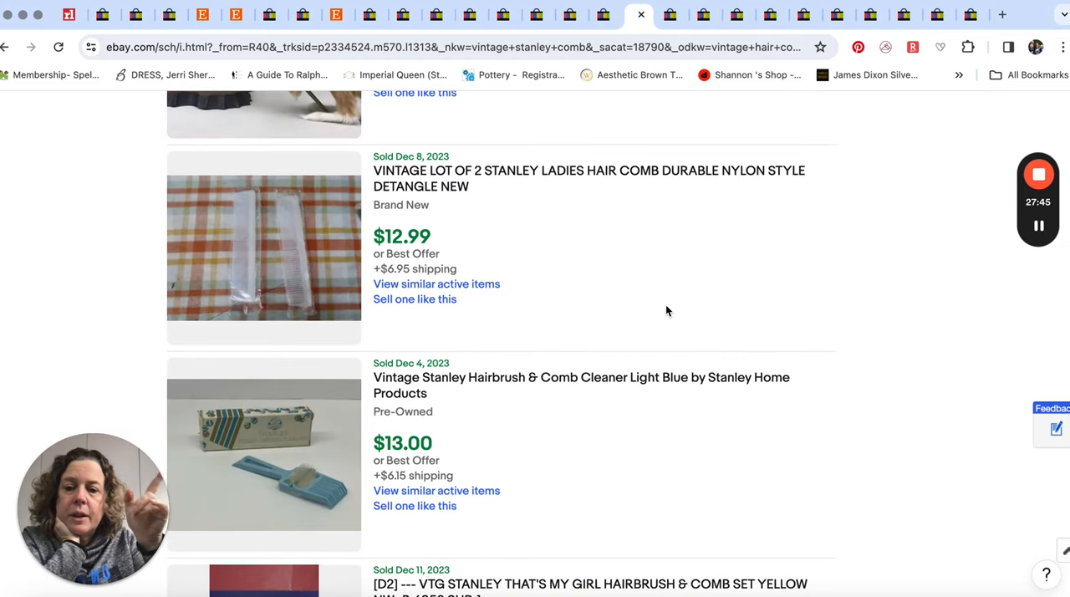
scroll(down, 3)
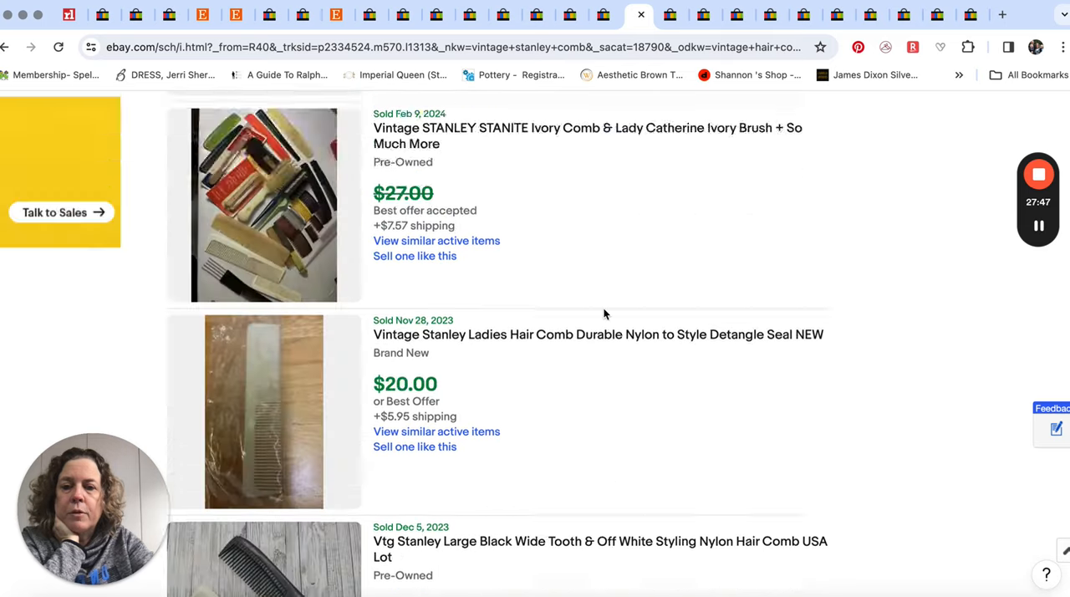
click(671, 15)
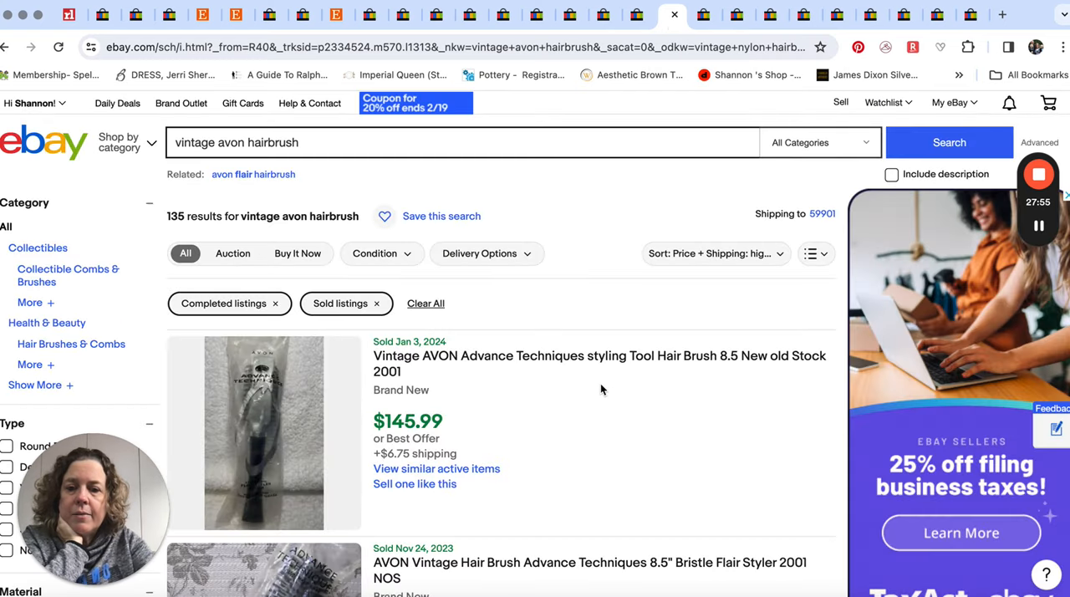
scroll(down, 3)
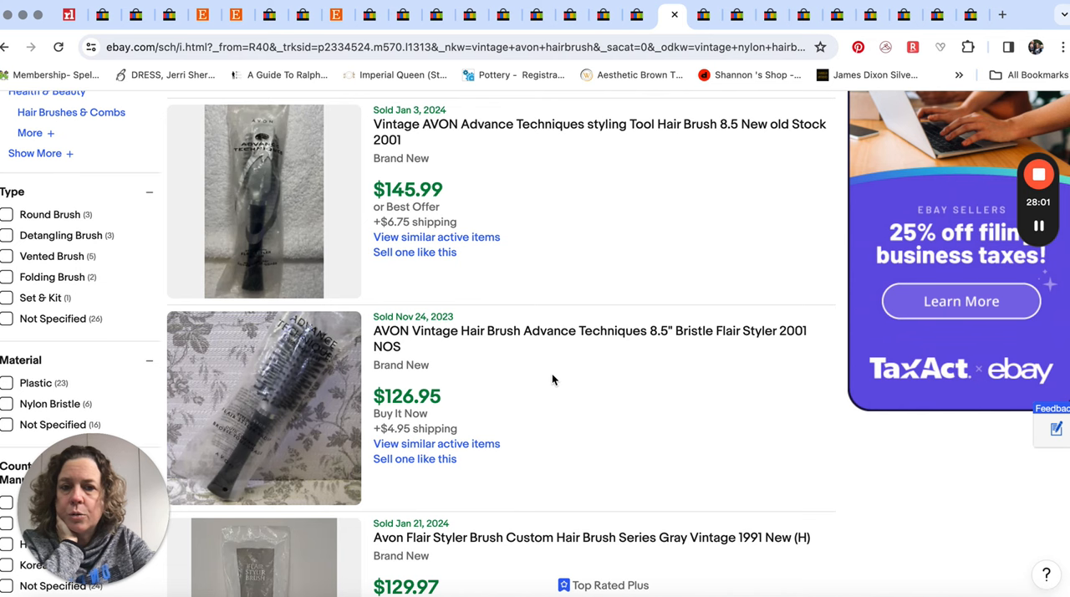
scroll(down, 3)
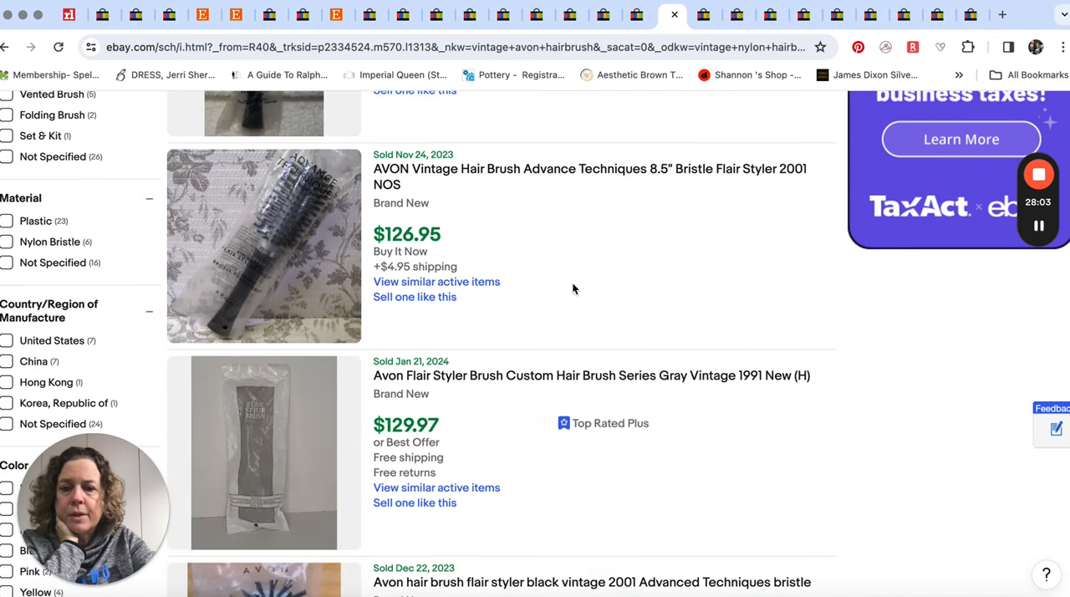
scroll(down, 3)
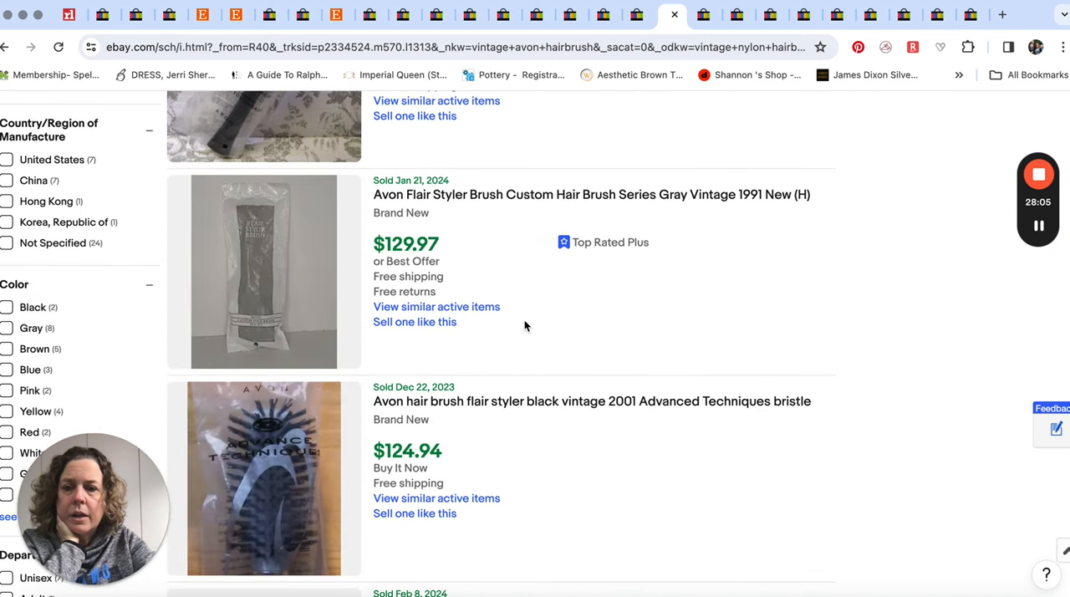
scroll(down, 3)
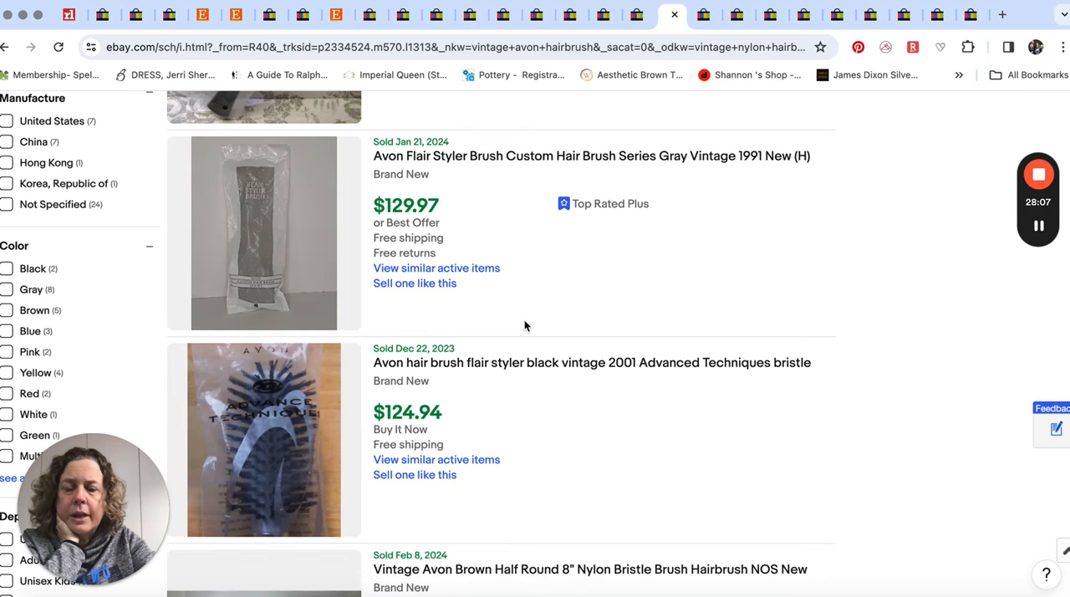
scroll(down, 3)
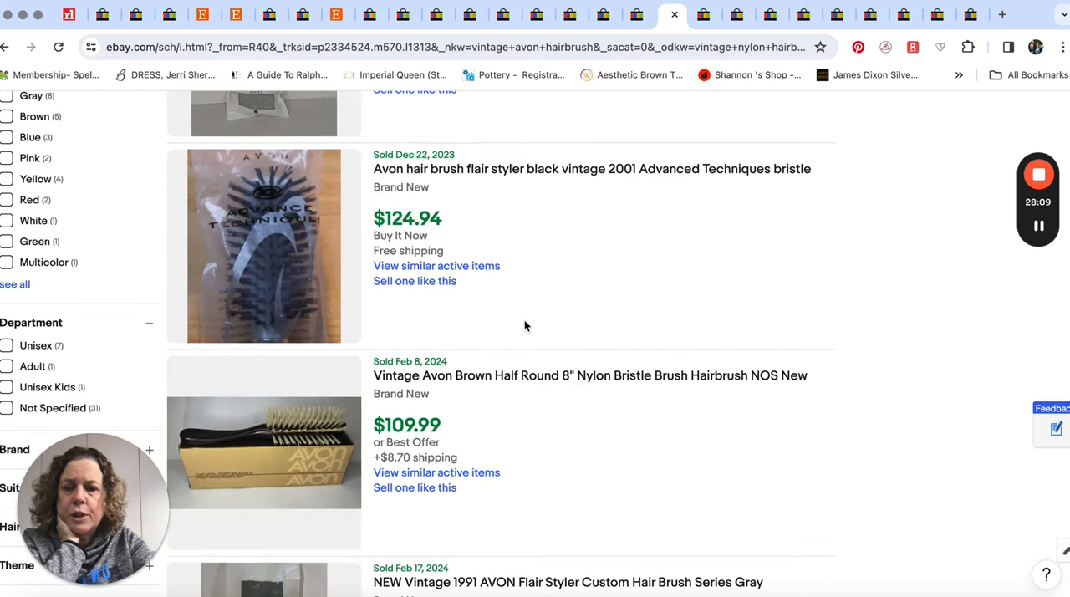
scroll(down, 3)
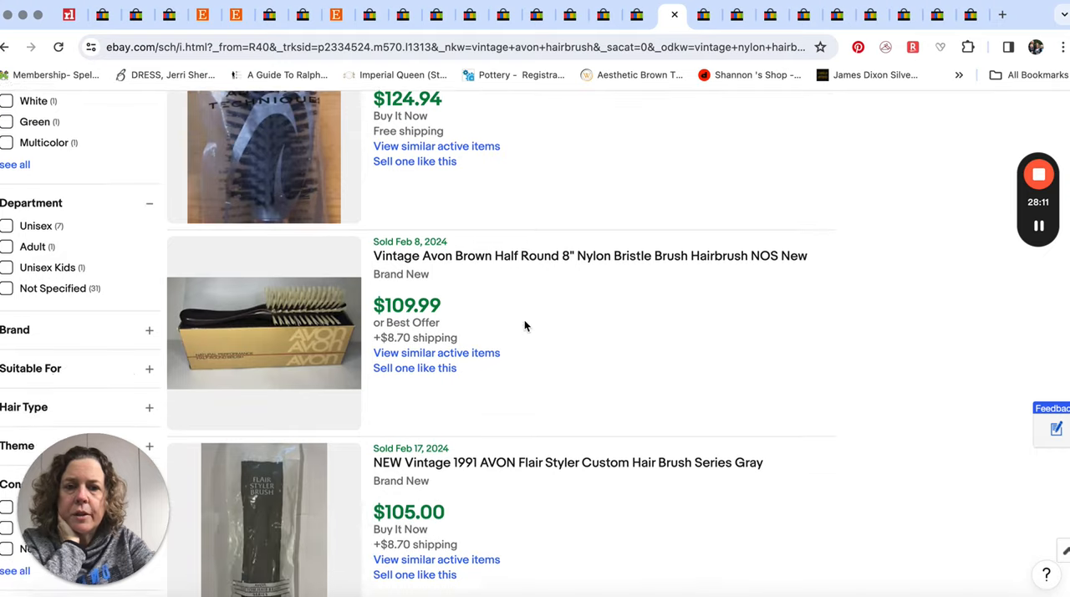
scroll(down, 3)
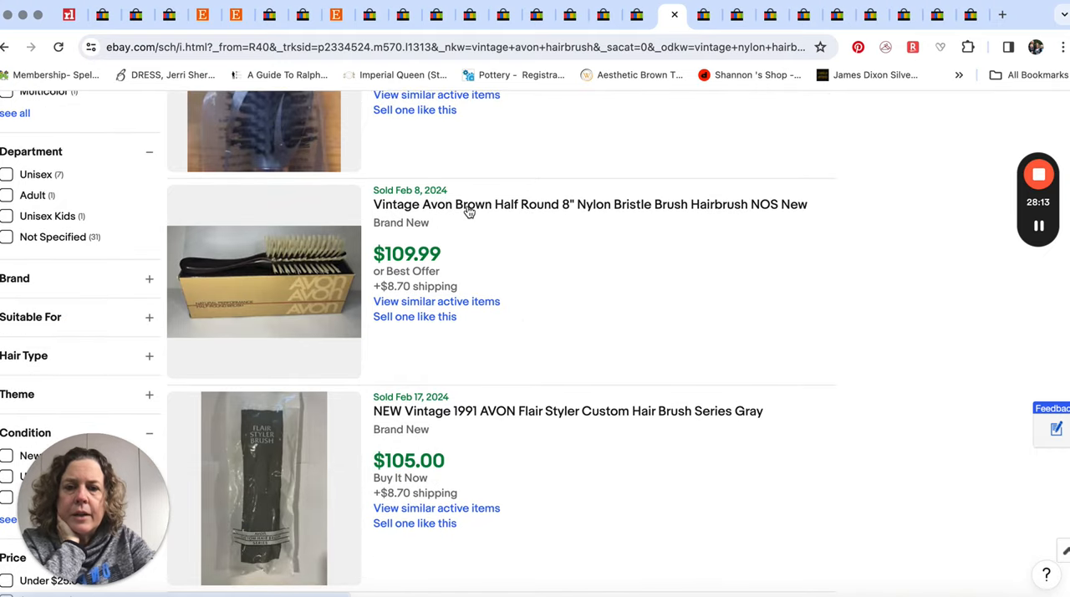
mouse_move(526, 235)
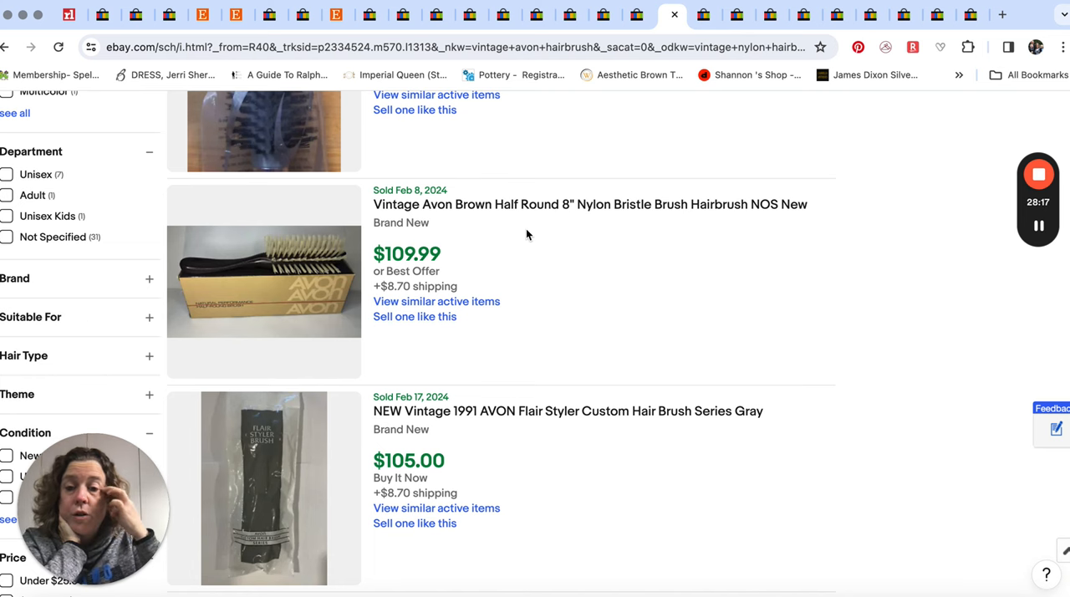
scroll(down, 3)
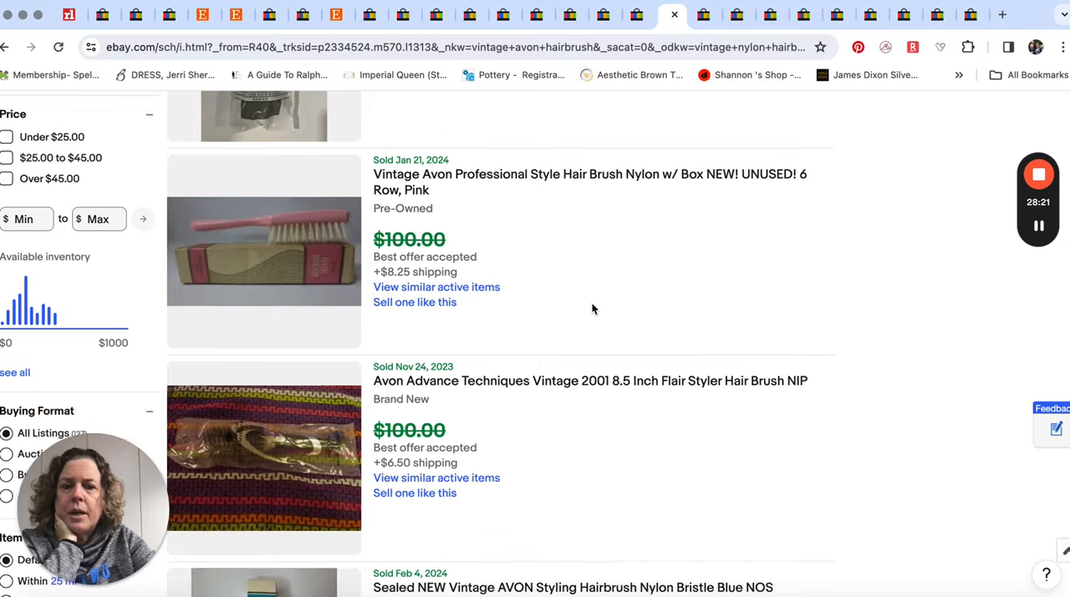
scroll(down, 3)
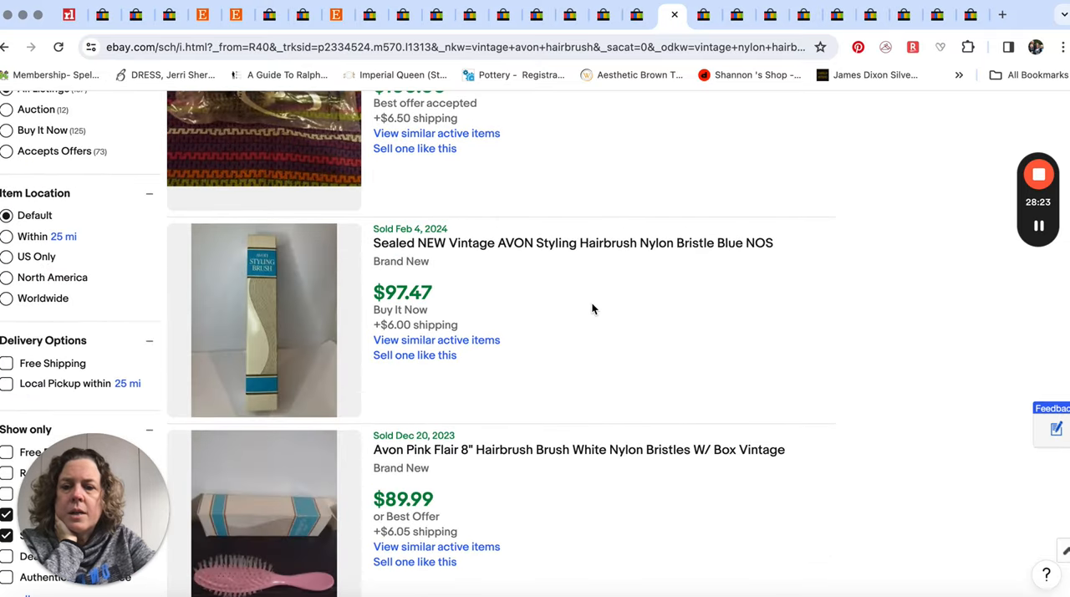
scroll(down, 3)
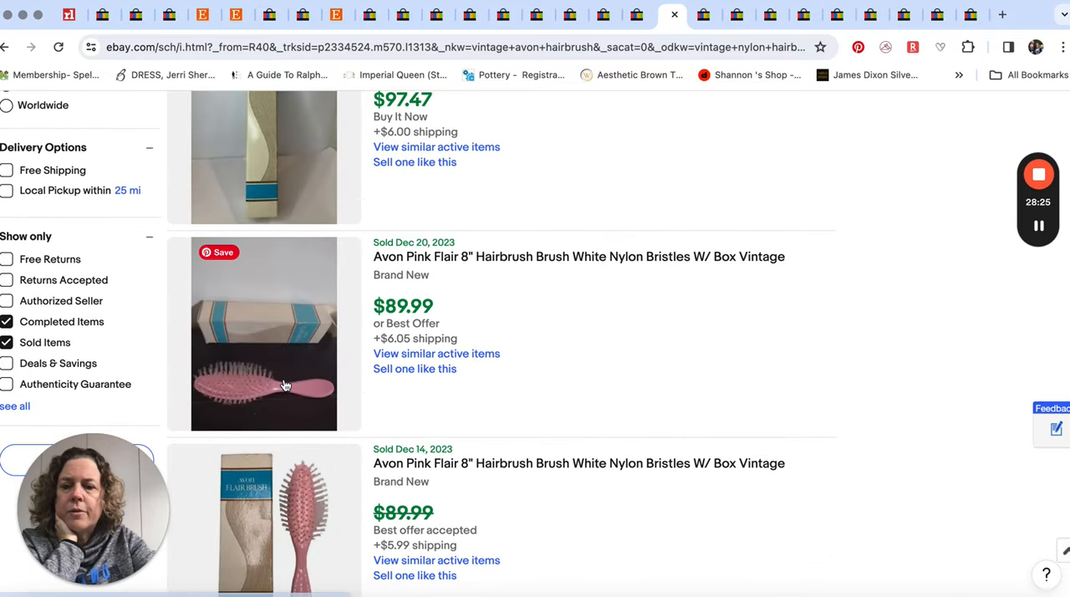
scroll(down, 3)
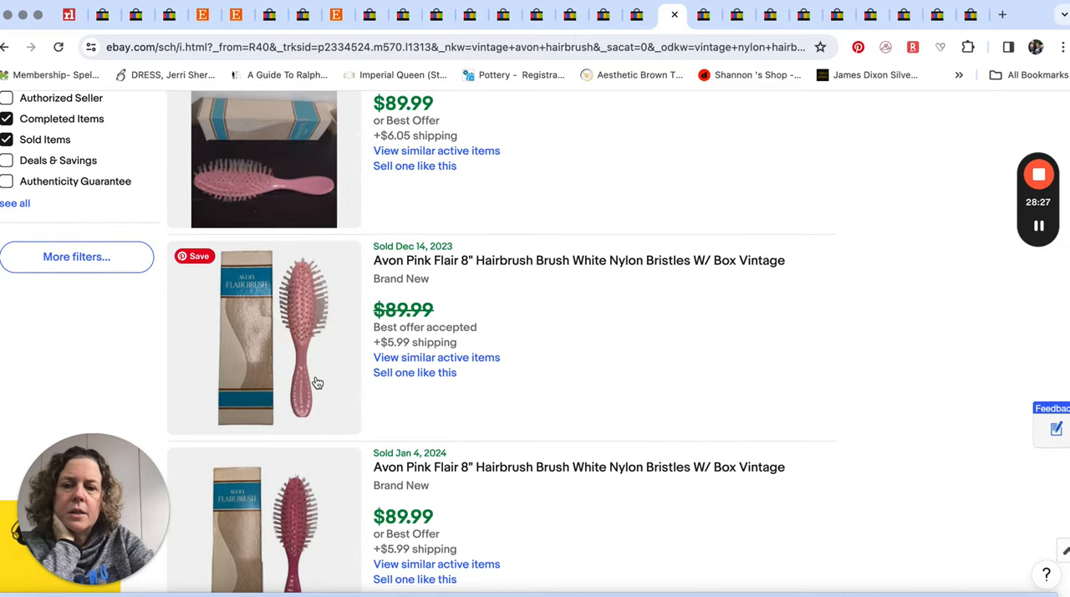
mouse_move(326, 367)
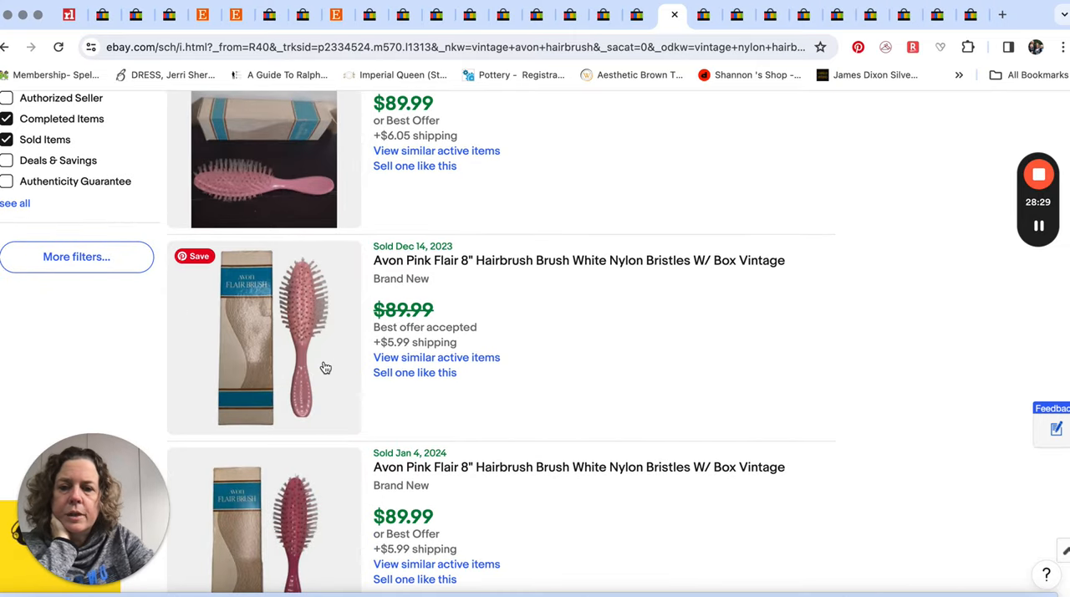
scroll(down, 3)
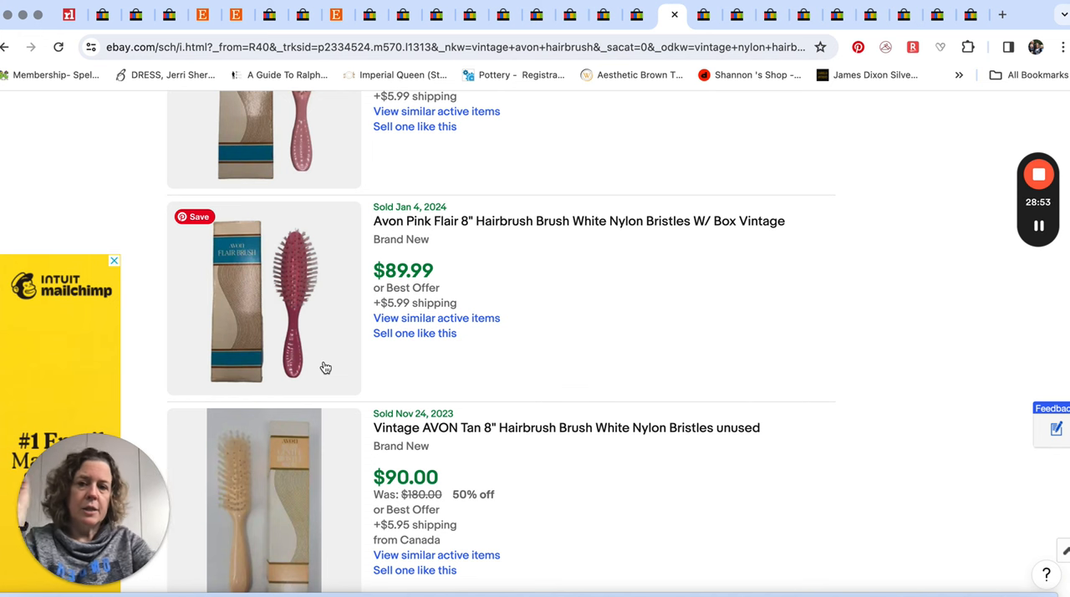
mouse_move(314, 314)
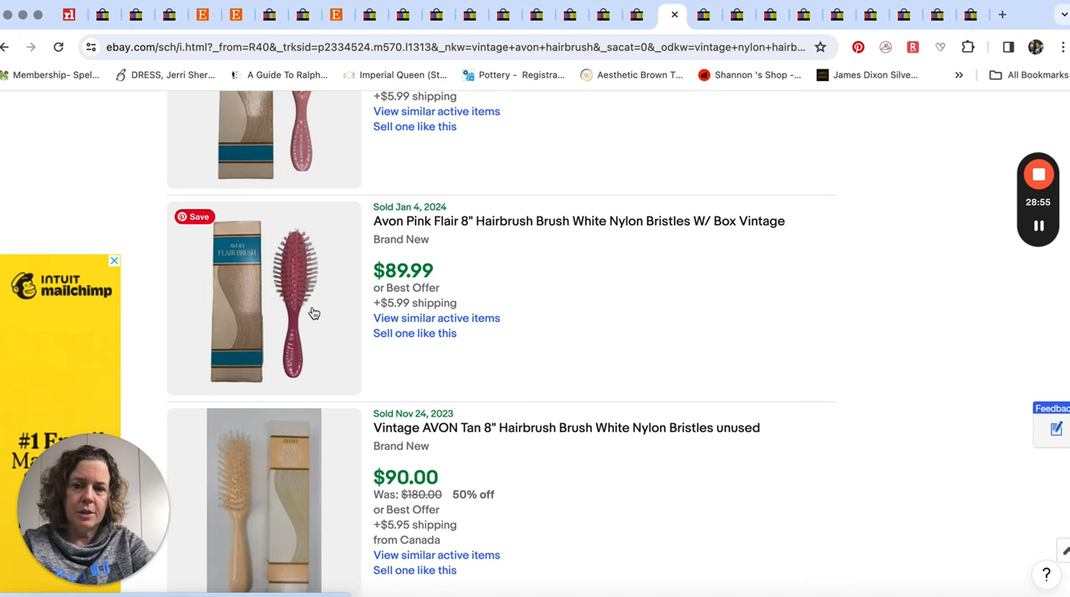
scroll(down, 3)
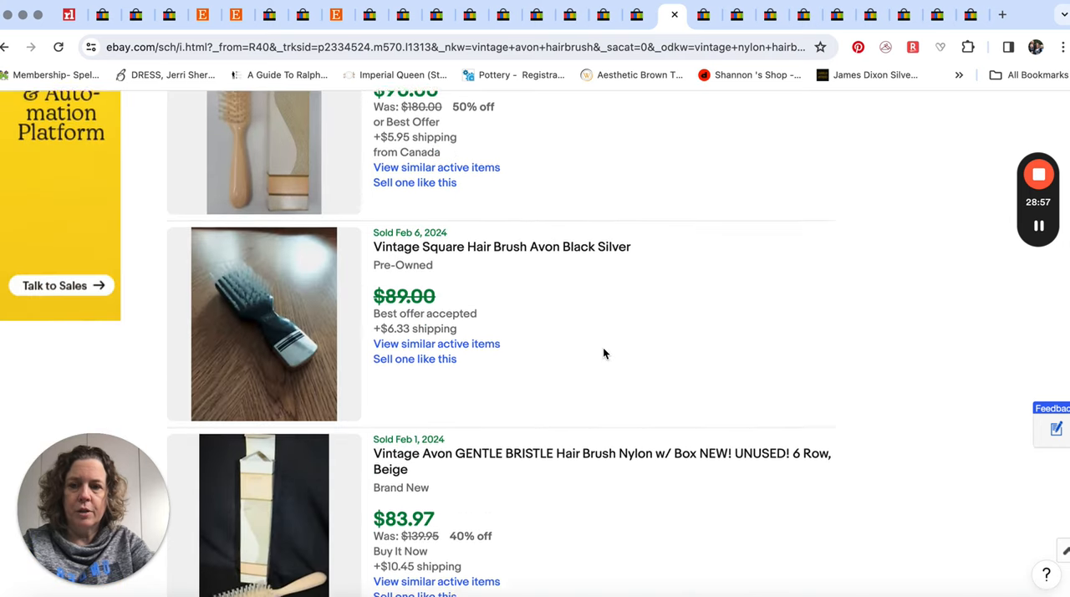
scroll(down, 3)
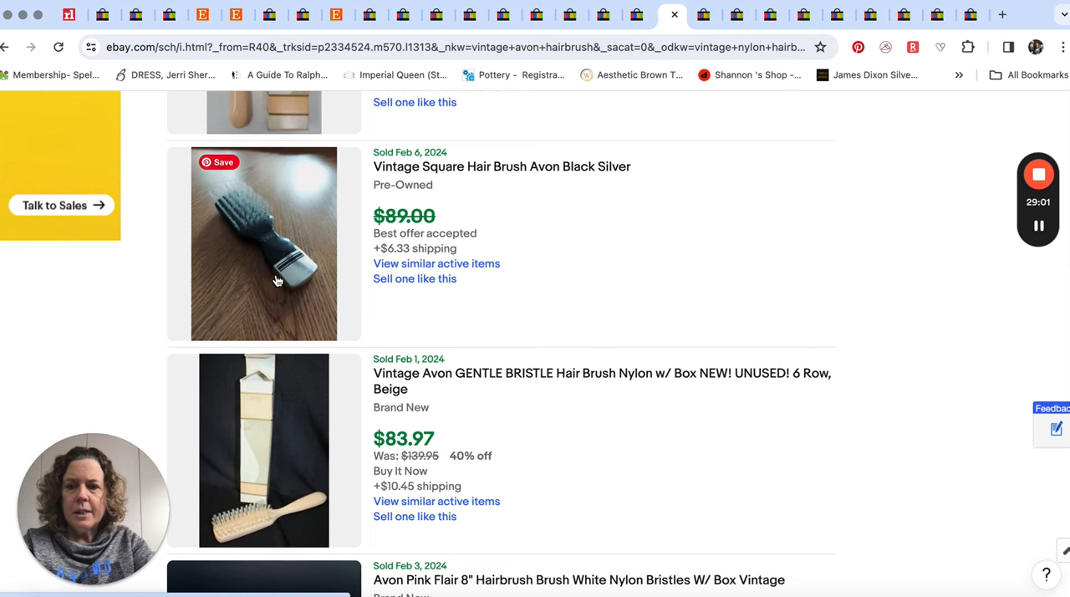
scroll(down, 3)
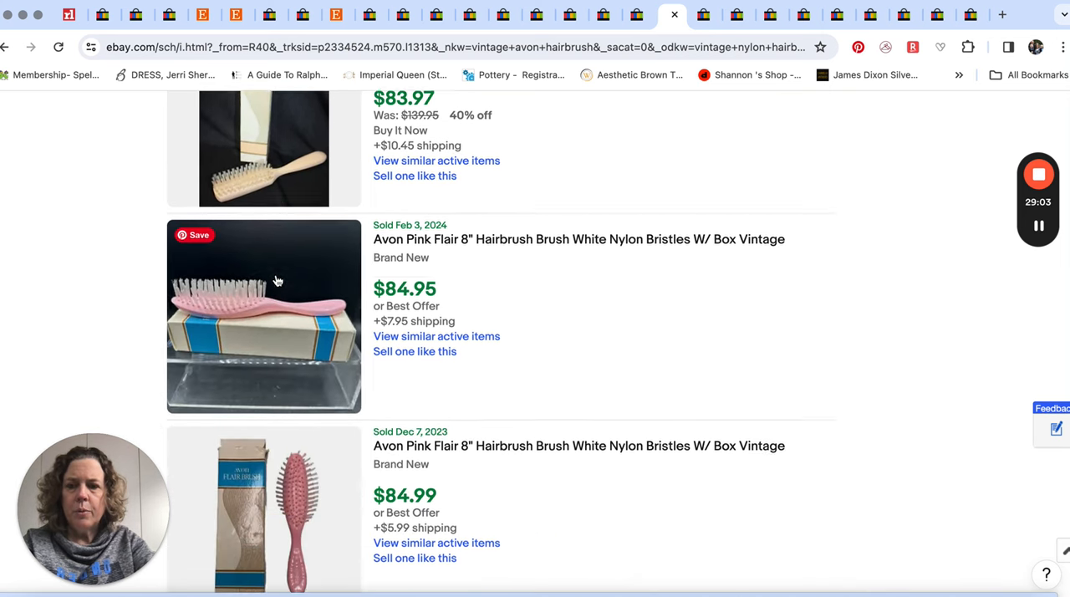
scroll(down, 3)
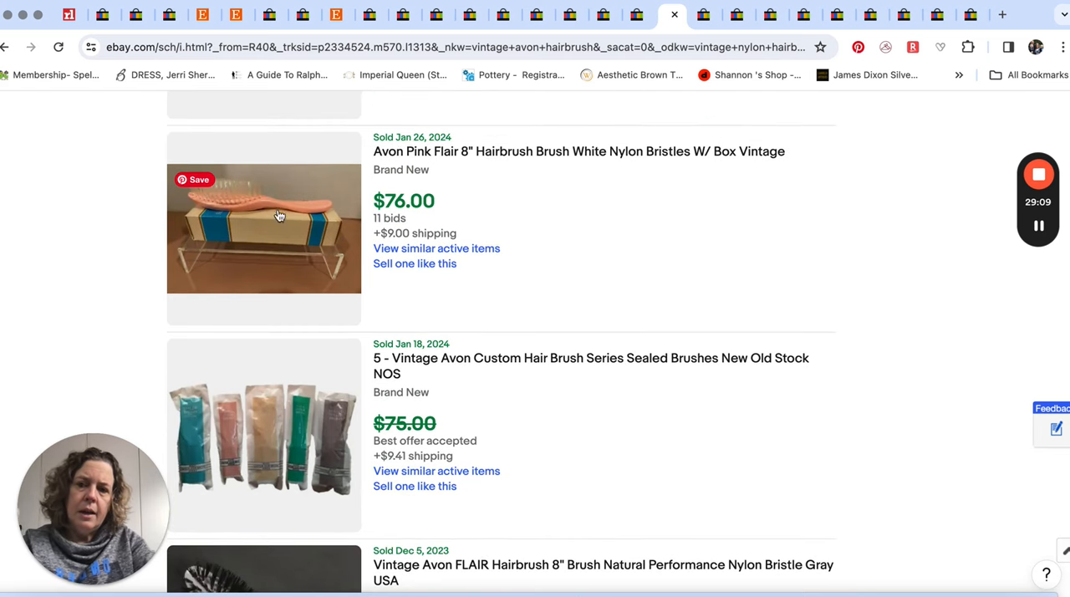
scroll(down, 3)
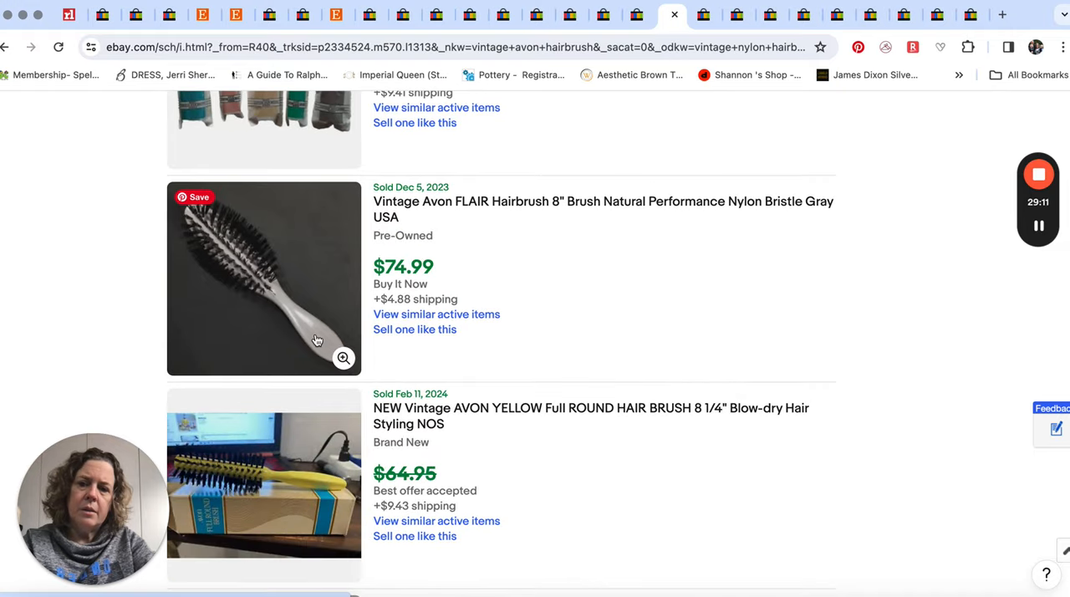
mouse_move(512, 234)
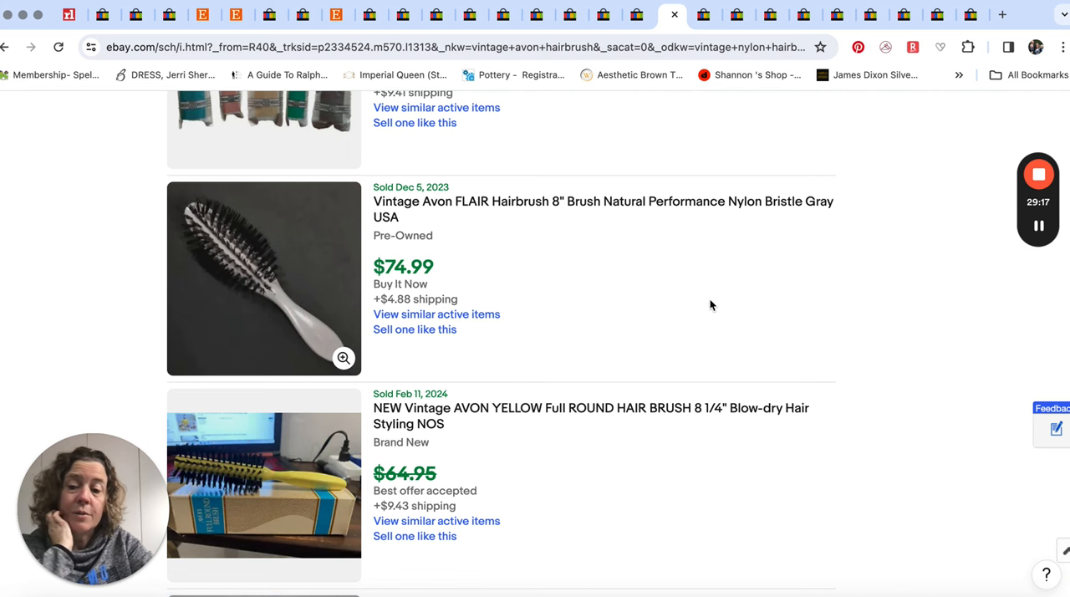
scroll(down, 3)
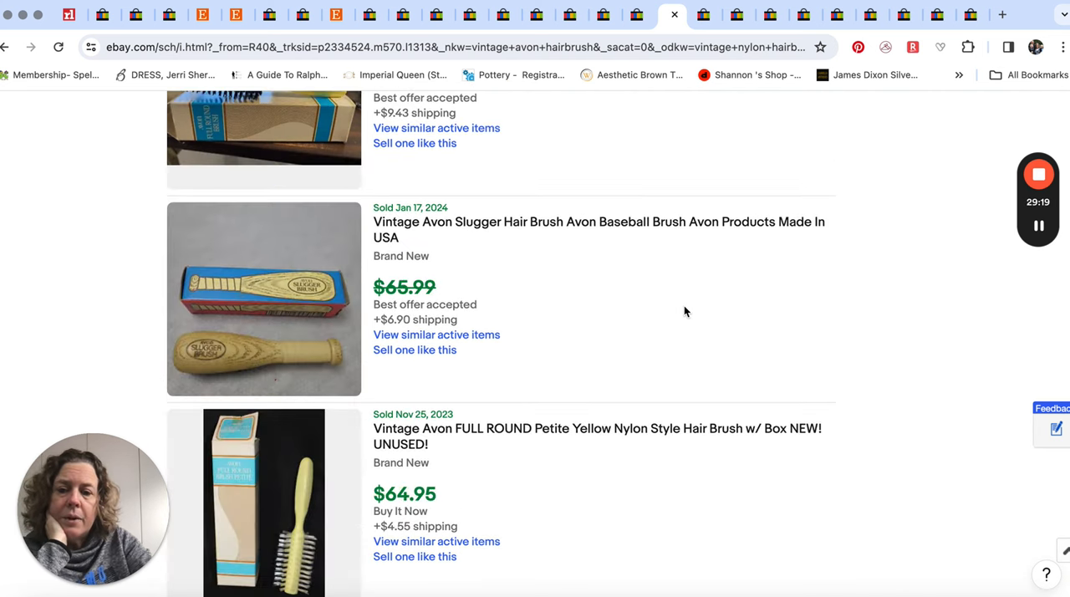
scroll(down, 3)
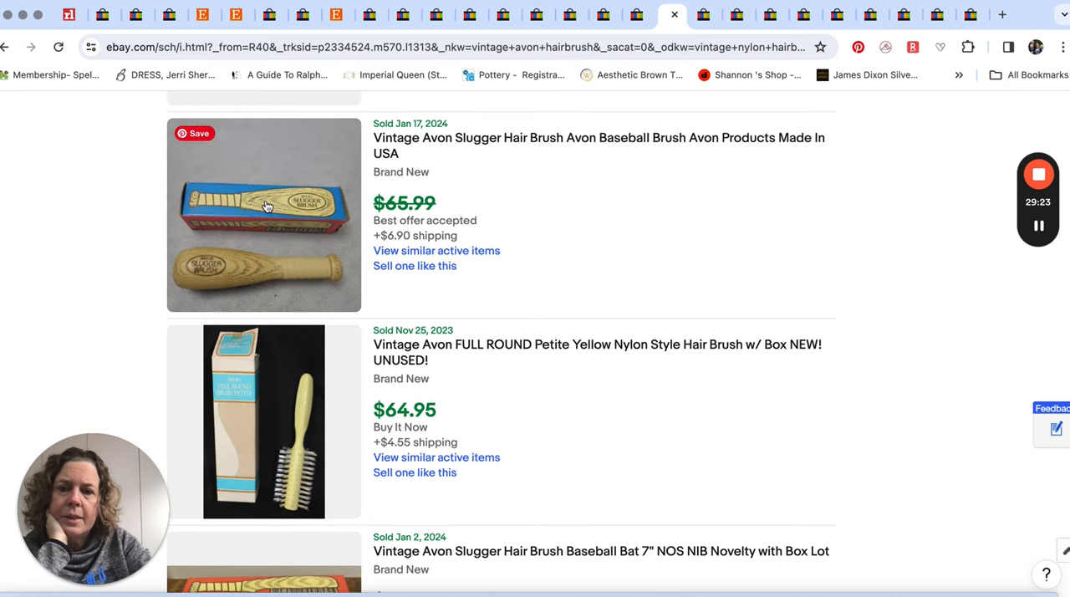
mouse_move(257, 211)
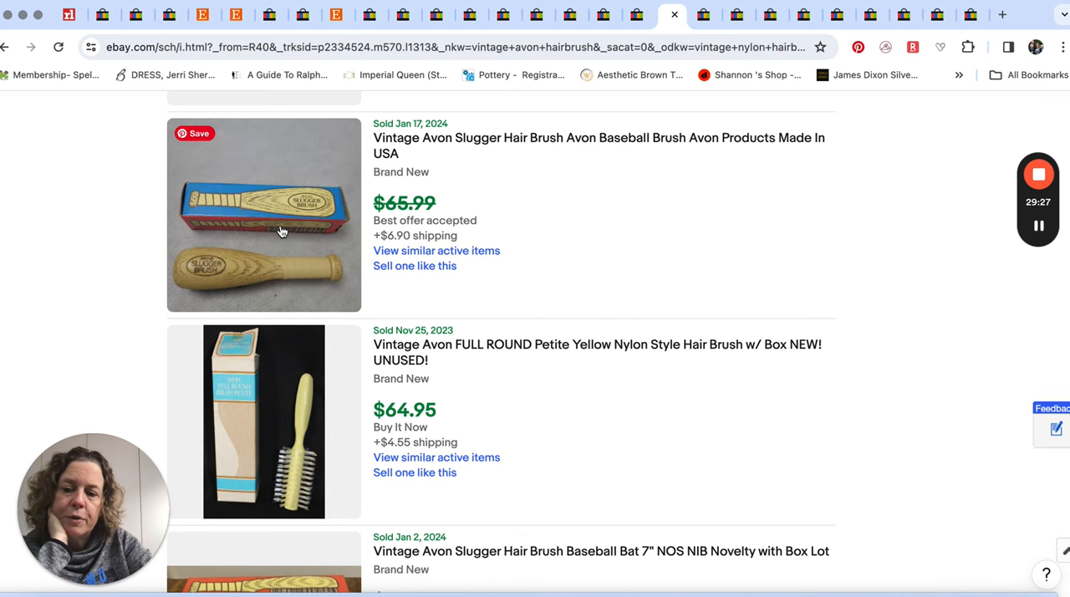
scroll(down, 3)
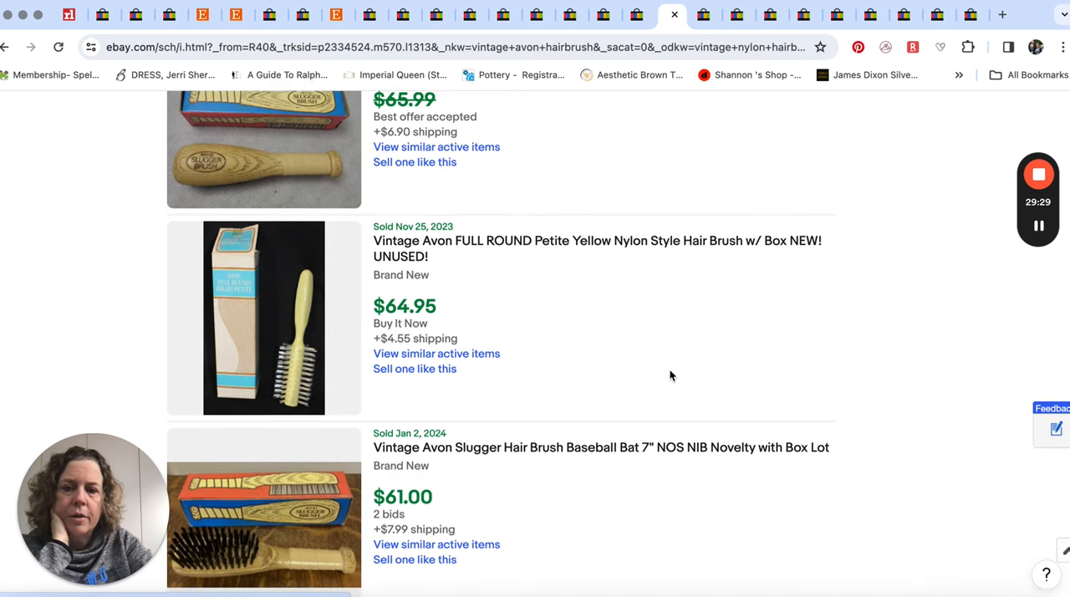
scroll(down, 3)
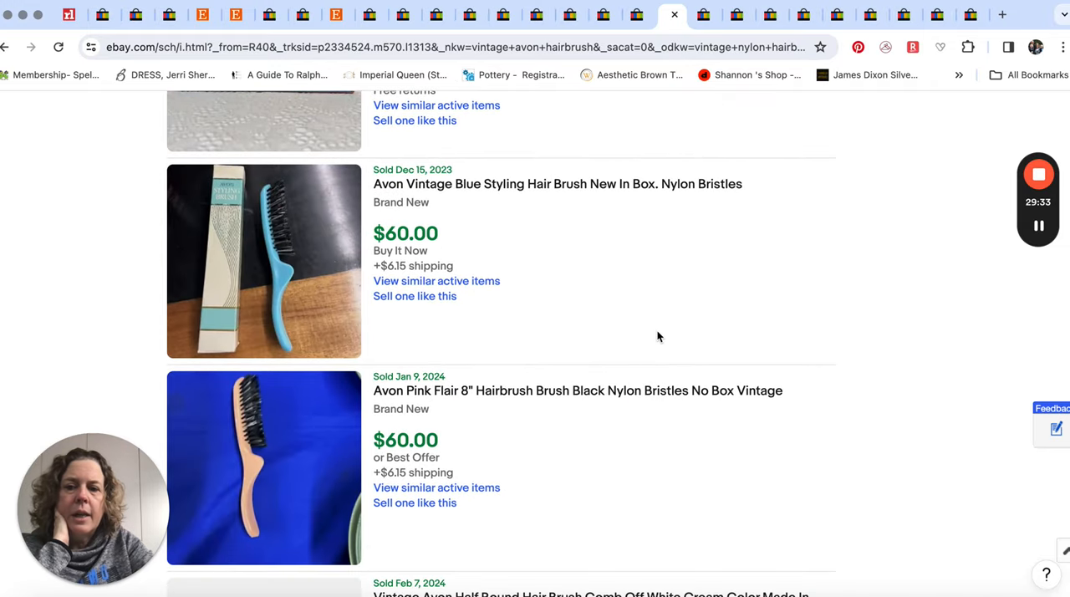
mouse_move(288, 280)
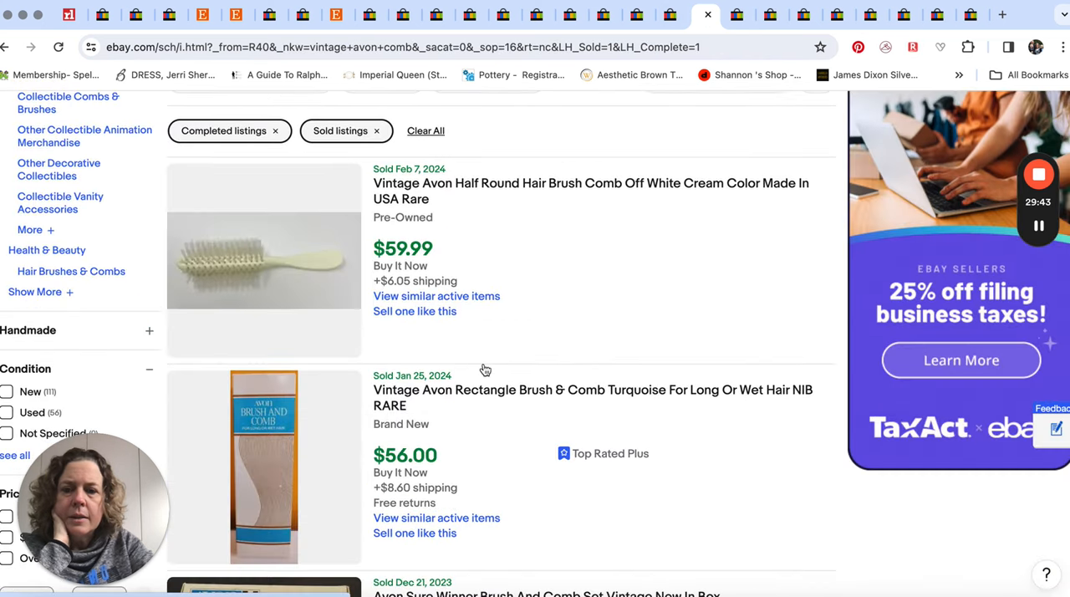
Browse the vintage Avon comb and brush-set sold listings down to about $36–$50
scroll(down, 3)
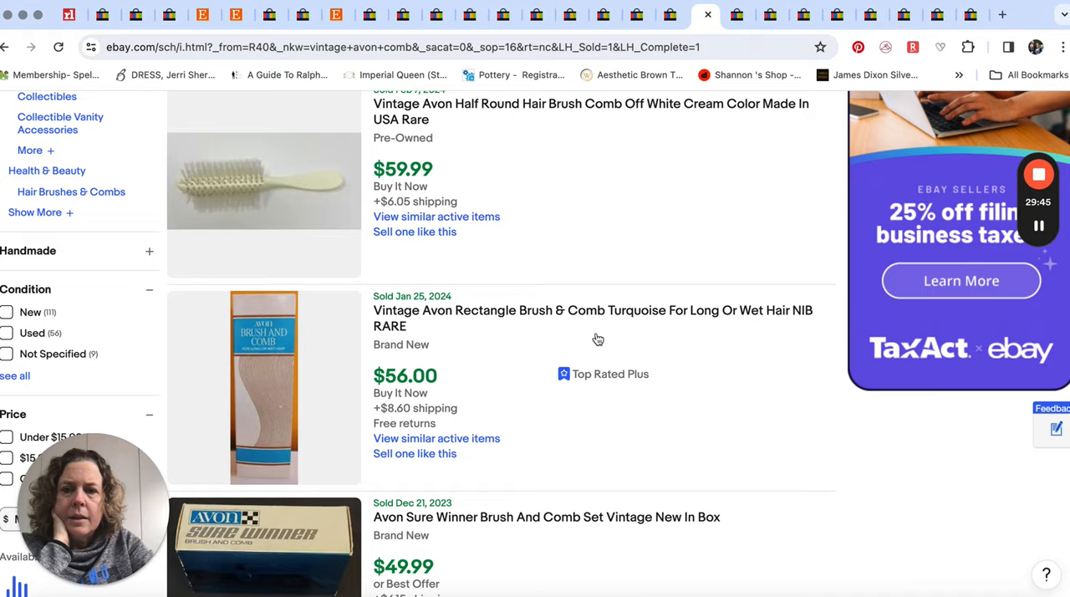
scroll(down, 3)
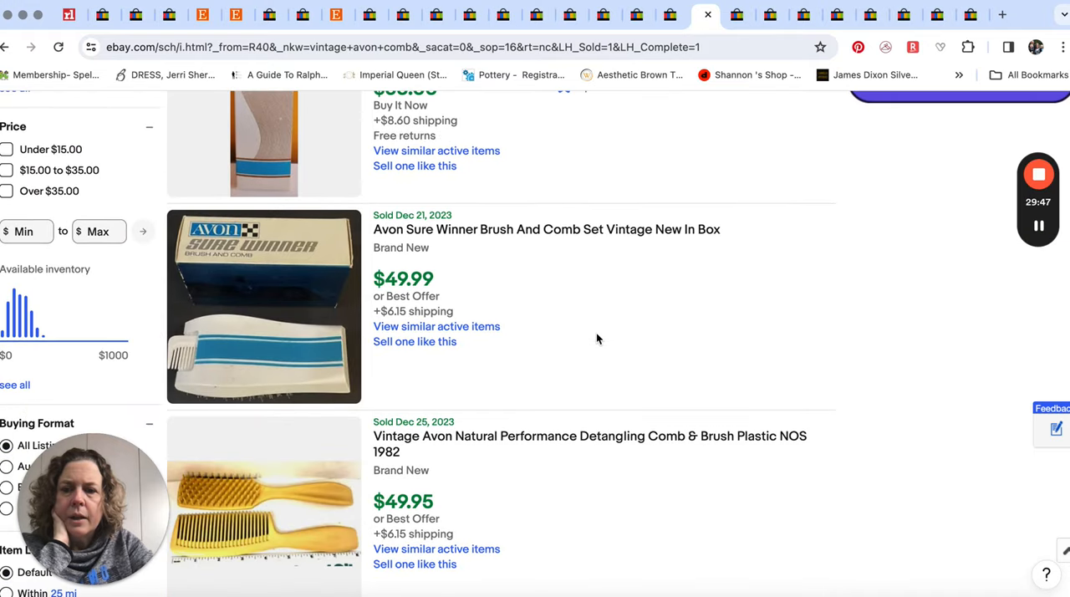
scroll(down, 3)
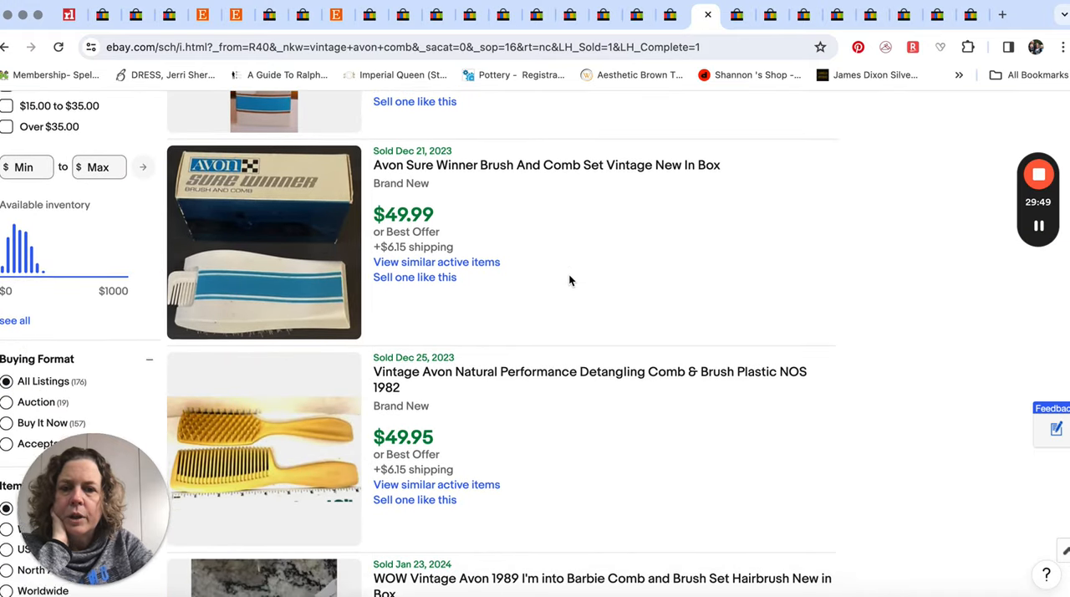
scroll(down, 3)
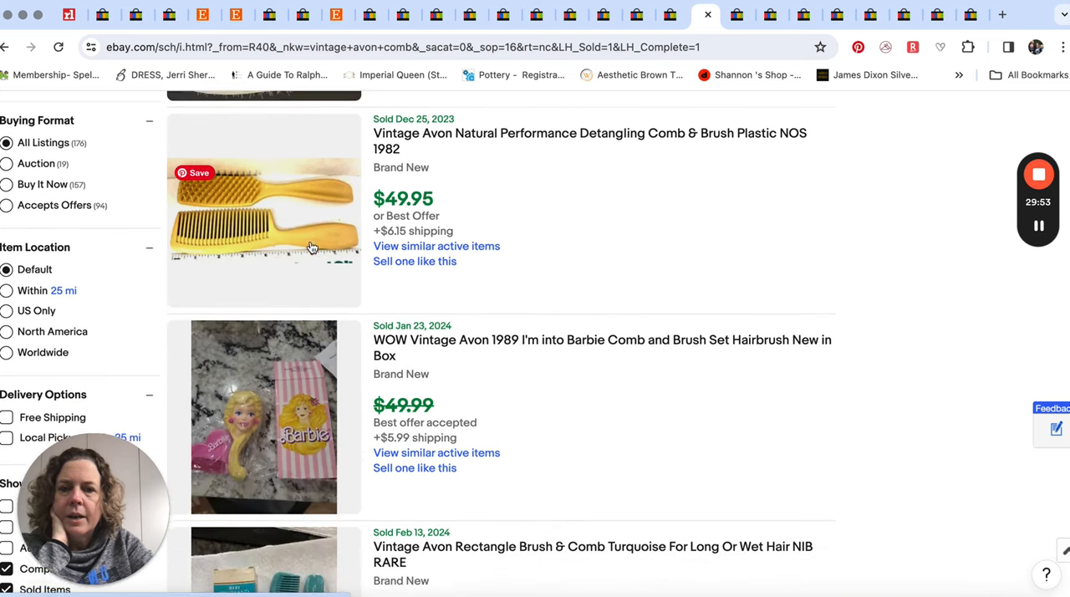
scroll(down, 3)
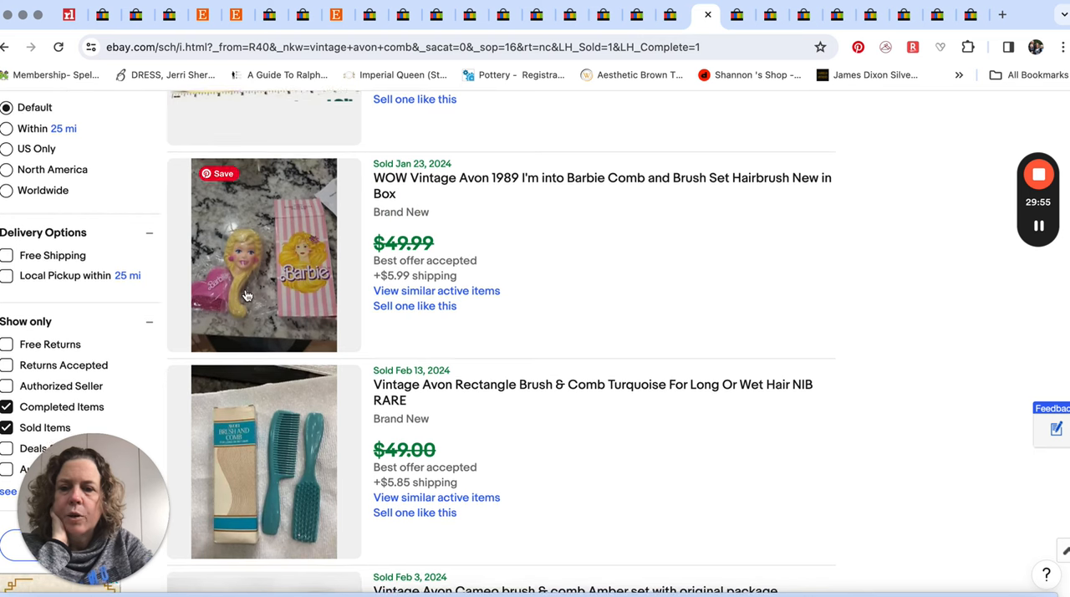
scroll(down, 3)
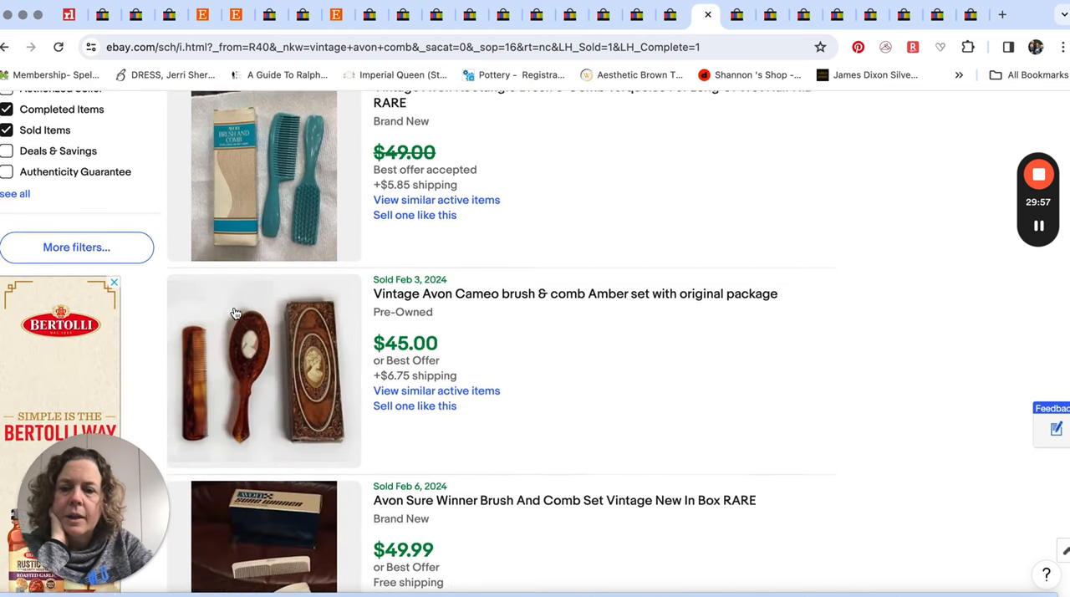
scroll(down, 3)
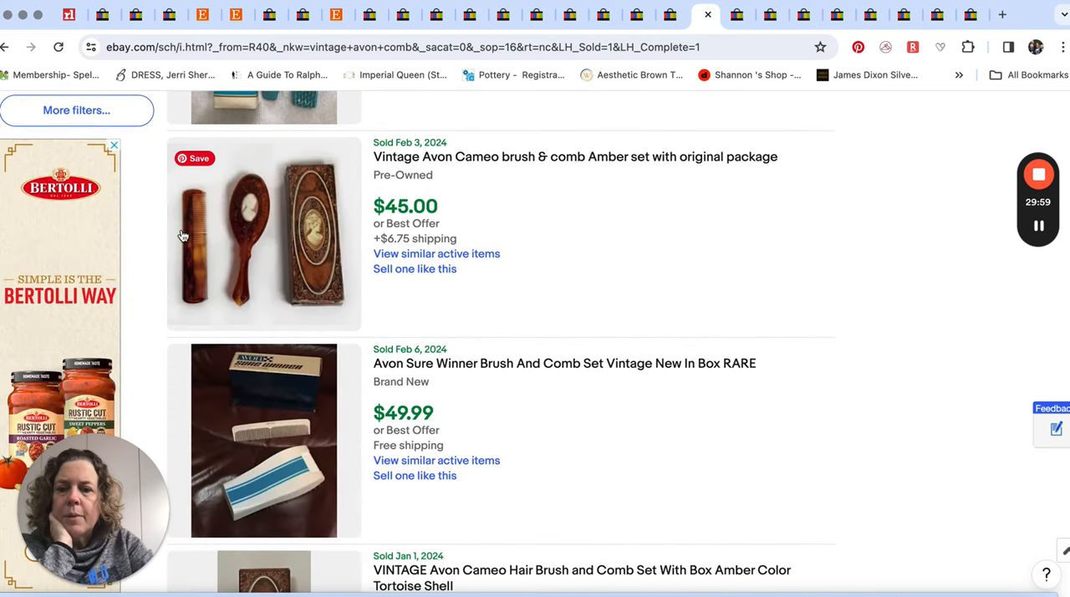
scroll(down, 3)
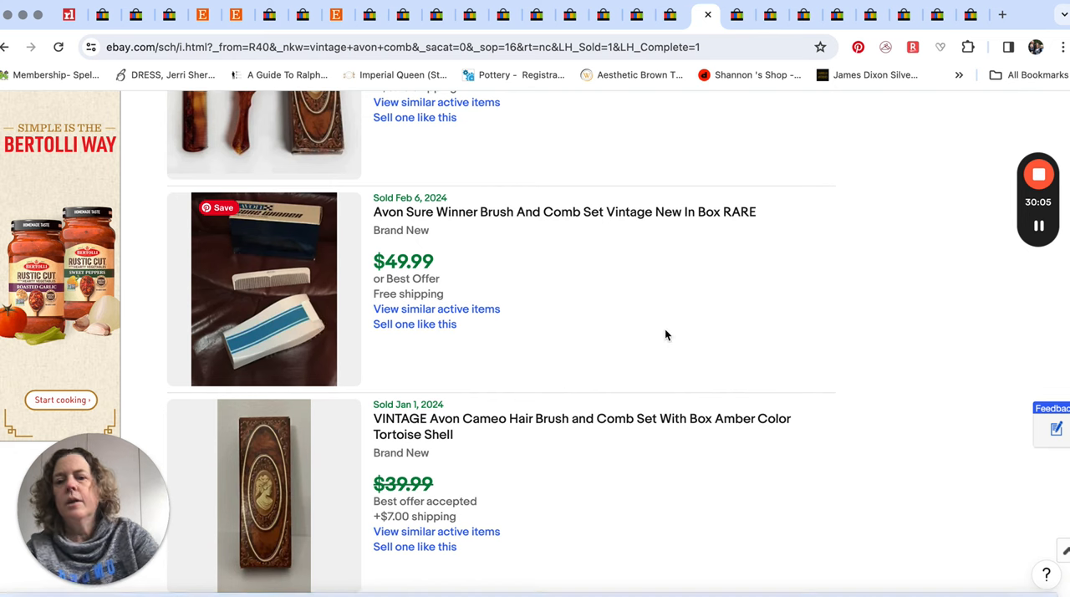
scroll(down, 3)
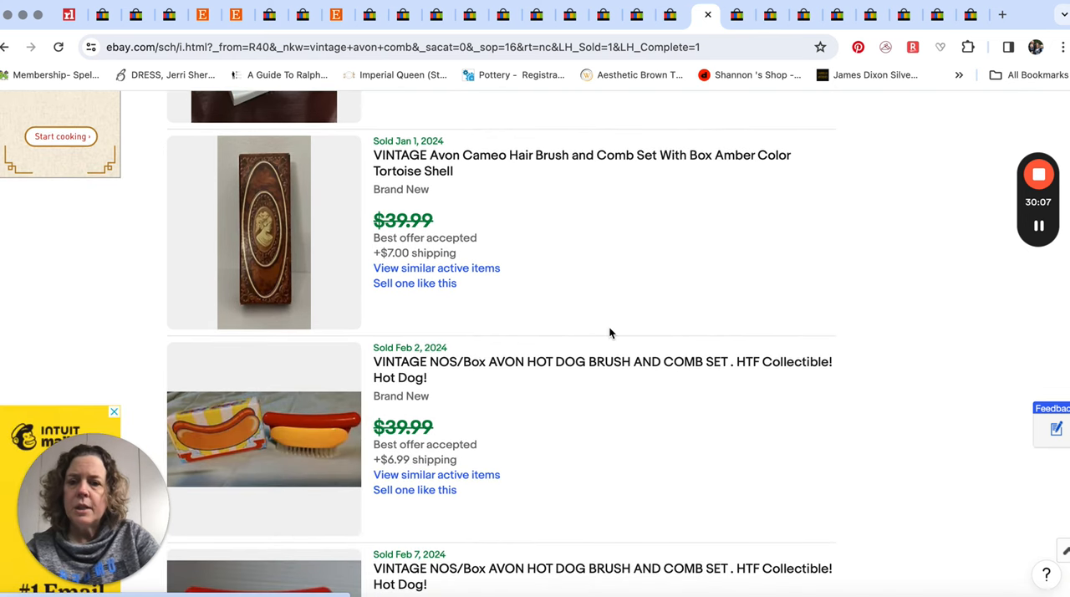
scroll(down, 3)
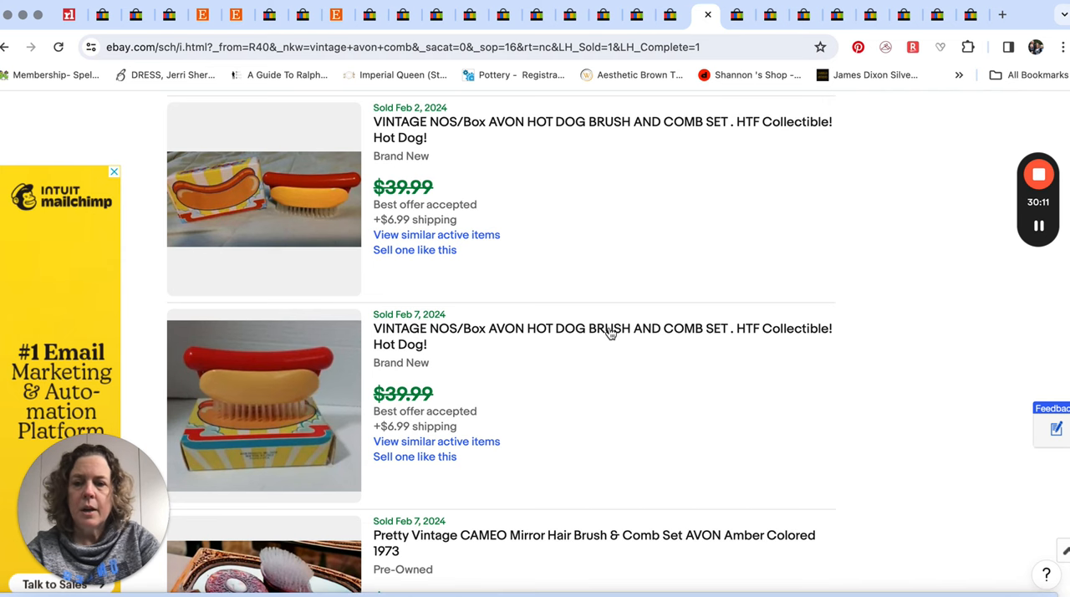
scroll(down, 3)
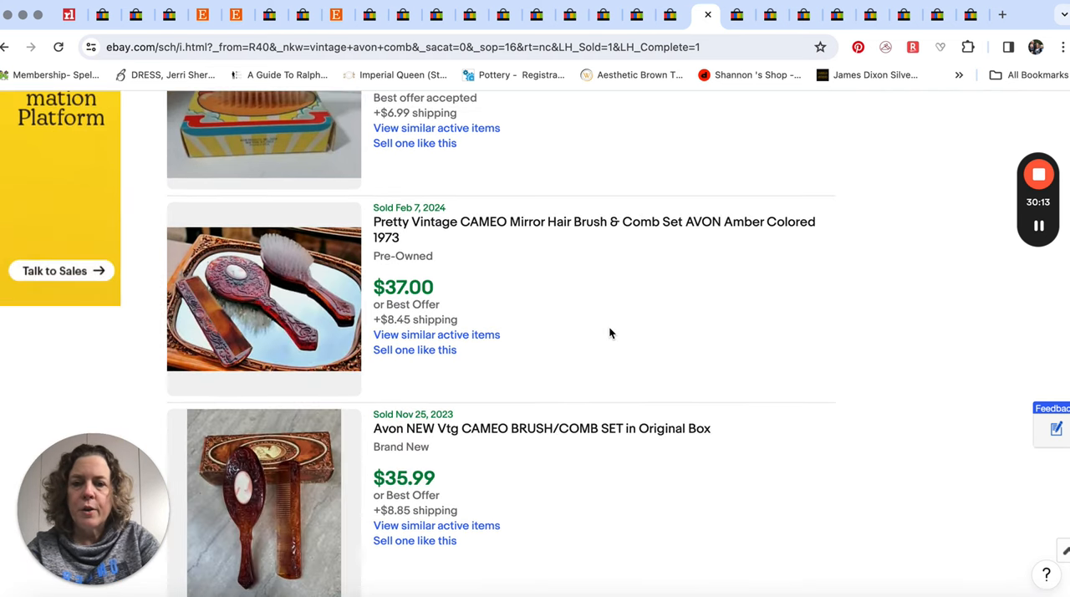
scroll(down, 3)
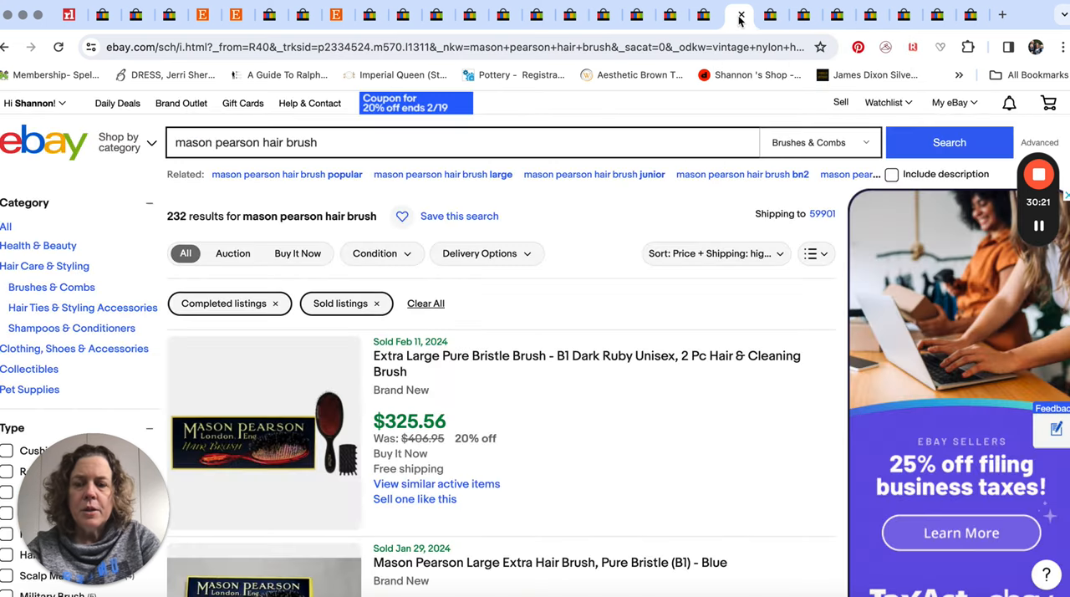
Review Mason Pearson sold prices down to about $199–$215, then switch to vanity brush comb results
scroll(down, 3)
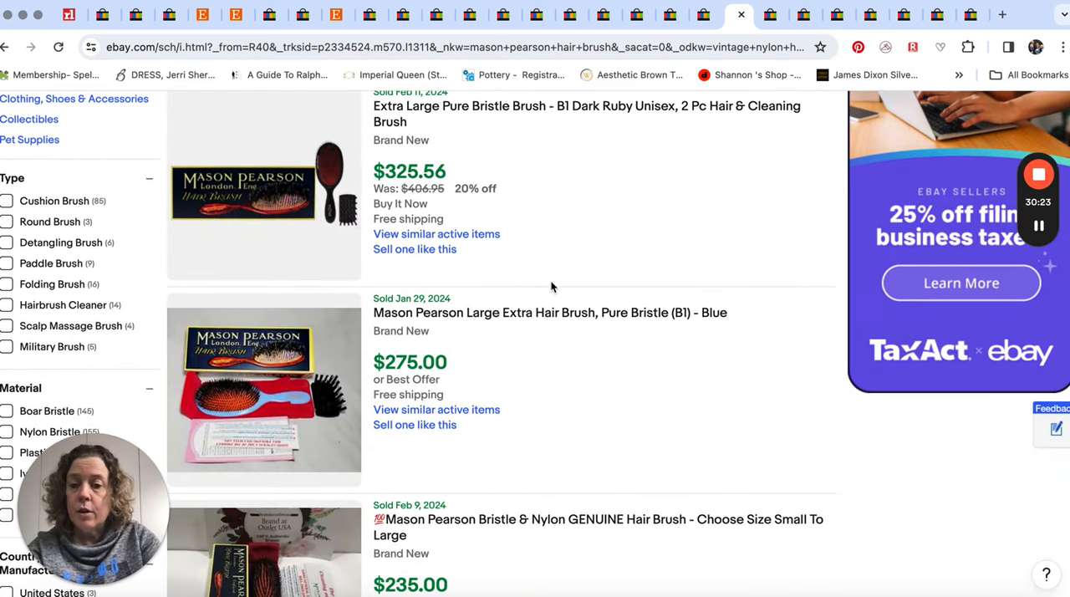
scroll(down, 3)
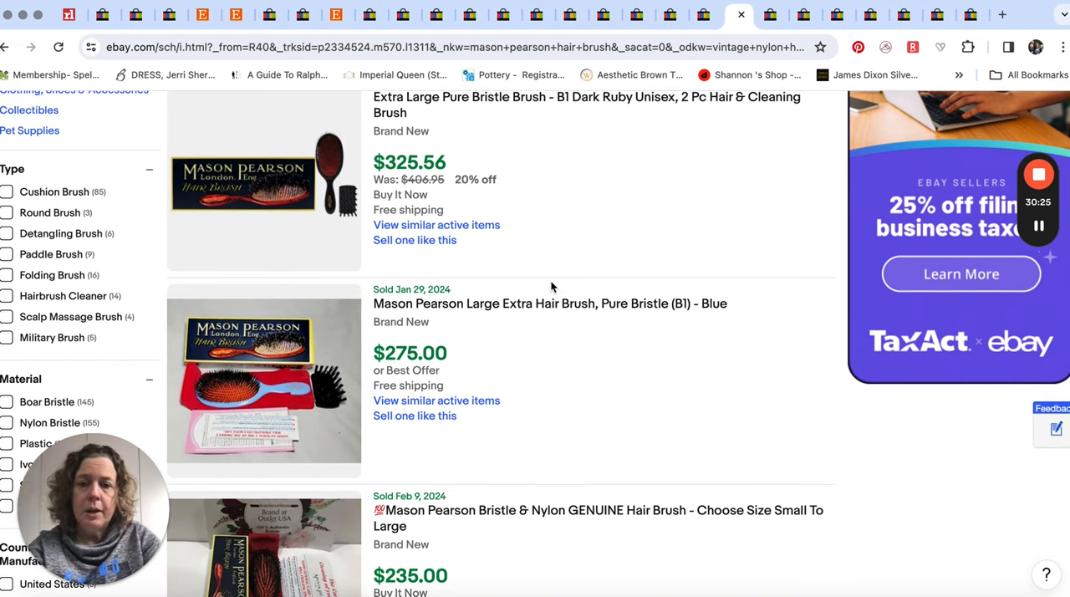
scroll(down, 3)
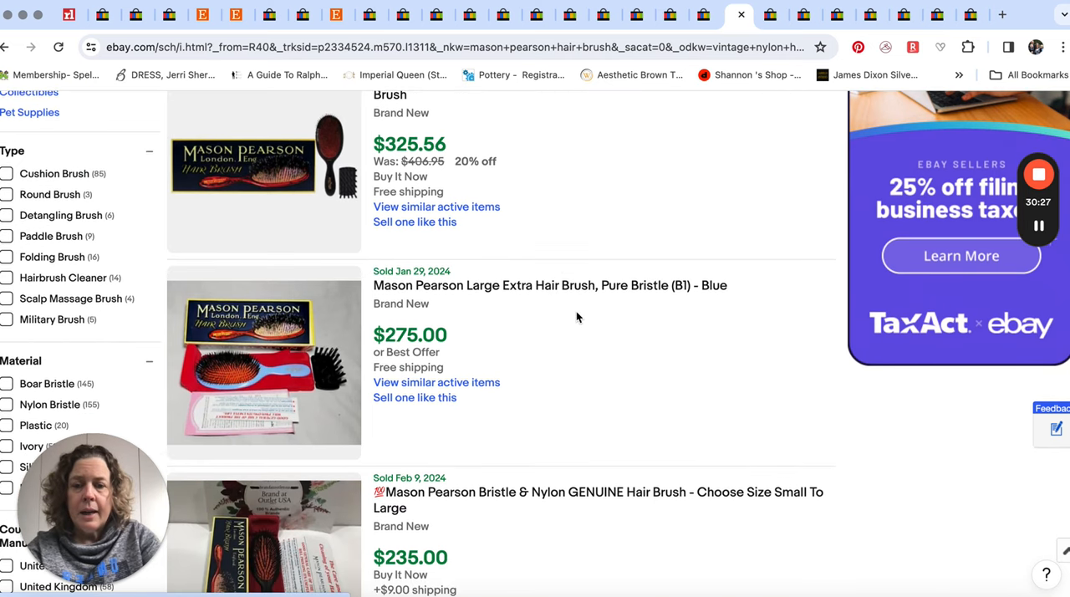
scroll(down, 3)
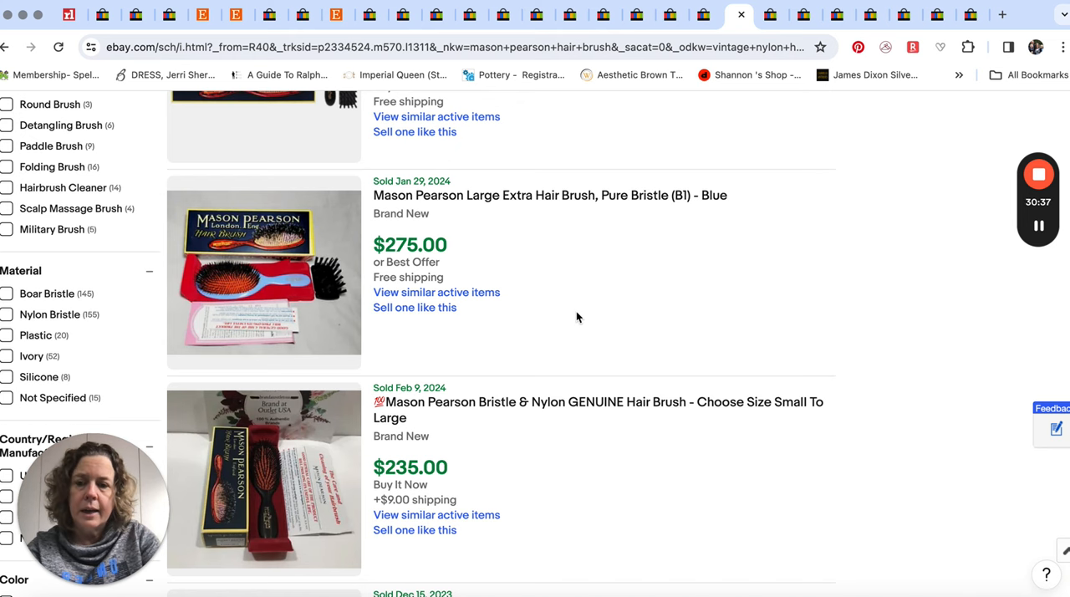
scroll(down, 3)
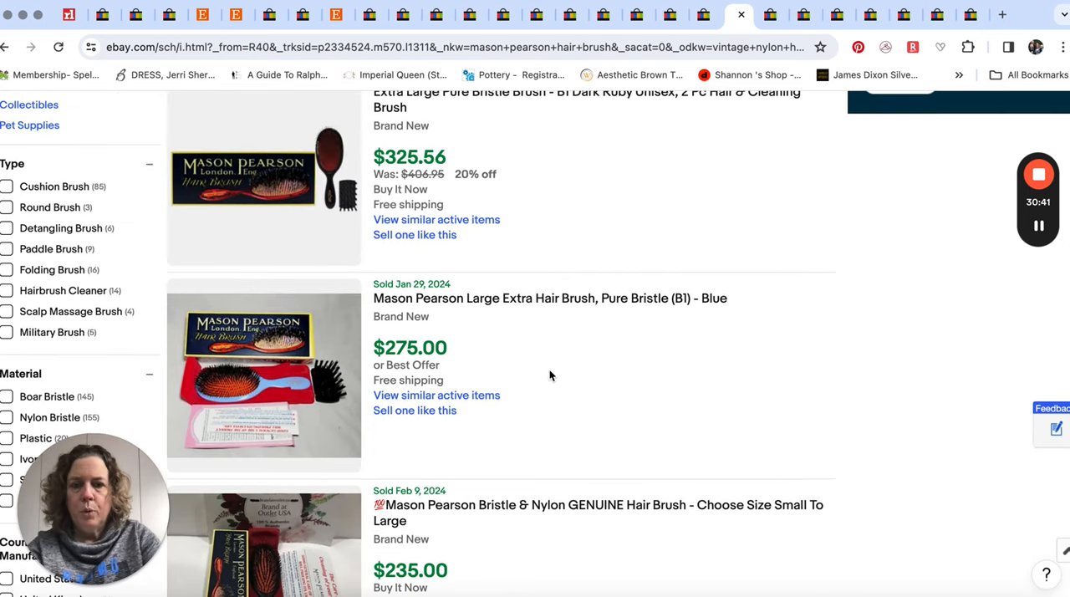
scroll(down, 3)
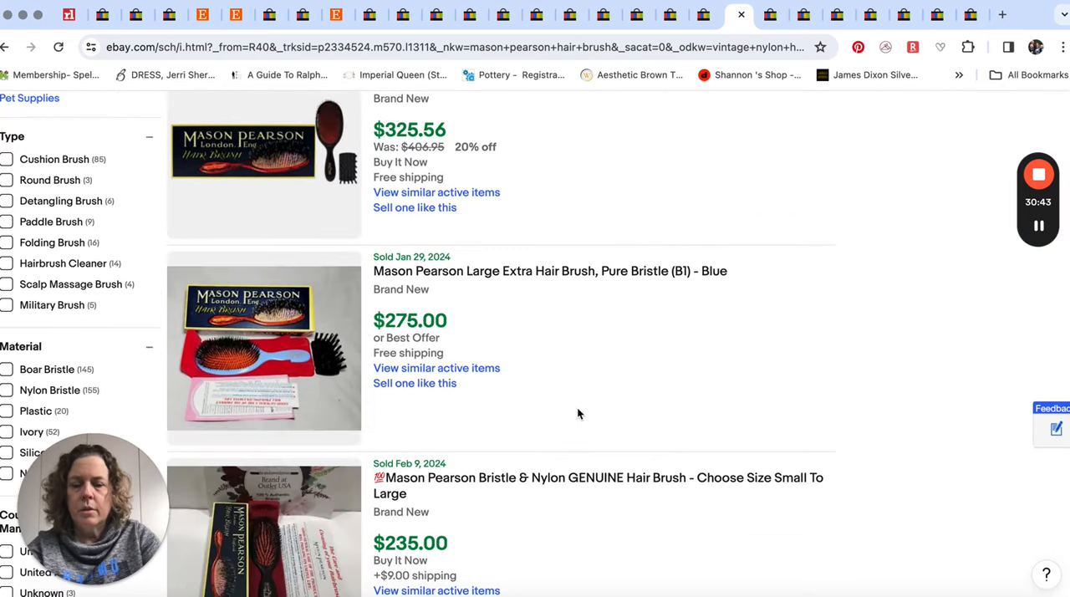
scroll(down, 3)
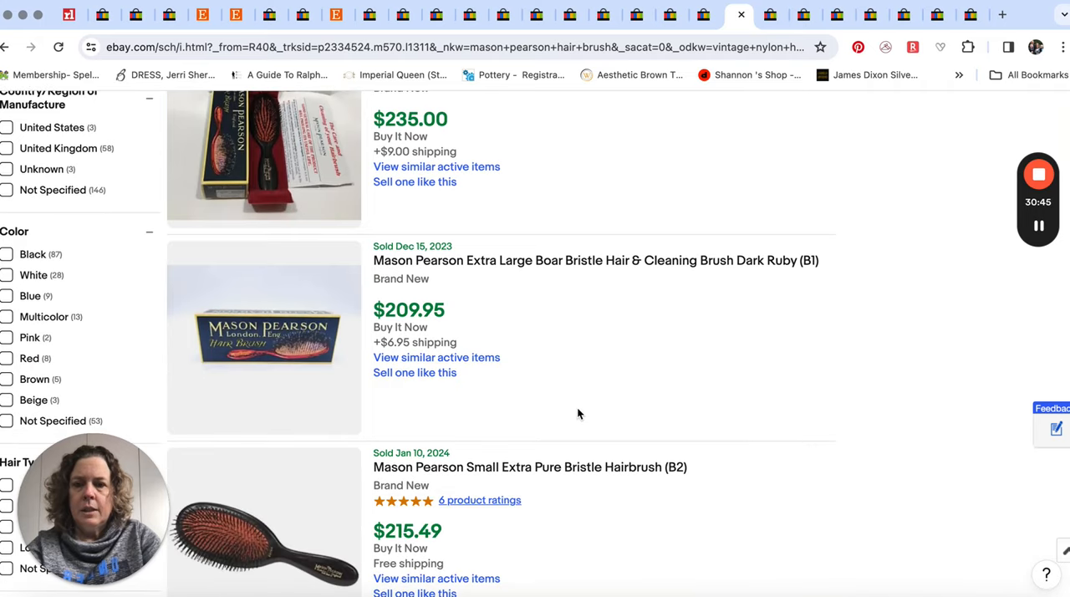
scroll(down, 3)
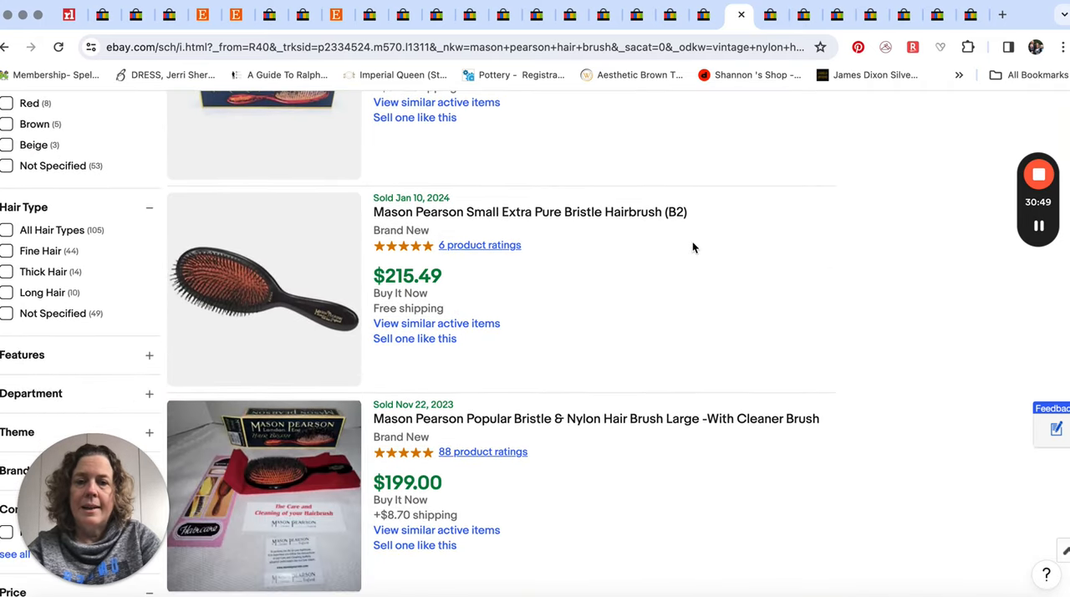
click(770, 15)
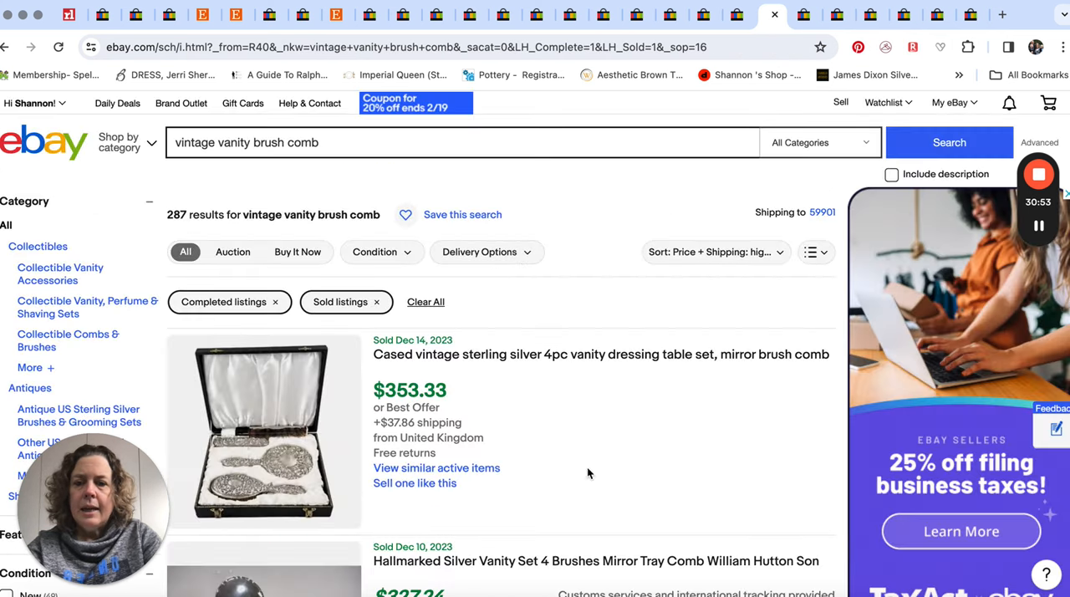
Browse the vintage vanity brush comb sold results down to the $62–$85 sets
scroll(down, 3)
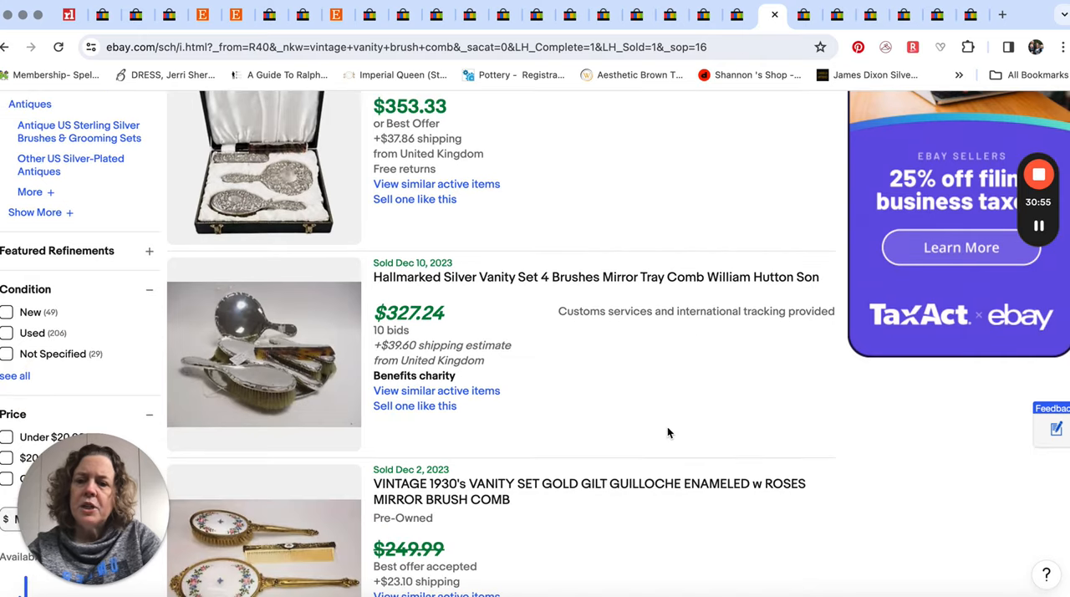
scroll(down, 3)
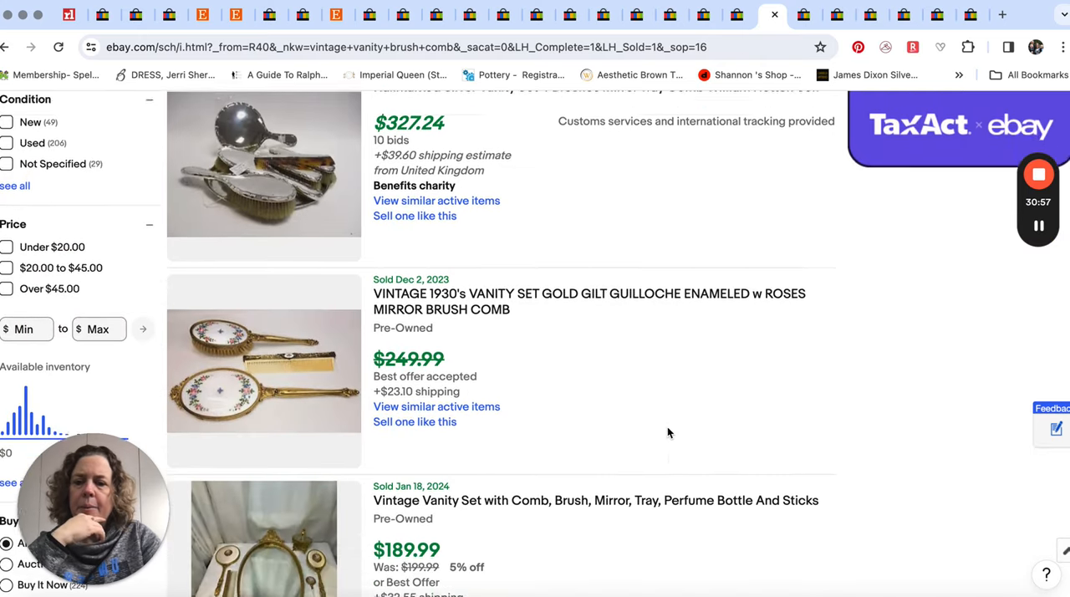
scroll(down, 3)
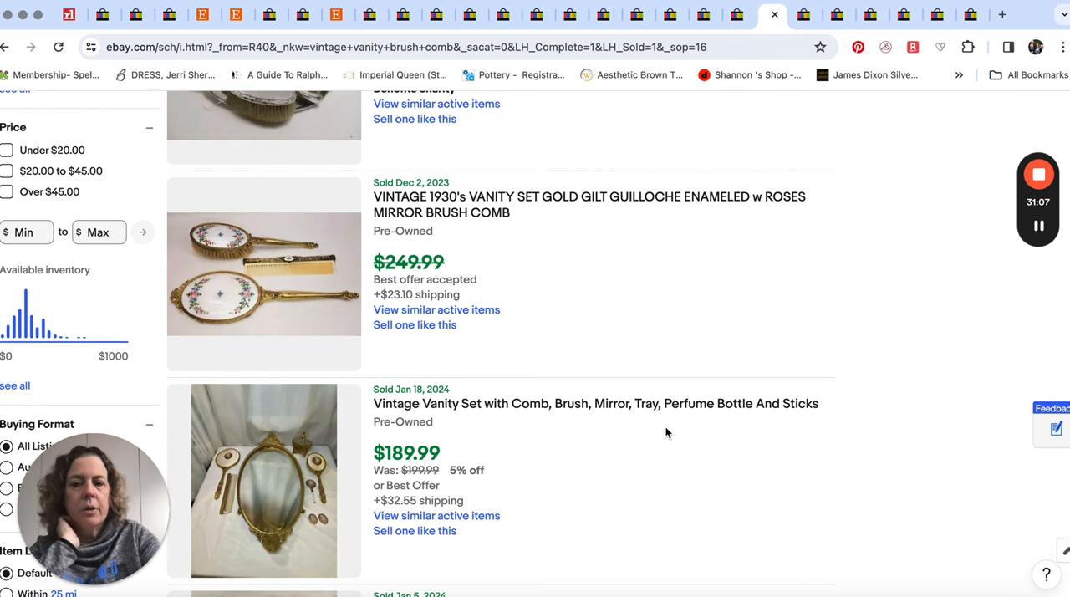
scroll(down, 3)
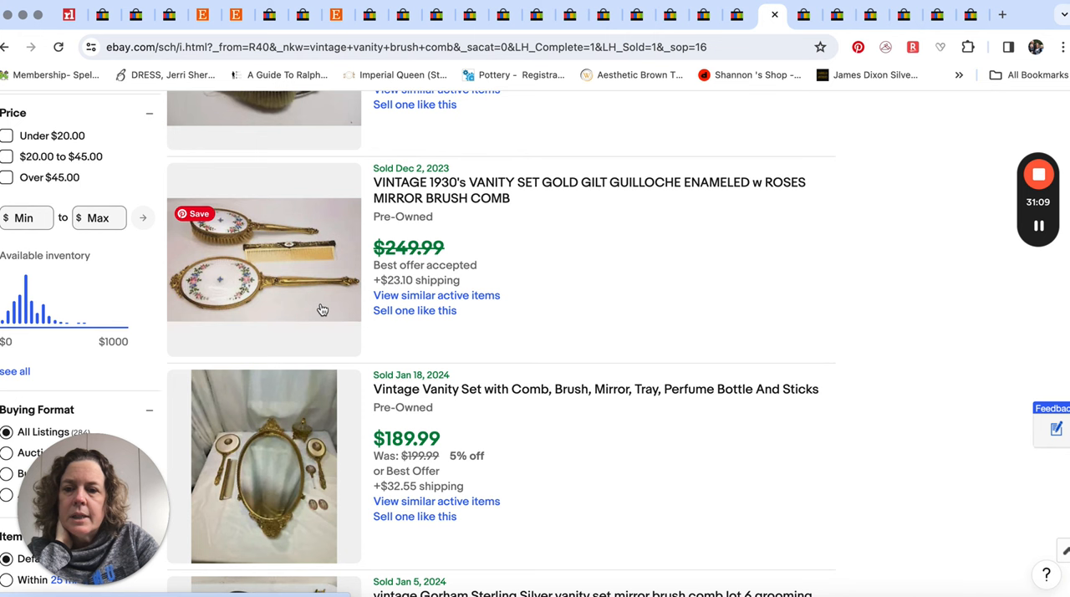
mouse_move(237, 295)
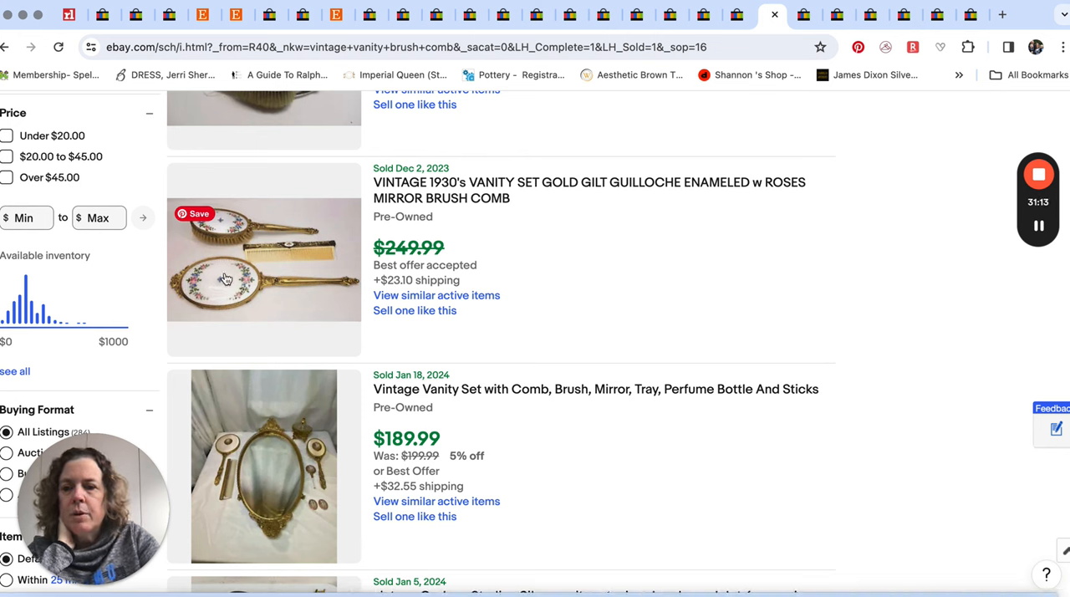
mouse_move(299, 253)
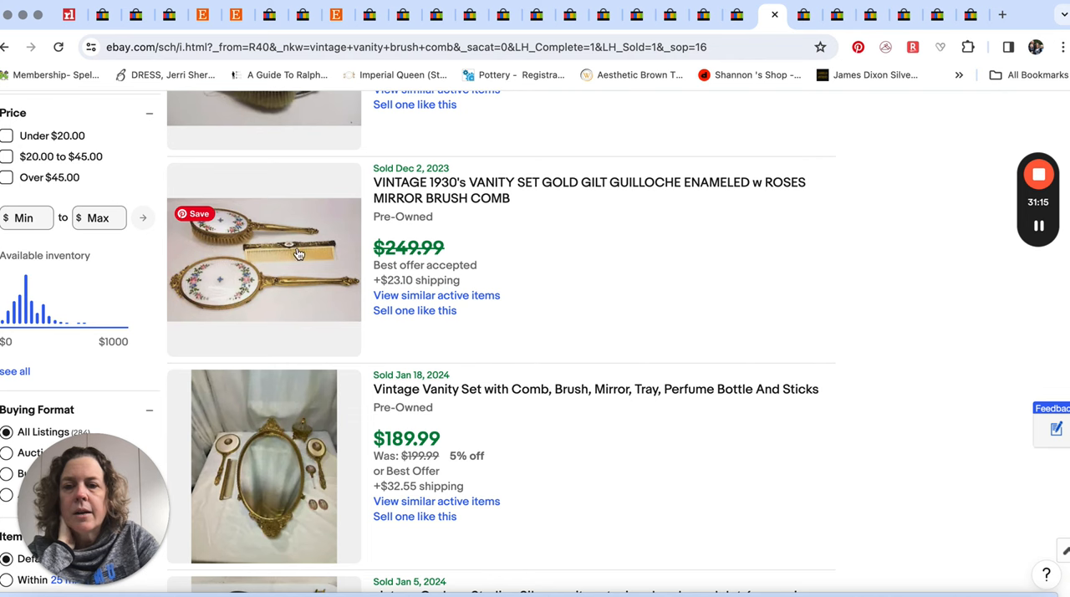
scroll(down, 3)
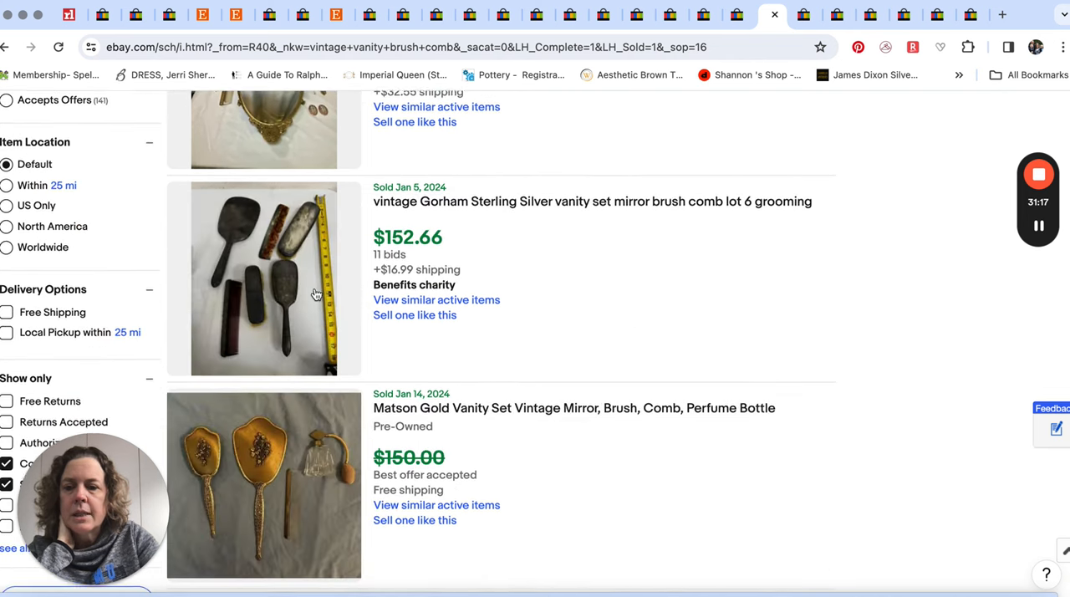
scroll(down, 3)
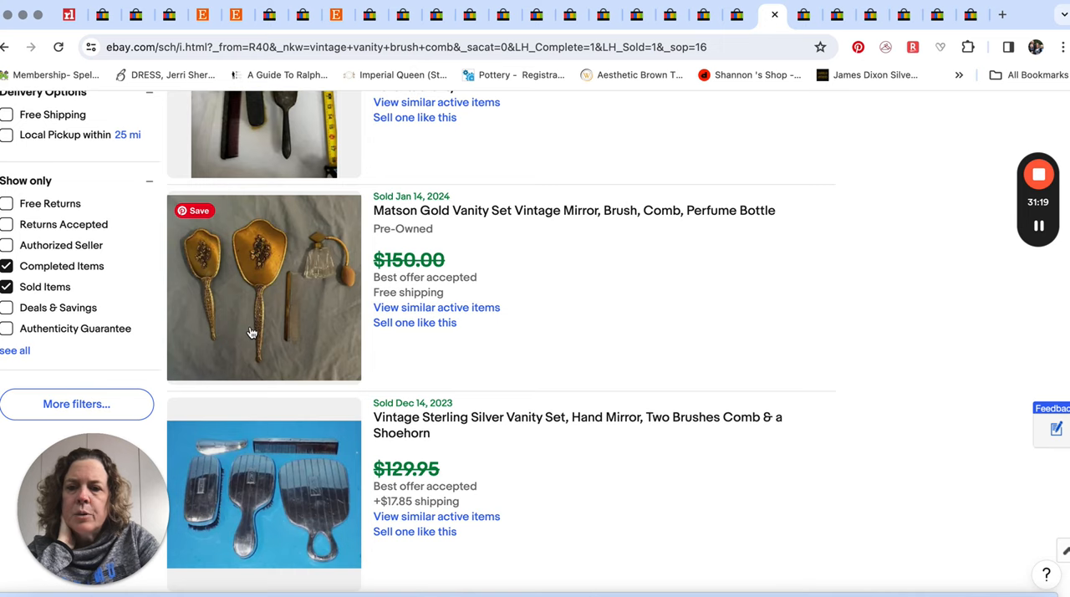
scroll(down, 3)
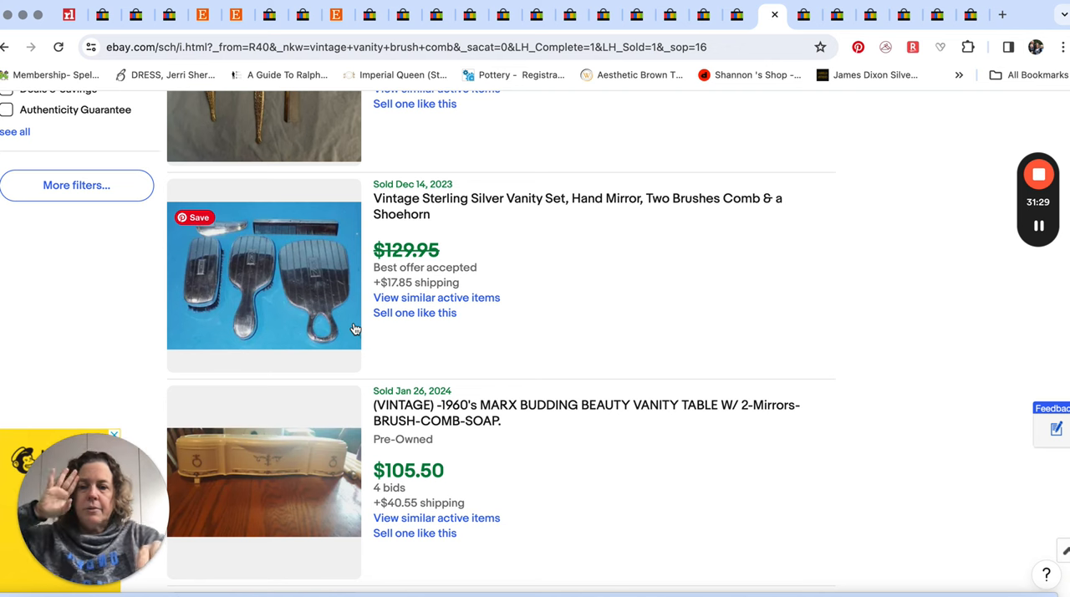
scroll(down, 3)
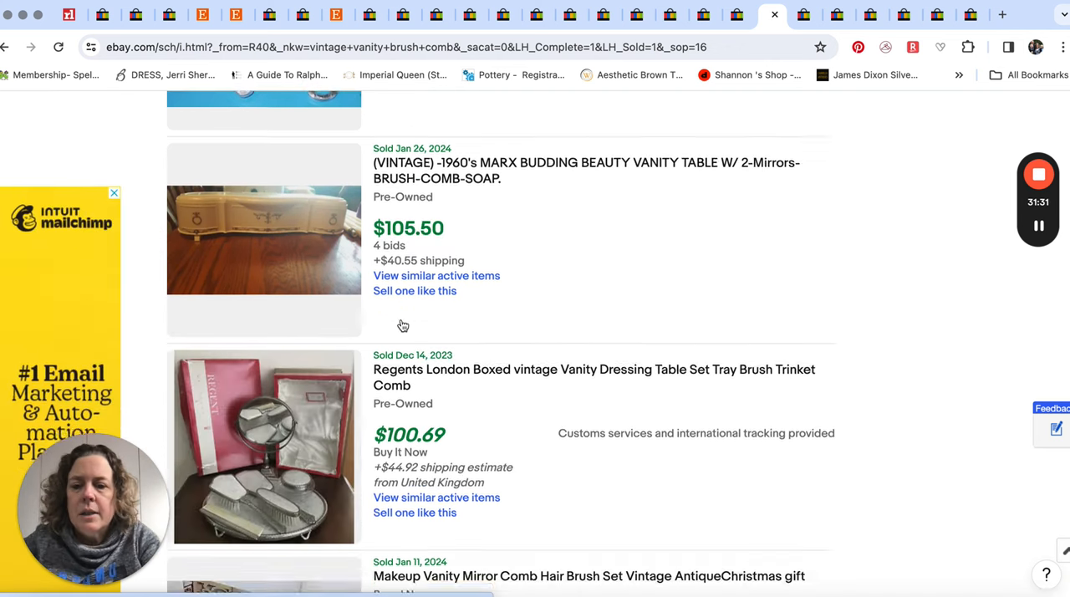
scroll(down, 3)
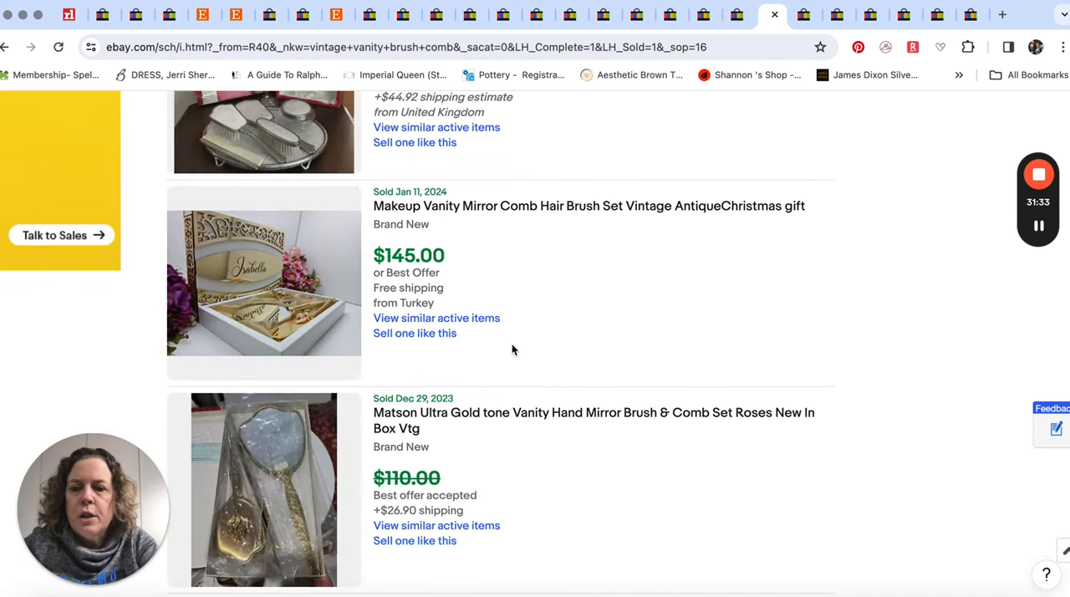
scroll(down, 3)
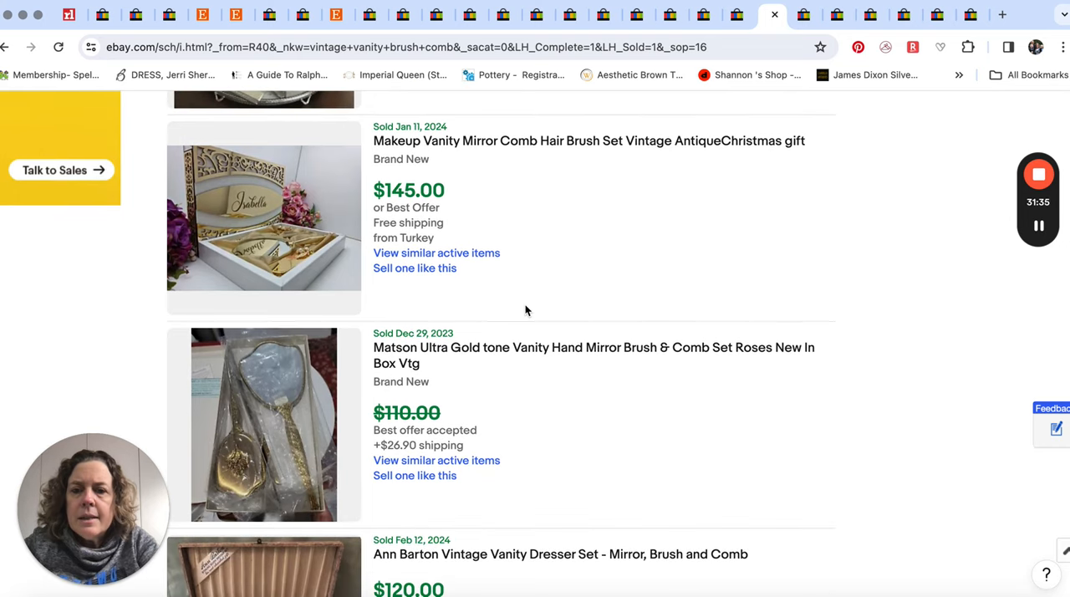
scroll(down, 3)
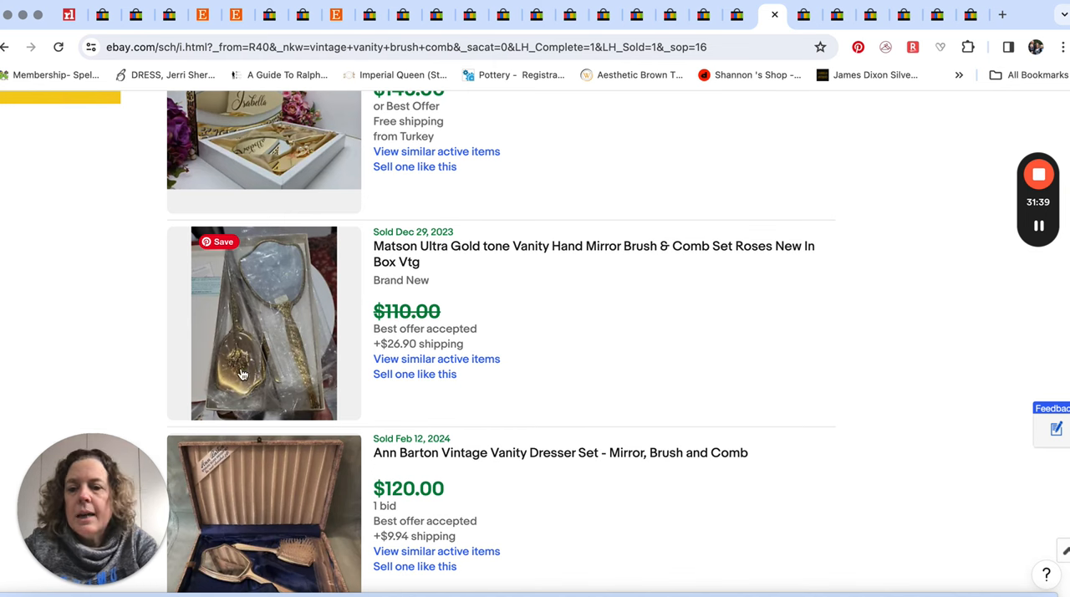
scroll(down, 3)
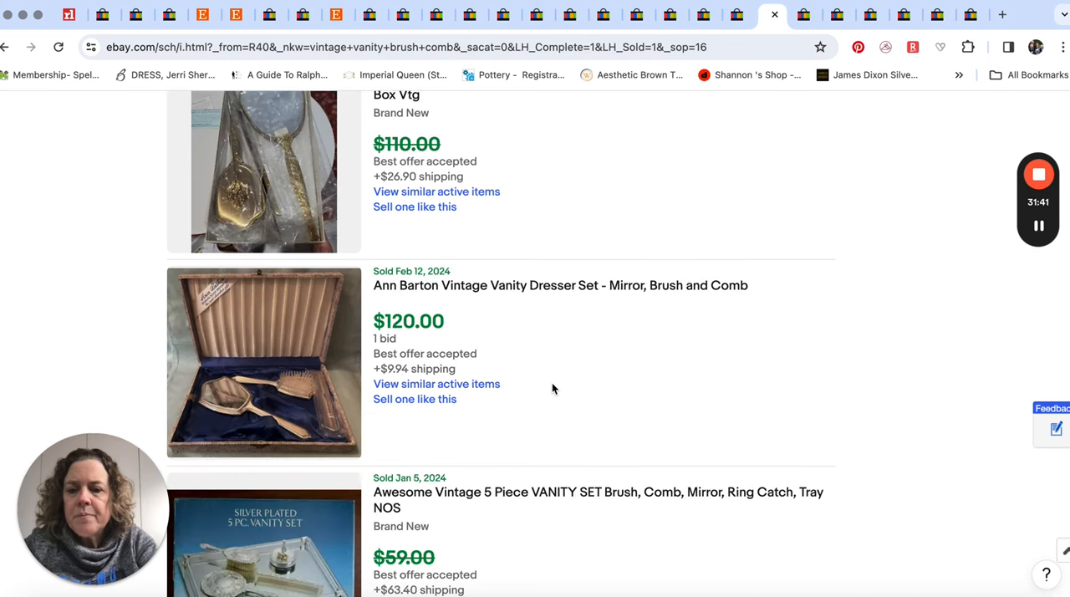
scroll(down, 3)
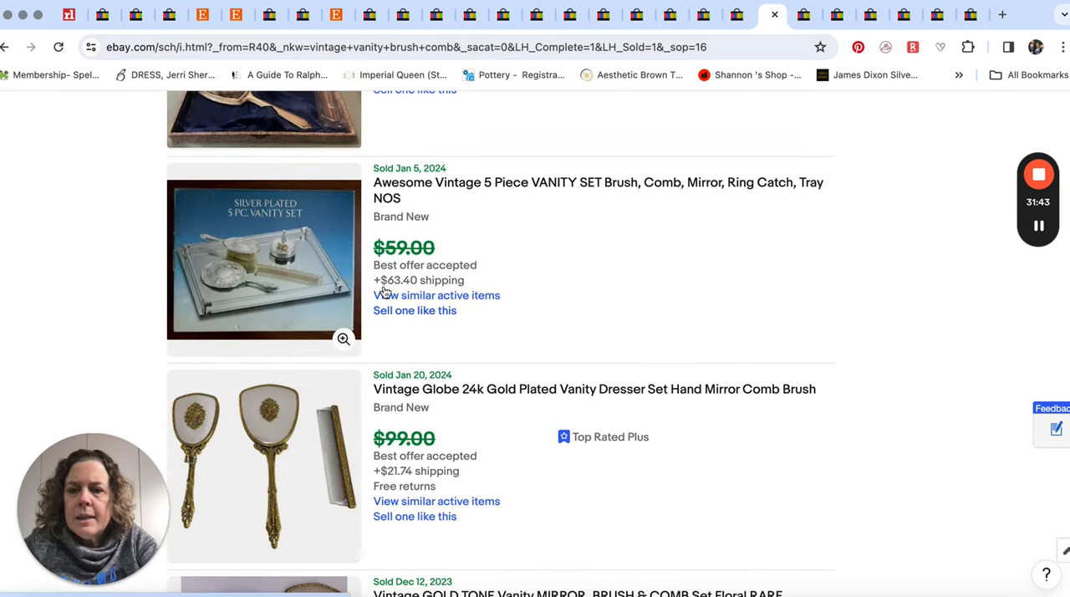
mouse_move(262, 285)
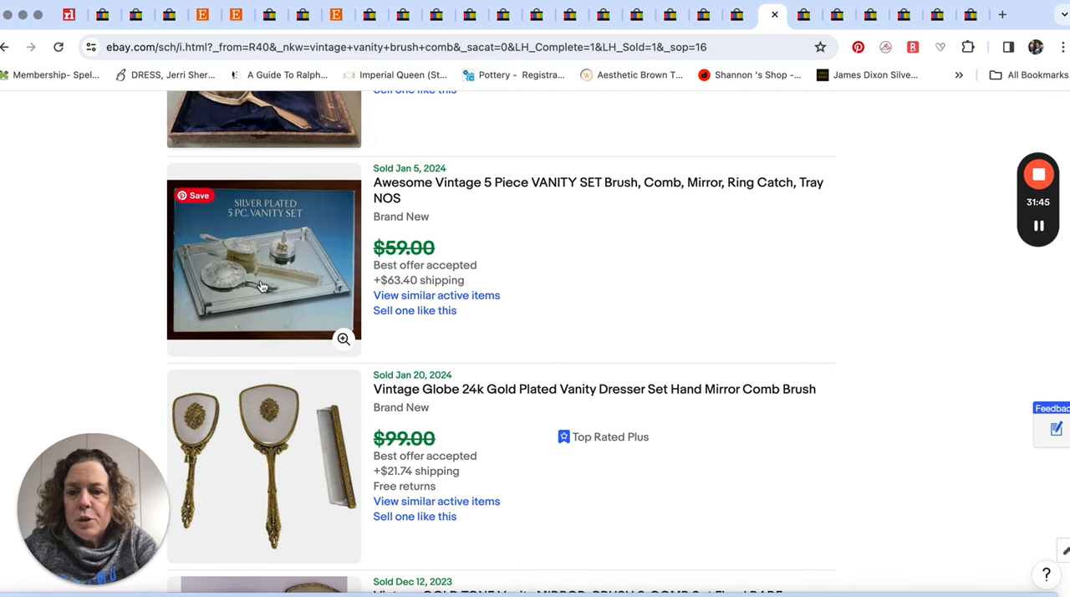
scroll(down, 3)
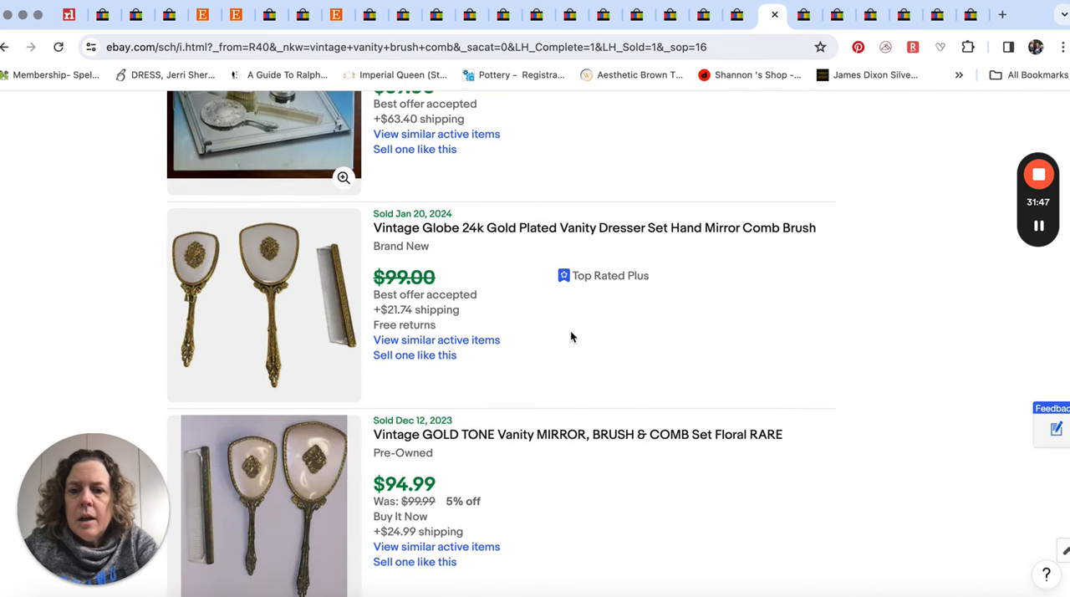
scroll(down, 3)
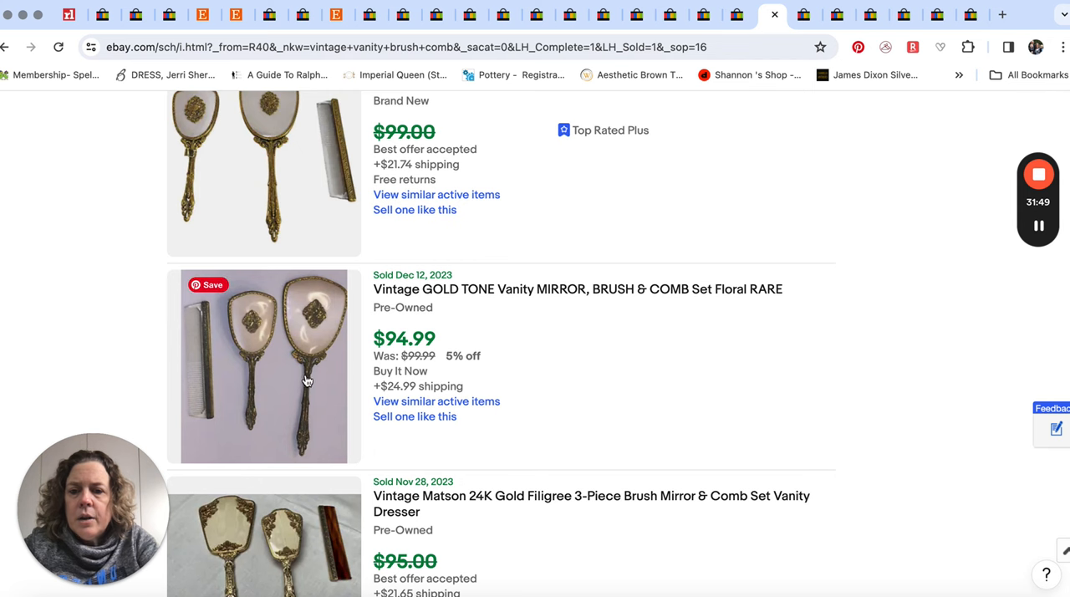
scroll(down, 3)
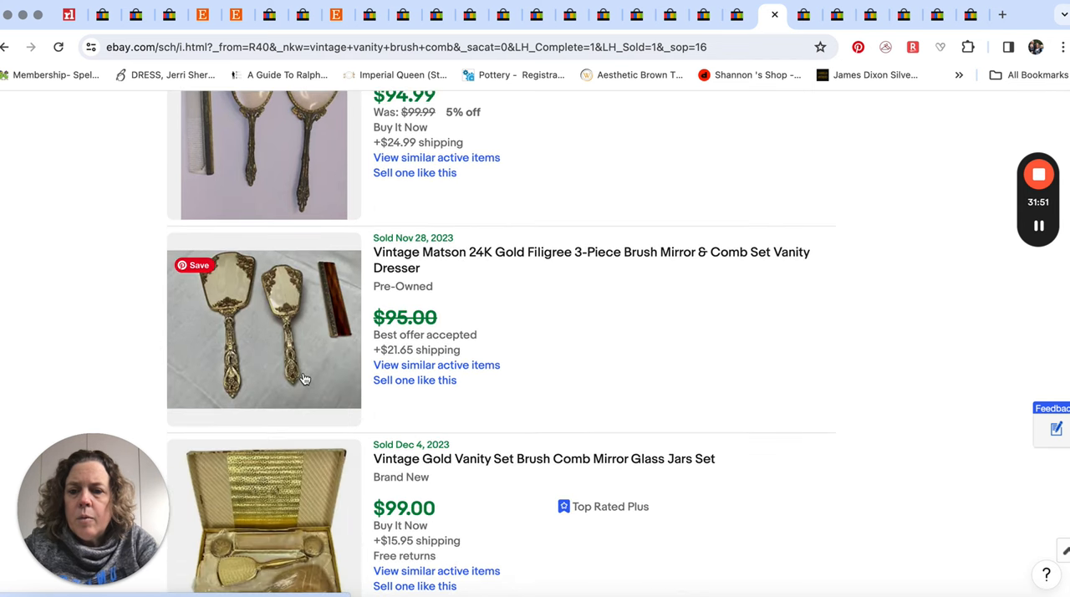
scroll(down, 3)
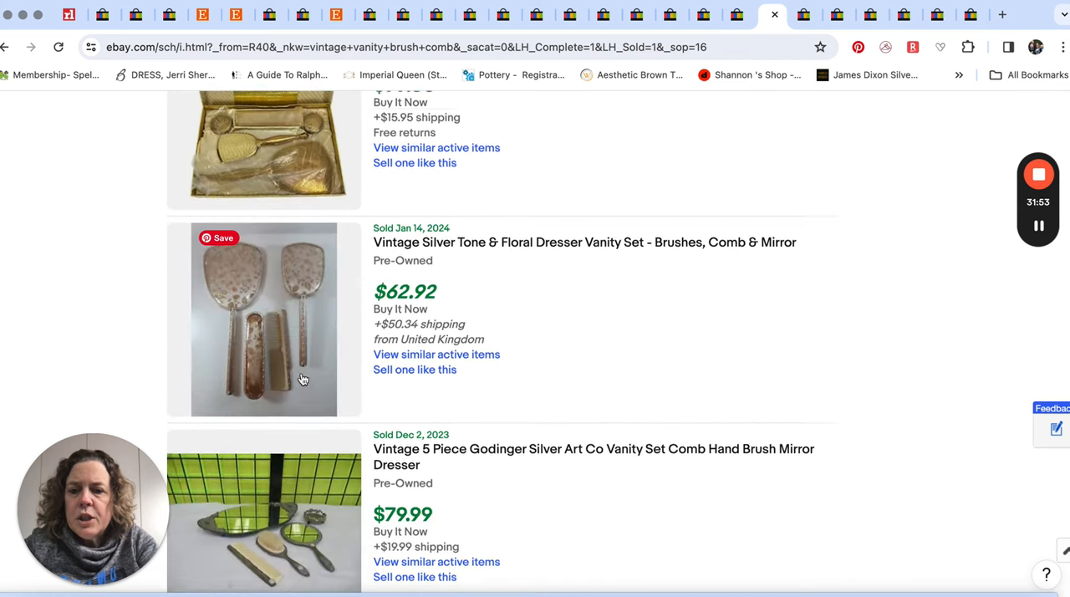
scroll(down, 3)
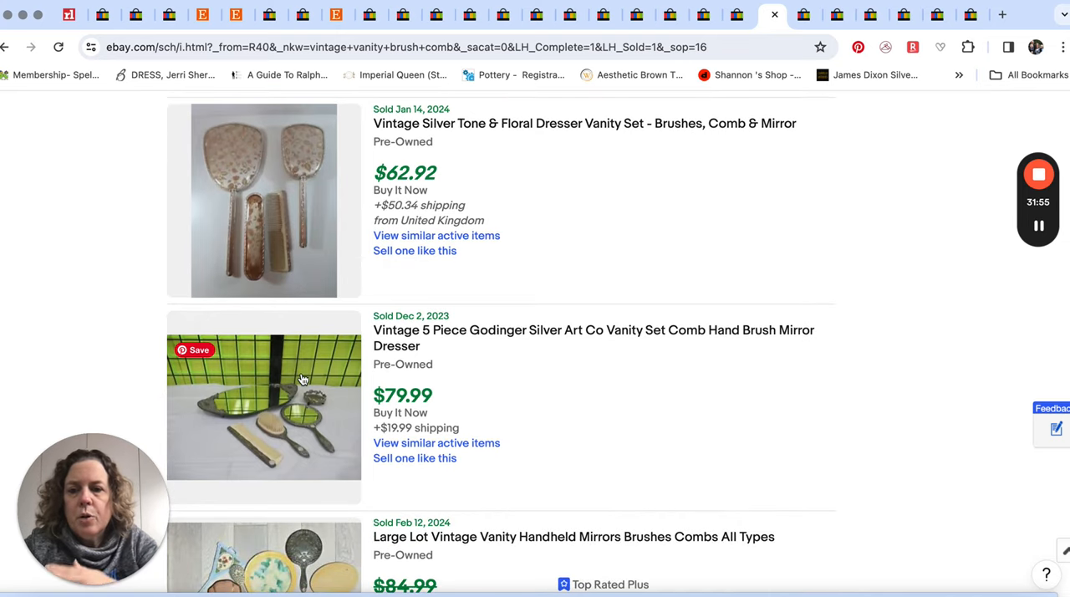
scroll(down, 3)
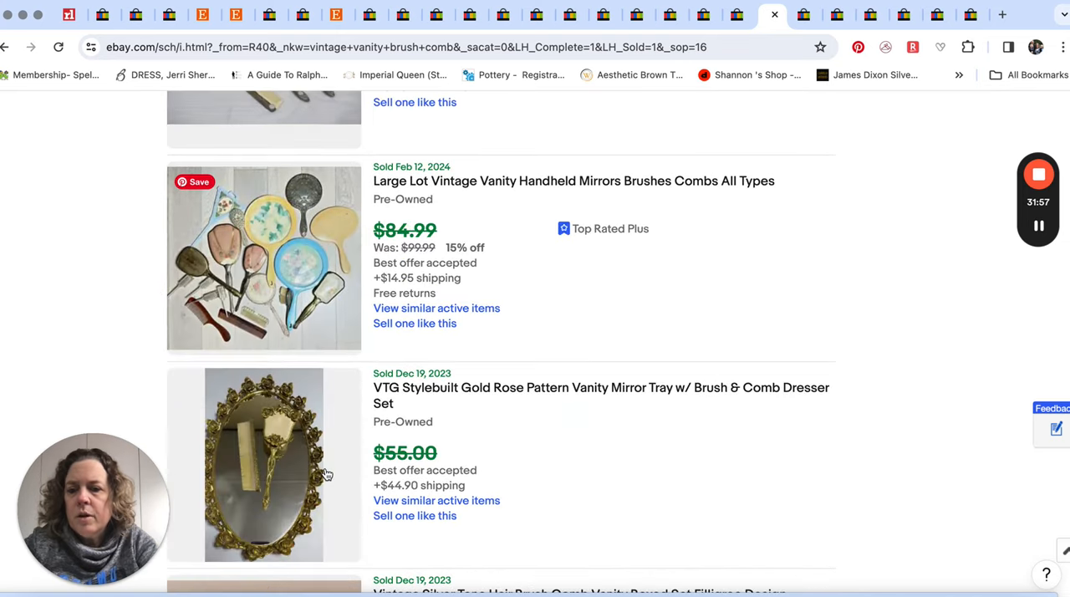
scroll(down, 3)
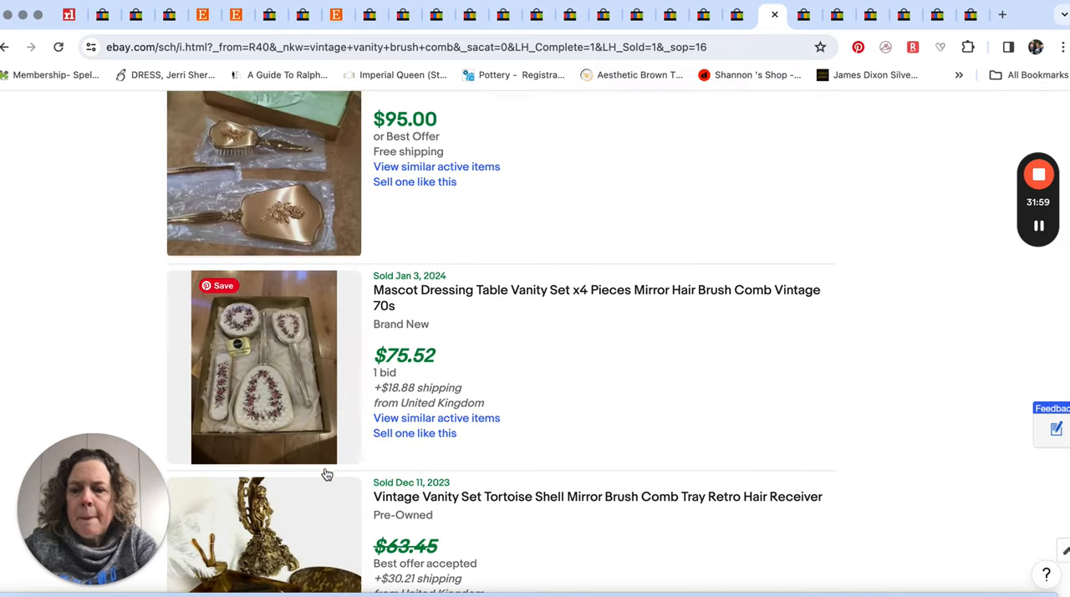
mouse_move(640, 317)
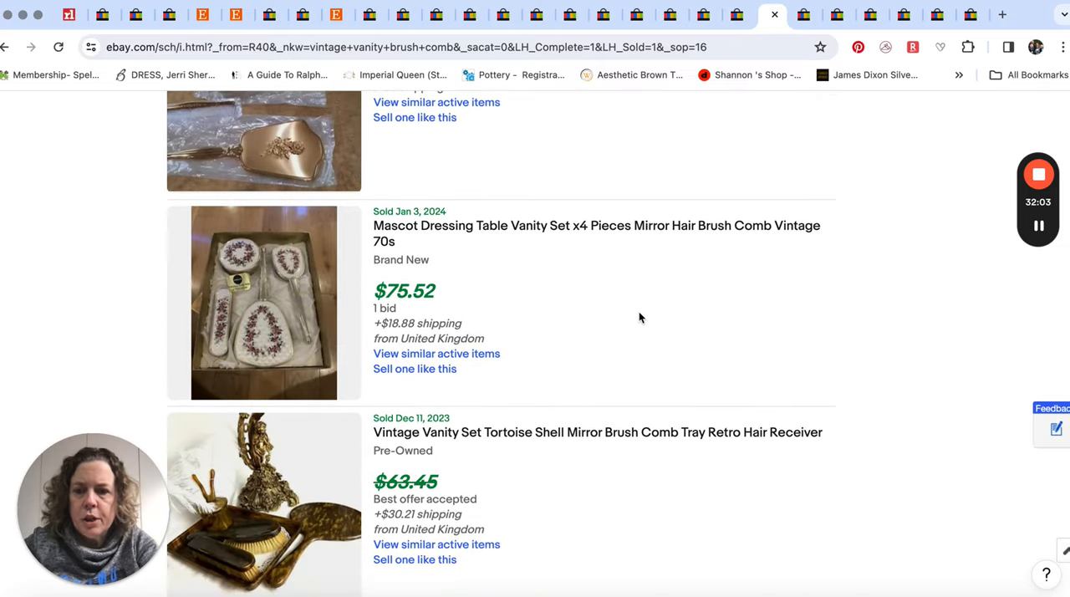
mouse_move(617, 373)
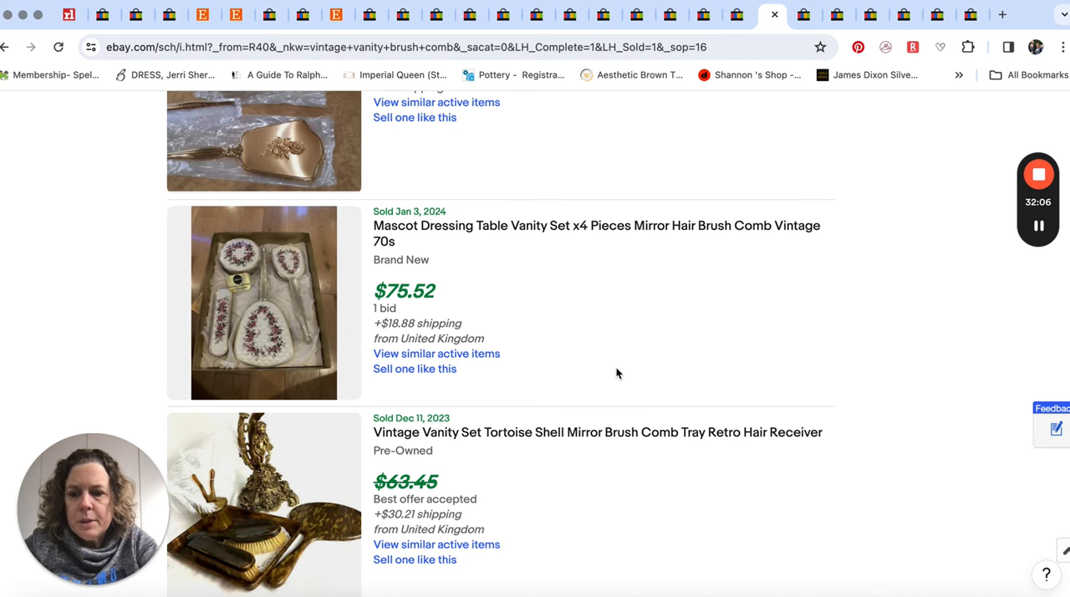
scroll(down, 3)
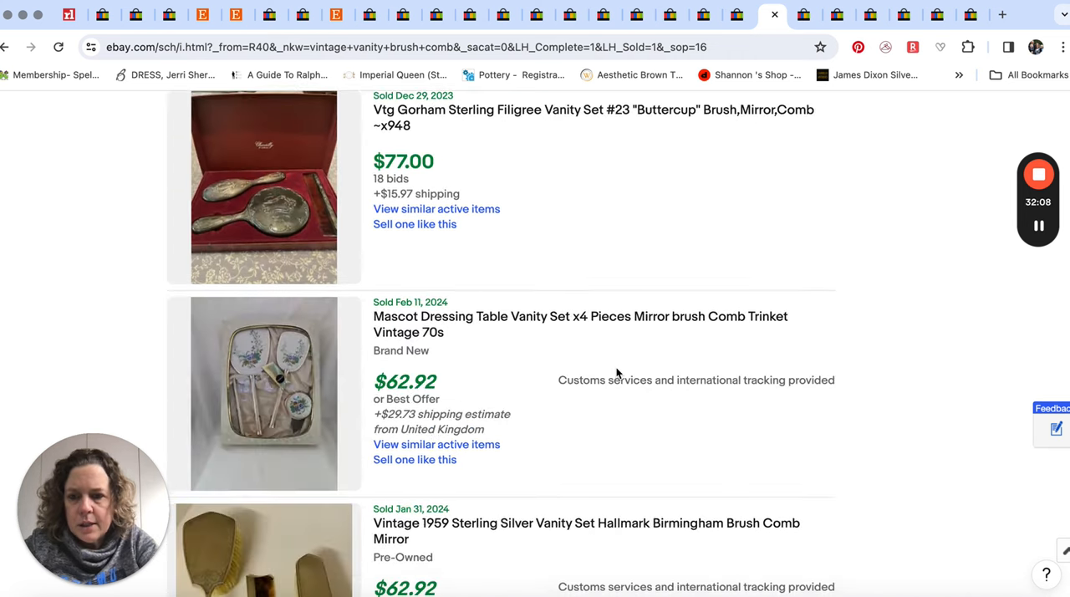
scroll(down, 3)
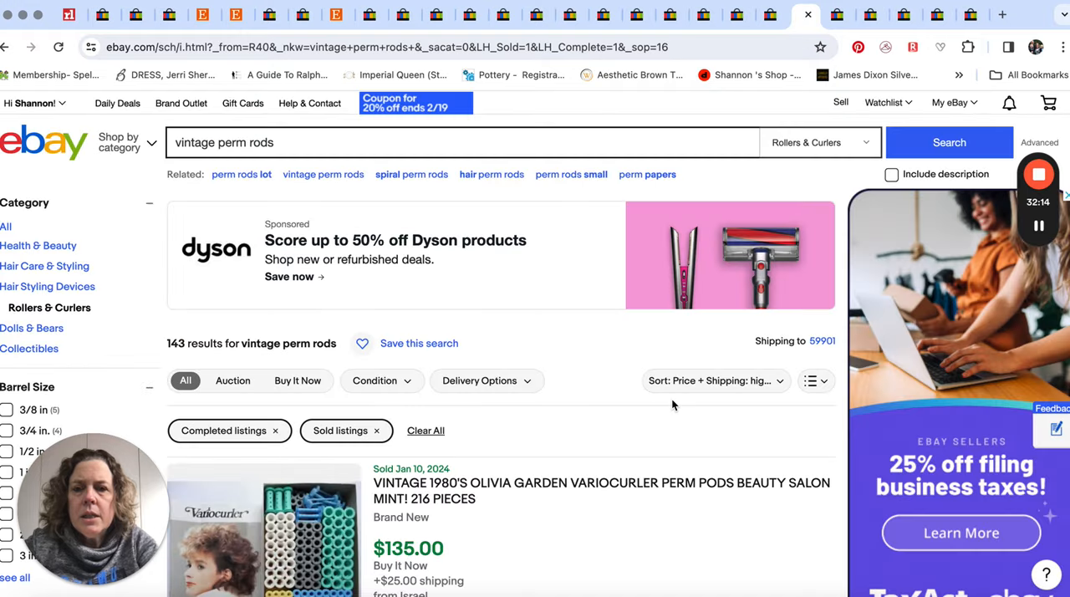
Browse the vintage perm rods sold results down to the roughly $30 lots
scroll(down, 3)
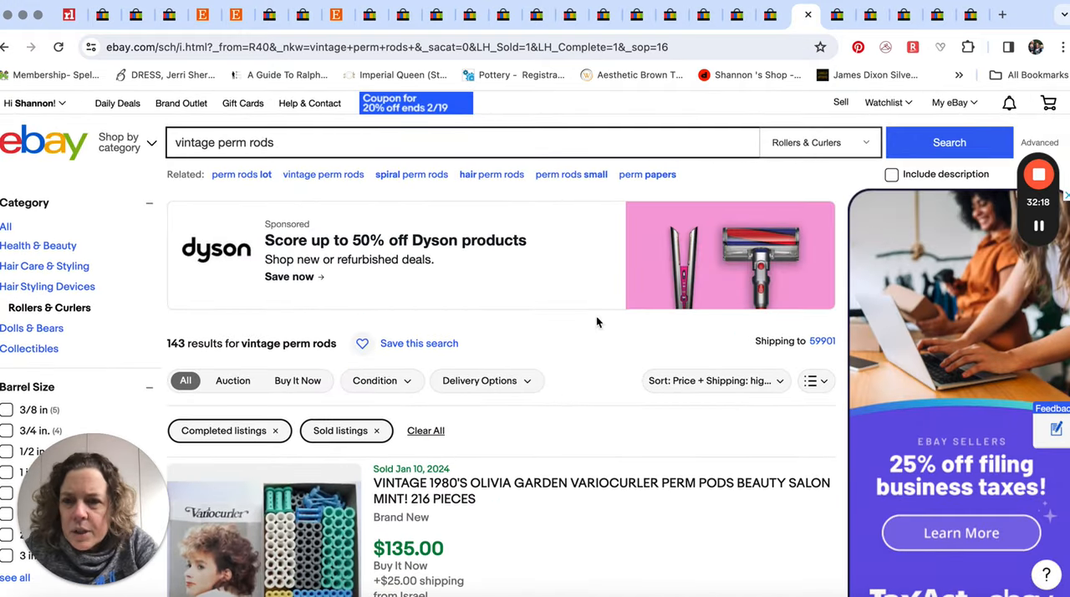
scroll(down, 3)
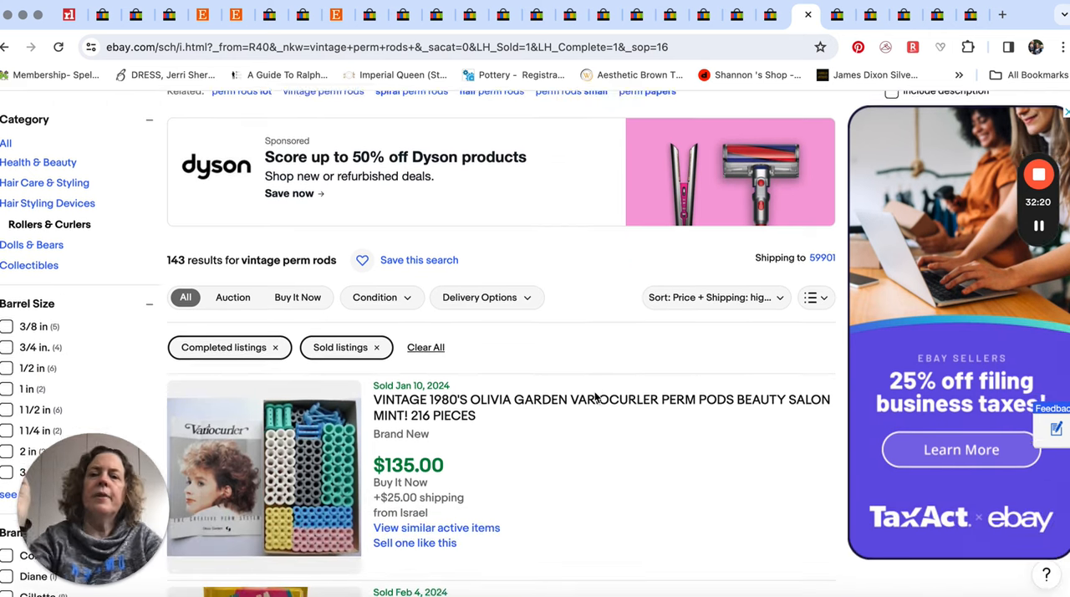
scroll(down, 3)
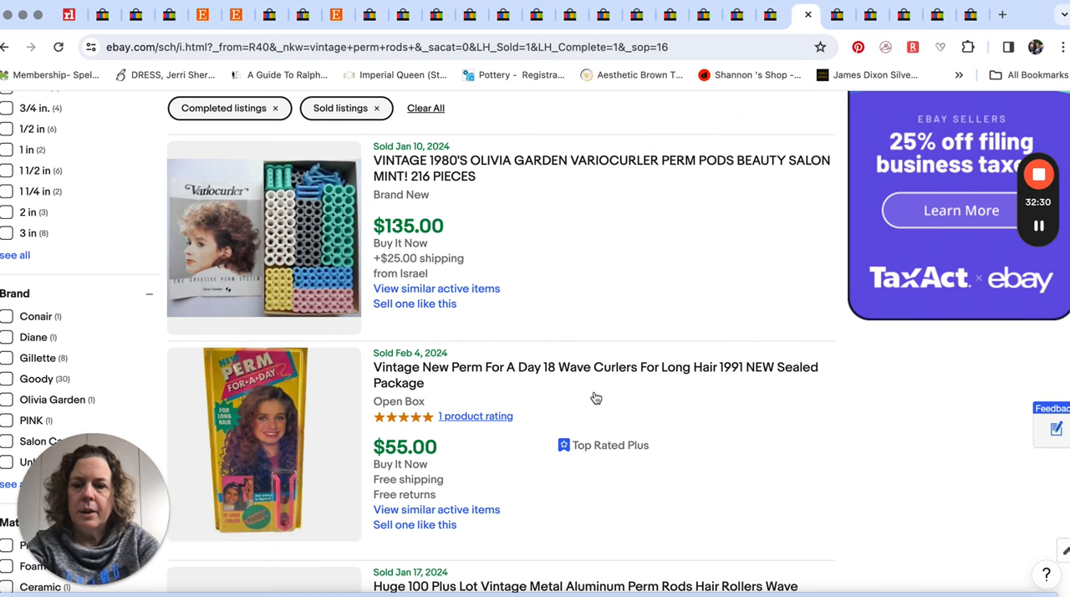
scroll(down, 3)
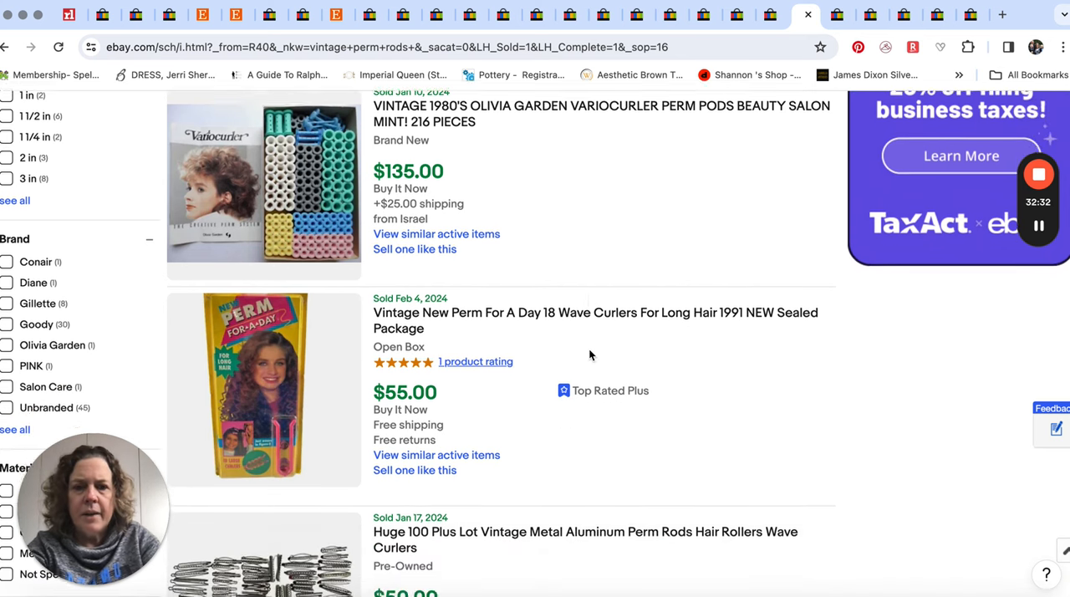
scroll(down, 3)
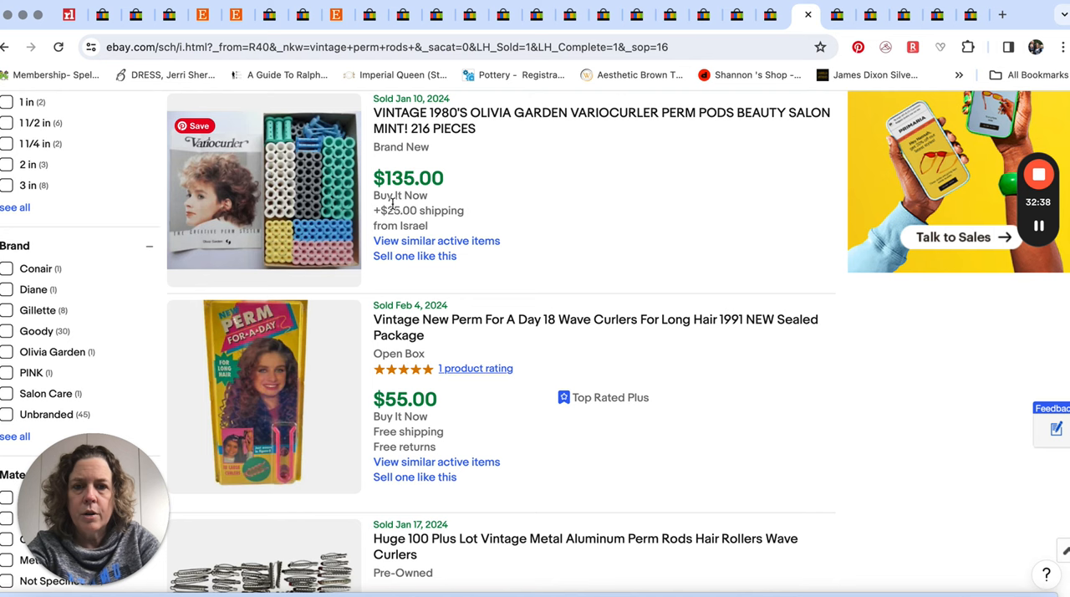
scroll(down, 3)
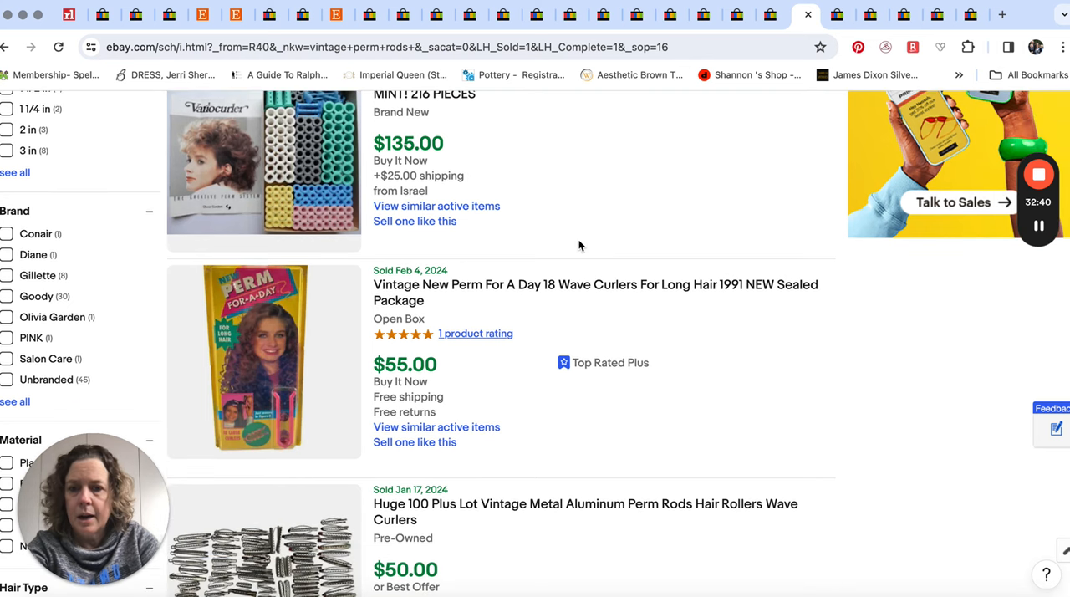
scroll(down, 3)
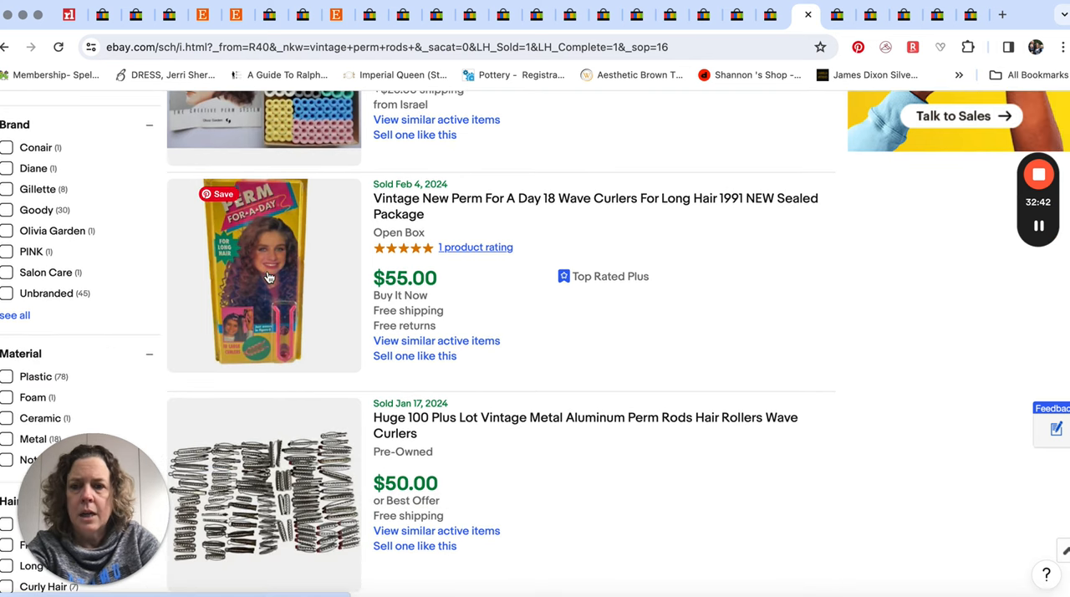
scroll(down, 3)
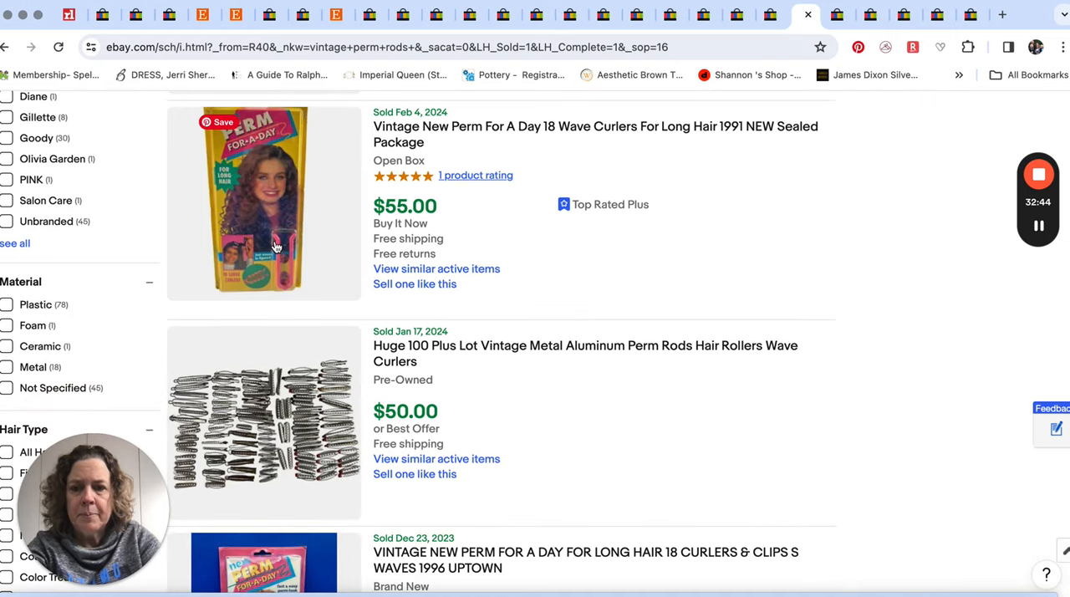
scroll(down, 3)
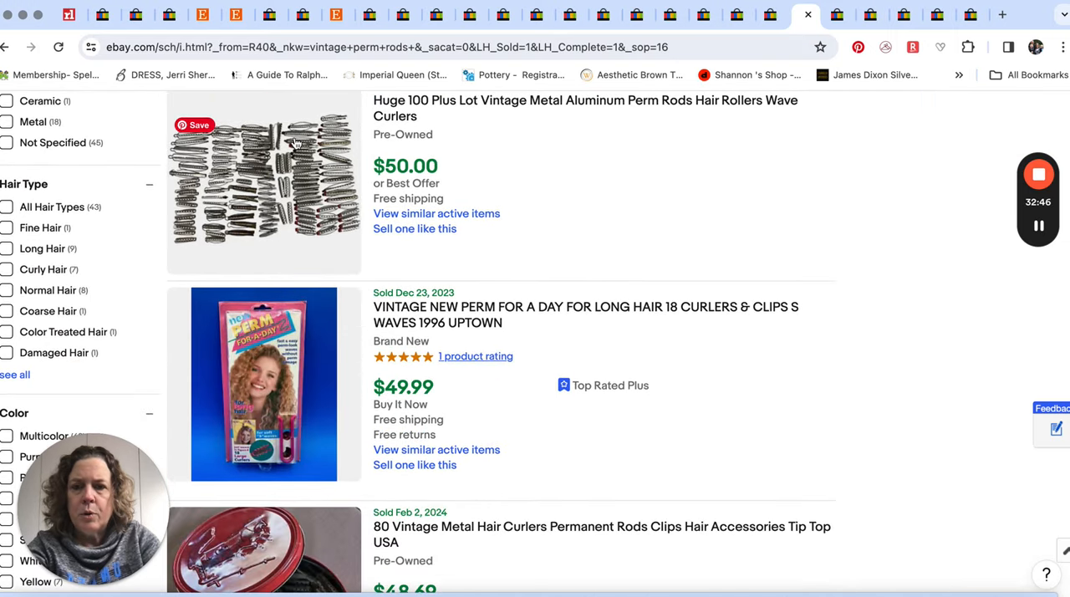
scroll(down, 3)
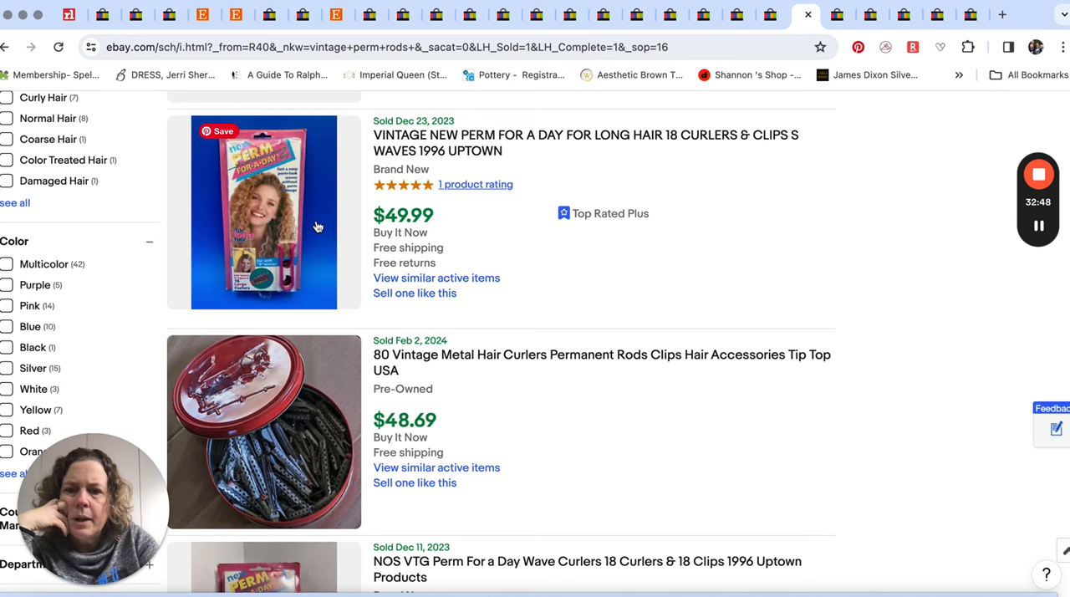
scroll(down, 3)
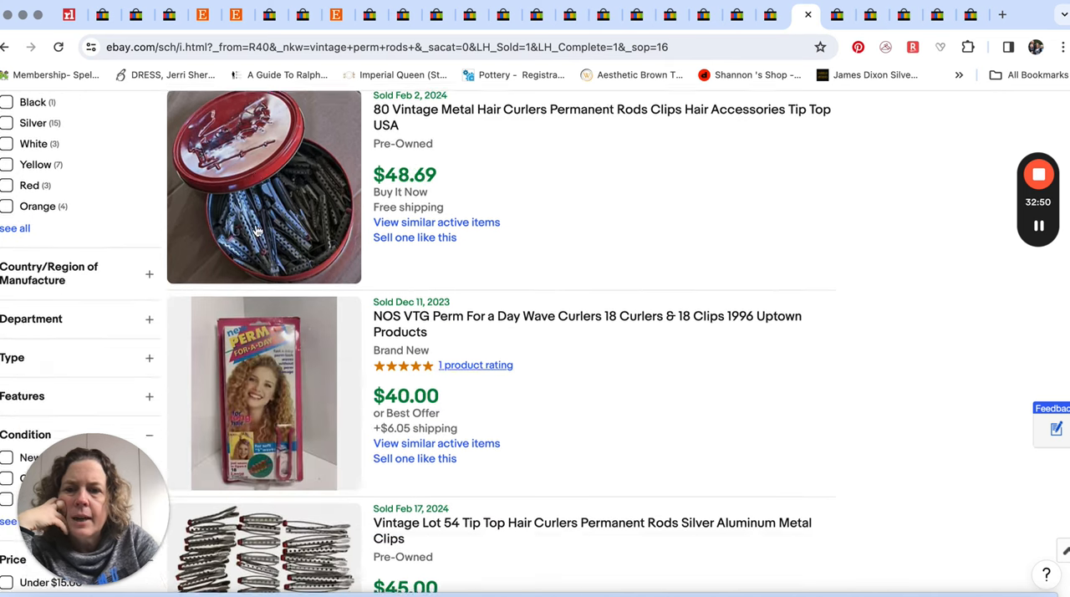
scroll(down, 3)
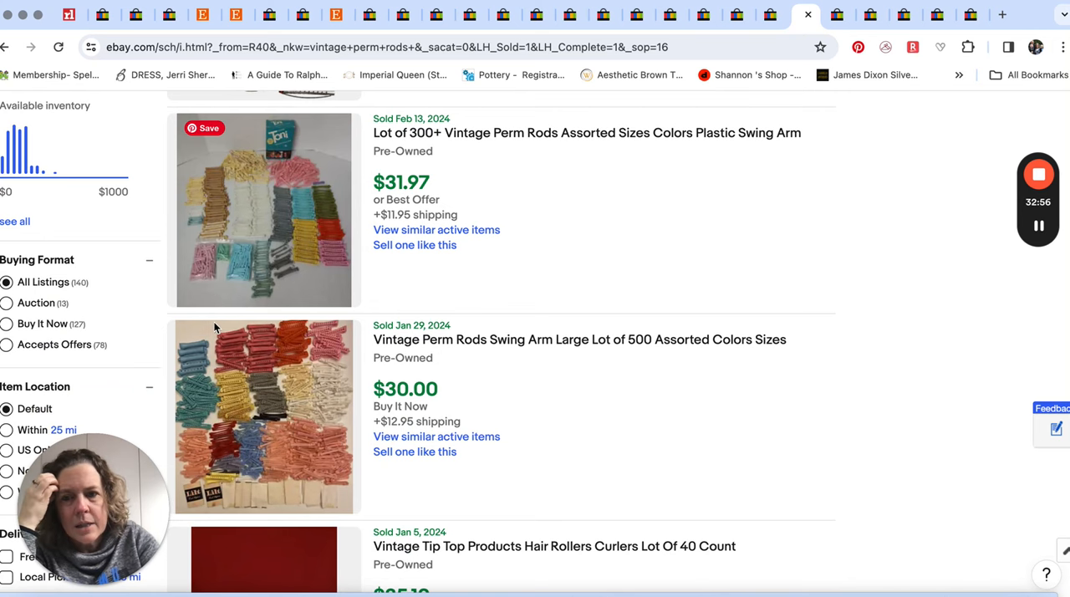
scroll(down, 3)
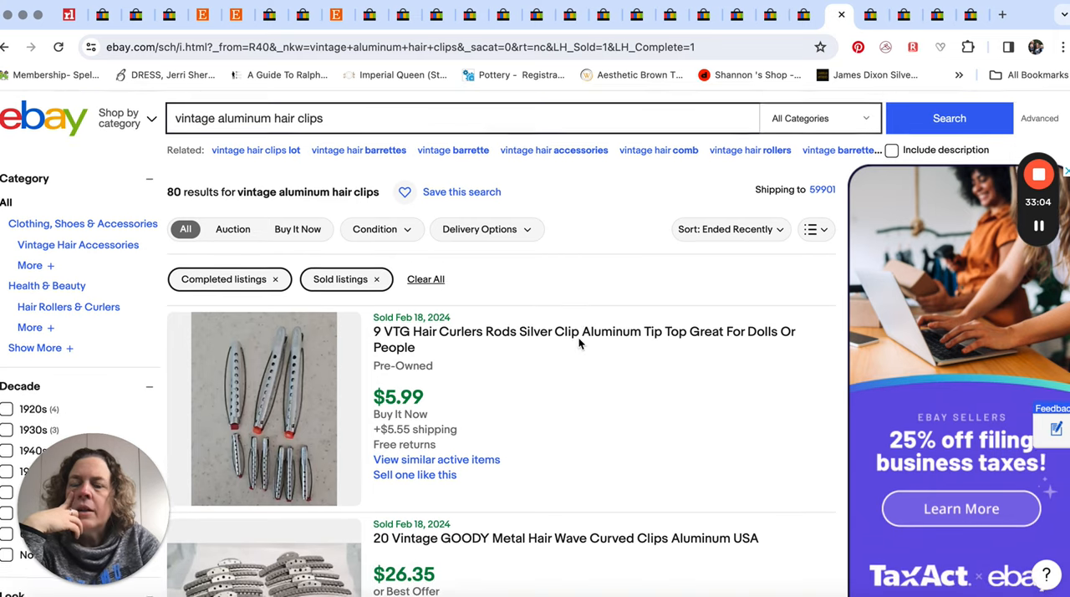
scroll(down, 3)
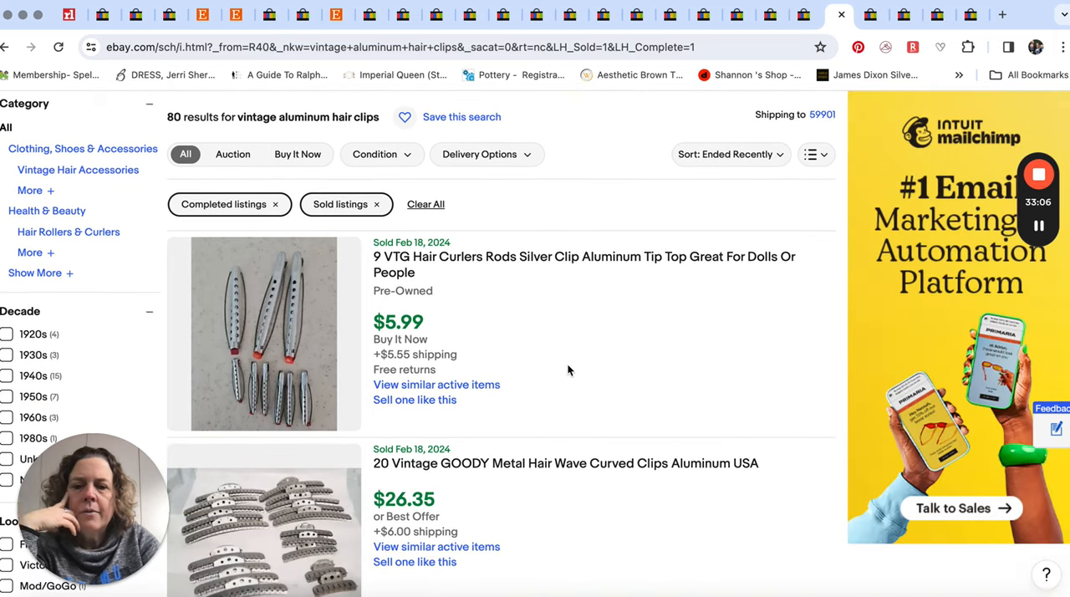
mouse_move(542, 351)
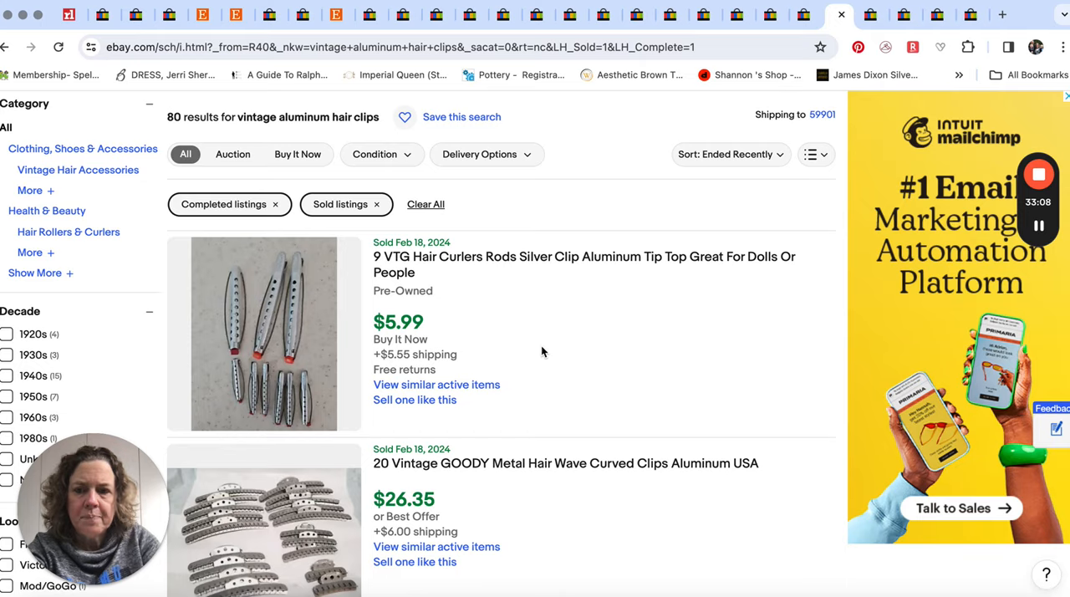
scroll(down, 3)
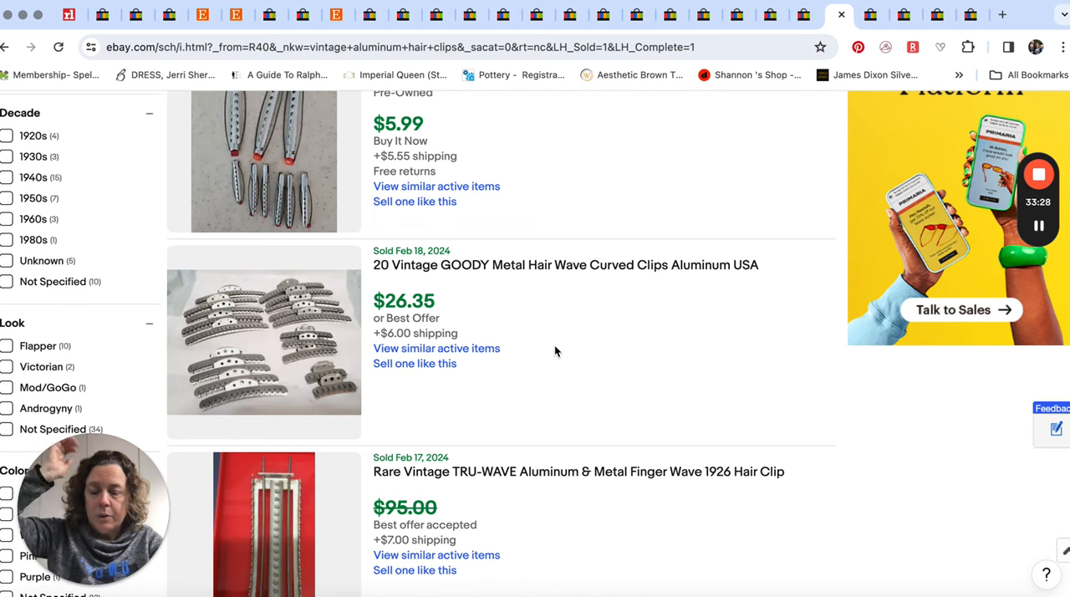
scroll(down, 3)
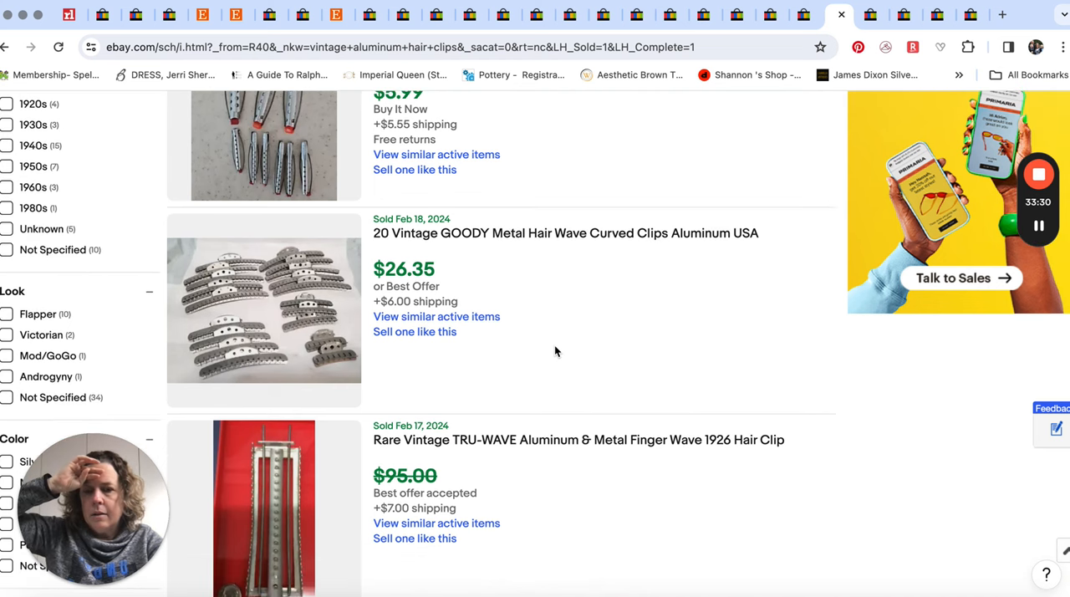
scroll(down, 3)
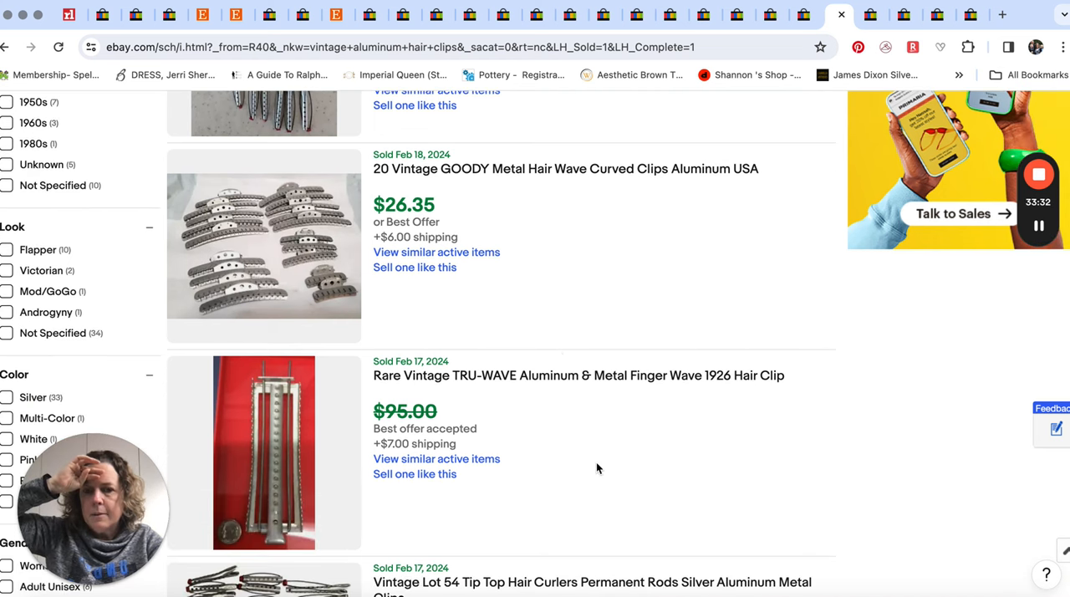
scroll(down, 3)
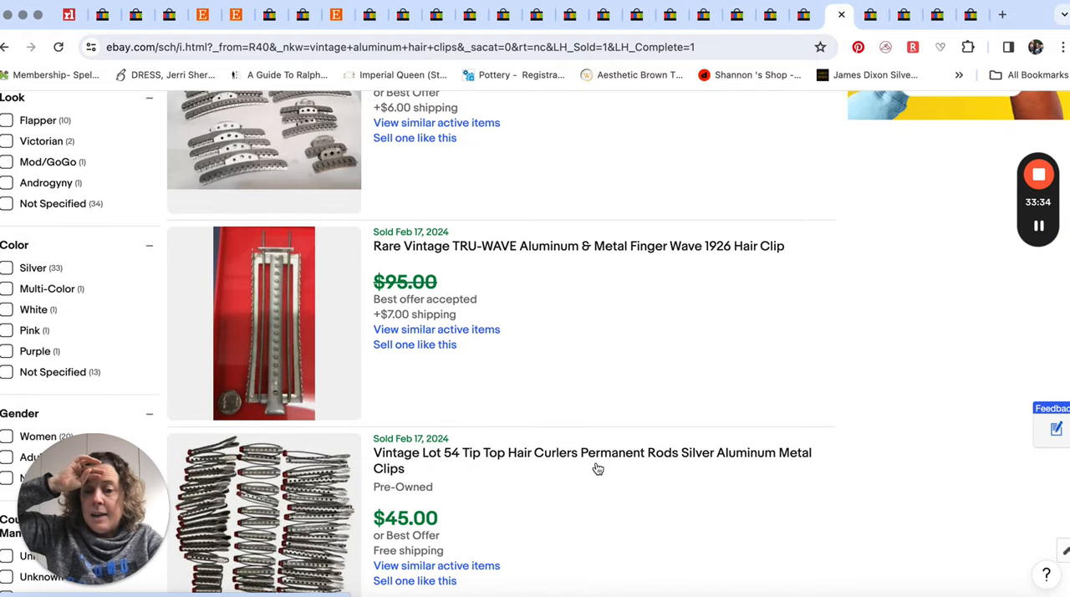
scroll(down, 3)
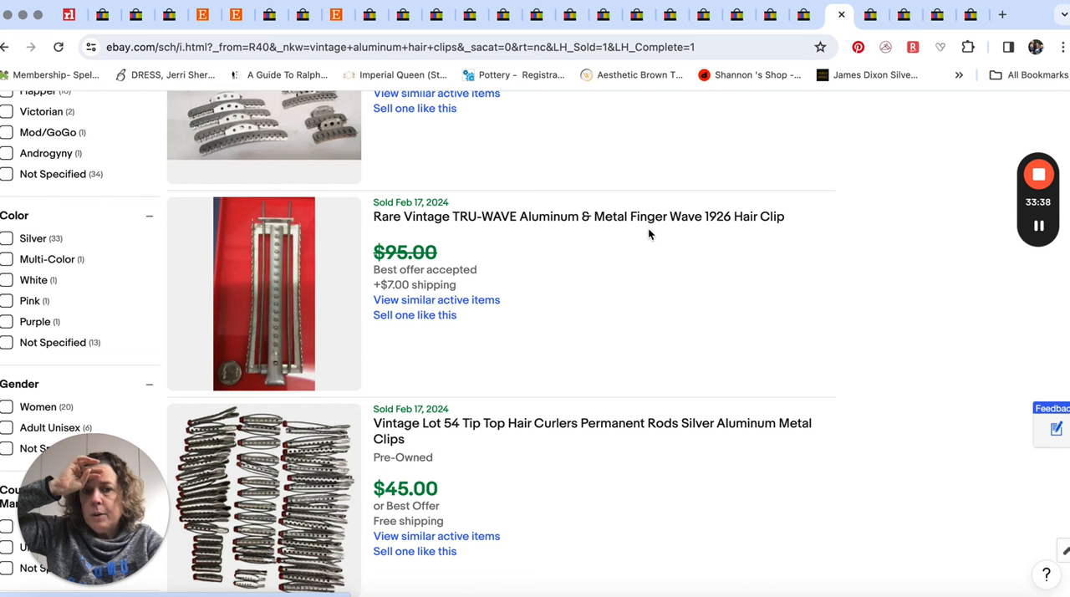
mouse_move(723, 240)
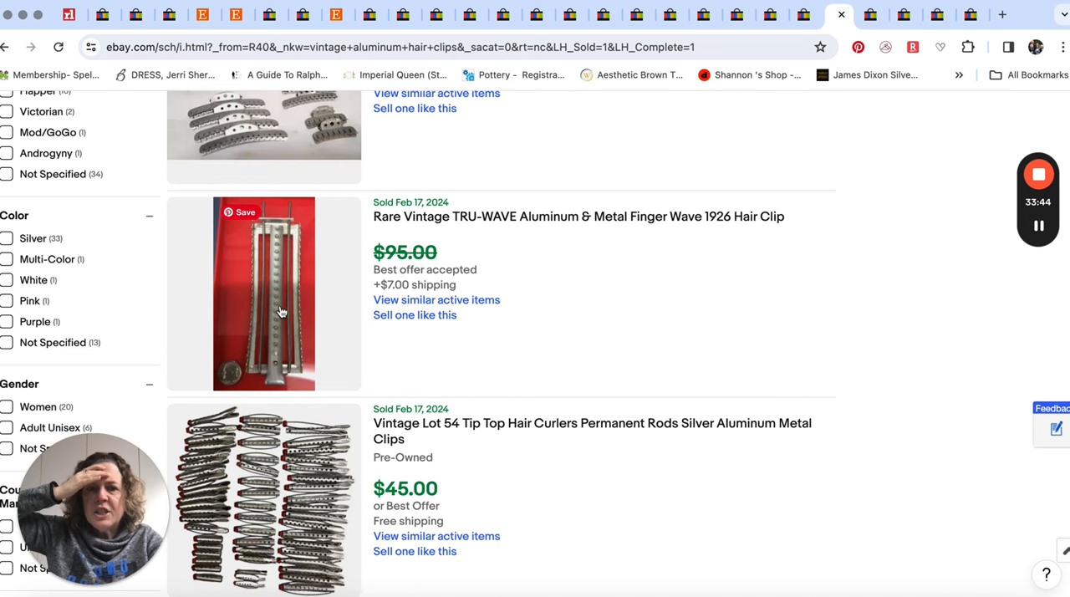
mouse_move(632, 352)
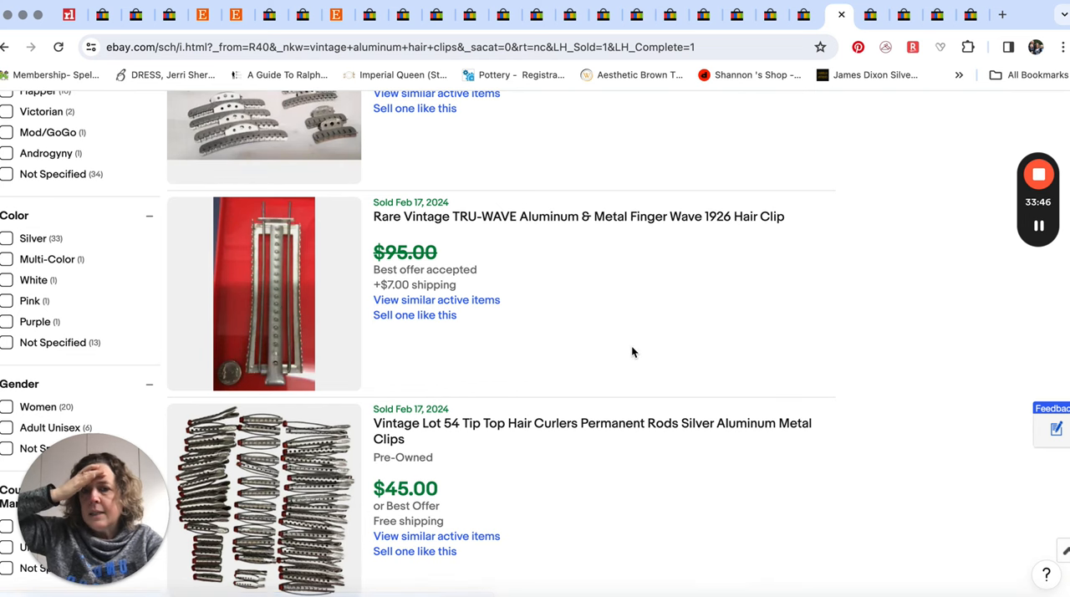
scroll(down, 3)
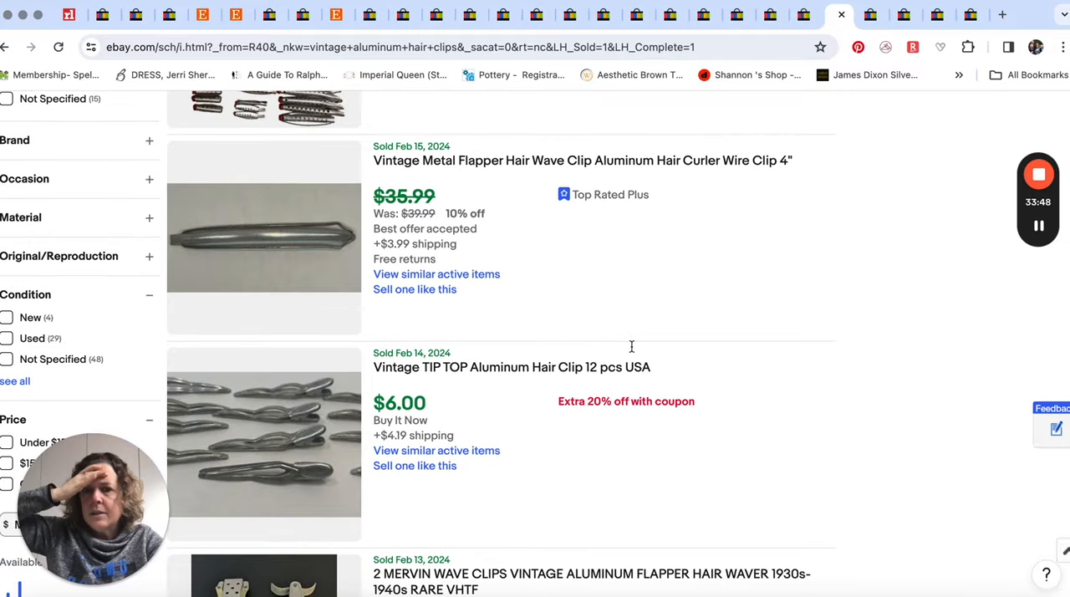
scroll(down, 3)
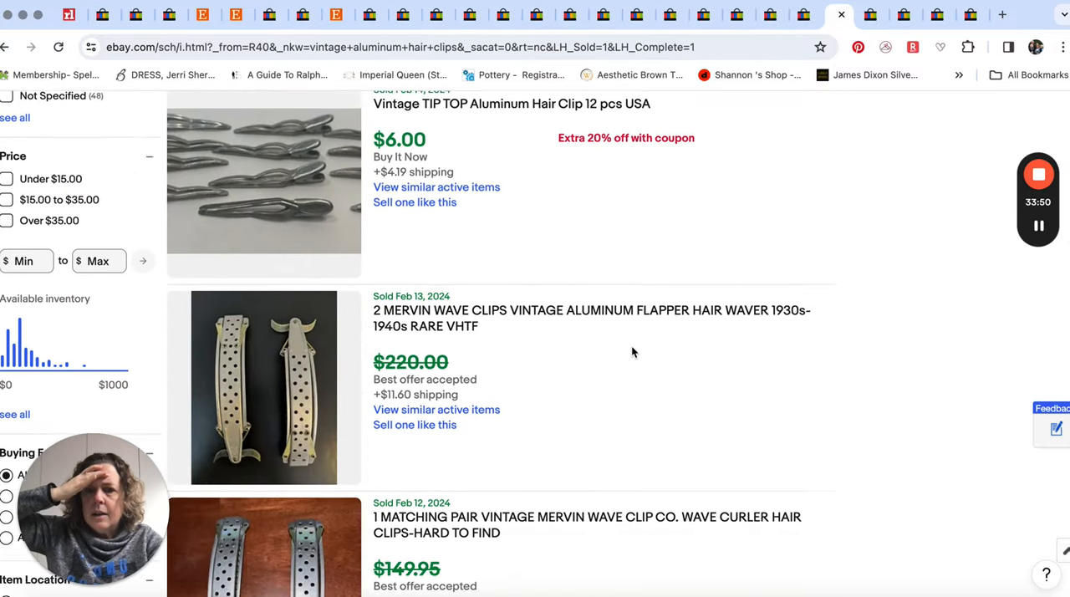
scroll(down, 3)
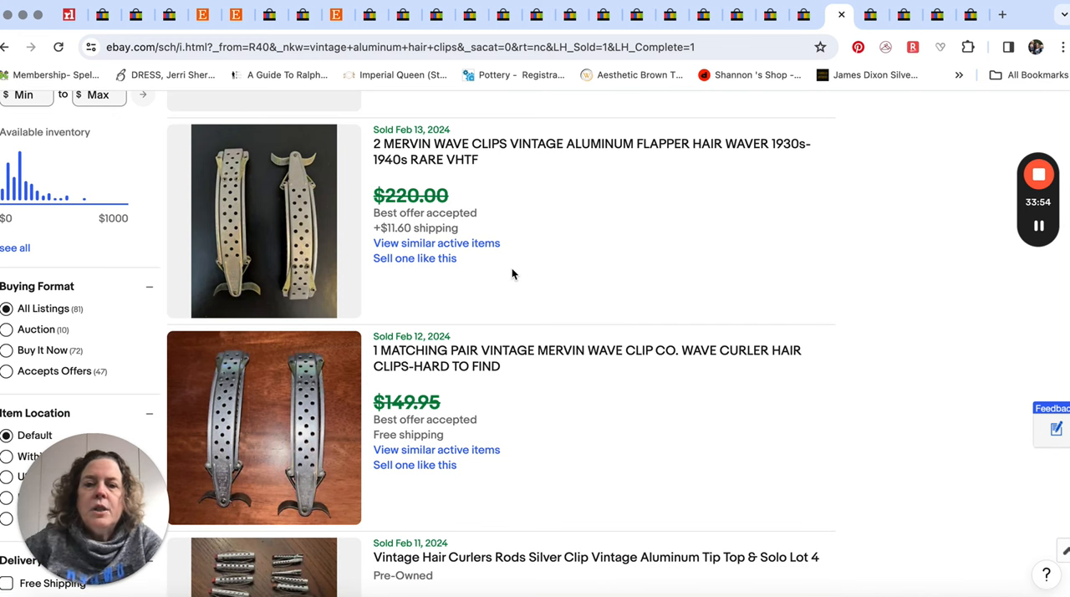
mouse_move(614, 273)
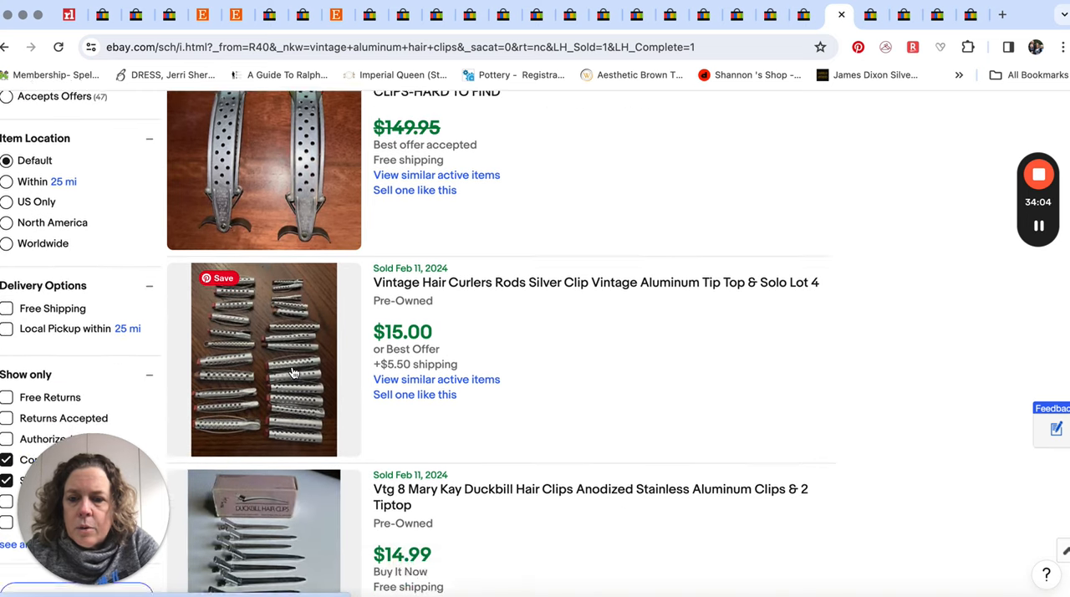
scroll(down, 3)
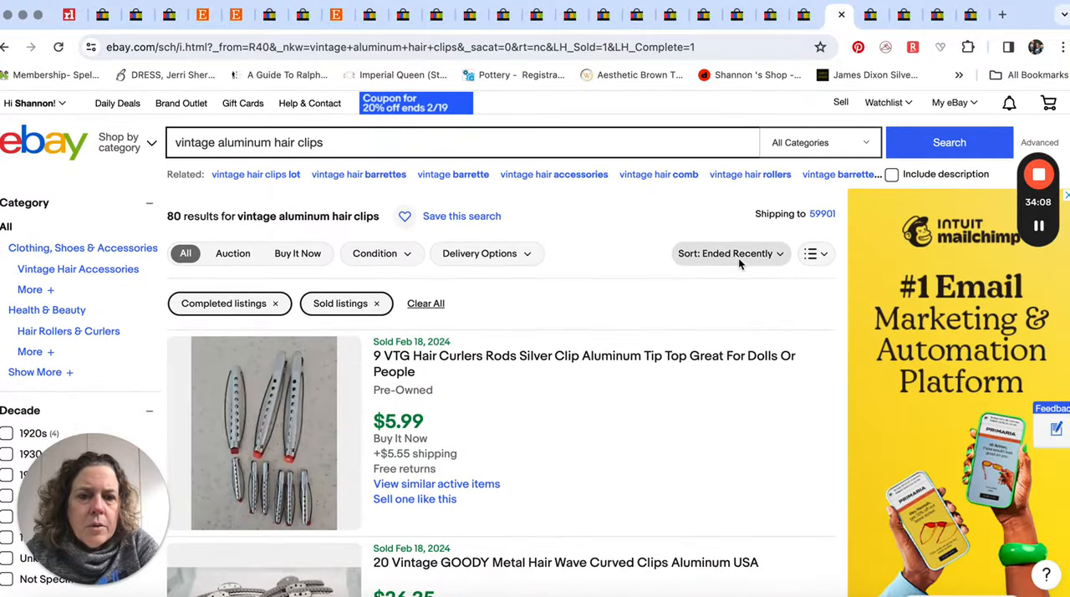
Sort the vintage aluminum hair clip sold results by highest price first
click(731, 253)
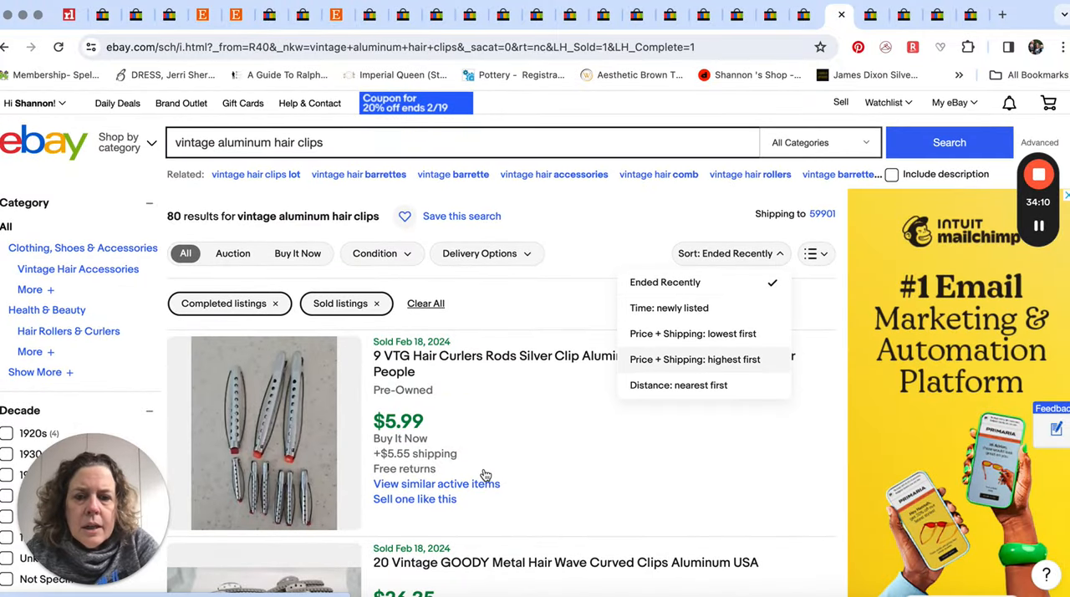
click(694, 358)
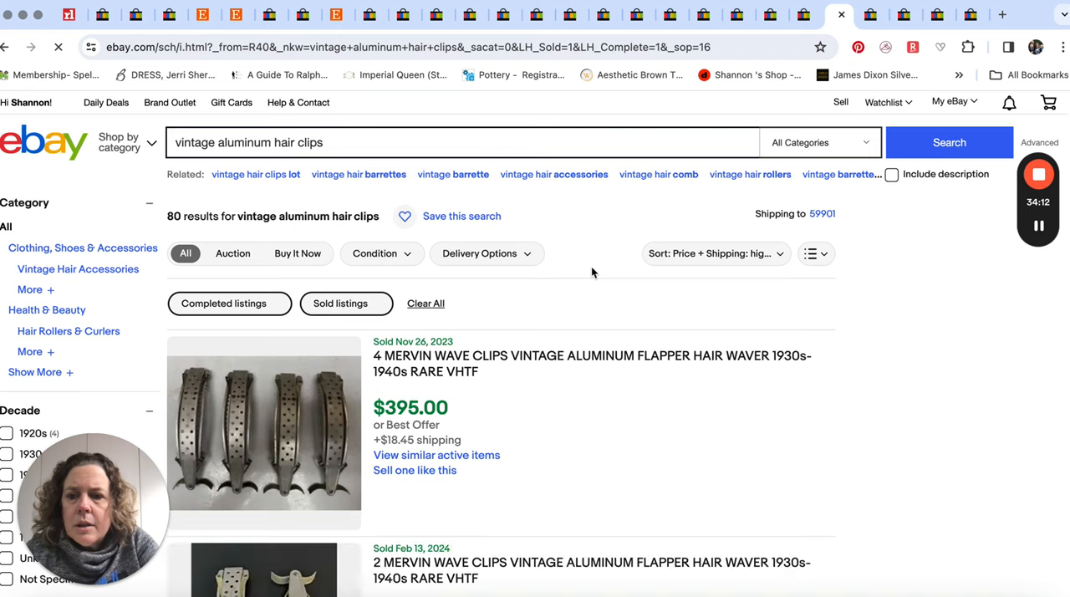
scroll(down, 3)
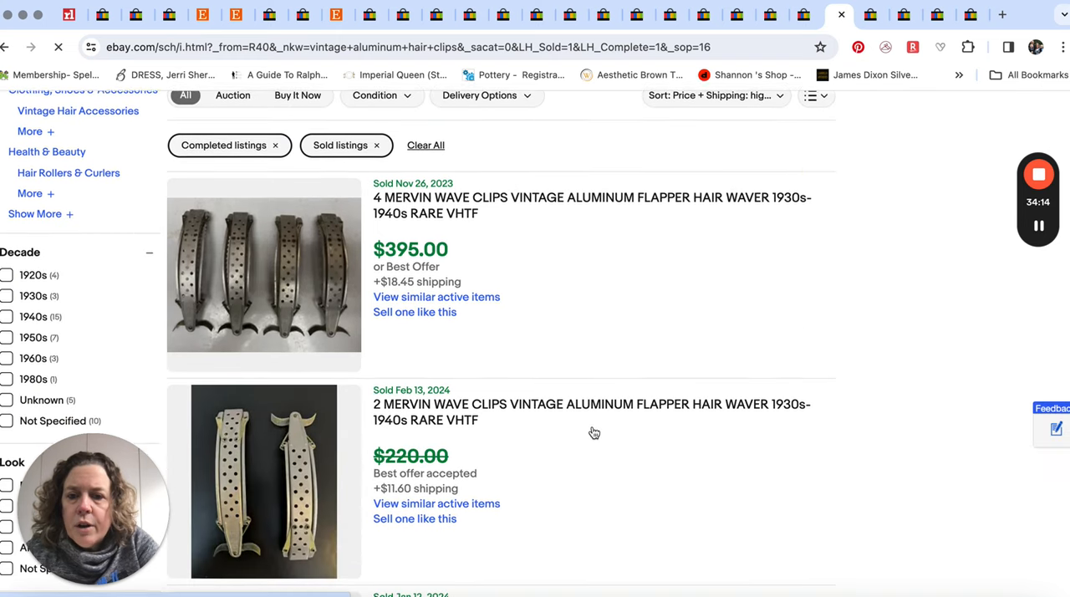
scroll(down, 3)
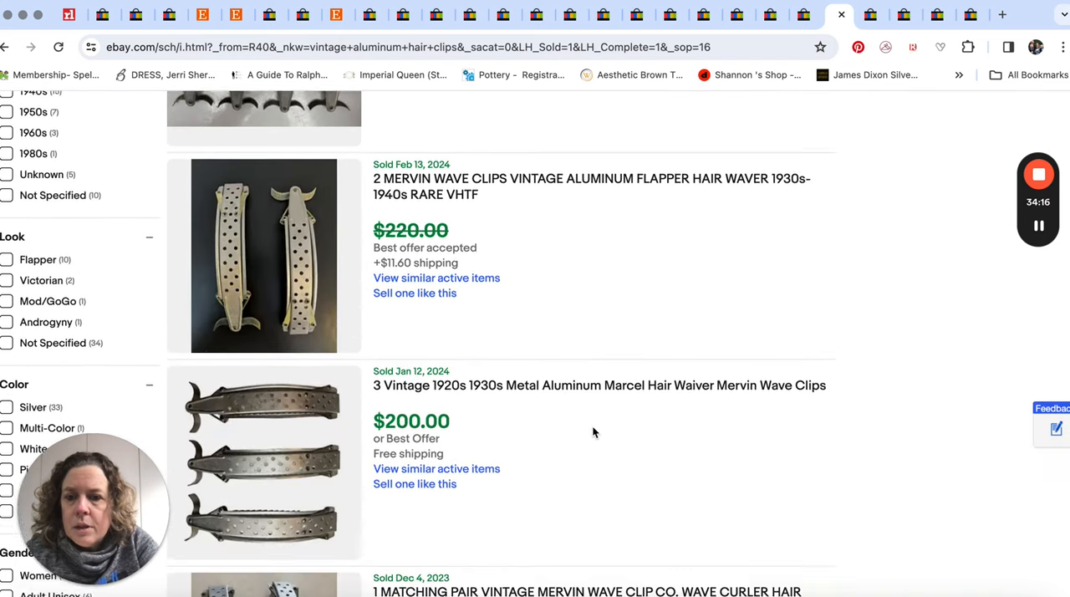
scroll(down, 3)
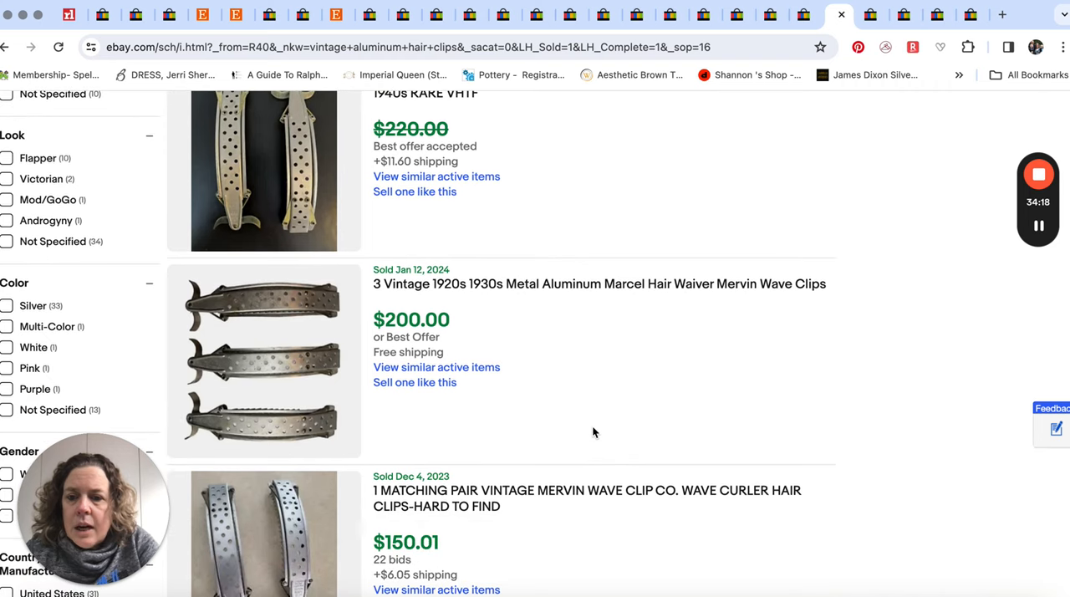
scroll(down, 3)
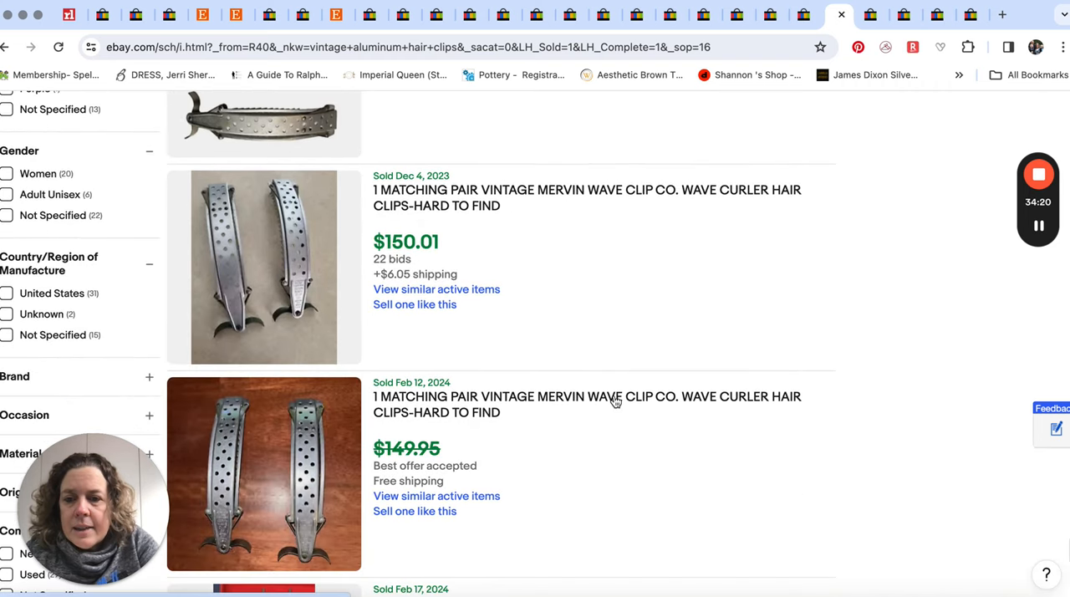
Scroll deeper to the $24–$45 Mervin and Tip Top wave clip lots
scroll(down, 3)
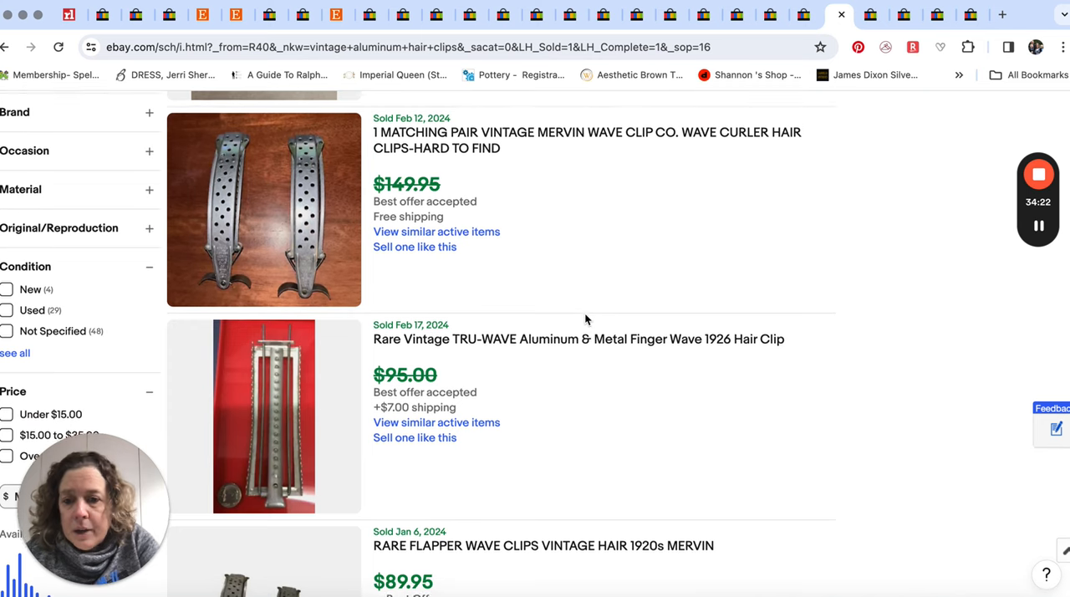
scroll(down, 3)
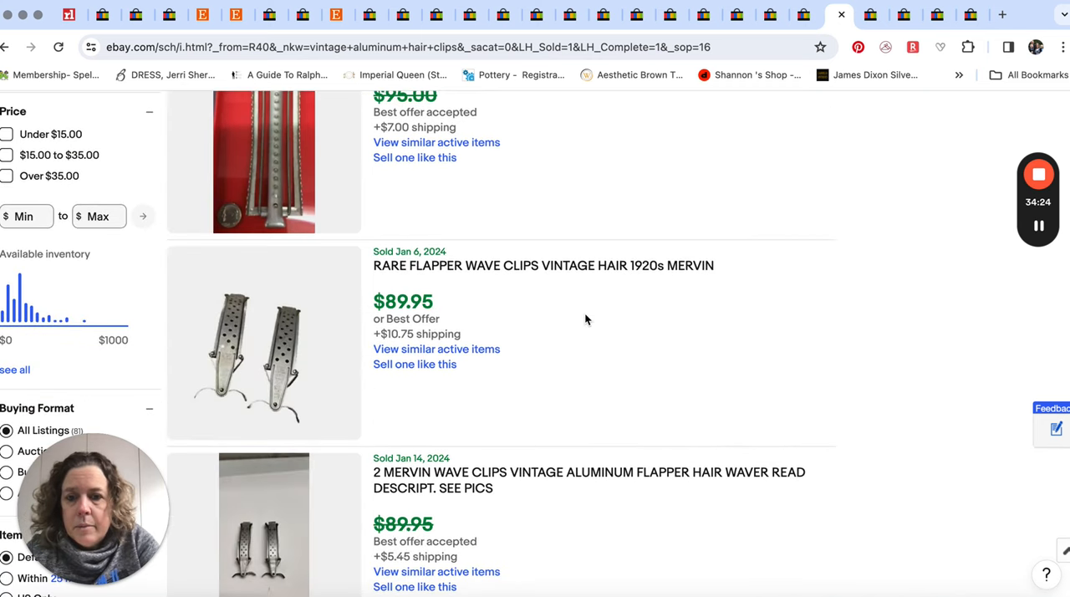
scroll(down, 3)
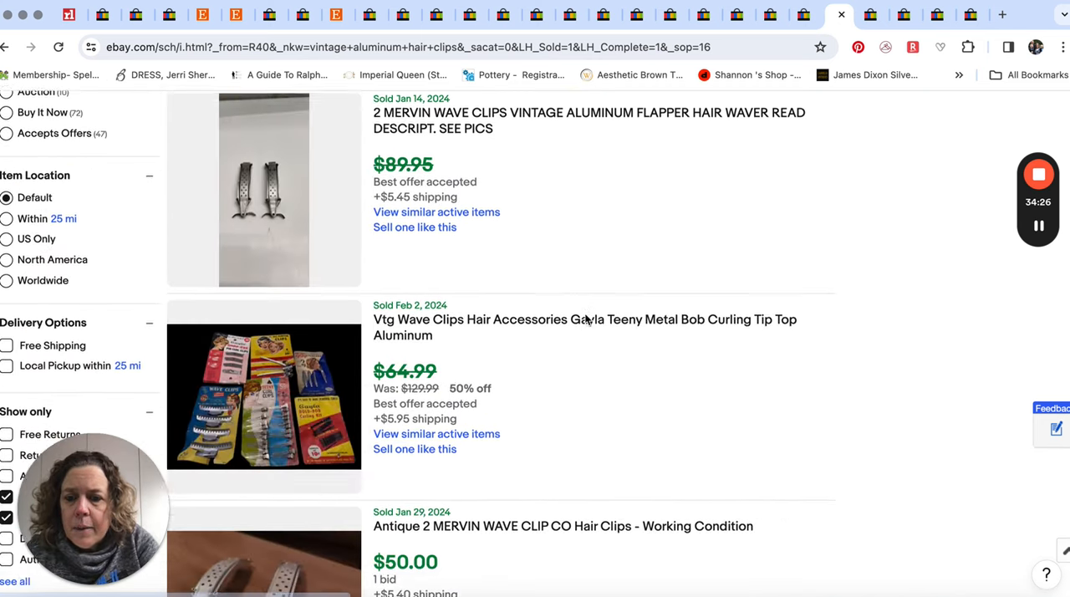
scroll(down, 3)
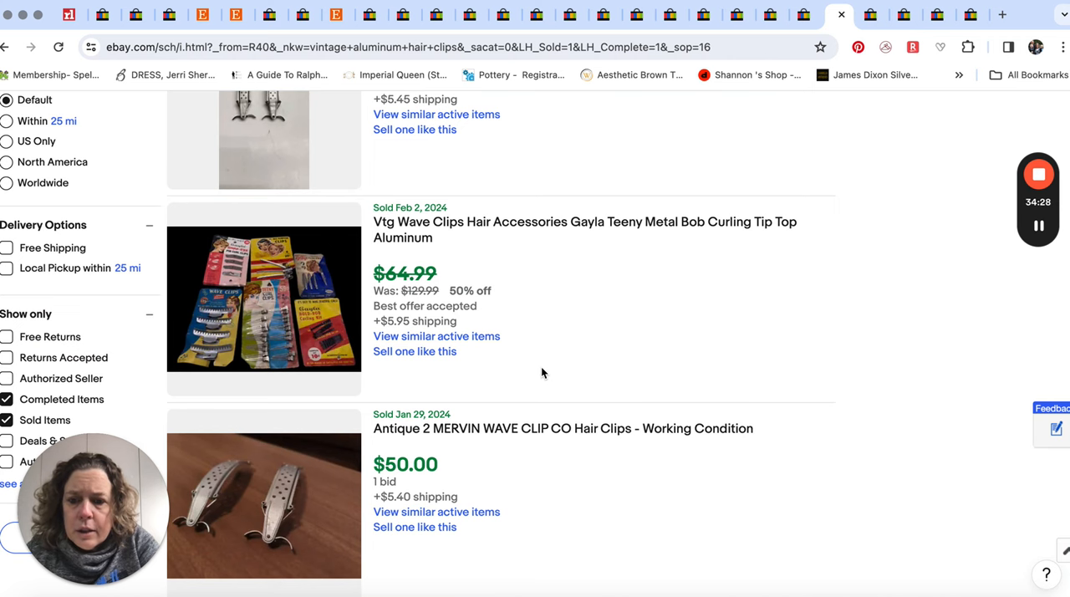
scroll(down, 3)
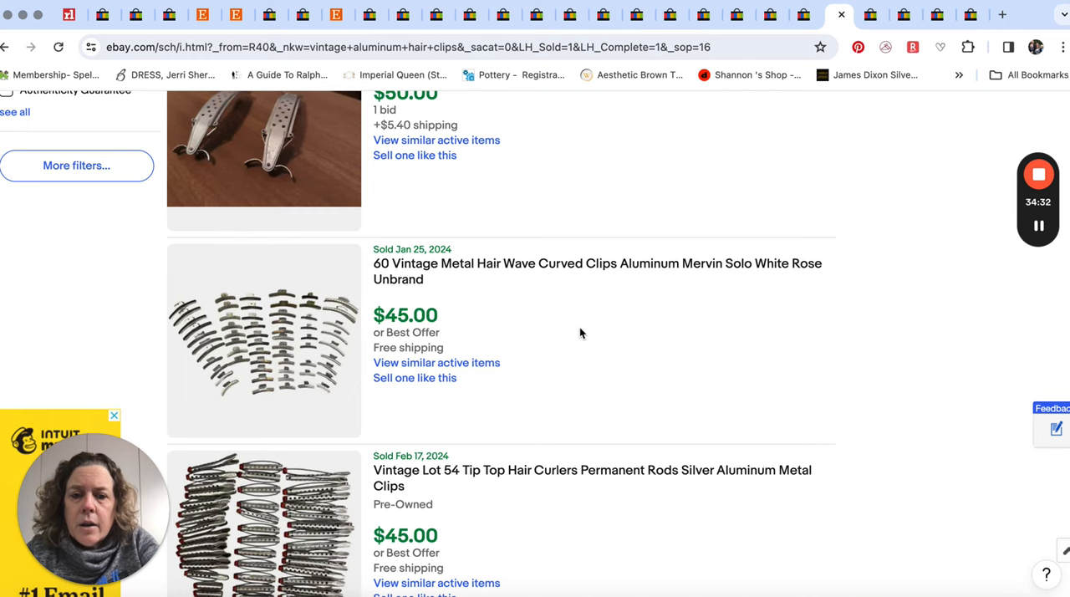
scroll(down, 3)
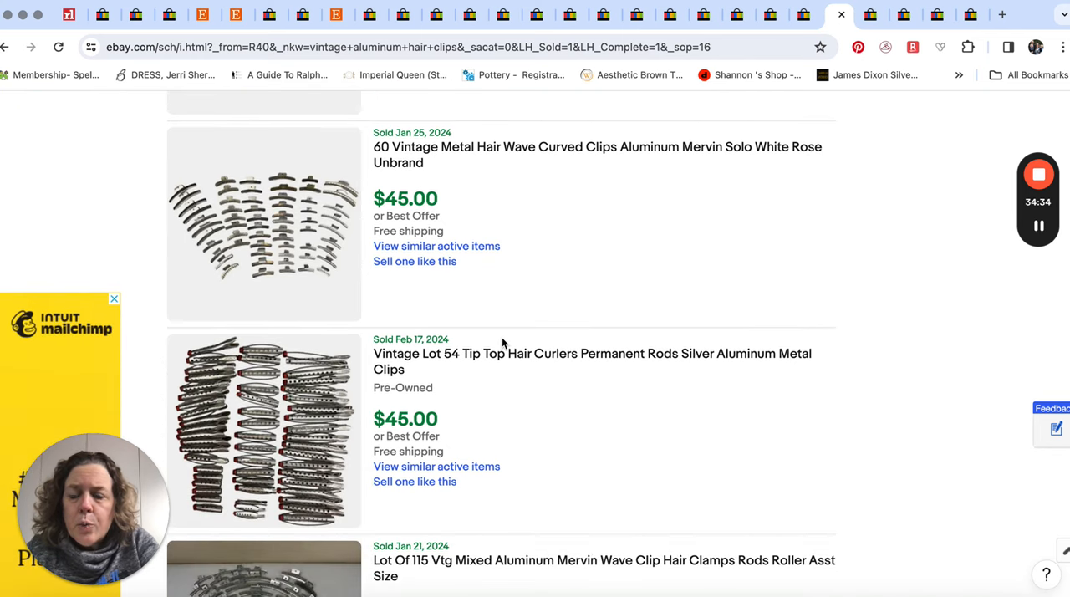
scroll(down, 3)
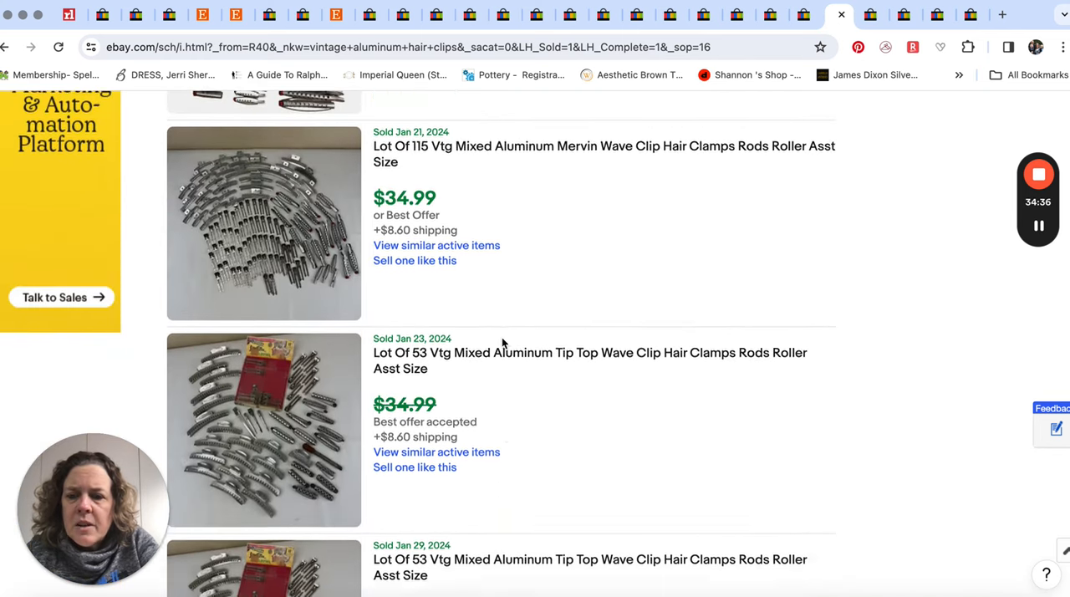
scroll(down, 3)
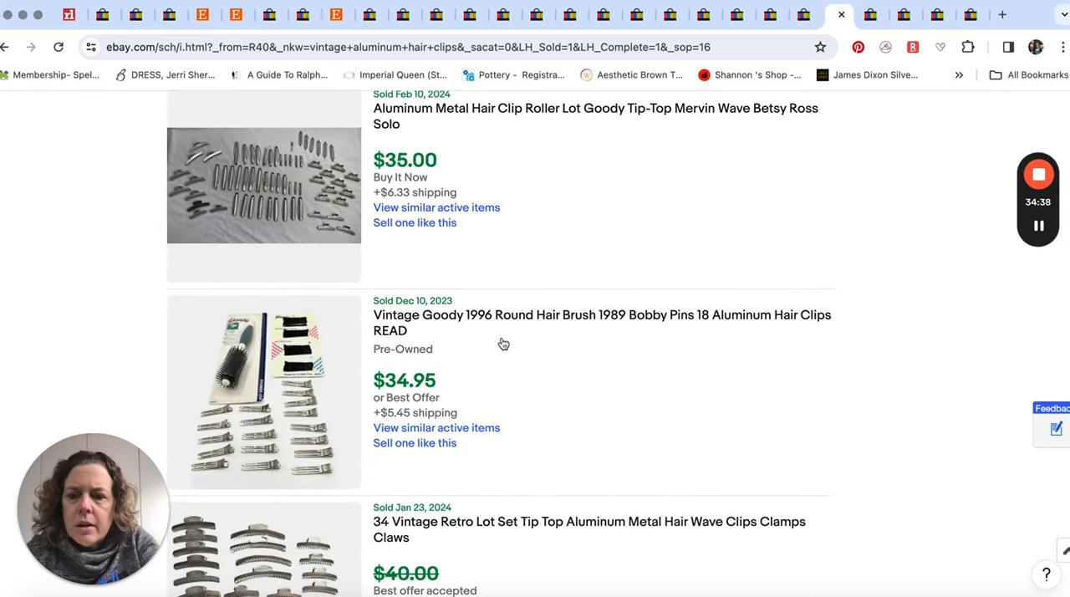
scroll(down, 3)
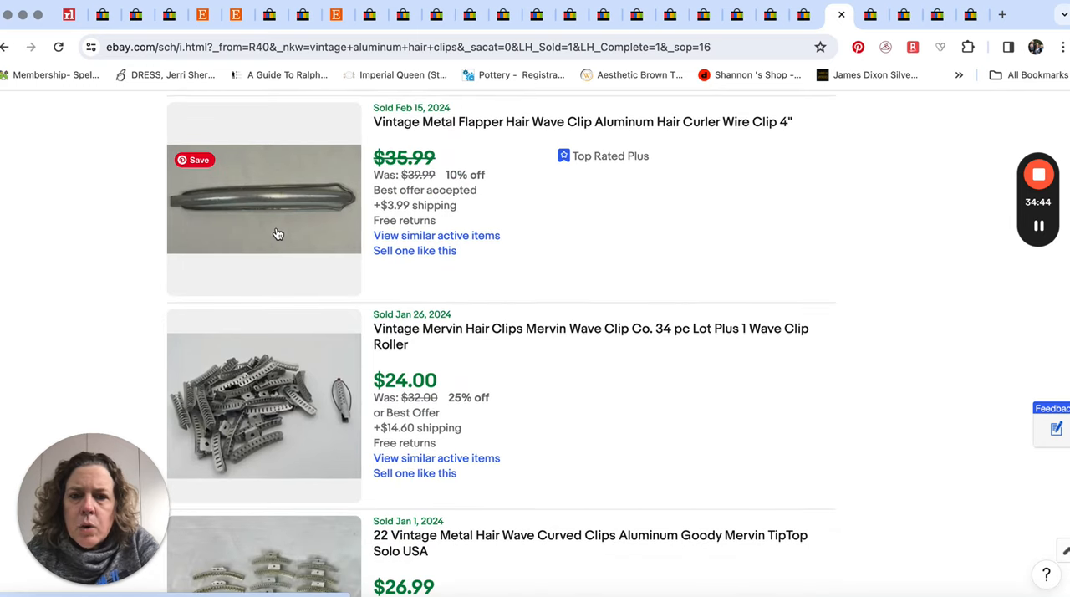
mouse_move(315, 226)
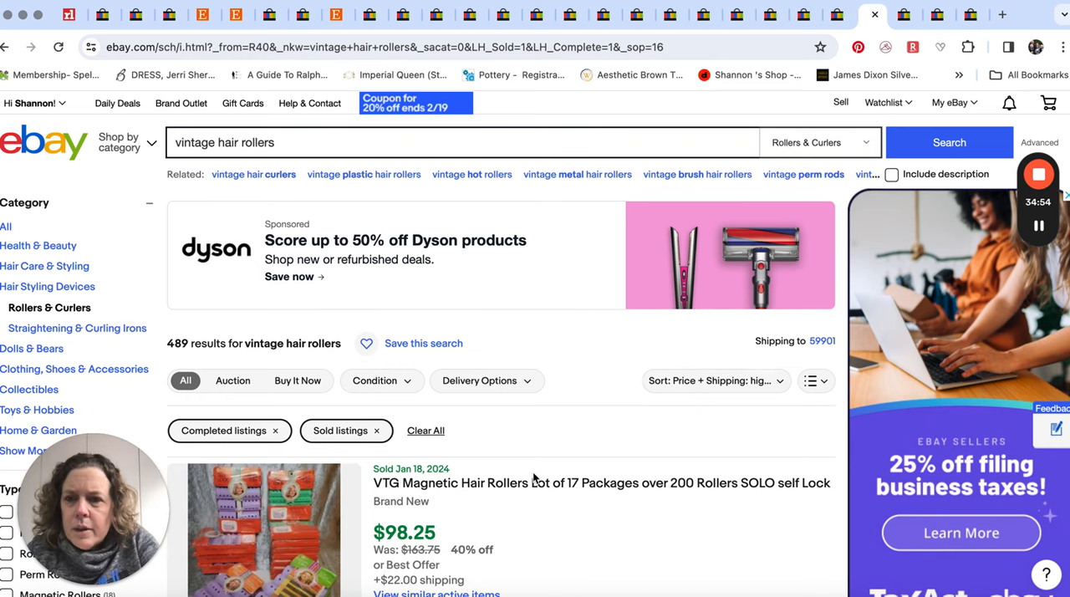
scroll(down, 3)
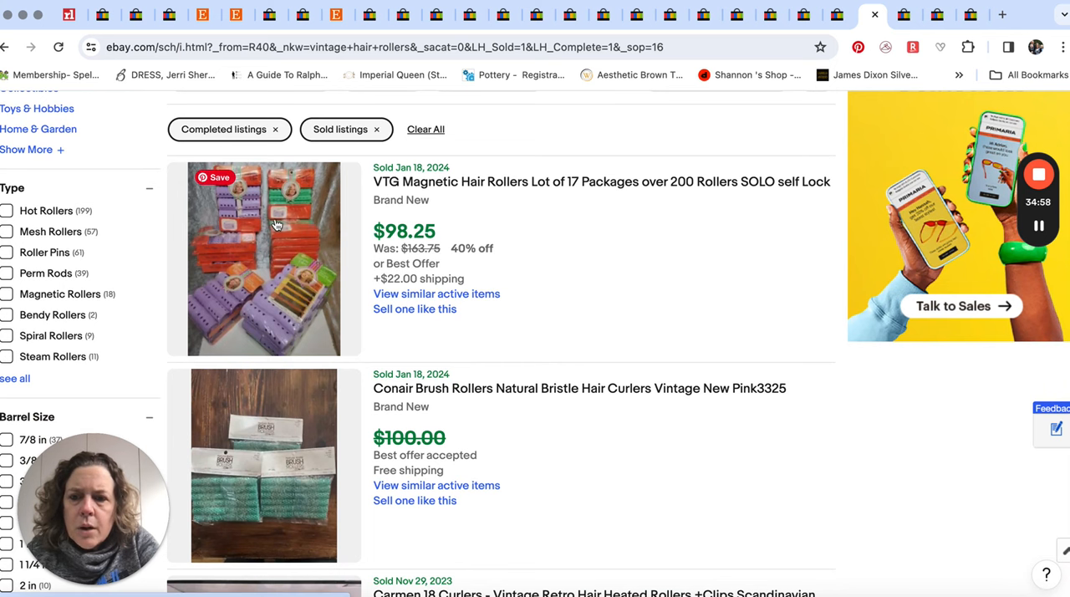
mouse_move(269, 302)
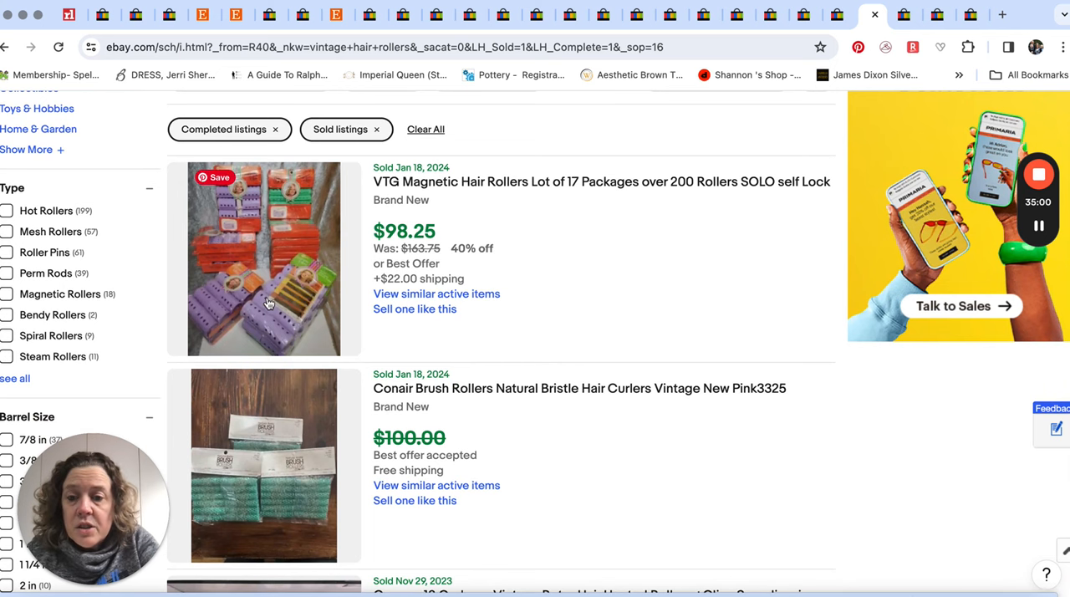
scroll(down, 3)
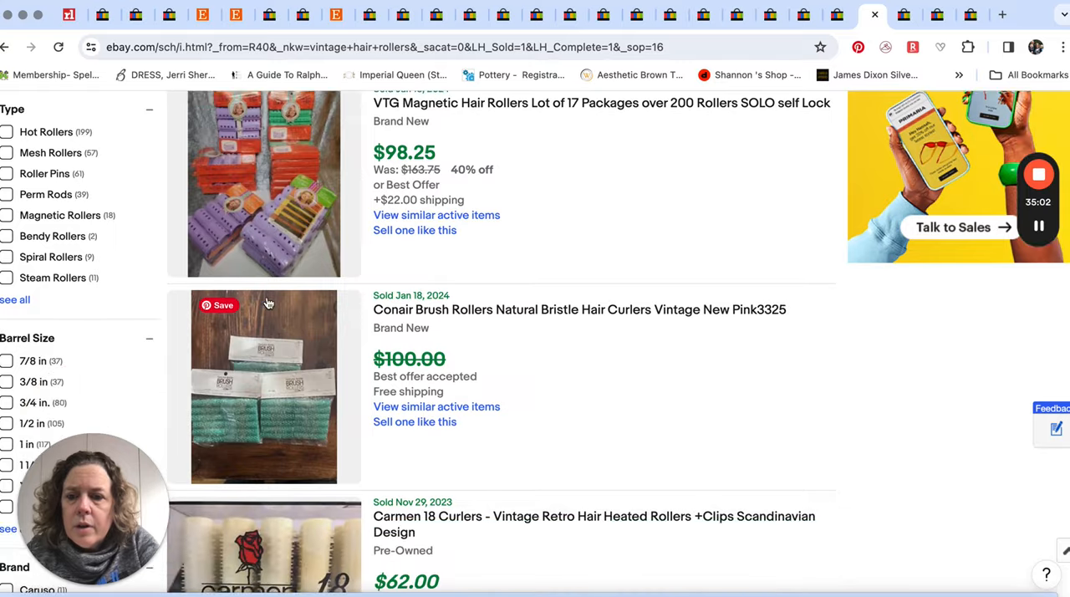
scroll(down, 3)
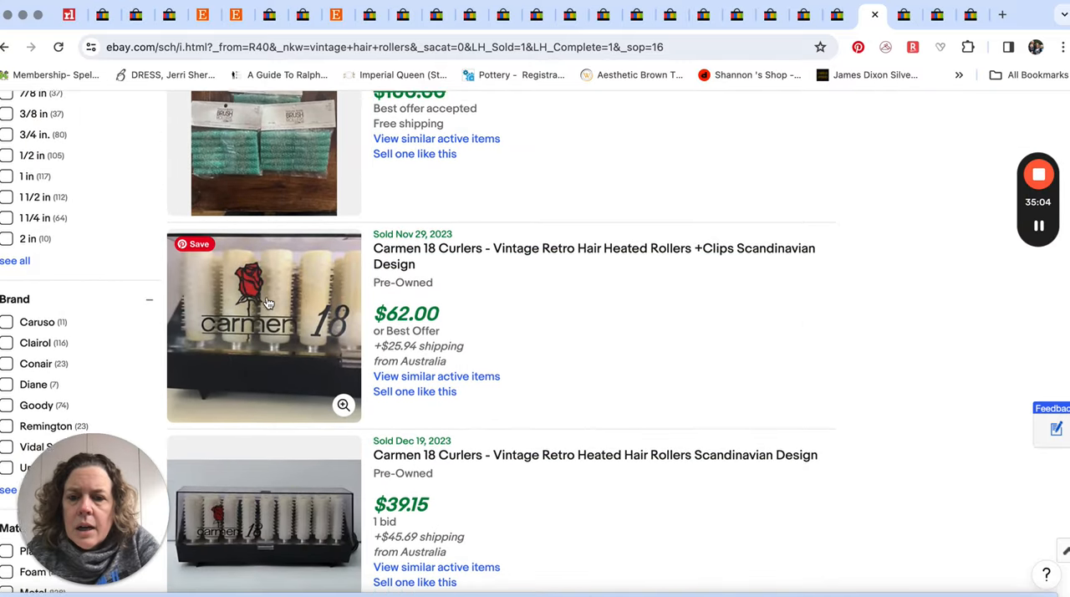
scroll(down, 3)
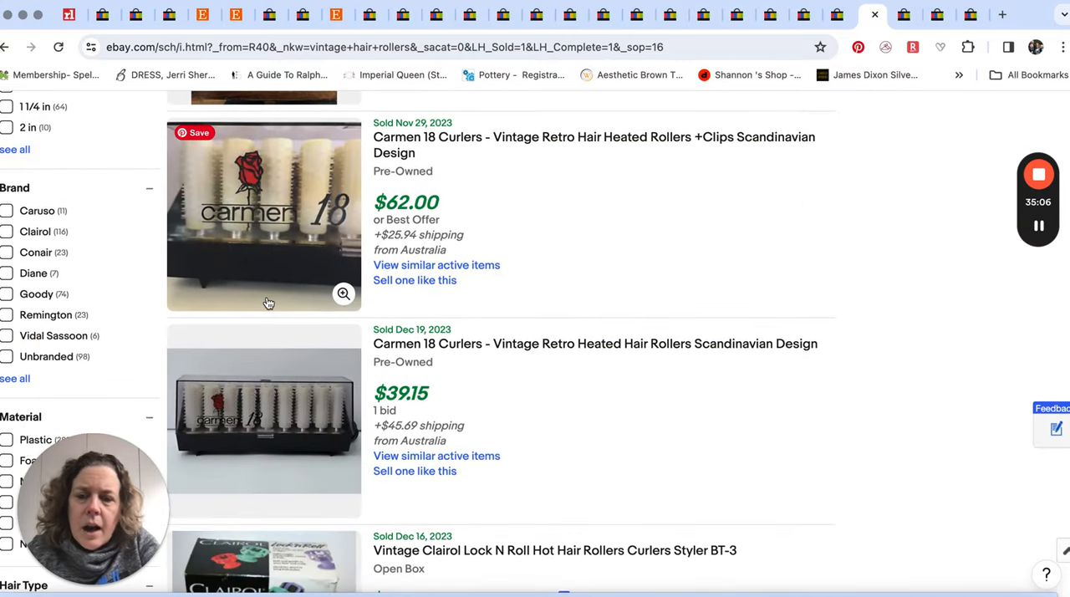
scroll(down, 3)
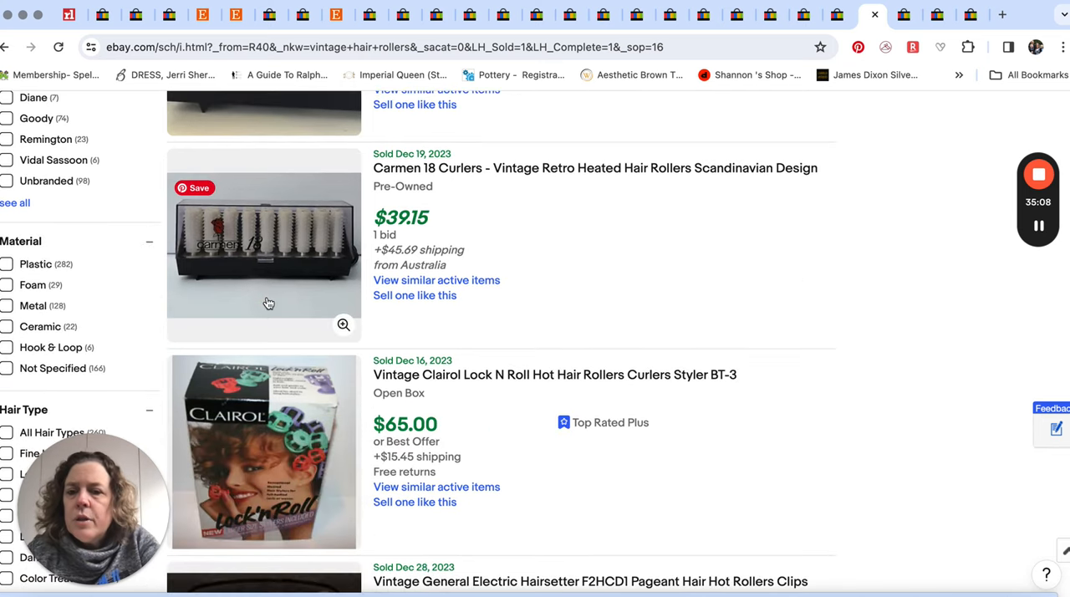
scroll(down, 3)
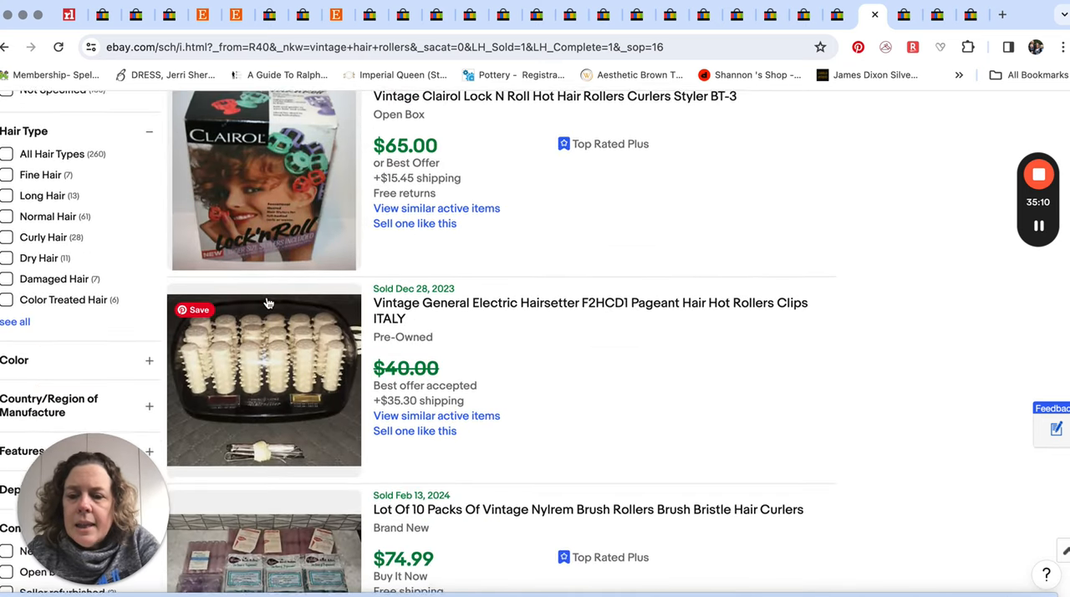
scroll(down, 3)
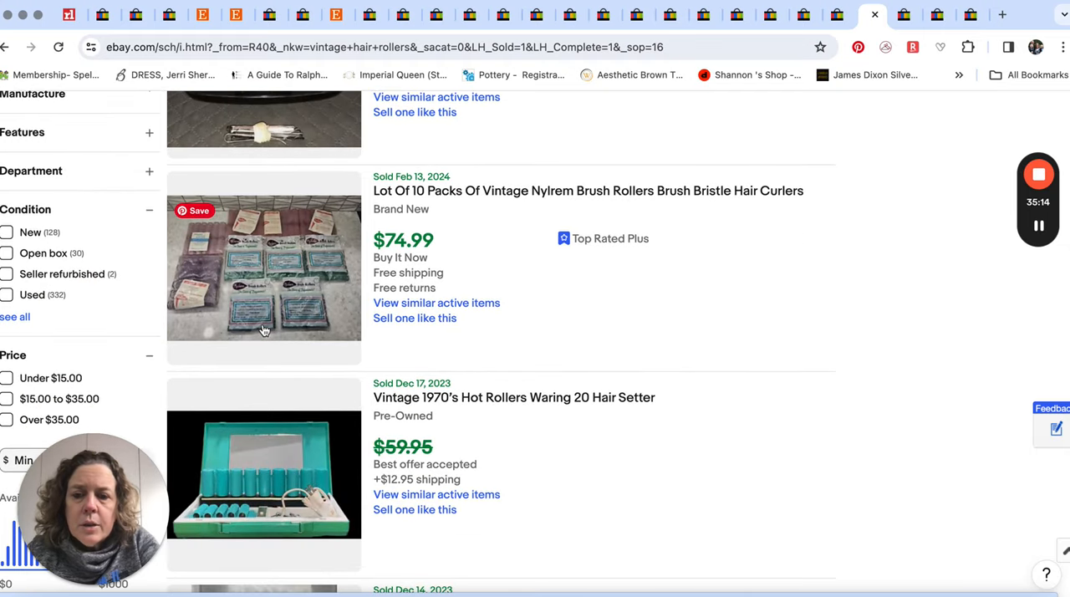
scroll(down, 3)
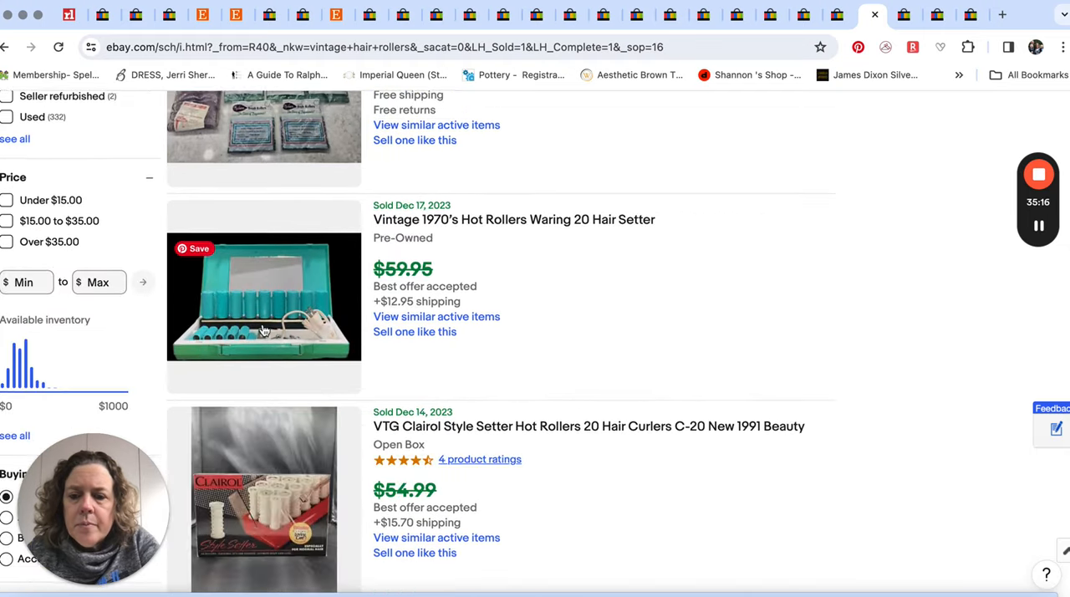
scroll(down, 3)
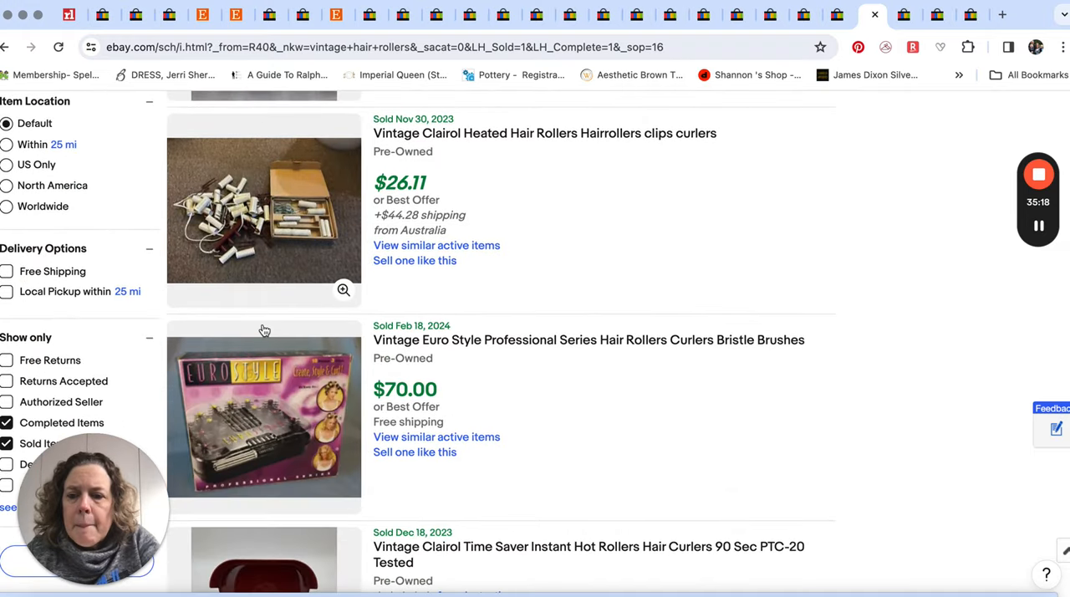
scroll(down, 3)
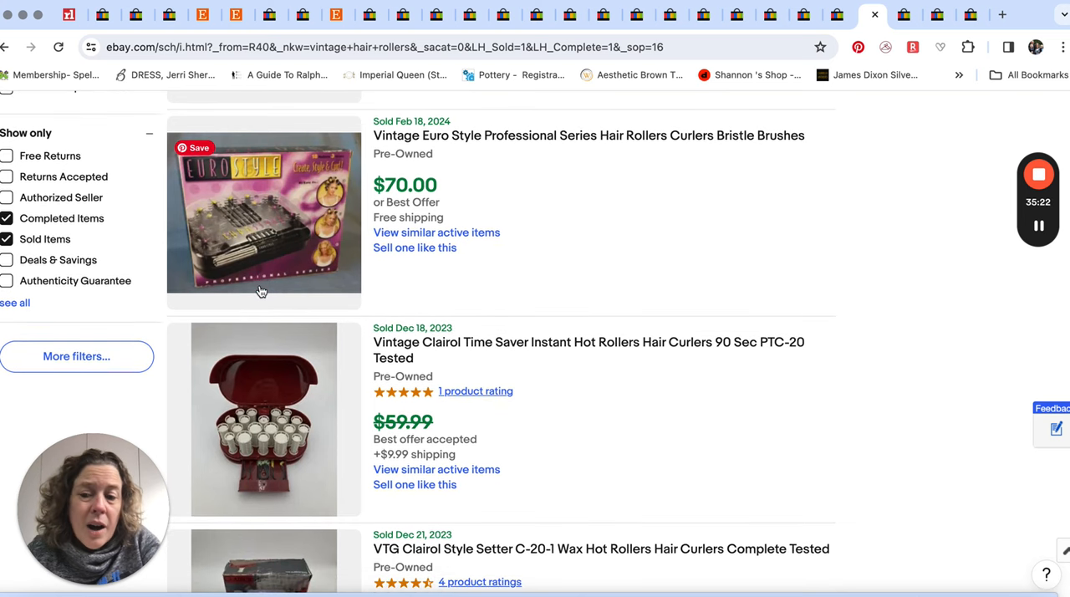
scroll(down, 3)
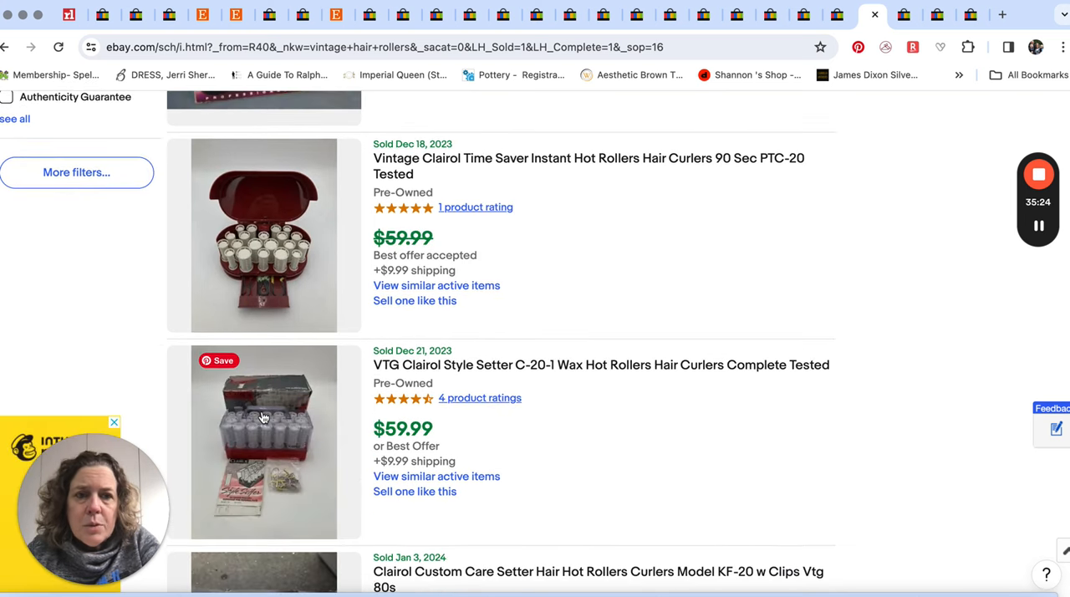
scroll(down, 3)
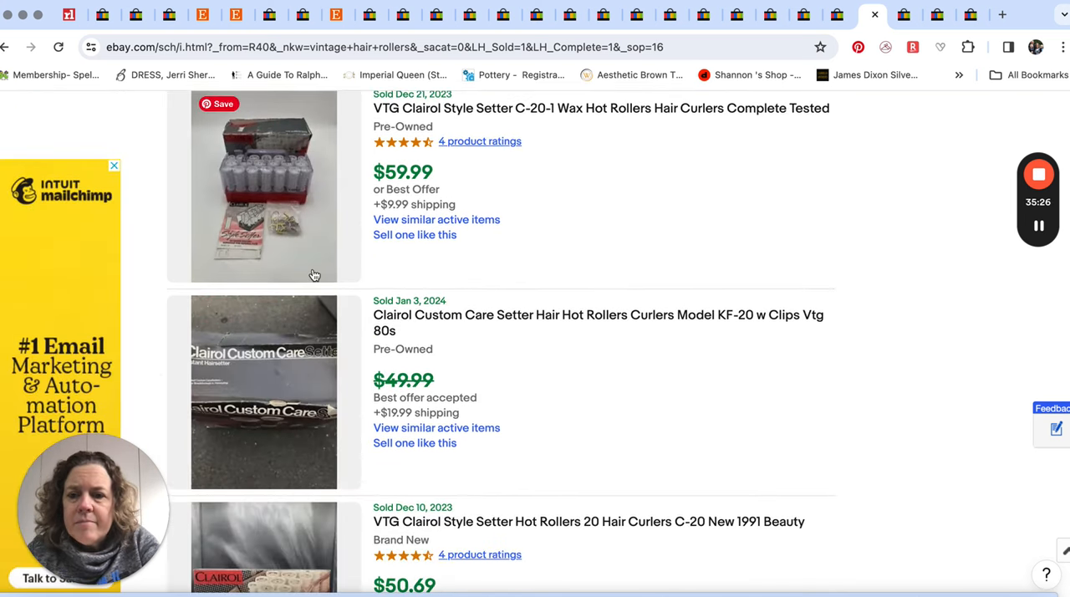
scroll(down, 3)
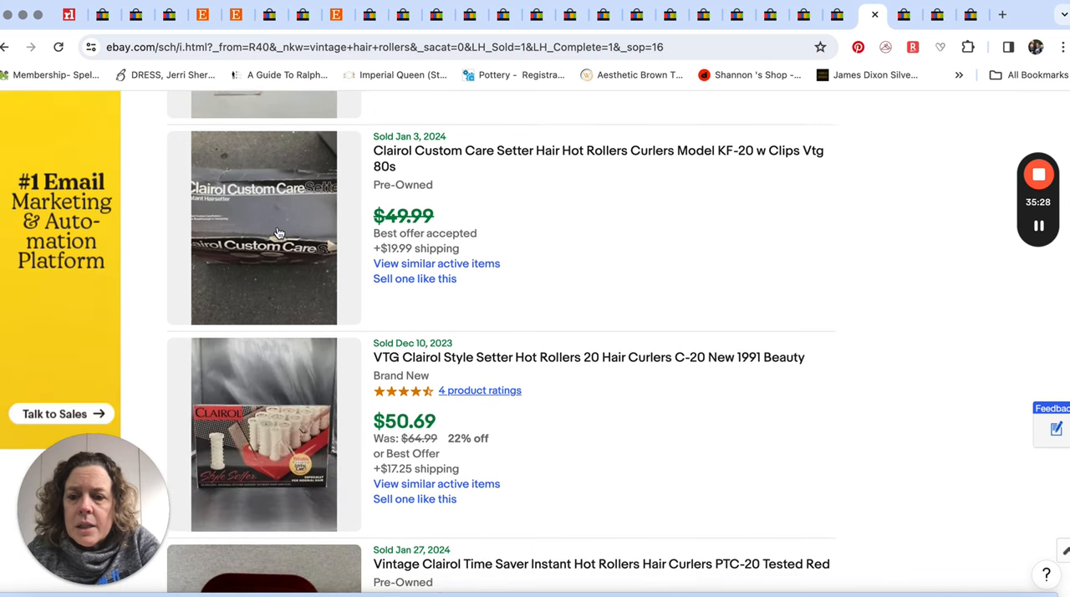
scroll(down, 3)
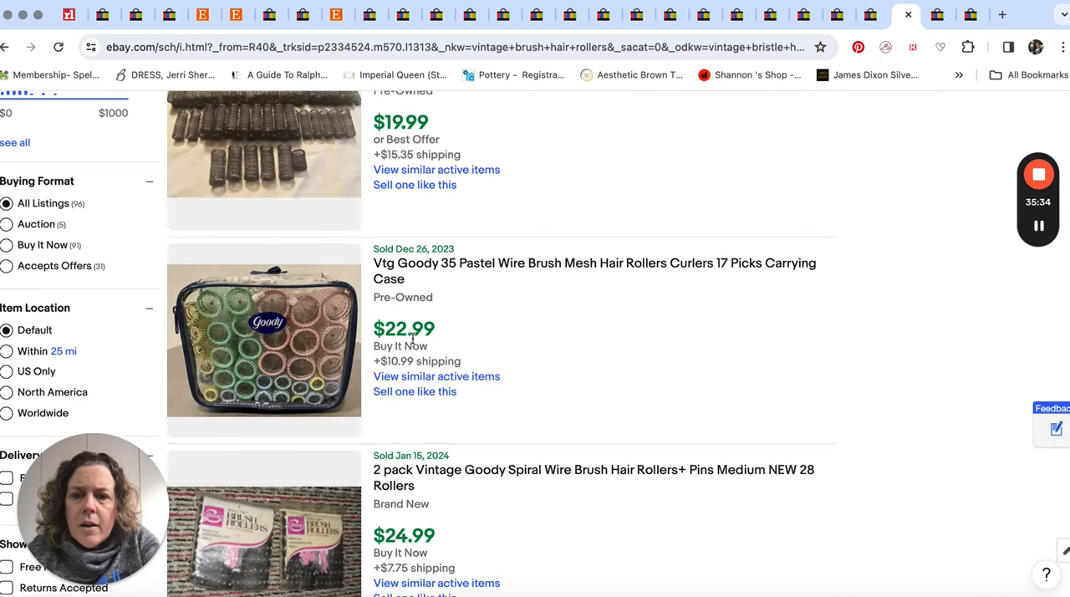
scroll(down, 3)
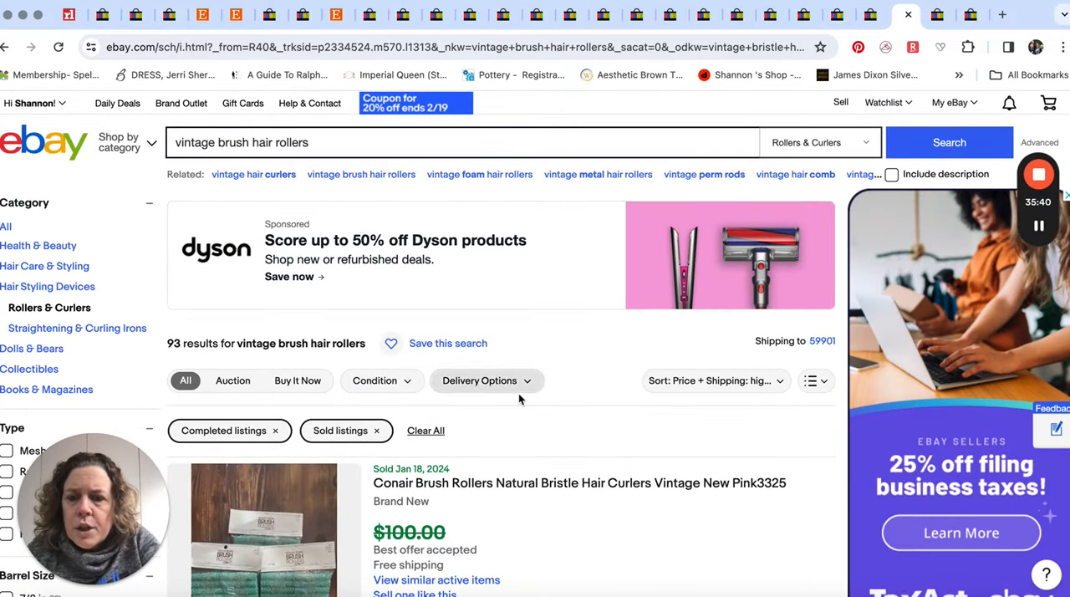
scroll(down, 3)
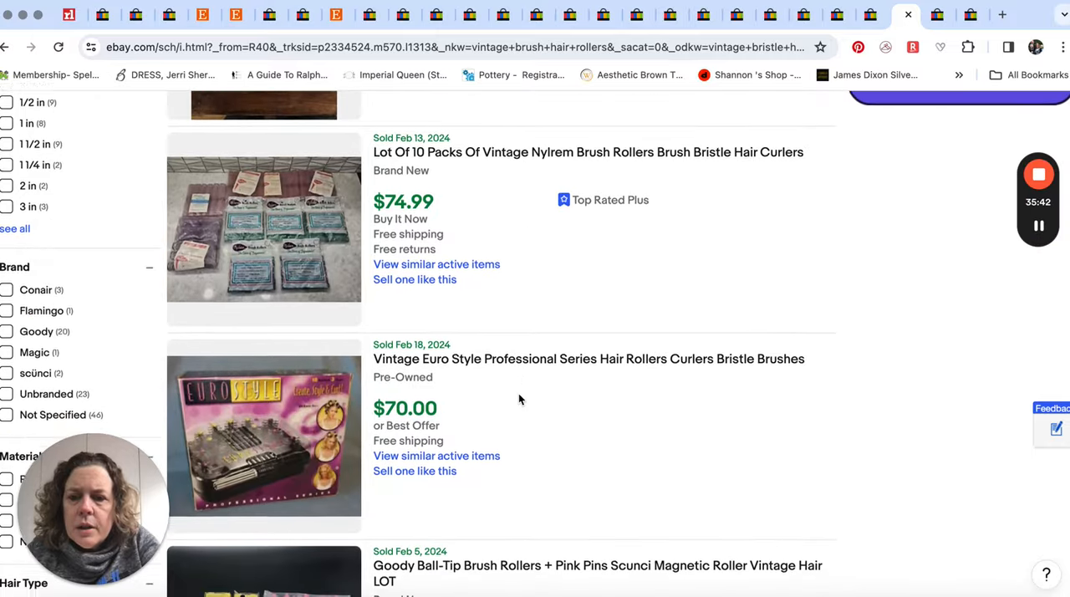
scroll(down, 3)
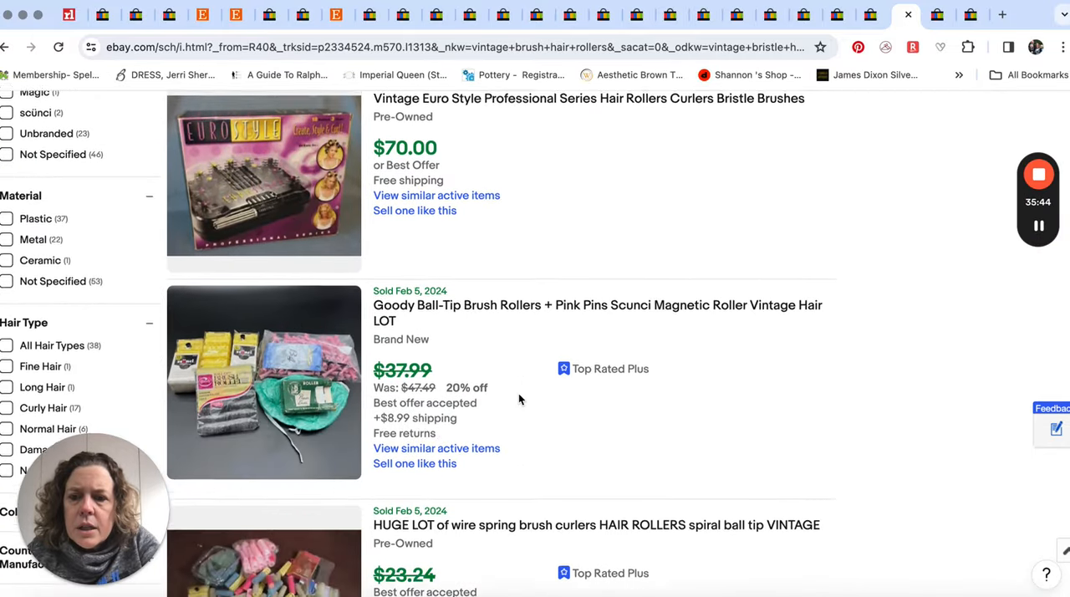
scroll(down, 3)
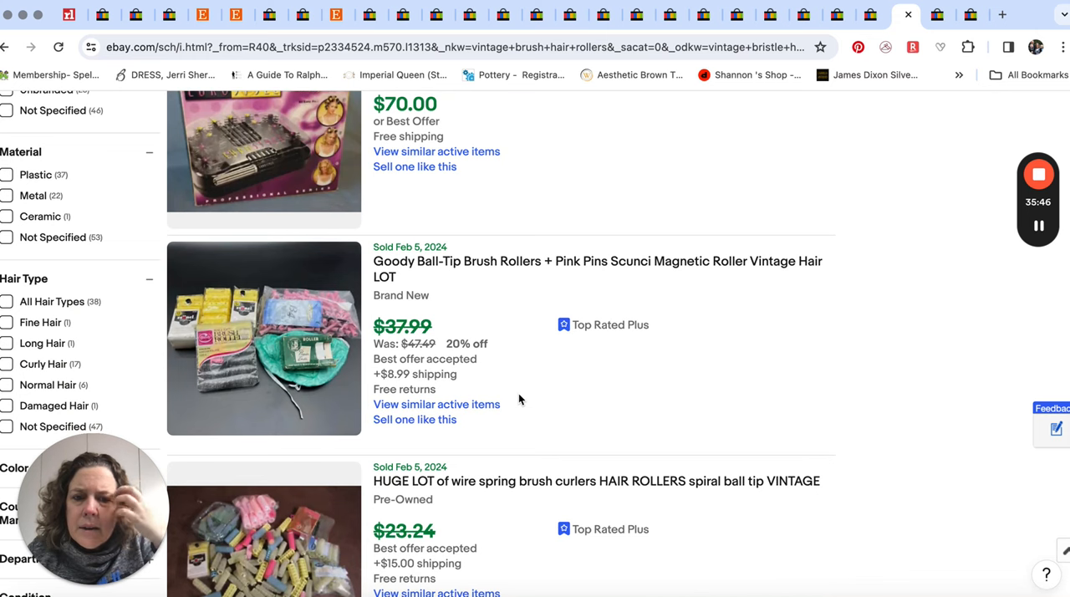
scroll(down, 3)
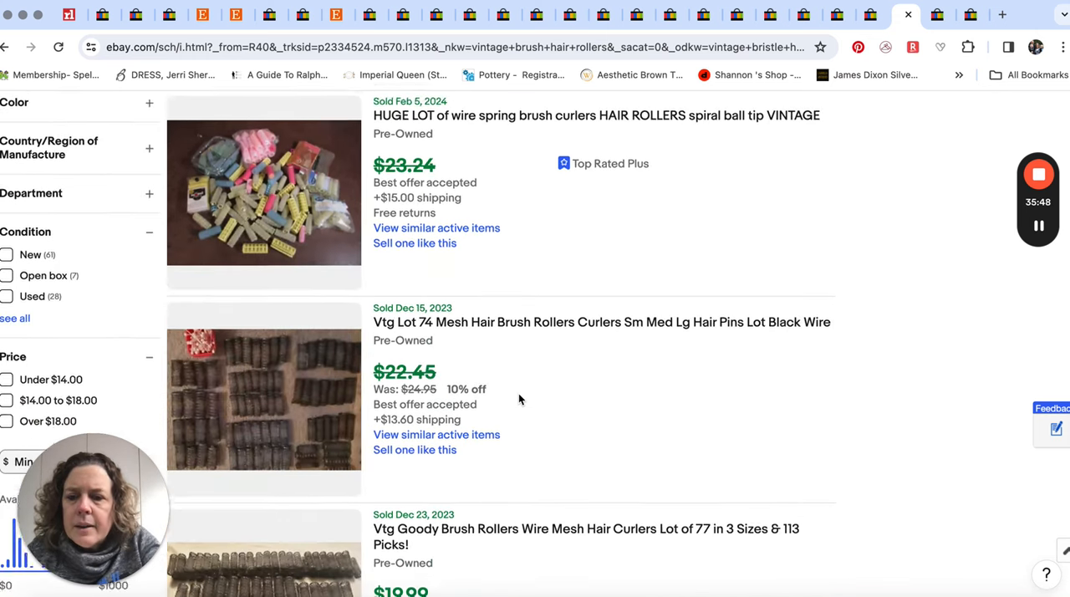
scroll(down, 3)
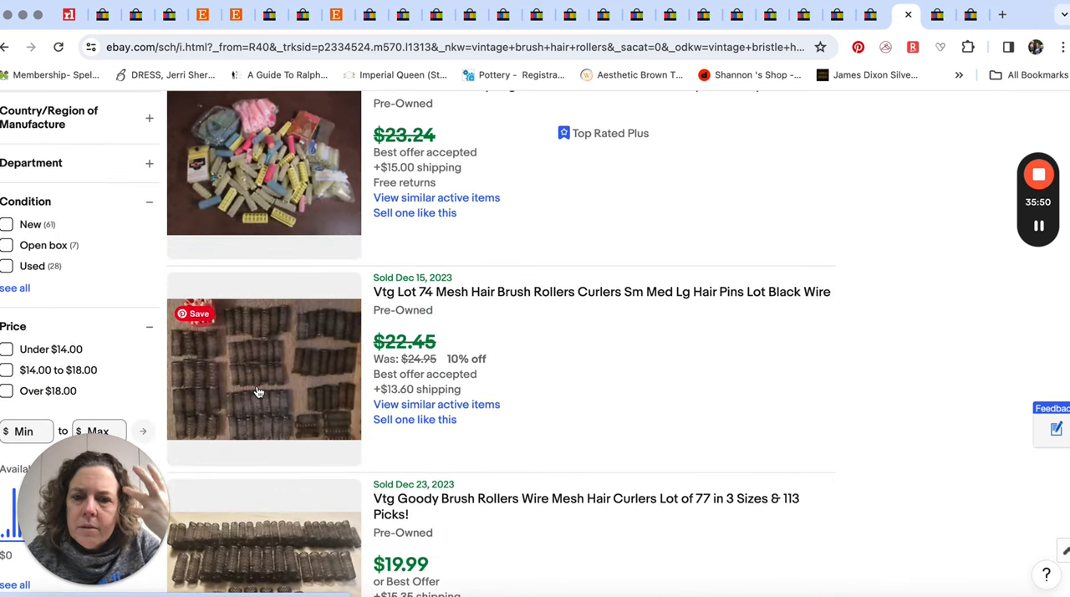
mouse_move(317, 384)
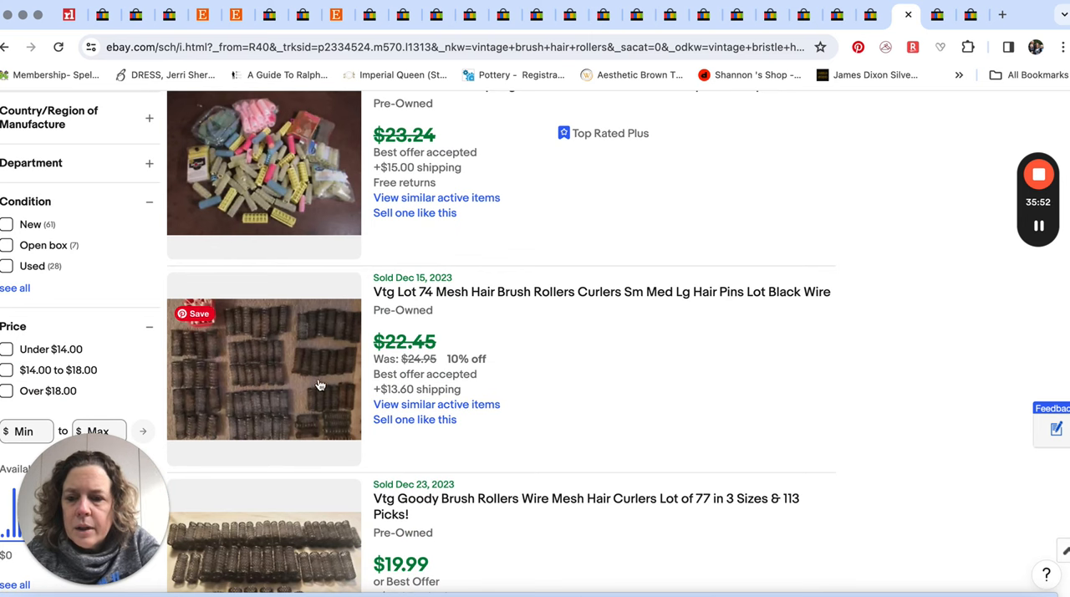
scroll(down, 3)
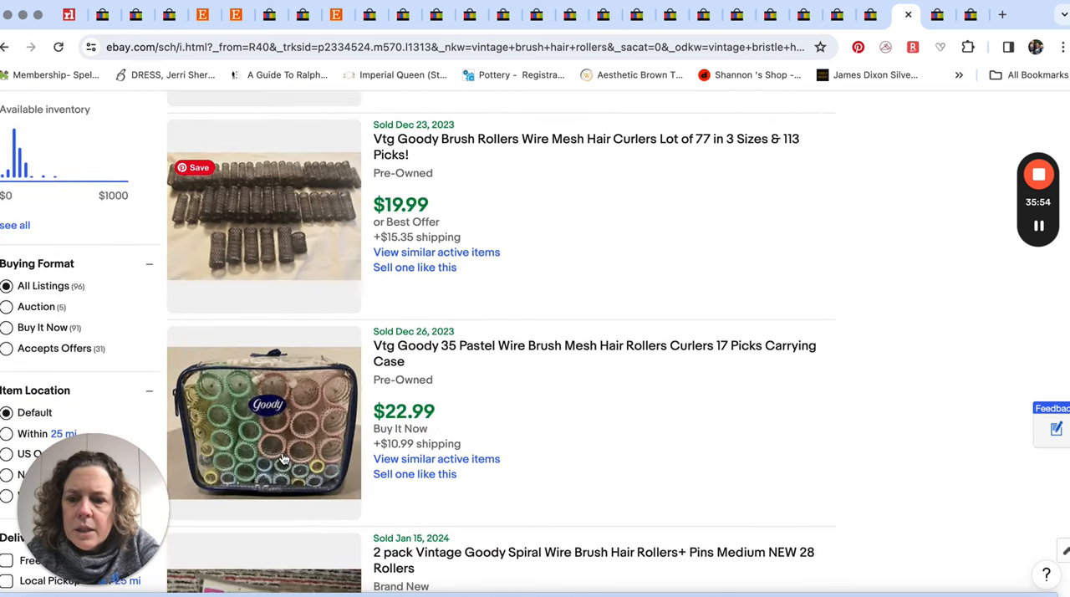
scroll(down, 3)
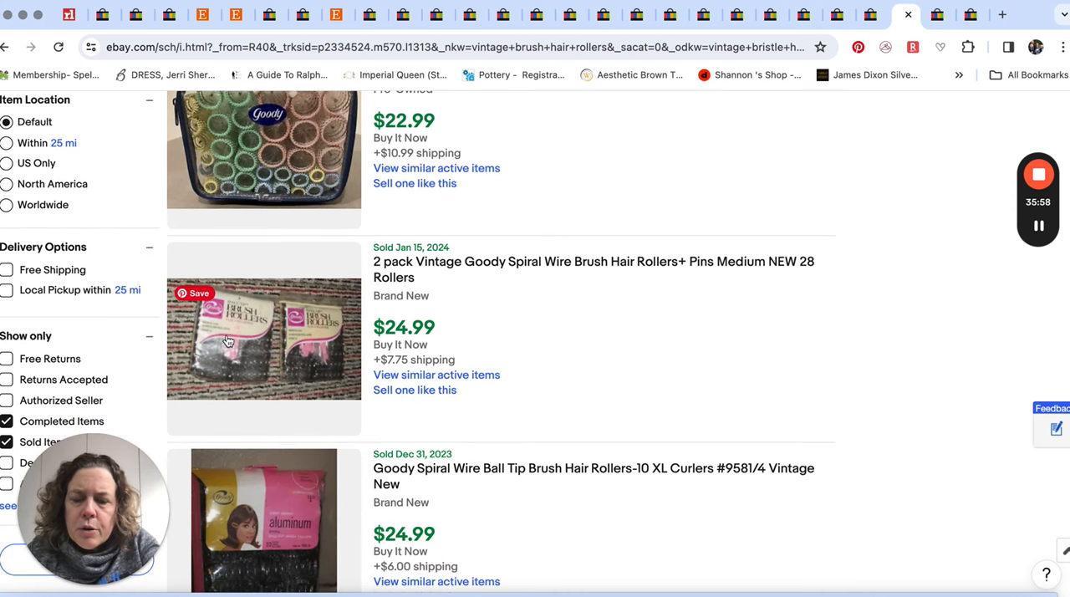
mouse_move(284, 376)
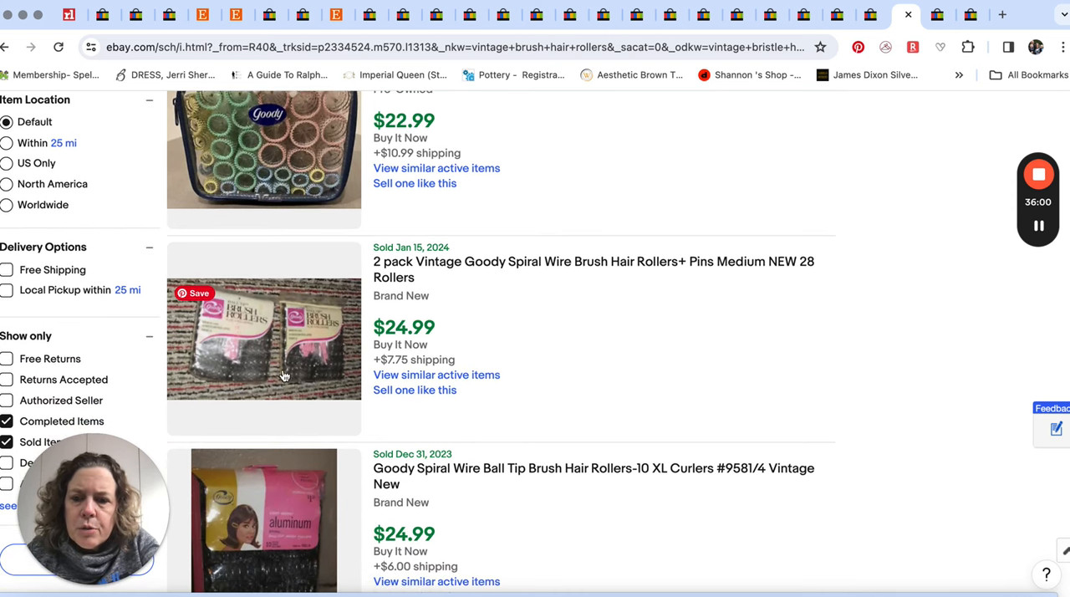
scroll(down, 3)
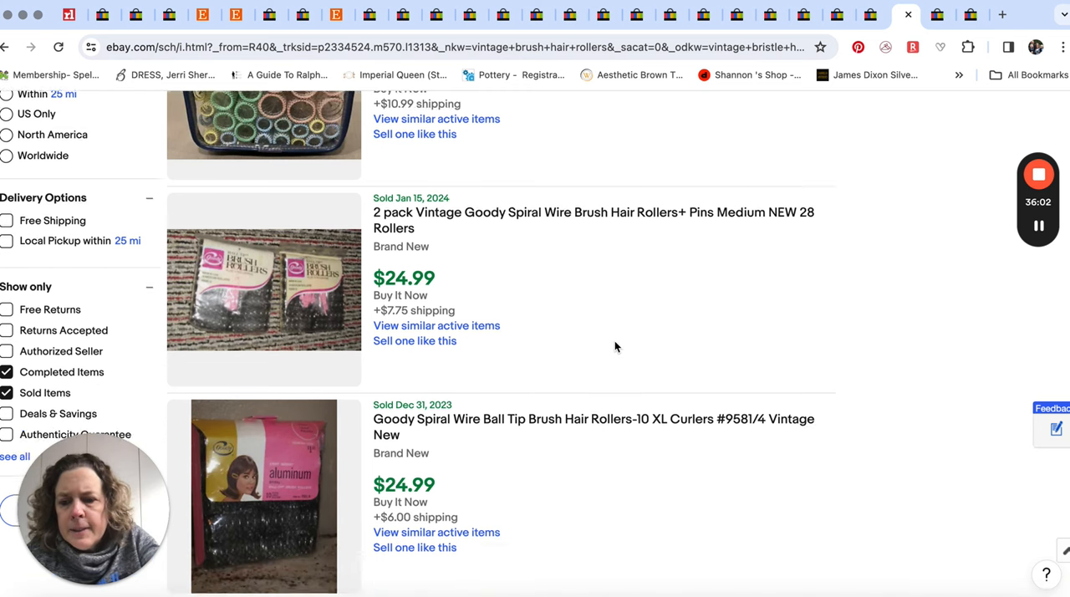
scroll(down, 3)
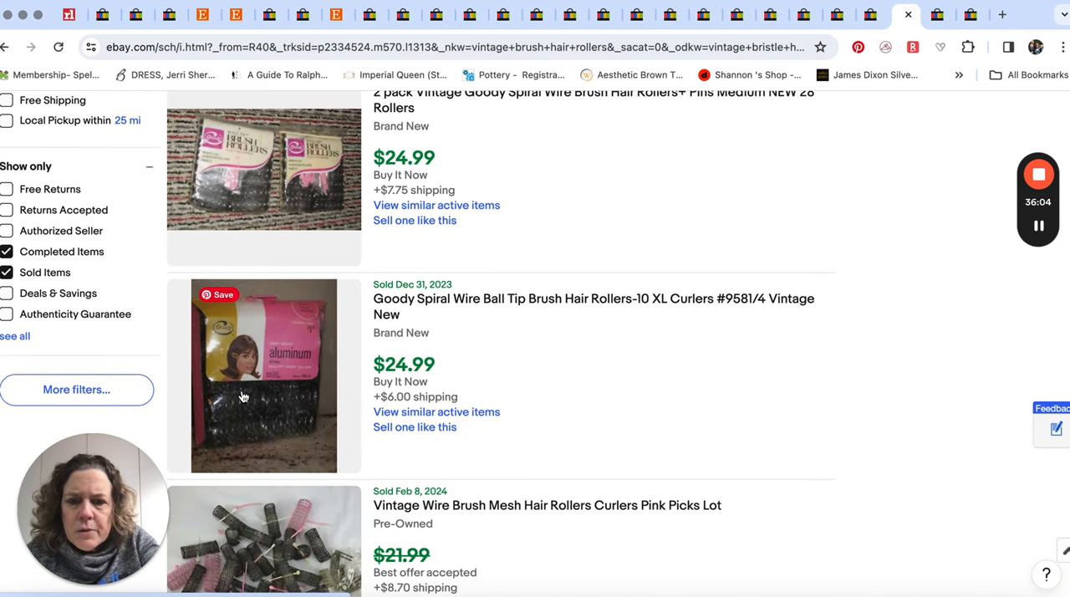
mouse_move(258, 399)
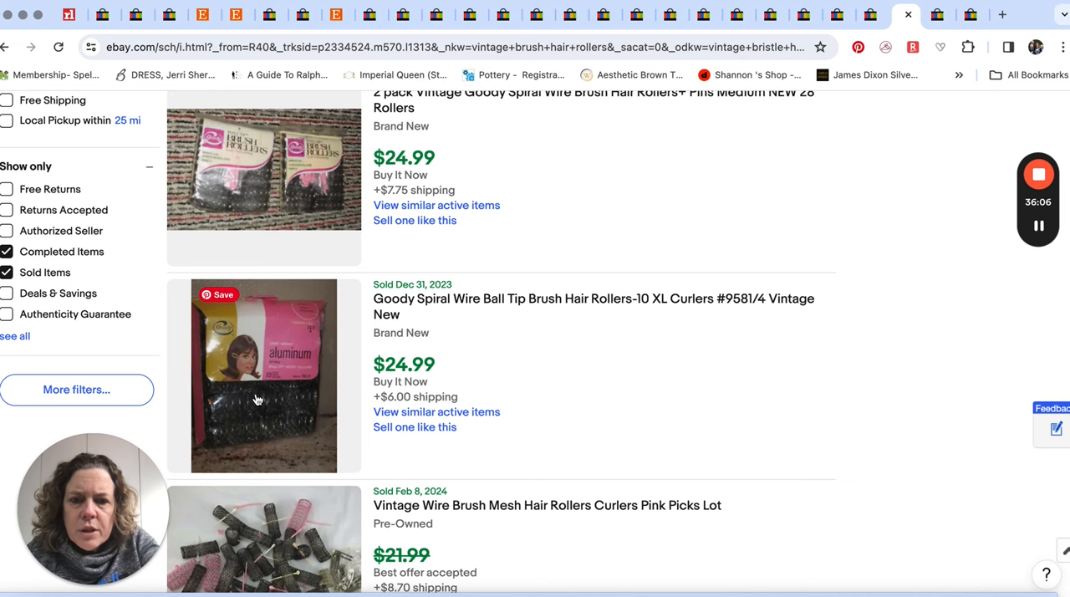
scroll(down, 3)
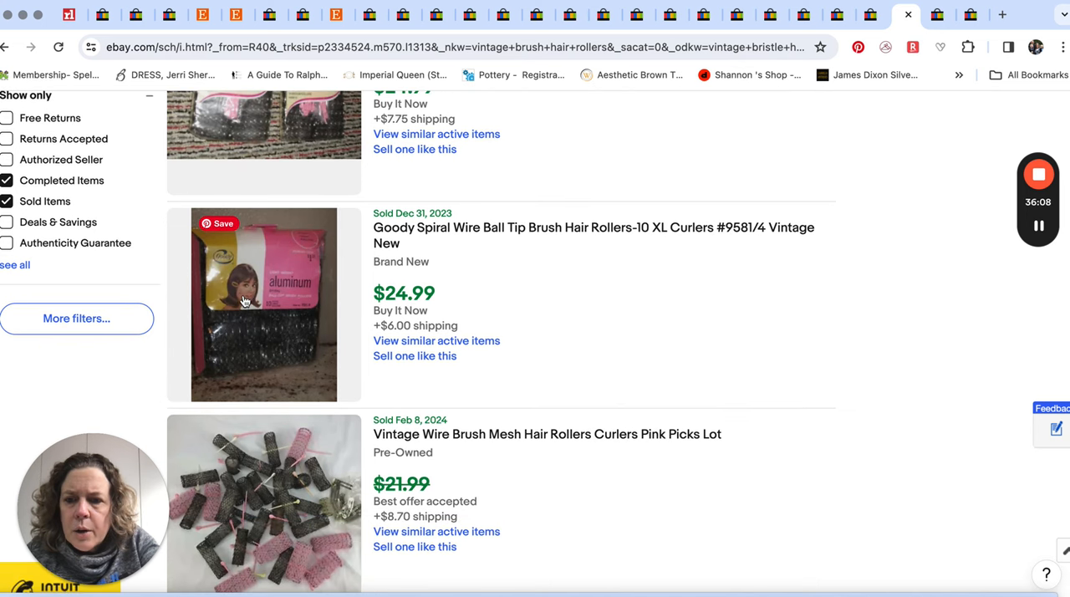
mouse_move(732, 307)
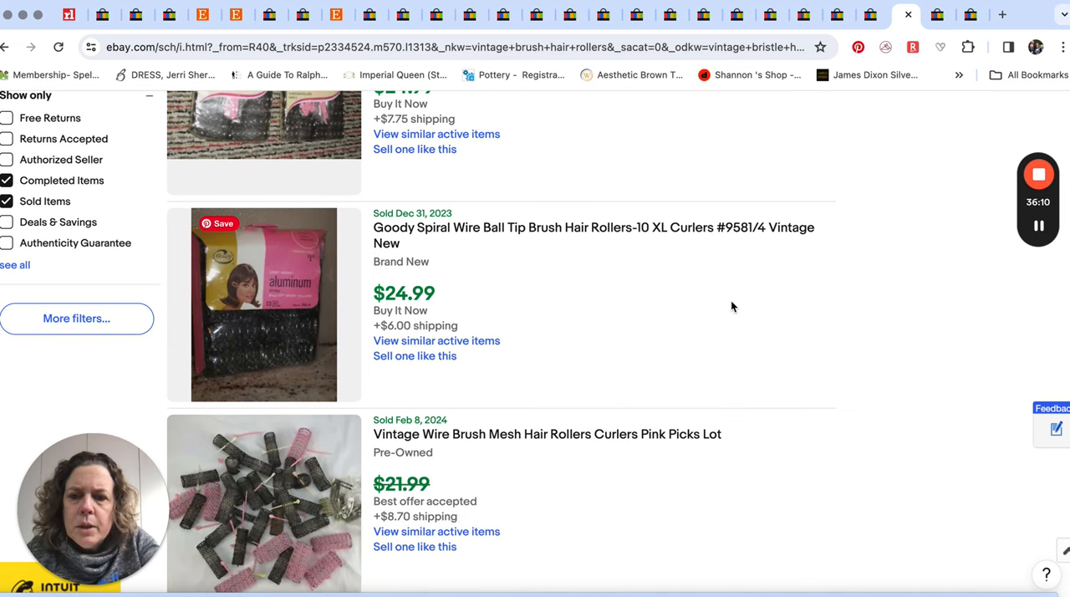
mouse_move(961, 87)
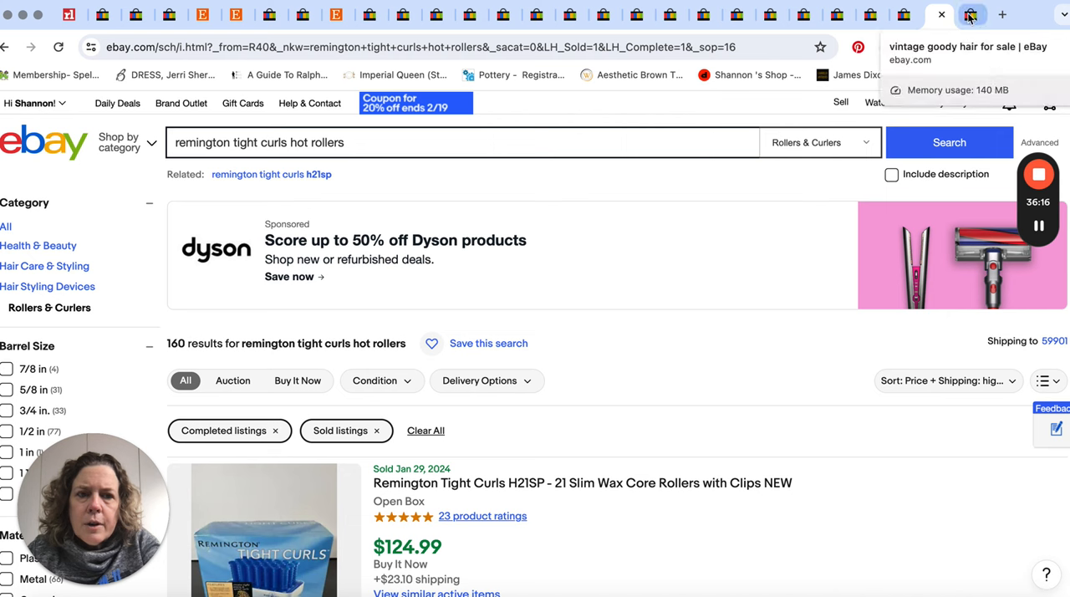
Scroll through sold Remington Tight Curls hot roller listings, from about $130 down to $69–$79 pre-owned sets
scroll(down, 3)
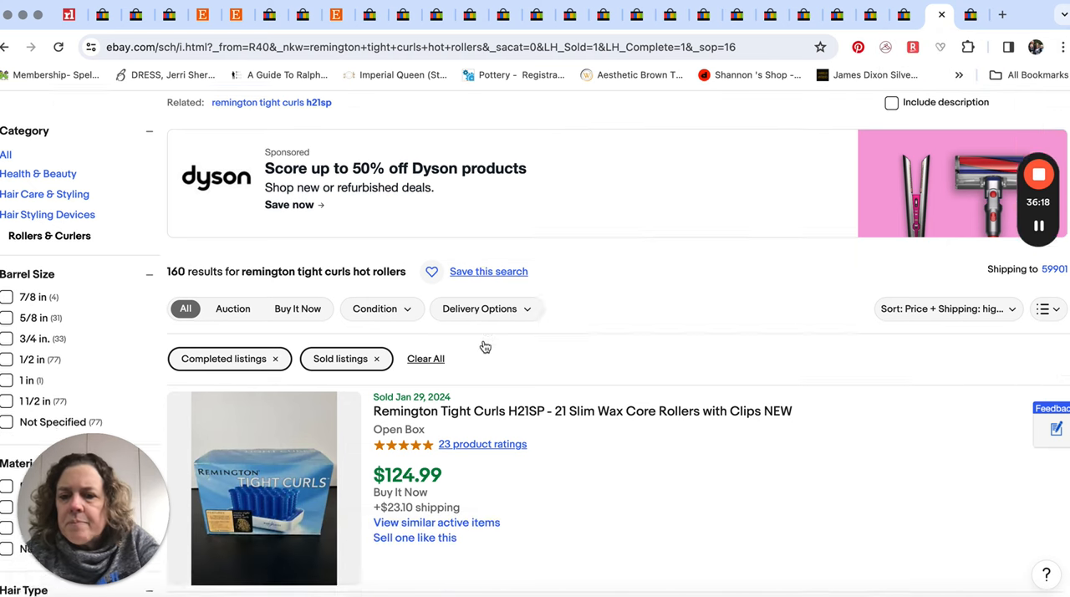
scroll(down, 3)
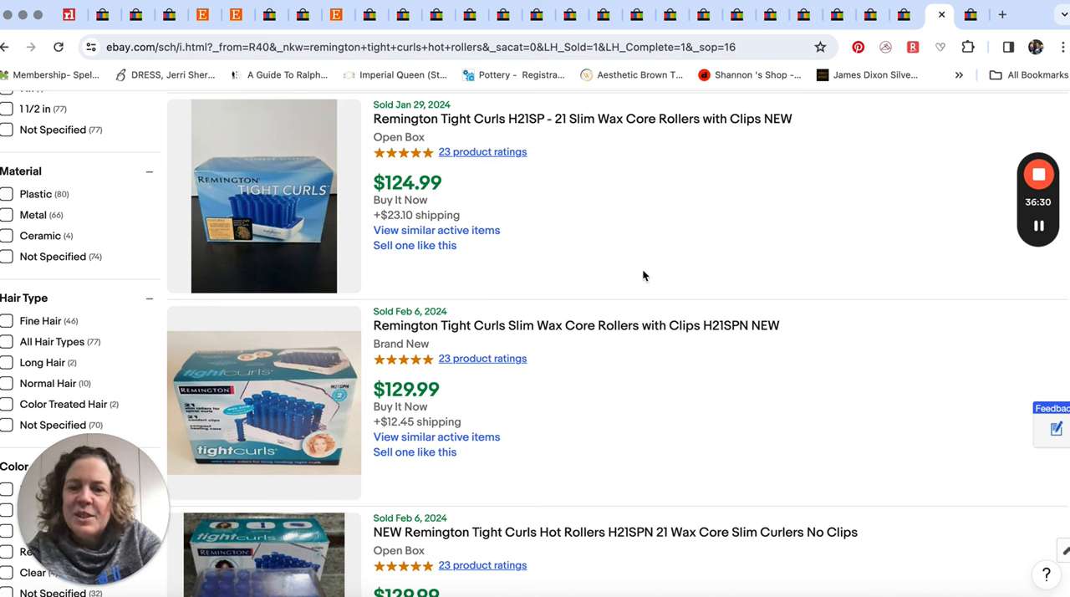
scroll(down, 3)
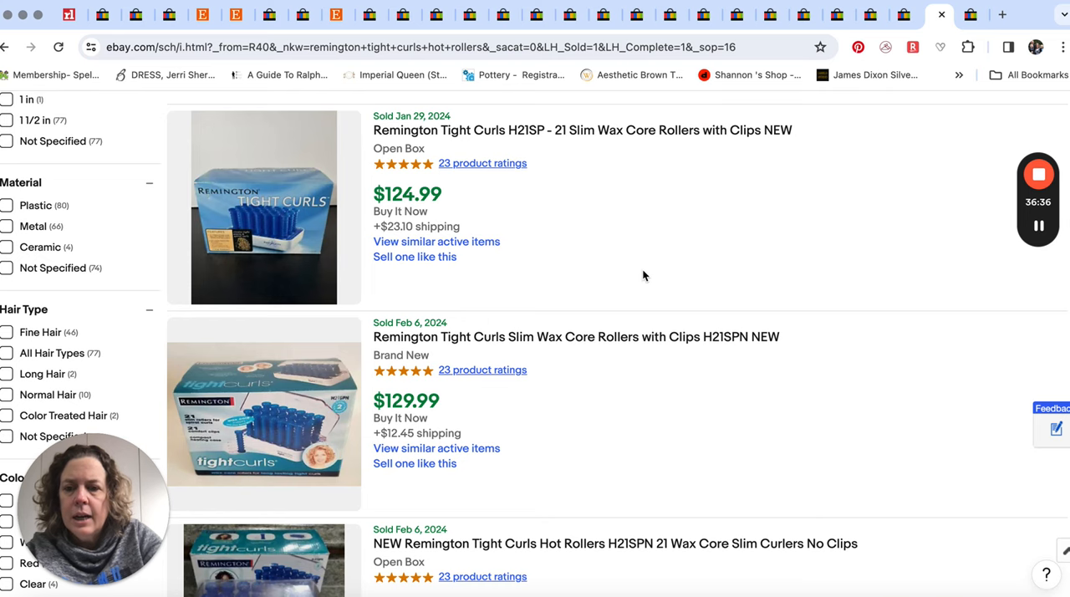
scroll(down, 3)
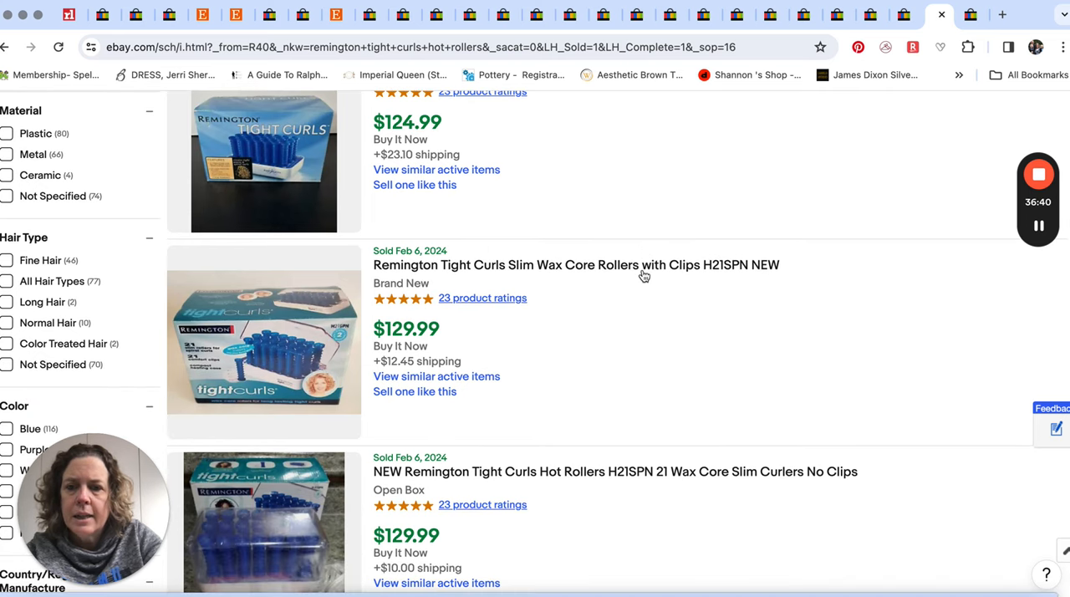
scroll(down, 3)
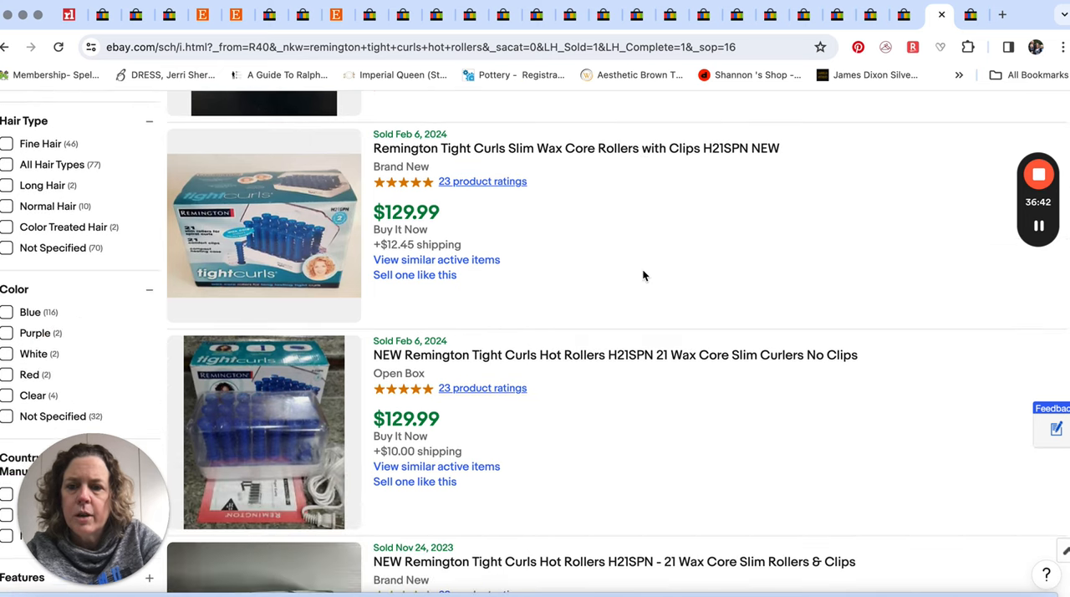
scroll(down, 3)
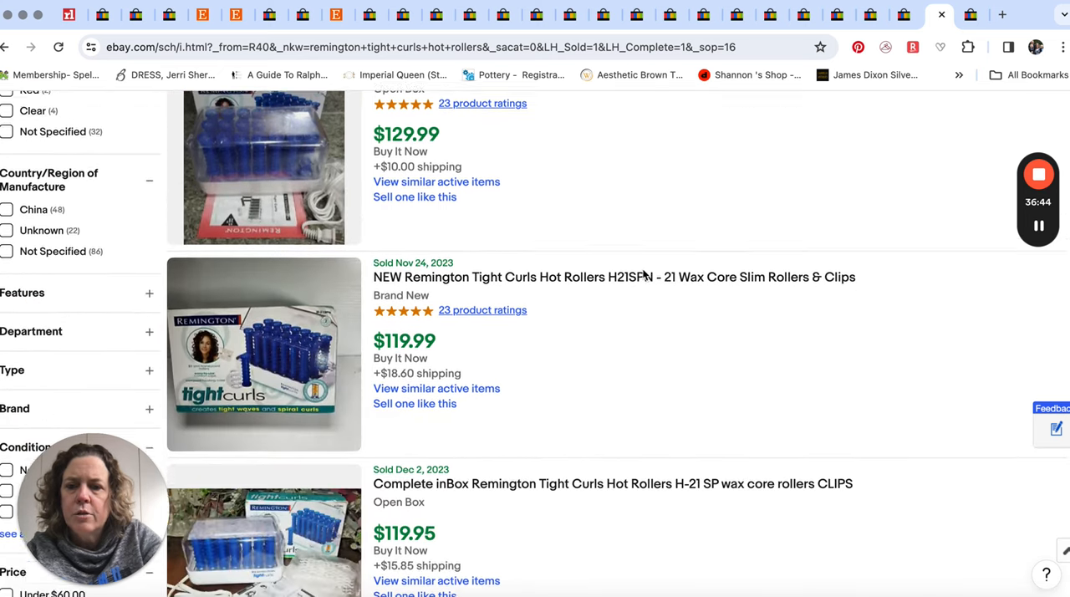
scroll(down, 3)
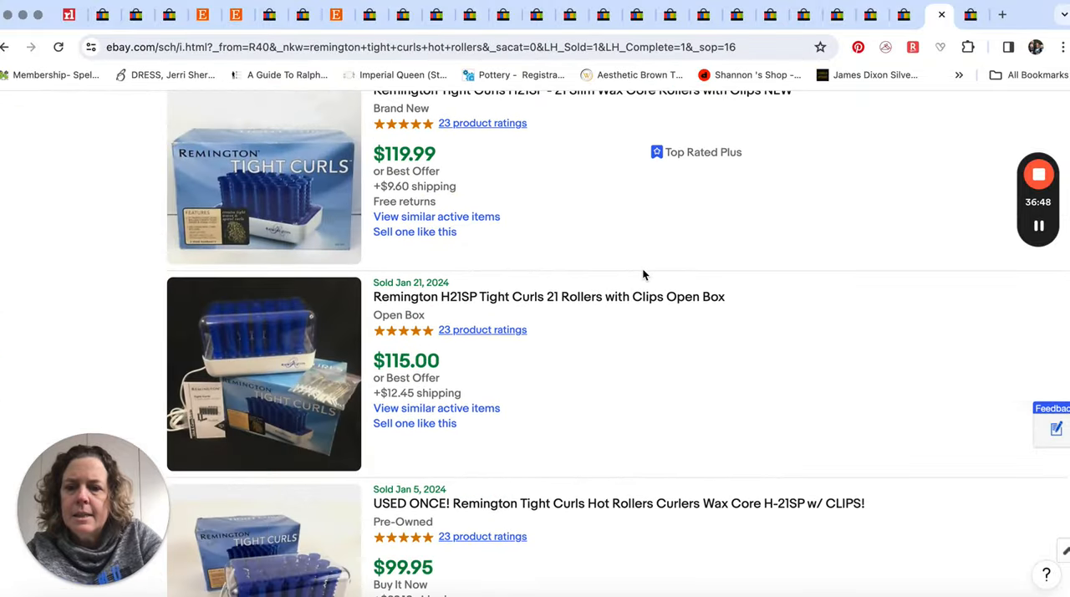
scroll(down, 3)
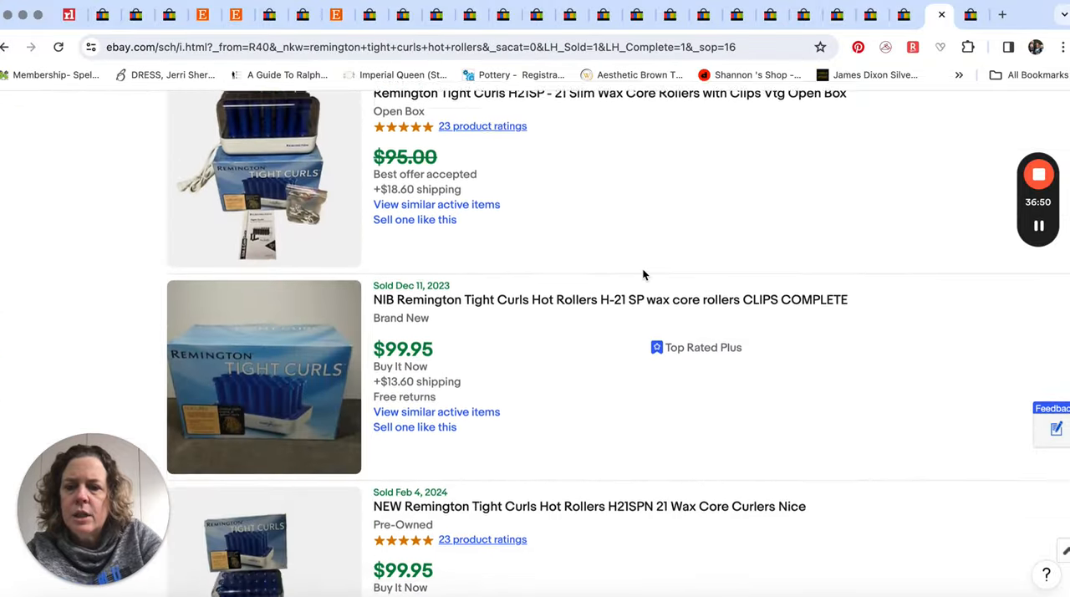
scroll(down, 3)
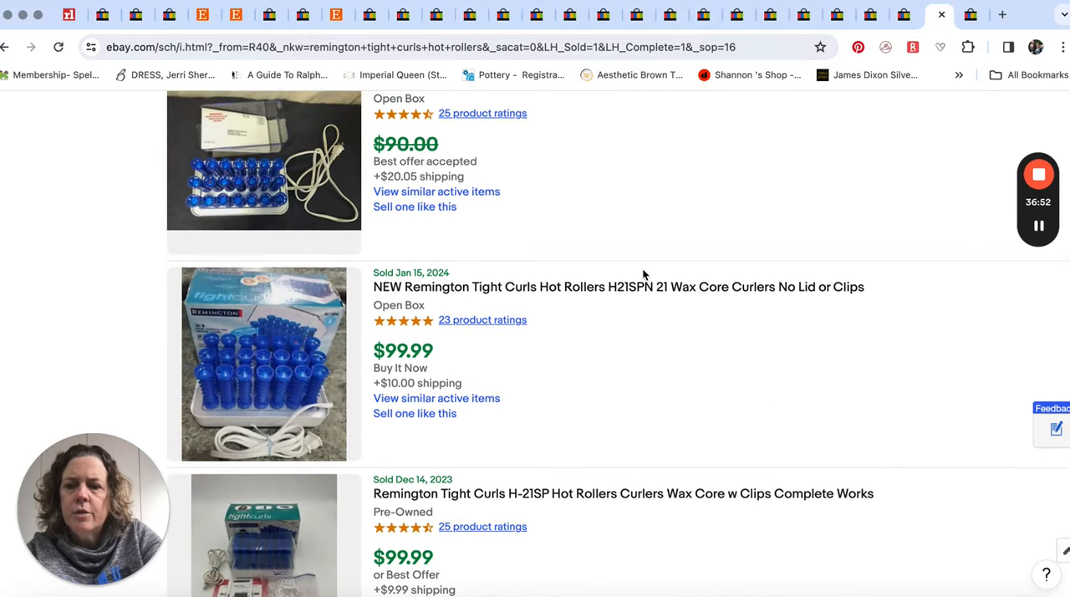
scroll(down, 3)
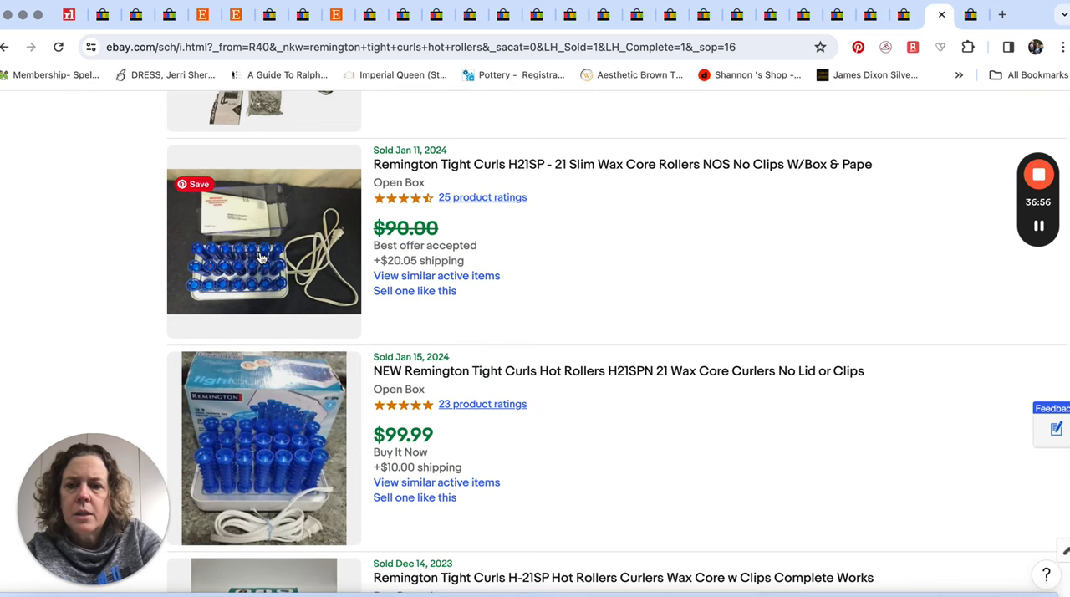
scroll(down, 3)
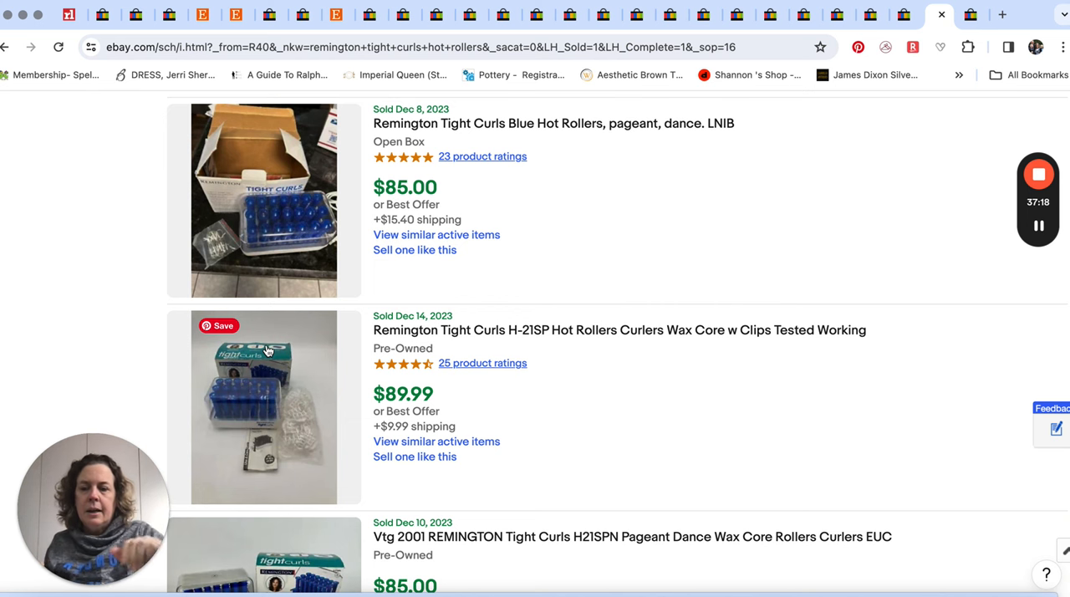
scroll(down, 3)
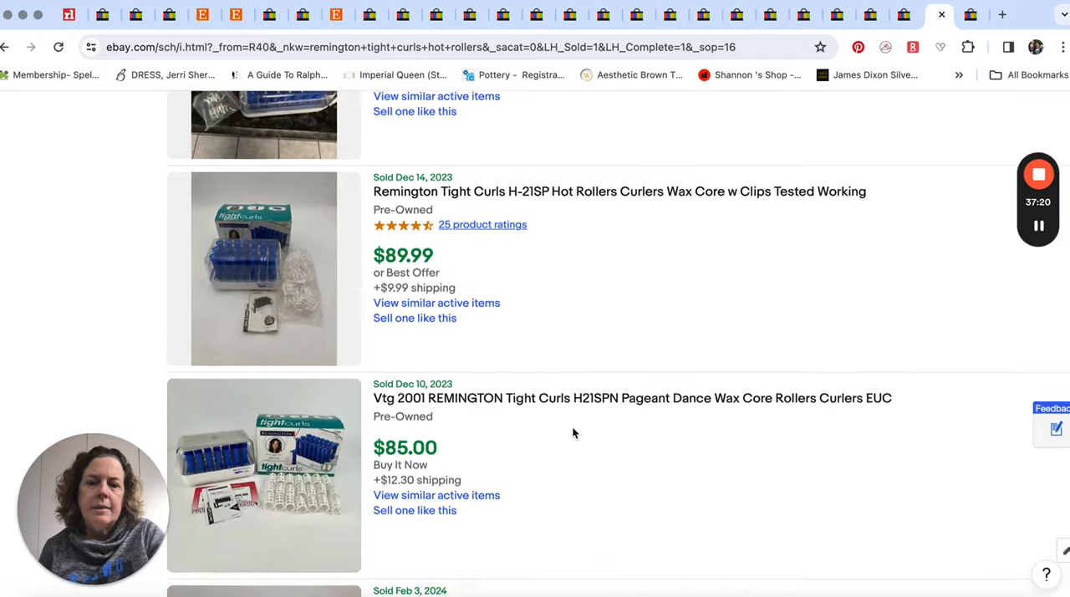
scroll(down, 3)
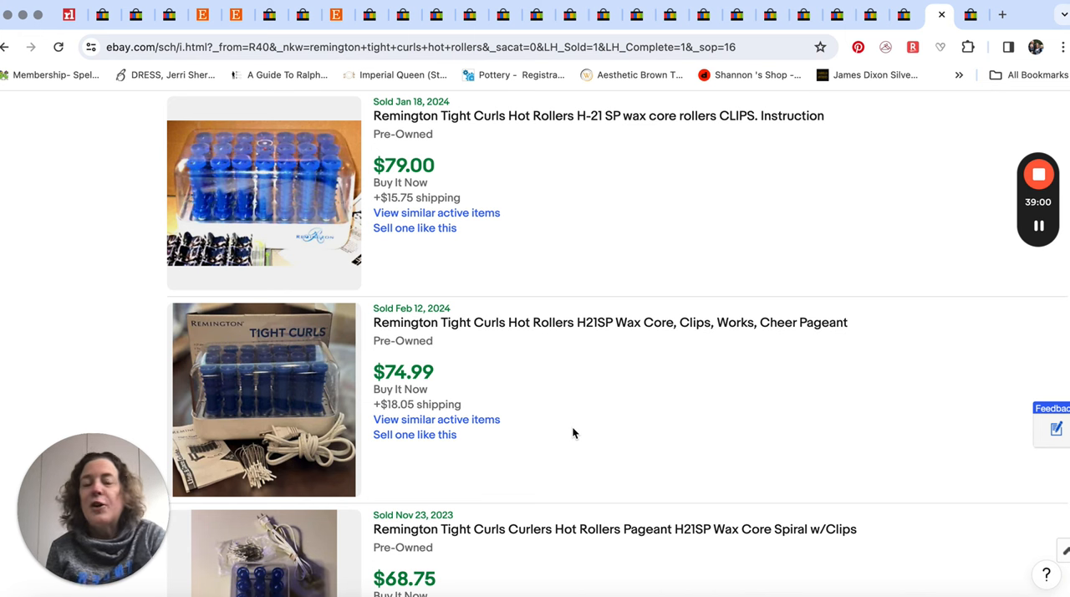
mouse_move(632, 385)
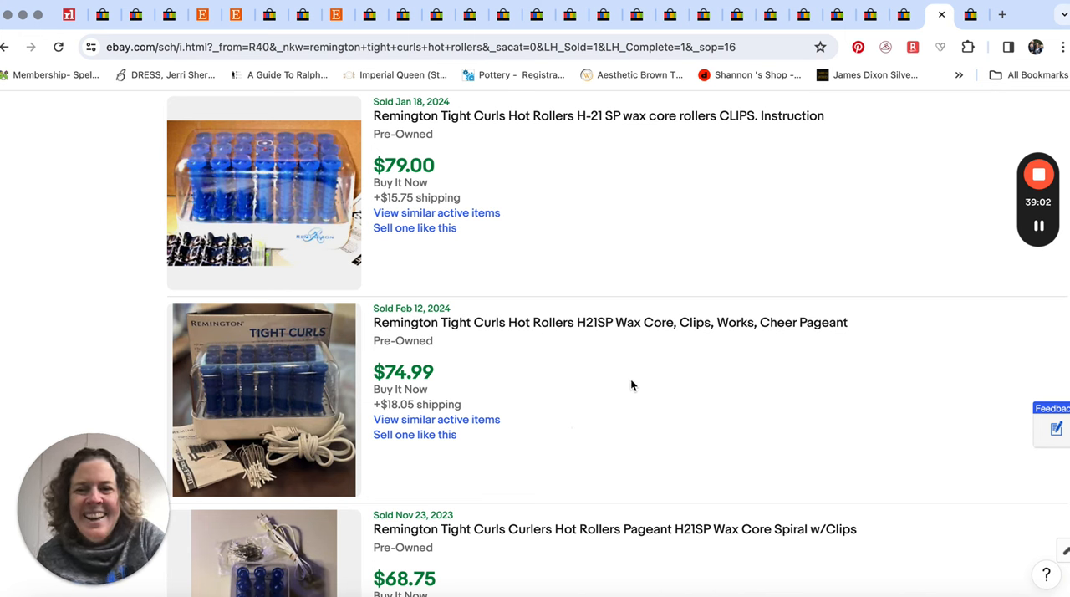